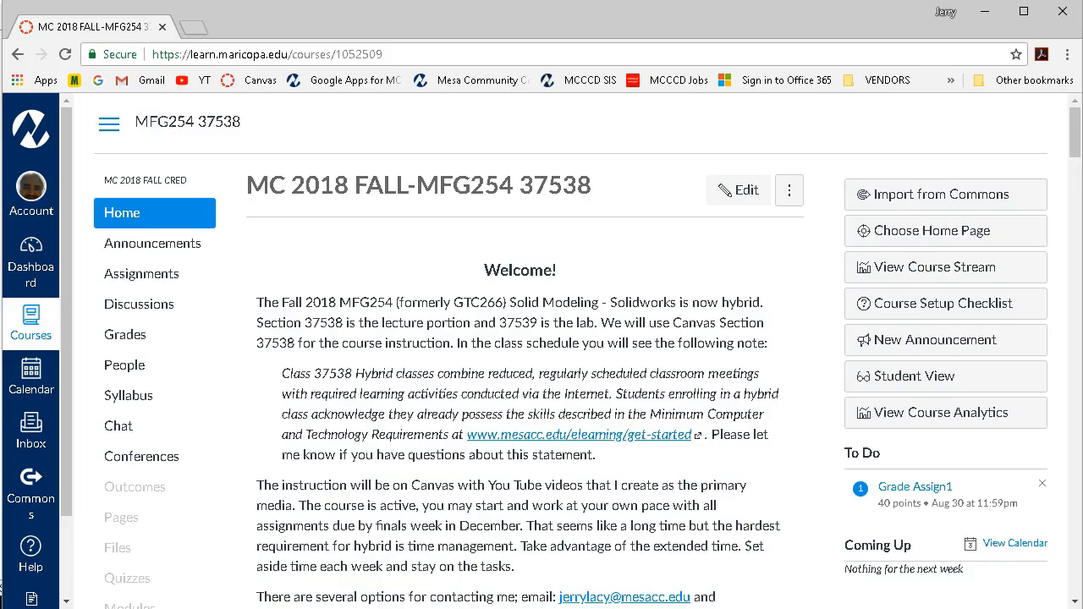
mouse_move(88, 603)
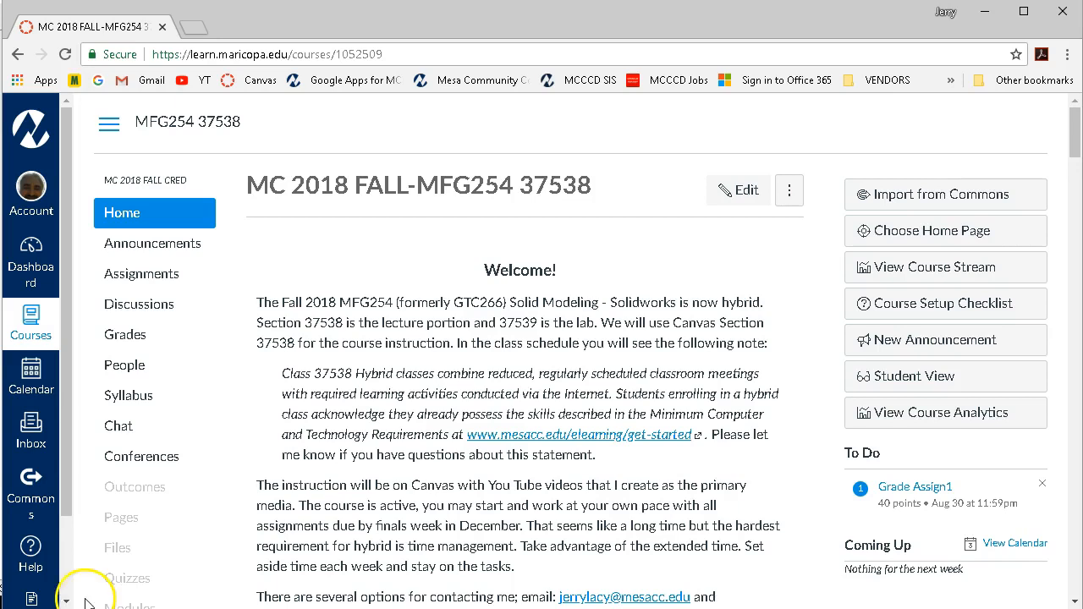
mouse_move(227, 340)
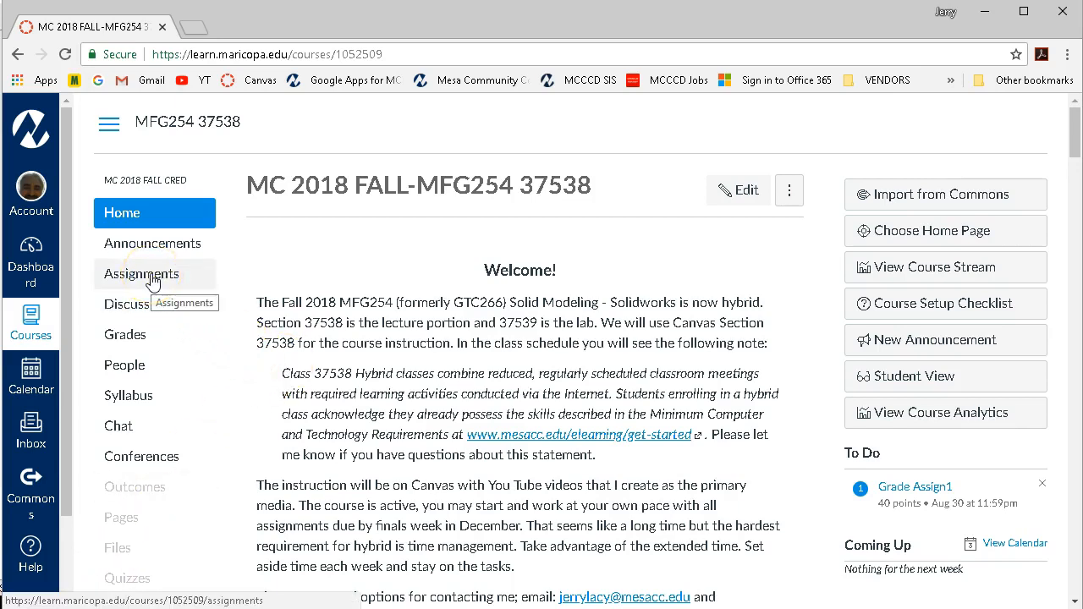
Go to the course Assignments list and open the Assign3 assignment page.
left_click(142, 274)
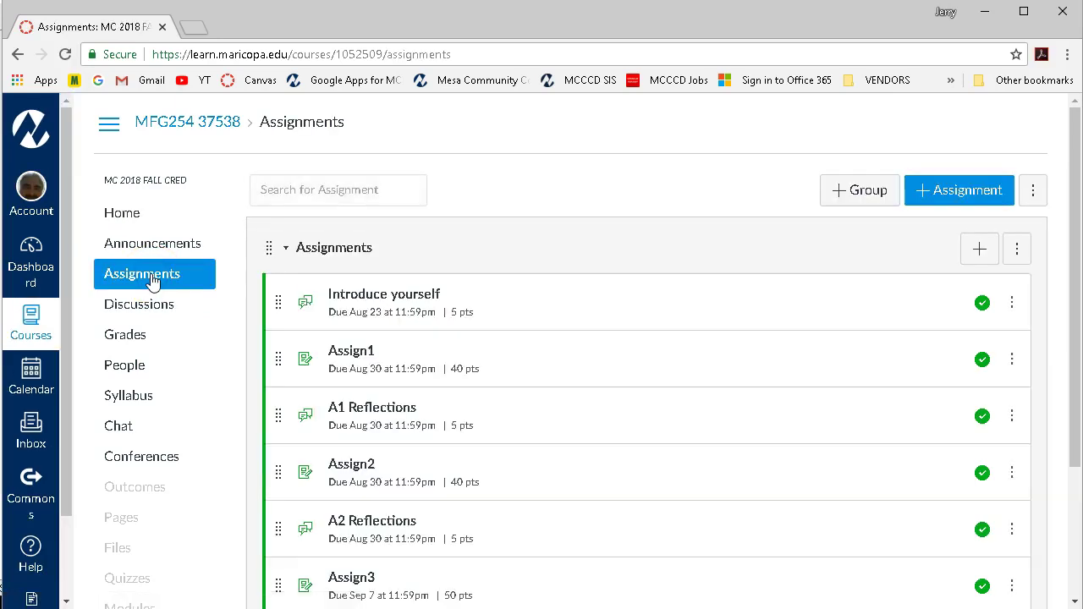
scroll("down", 3)
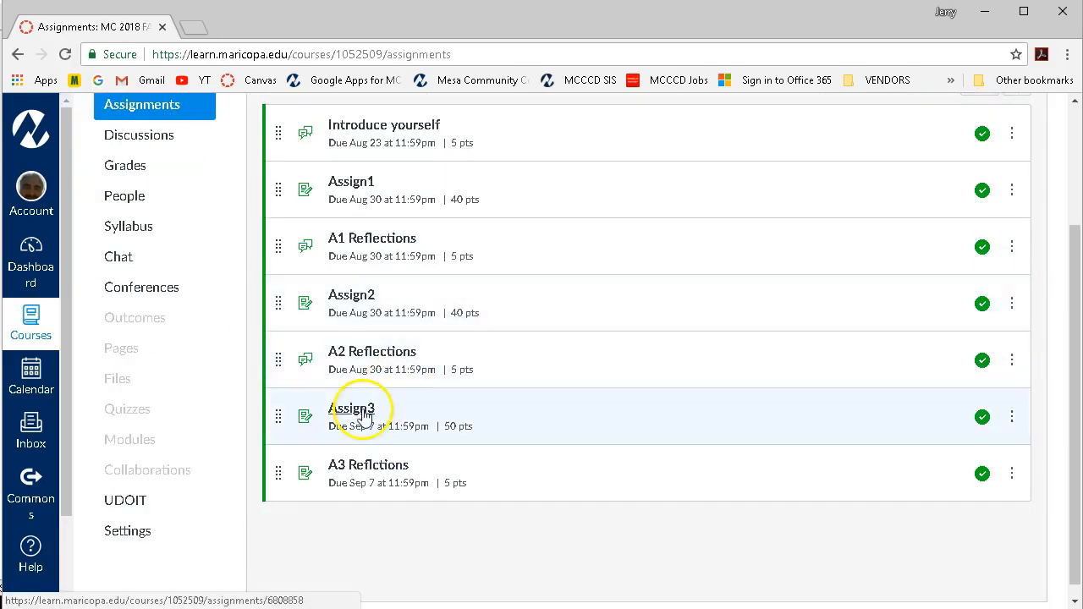
left_click(351, 408)
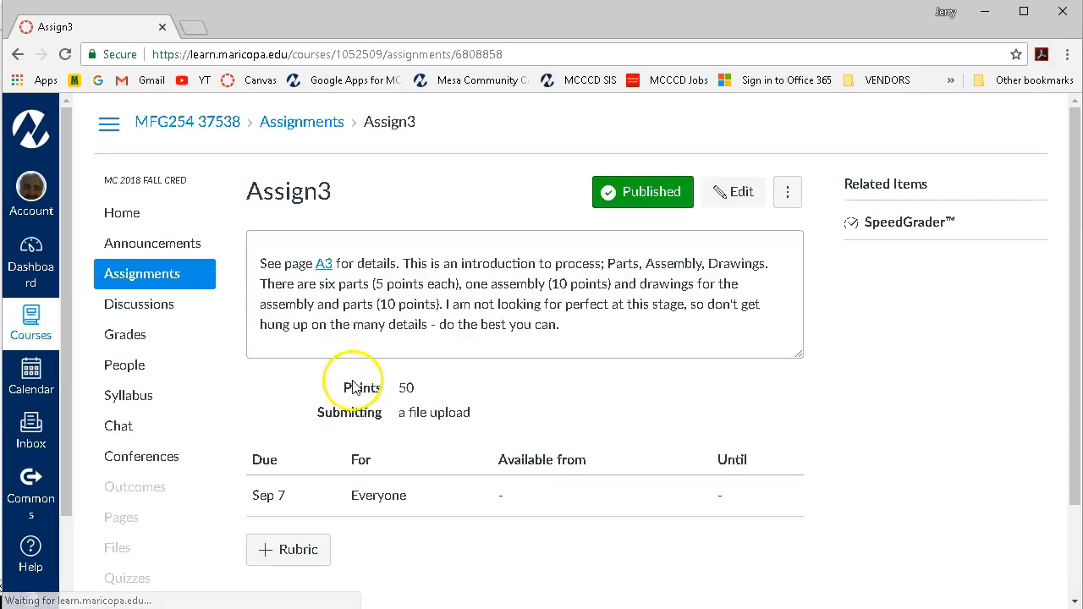
mouse_move(443, 325)
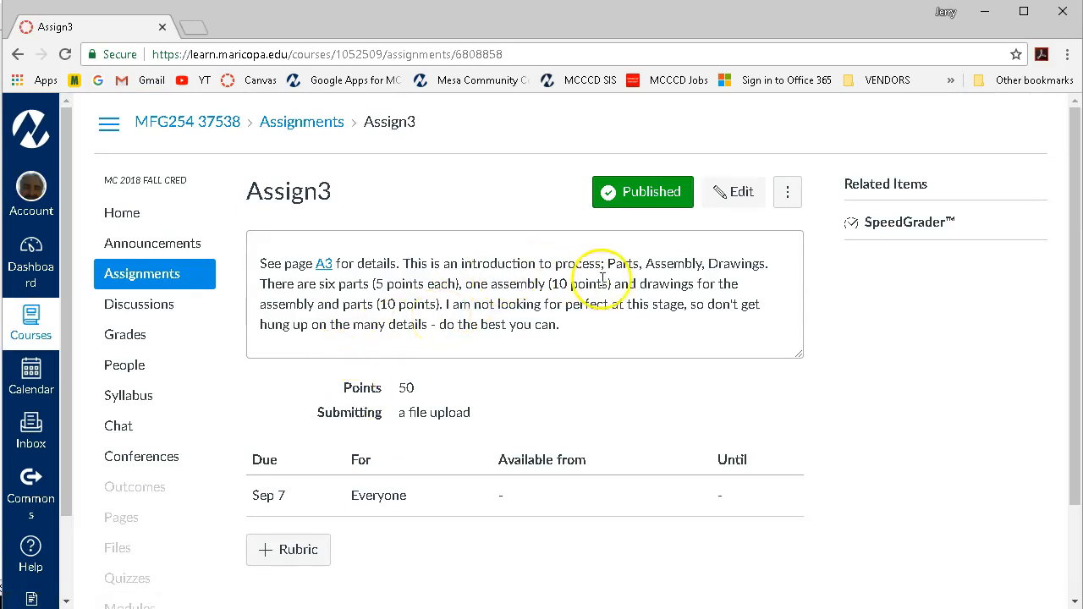
mouse_move(758, 284)
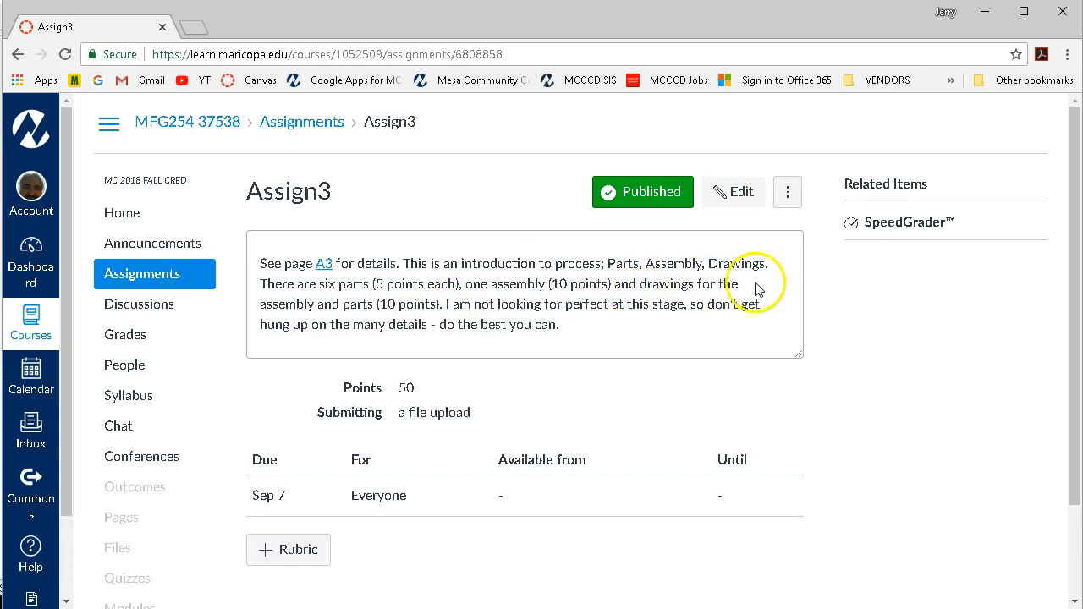
mouse_move(613, 324)
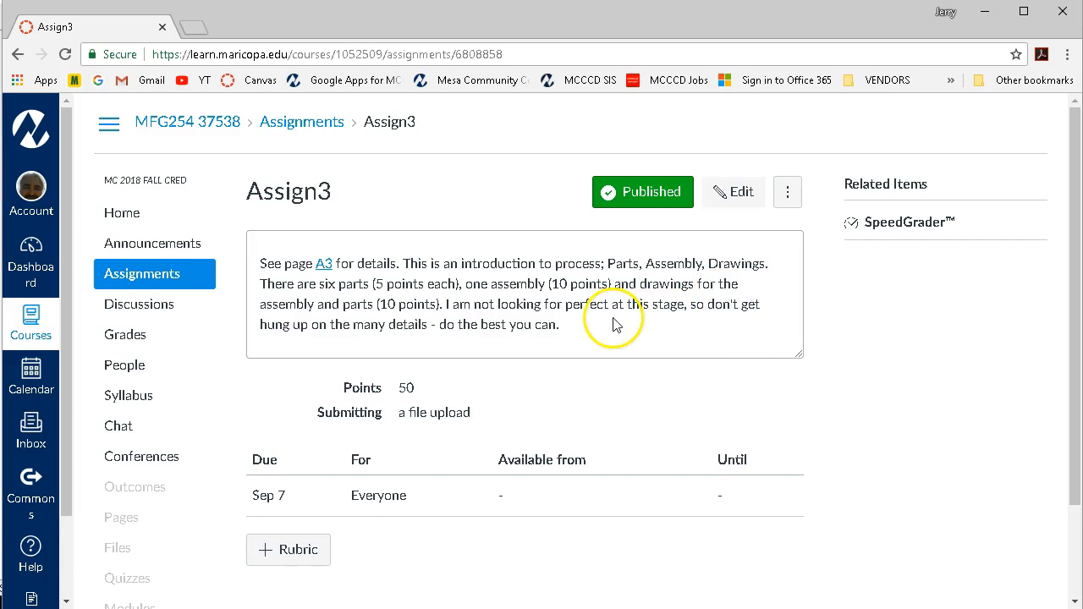
mouse_move(640, 305)
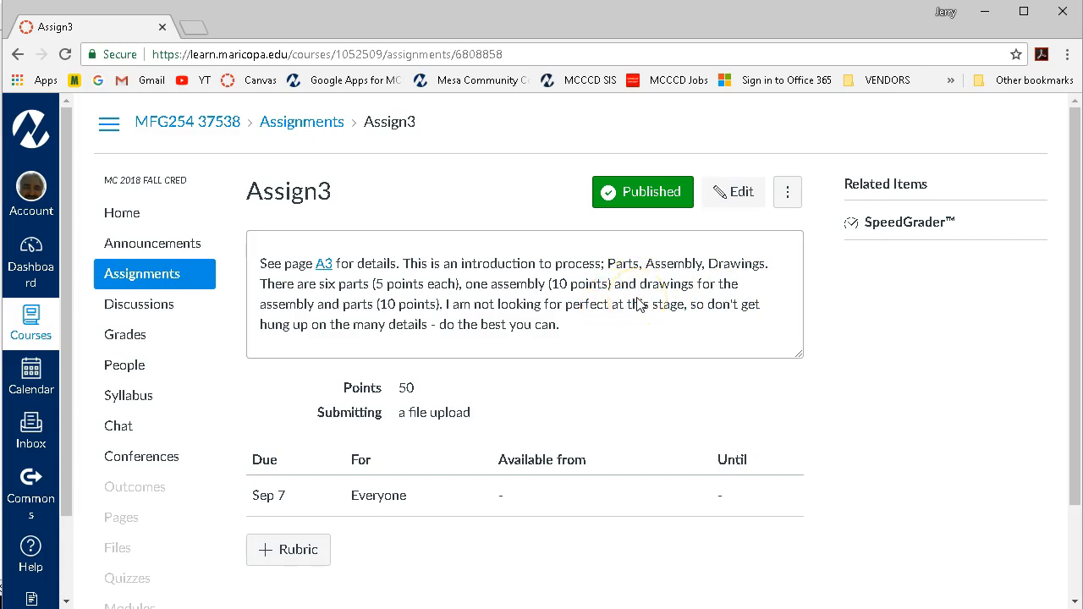
mouse_move(596, 355)
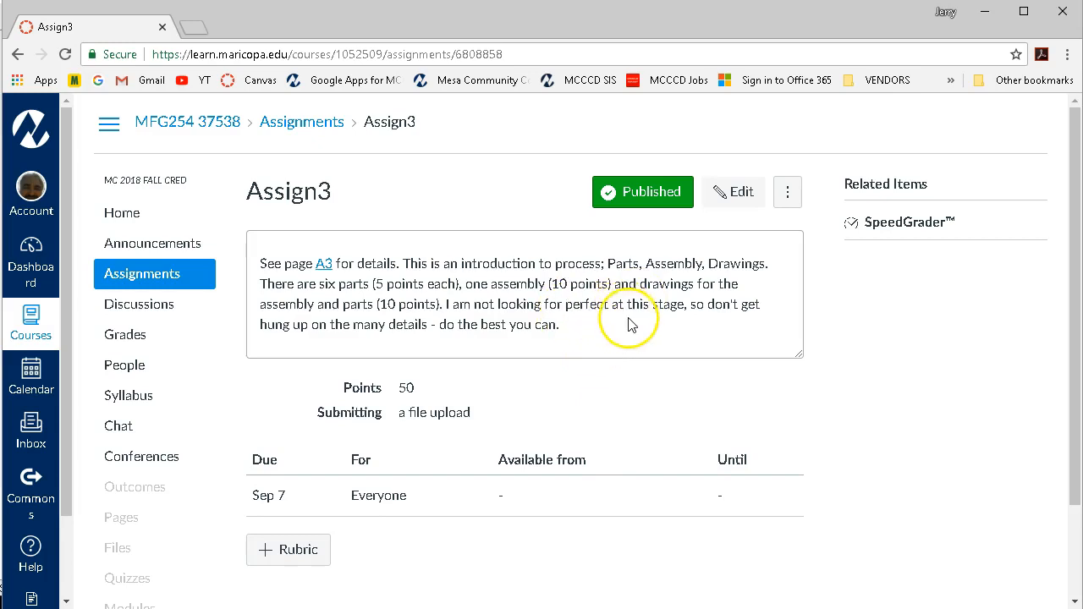
mouse_move(629, 325)
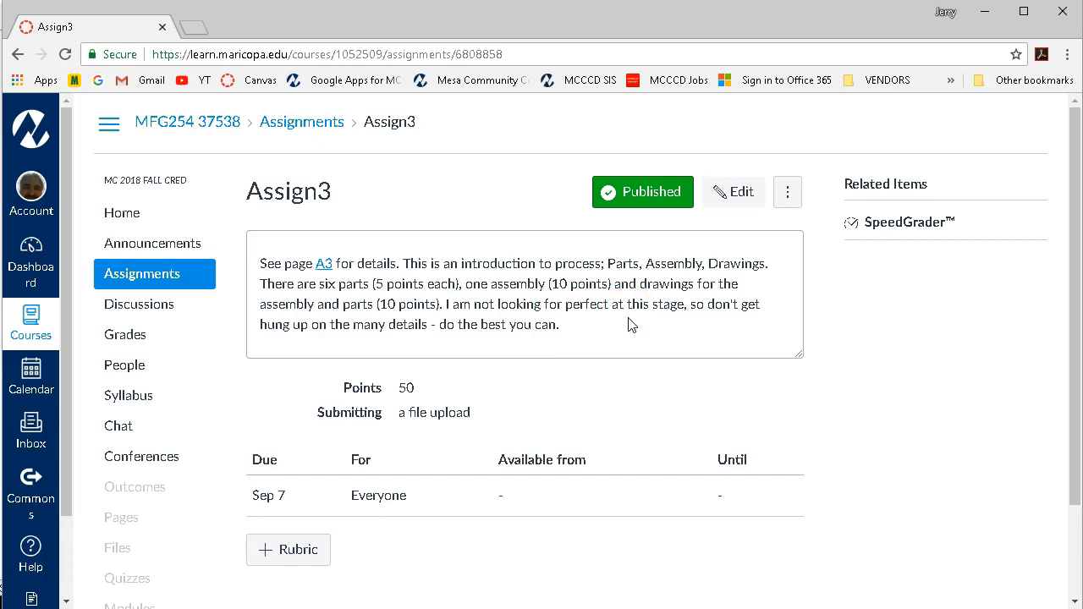
mouse_move(617, 330)
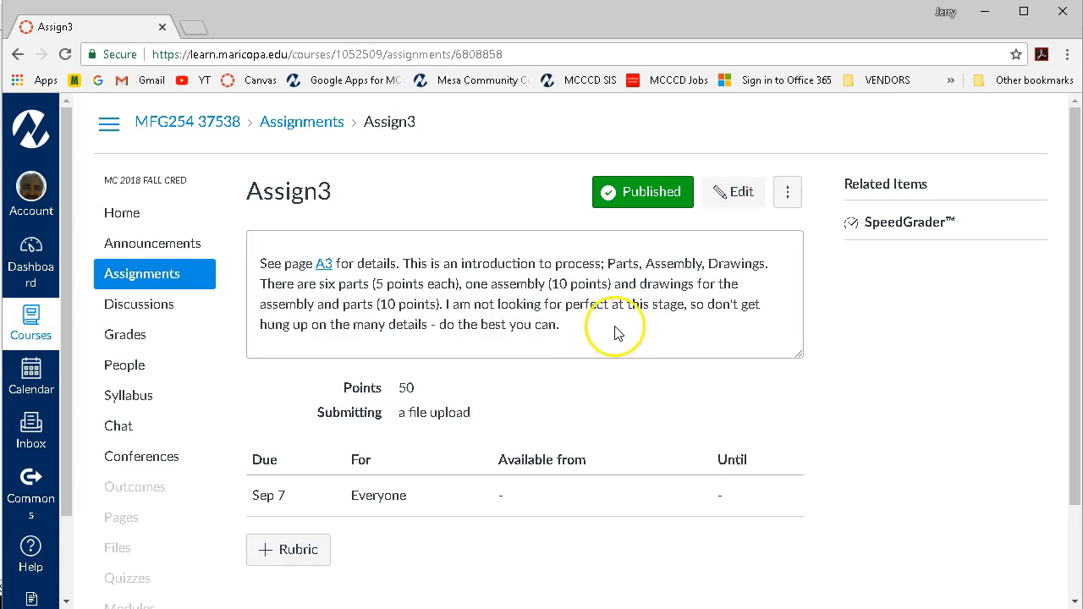
mouse_move(618, 331)
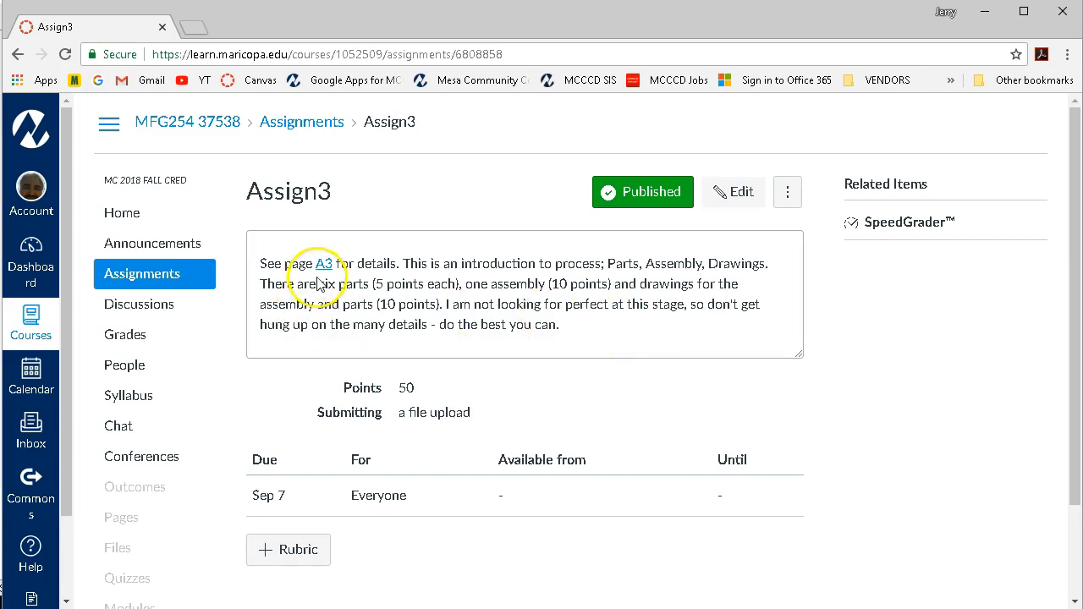
Follow the A3 link and scroll to the machinist's clamp technical drawing.
left_click(325, 264)
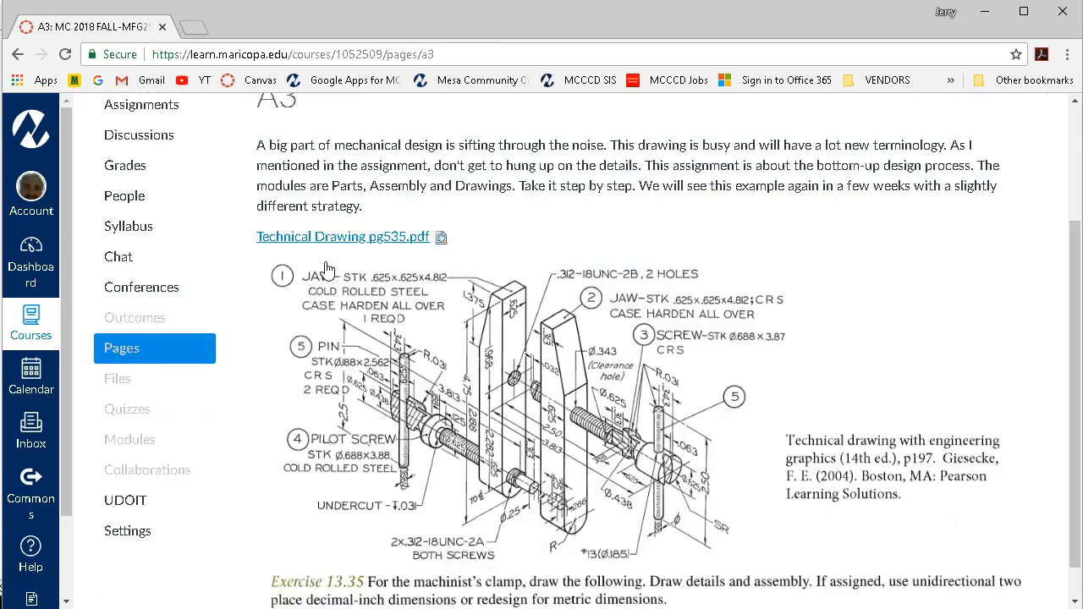
scroll("down", 3)
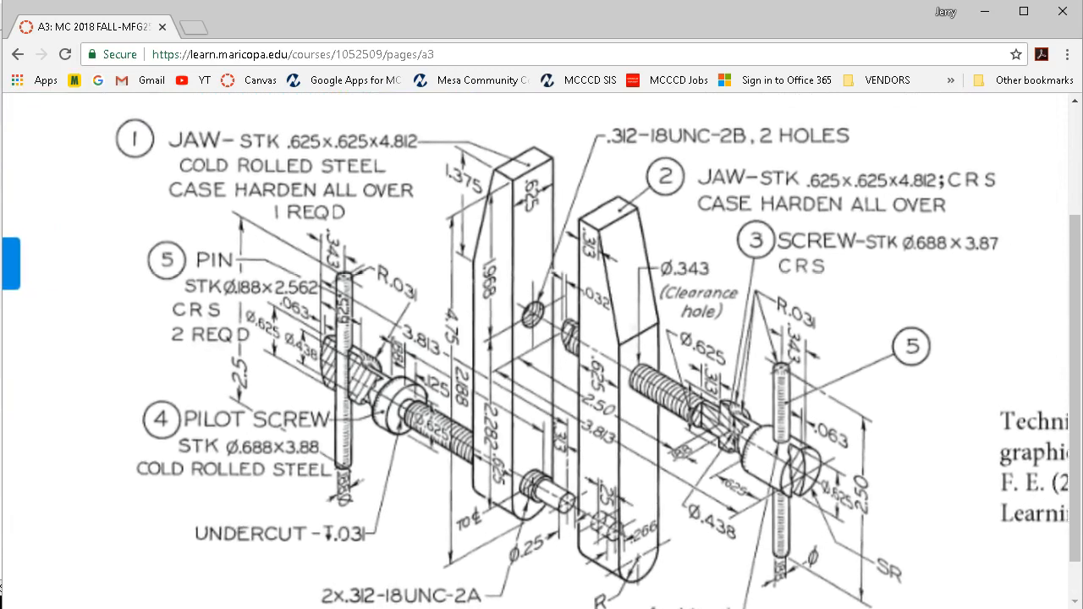
scroll("down", 3)
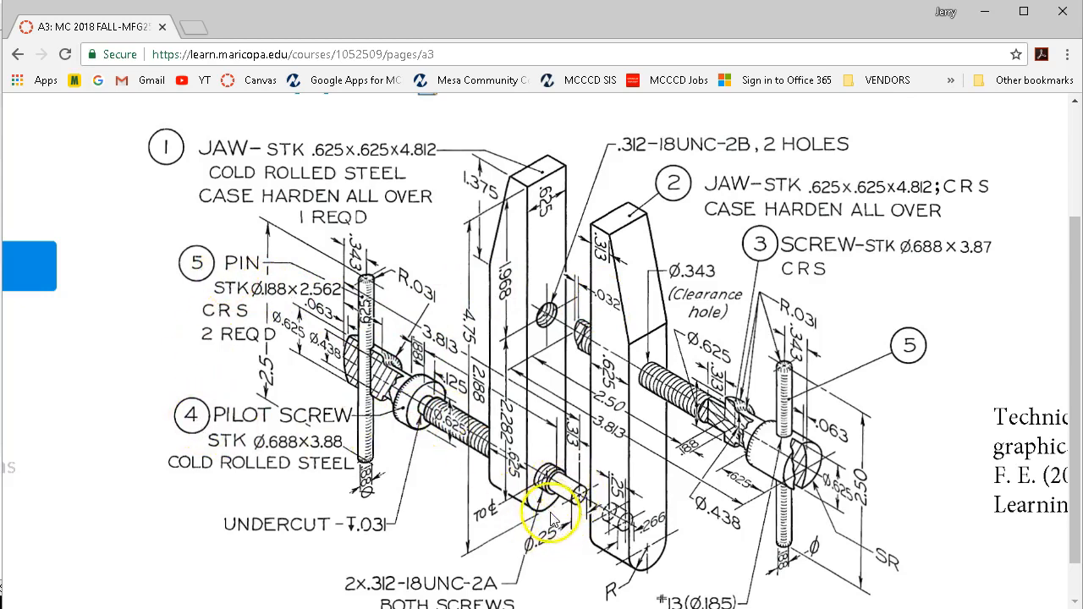
mouse_move(843, 356)
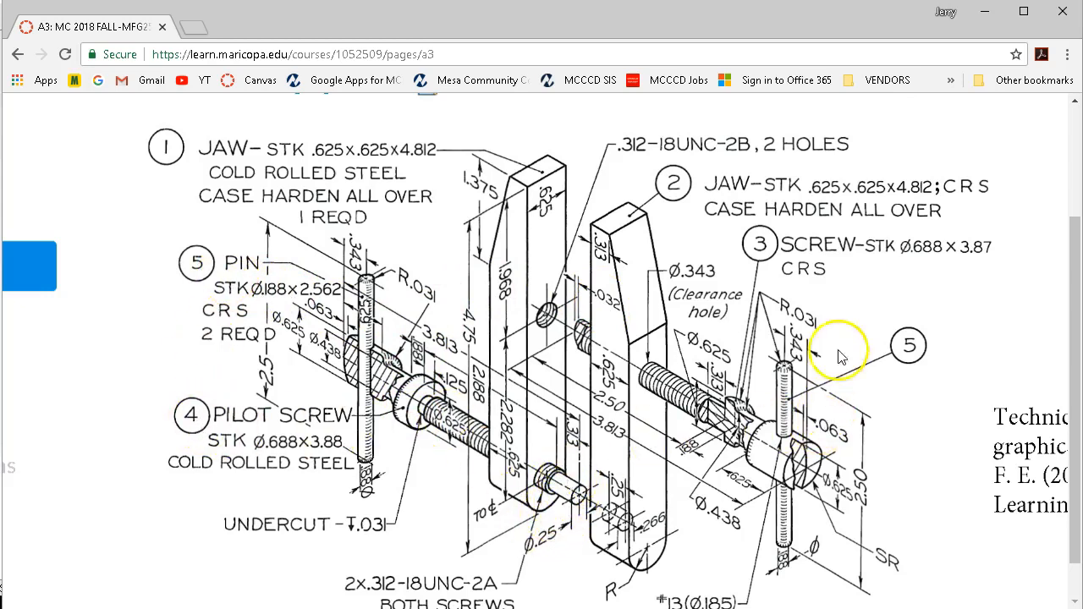
mouse_move(578, 308)
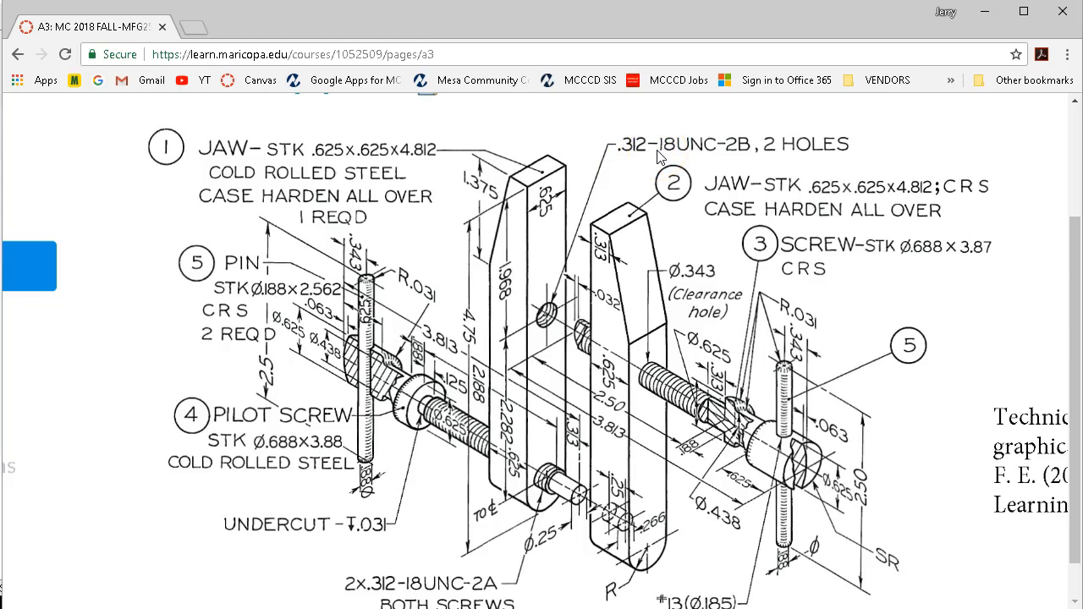
left_click(633, 156)
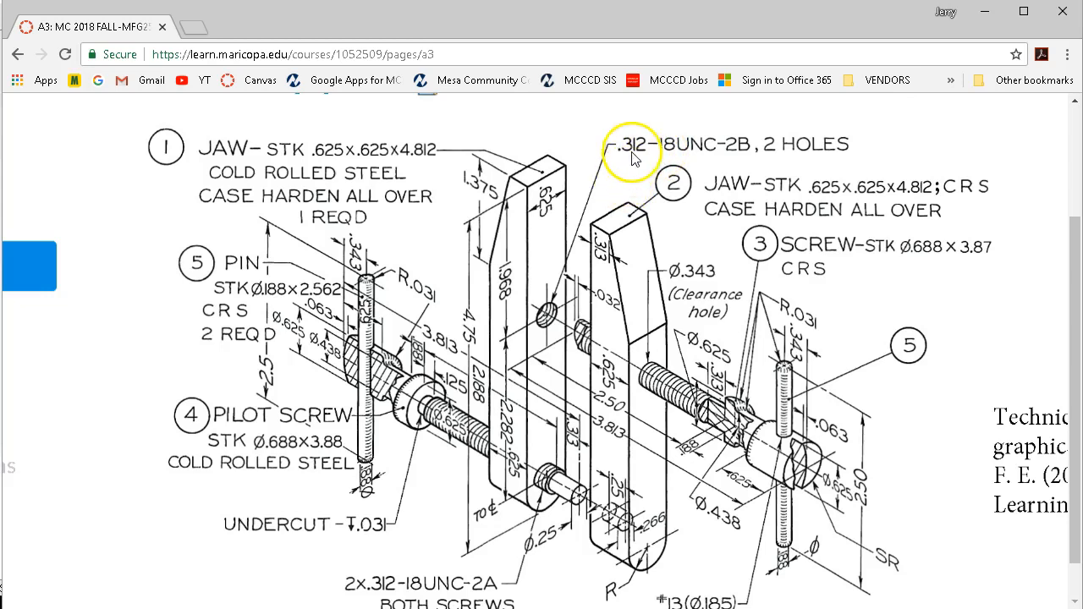
mouse_move(651, 153)
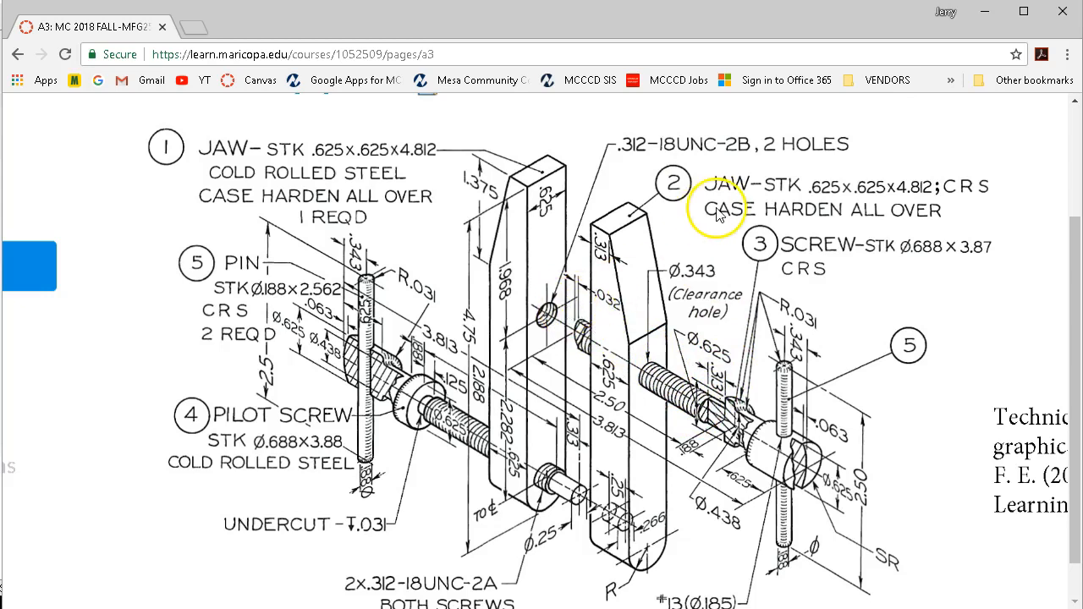
mouse_move(718, 161)
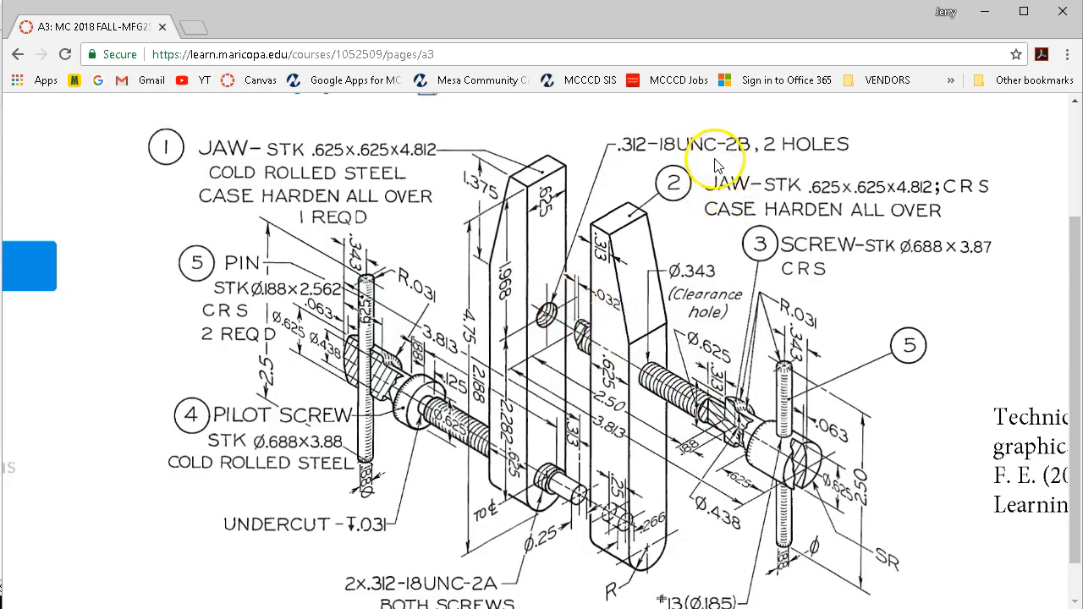
mouse_move(697, 166)
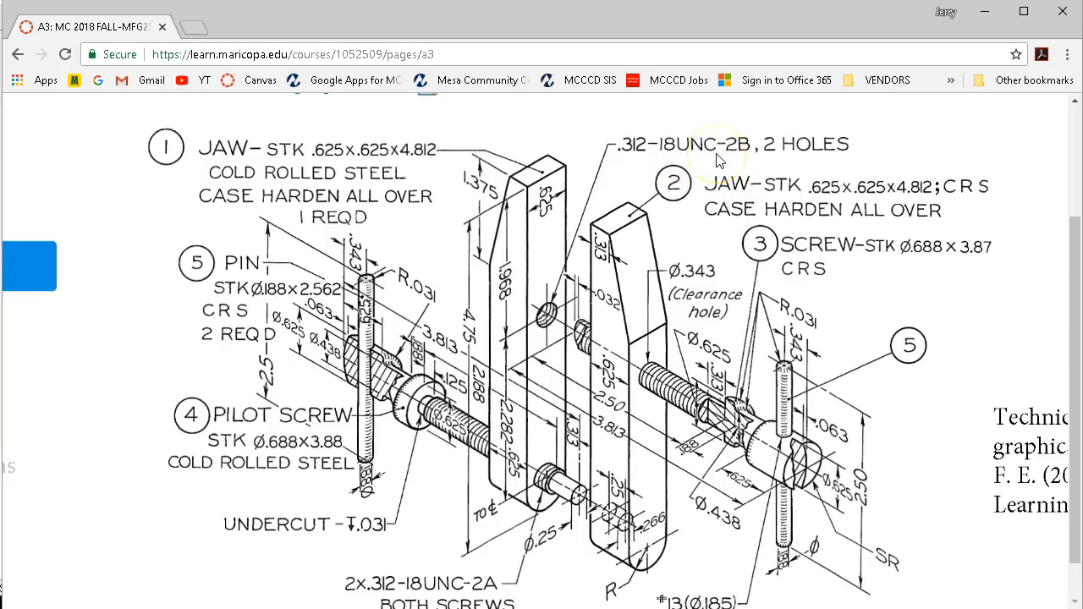
mouse_move(726, 155)
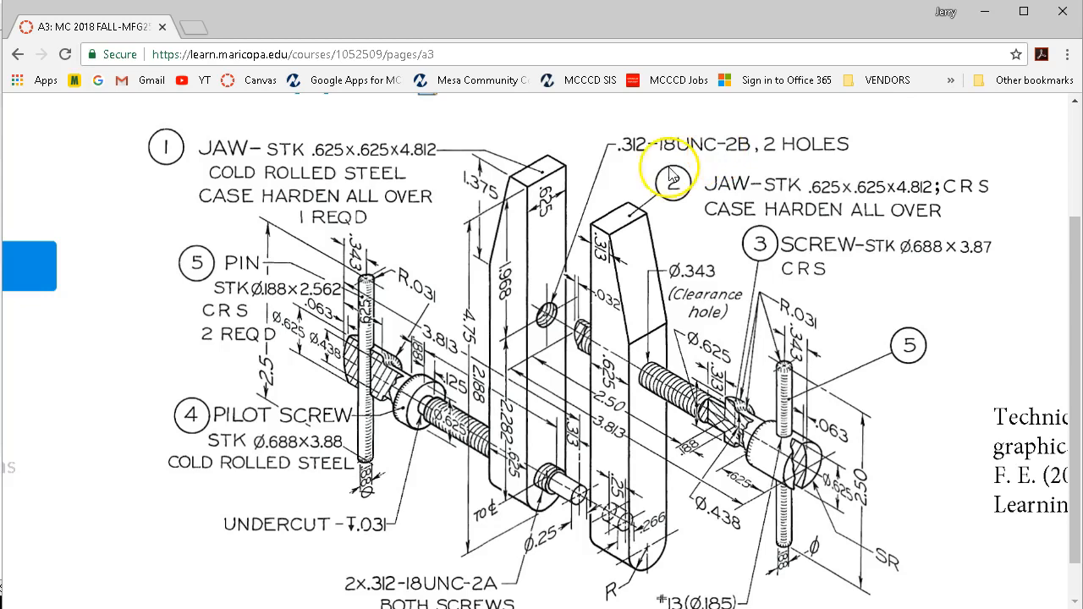
mouse_move(592, 161)
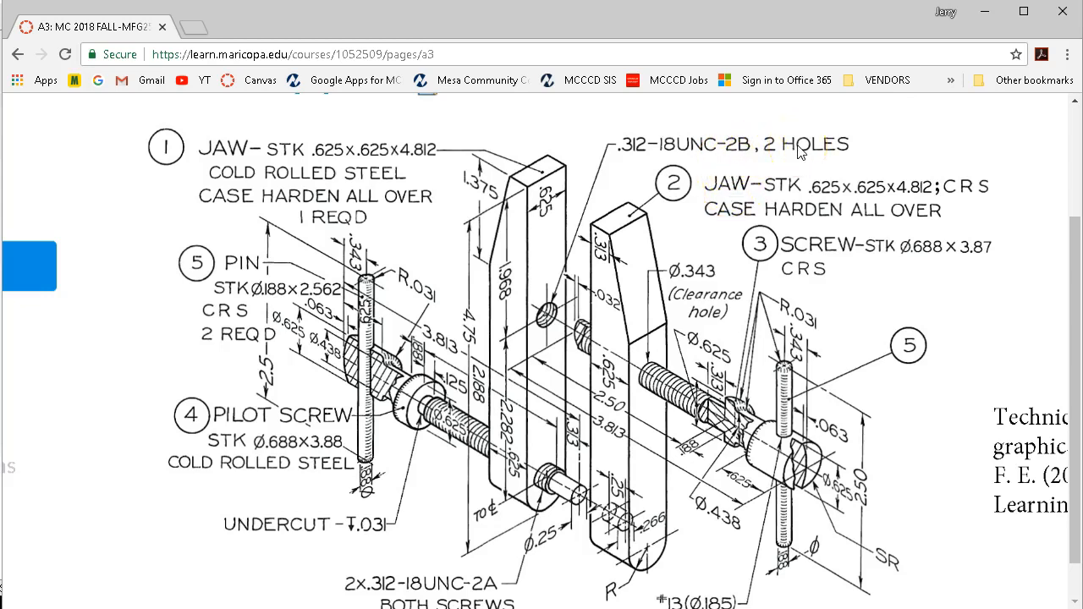
left_click(555, 294)
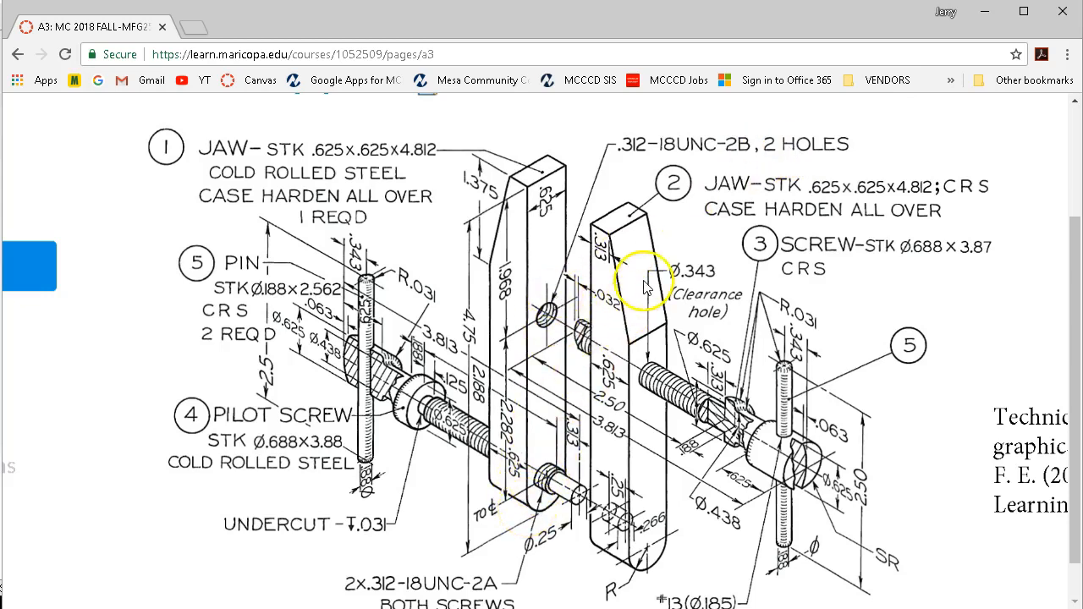
mouse_move(636, 325)
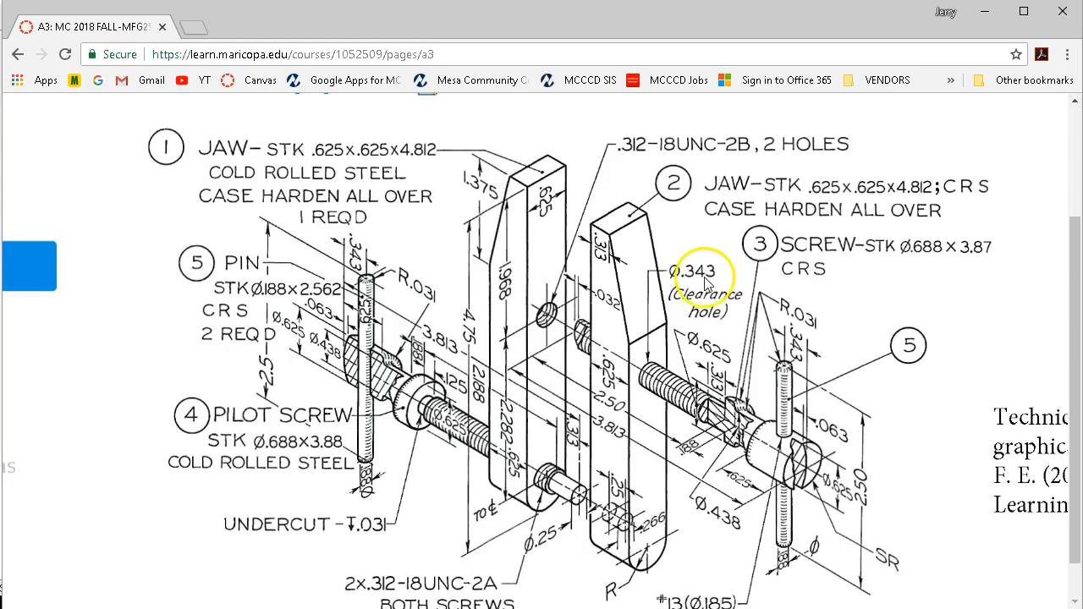
mouse_move(714, 285)
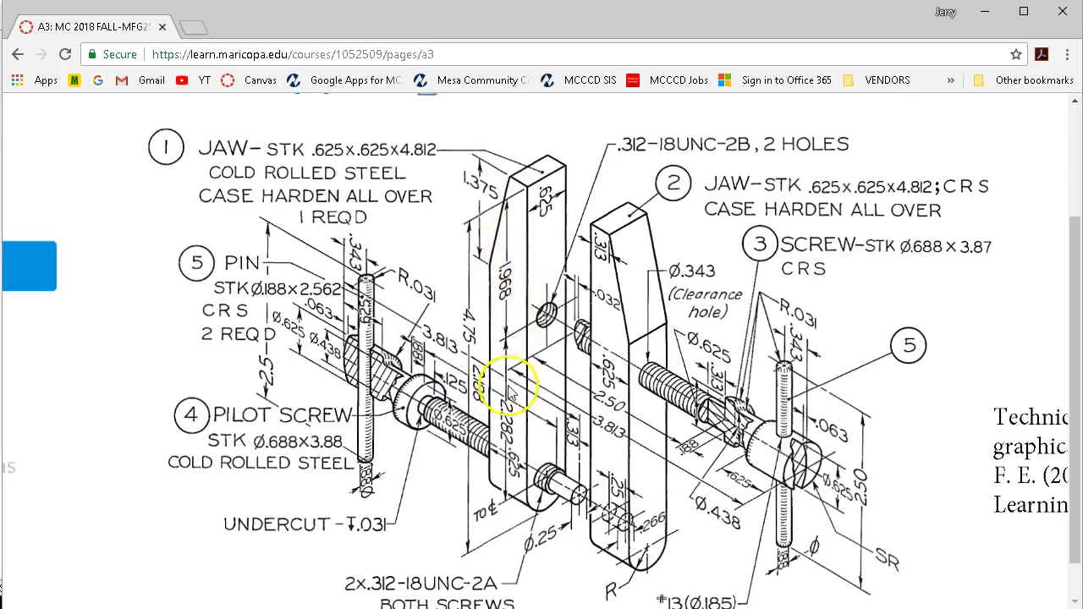
mouse_move(514, 342)
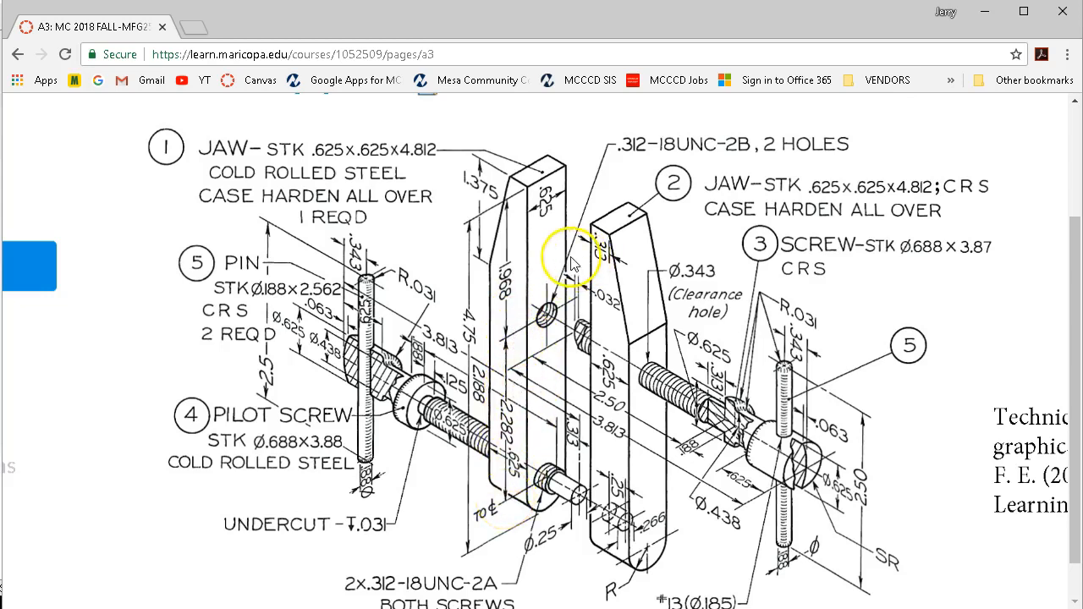
mouse_move(508, 347)
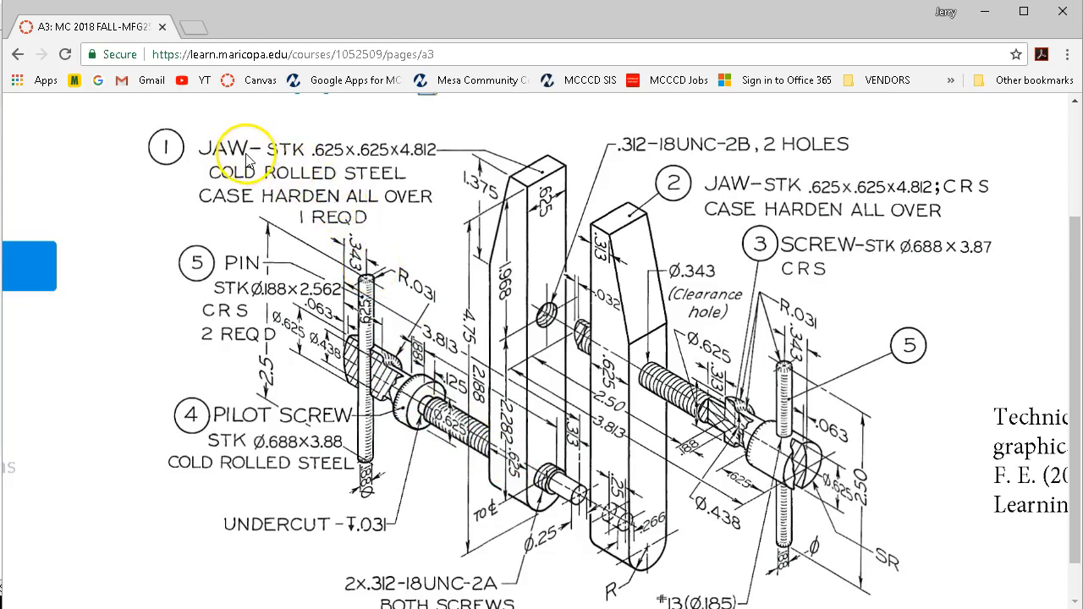
mouse_move(304, 149)
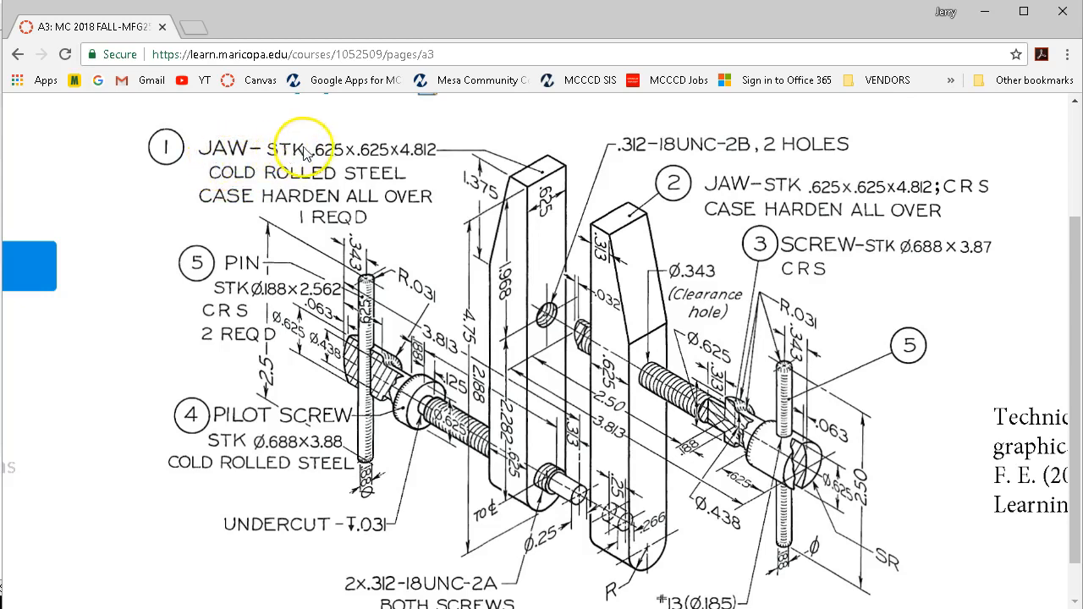
mouse_move(386, 156)
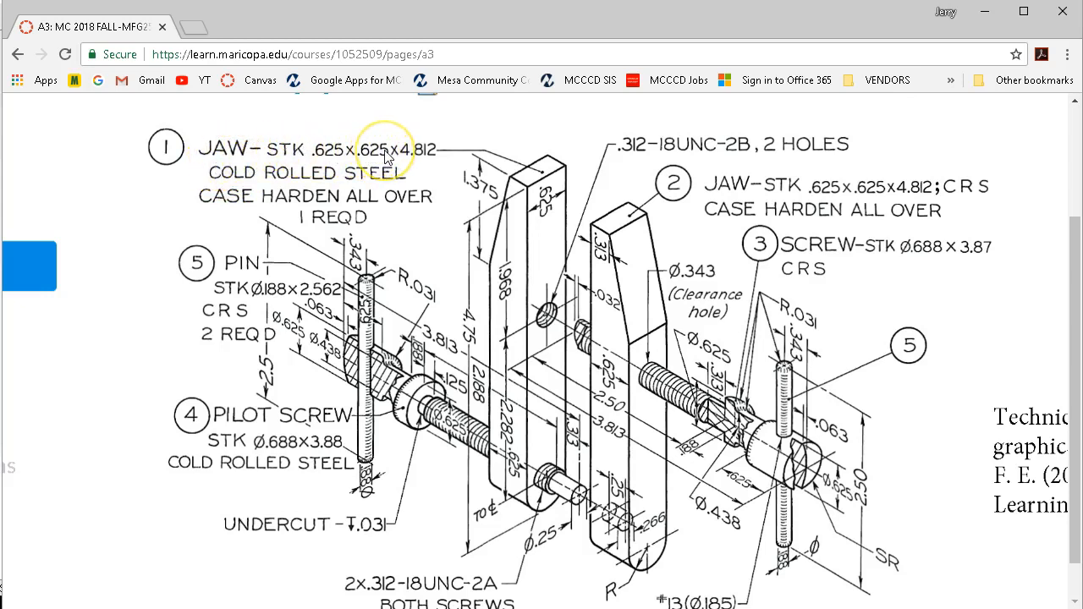
mouse_move(438, 160)
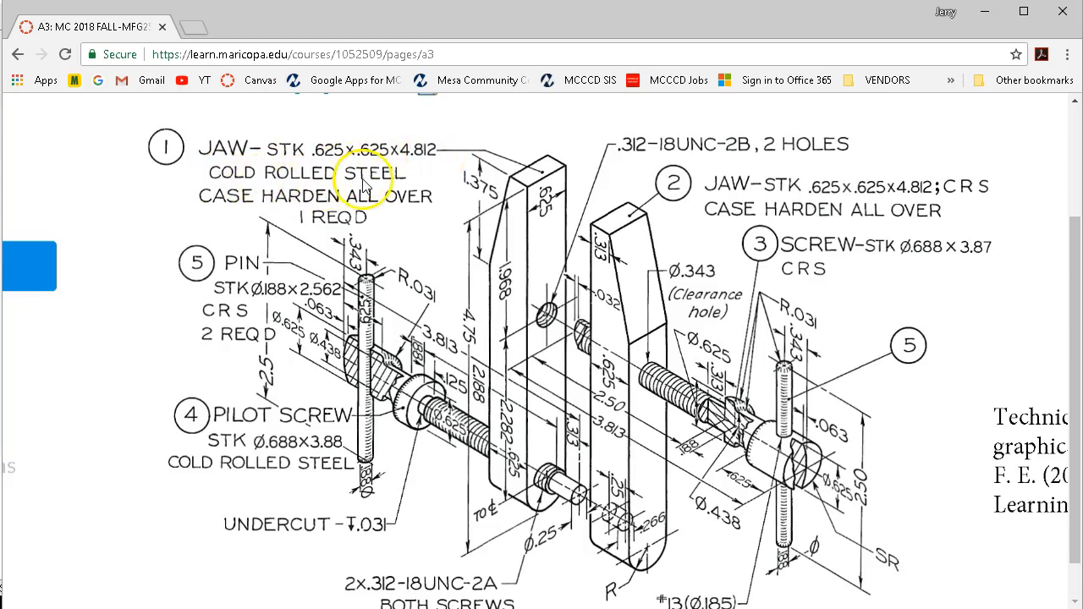
mouse_move(948, 184)
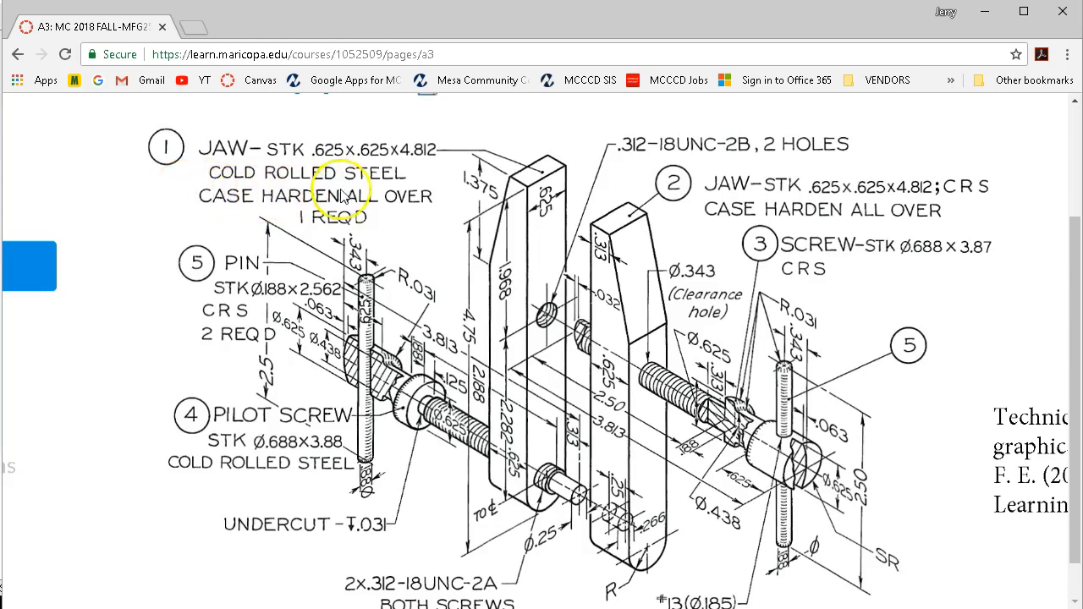
mouse_move(934, 220)
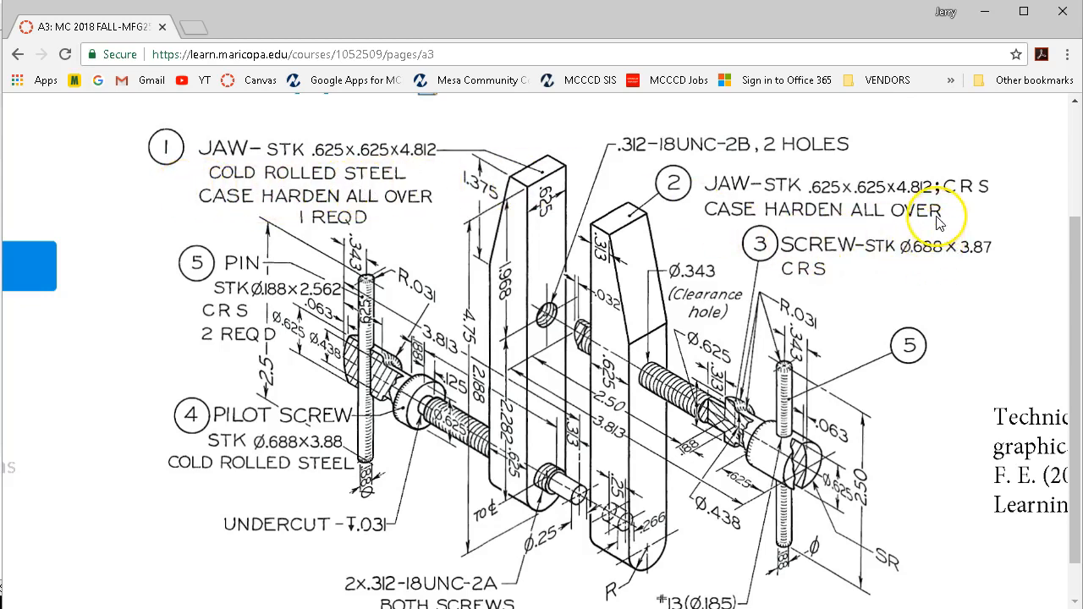
mouse_move(939, 222)
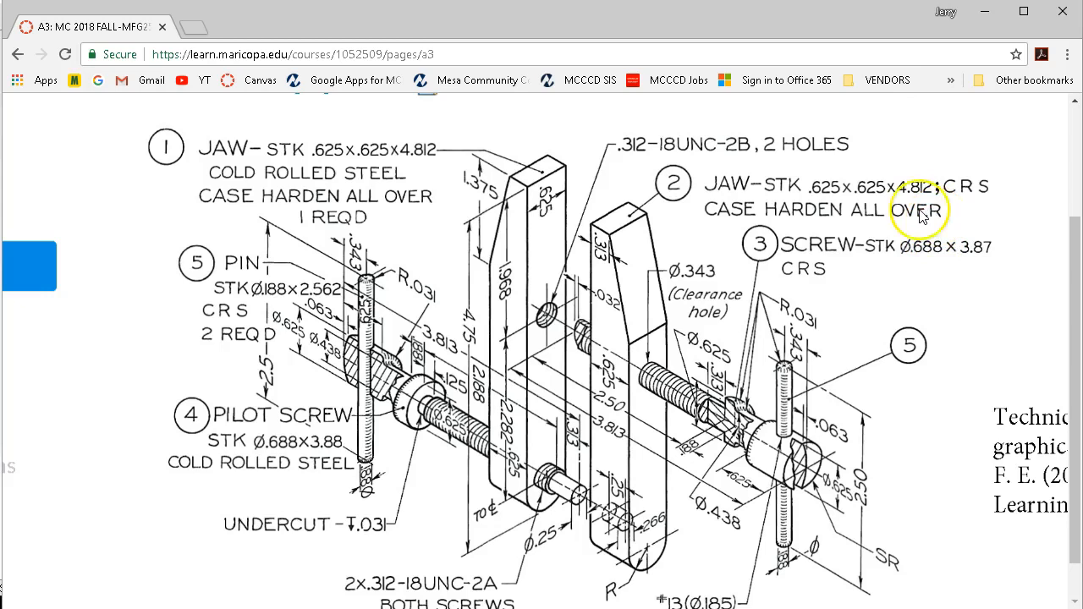
mouse_move(285, 296)
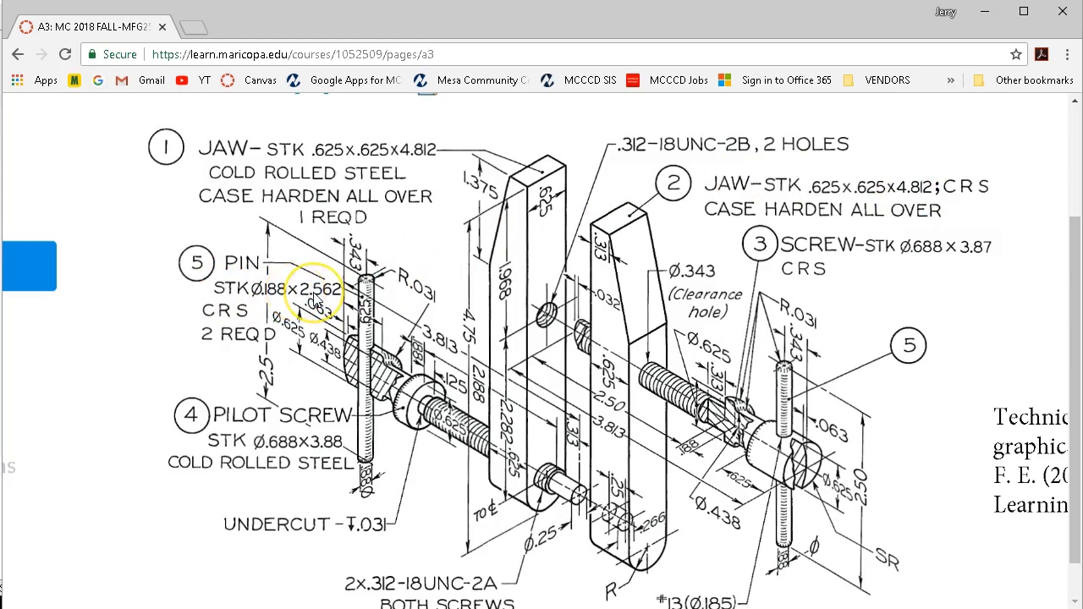
mouse_move(285, 364)
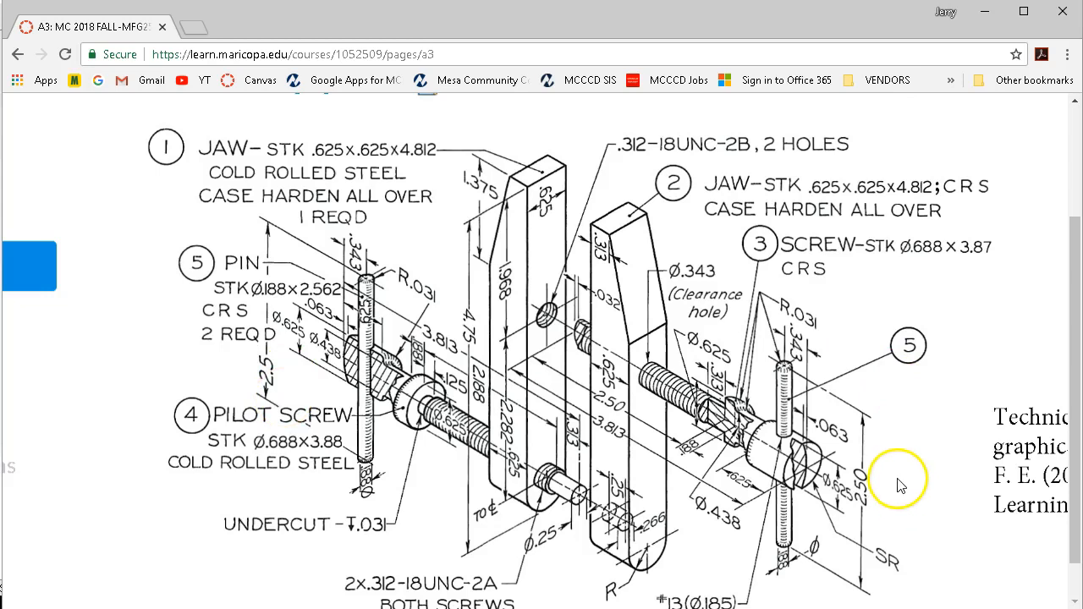
mouse_move(281, 321)
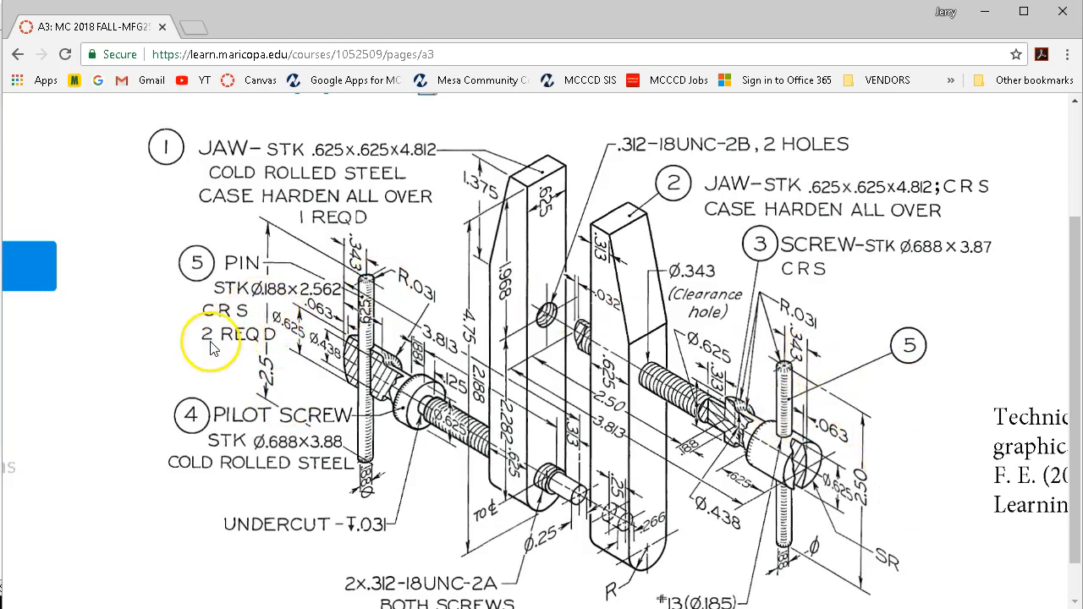
mouse_move(218, 457)
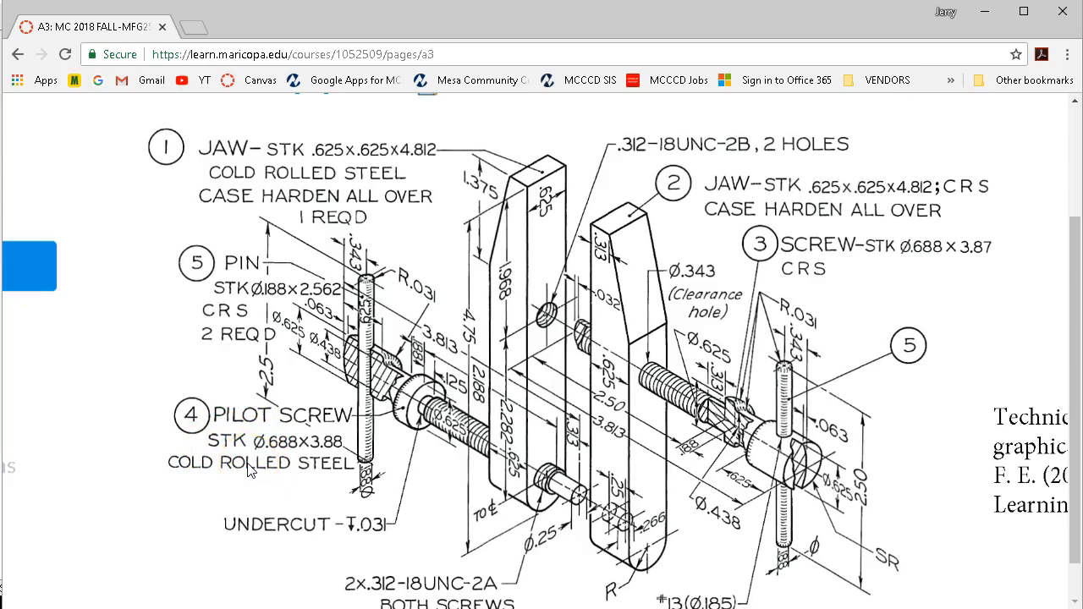
Scroll the A3 page down to the Ø.185 hole note and Exercise 13.35 instructions.
left_click(284, 453)
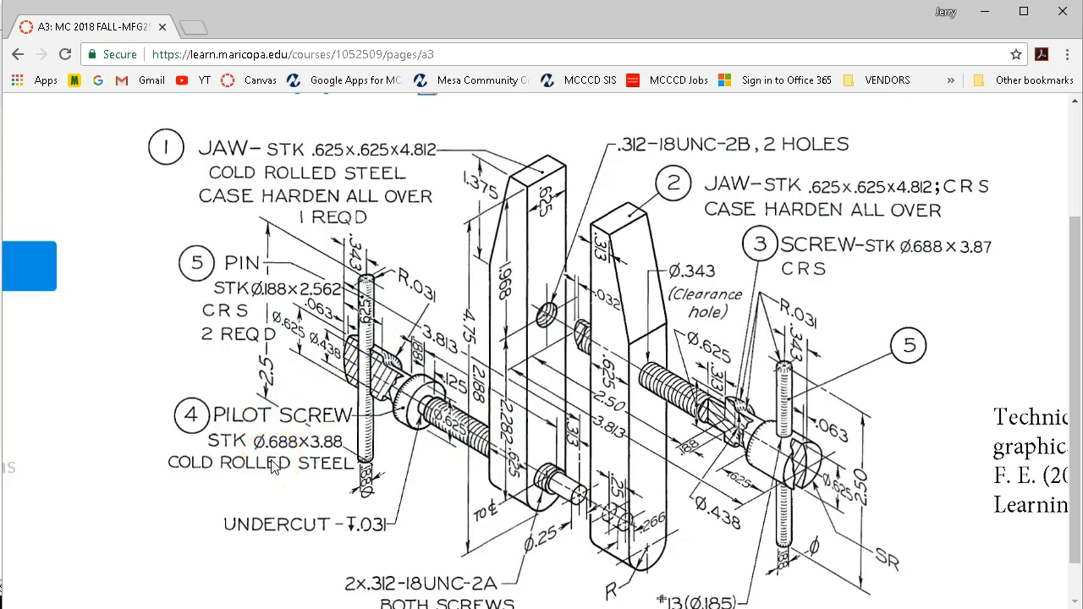
mouse_move(257, 457)
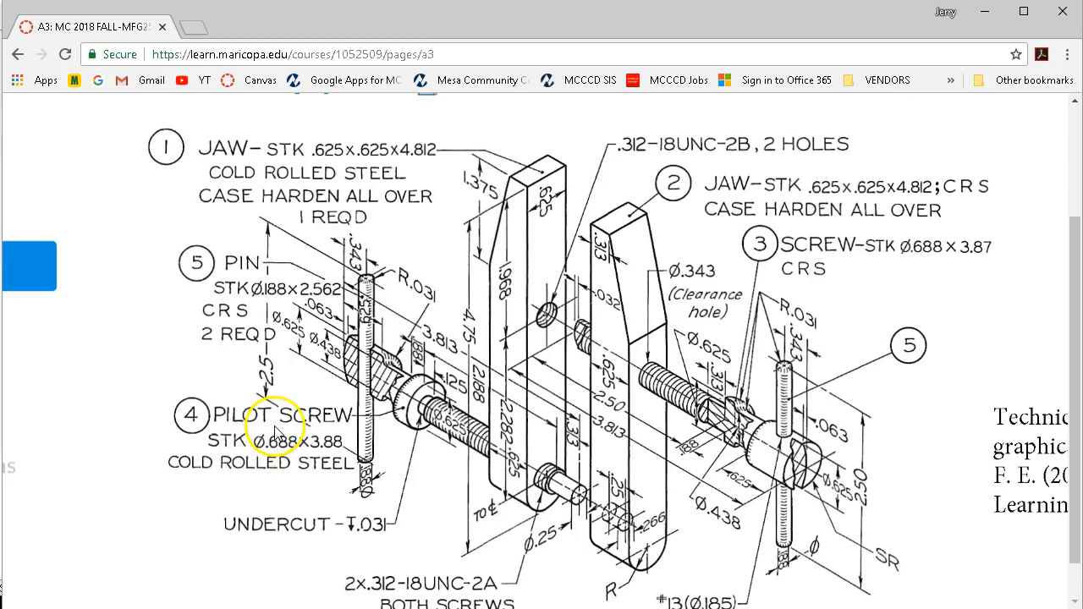
mouse_move(250, 465)
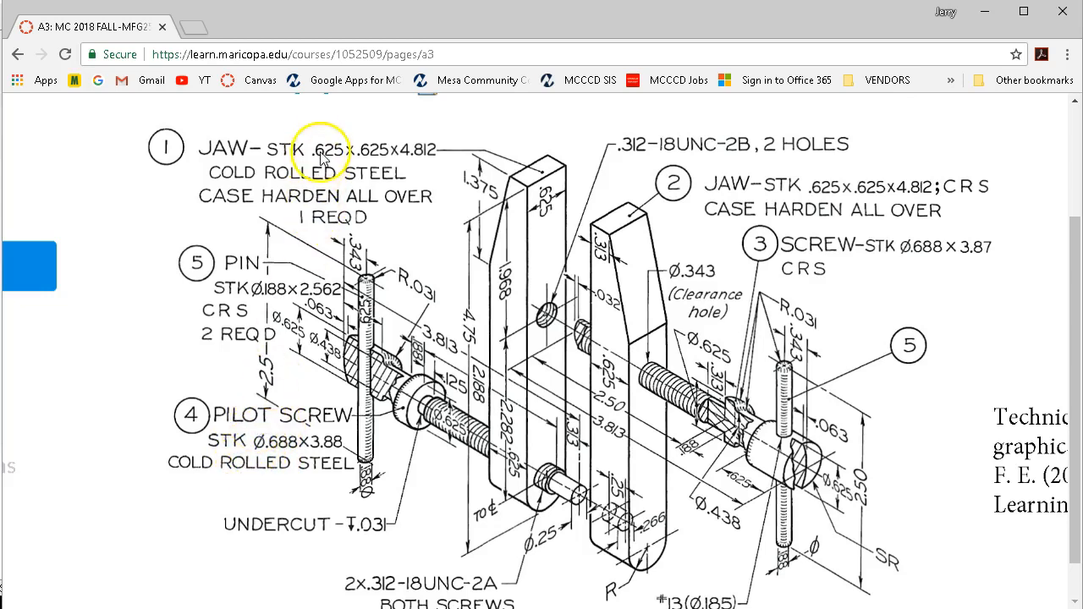
mouse_move(414, 142)
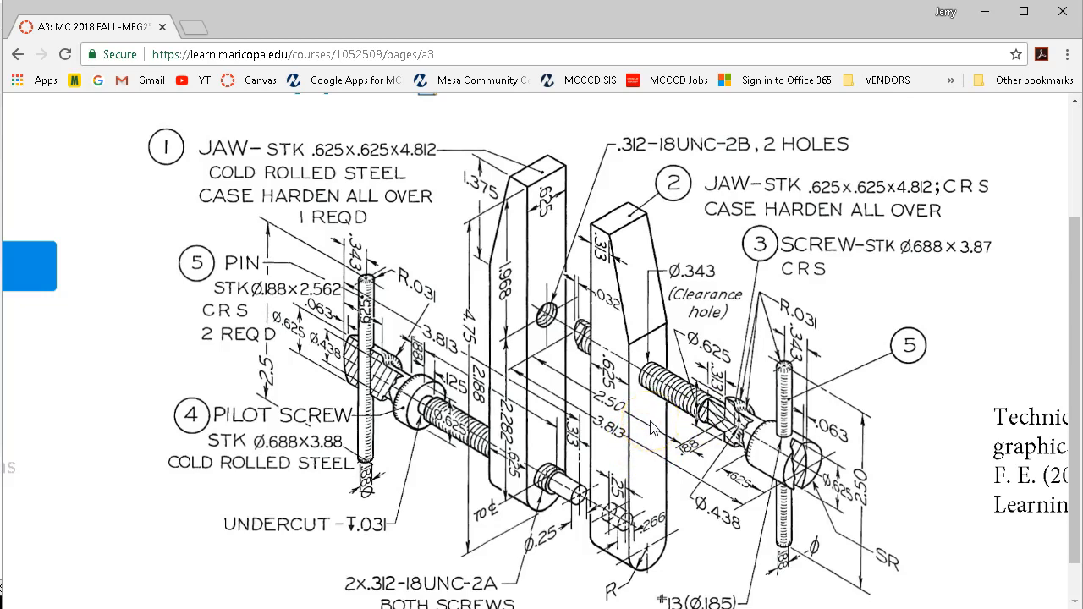
mouse_move(1074, 342)
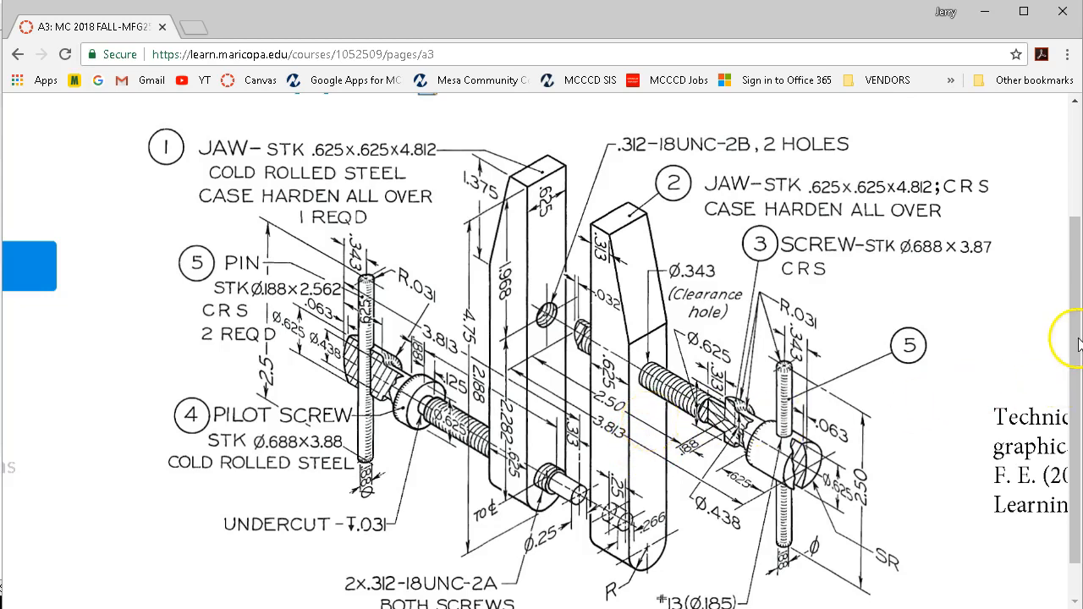
mouse_move(1069, 375)
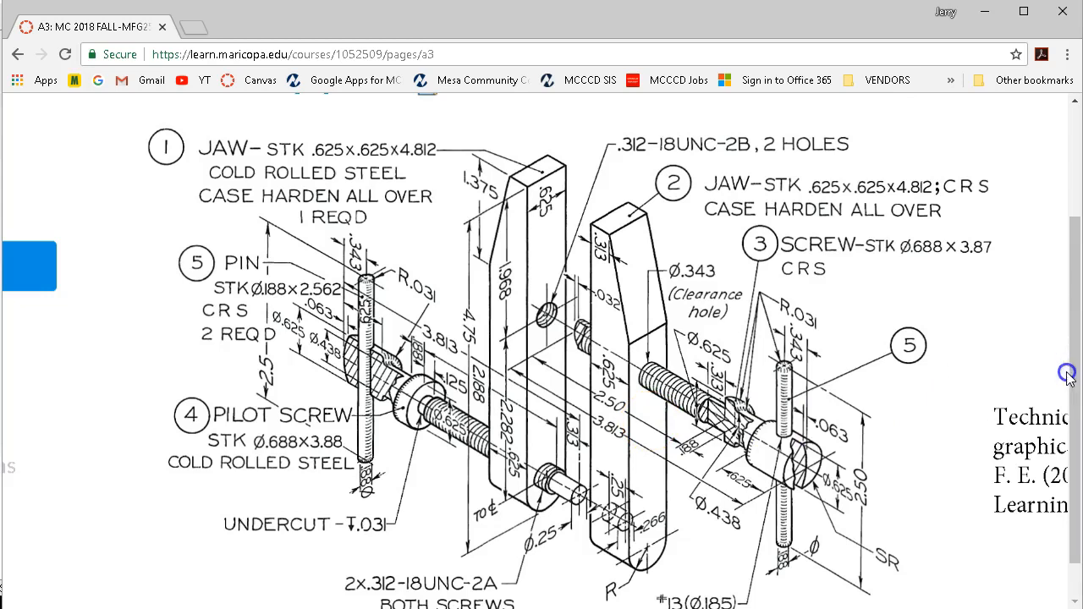
mouse_move(952, 371)
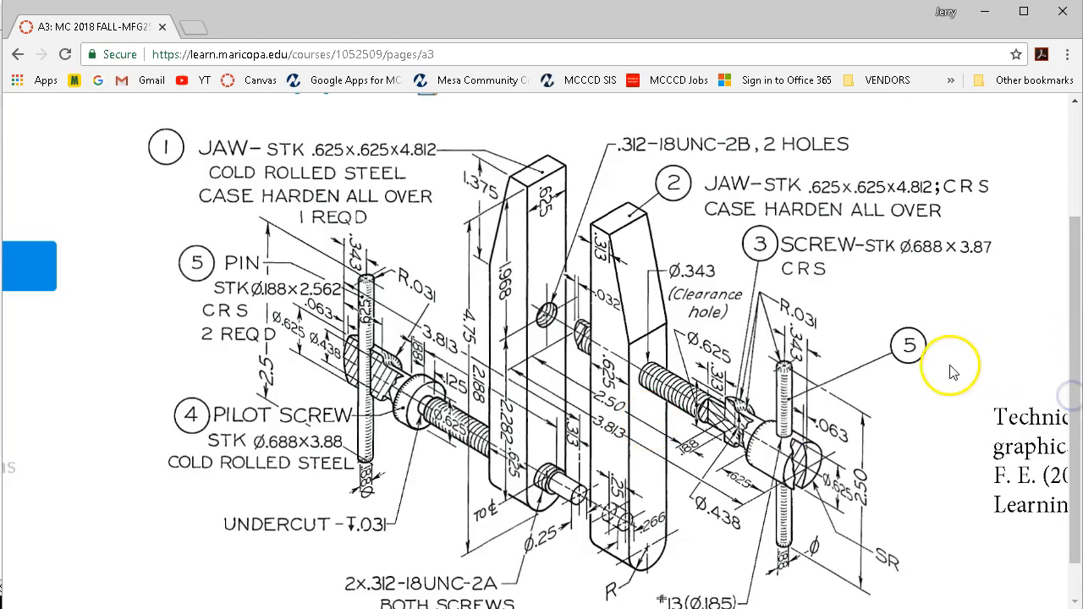
scroll("down", 3)
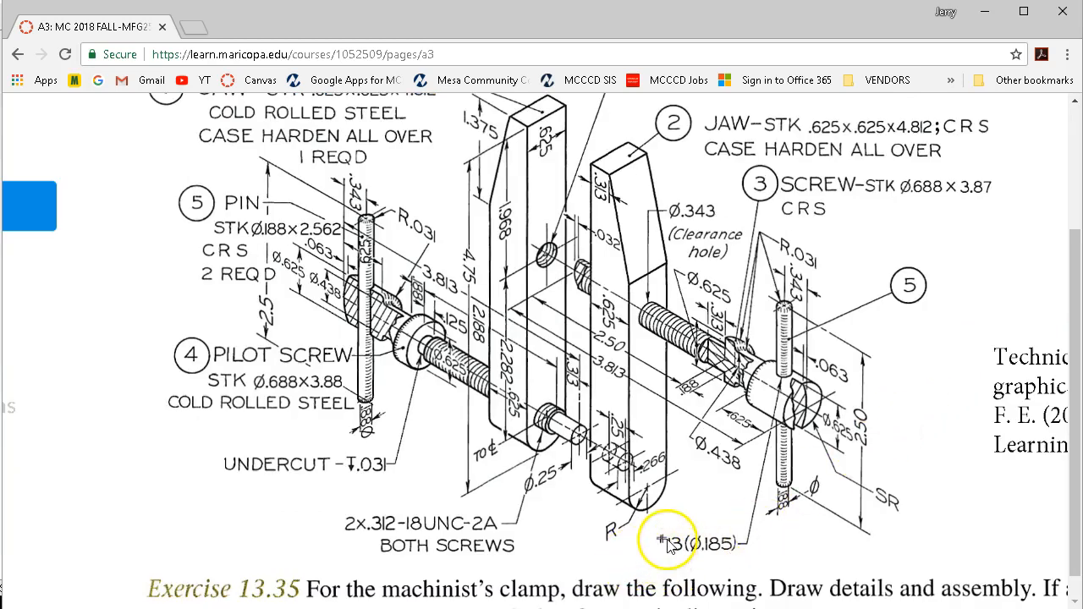
mouse_move(667, 551)
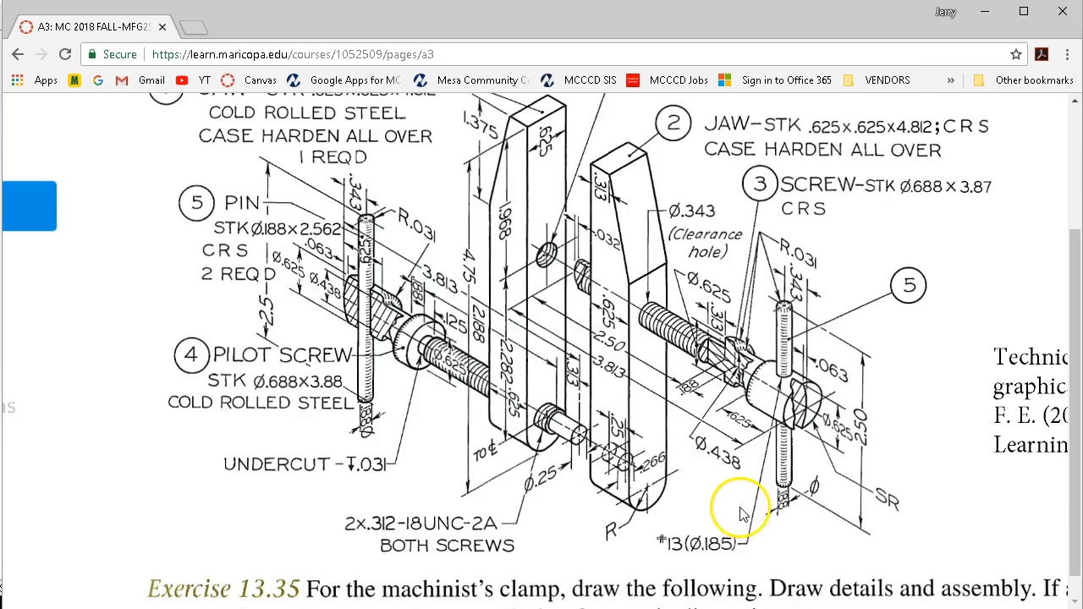
mouse_move(708, 545)
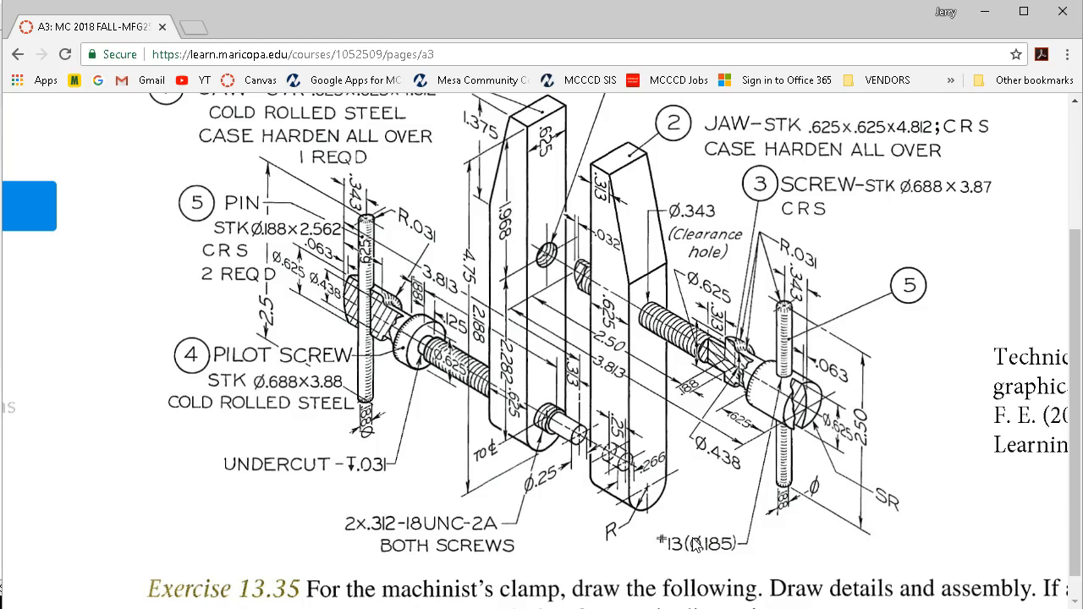
mouse_move(985, 24)
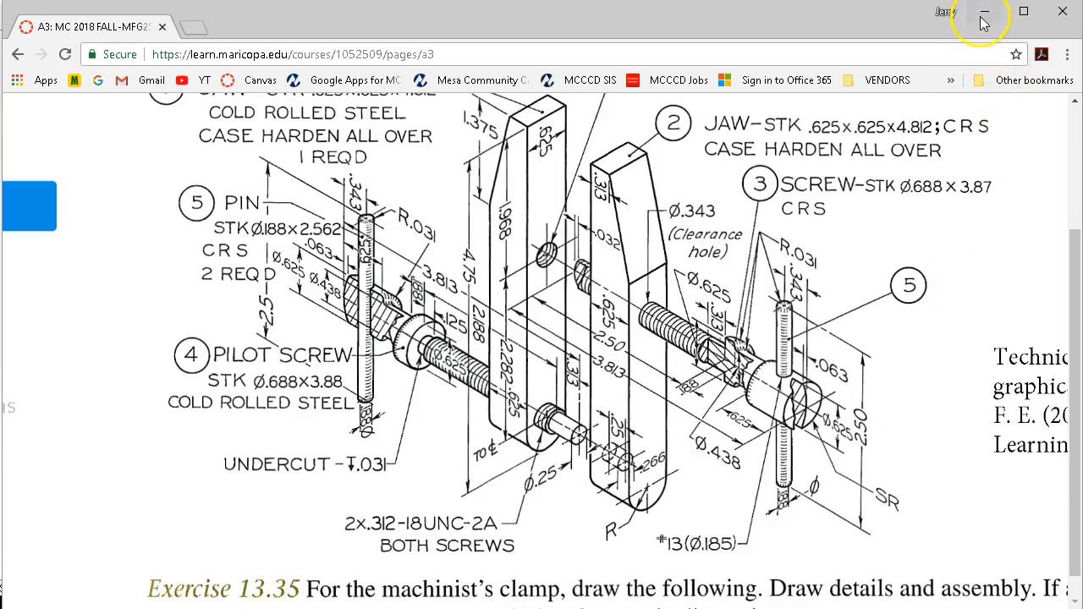
mouse_move(985, 15)
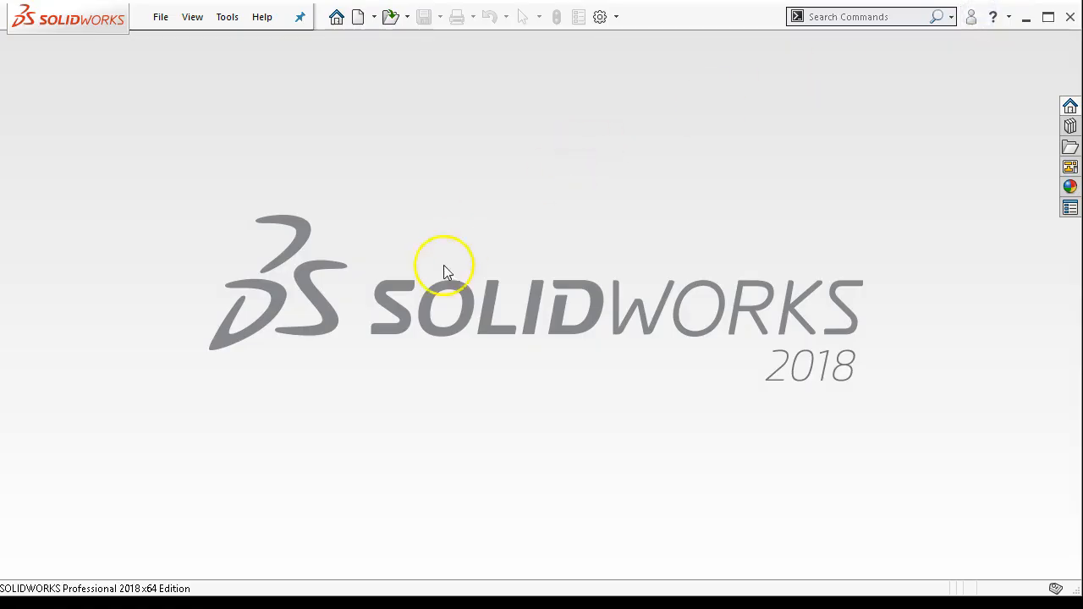
mouse_move(315, 269)
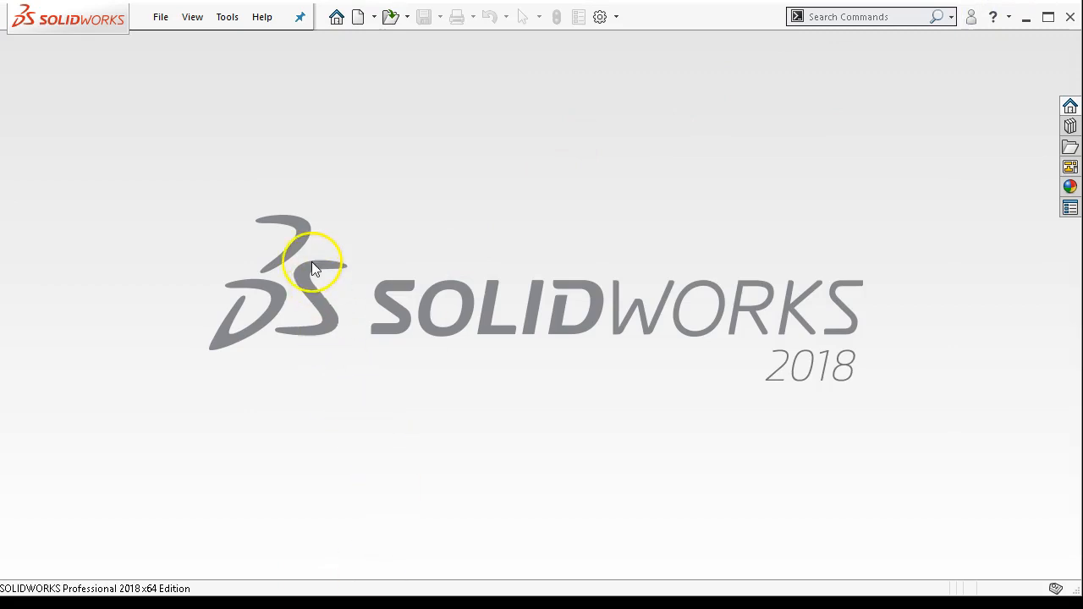
mouse_move(403, 592)
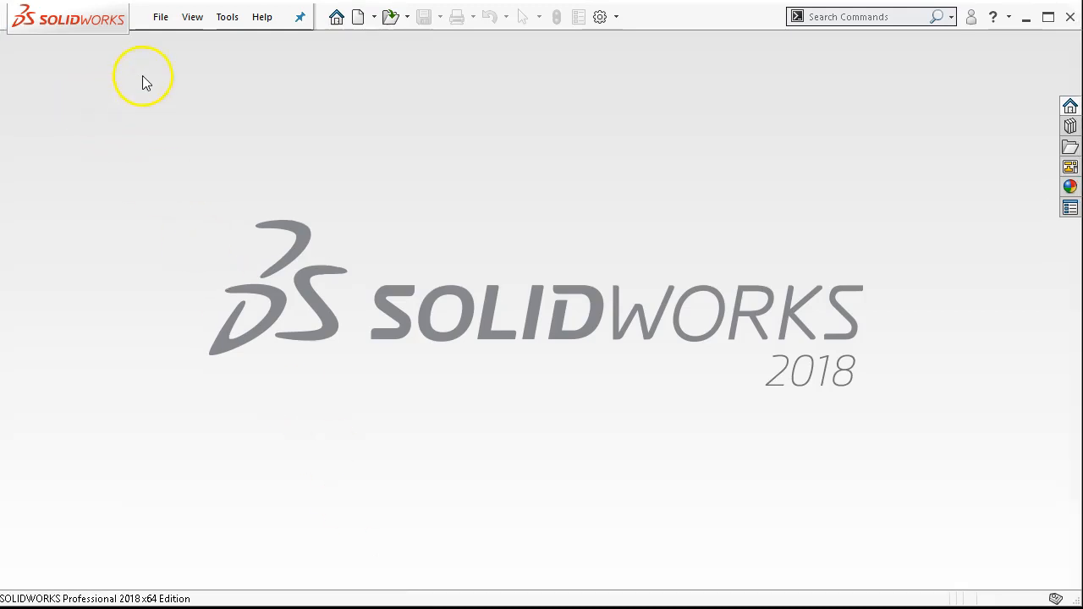
mouse_move(159, 16)
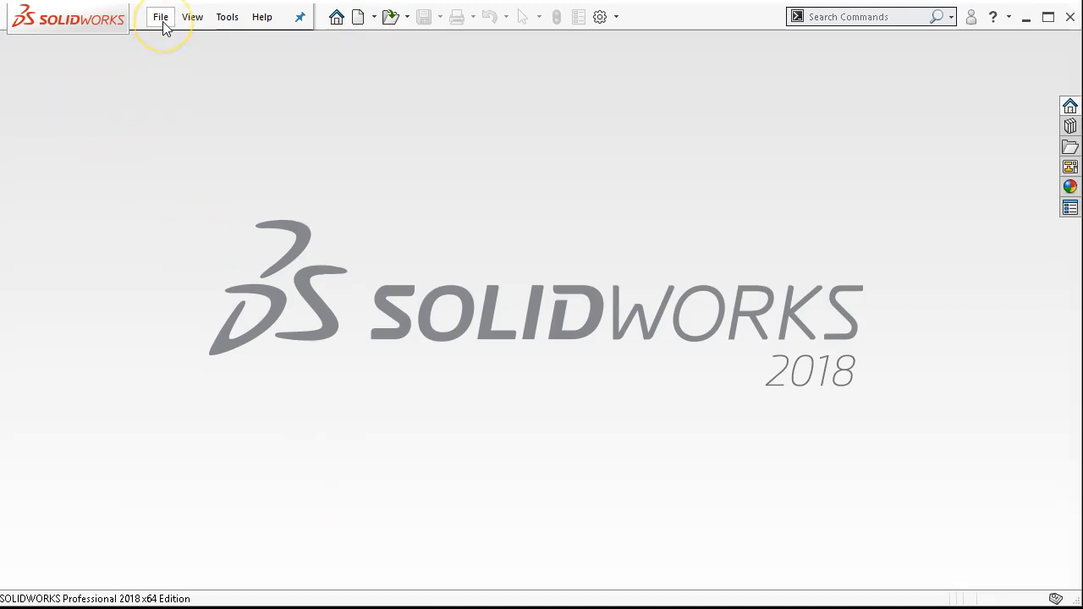
Create a new SolidWorks part from the Part Inch template via File > New.
left_click(159, 17)
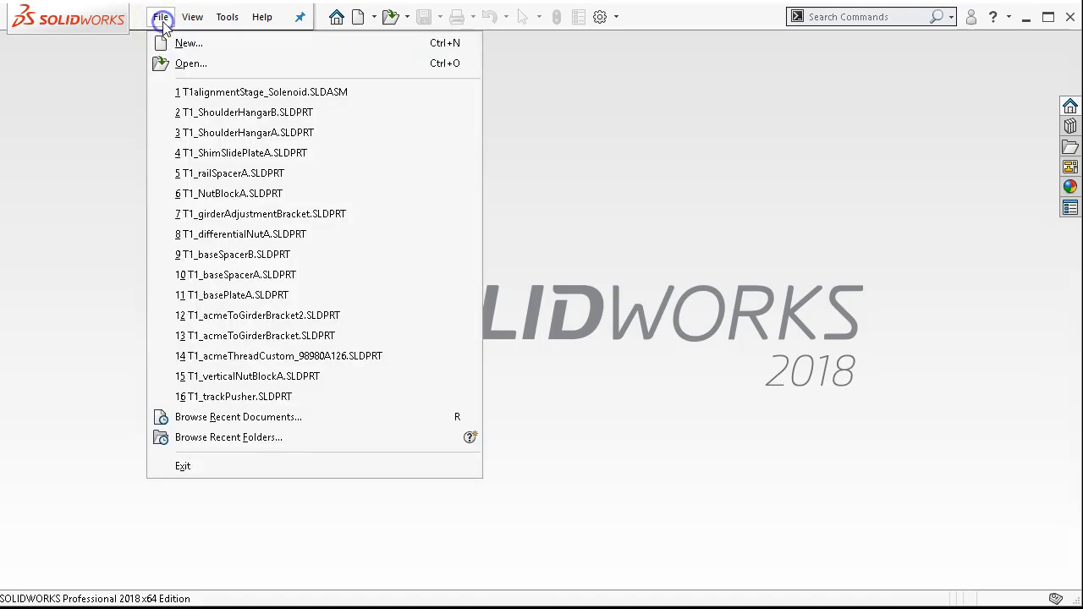
left_click(188, 42)
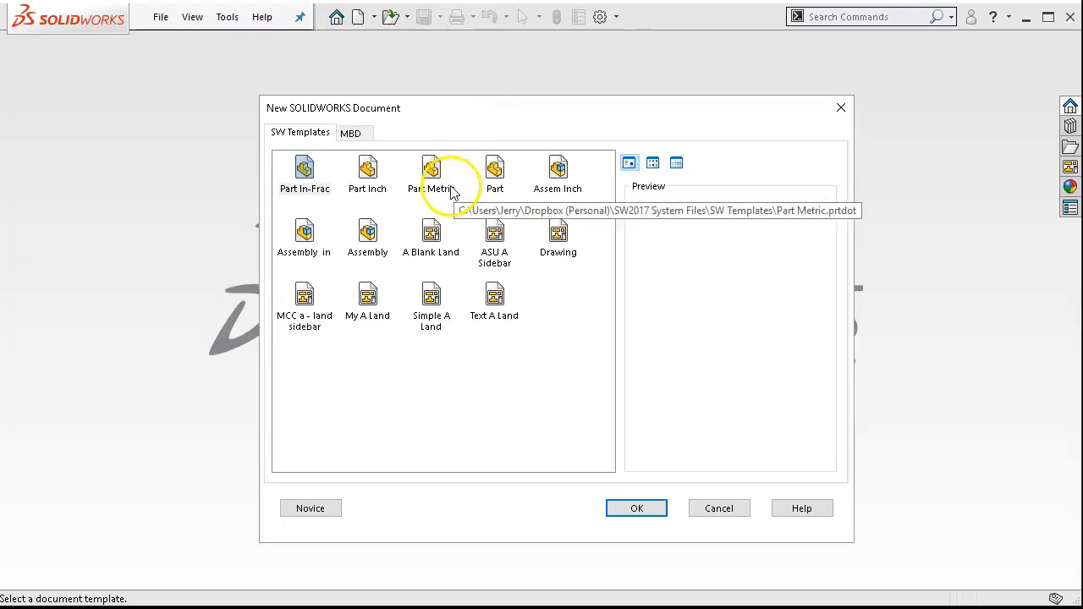
mouse_move(440, 152)
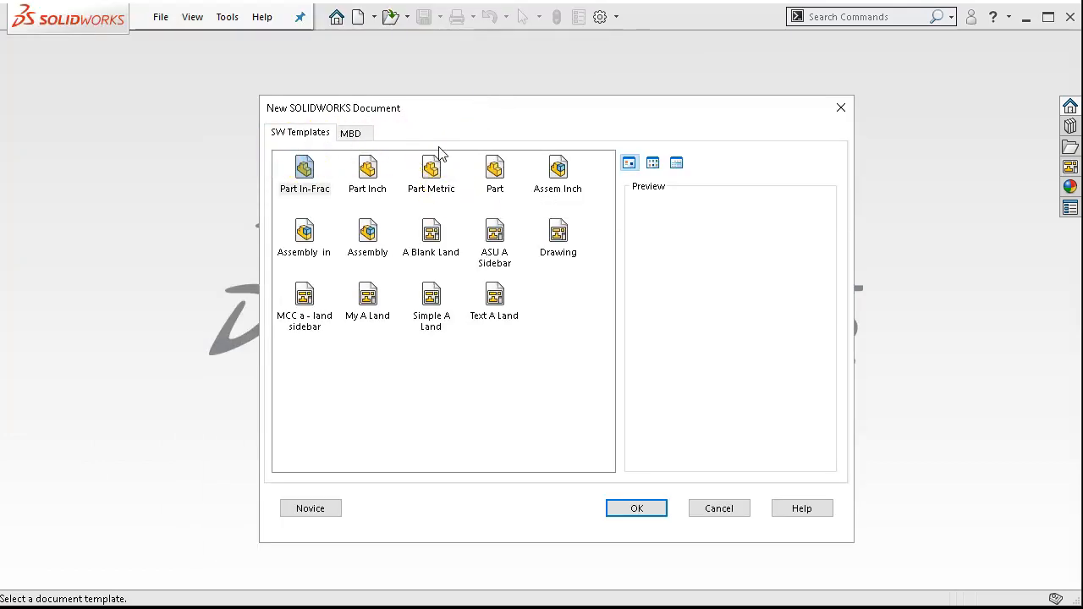
mouse_move(430, 169)
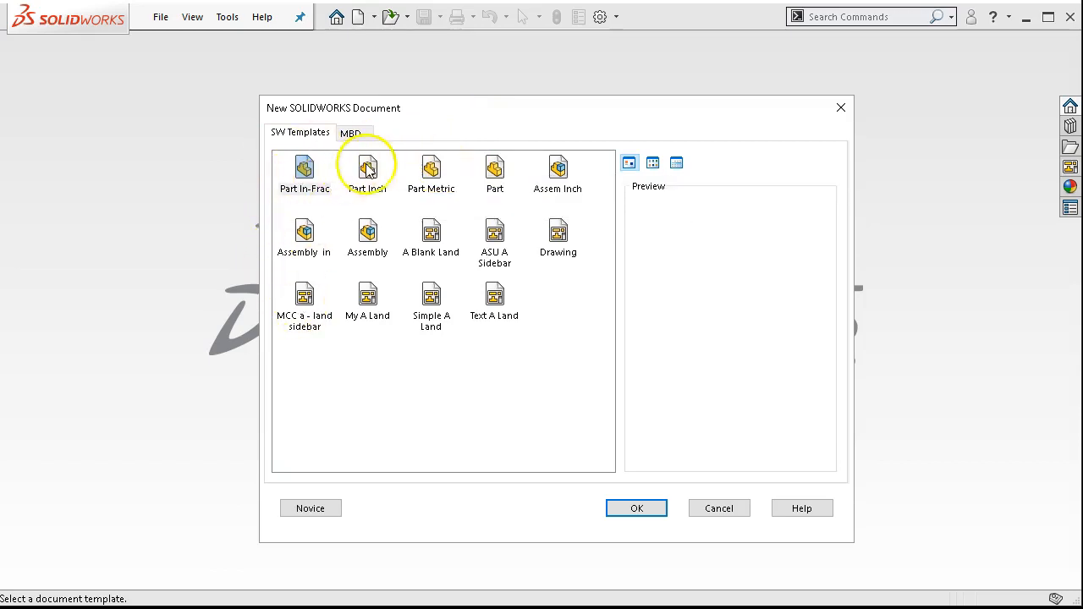
mouse_move(589, 285)
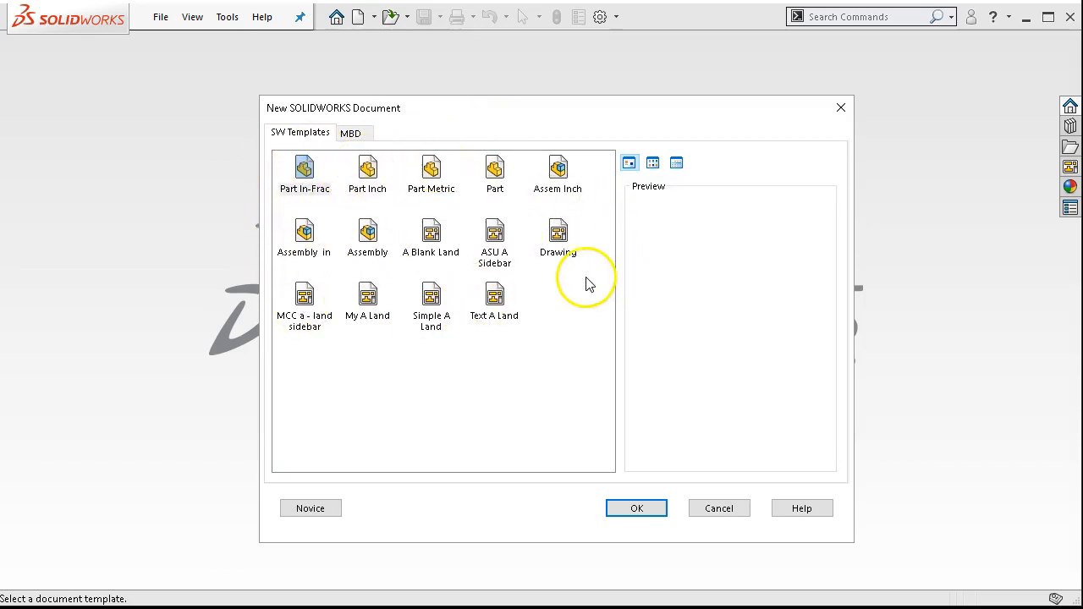
mouse_move(584, 284)
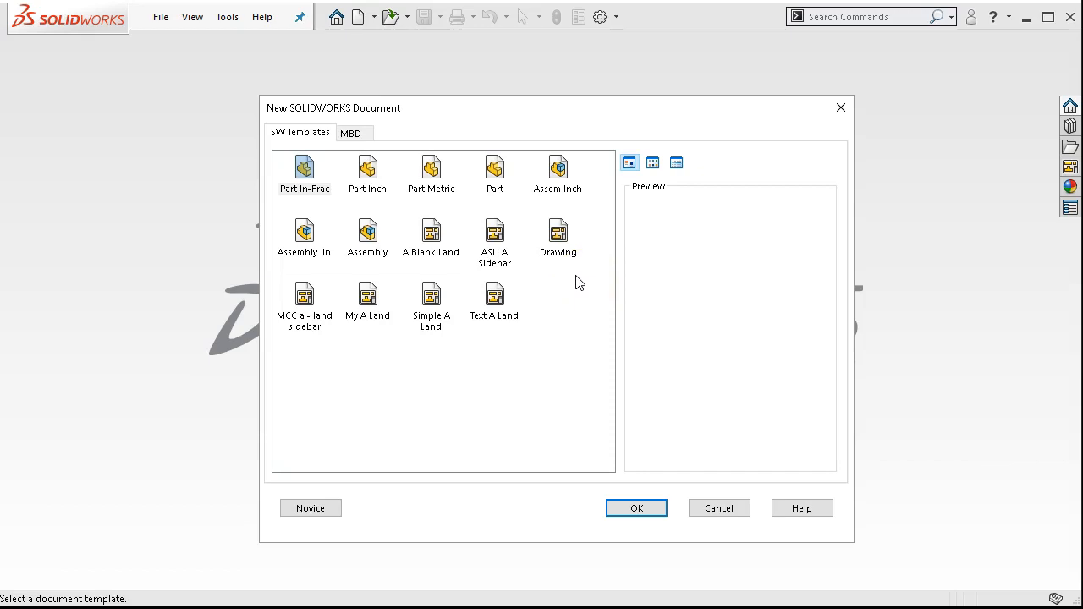
left_click(305, 170)
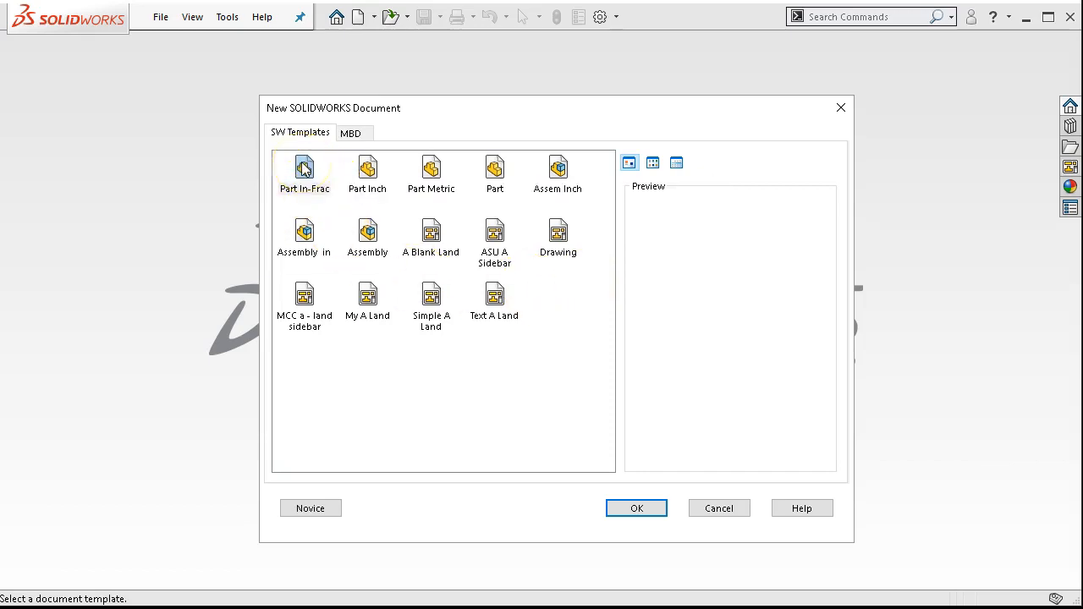
mouse_move(305, 234)
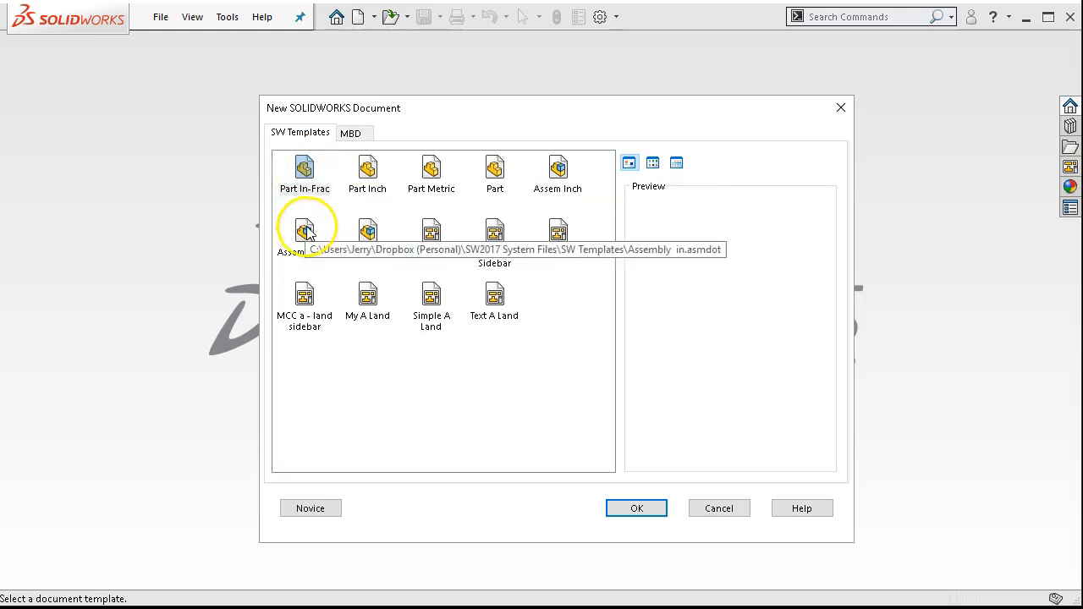
left_click(367, 170)
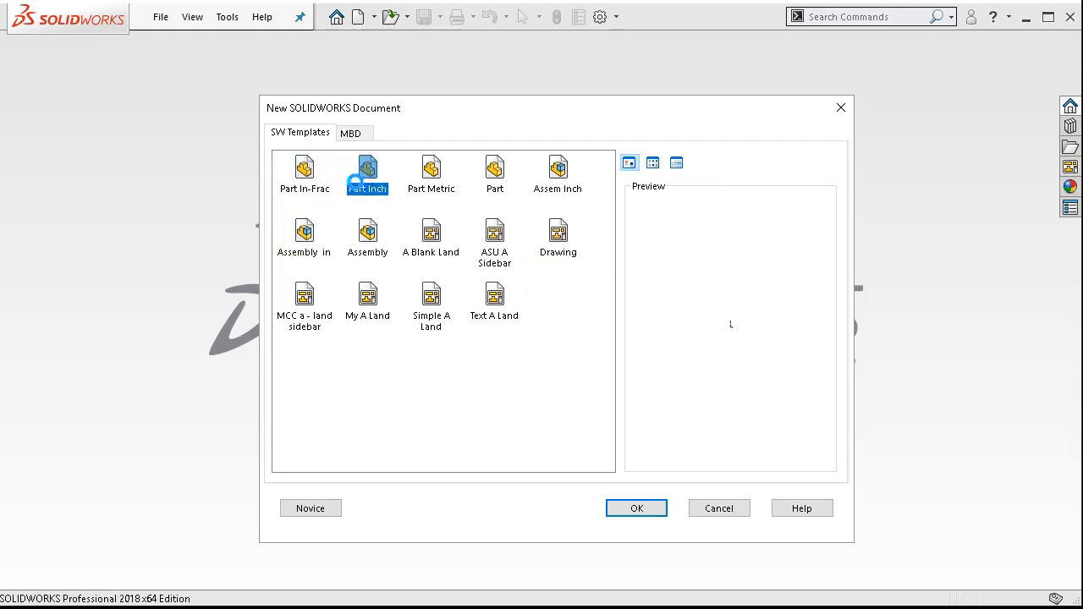
left_click(636, 508)
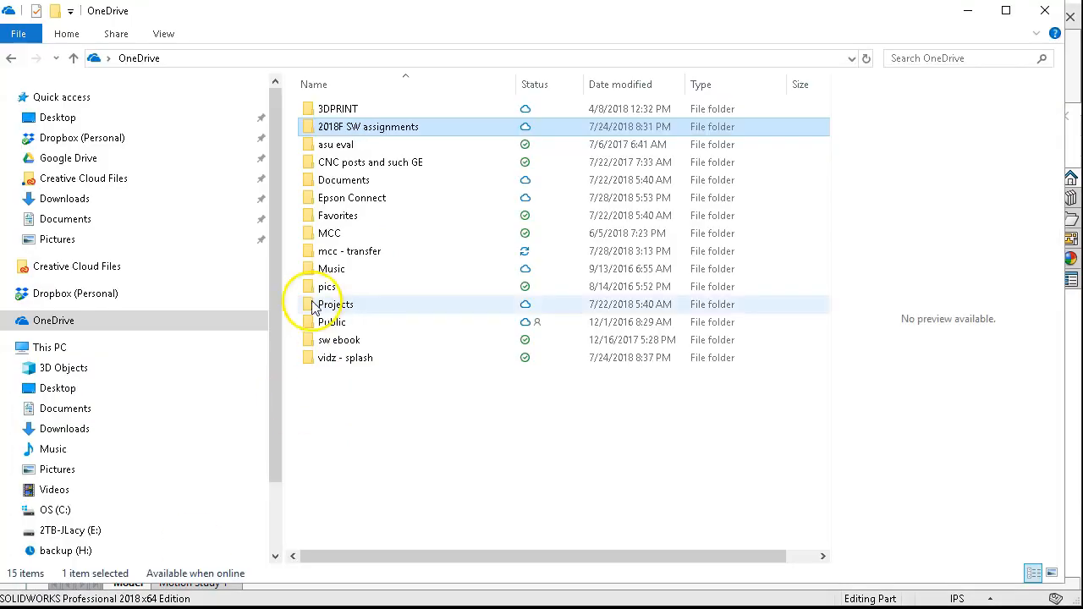
Create a new folder inside 2018F SW assignments and begin naming it 'Ass'.
left_click(369, 125)
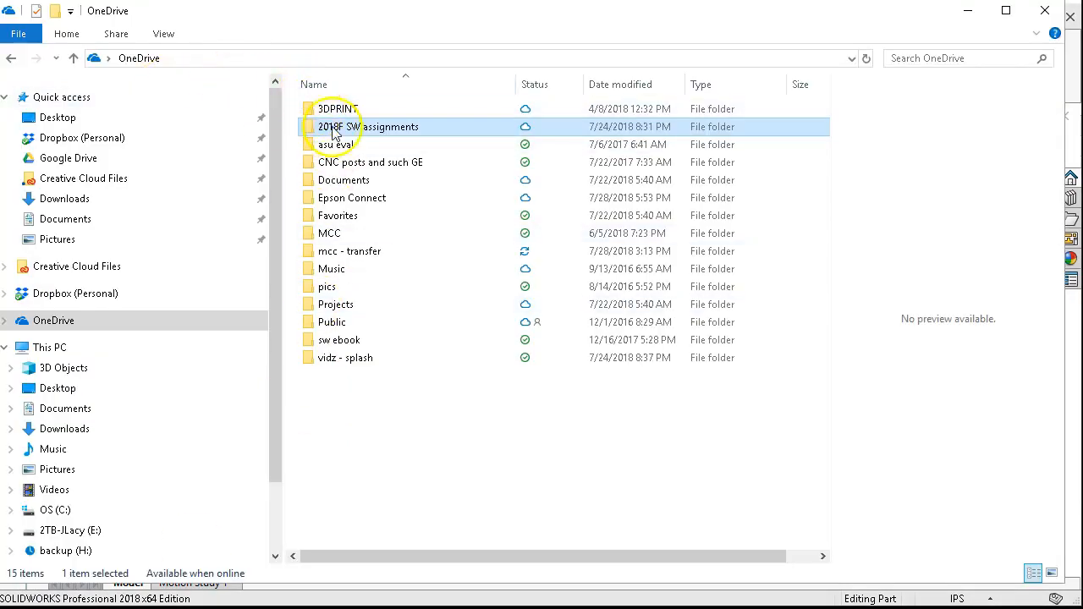
mouse_move(521, 127)
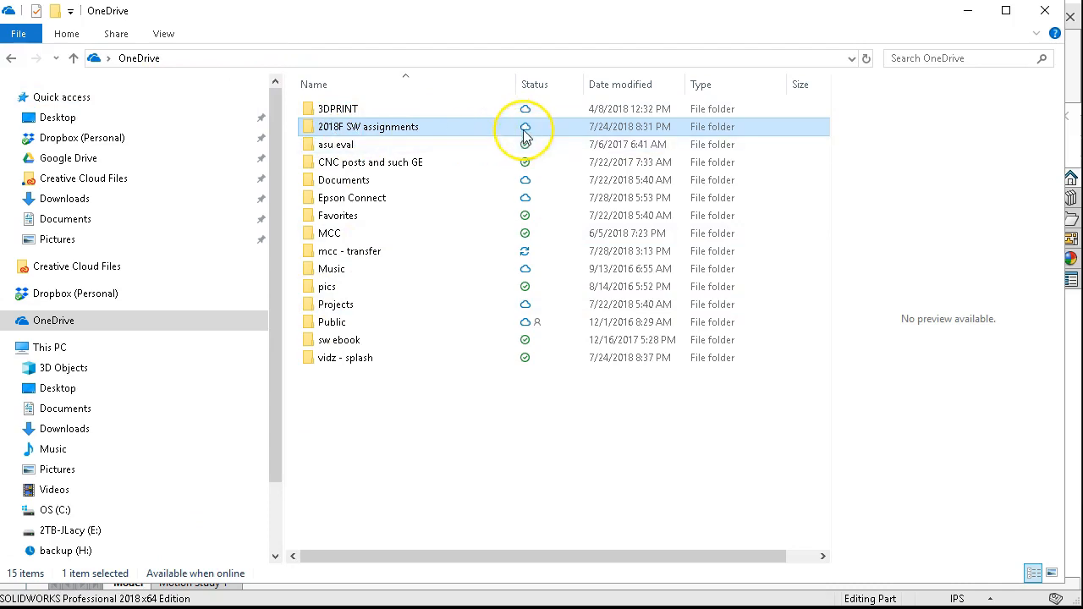
mouse_move(376, 125)
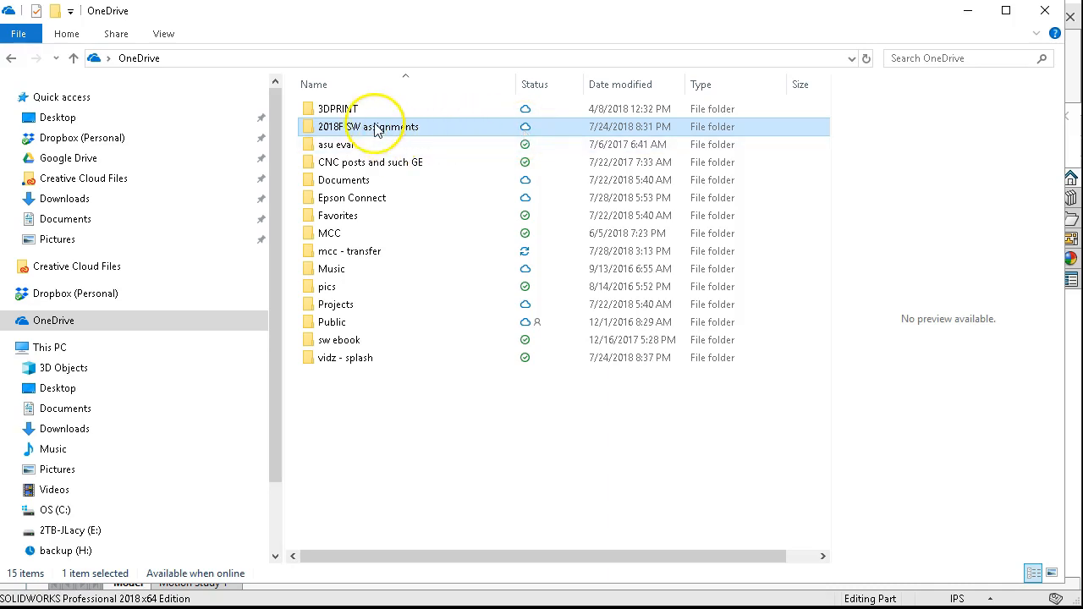
mouse_move(541, 234)
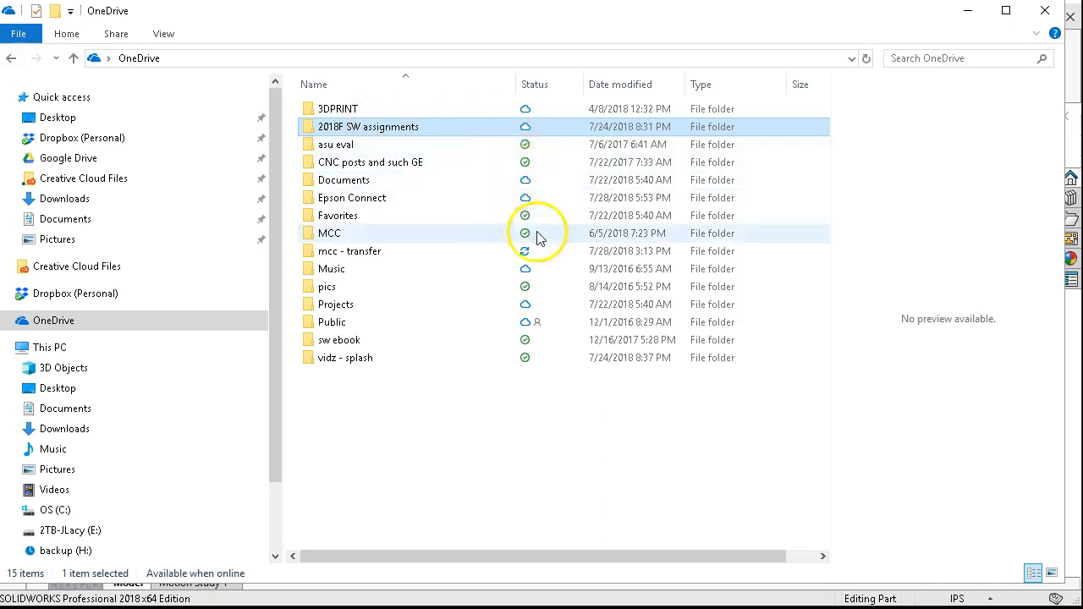
double_click(368, 125)
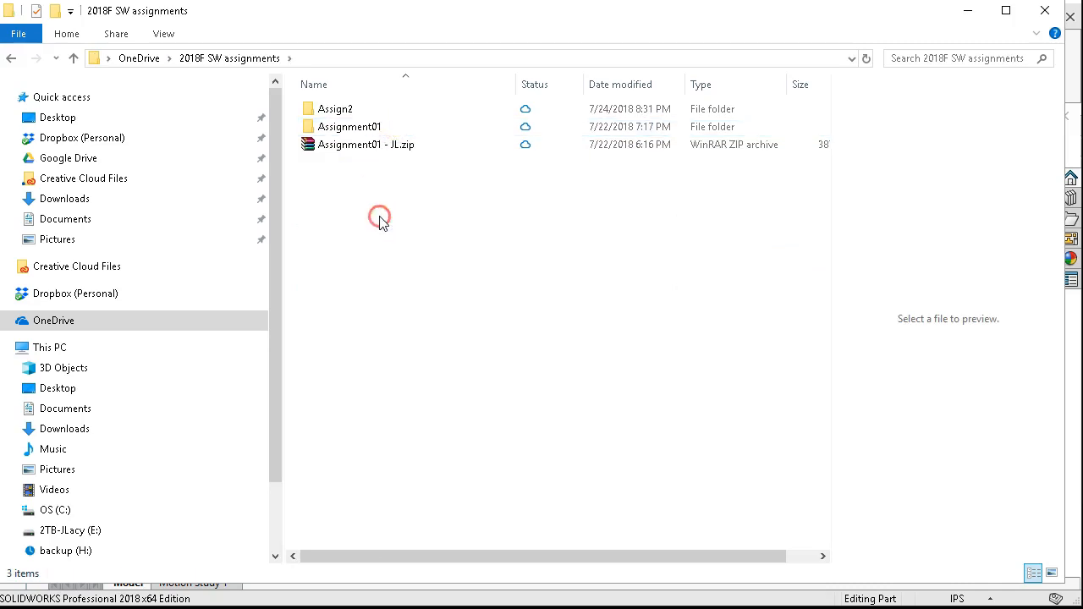
right_click(379, 218)
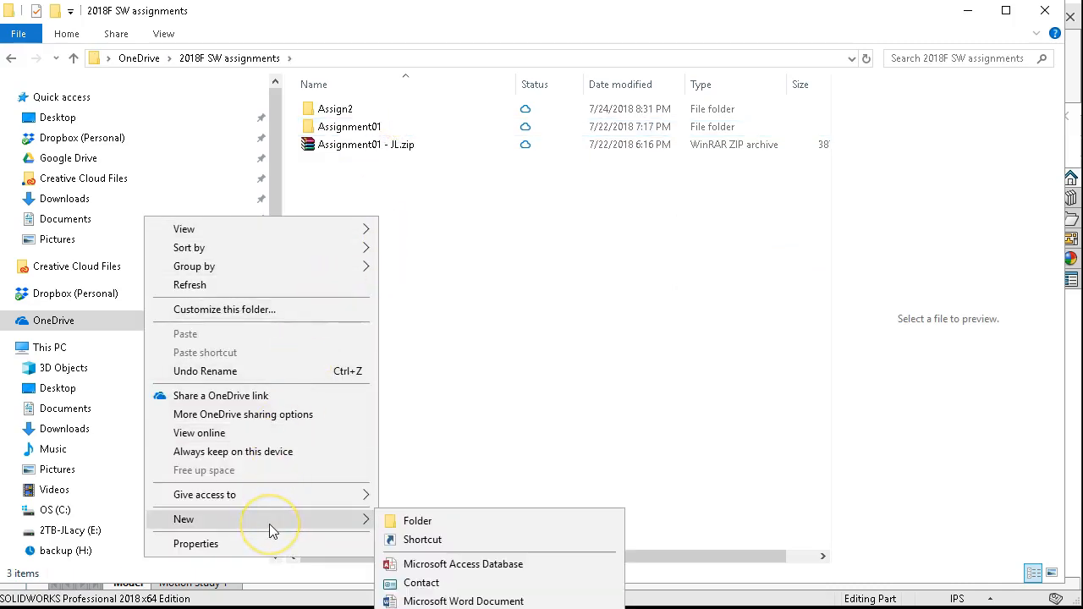
mouse_move(273, 528)
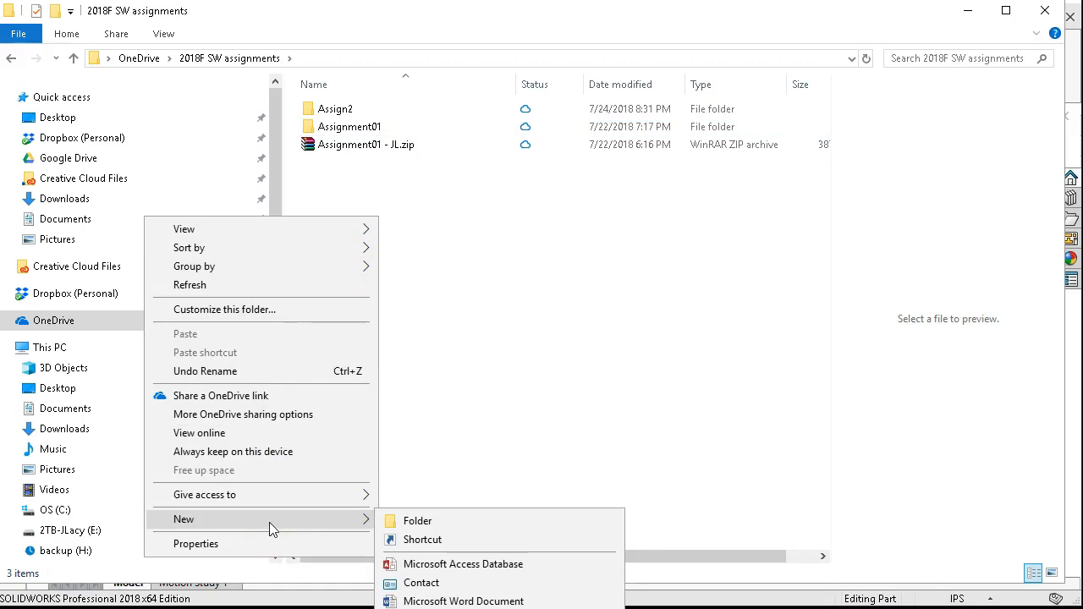
mouse_move(304, 518)
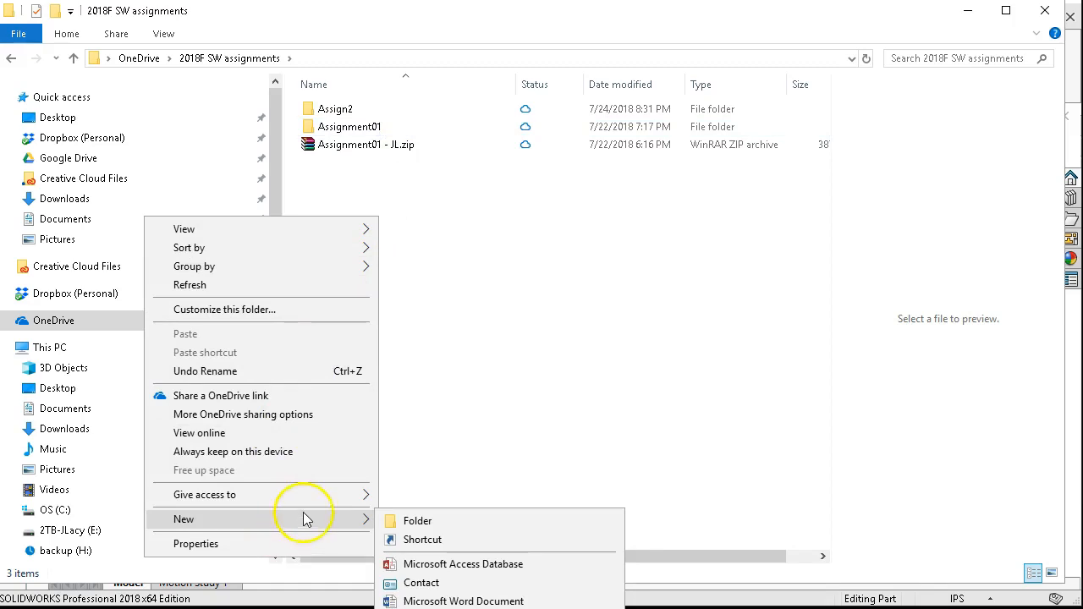
left_click(418, 521)
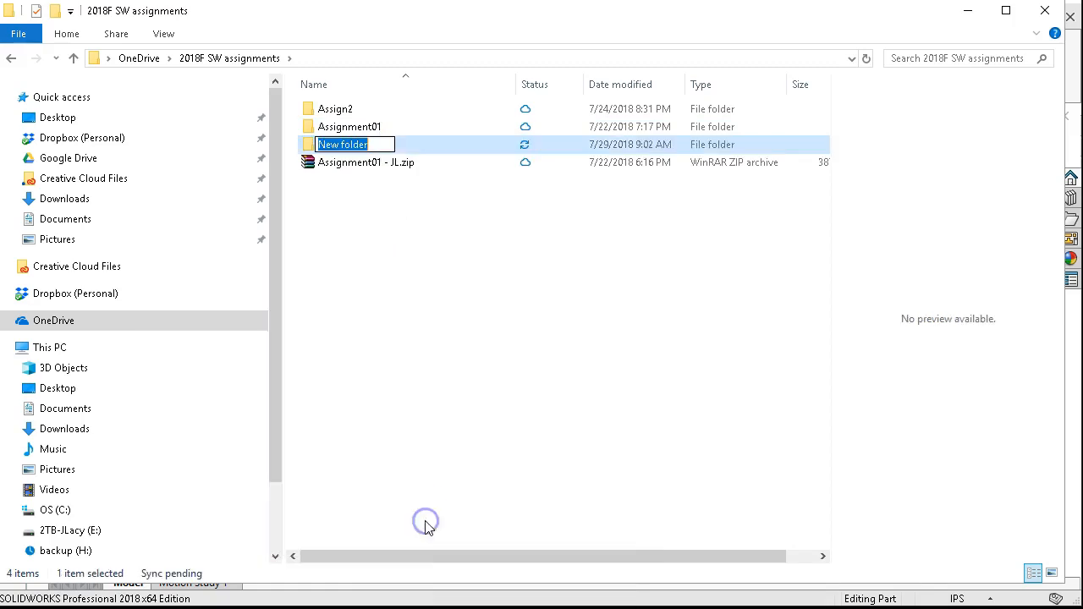
type("As")
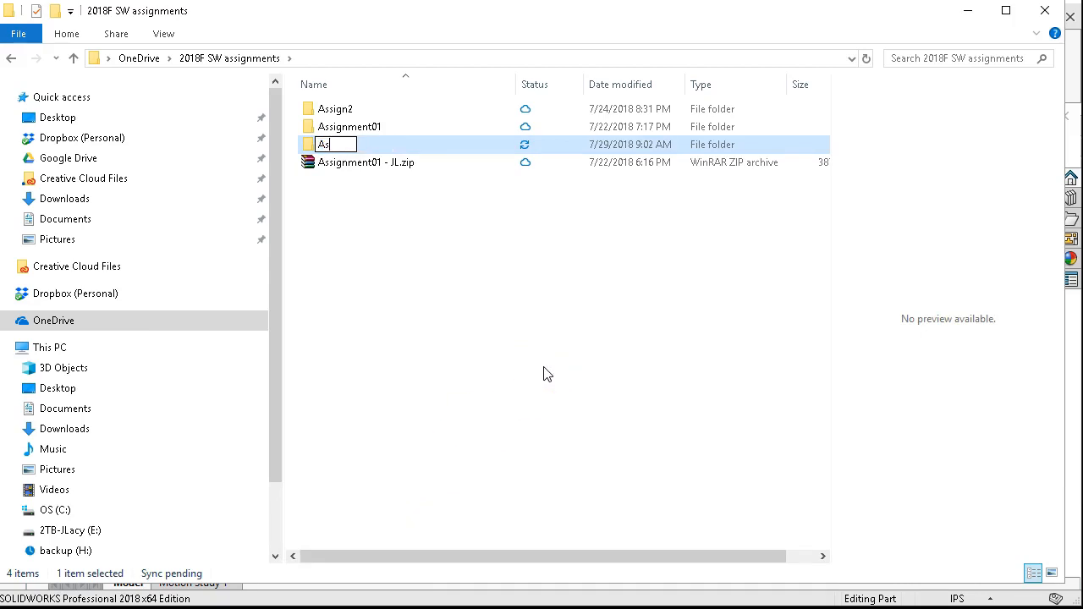
type("s")
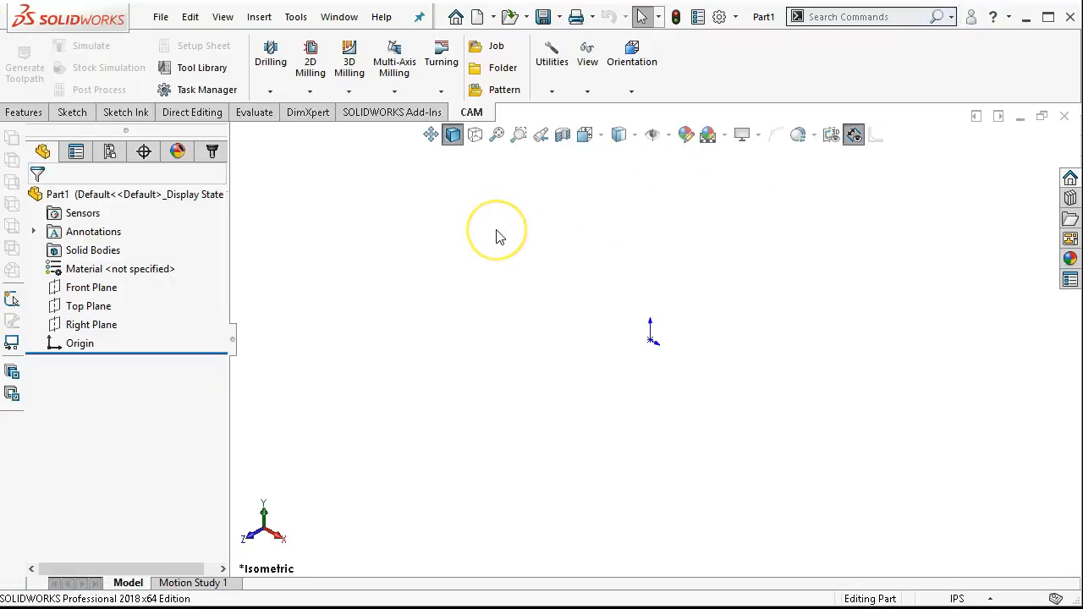
mouse_move(24, 112)
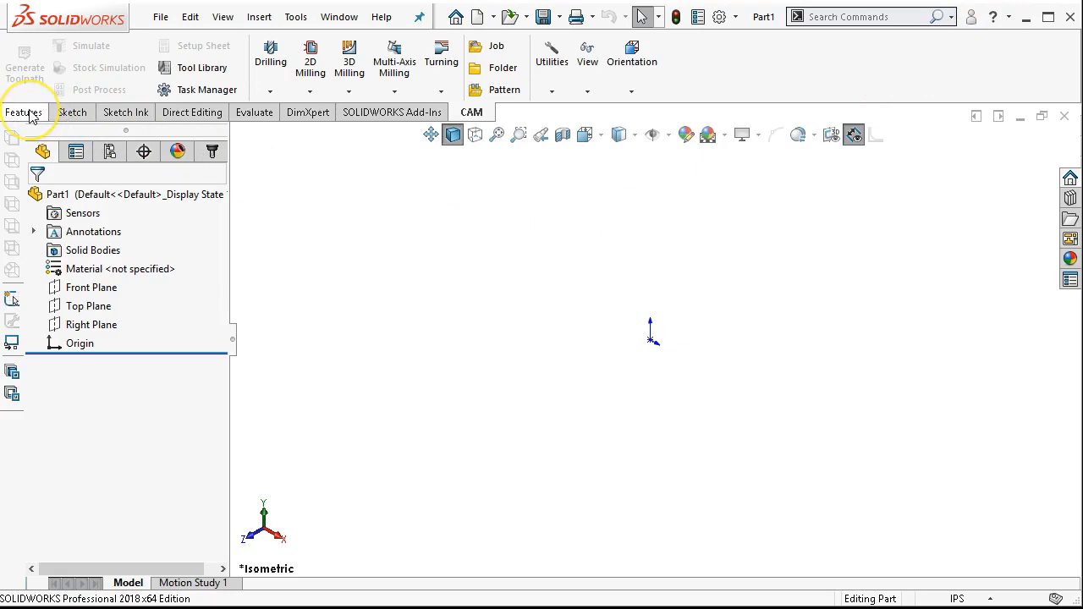
Show the Features command set for the empty Part1.
left_click(24, 111)
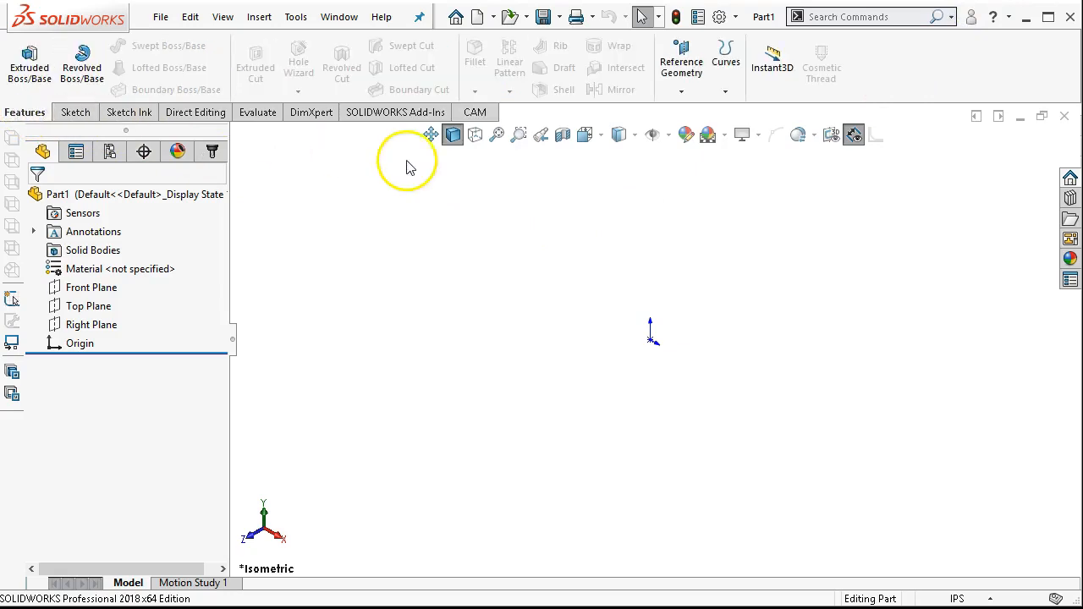
mouse_move(328, 189)
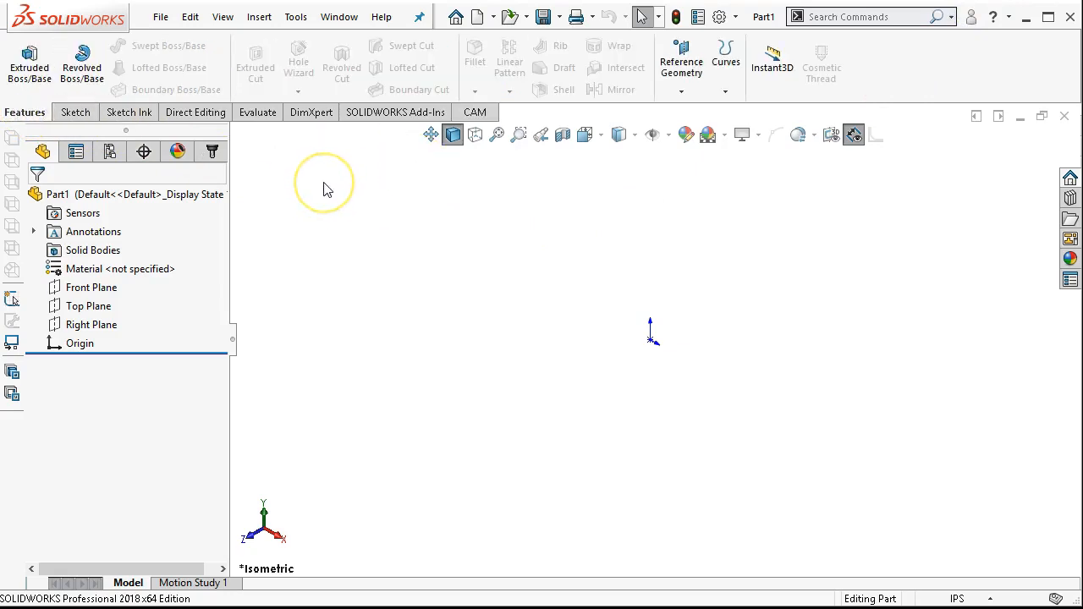
mouse_move(328, 188)
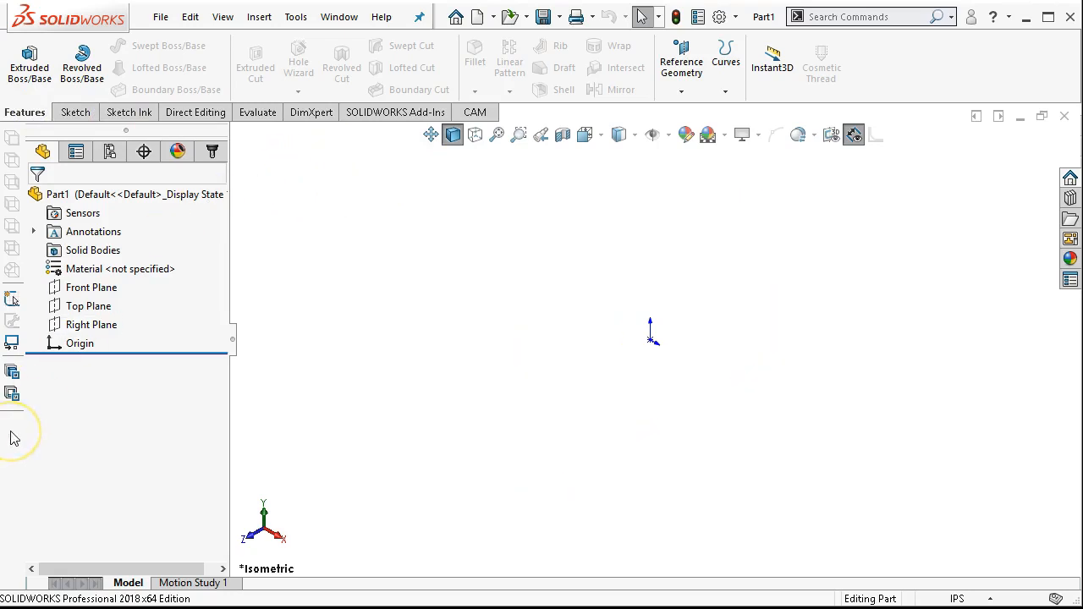
mouse_move(866, 88)
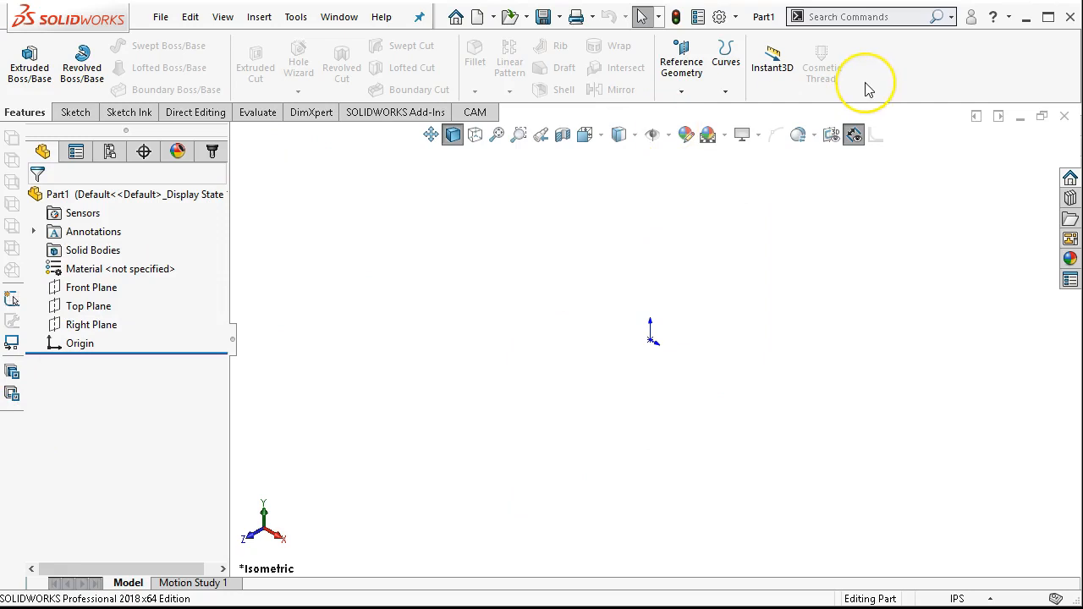
mouse_move(869, 88)
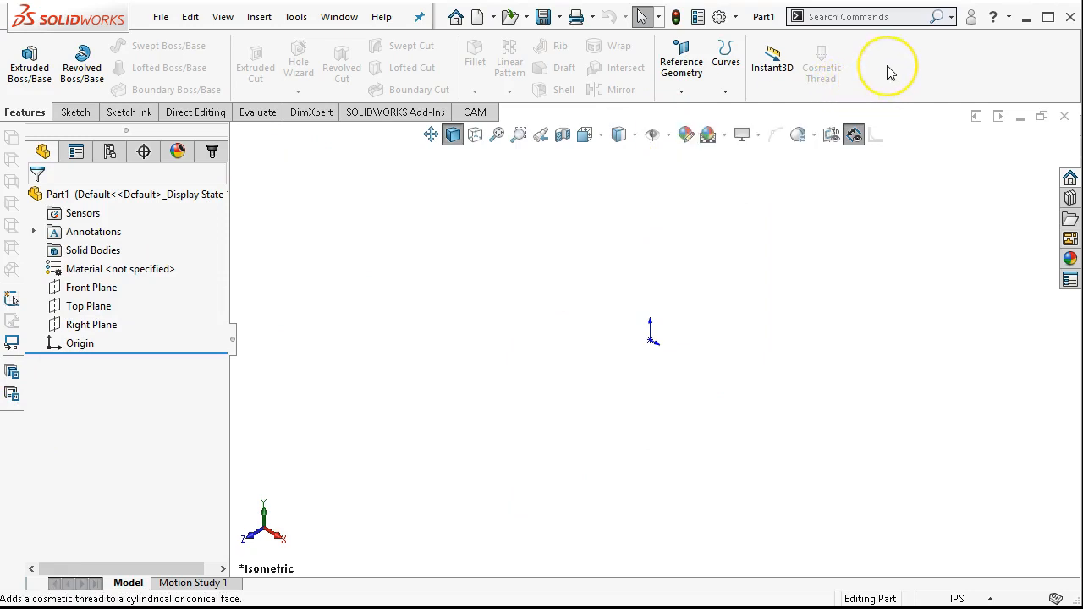
Remove the CAM command group from the CommandManager tabs.
right_click(888, 68)
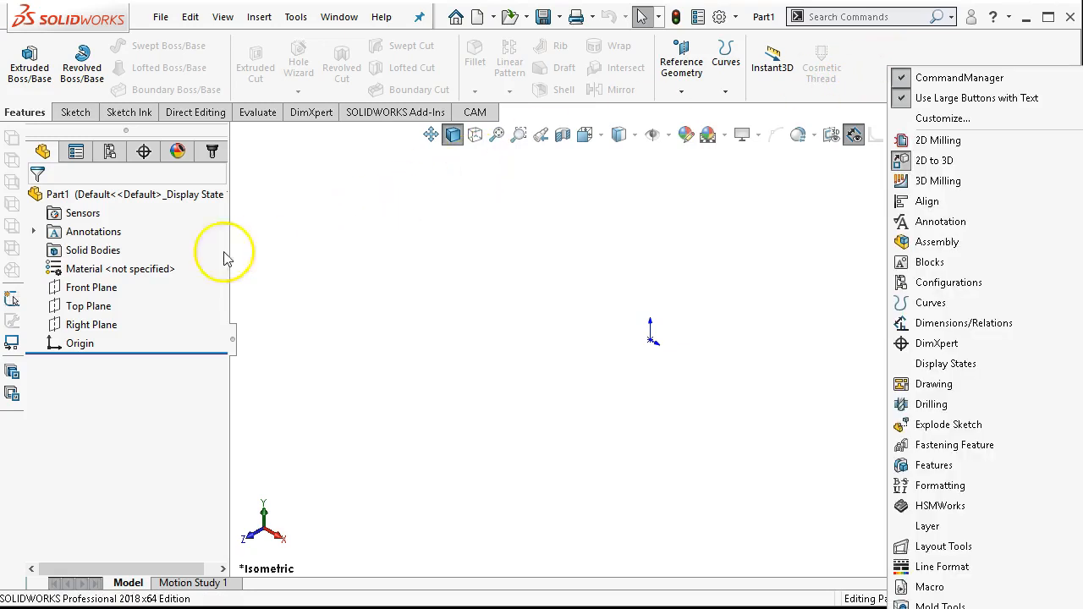
mouse_move(589, 235)
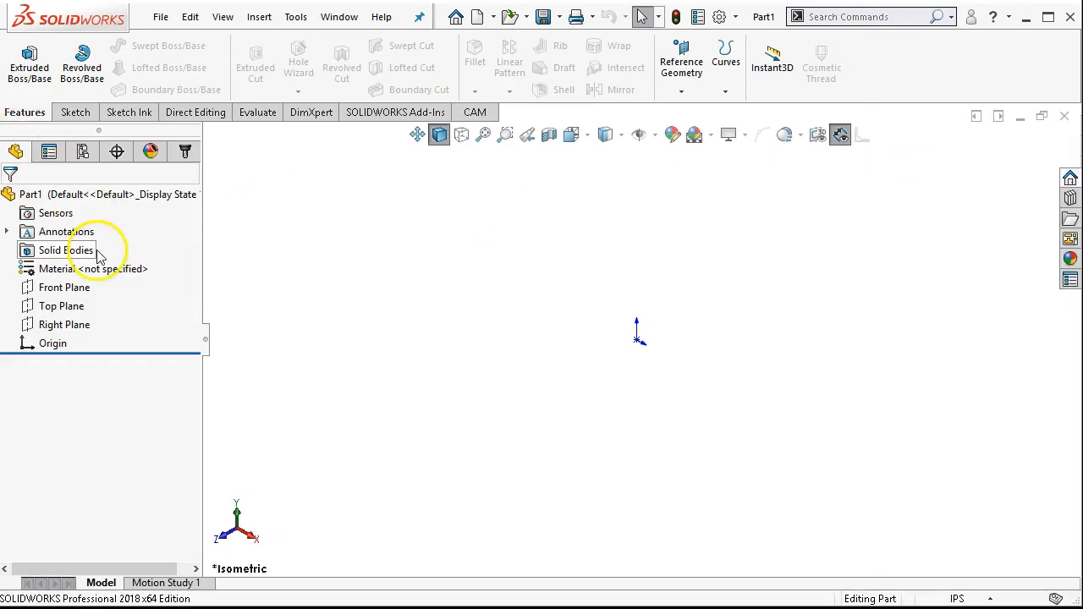
mouse_move(257, 112)
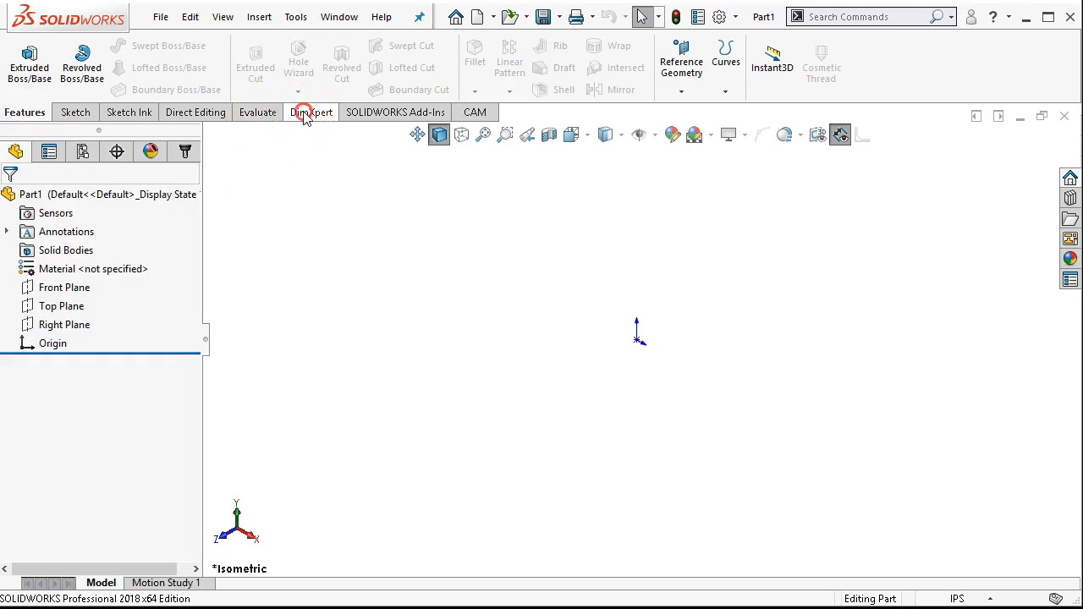
right_click(311, 112)
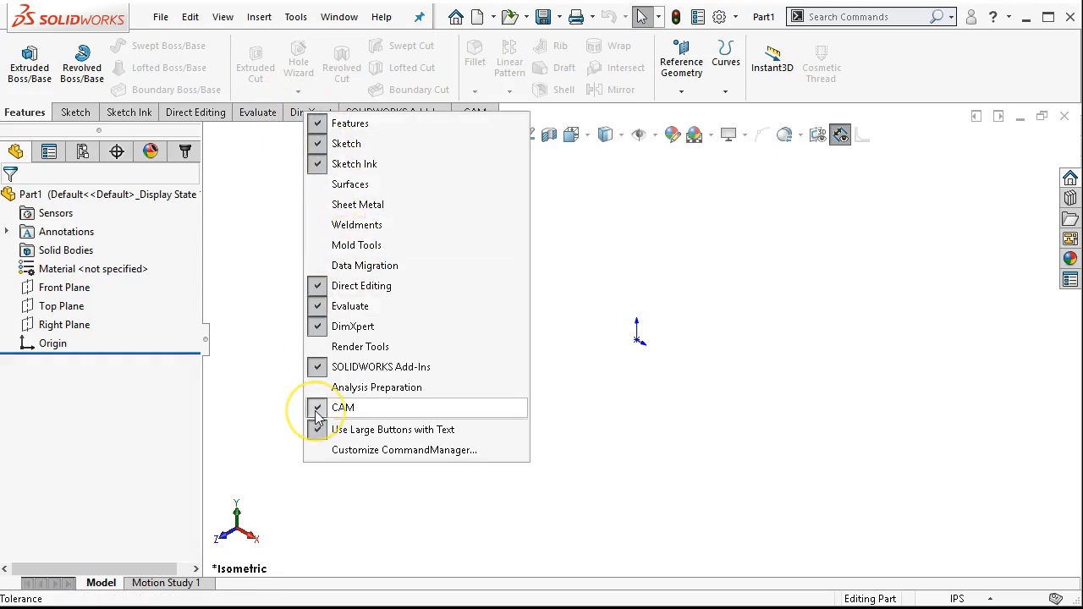
left_click(318, 406)
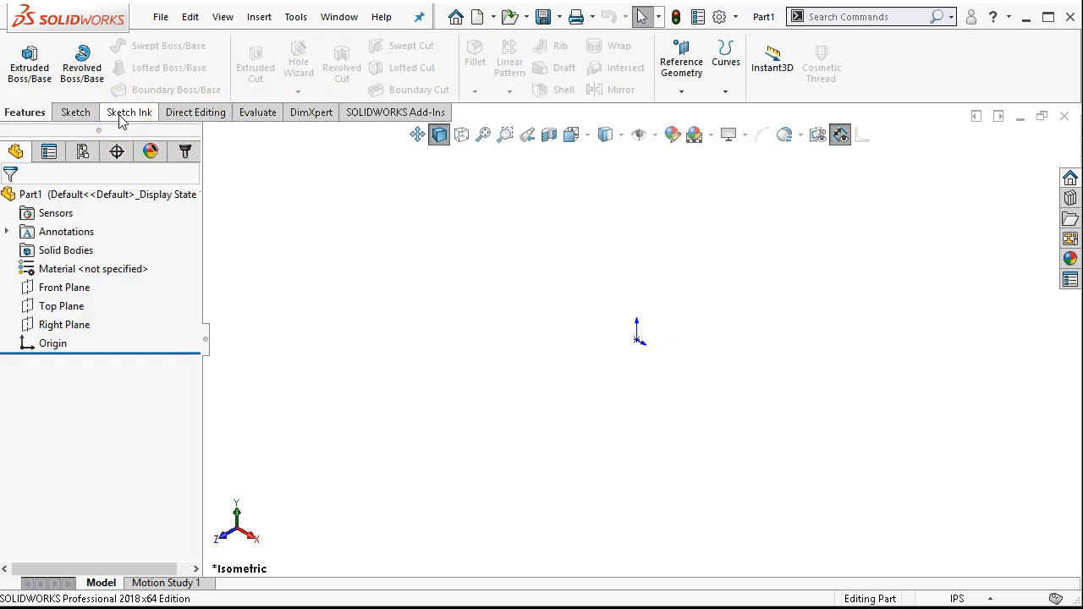
mouse_move(140, 115)
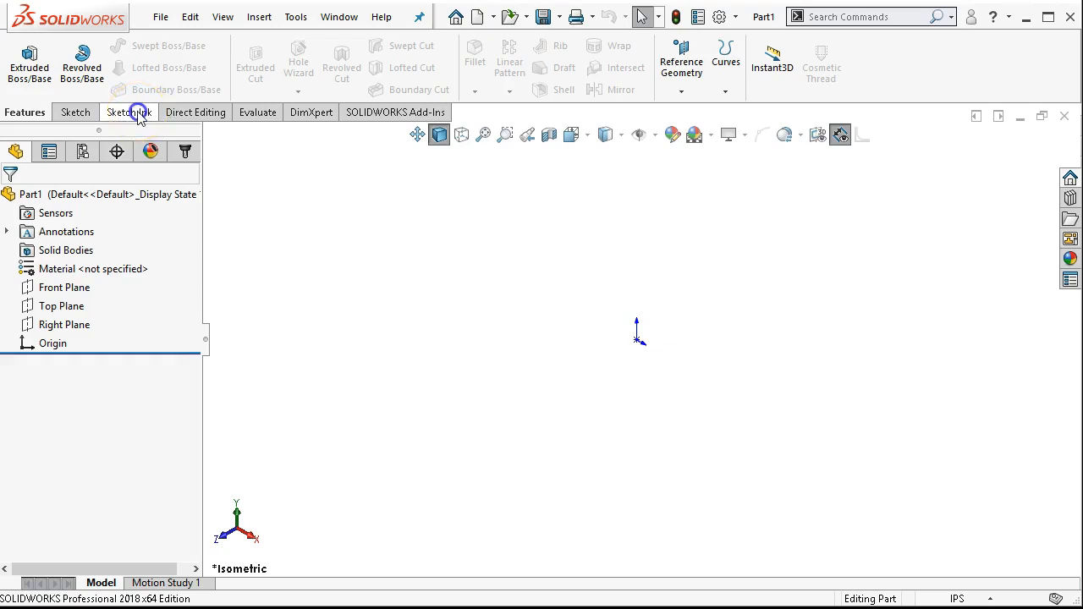
left_click(128, 111)
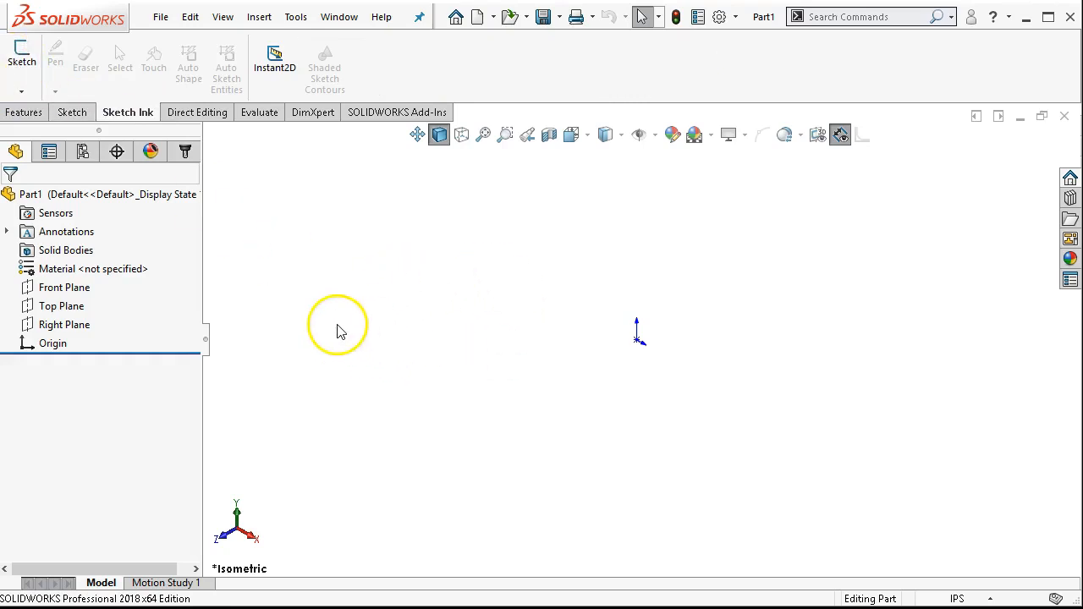
mouse_move(250, 132)
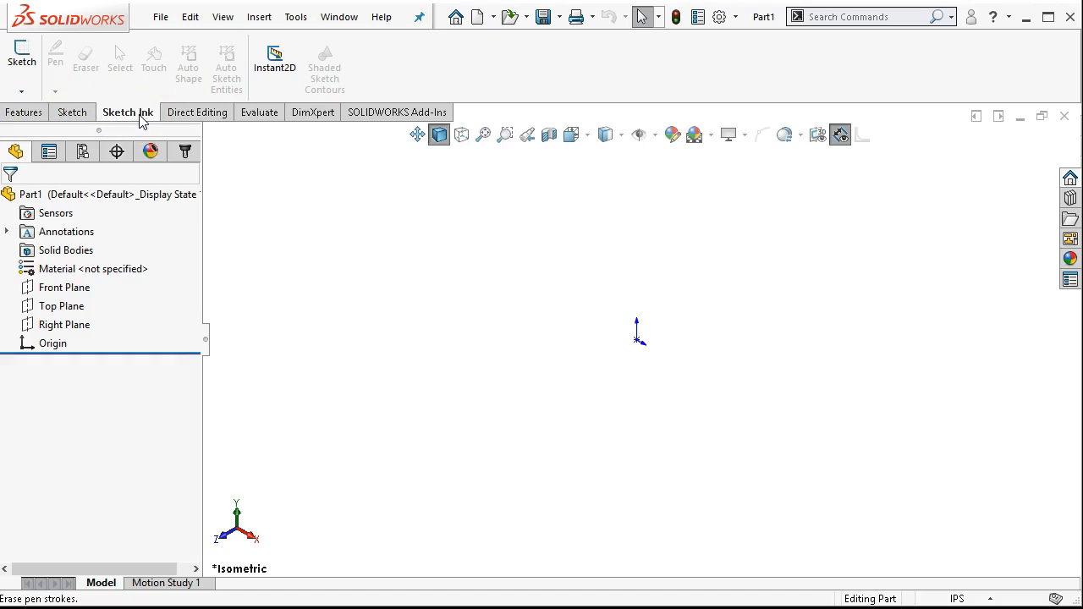
right_click(126, 112)
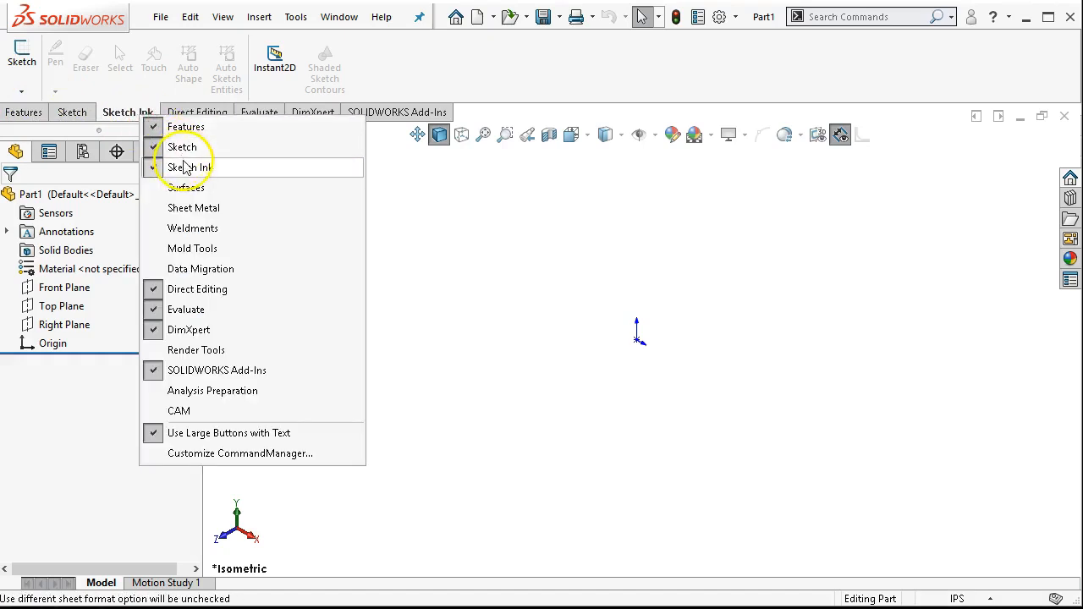
left_click(189, 167)
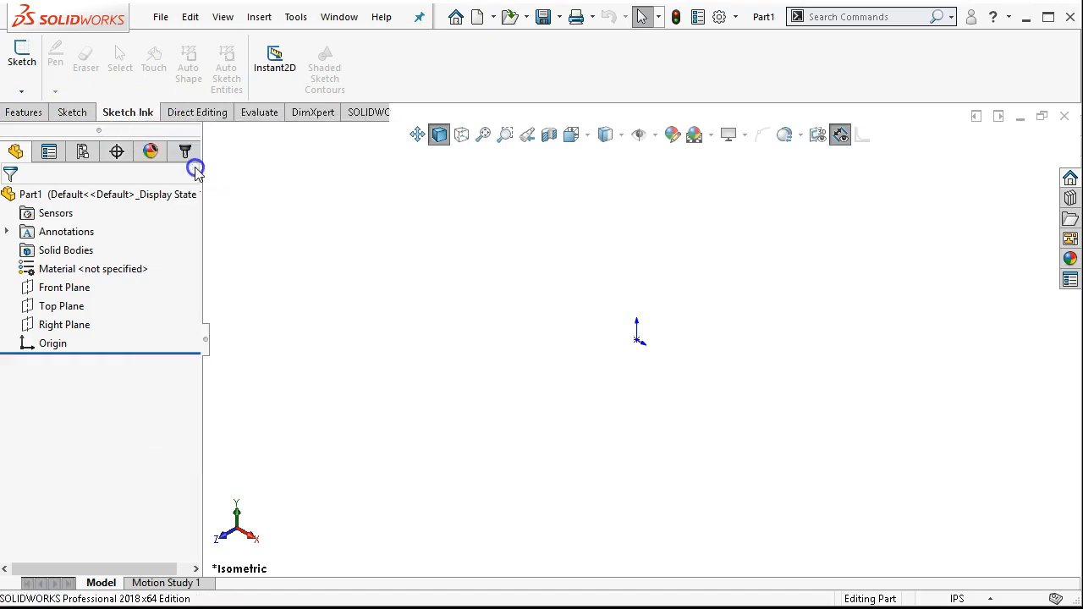
left_click(23, 112)
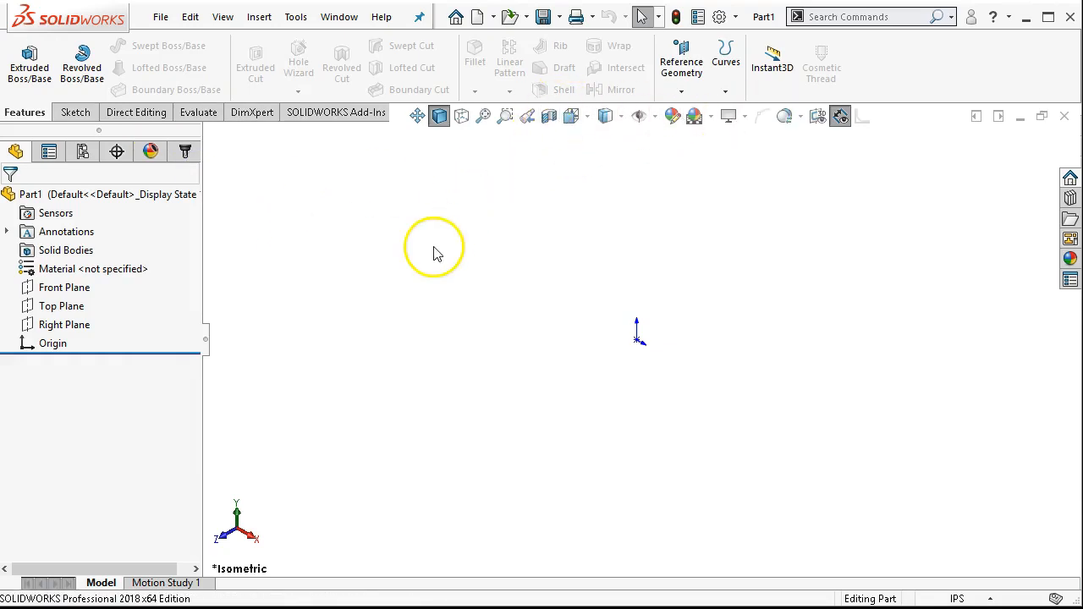
mouse_move(359, 237)
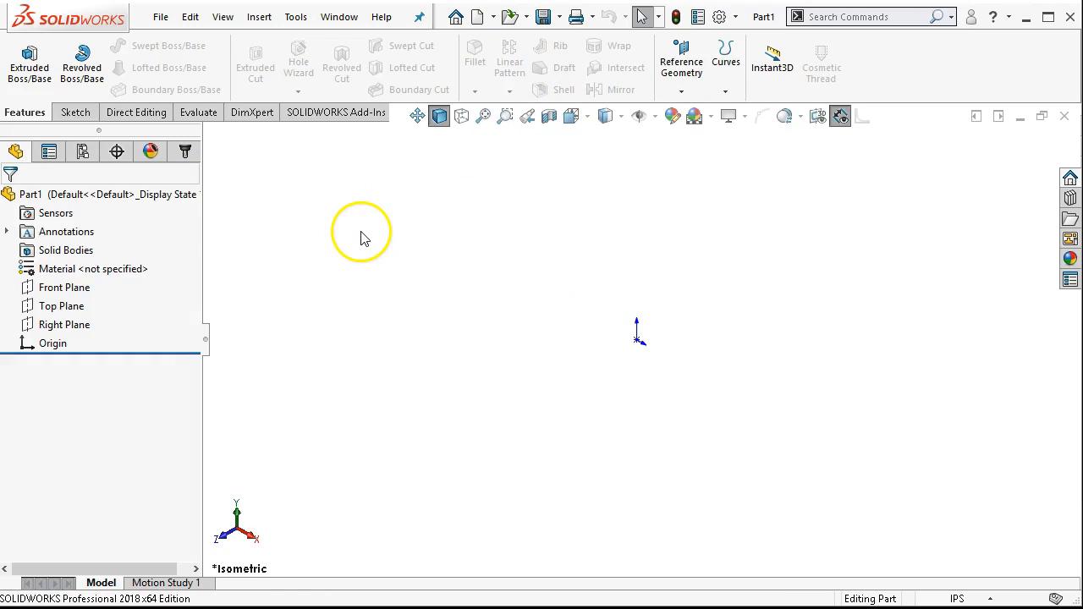
mouse_move(359, 243)
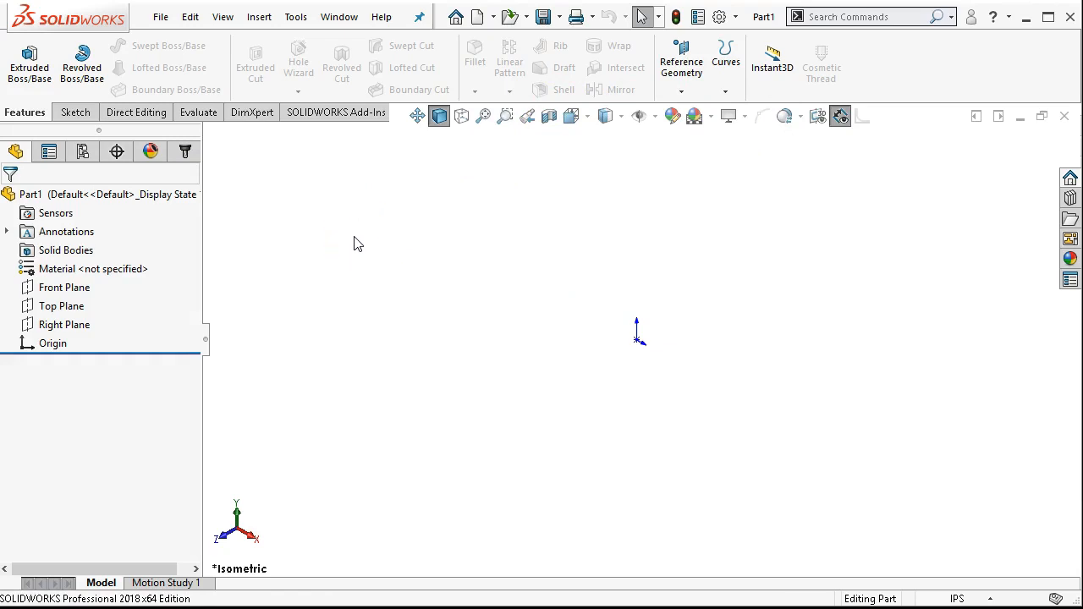
mouse_move(331, 218)
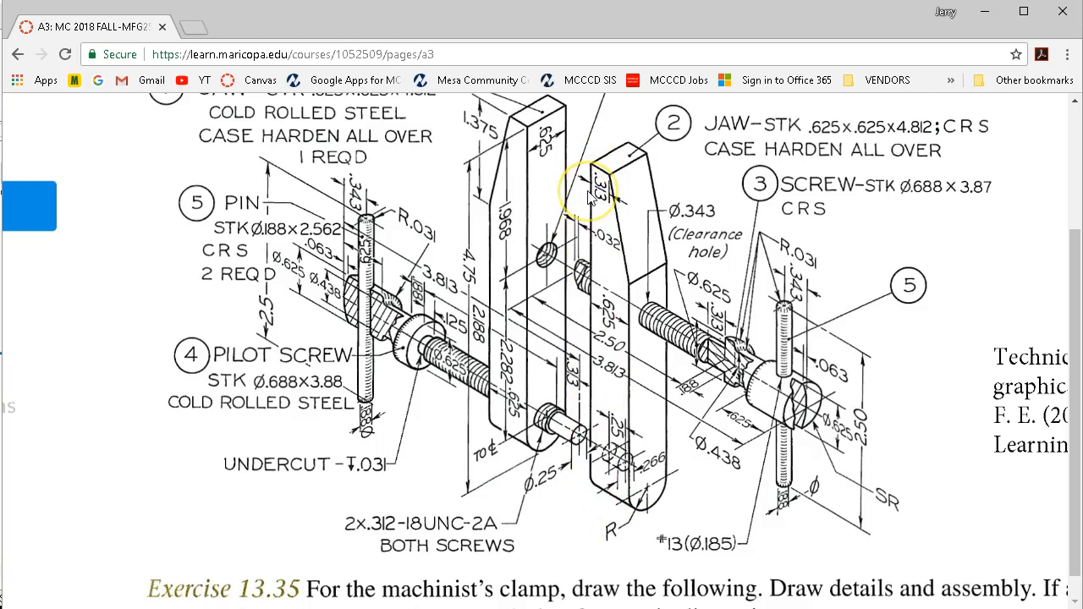
mouse_move(640, 216)
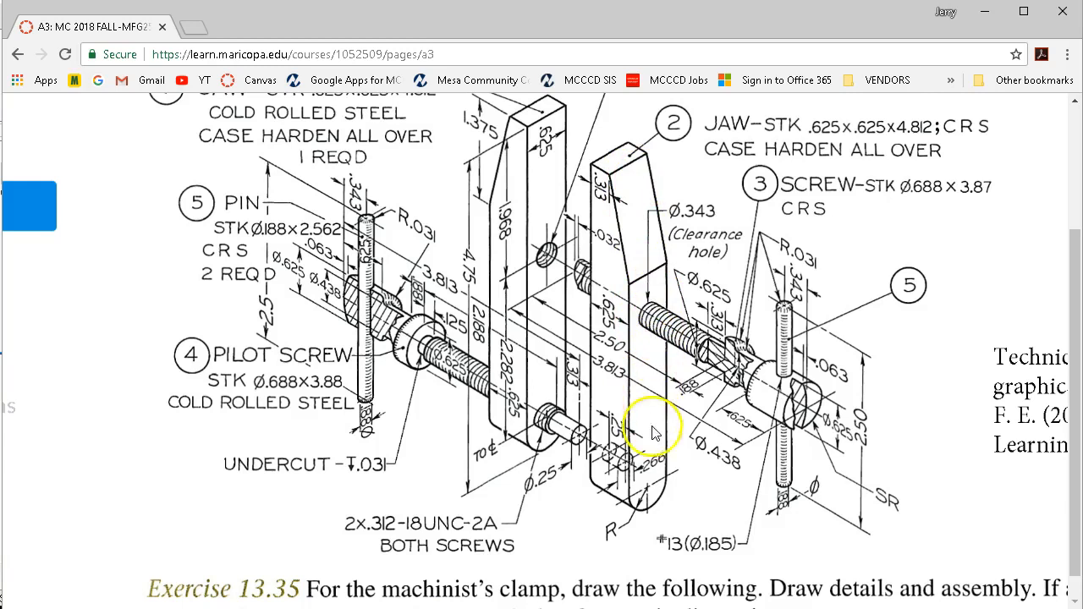
mouse_move(623, 169)
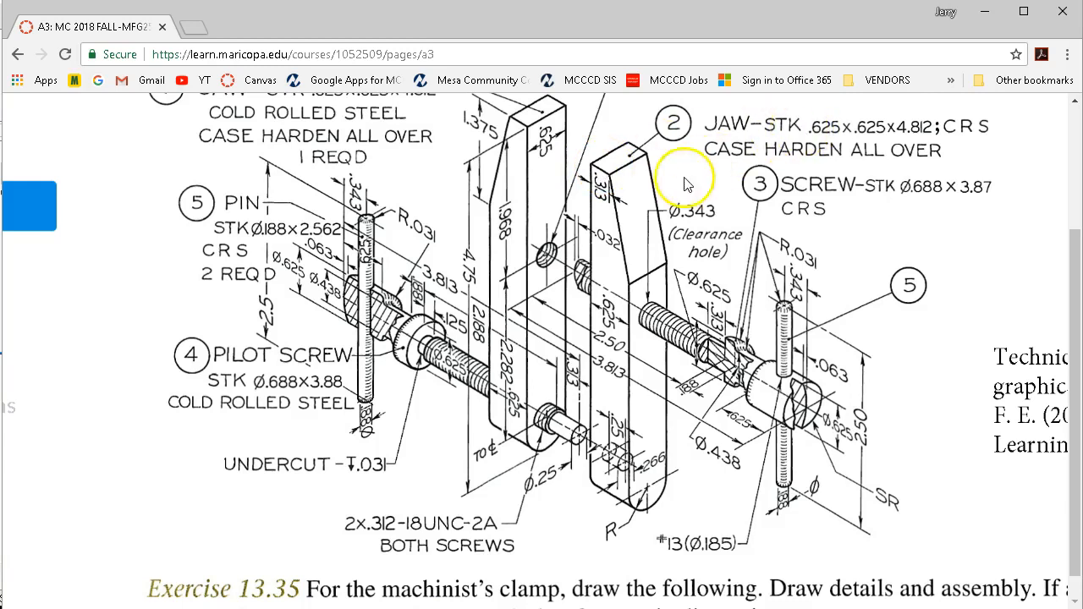
mouse_move(613, 194)
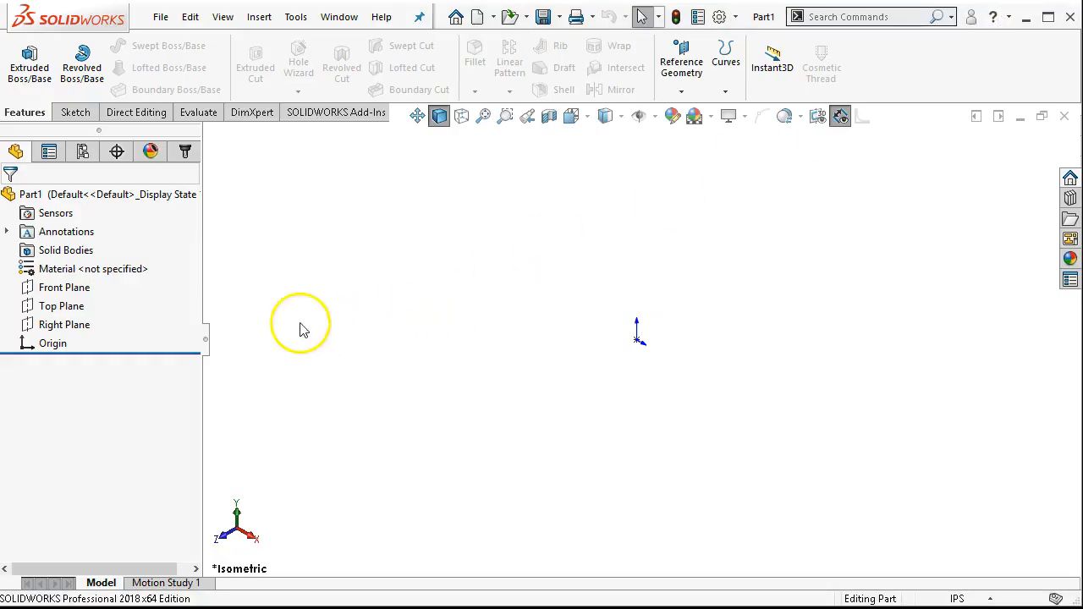
mouse_move(149, 318)
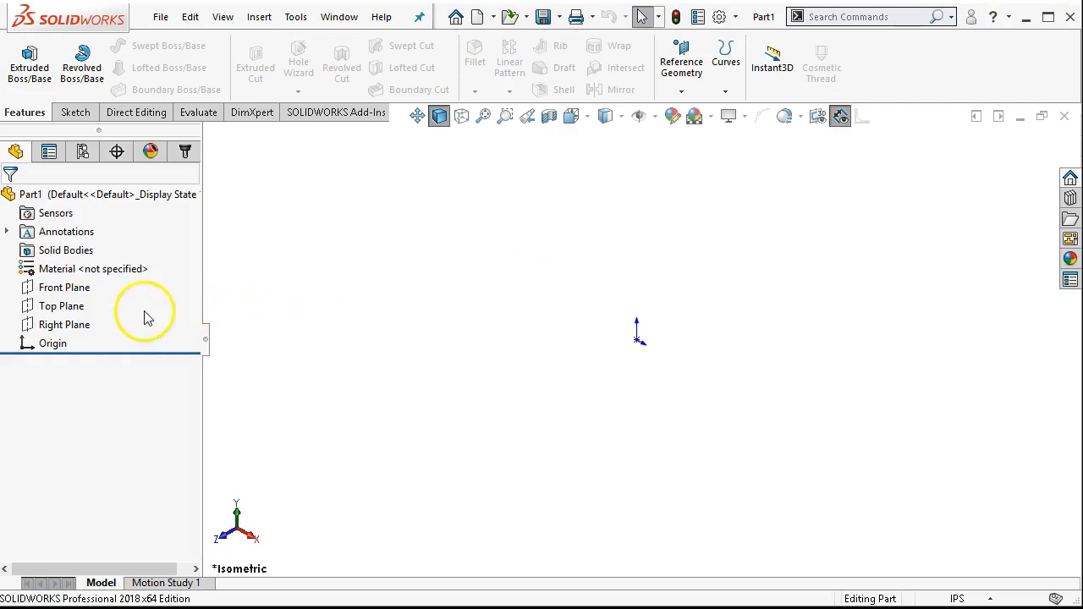
Begin Sketch1 on the Front Plane with the Line tool active.
left_click(64, 288)
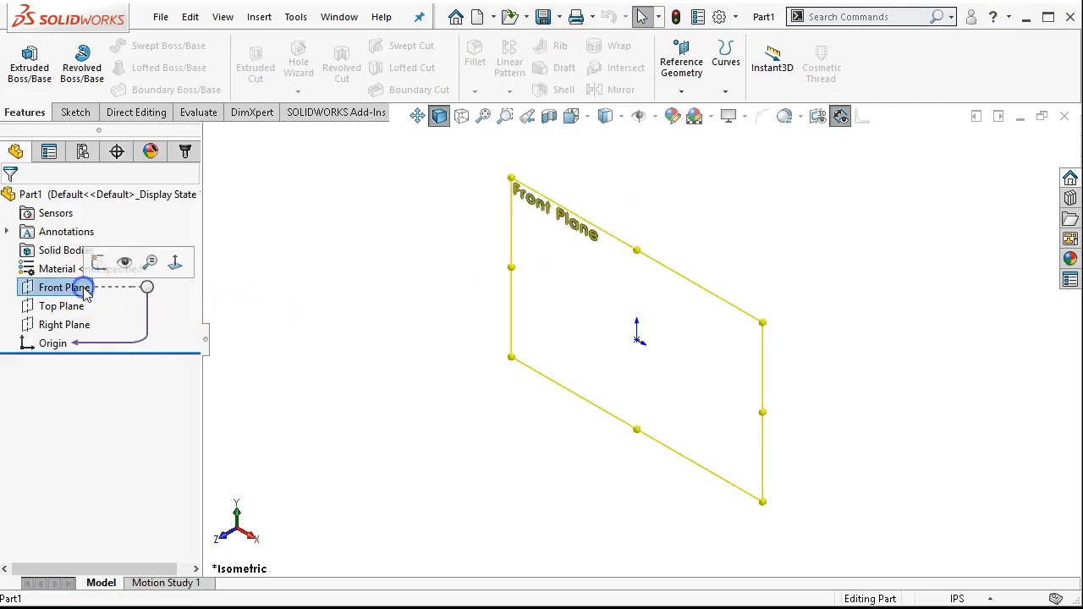
left_click(95, 253)
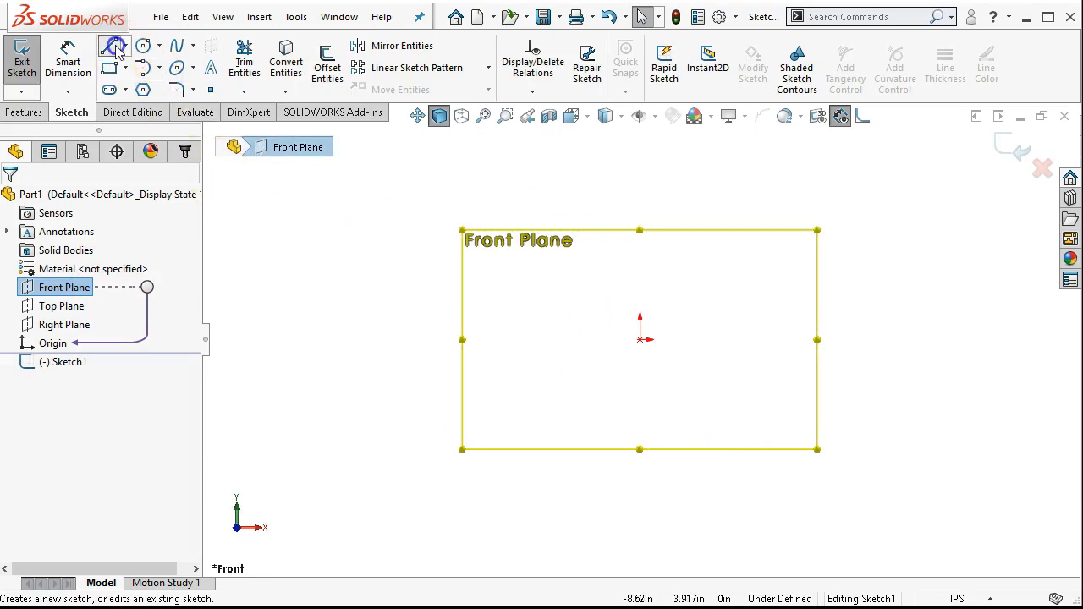
left_click(112, 44)
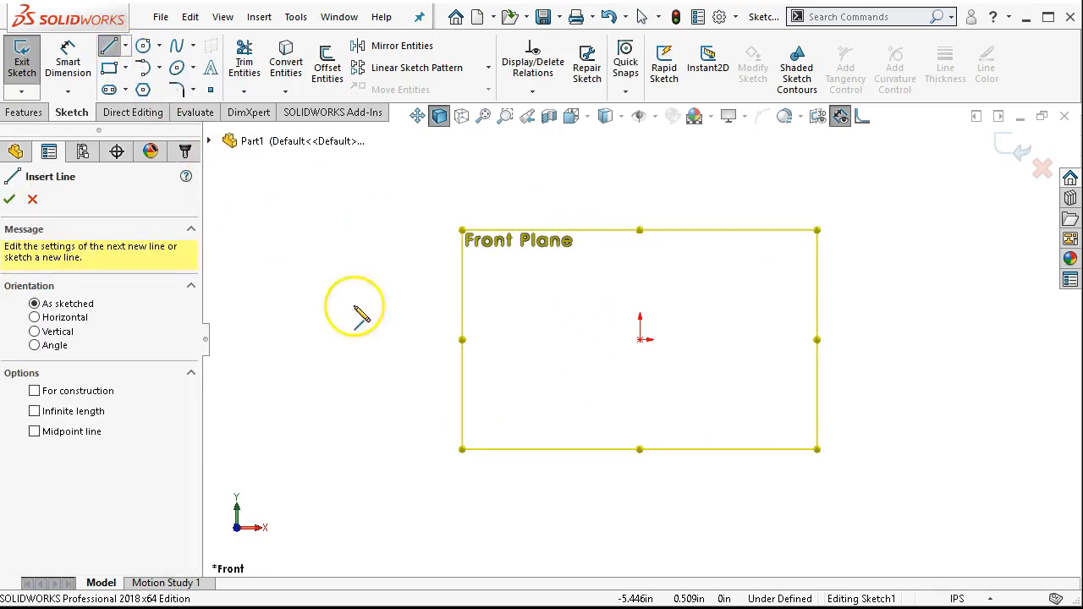
mouse_move(579, 393)
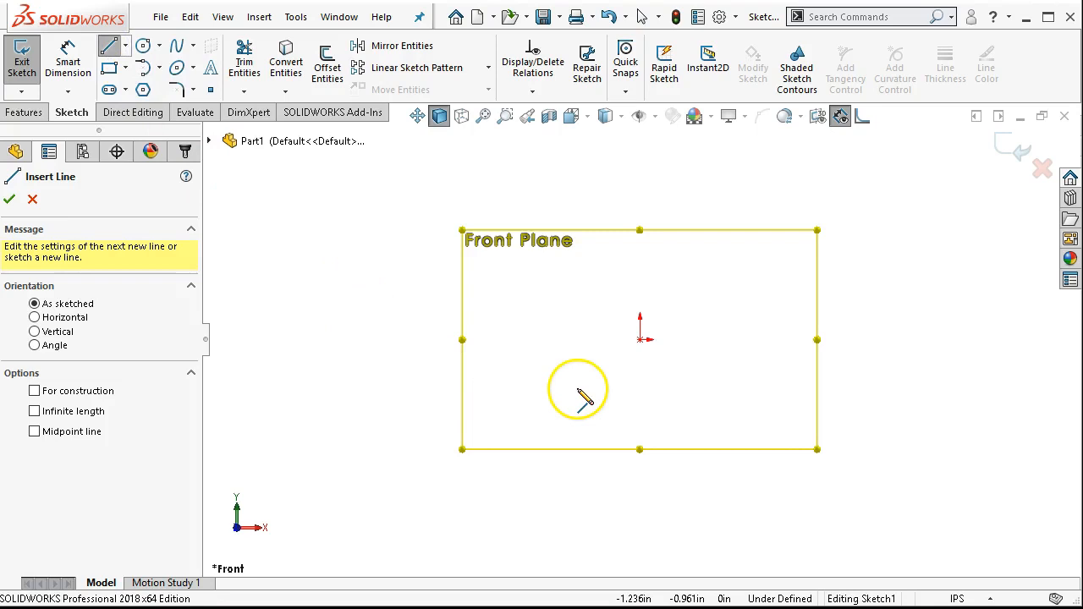
mouse_move(245, 521)
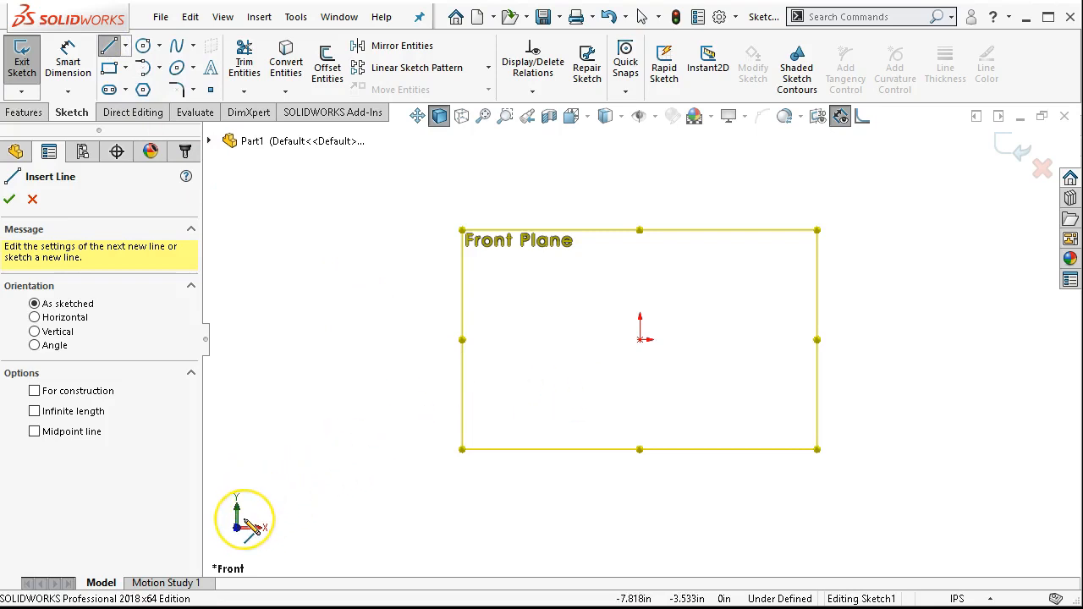
mouse_move(623, 285)
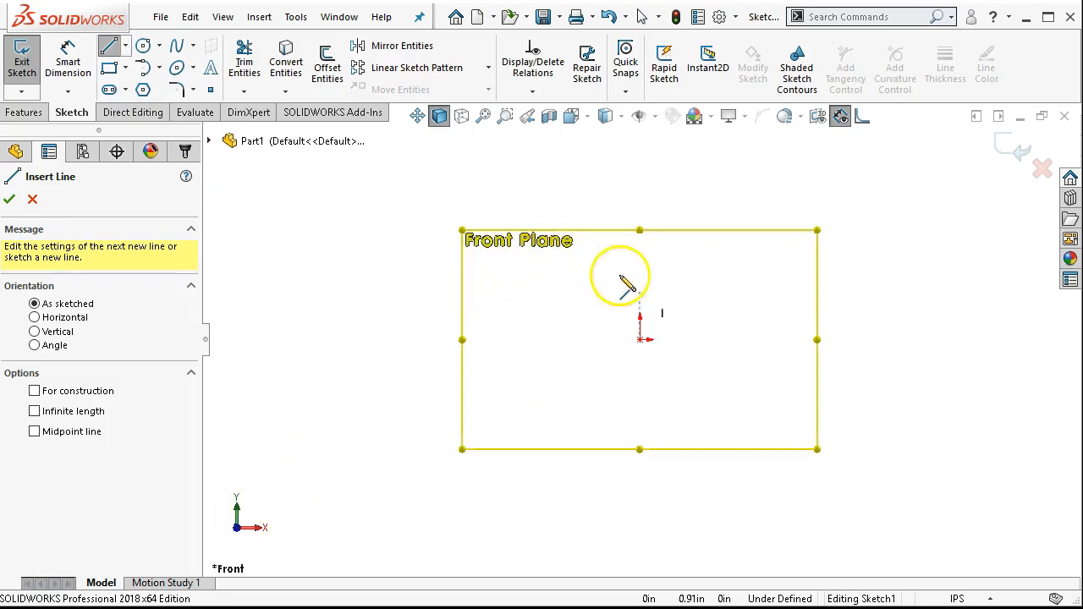
mouse_move(647, 341)
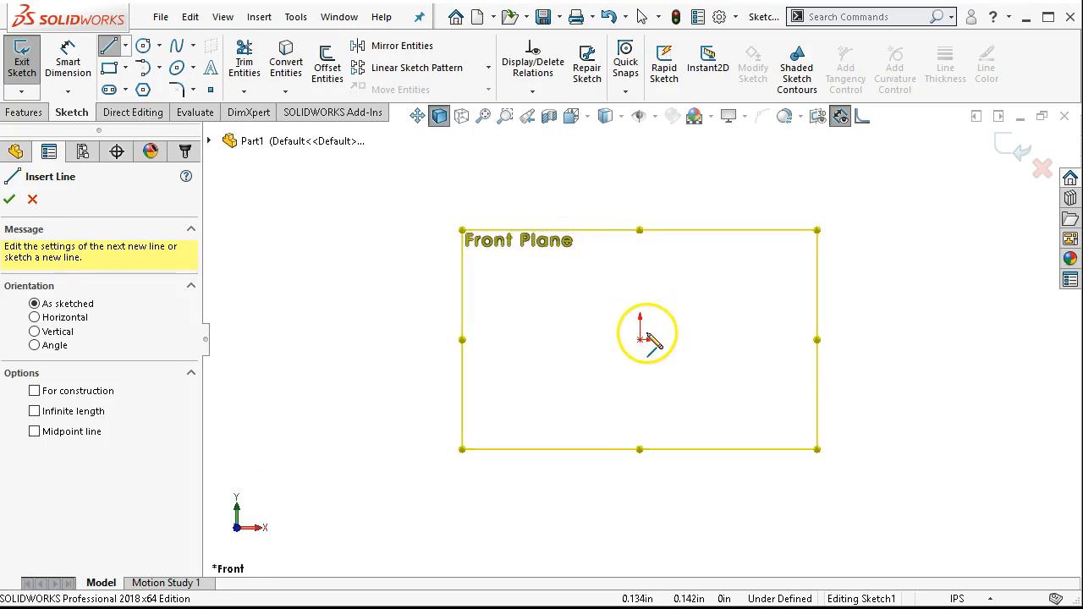
mouse_move(647, 338)
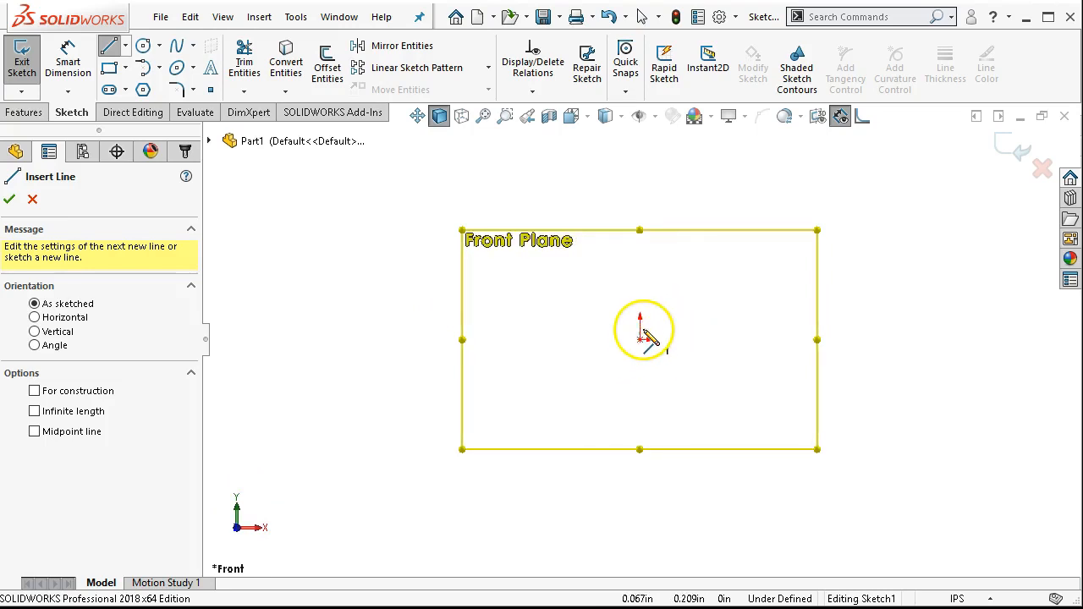
mouse_move(647, 296)
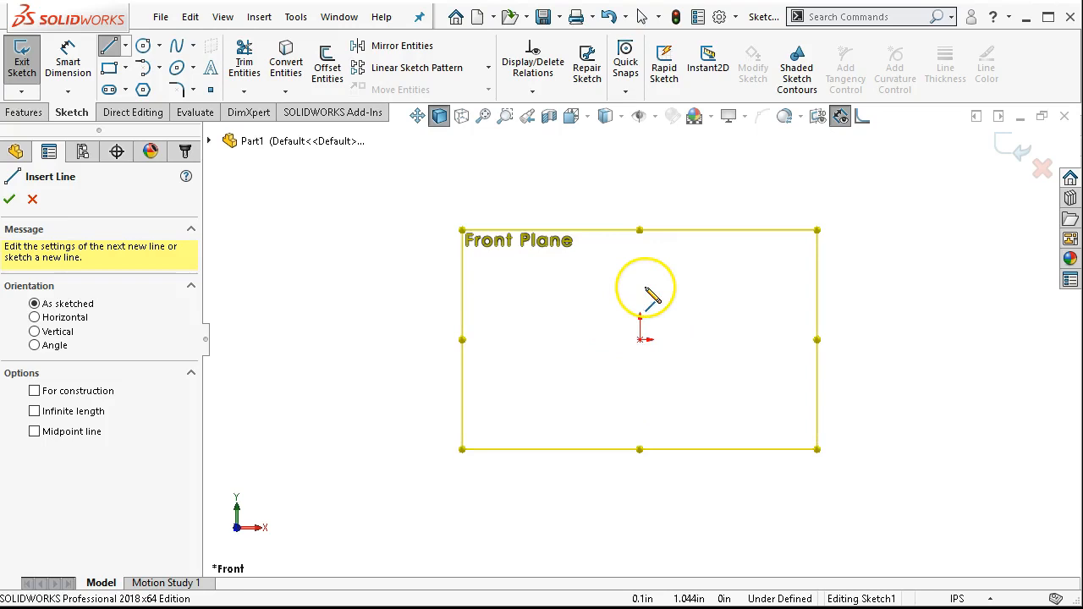
mouse_move(1002, 172)
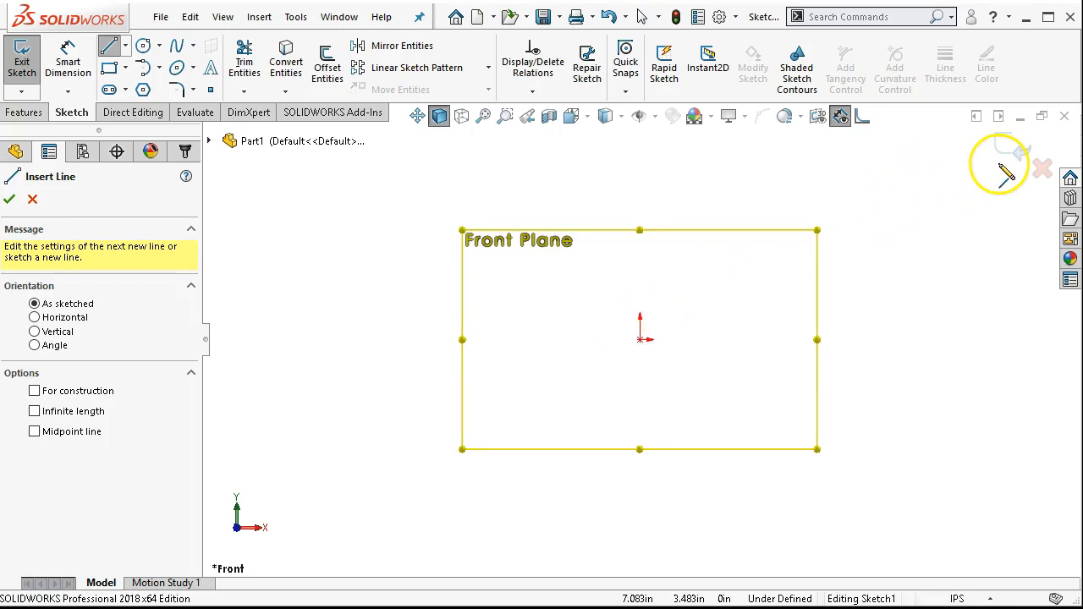
mouse_move(917, 369)
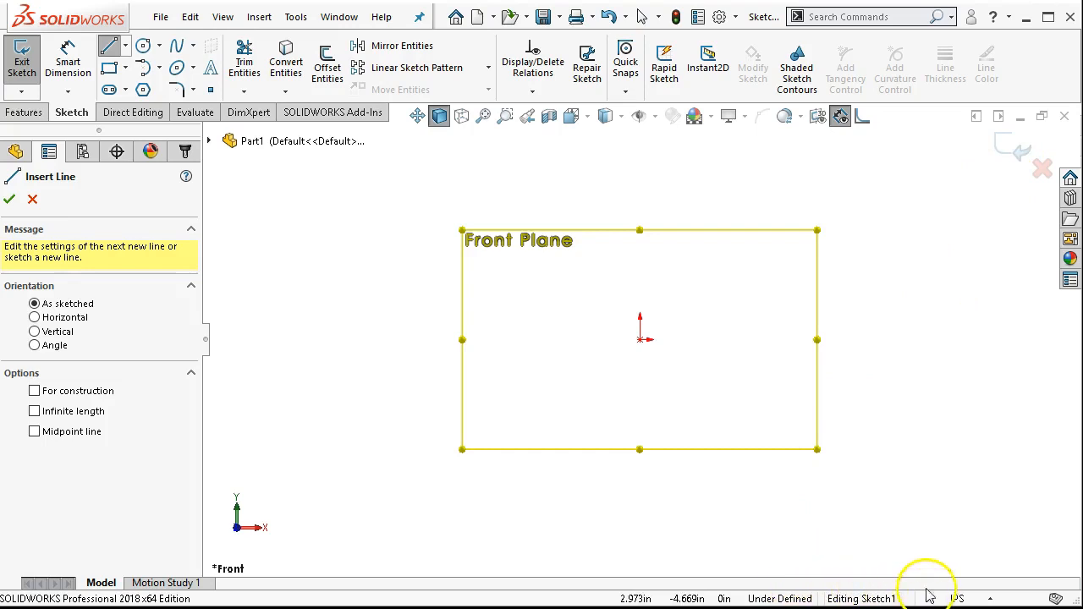
mouse_move(691, 381)
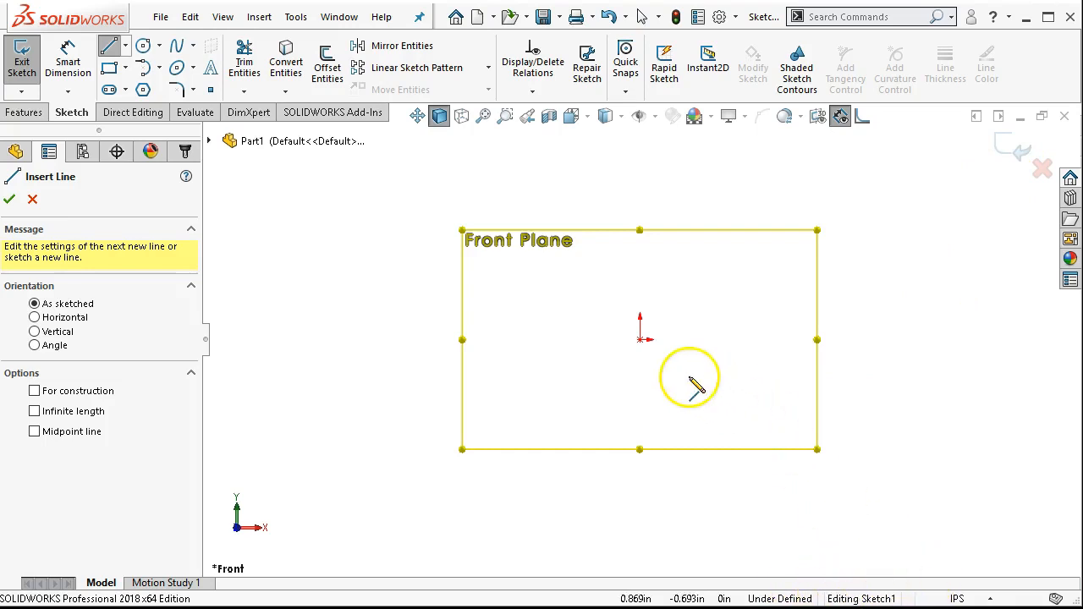
mouse_move(647, 341)
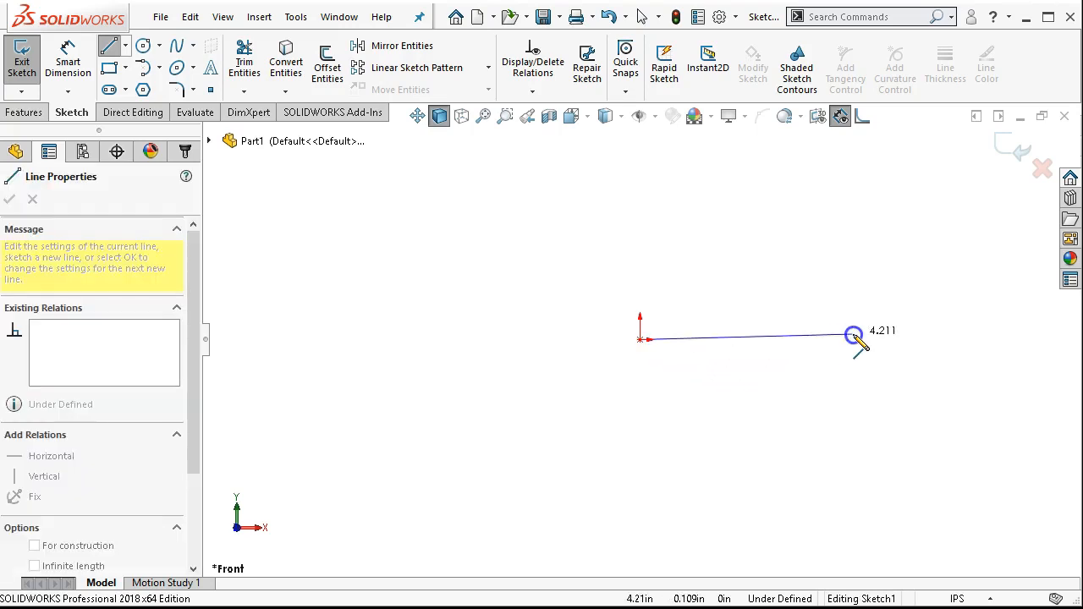
mouse_move(897, 342)
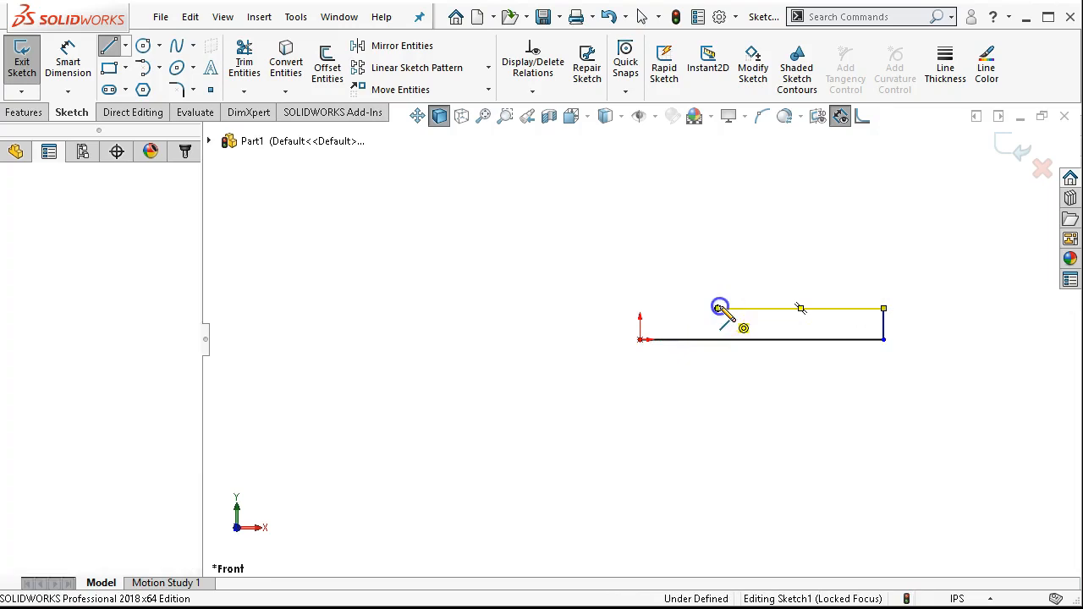
Finish the top edge and draw the sloped line closing the profile near the origin.
left_click(719, 308)
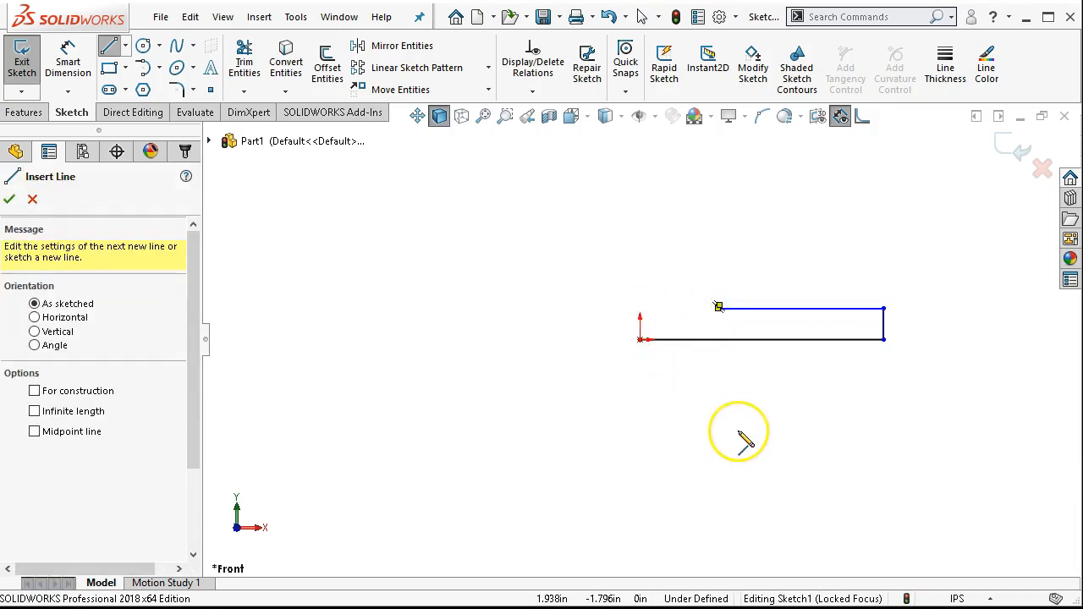
left_click(798, 308)
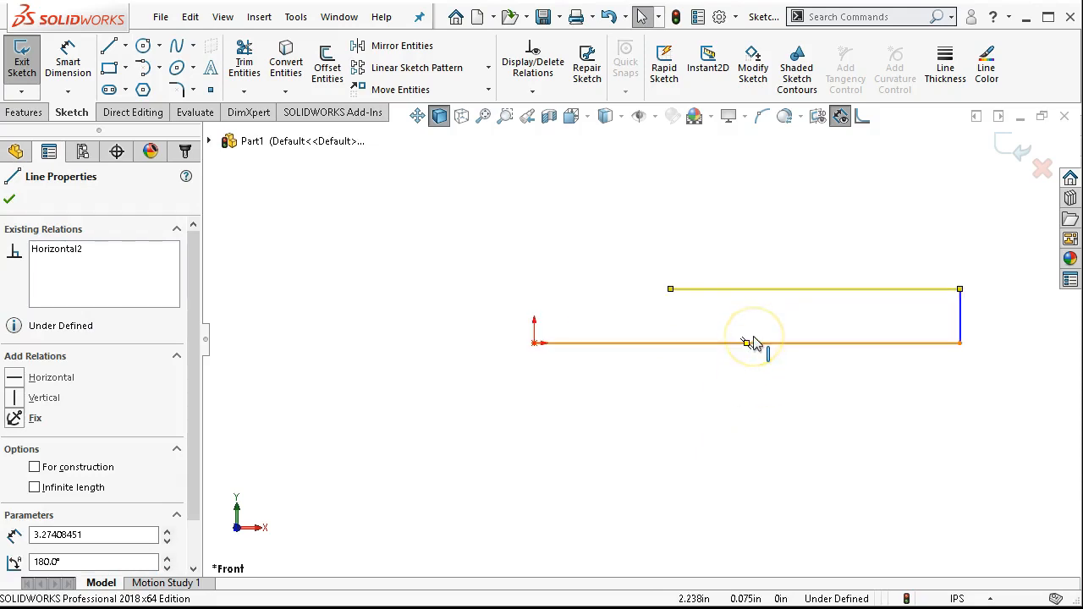
left_click(10, 199)
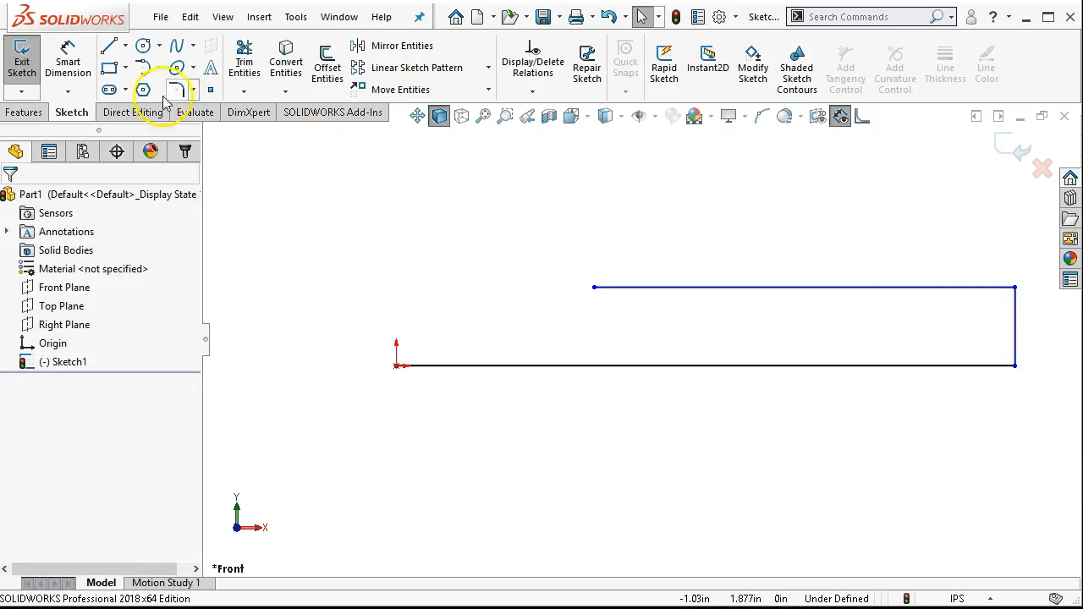
left_click(108, 44)
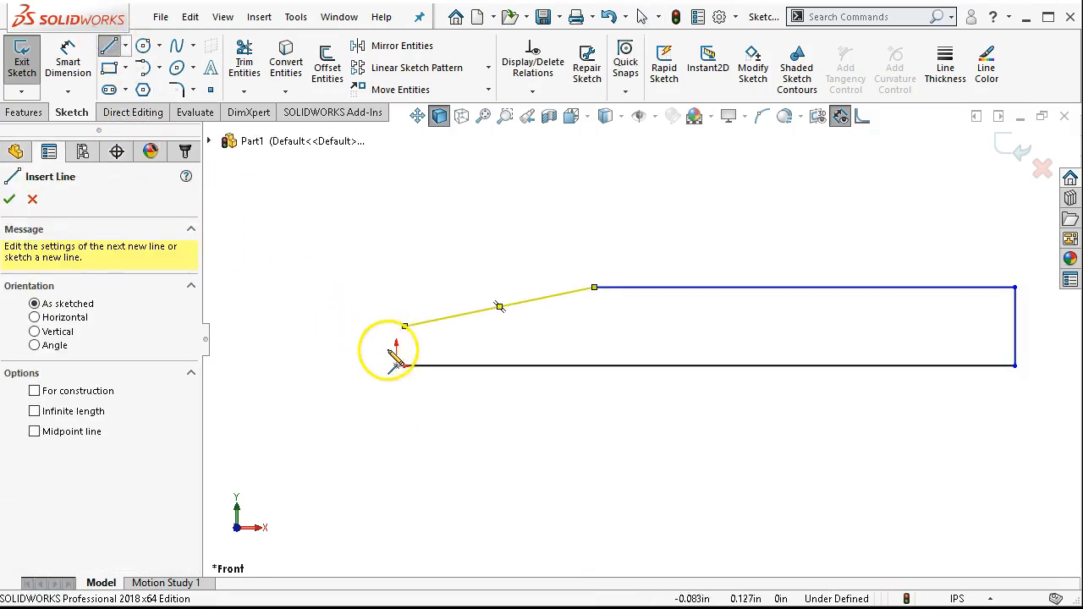
left_click(397, 329)
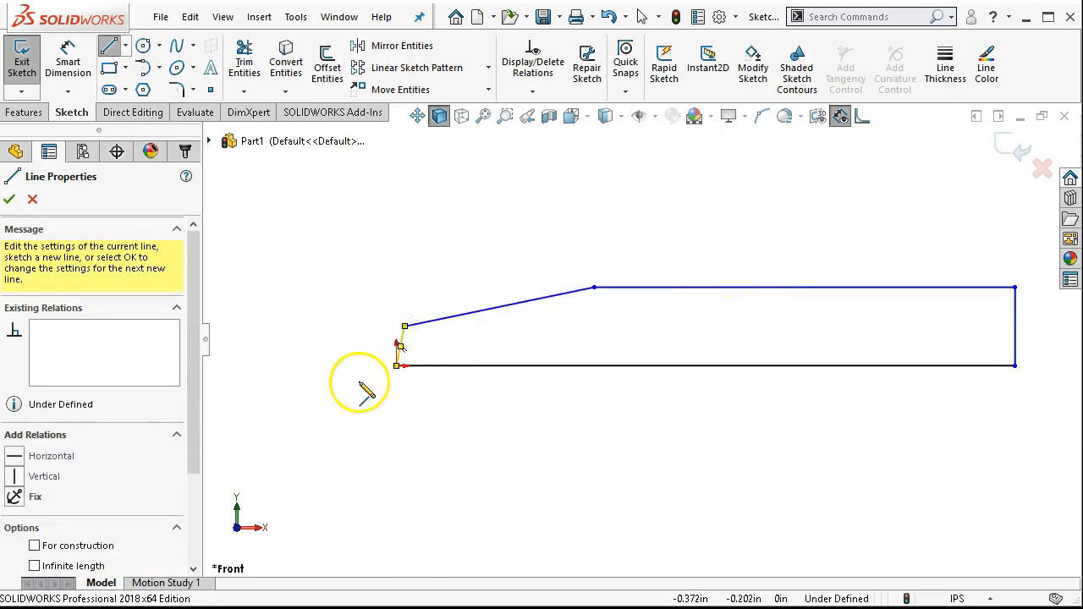
mouse_move(71, 494)
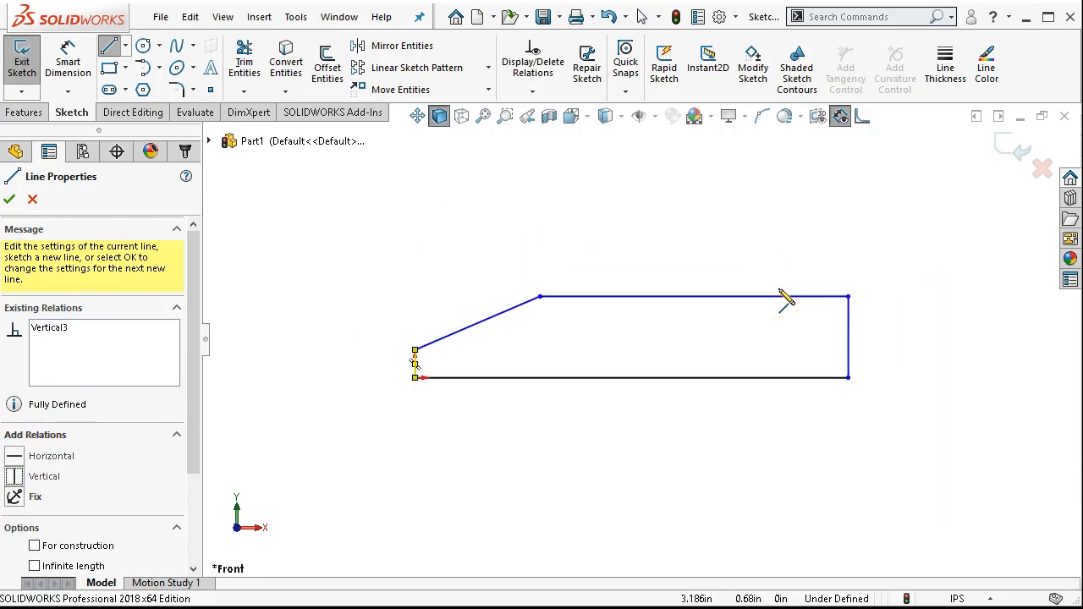
End the Line tool via the shortcut menu, leaving the closed profile selected-ready.
right_click(782, 301)
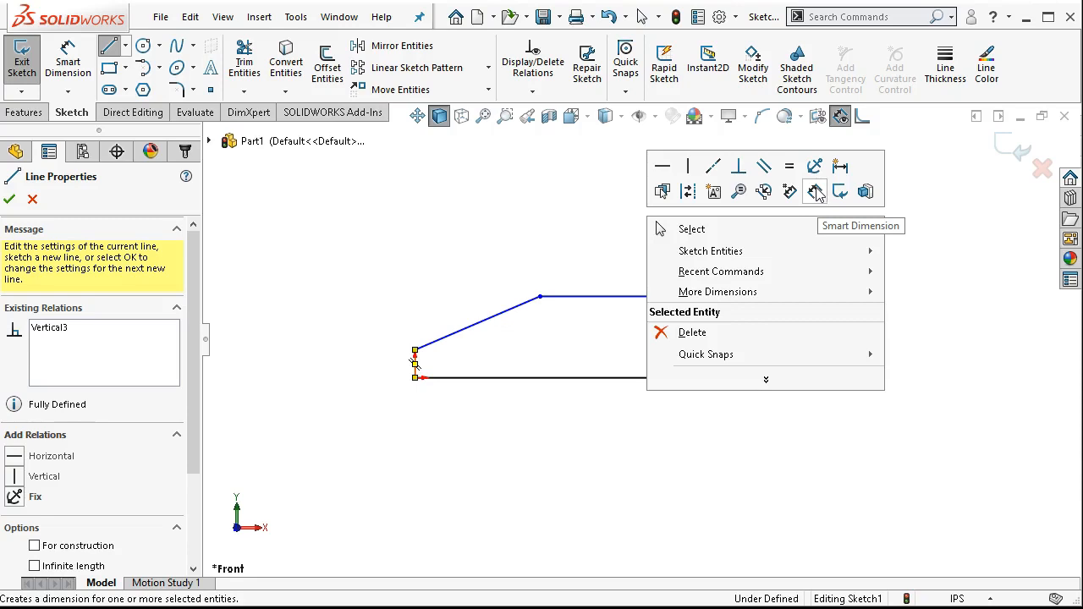
mouse_move(212, 203)
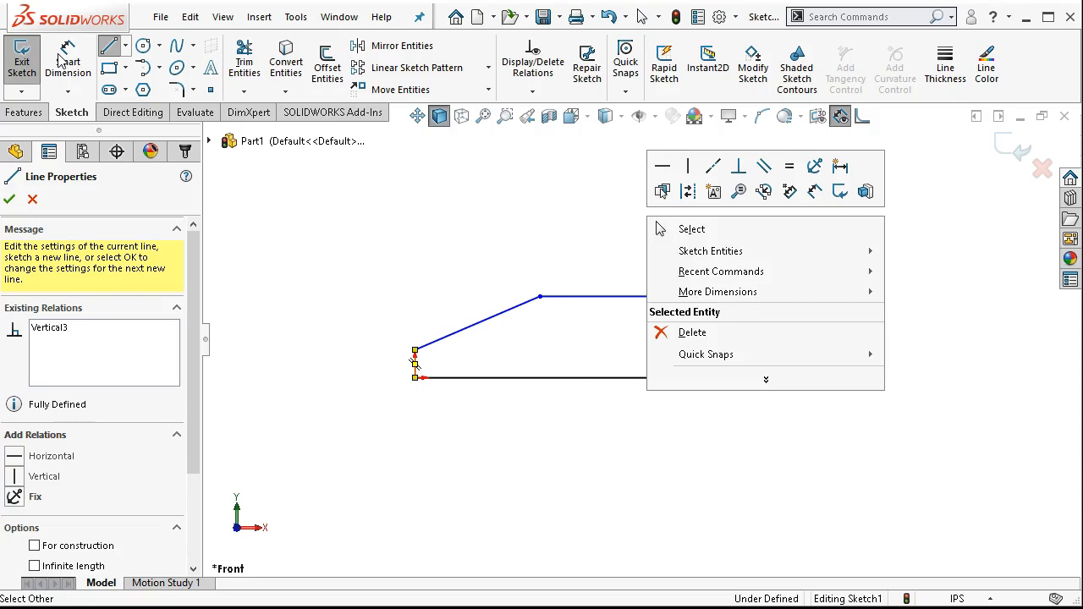
mouse_move(688, 254)
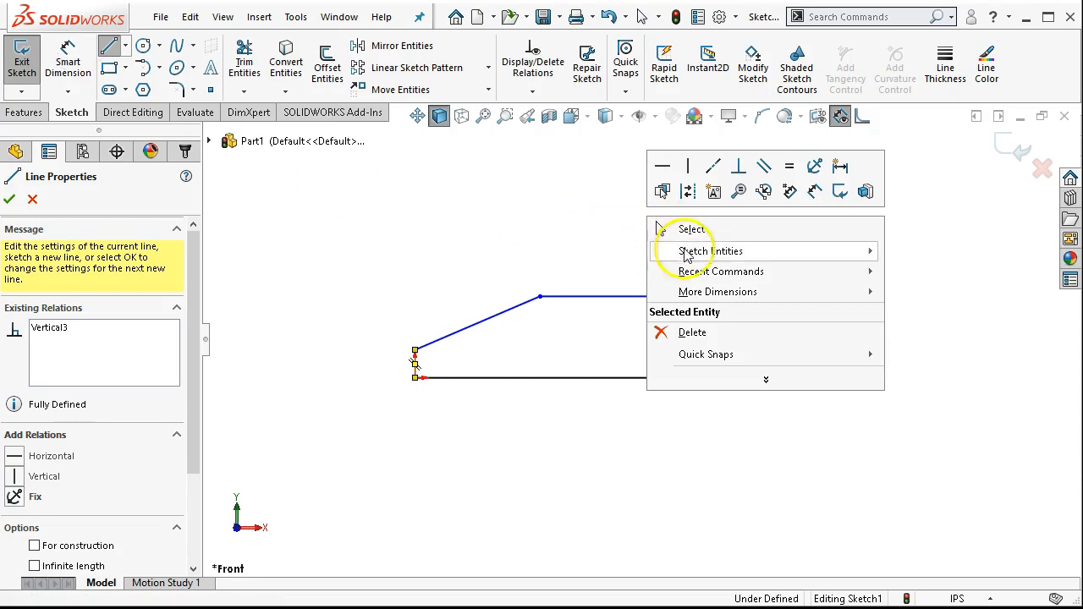
mouse_move(789, 190)
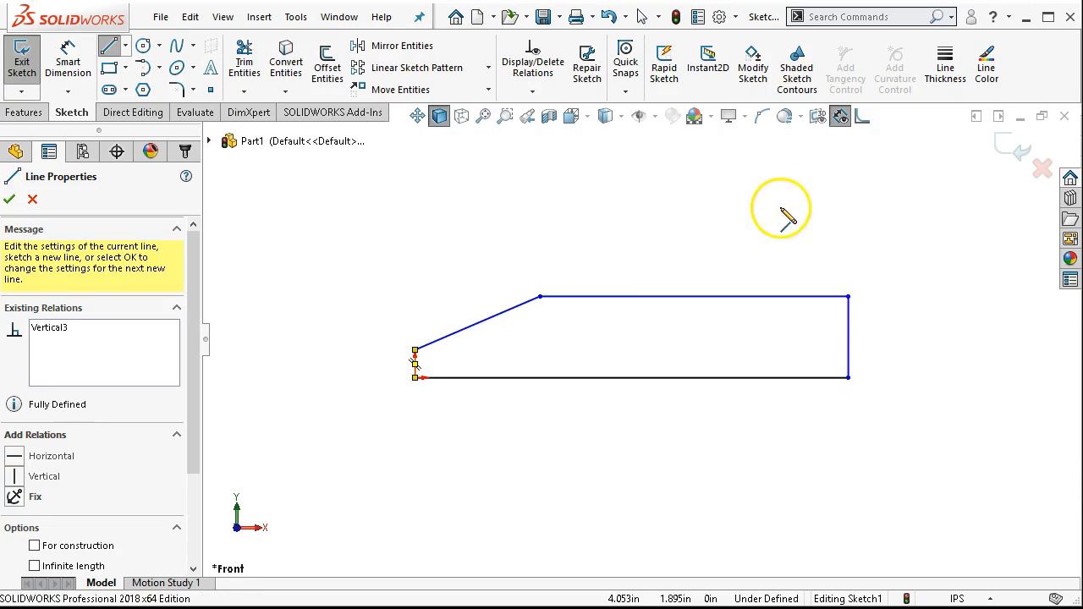
right_click(781, 212)
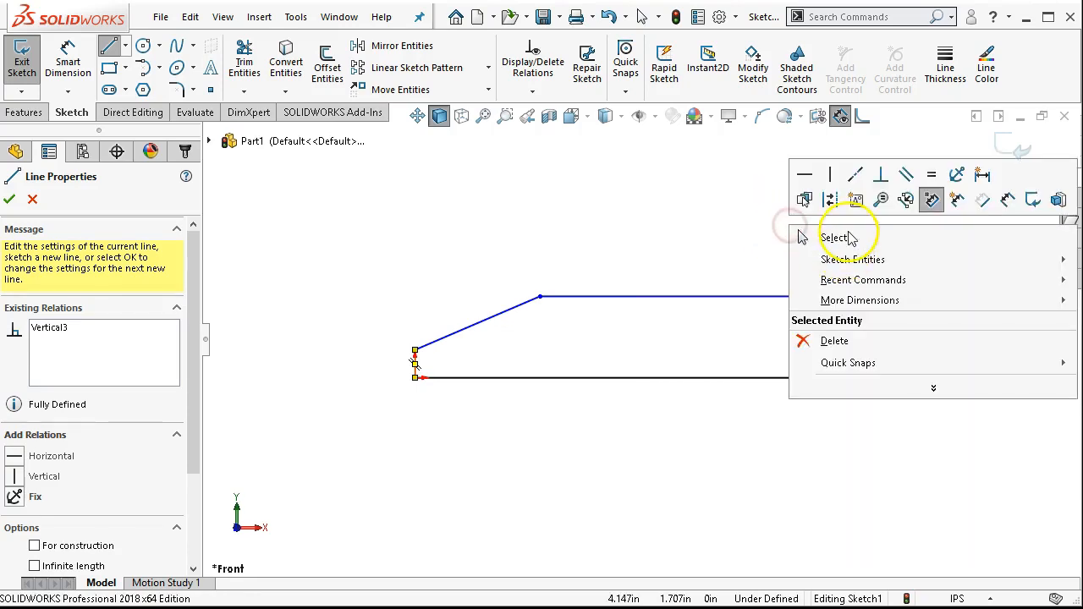
left_click(836, 237)
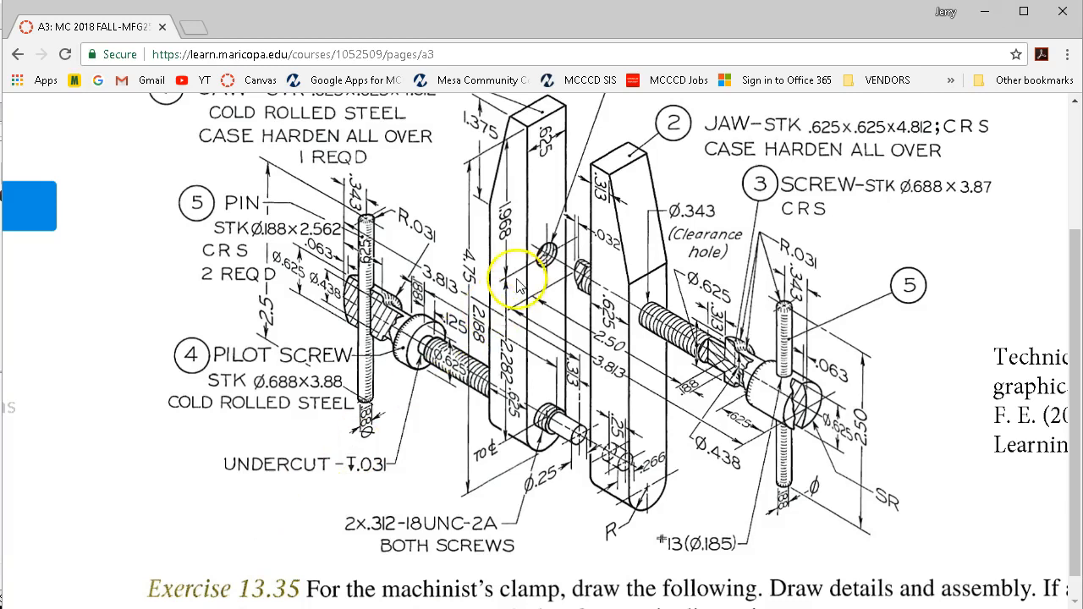
mouse_move(472, 284)
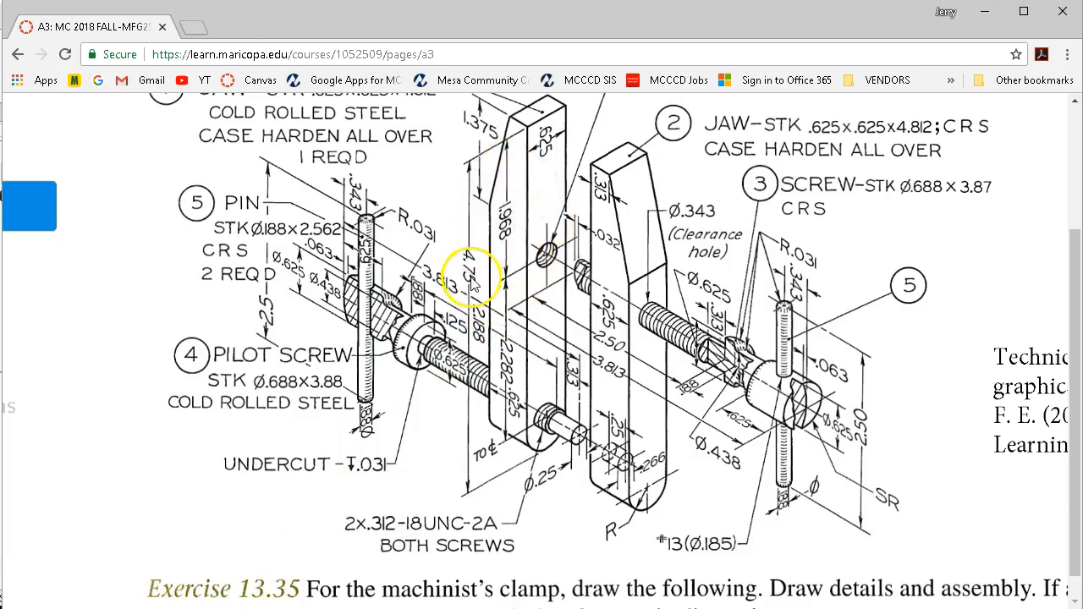
mouse_move(477, 177)
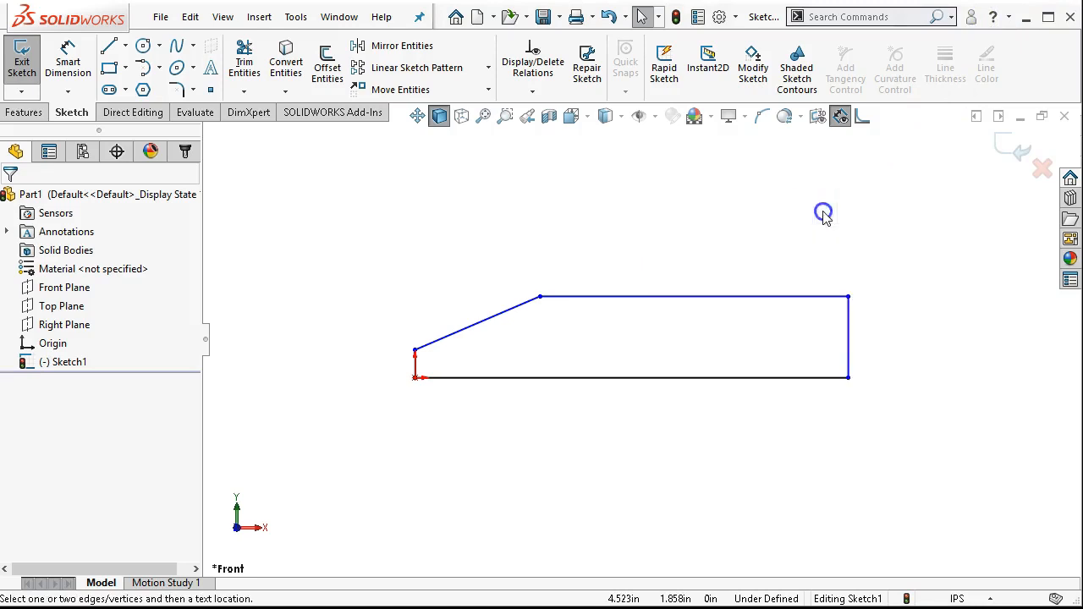
Dimension the bottom edge of Sketch1 to 4.750 inches.
left_click(629, 379)
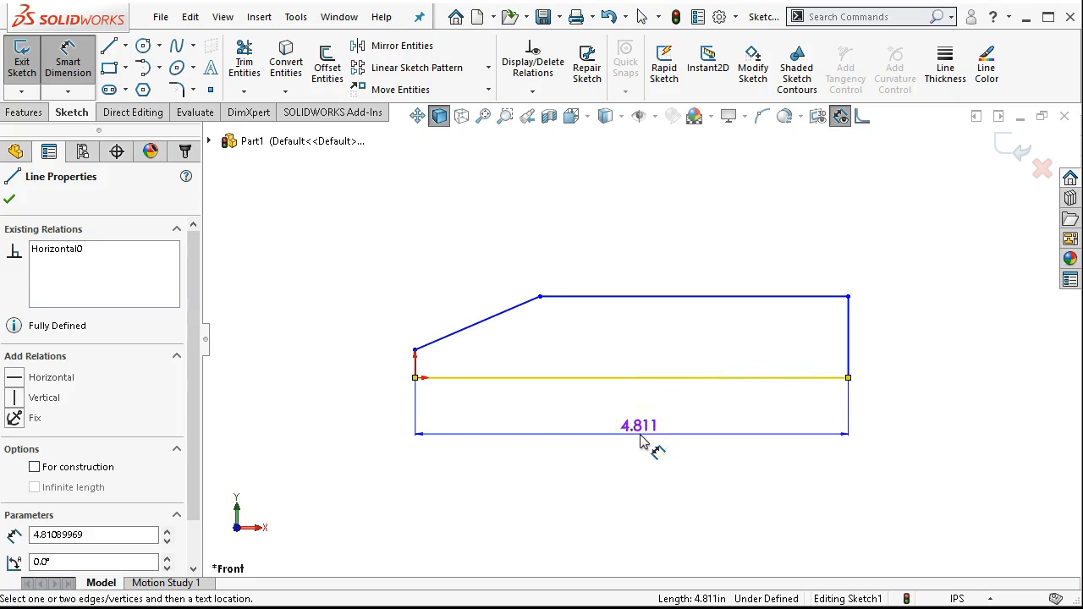
left_click(640, 427)
type("4.75")
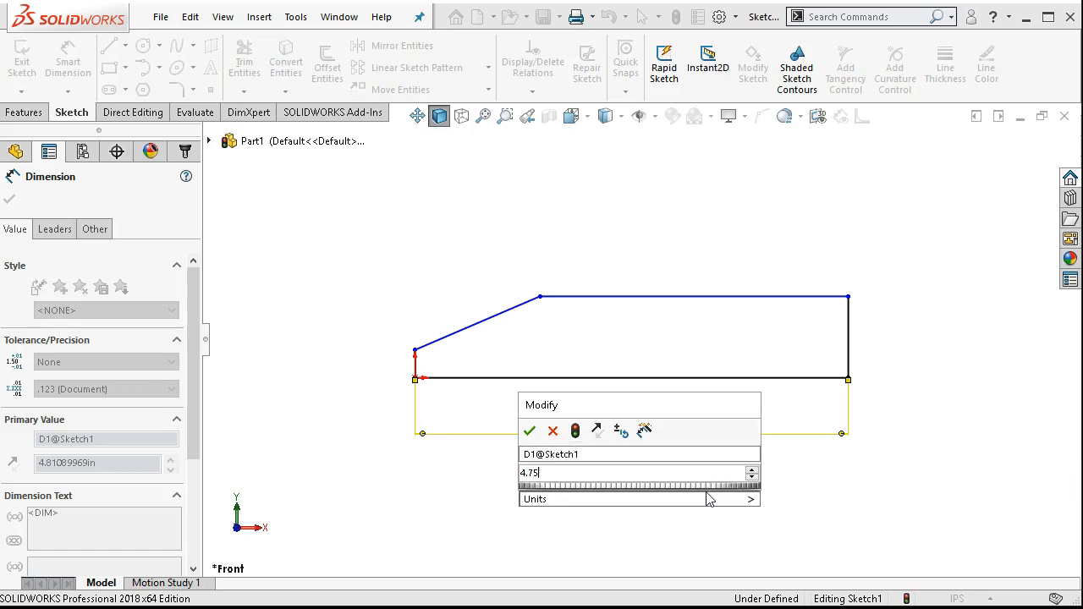
left_click(528, 431)
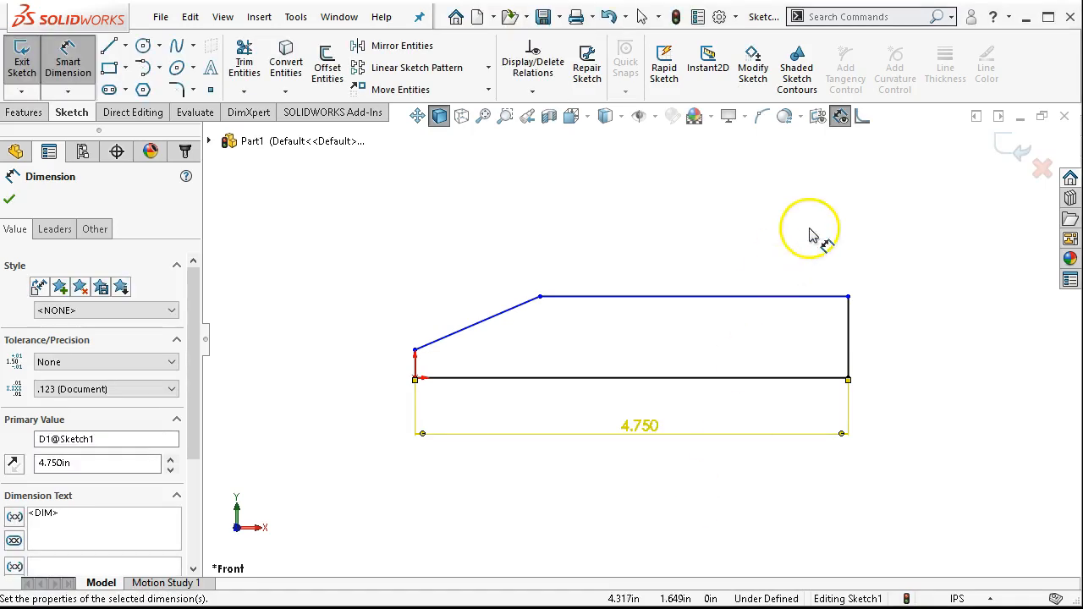
right_click(809, 233)
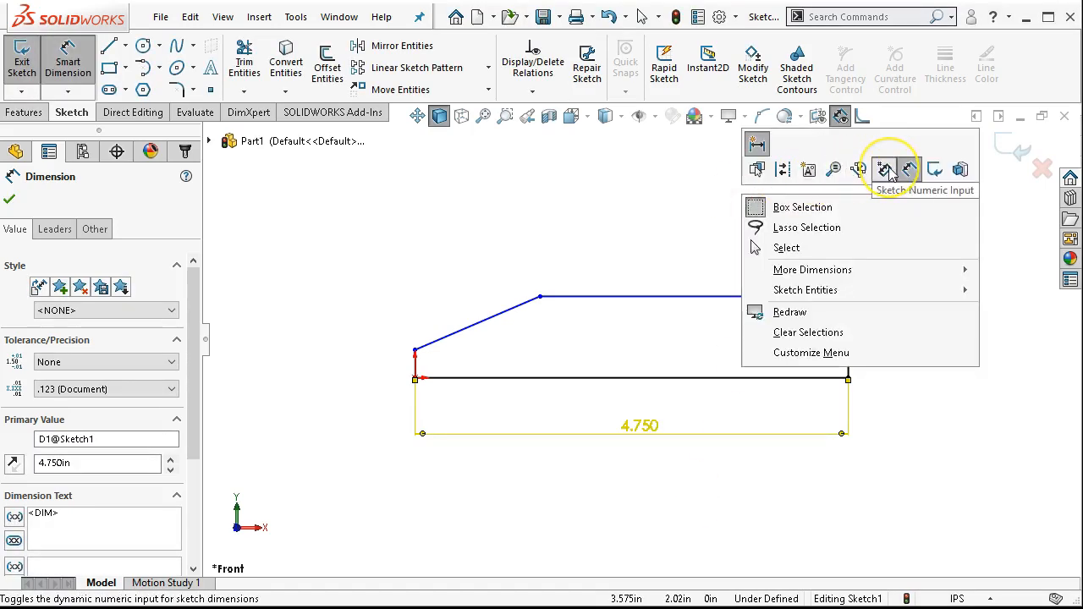
mouse_move(859, 170)
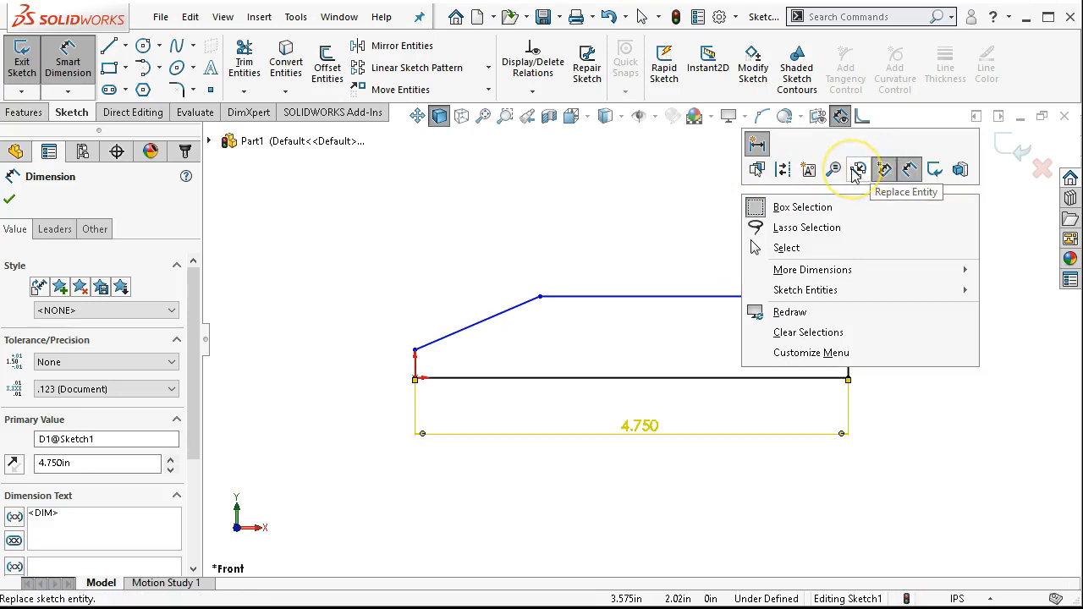
mouse_move(758, 170)
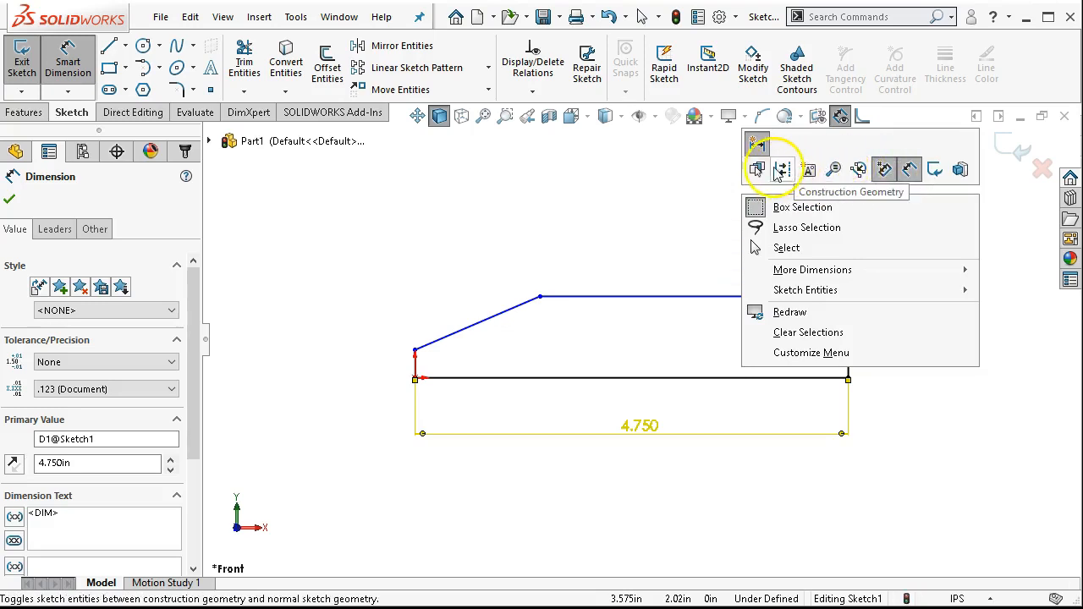
mouse_move(758, 144)
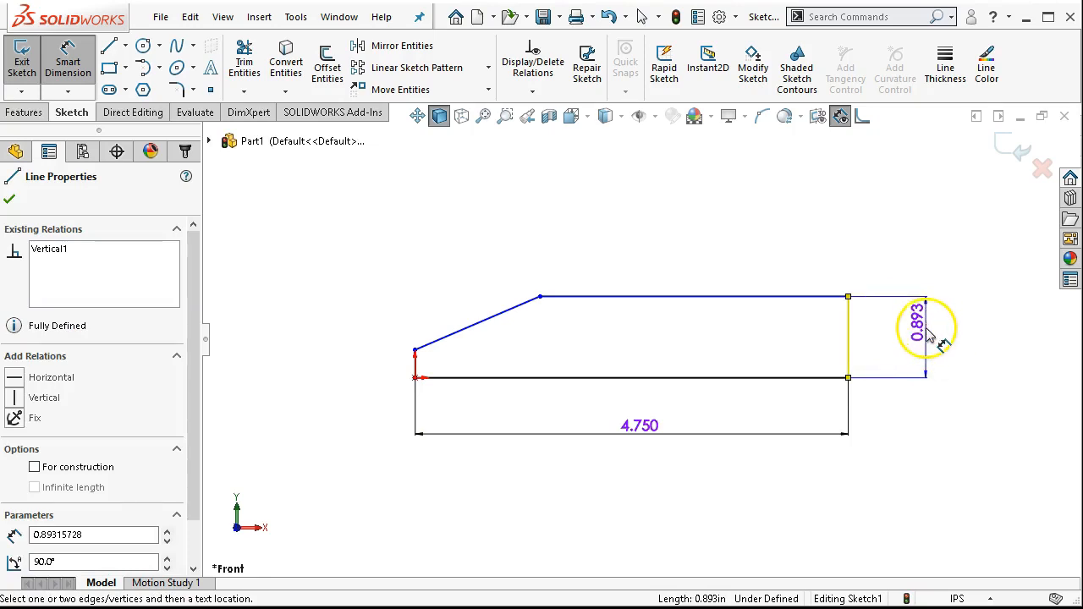
Dimension the right end height 0.625, left end 0.313, and place the taper's horizontal run dimension.
left_click(927, 330)
type(".313")
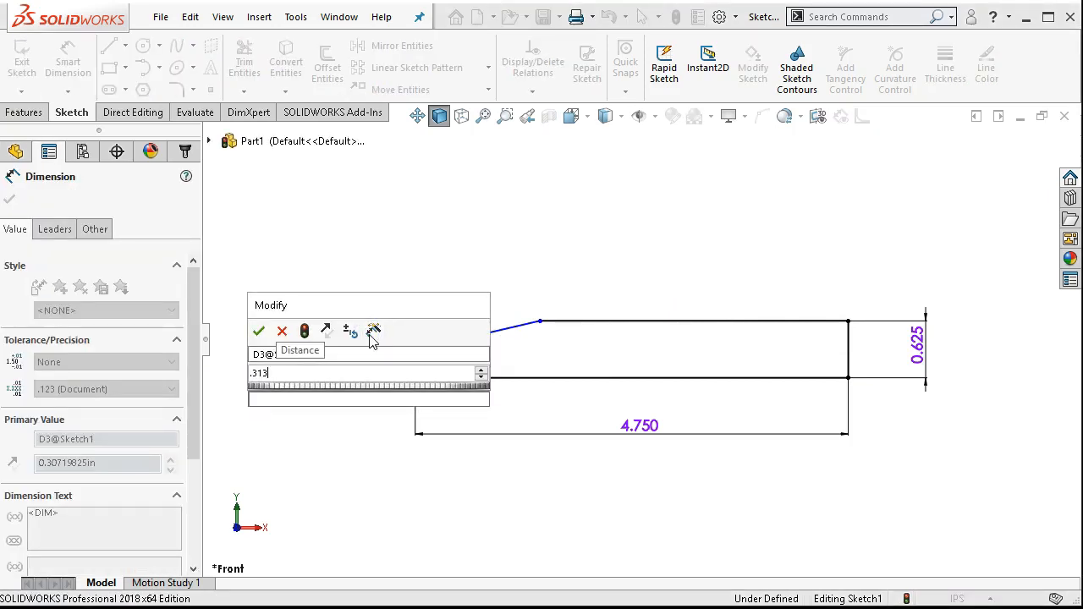
left_click(257, 330)
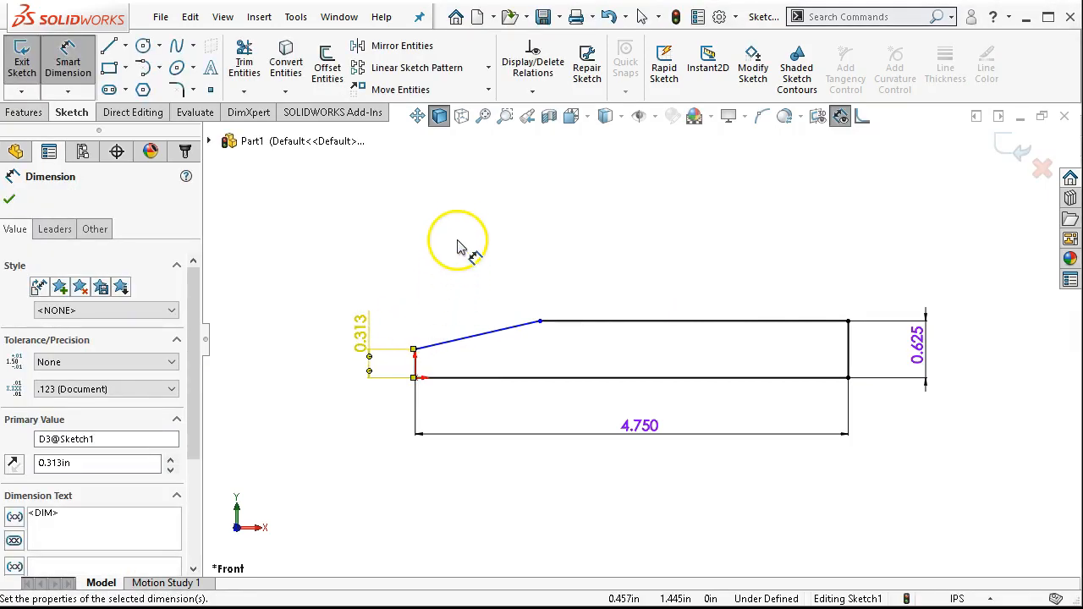
mouse_move(436, 237)
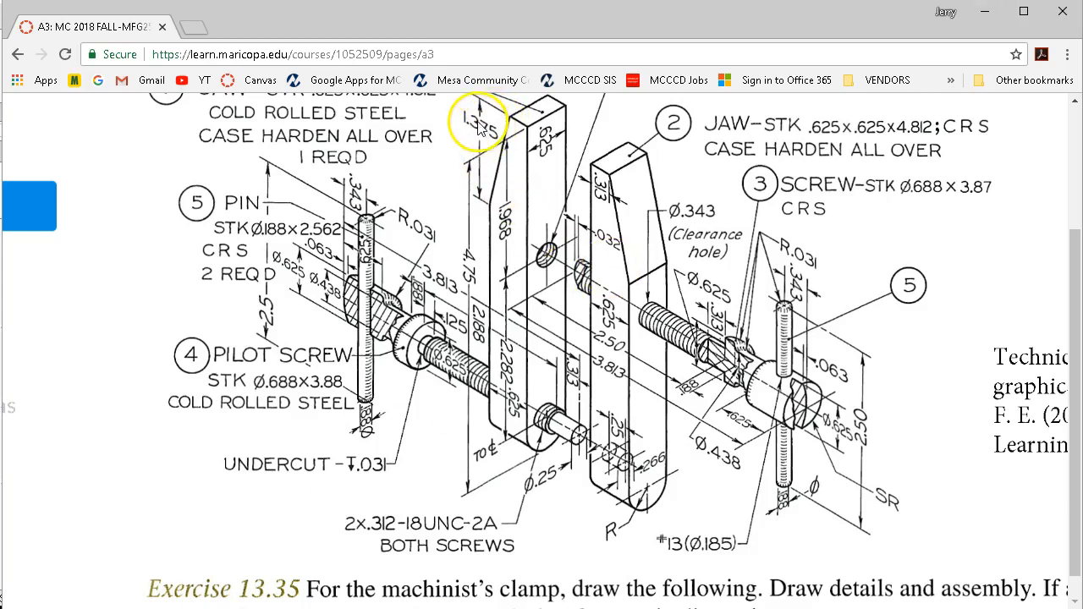
mouse_move(494, 150)
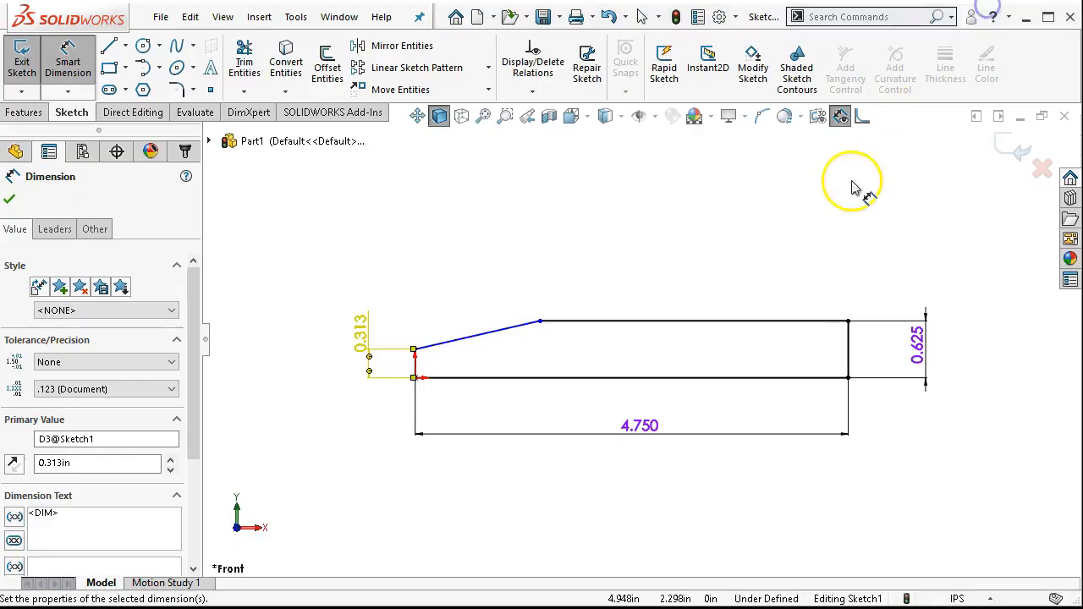
left_click(470, 332)
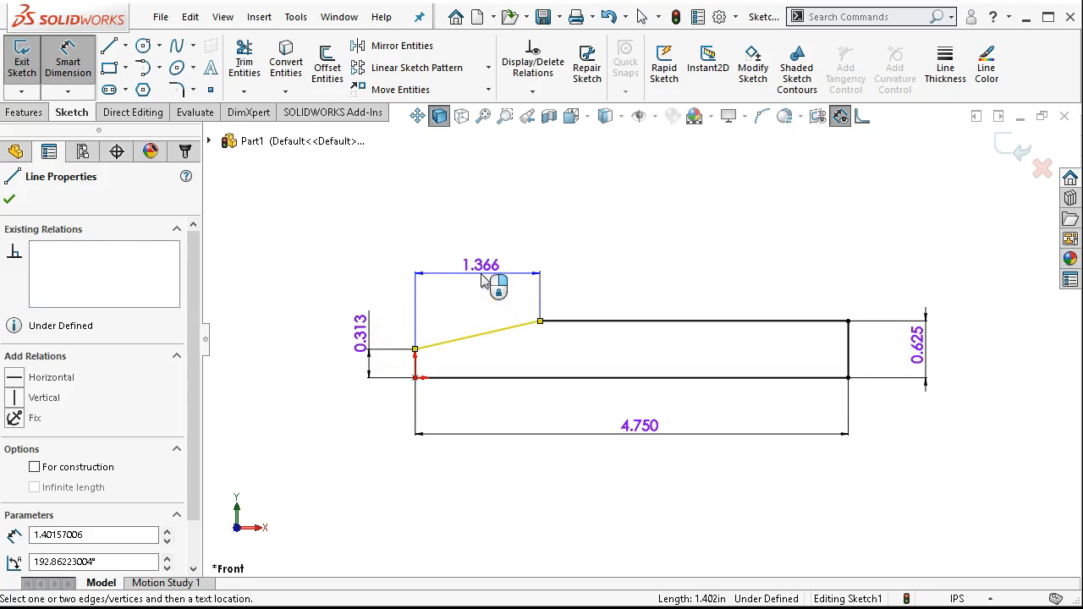
left_click(481, 274)
type("1.37")
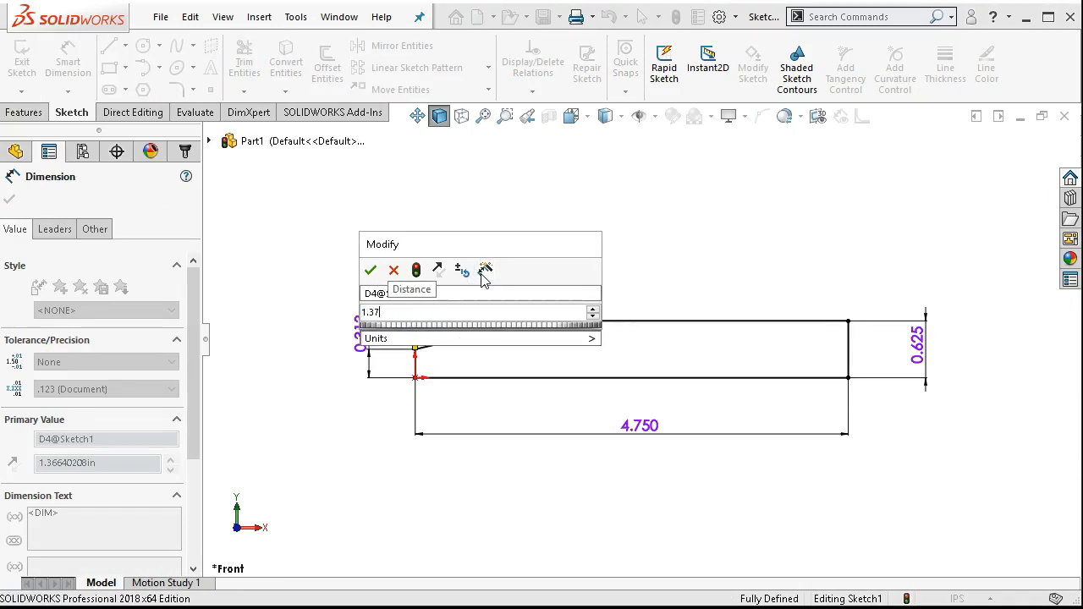
Confirm the taper's horizontal run at 1.375, fully defining Sketch1.
left_click(370, 269)
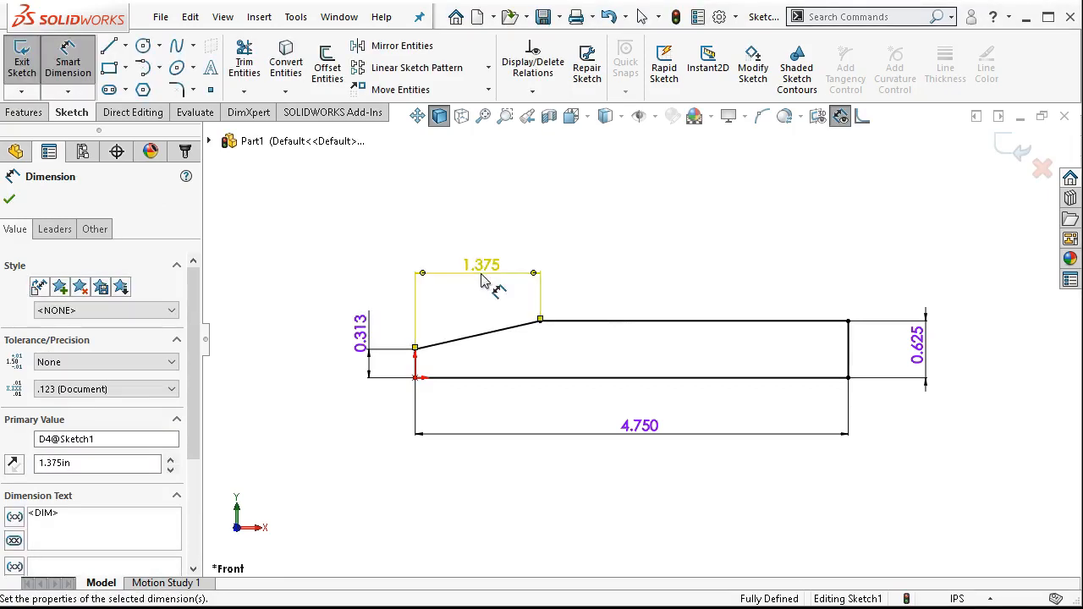
mouse_move(410, 245)
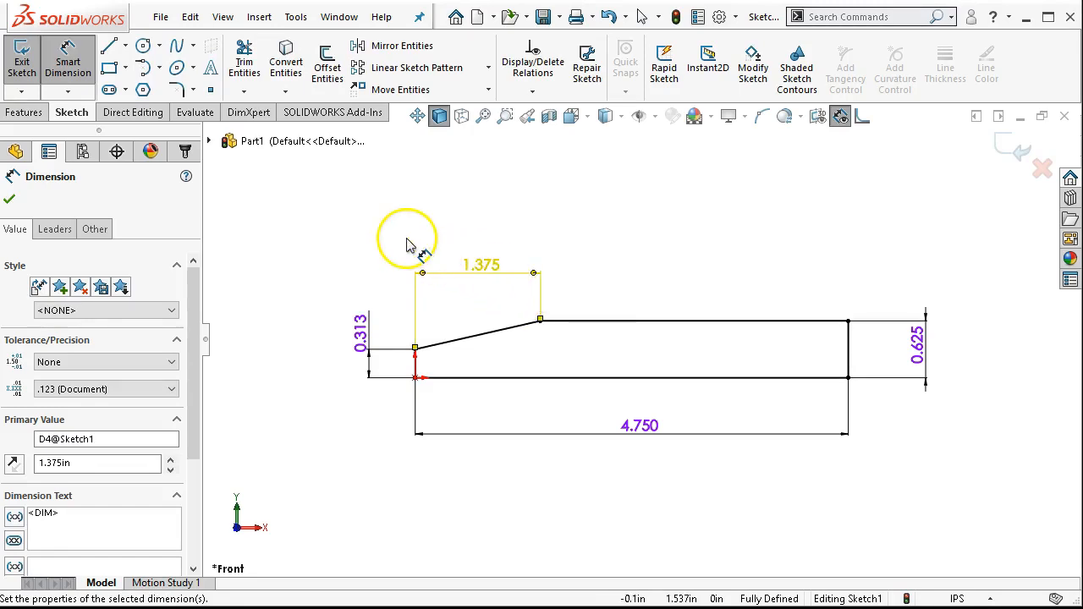
mouse_move(833, 257)
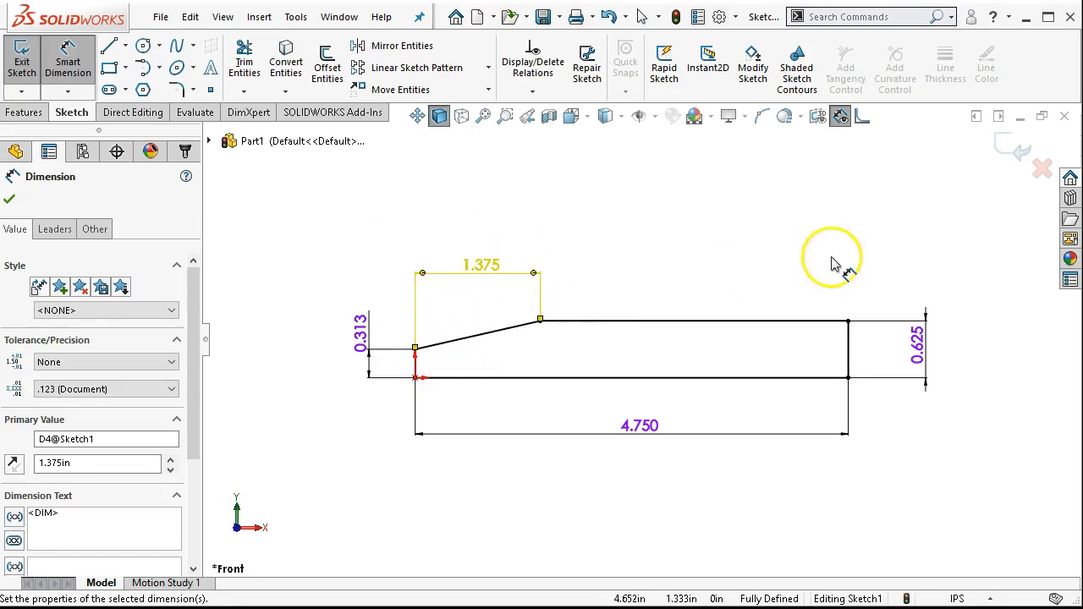
left_click(10, 200)
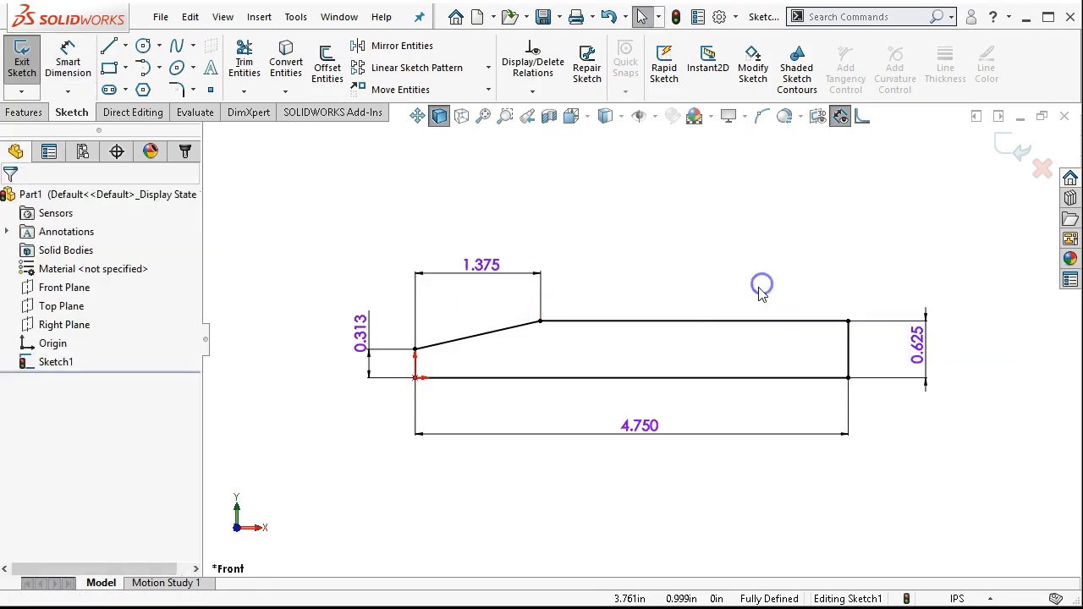
mouse_move(761, 295)
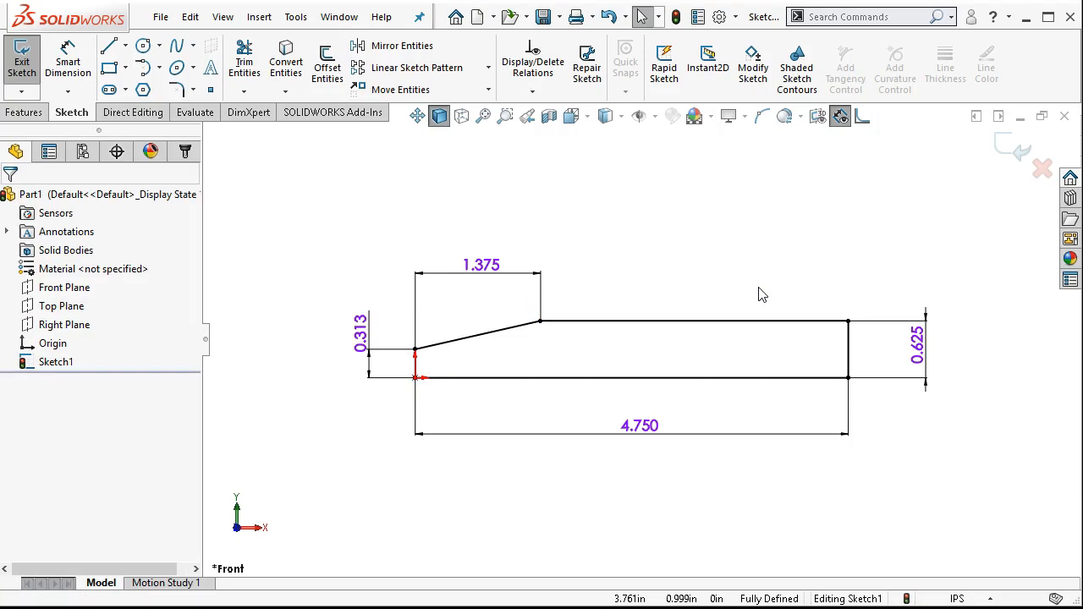
mouse_move(751, 296)
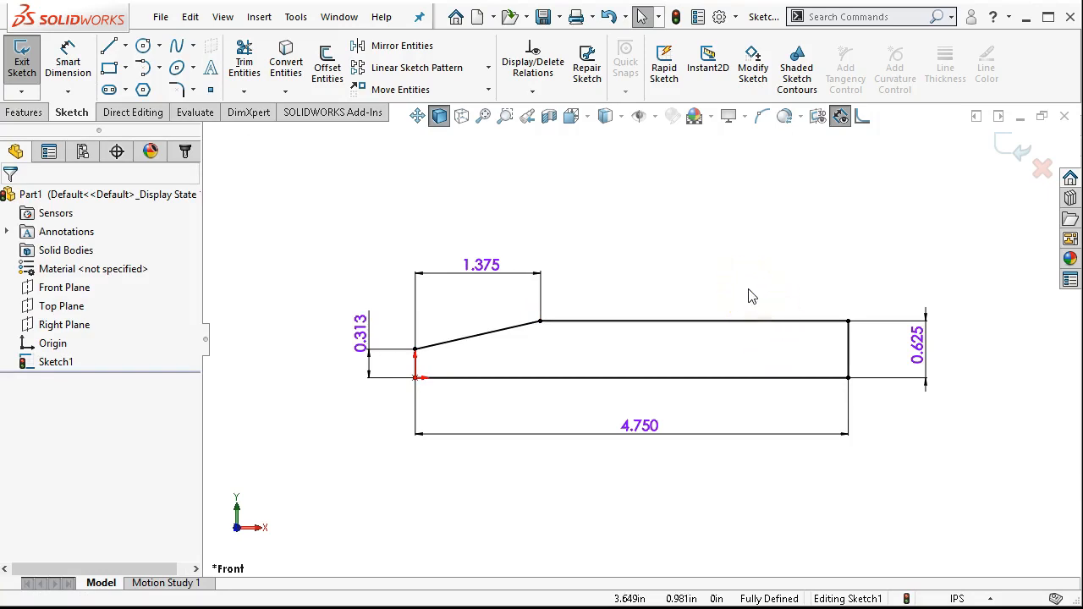
mouse_move(738, 305)
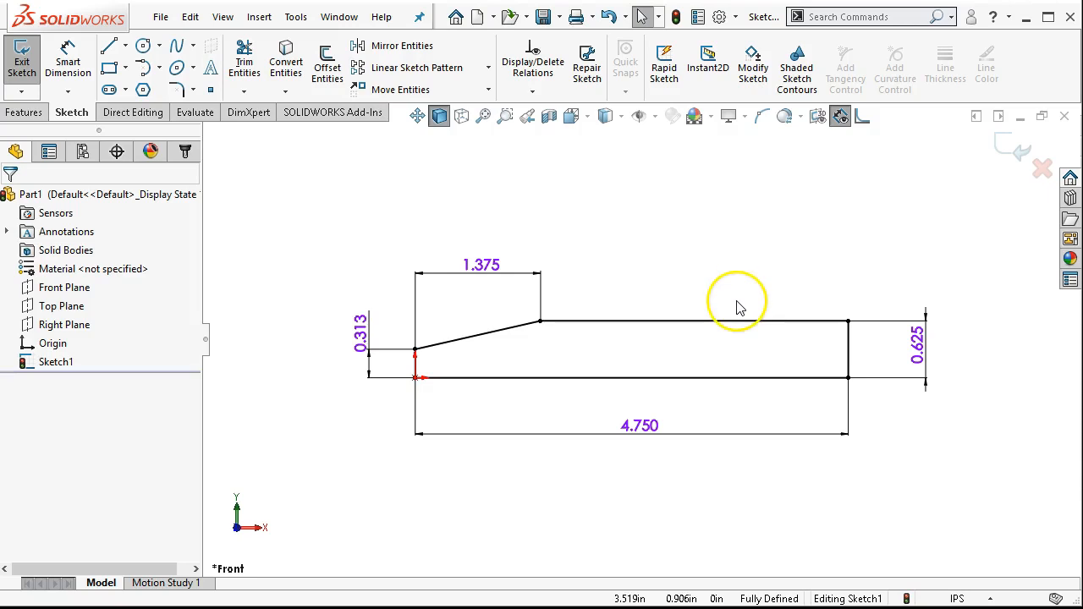
mouse_move(741, 306)
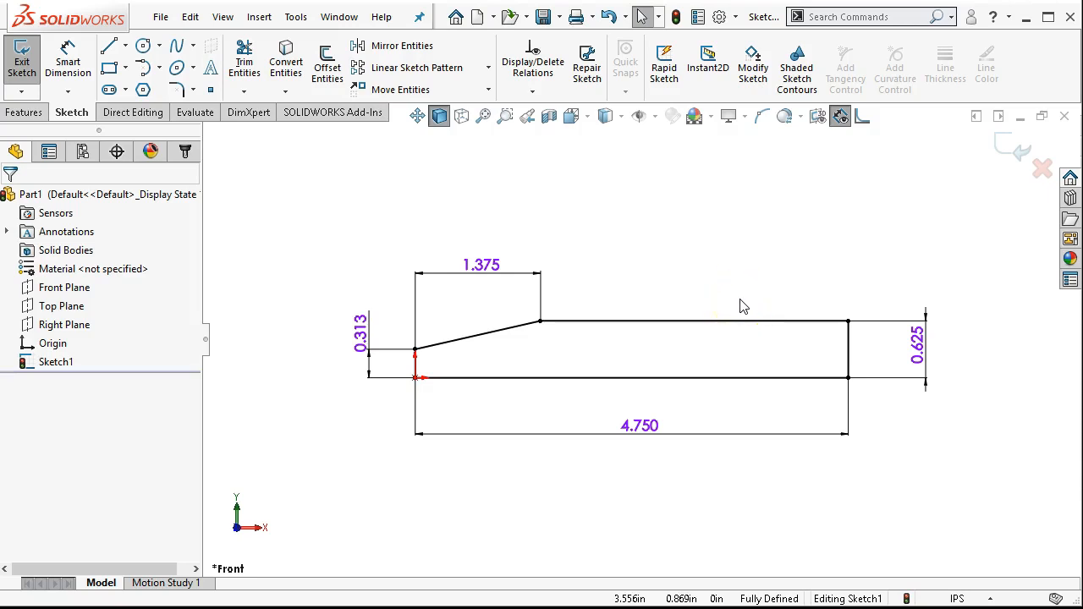
mouse_move(677, 317)
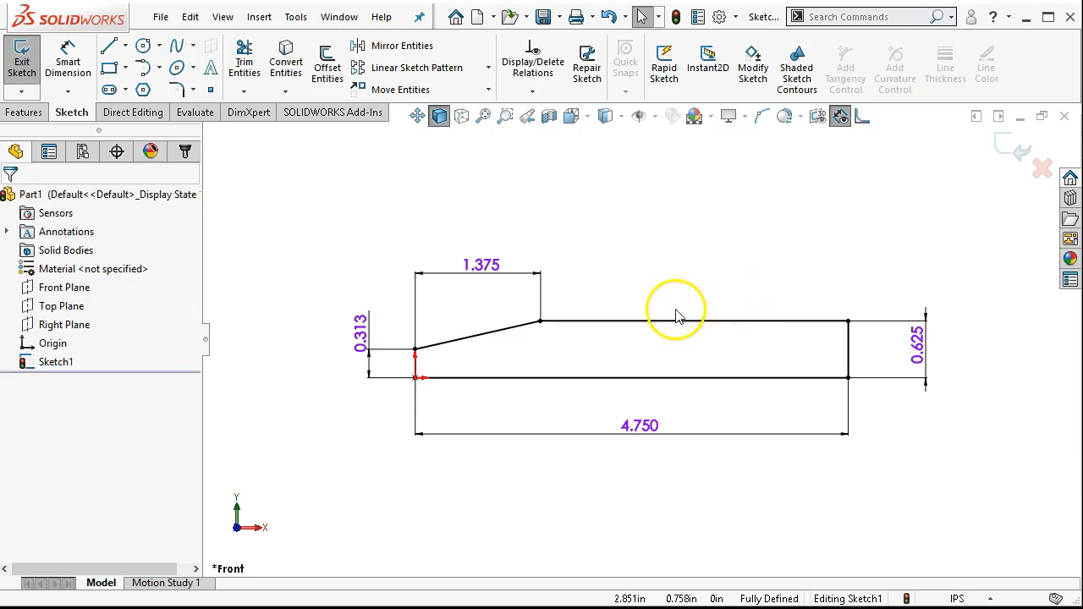
mouse_move(663, 318)
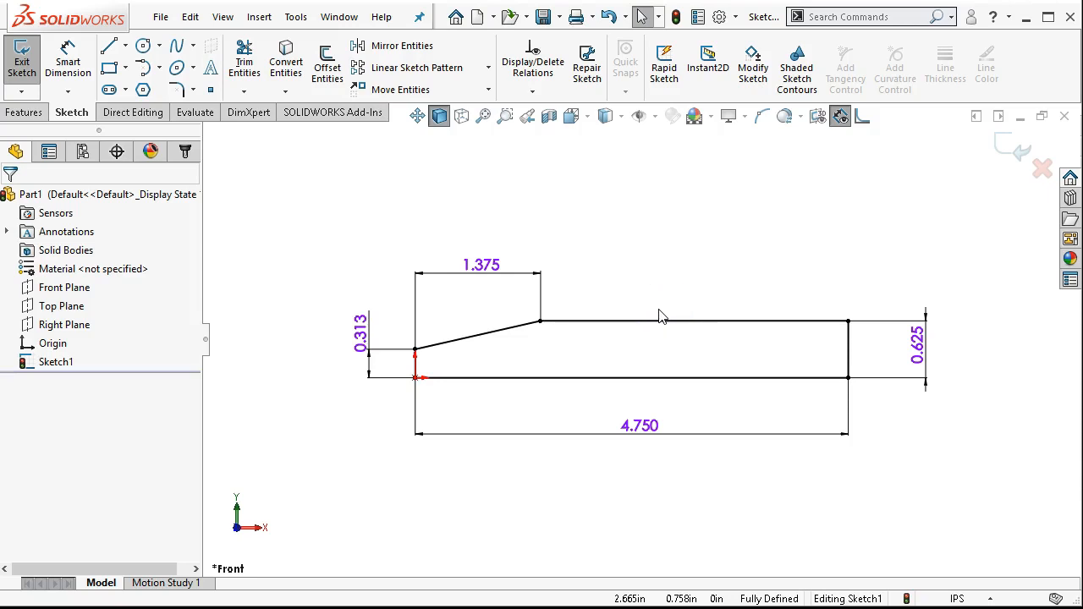
mouse_move(606, 315)
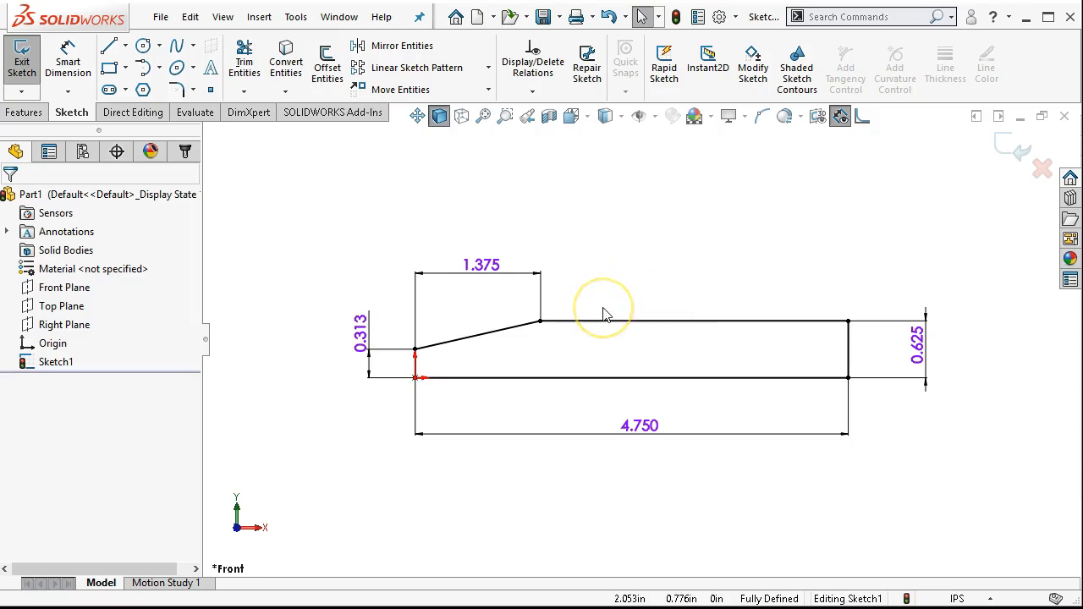
mouse_move(579, 312)
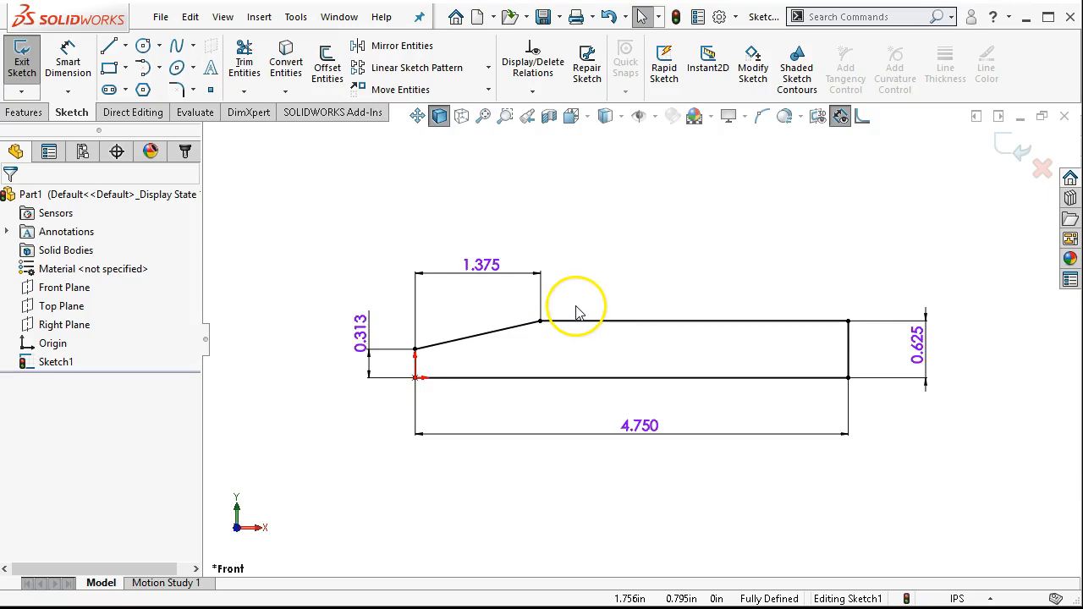
mouse_move(379, 242)
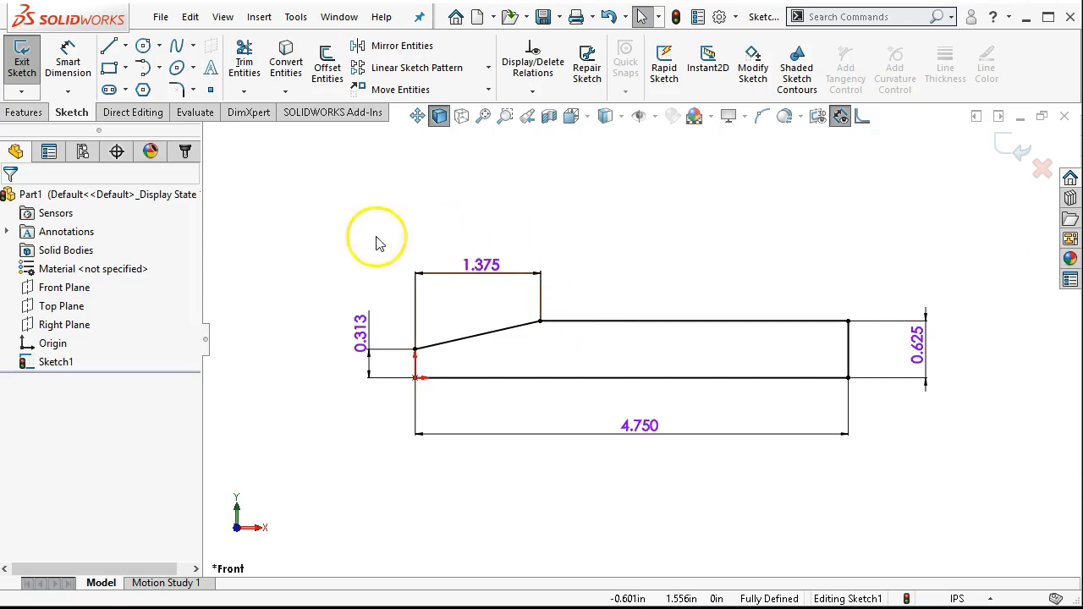
mouse_move(38, 117)
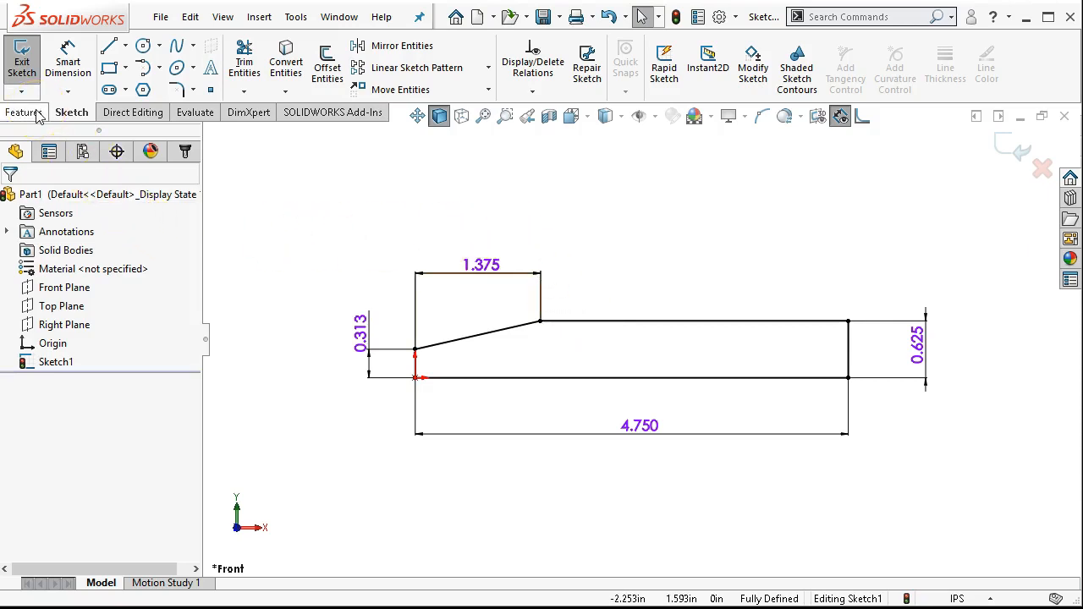
Boss-extrude Sketch1 to a blind depth of 0.625 in.
left_click(24, 59)
type(".625")
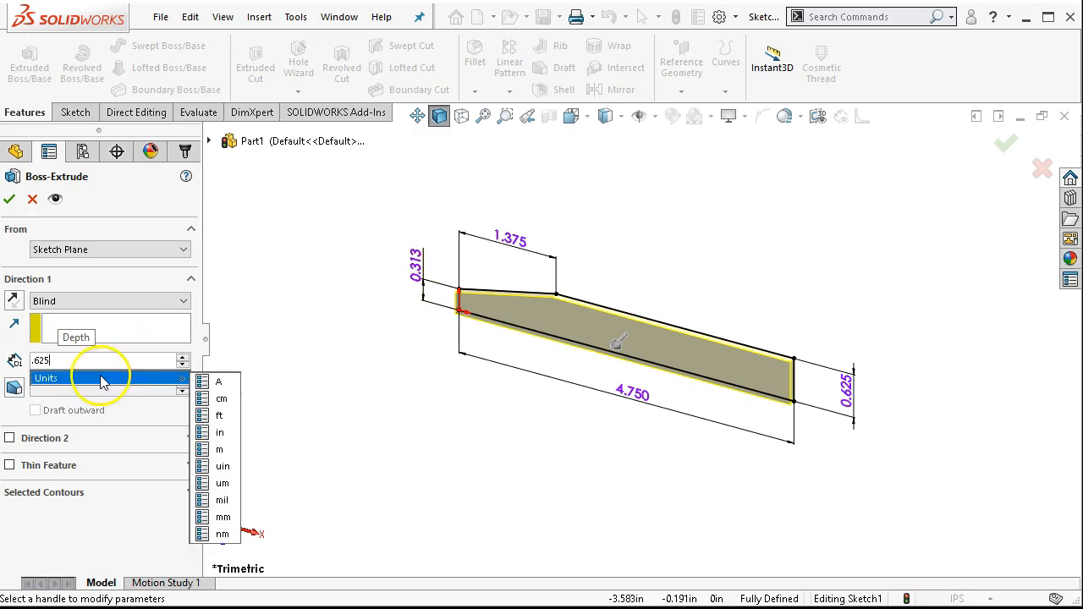
mouse_move(261, 319)
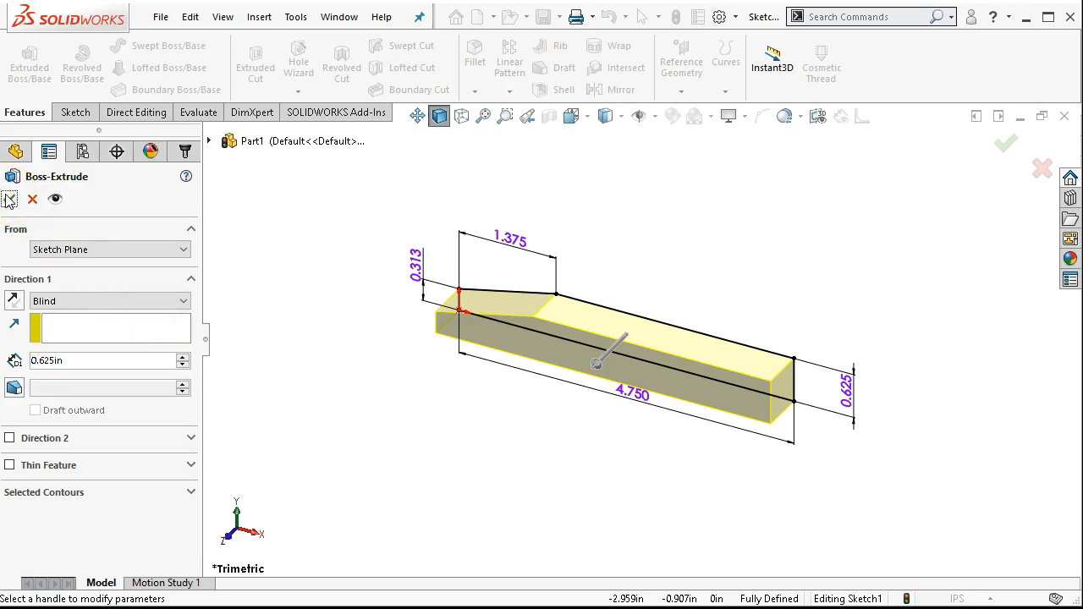
left_click(1005, 143)
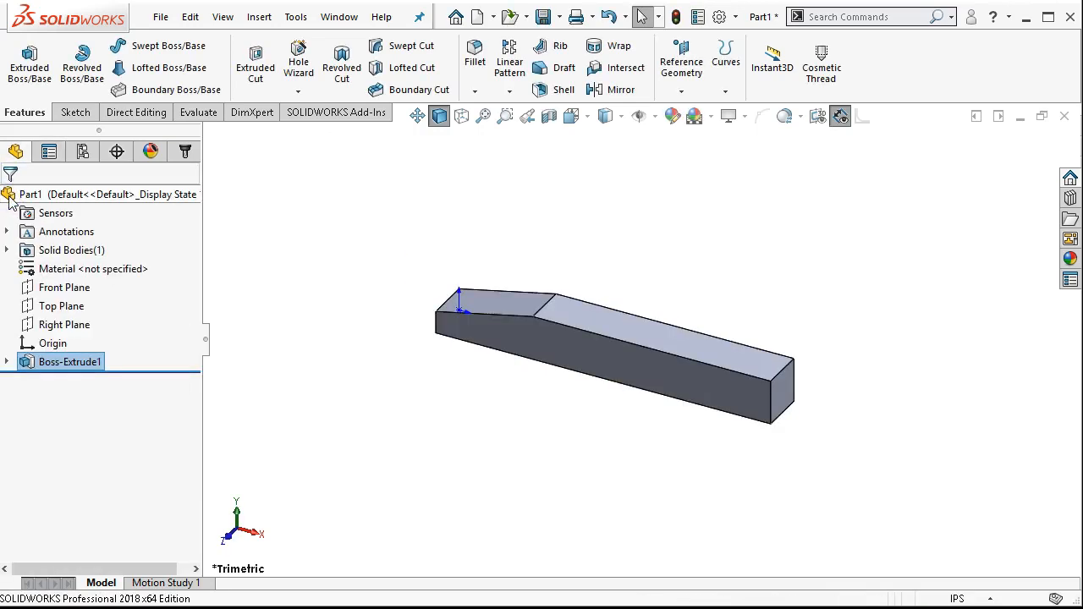
mouse_move(540, 397)
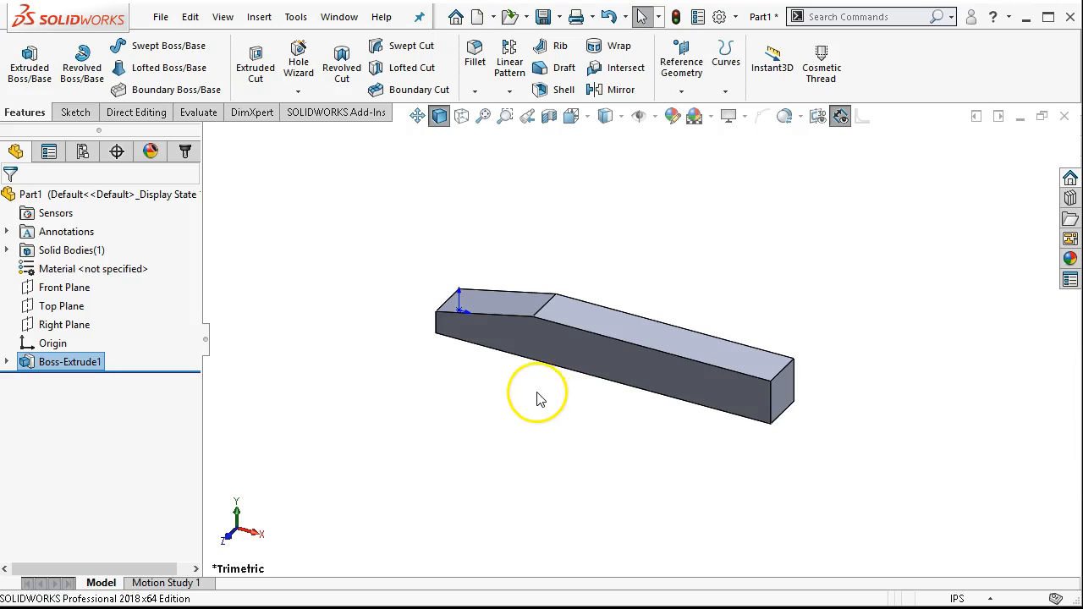
mouse_move(525, 392)
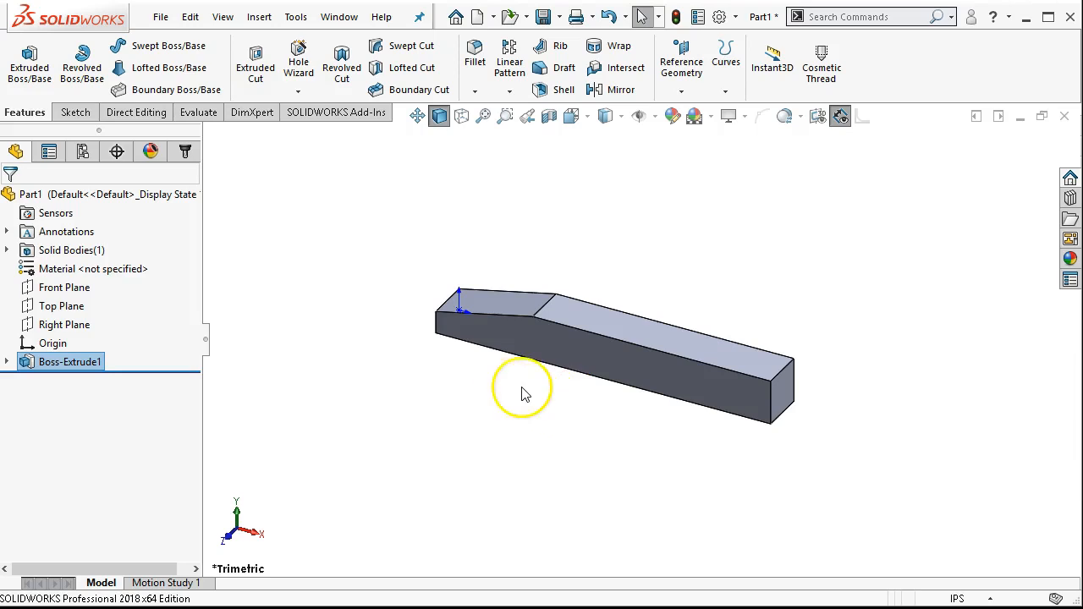
mouse_move(535, 436)
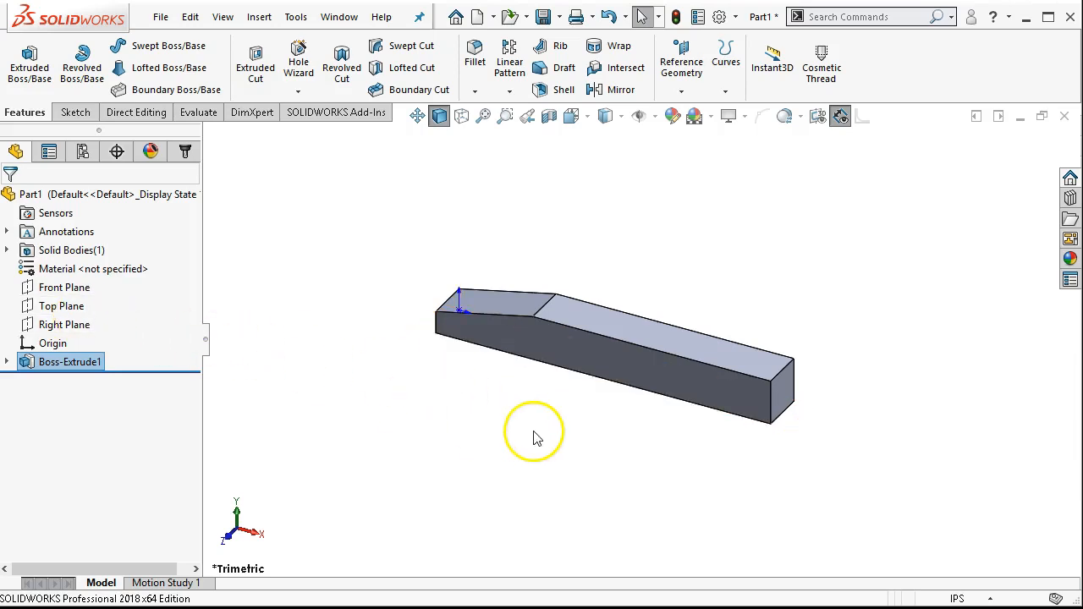
Orbit the part and select the long top face of the extruded body.
left_click_drag(533, 437, 523, 379)
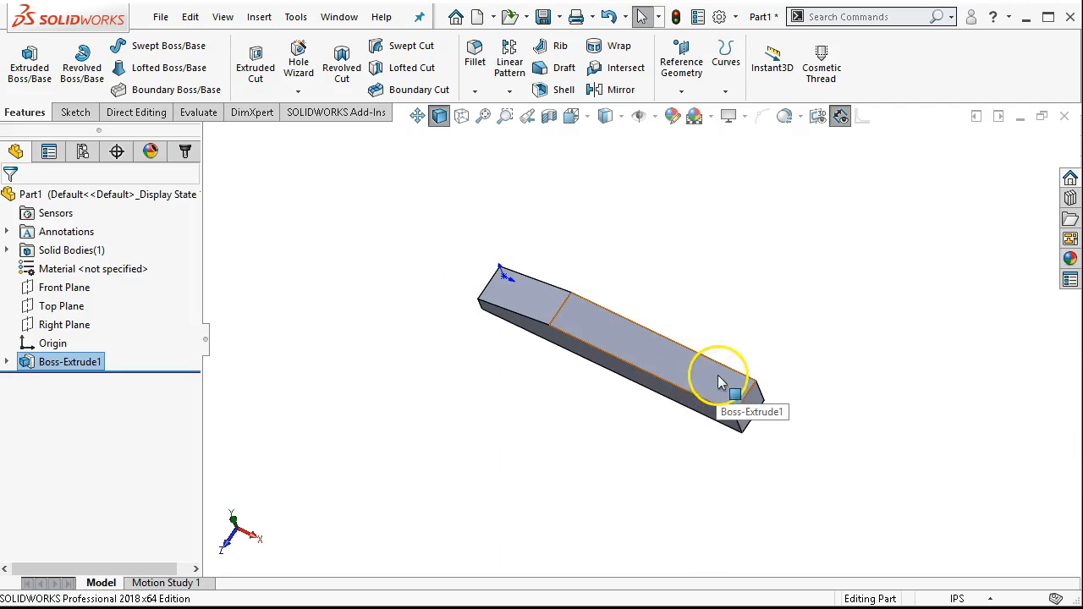
mouse_move(701, 368)
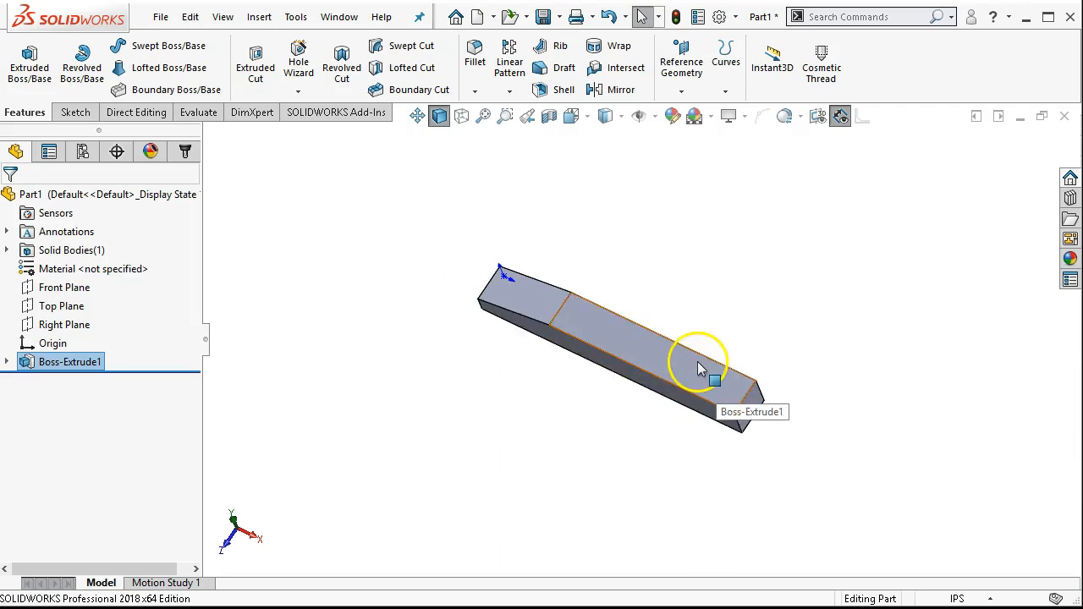
left_click(698, 369)
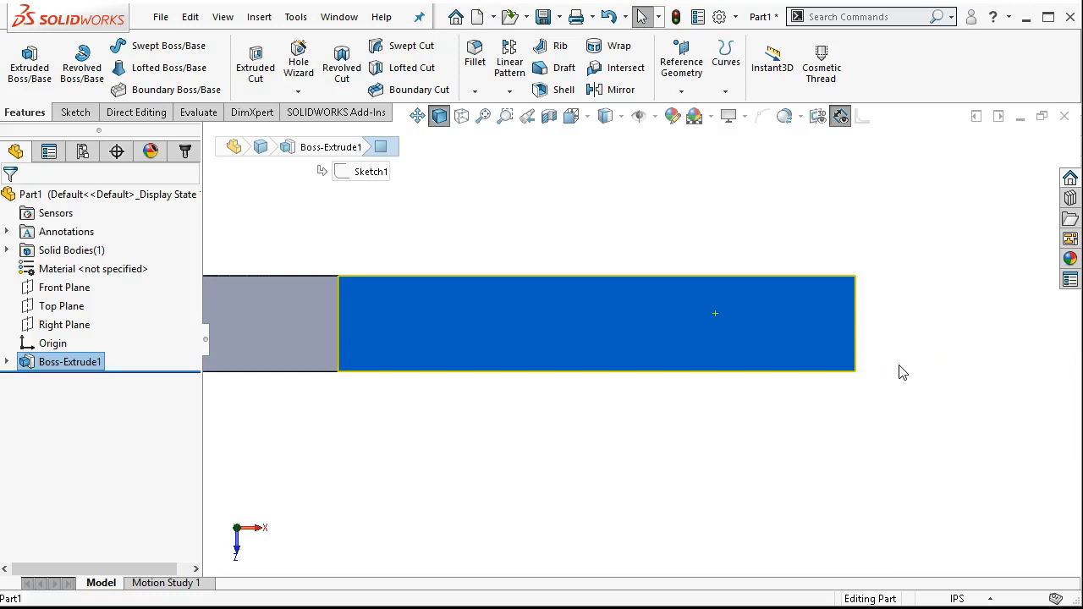
Start Sketch2 on the face and draw a centerpoint arc from top edge to bottom edge near the right end.
right_click(703, 325)
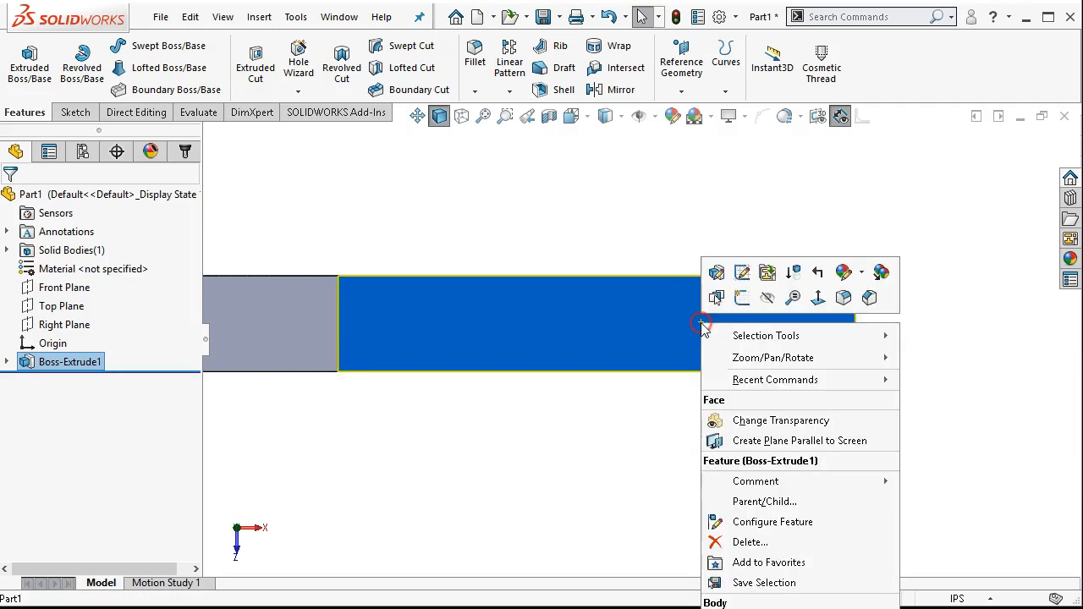
mouse_move(742, 298)
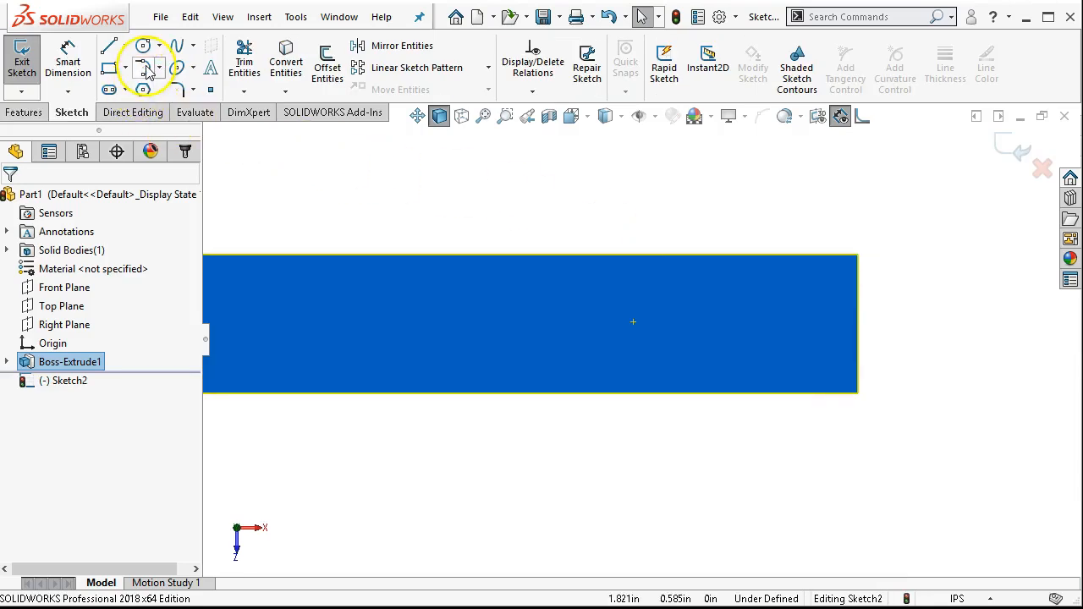
mouse_move(145, 69)
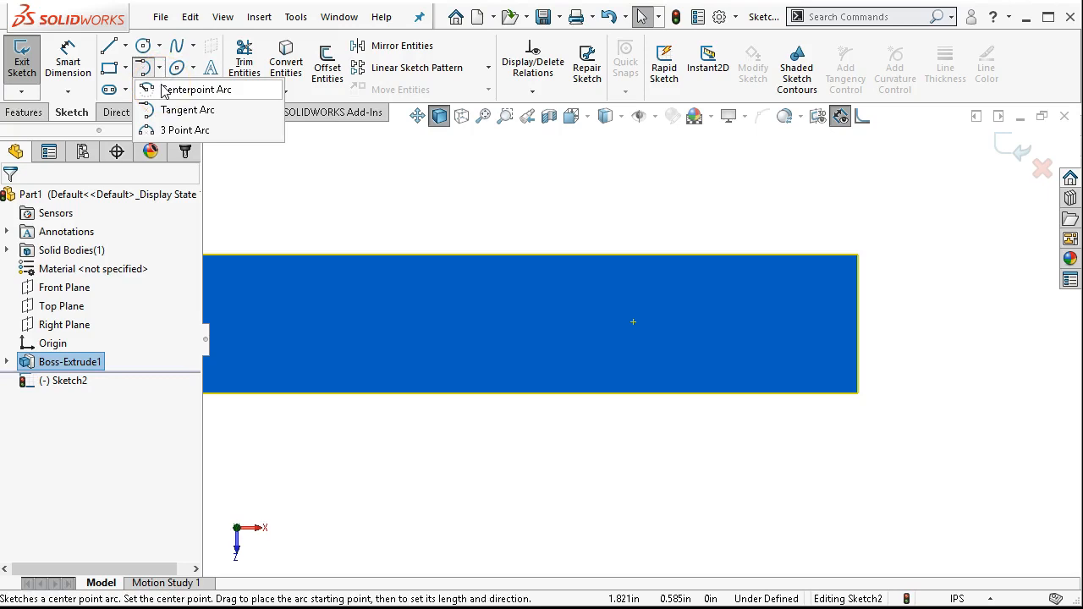
left_click(196, 90)
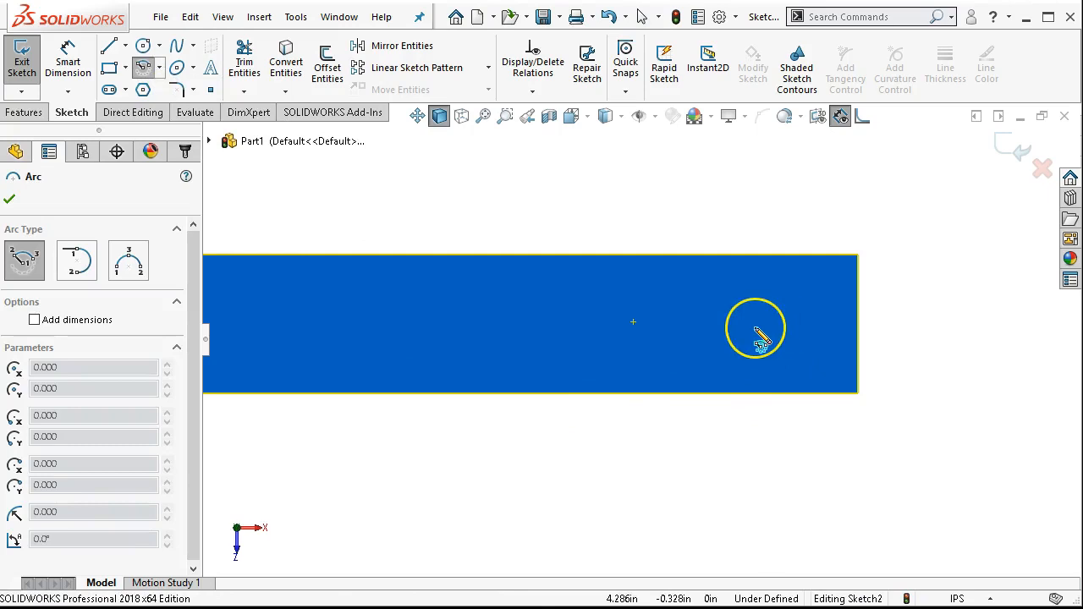
mouse_move(760, 342)
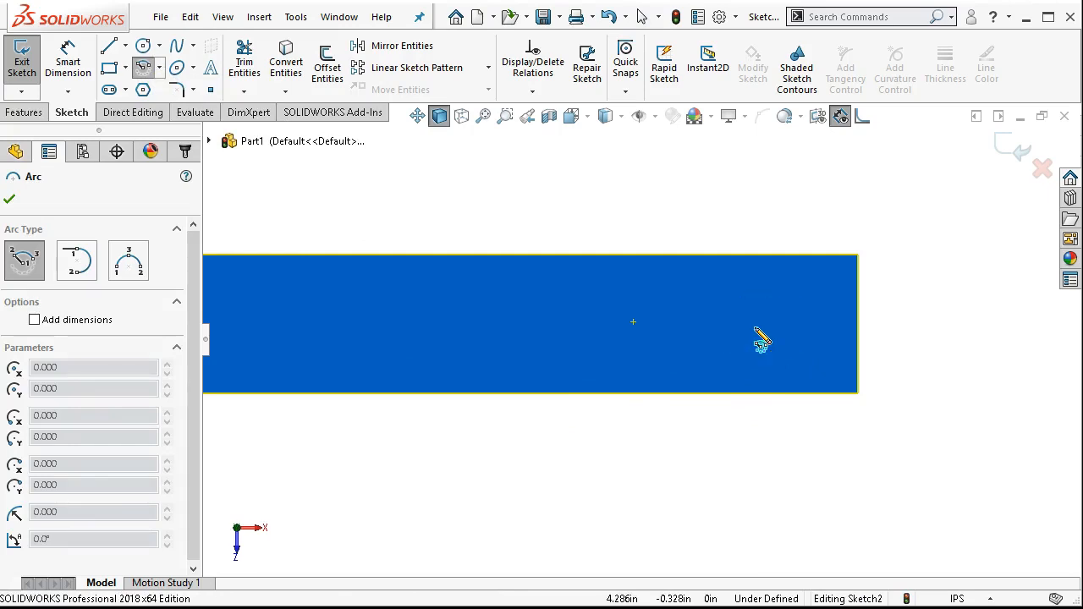
left_click(755, 268)
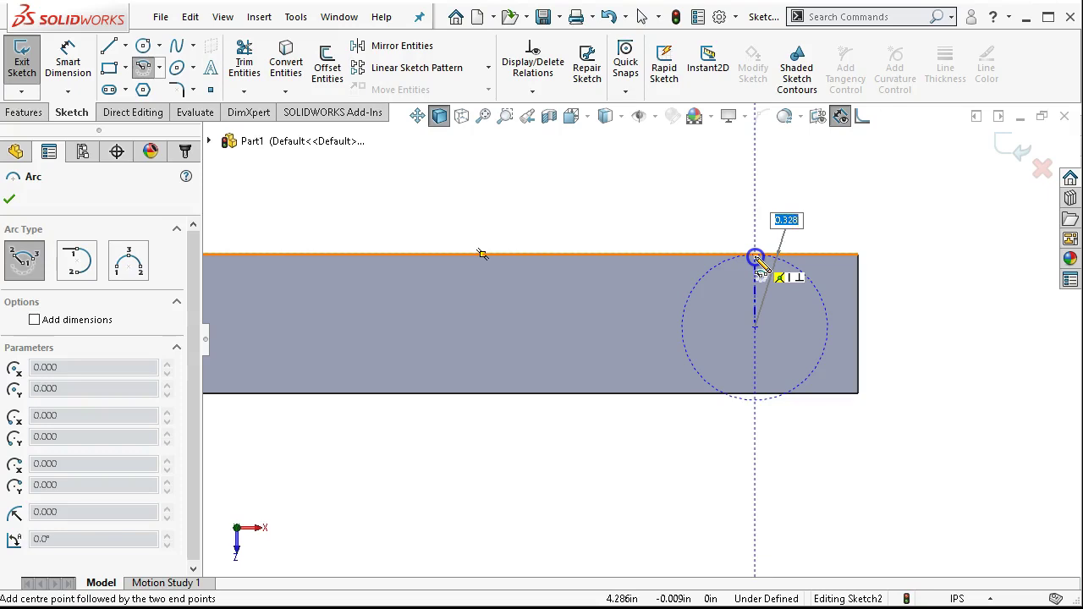
left_click(755, 257)
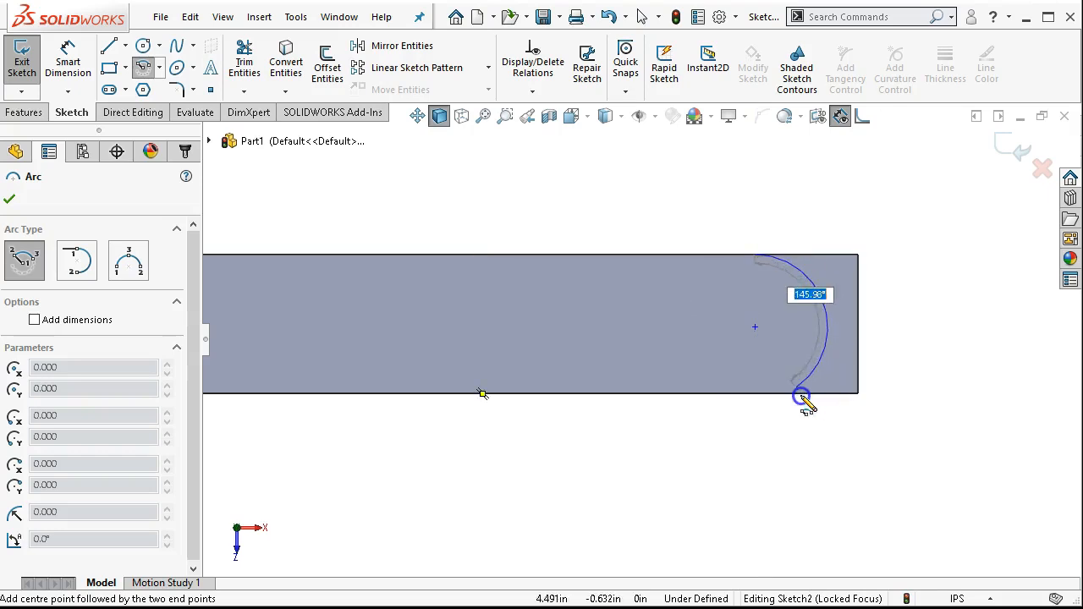
mouse_move(748, 396)
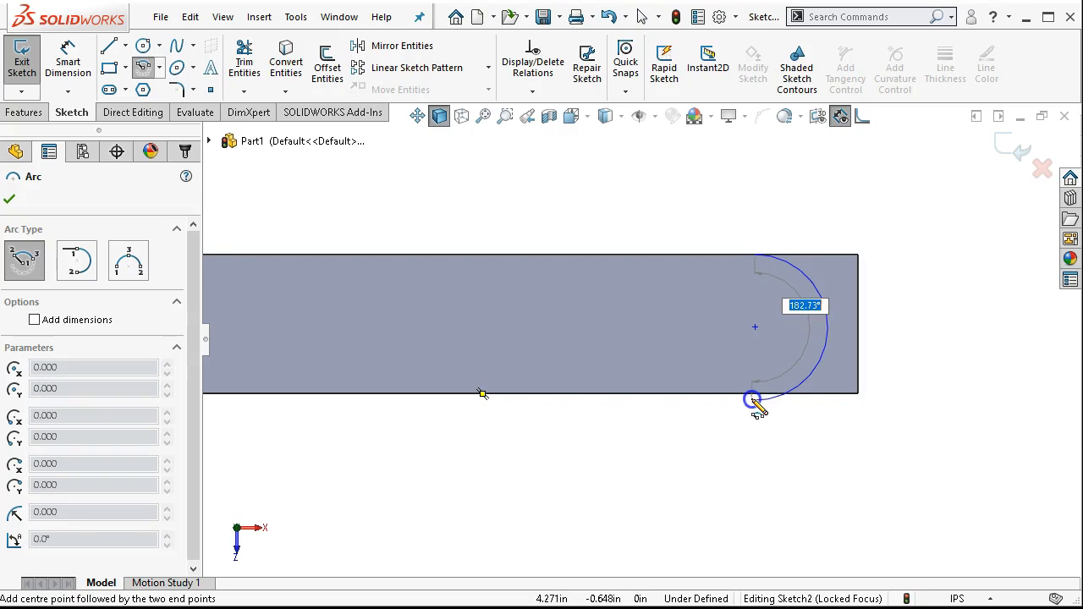
left_click(753, 400)
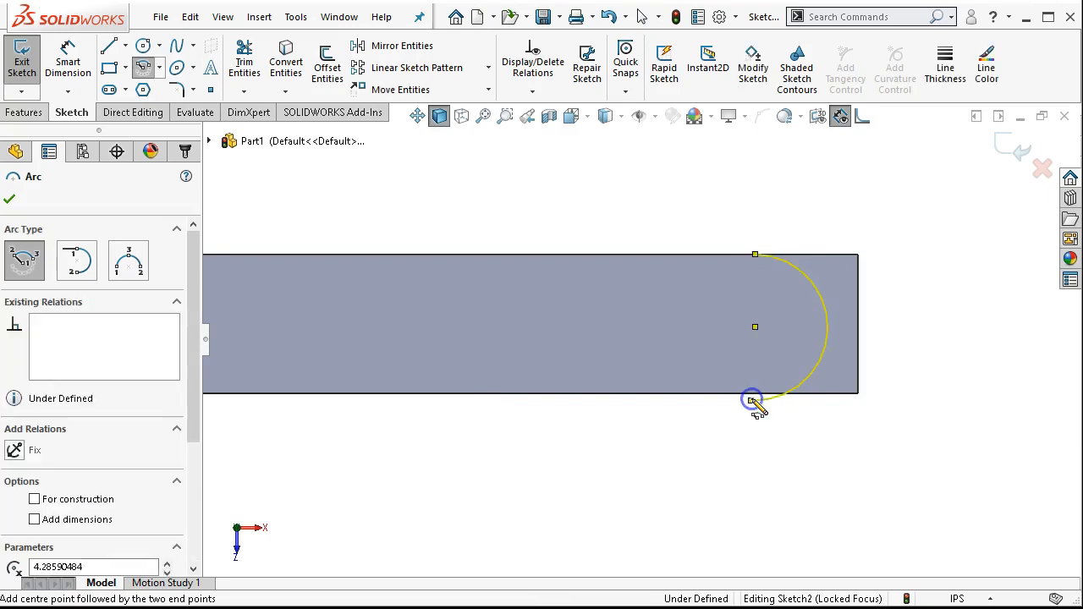
right_click(753, 400)
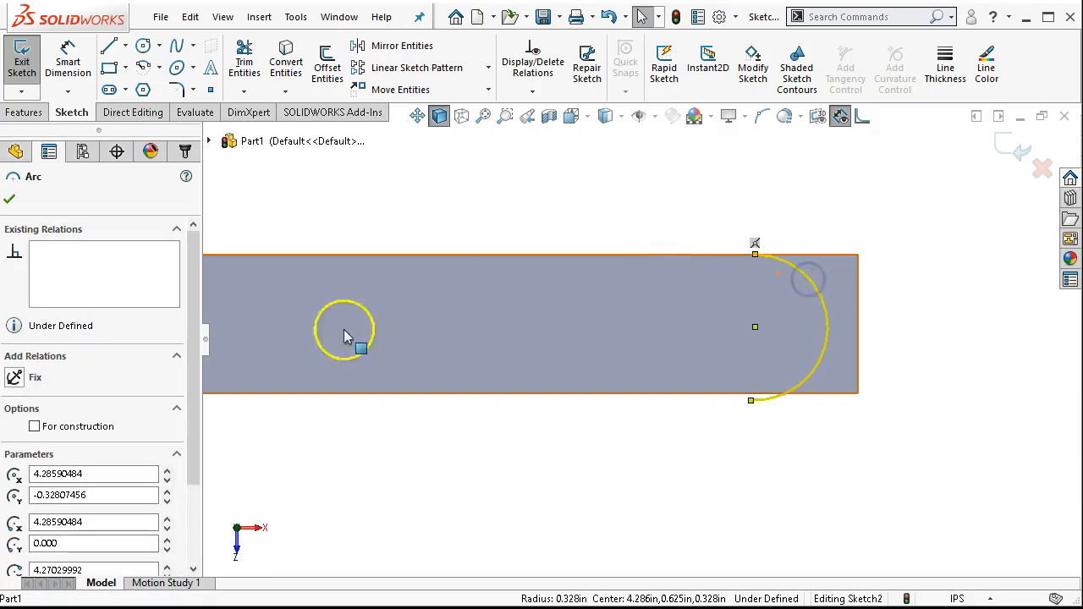
scroll("down", 3)
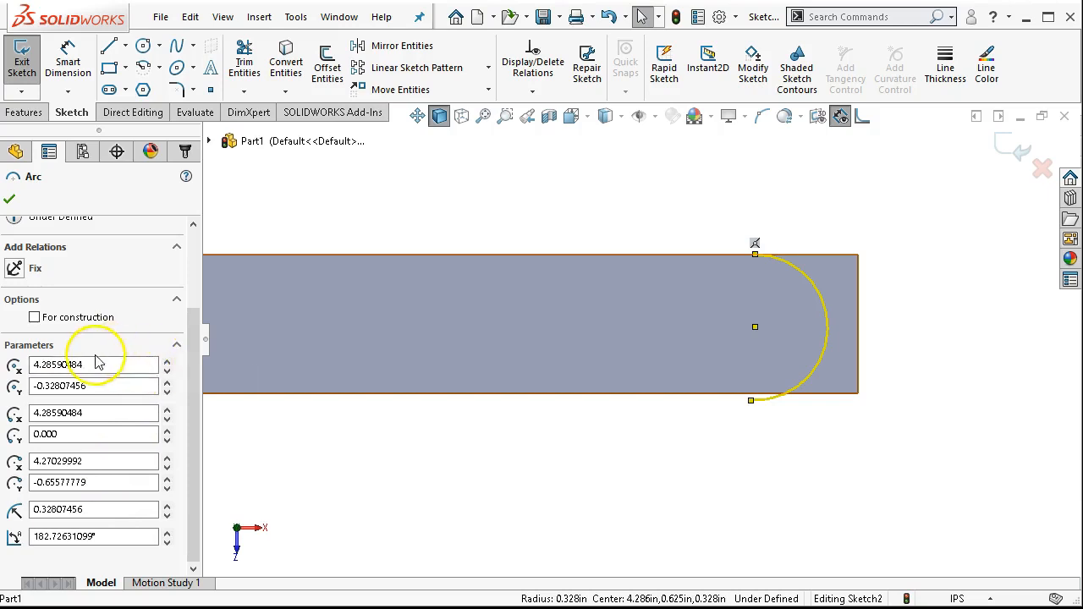
mouse_move(178, 365)
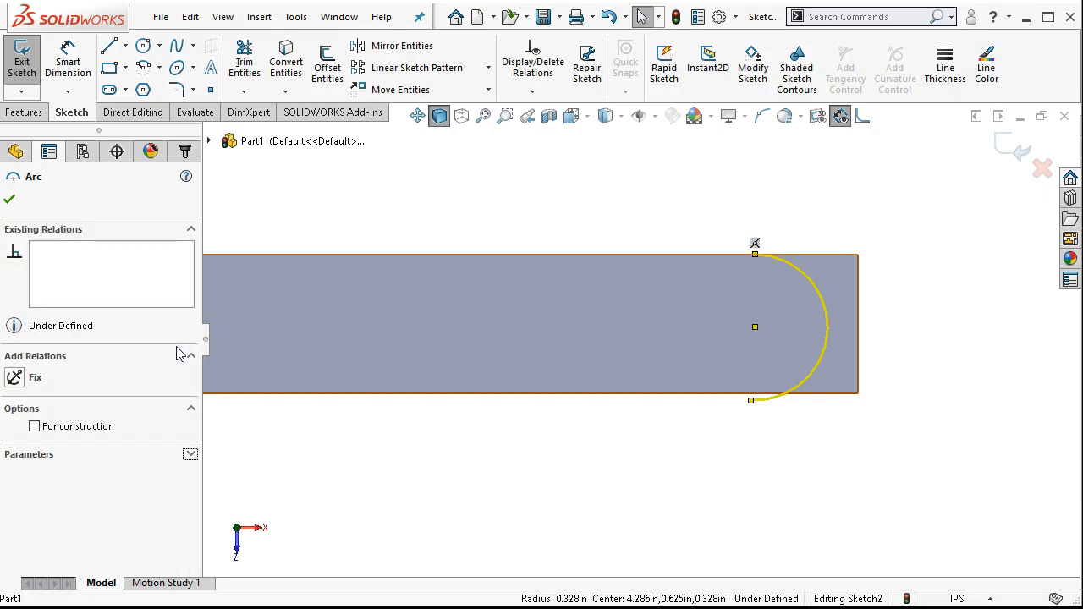
mouse_move(139, 212)
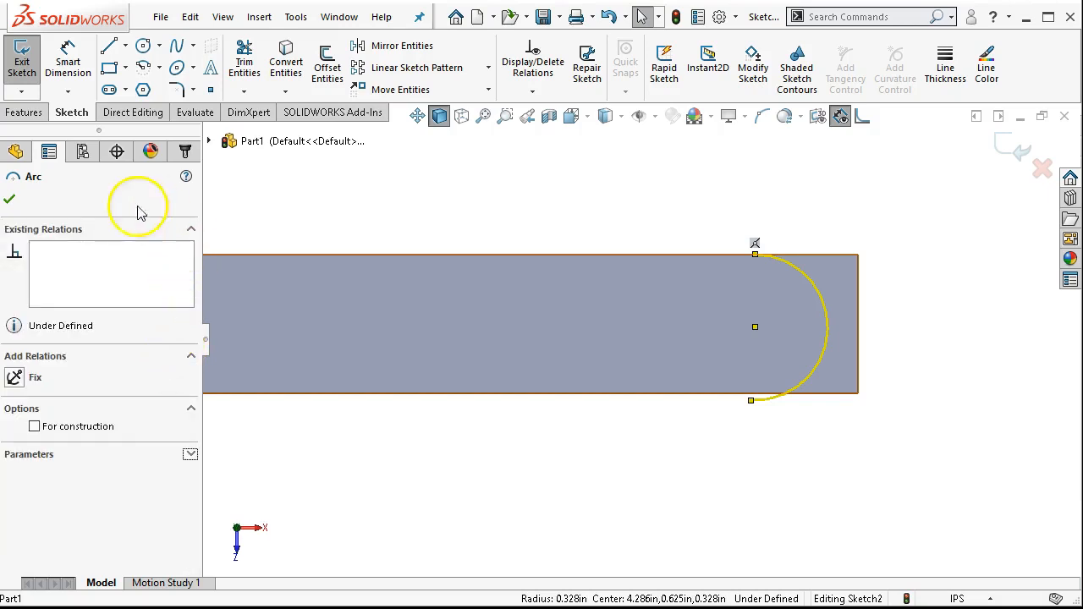
mouse_move(429, 223)
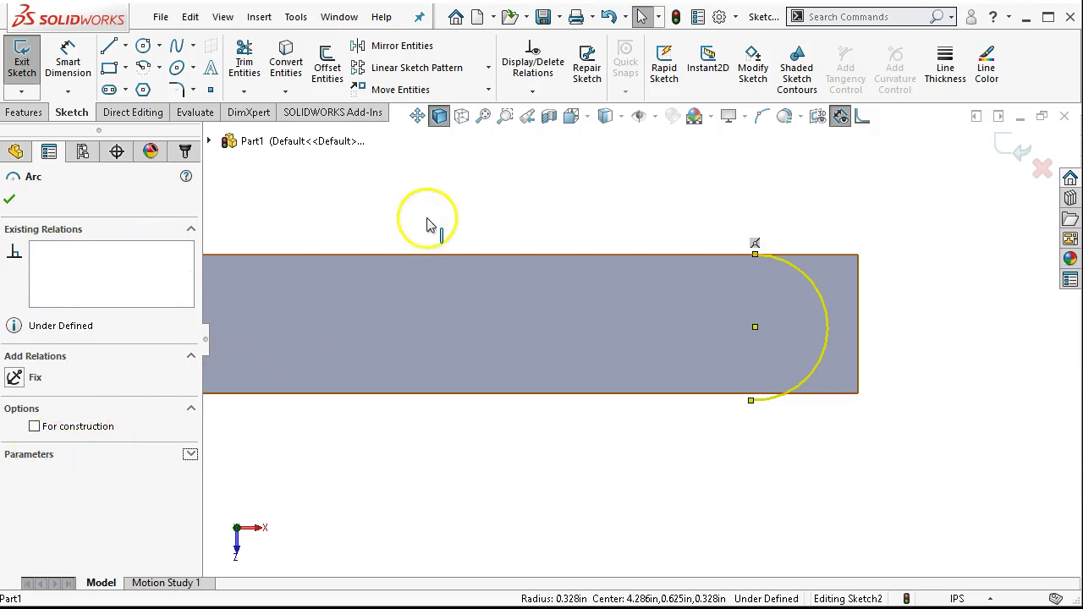
Clear the selection and select the arc's endpoint for a coincident relation.
left_click(10, 199)
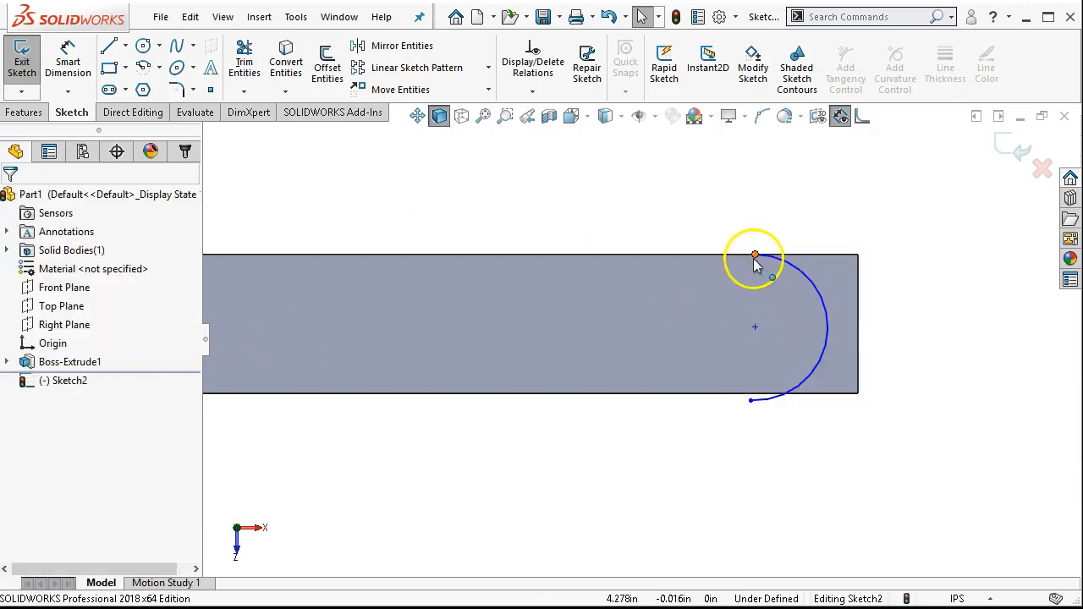
left_click(754, 255)
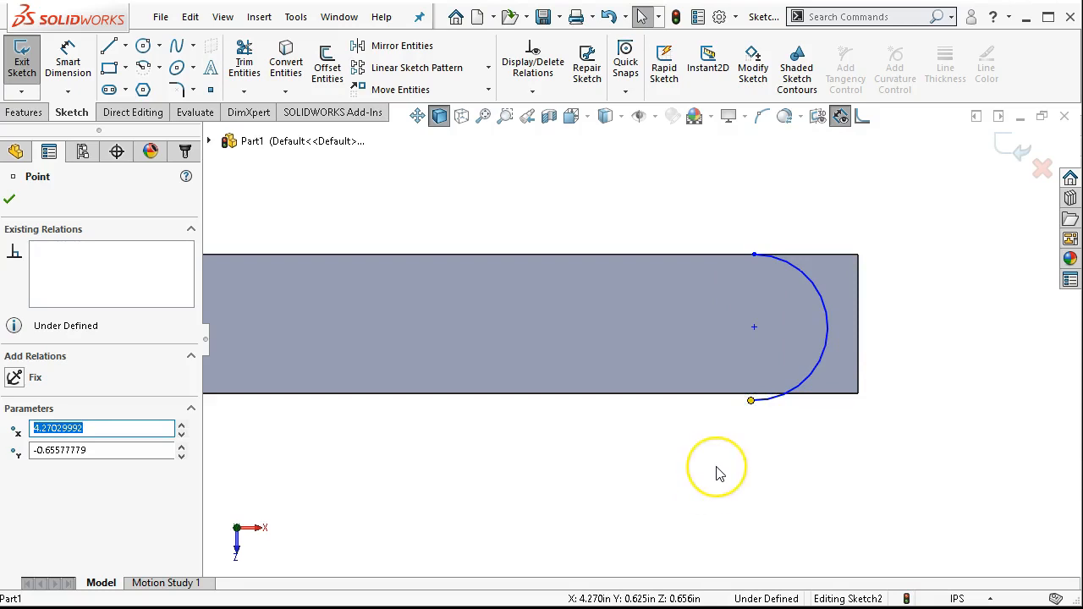
mouse_move(707, 411)
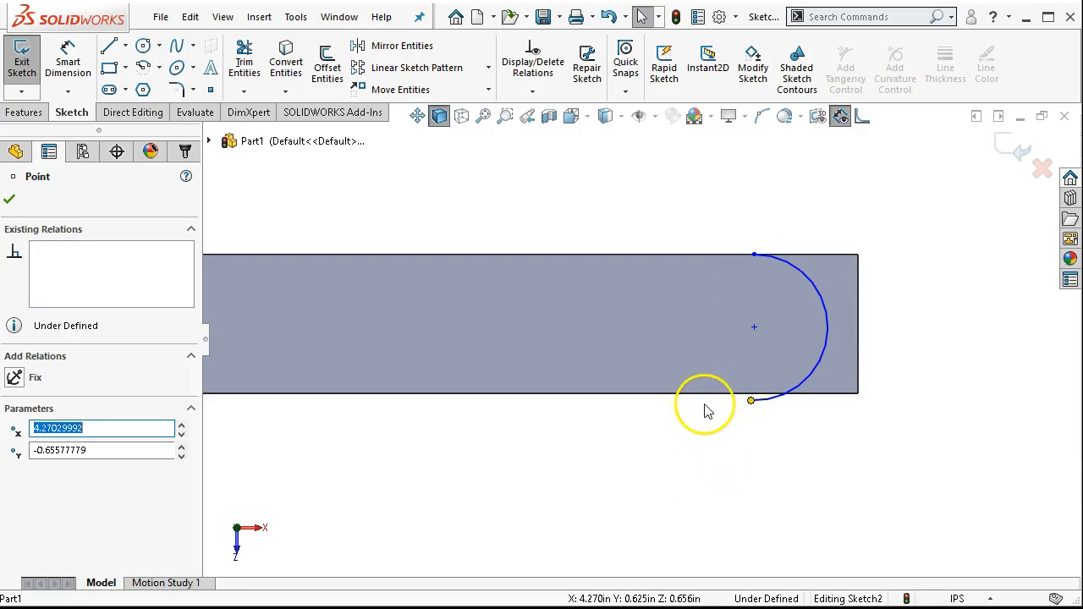
mouse_move(709, 399)
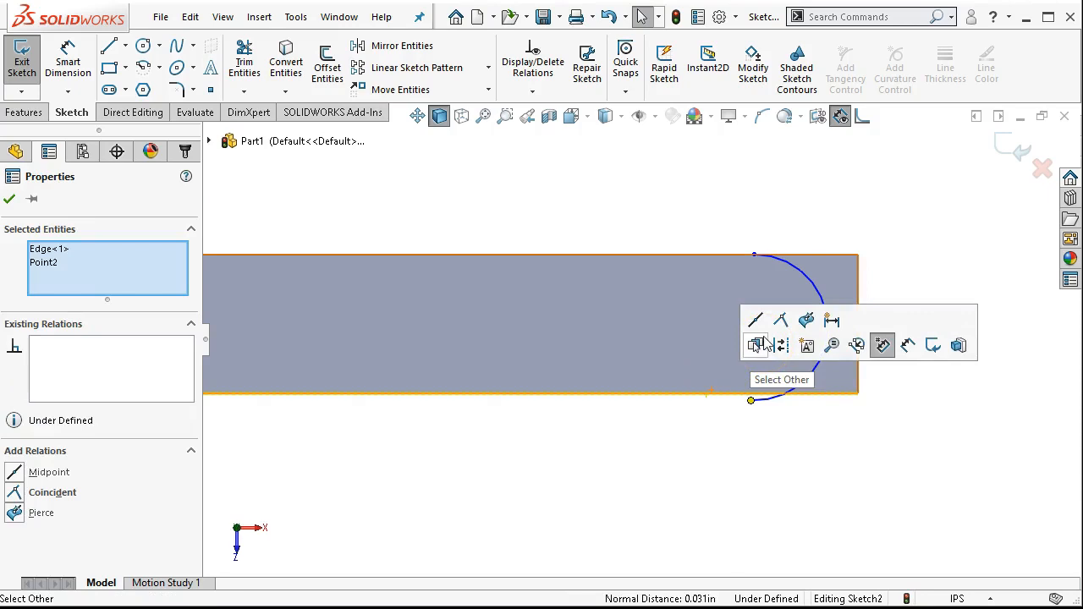
mouse_move(781, 319)
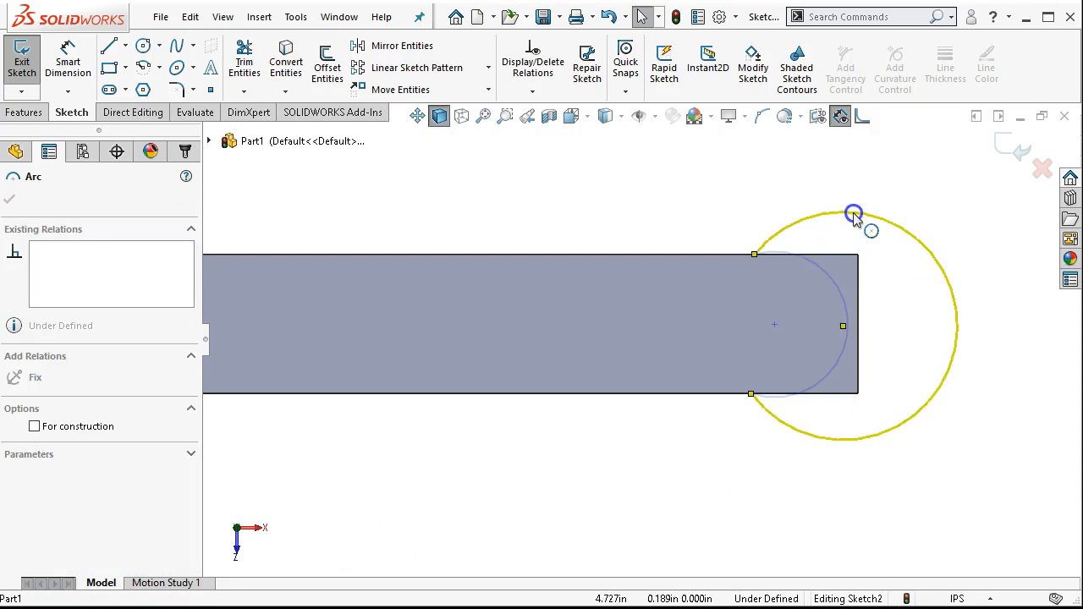
Reshape the arc and make it tangent to the bar's top edge.
left_click_drag(853, 212, 853, 281)
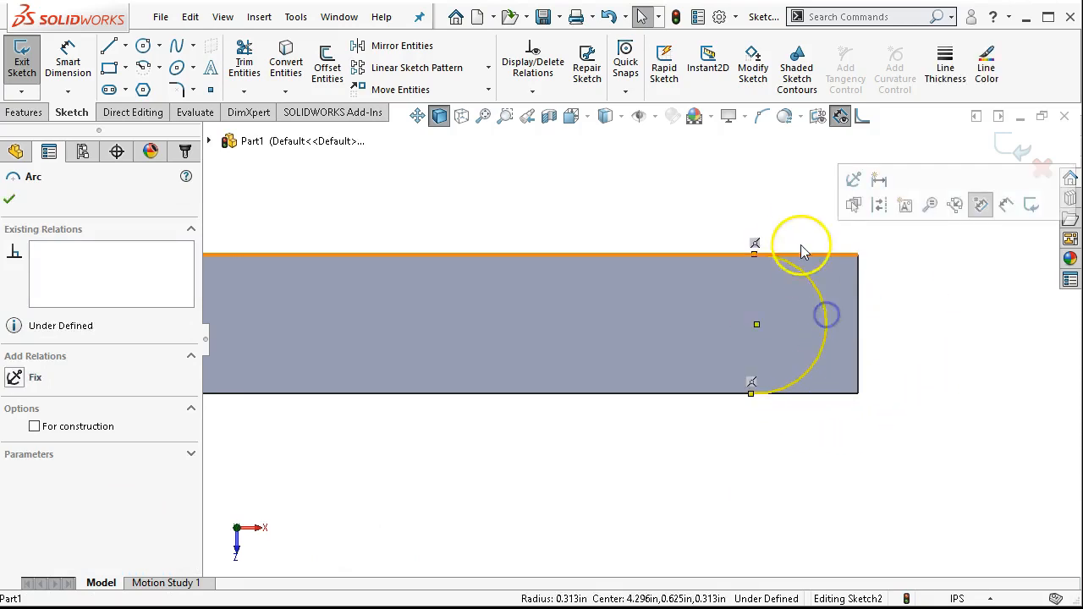
left_click(10, 200)
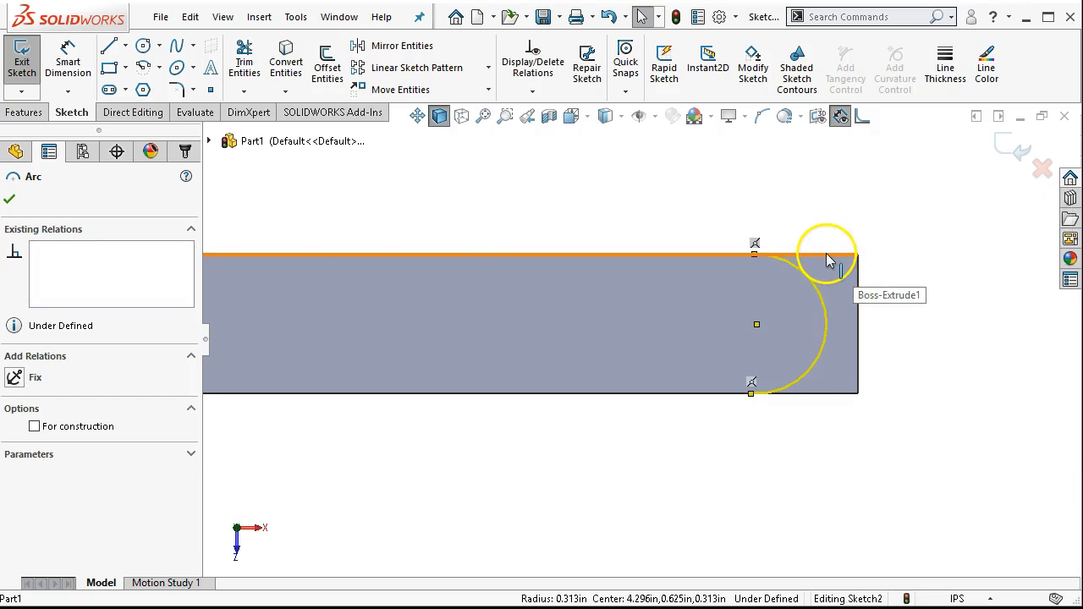
left_click(826, 254)
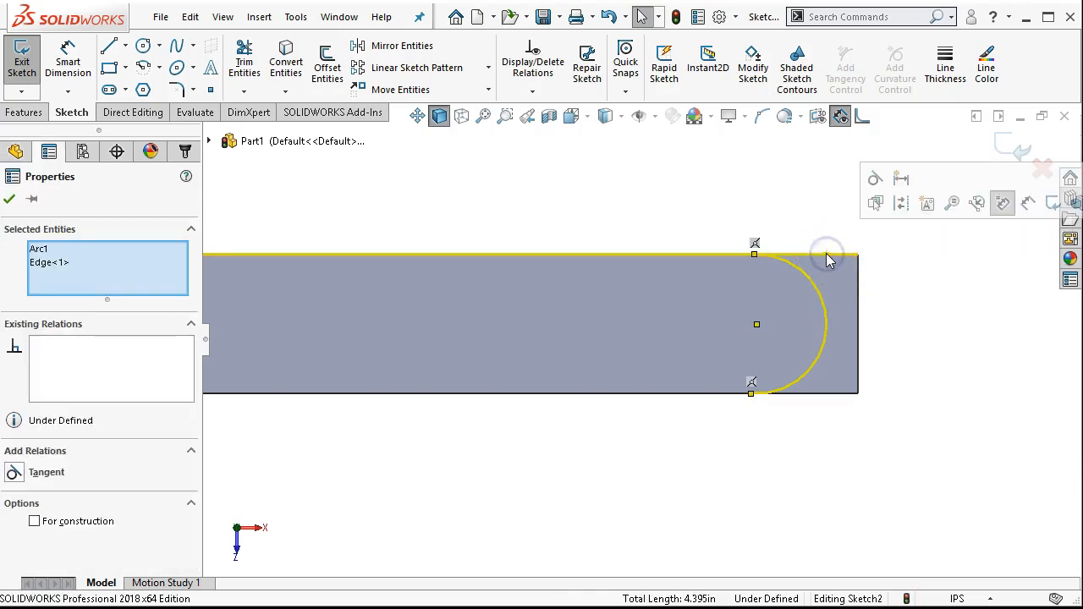
mouse_move(826, 226)
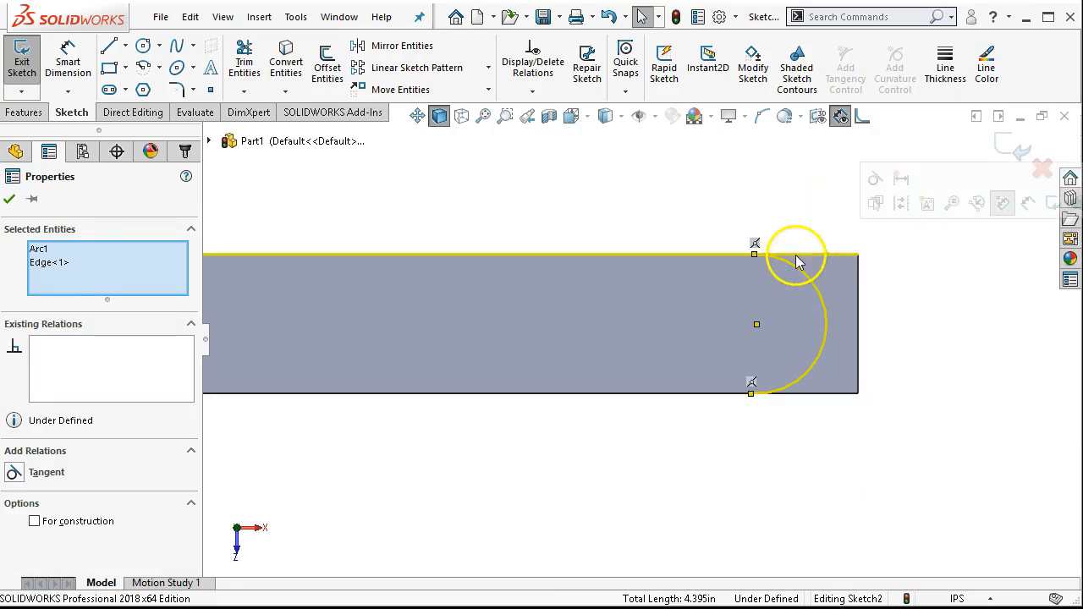
left_click(797, 273)
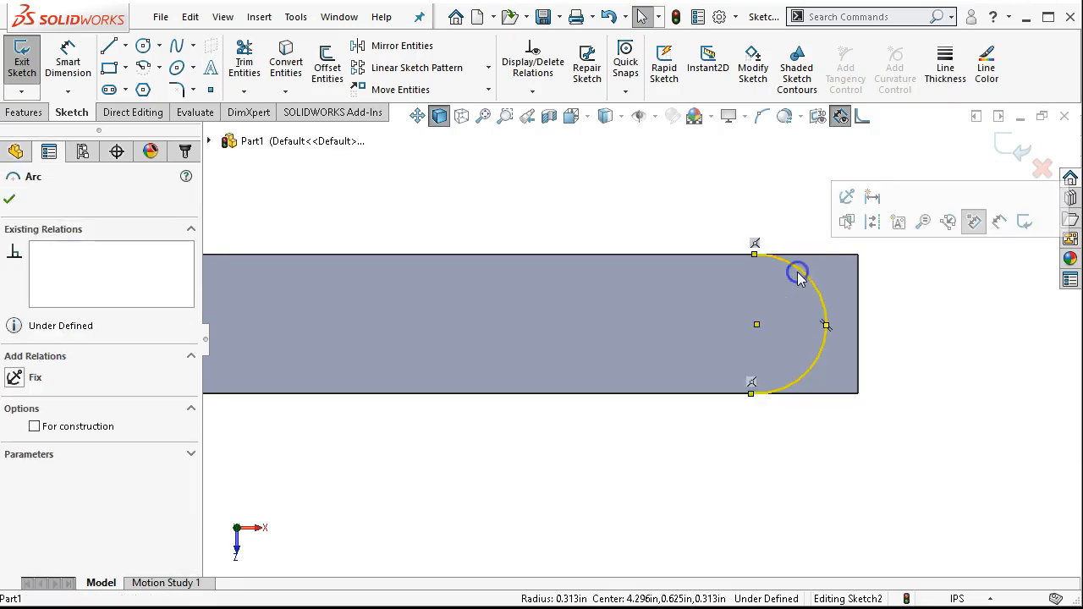
mouse_move(809, 260)
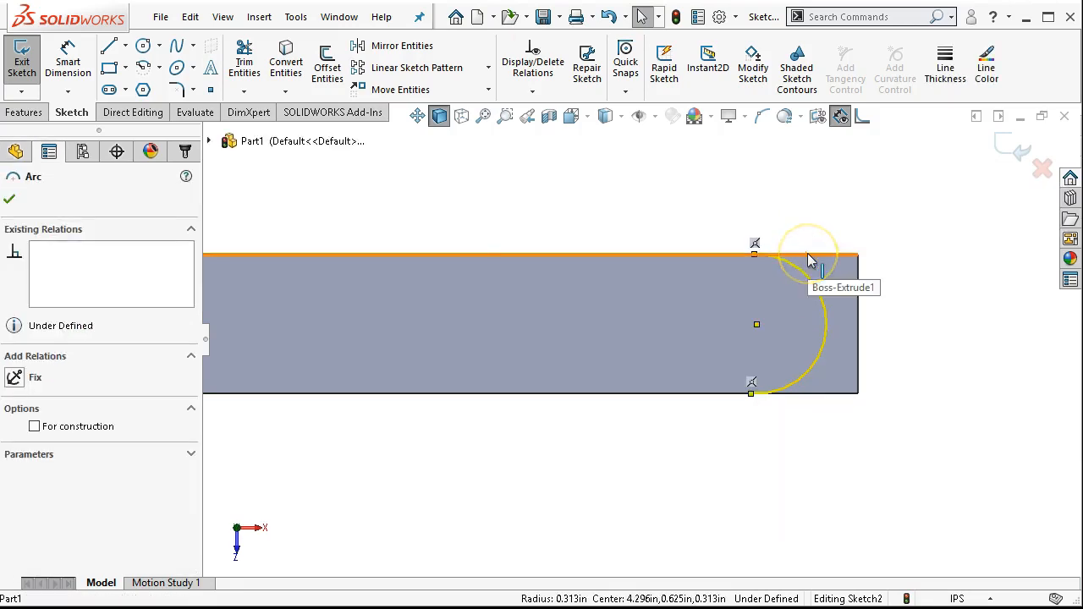
left_click(825, 256)
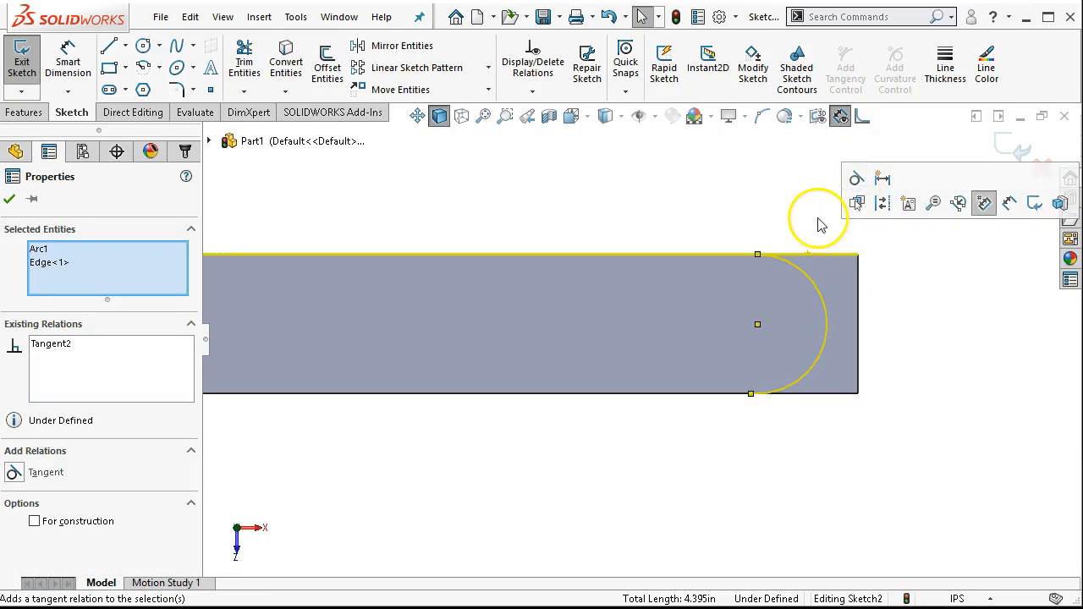
mouse_move(857, 305)
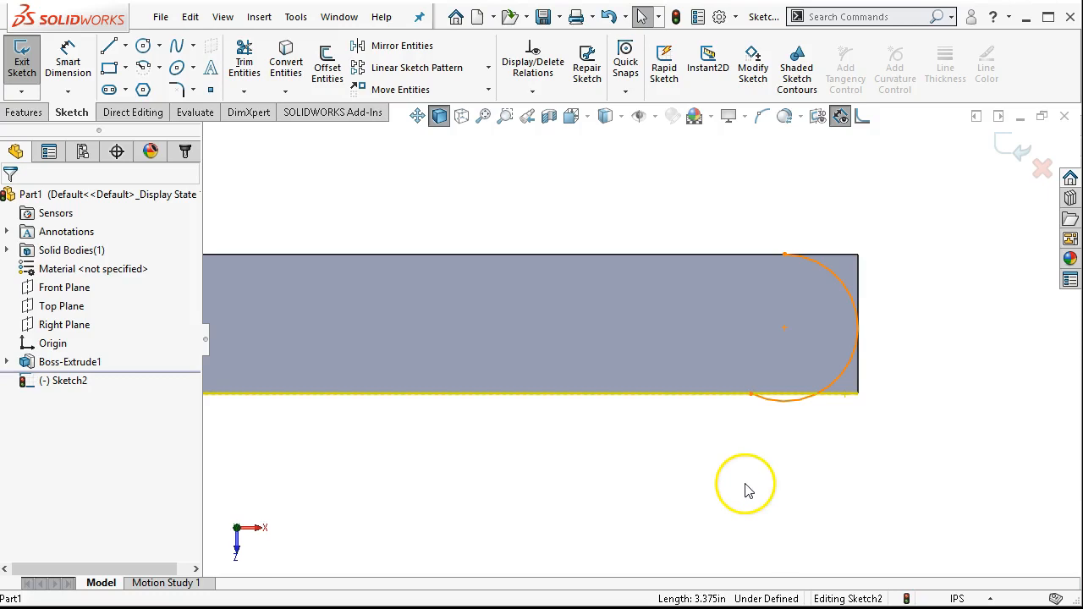
mouse_move(777, 437)
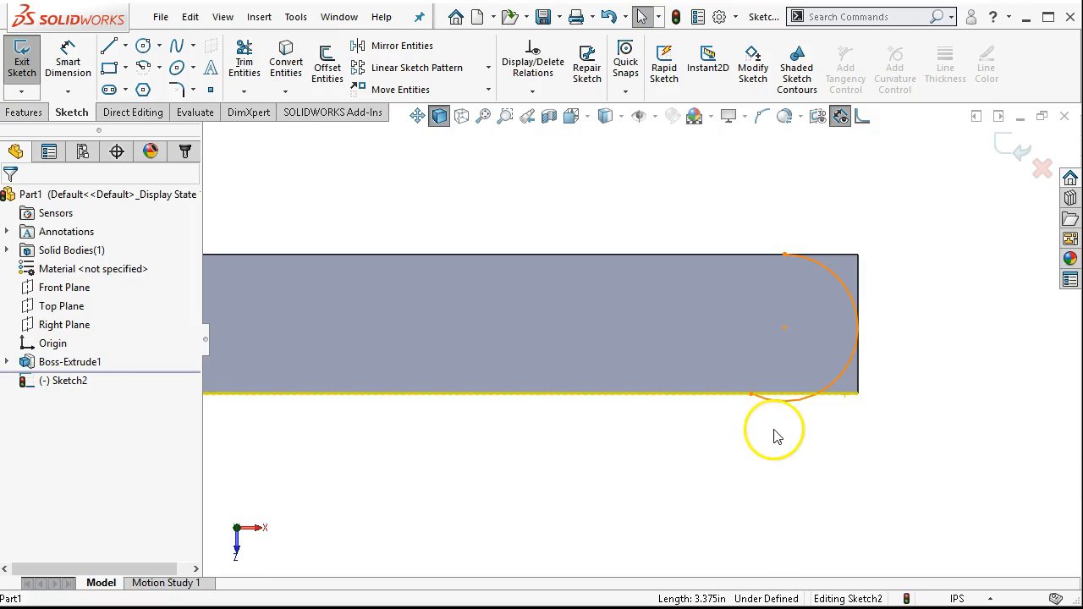
Make the arc tangent to the bottom edge and verify Sketch2 is fully defined.
left_click(843, 372)
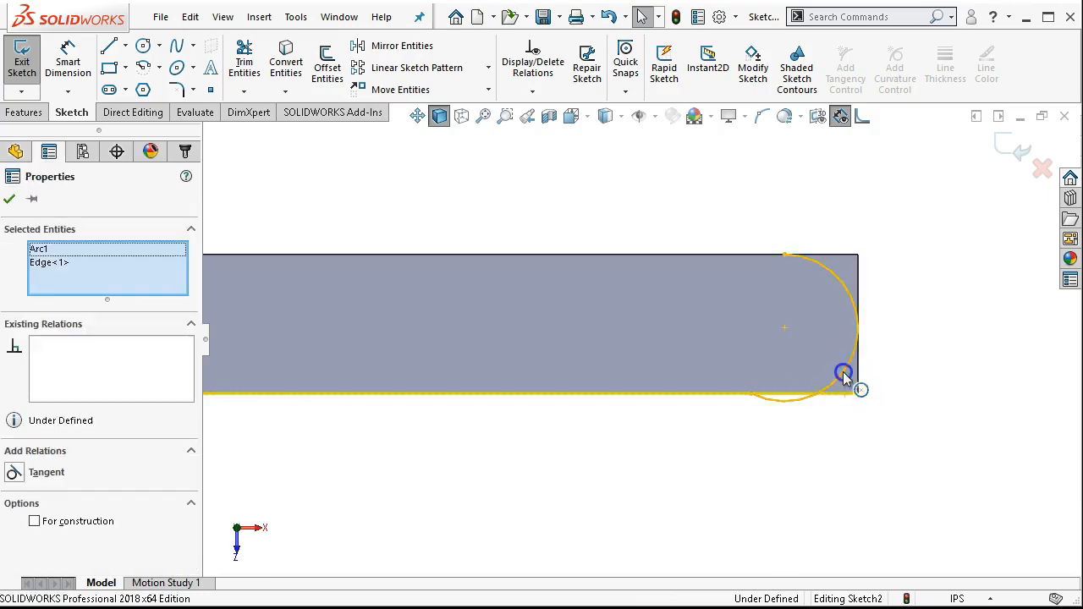
left_click(843, 374)
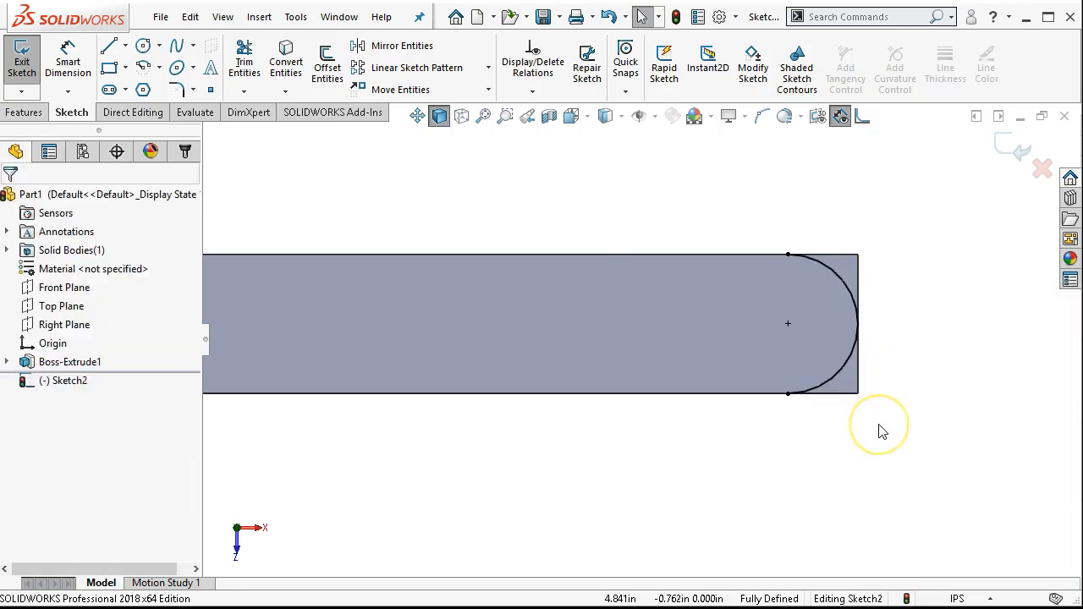
mouse_move(880, 426)
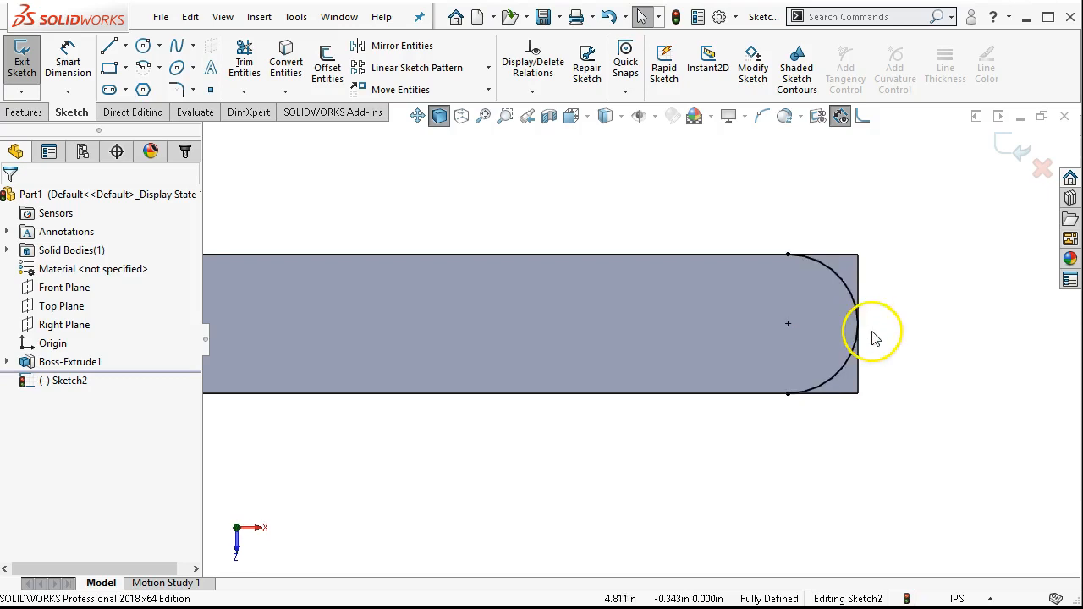
left_click(867, 324)
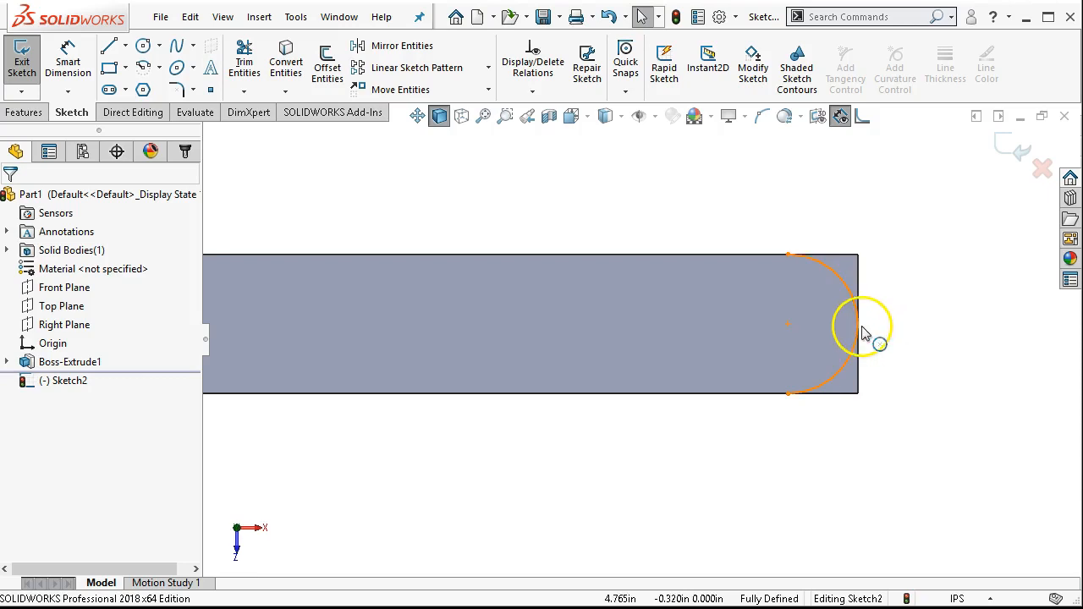
mouse_move(860, 328)
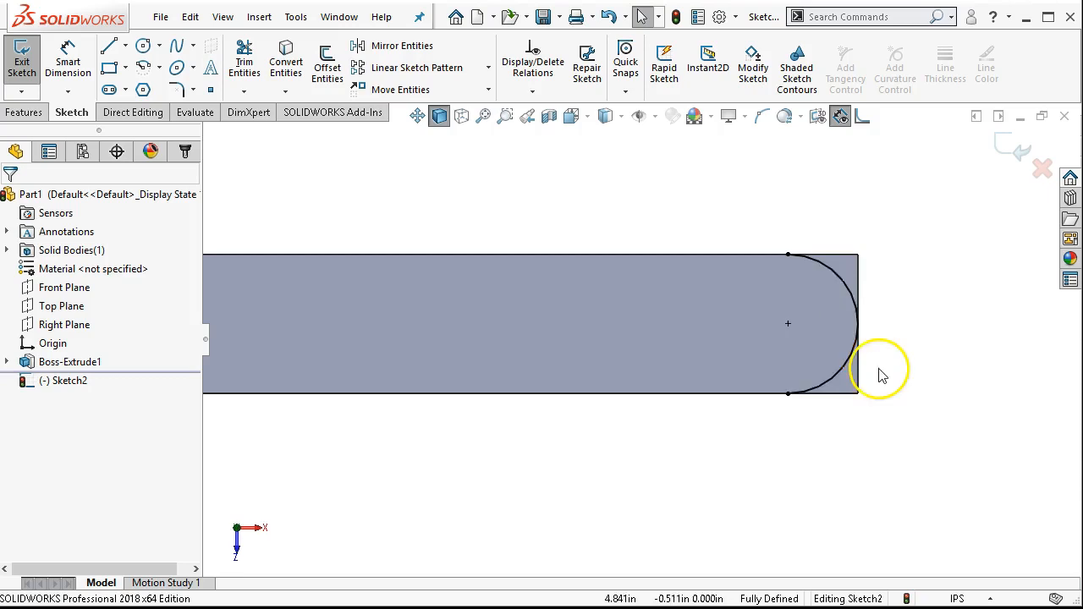
mouse_move(880, 407)
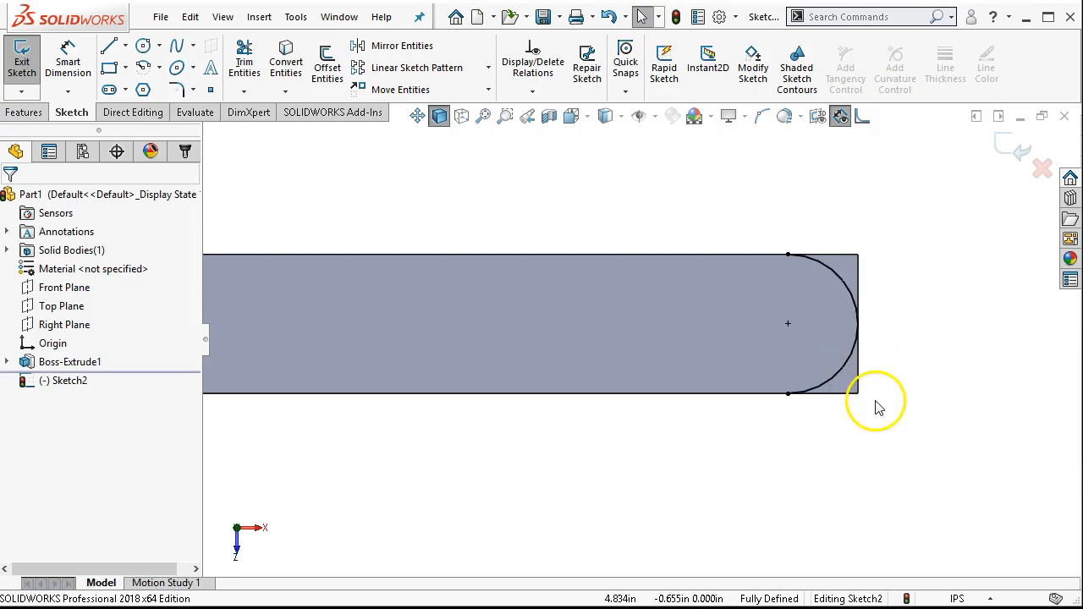
left_click(843, 254)
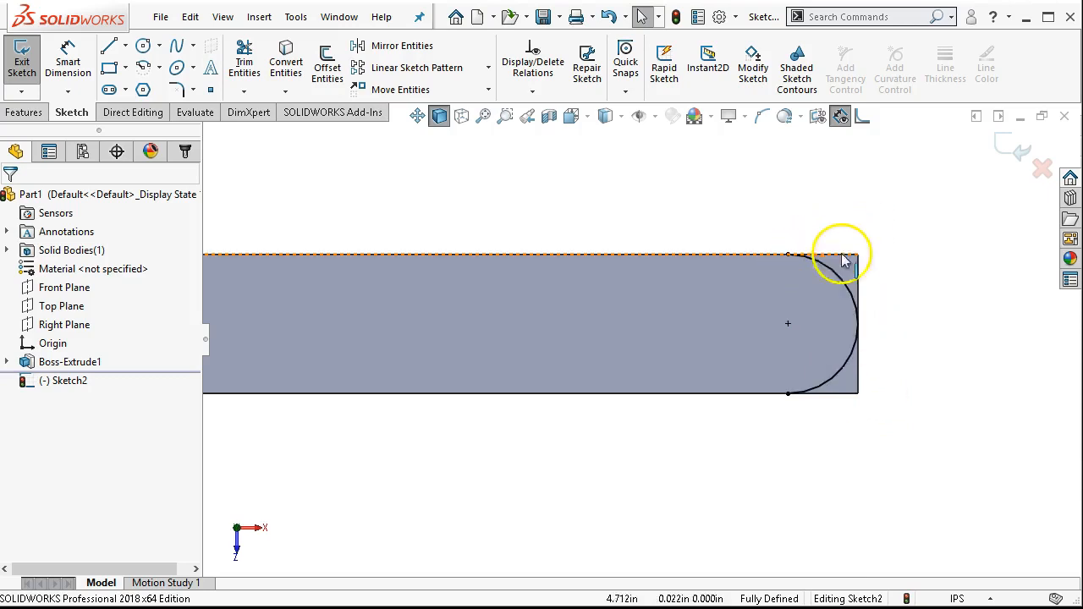
mouse_move(806, 418)
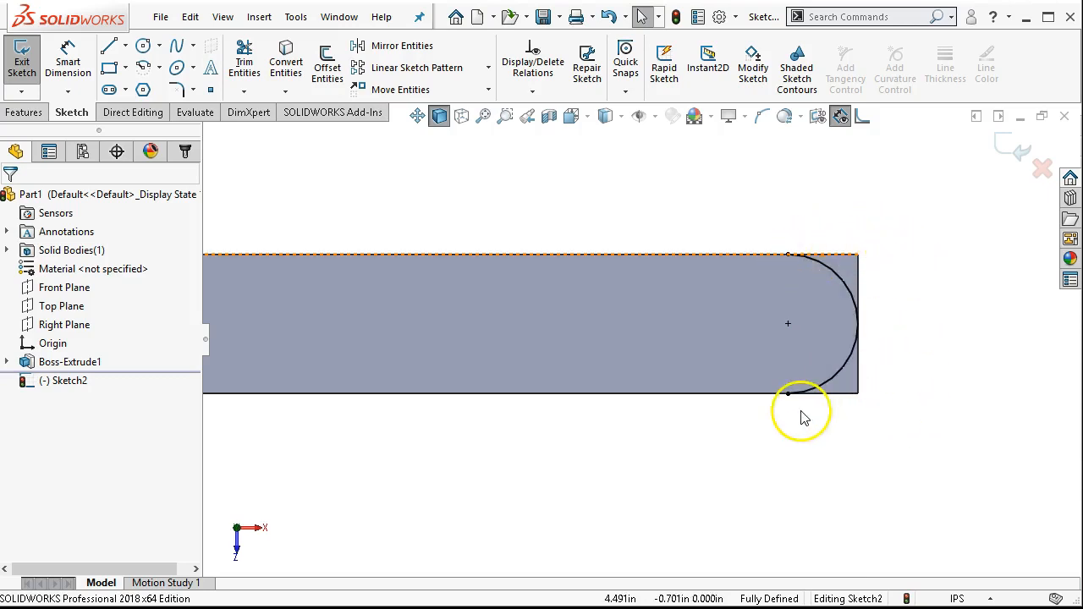
mouse_move(338, 210)
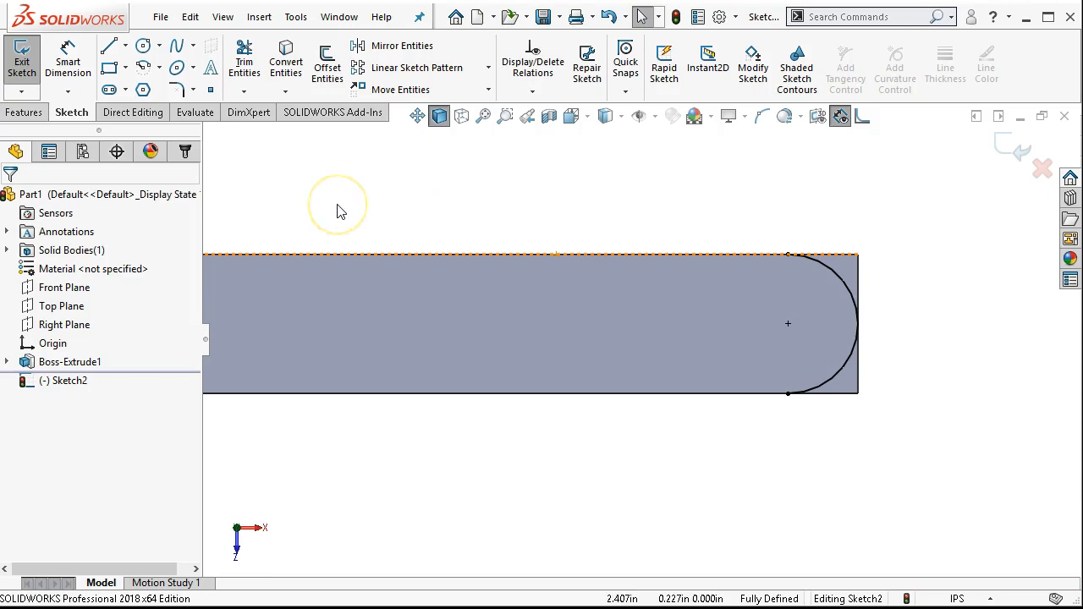
mouse_move(779, 286)
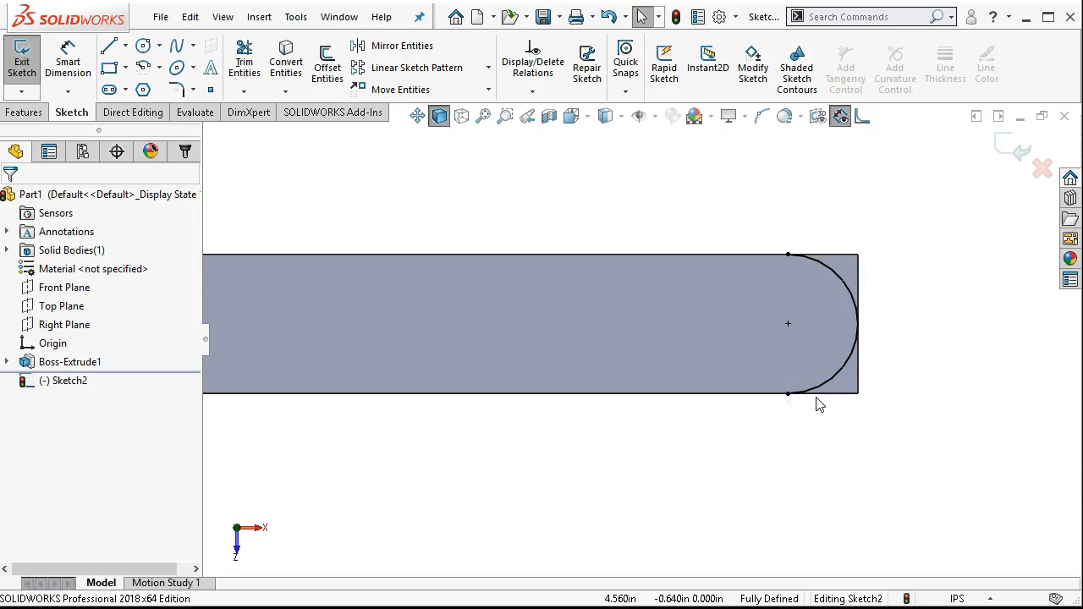
mouse_move(697, 227)
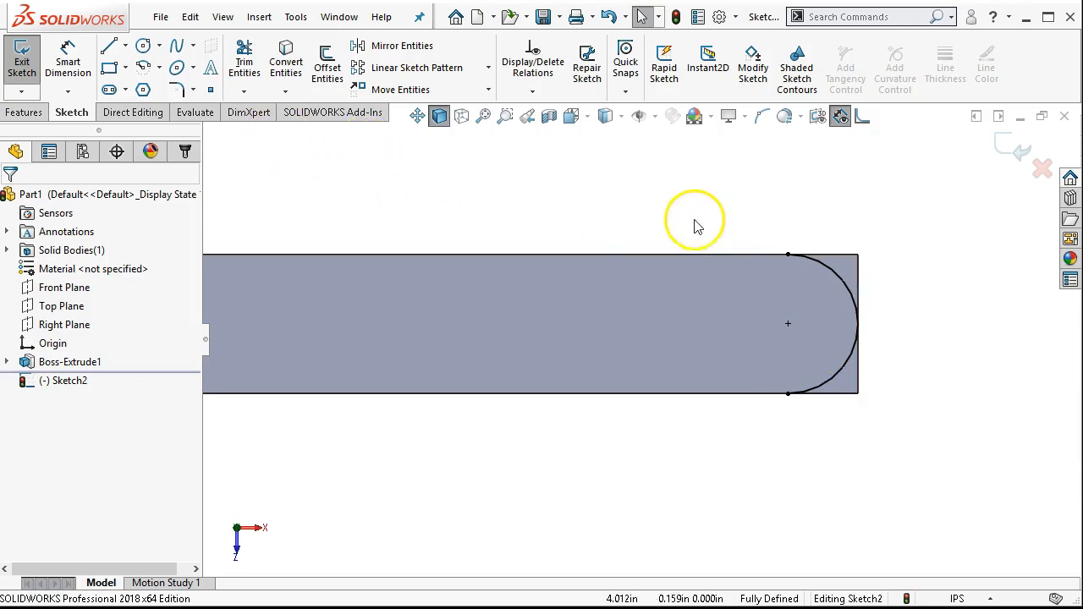
Set up an Extruded Cut from Sketch2 Through All - Both with the cut side flipped.
left_click(24, 112)
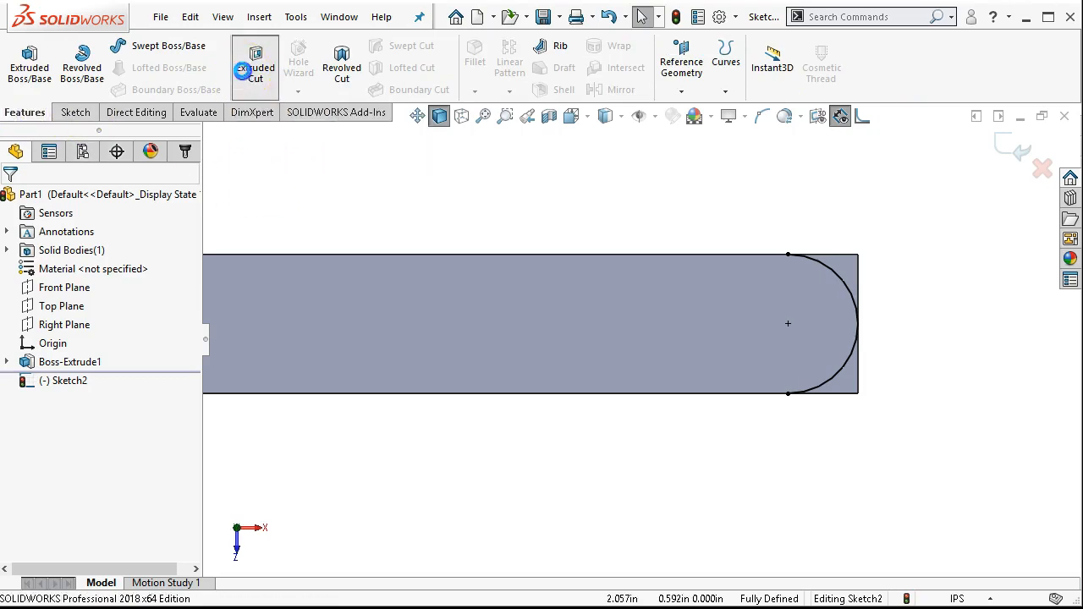
left_click(253, 66)
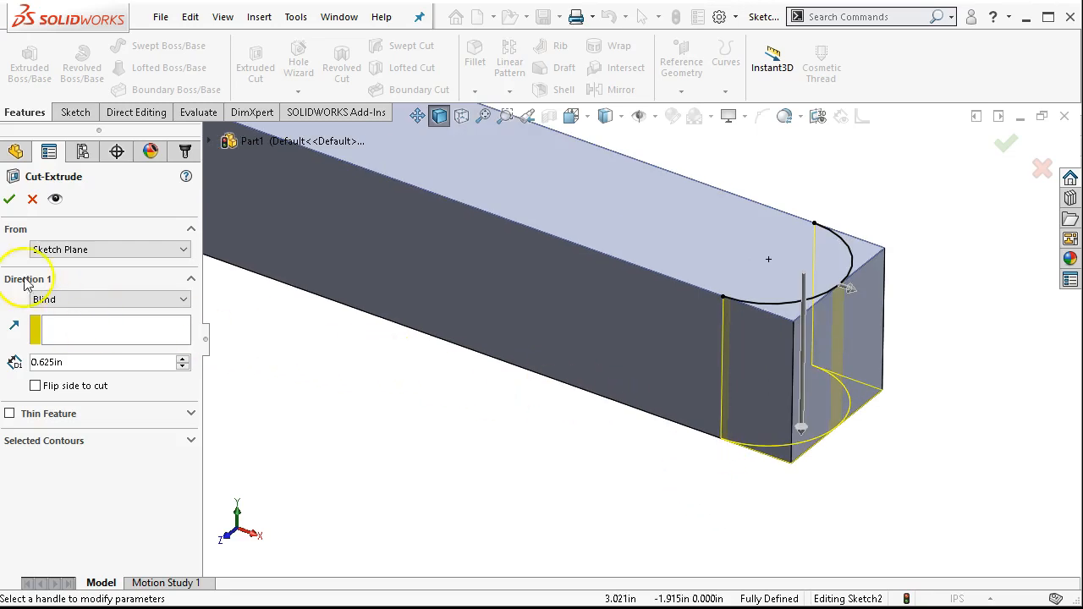
mouse_move(72, 300)
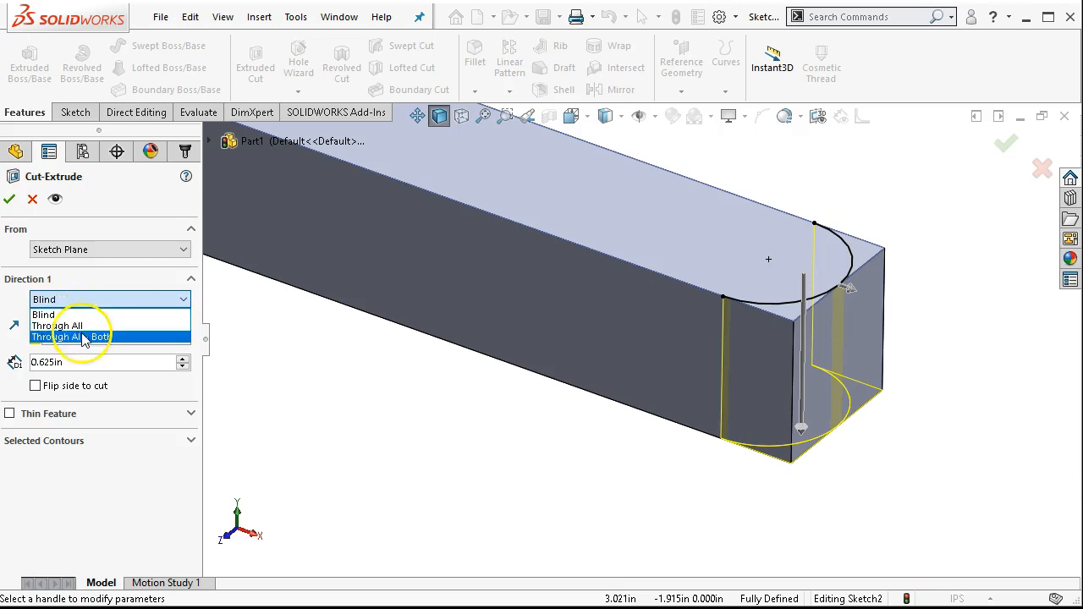
left_click(71, 337)
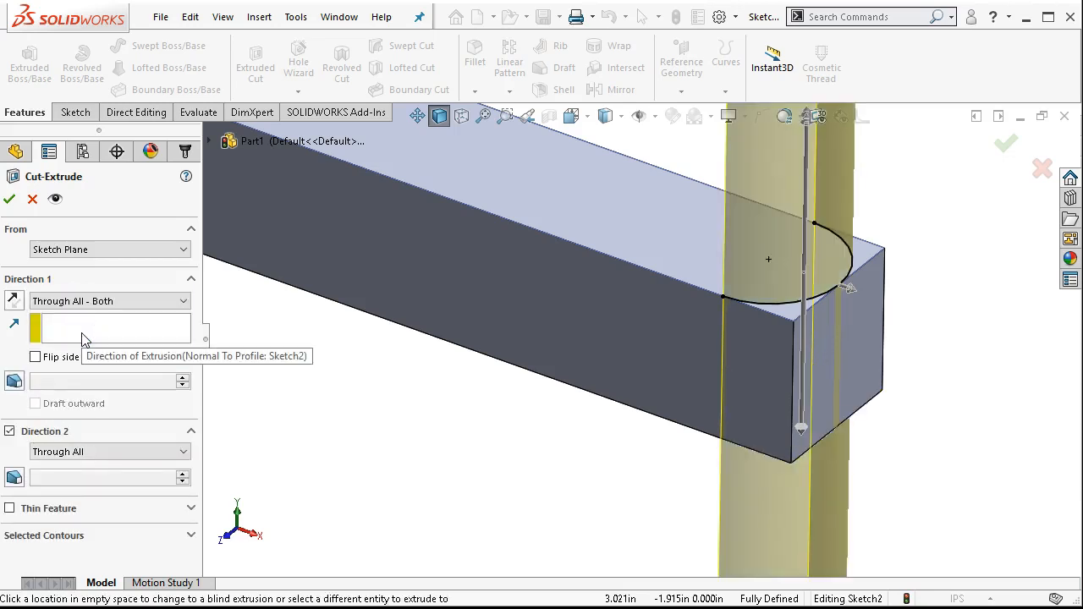
mouse_move(335, 391)
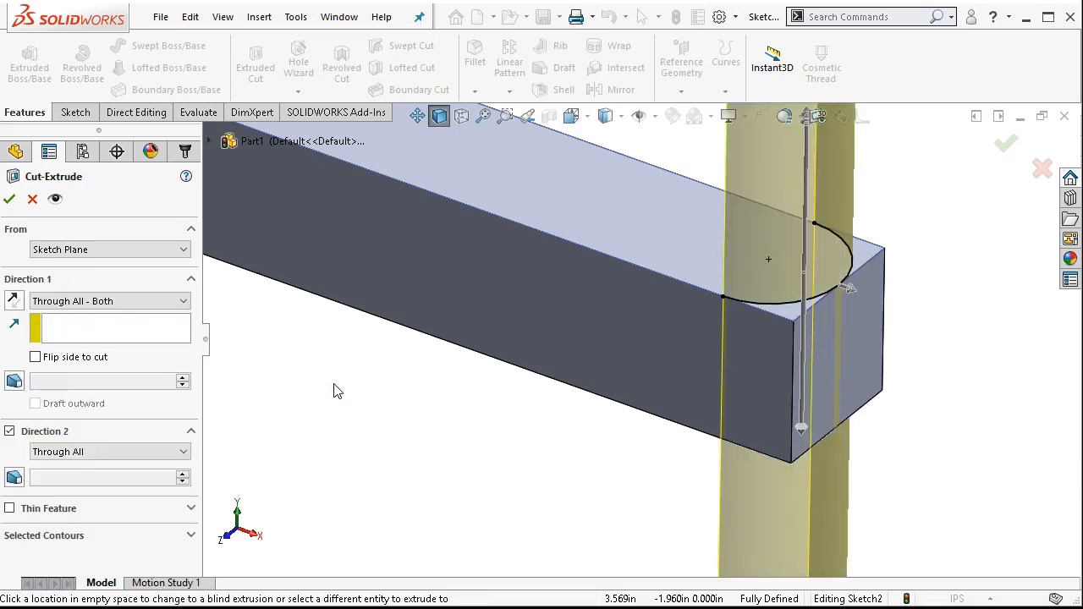
mouse_move(257, 328)
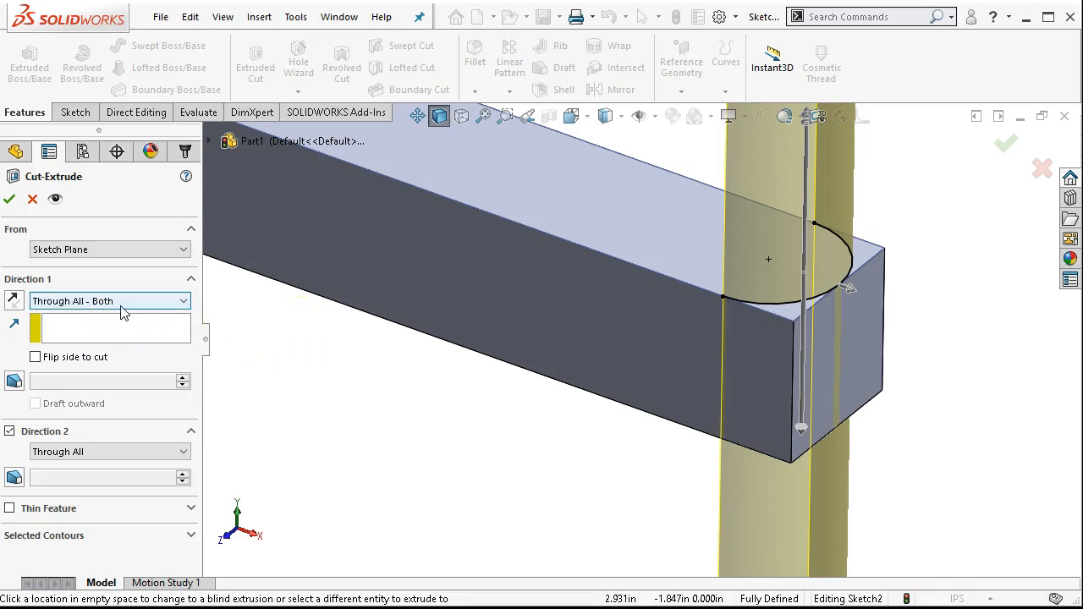
mouse_move(514, 304)
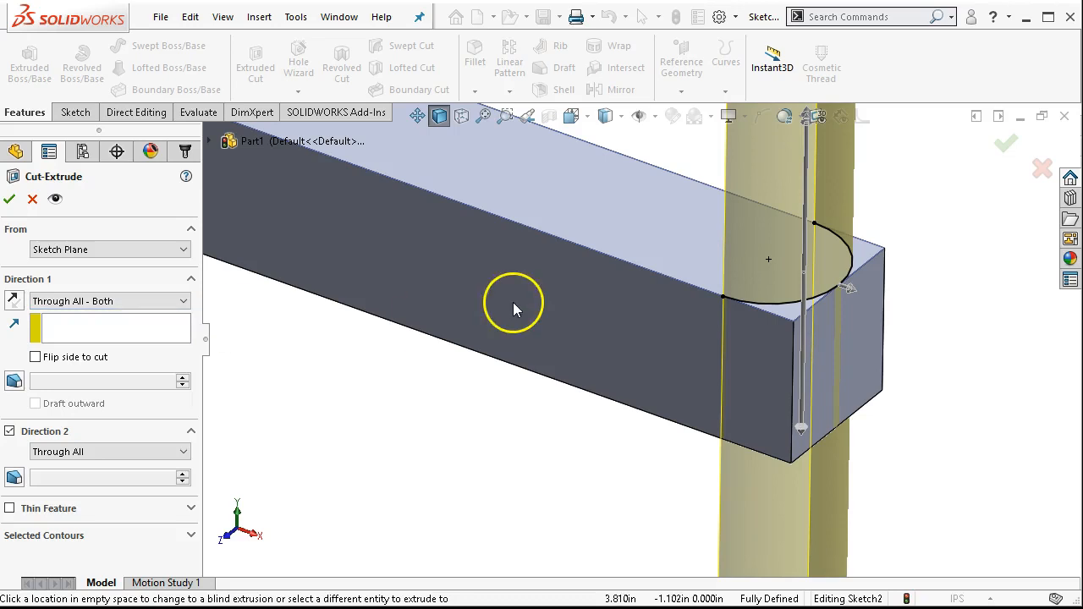
mouse_move(850, 284)
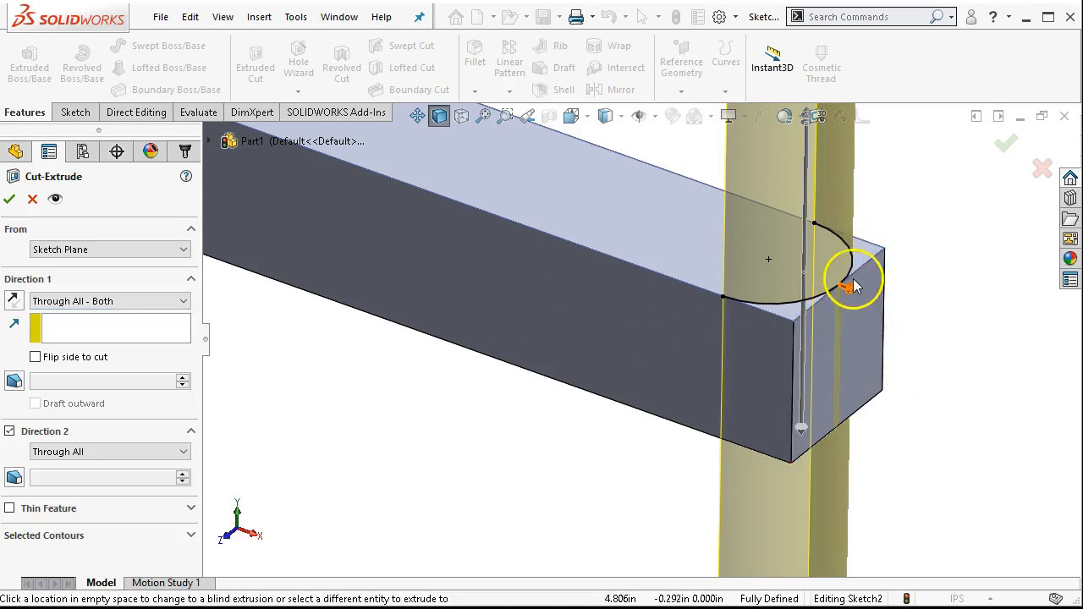
mouse_move(853, 291)
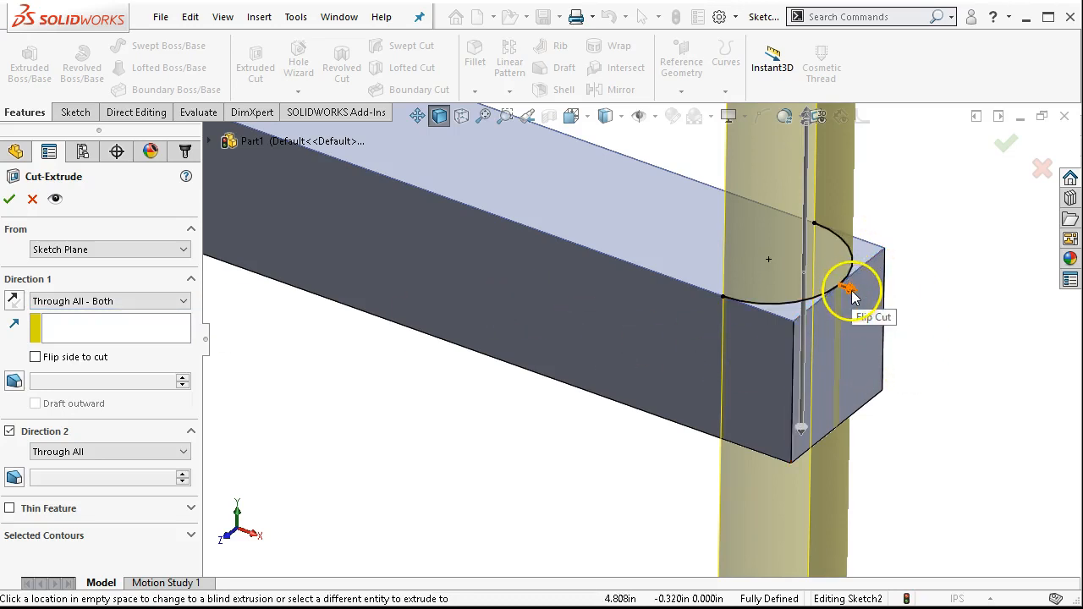
left_click(850, 291)
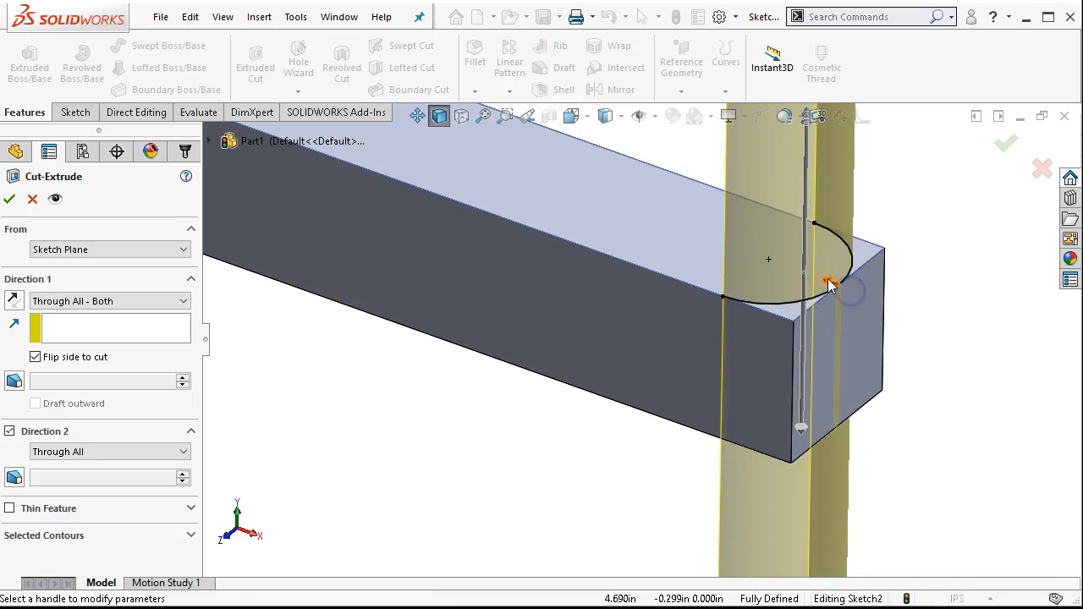
mouse_move(572, 187)
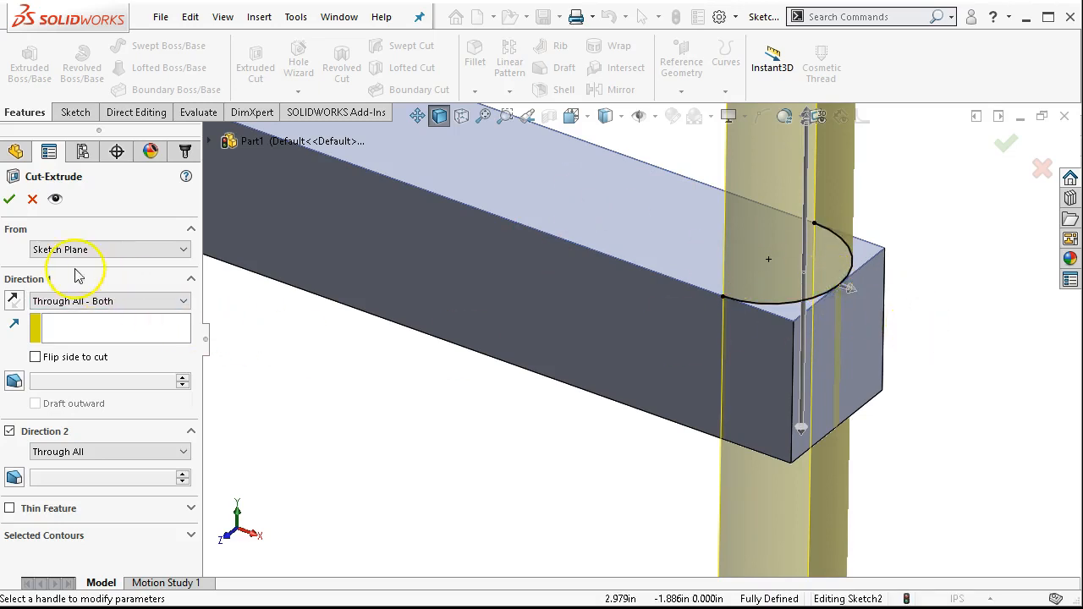
Accept Cut-Extrude1 rounding the bar end and select the long flat face for the hole.
left_click(10, 200)
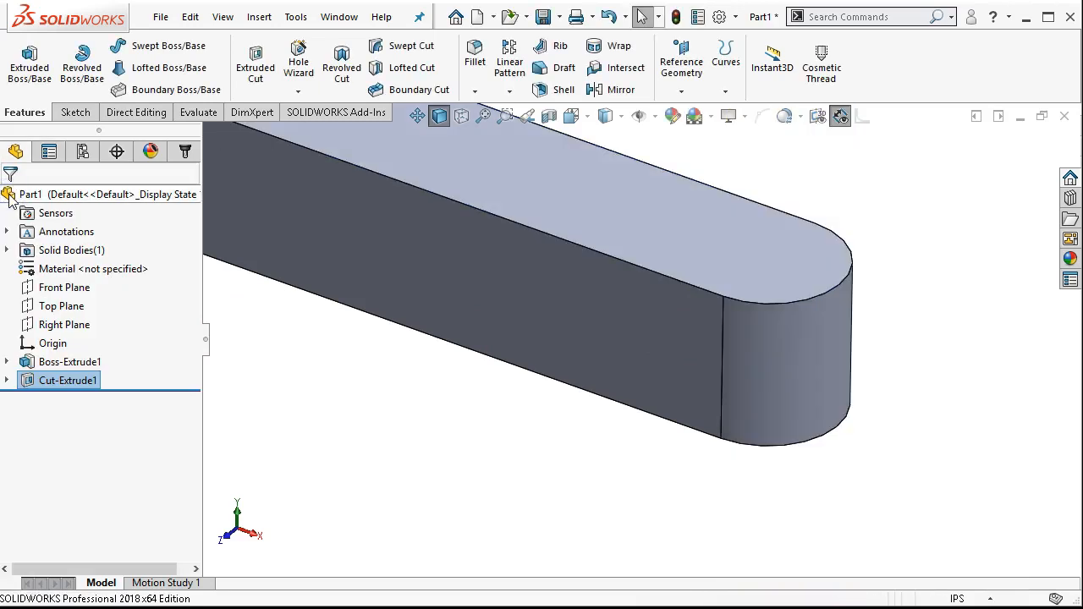
mouse_move(918, 202)
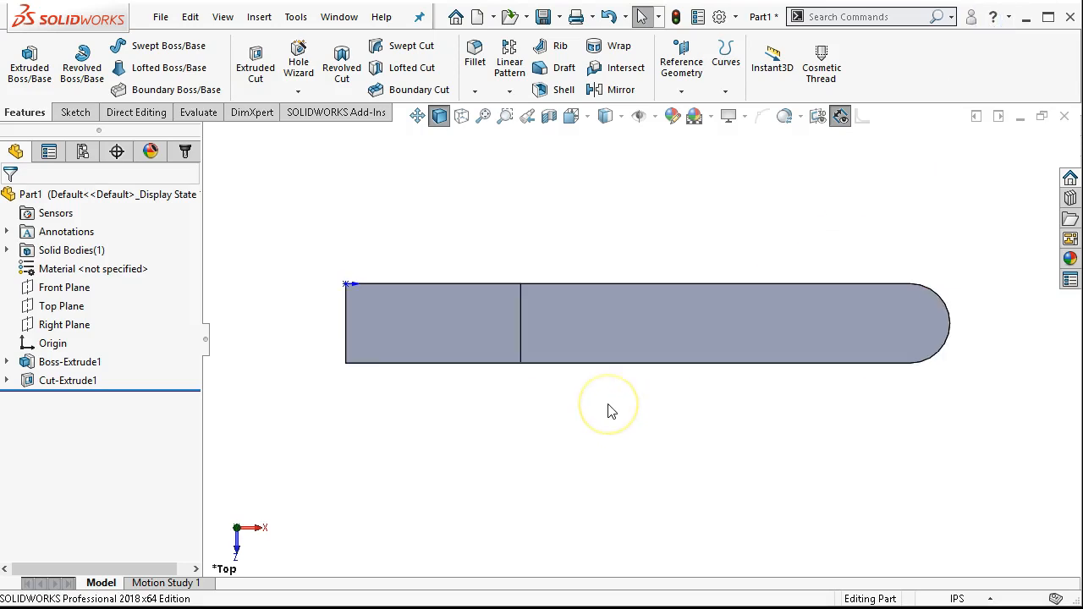
mouse_move(584, 423)
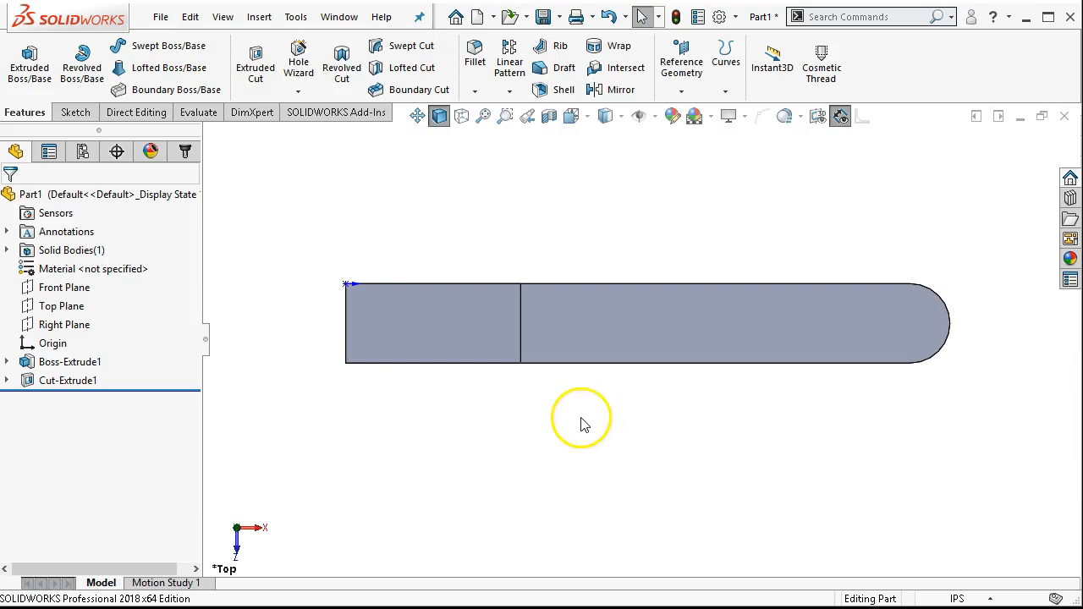
mouse_move(946, 305)
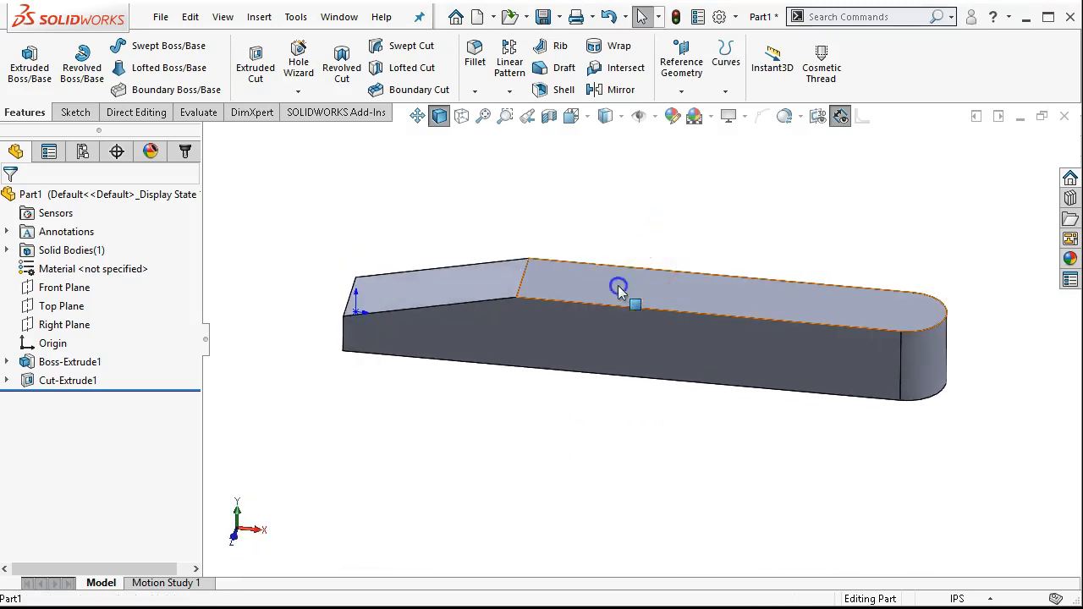
left_click(617, 284)
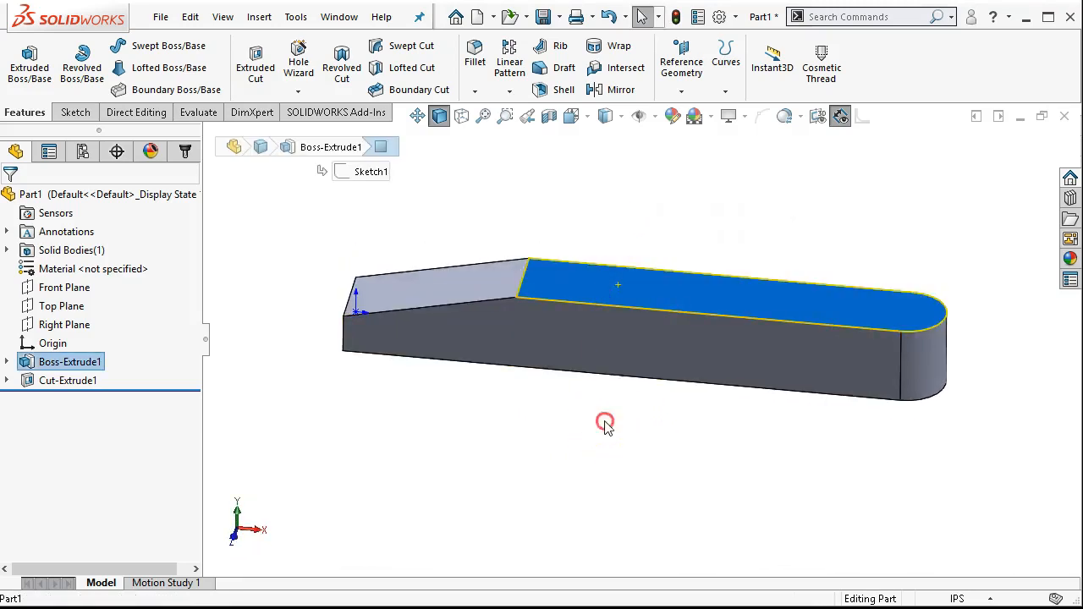
left_click_drag(606, 423, 644, 155)
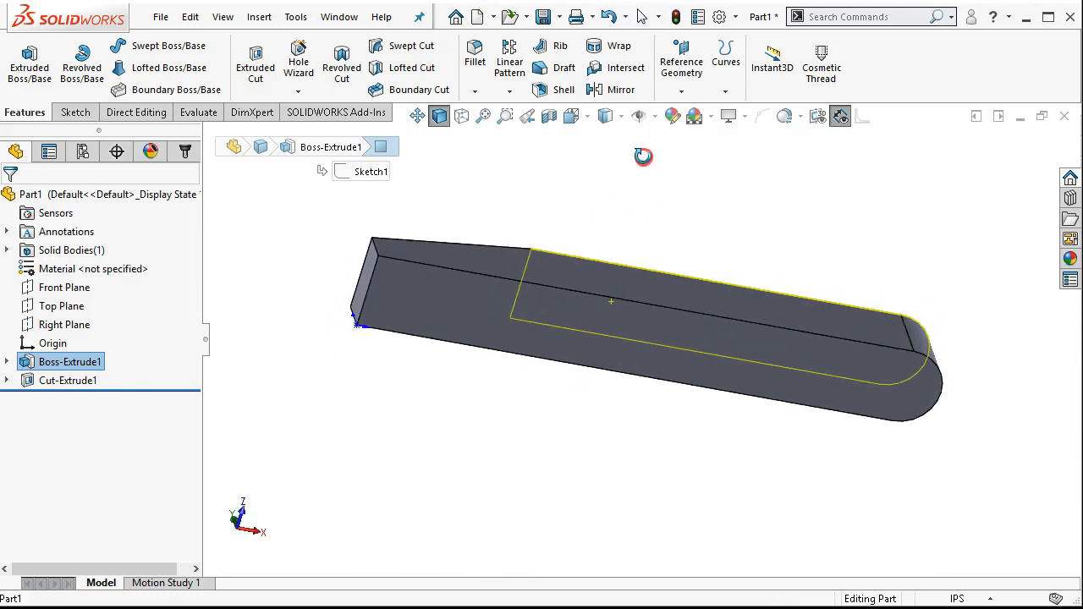
mouse_move(871, 386)
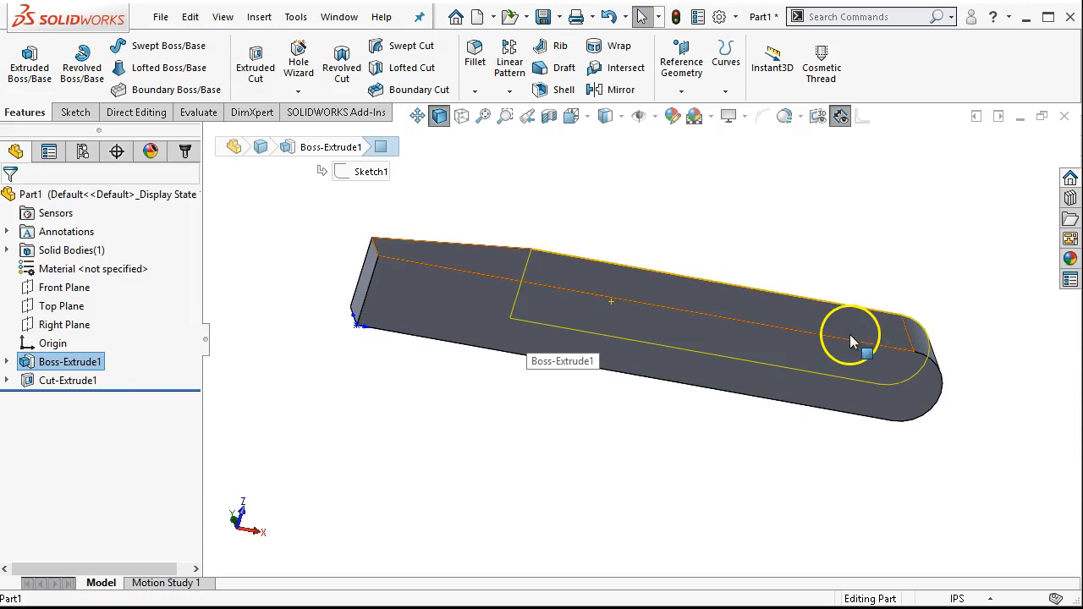
mouse_move(888, 398)
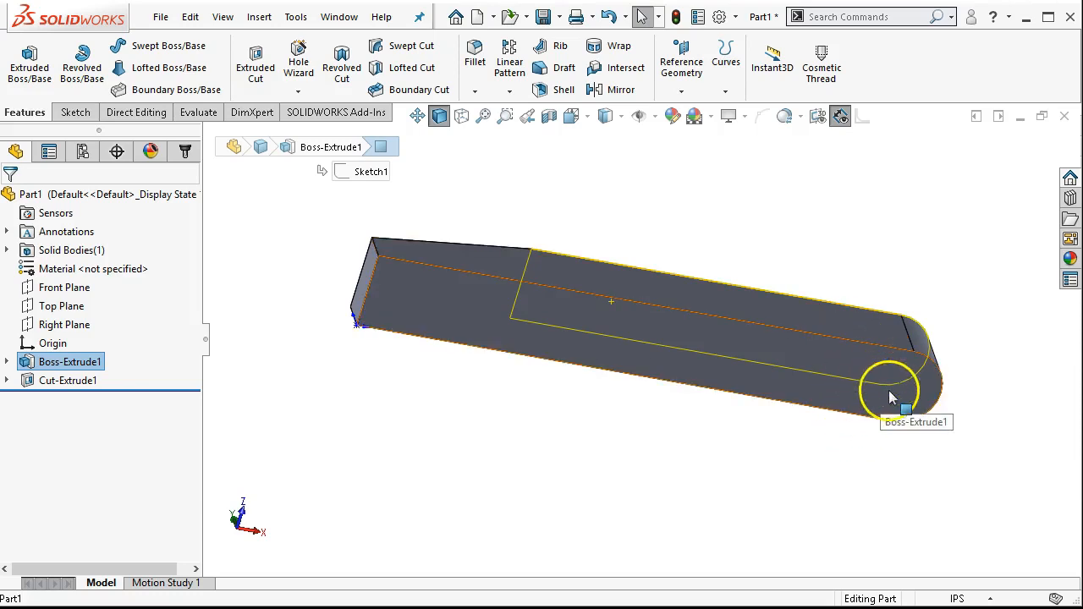
mouse_move(900, 389)
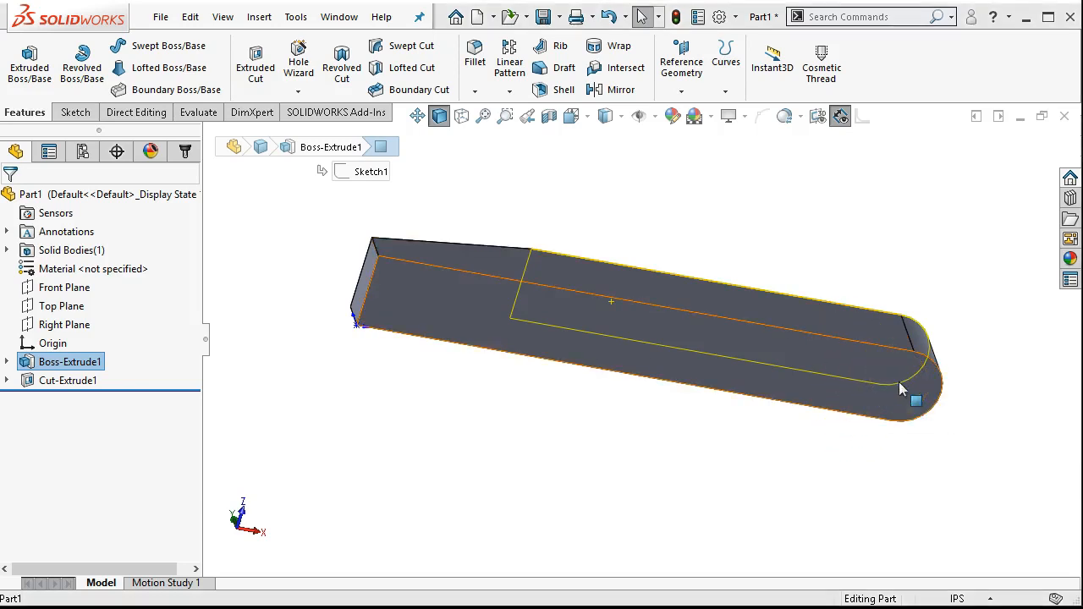
View the selected flat face straight on from the Bottom orientation.
left_click(694, 457)
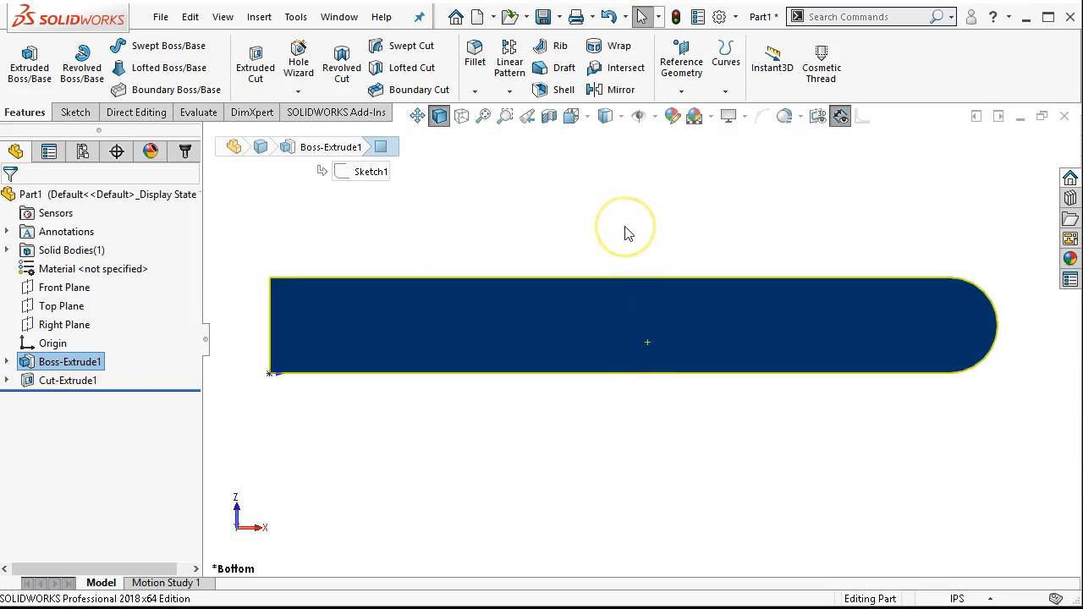
mouse_move(630, 234)
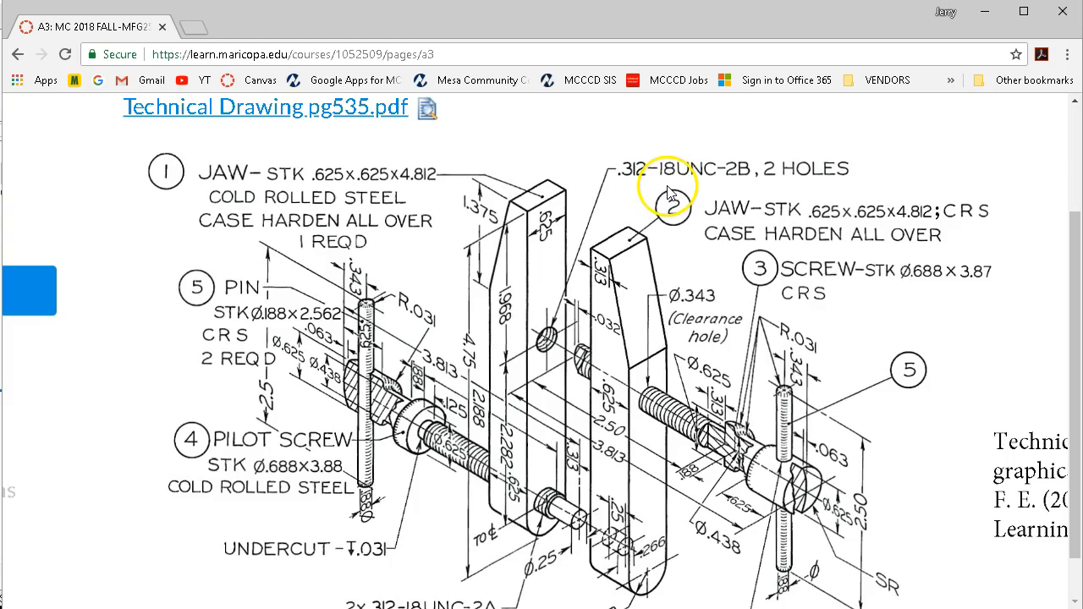
mouse_move(985, 20)
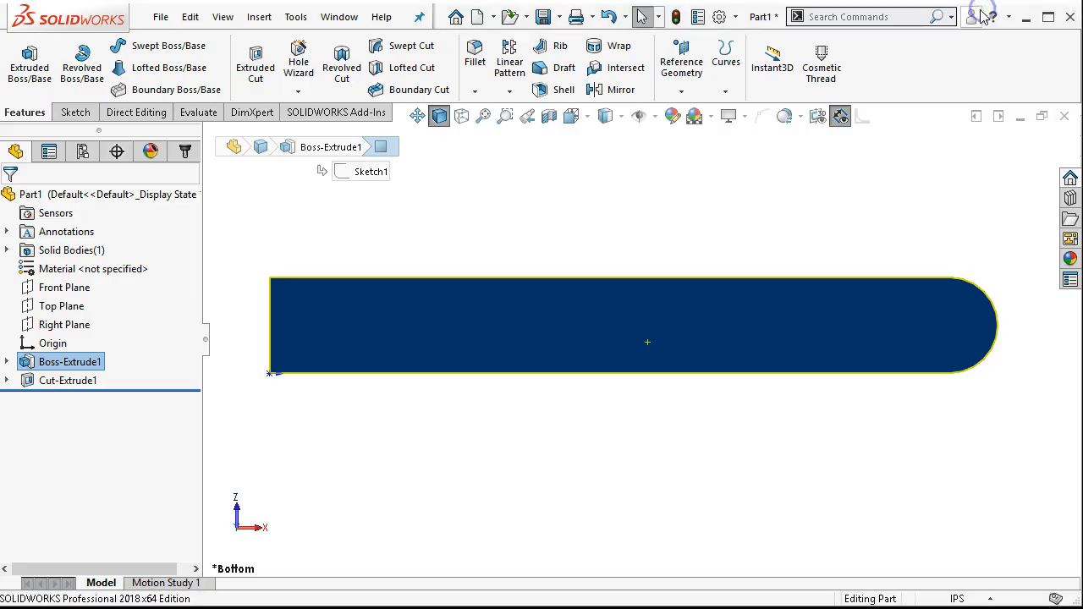
mouse_move(633, 224)
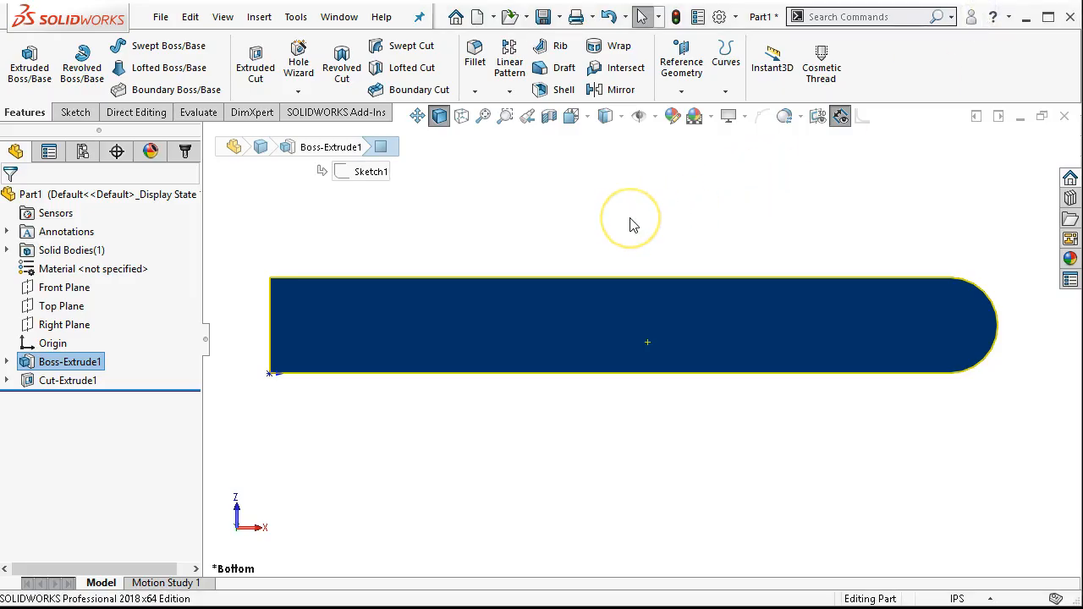
mouse_move(592, 234)
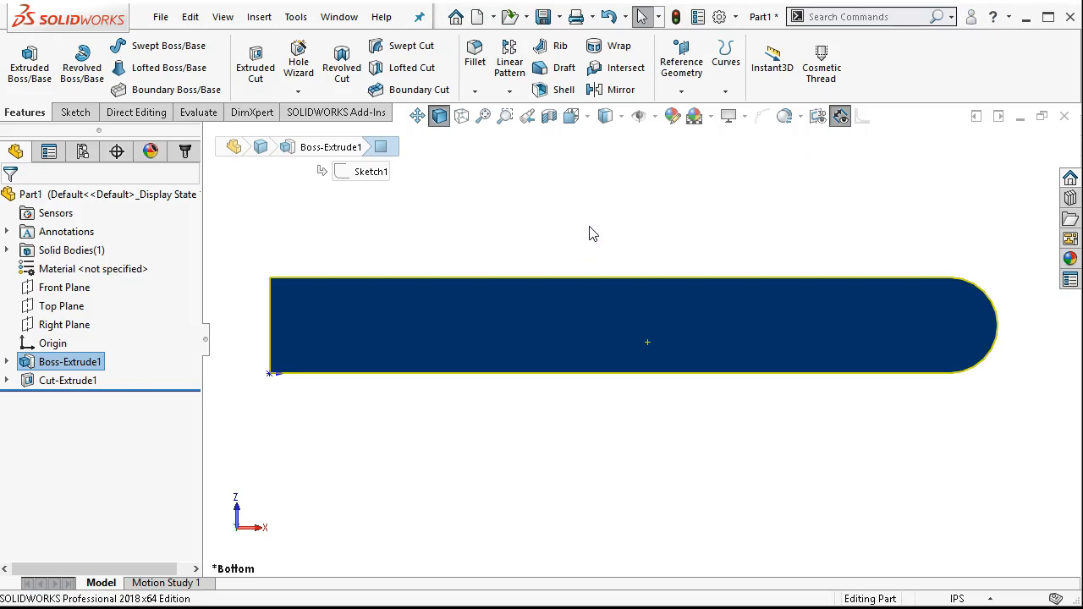
mouse_move(298, 61)
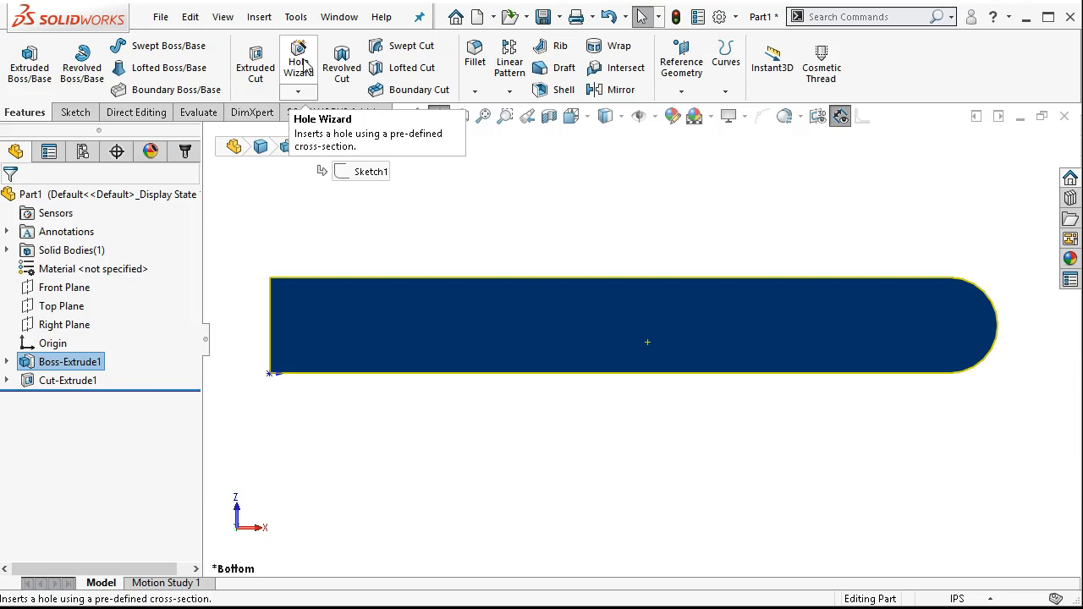
Start a Hole Wizard feature as a plain hole, ANSI Inch standard, Through All depth.
left_click(297, 61)
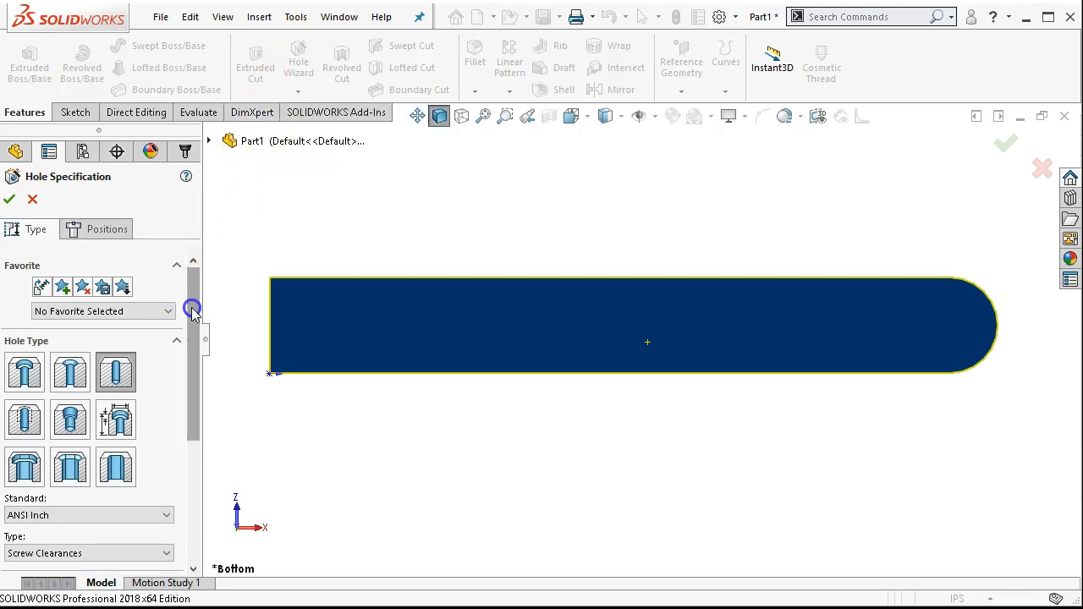
scroll("down", 3)
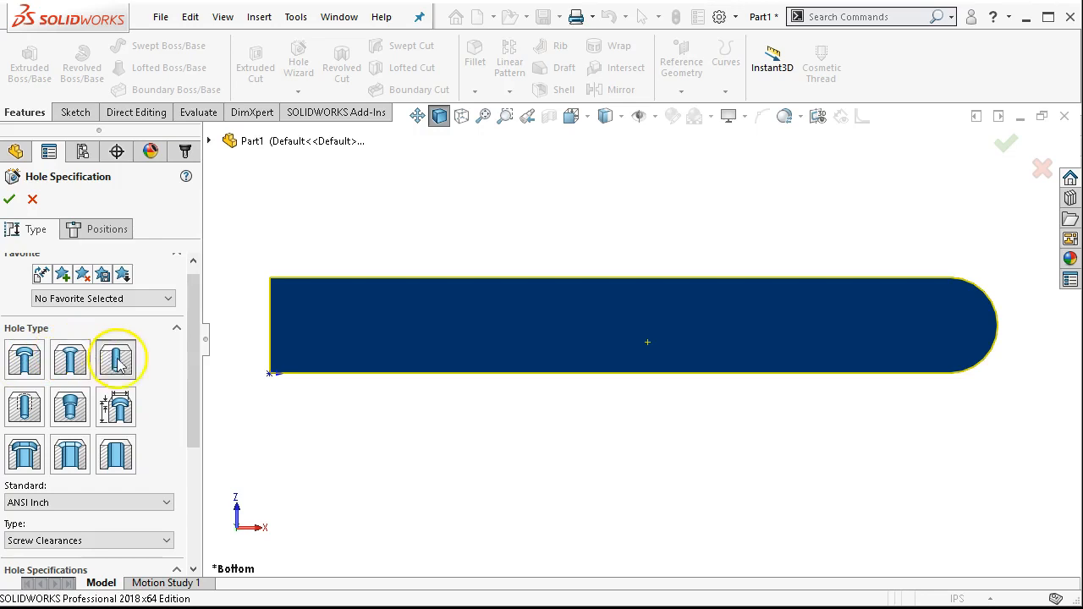
mouse_move(115, 359)
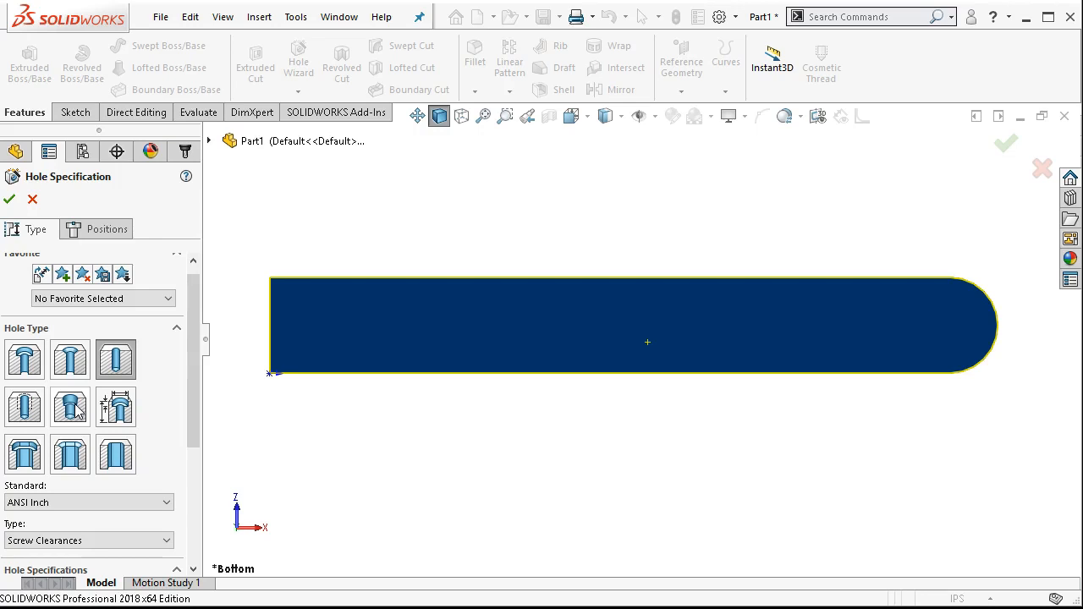
mouse_move(115, 407)
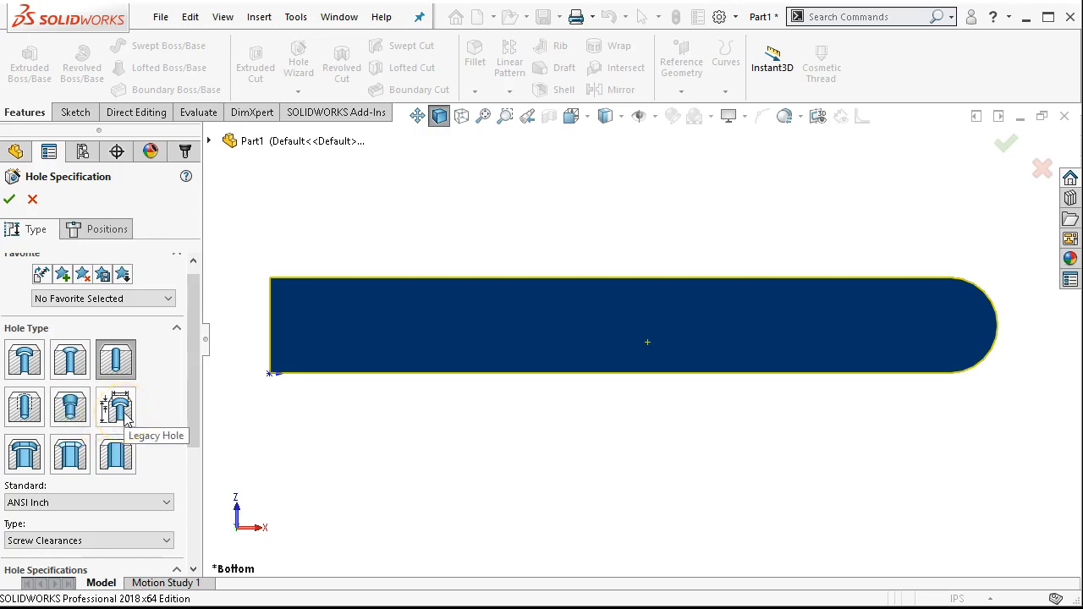
mouse_move(71, 406)
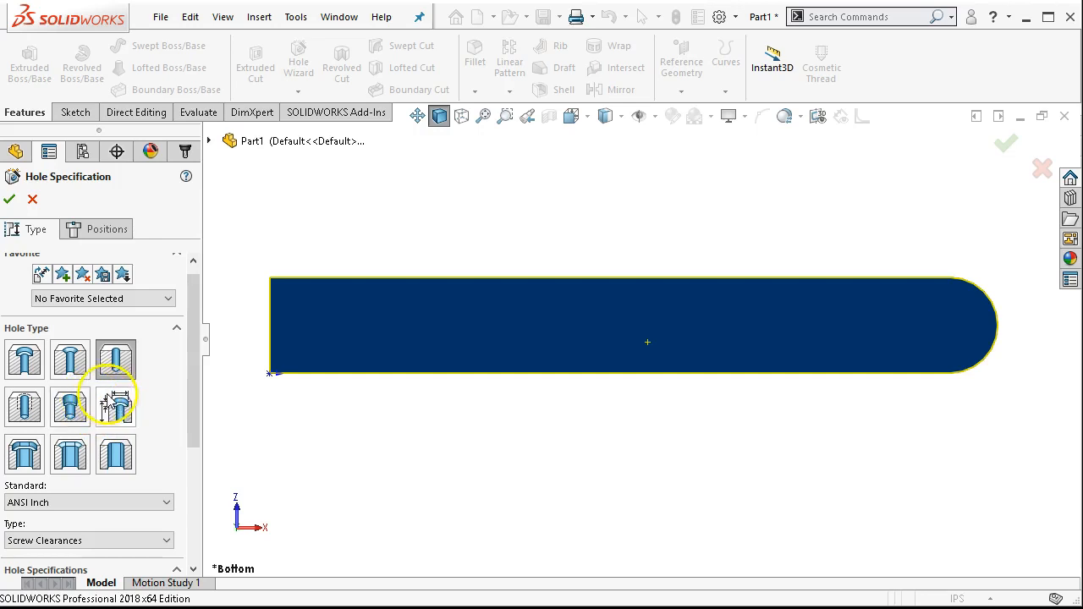
mouse_move(115, 407)
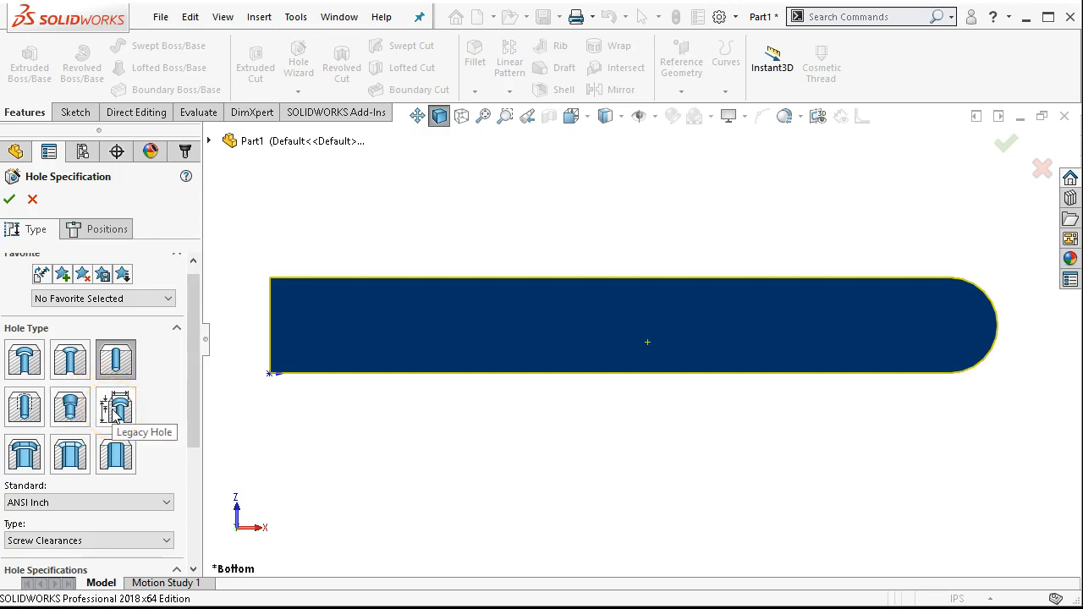
left_click(115, 408)
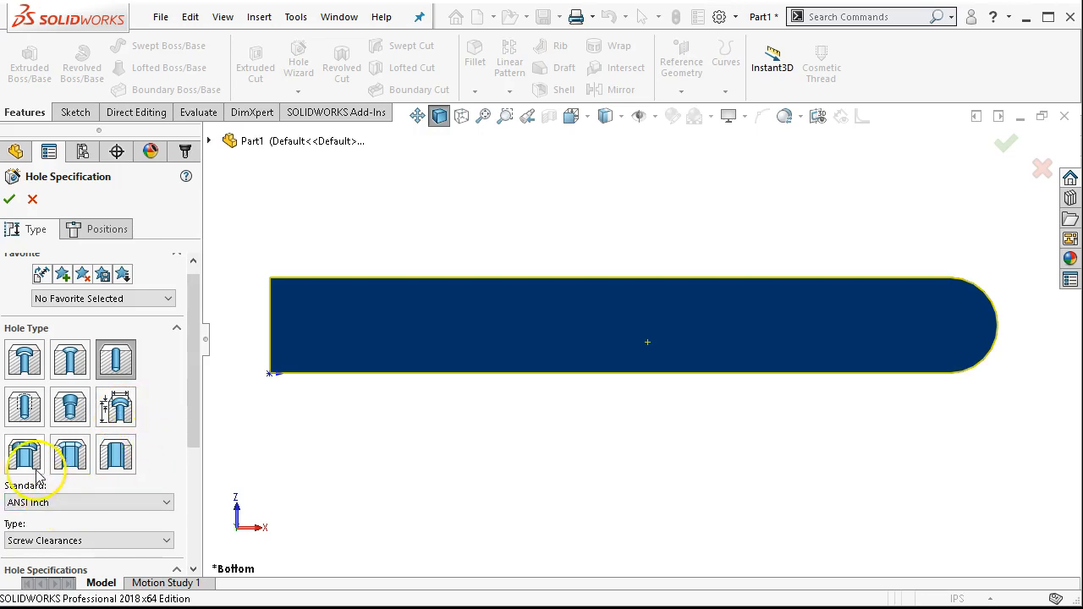
mouse_move(25, 457)
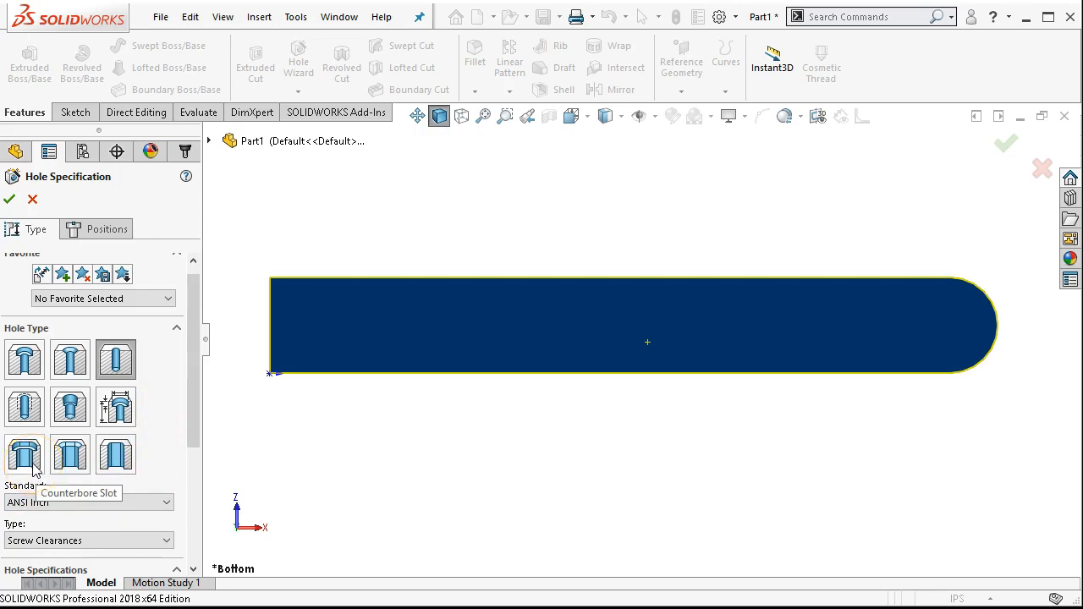
mouse_move(71, 455)
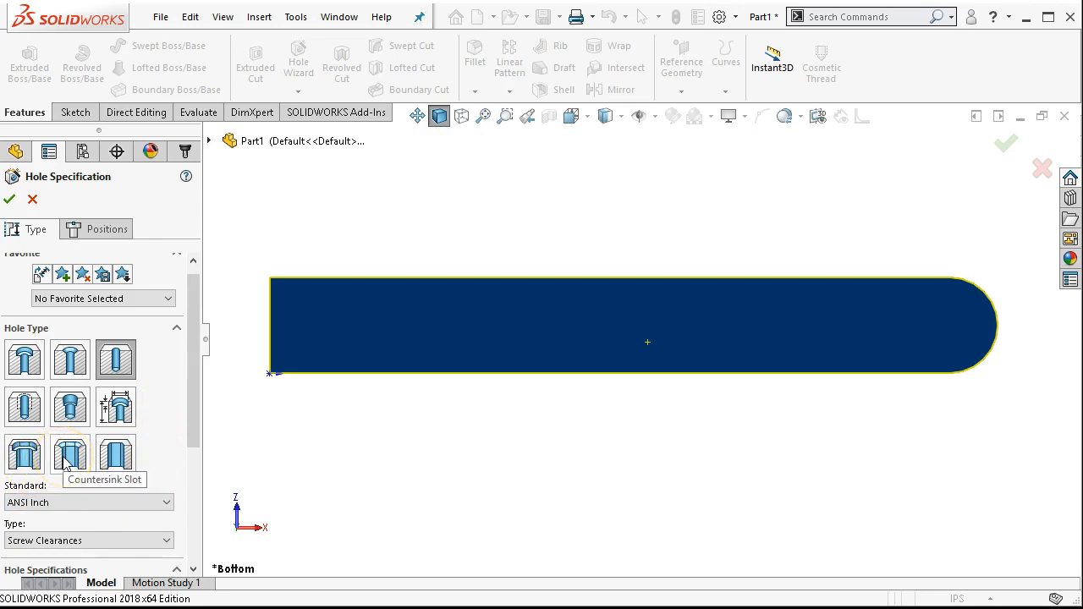
mouse_move(115, 455)
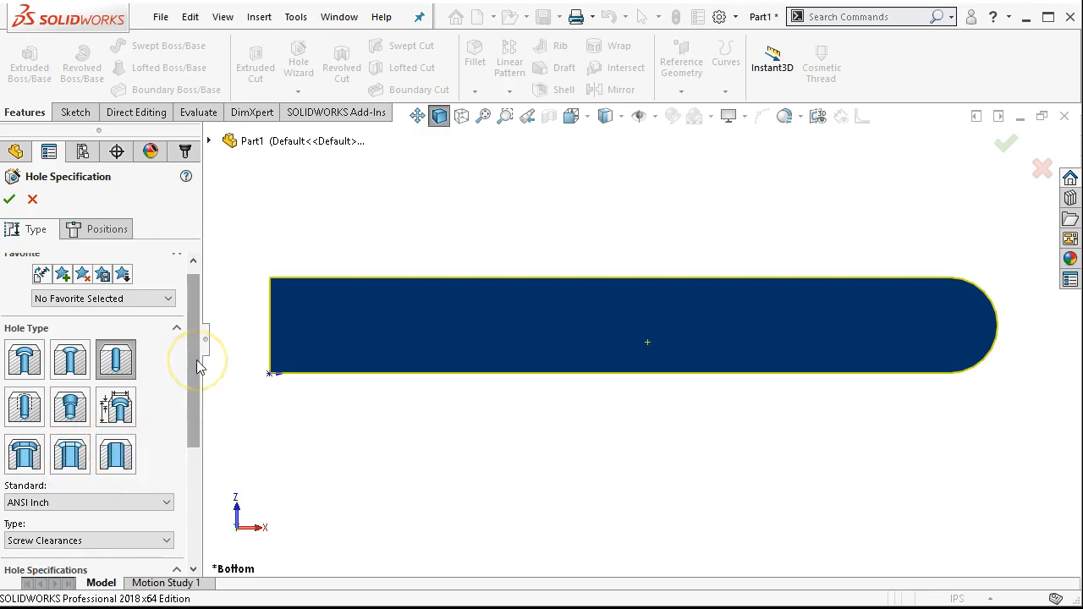
scroll("down", 3)
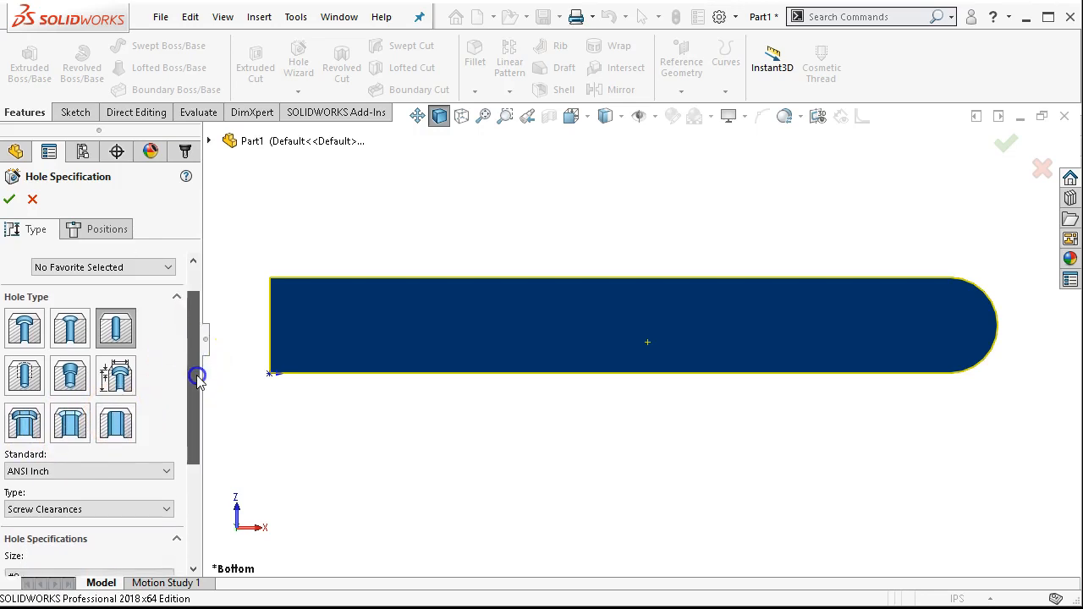
scroll("down", 3)
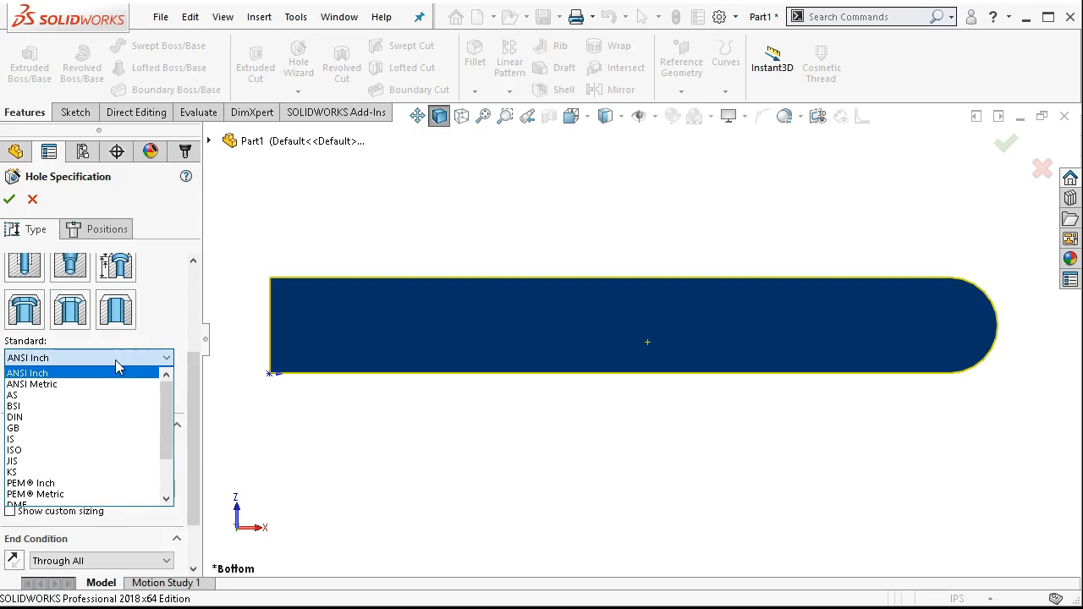
scroll("down", 3)
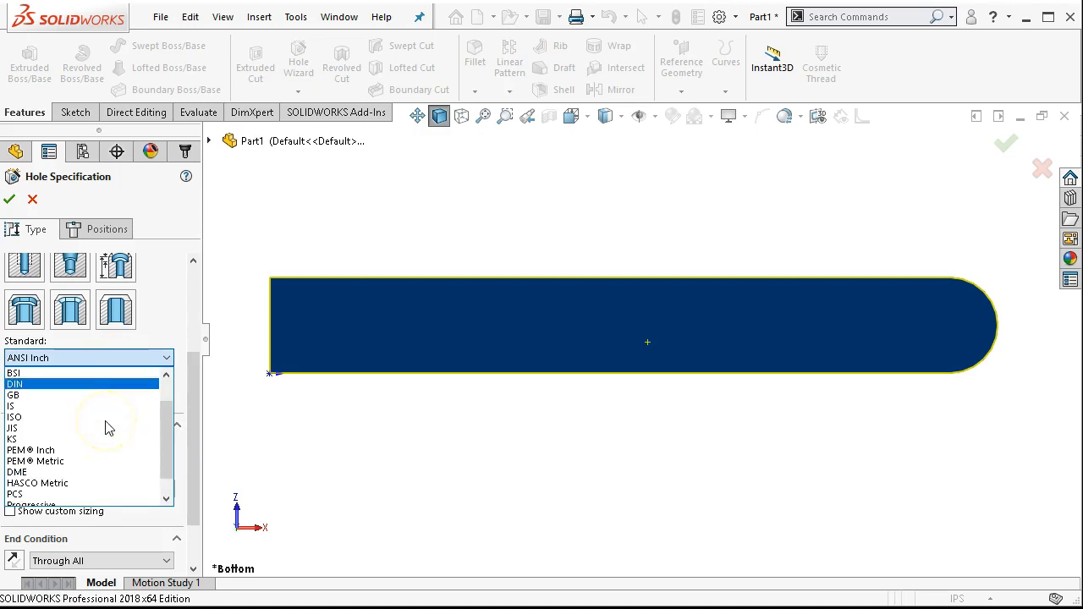
scroll("down", 3)
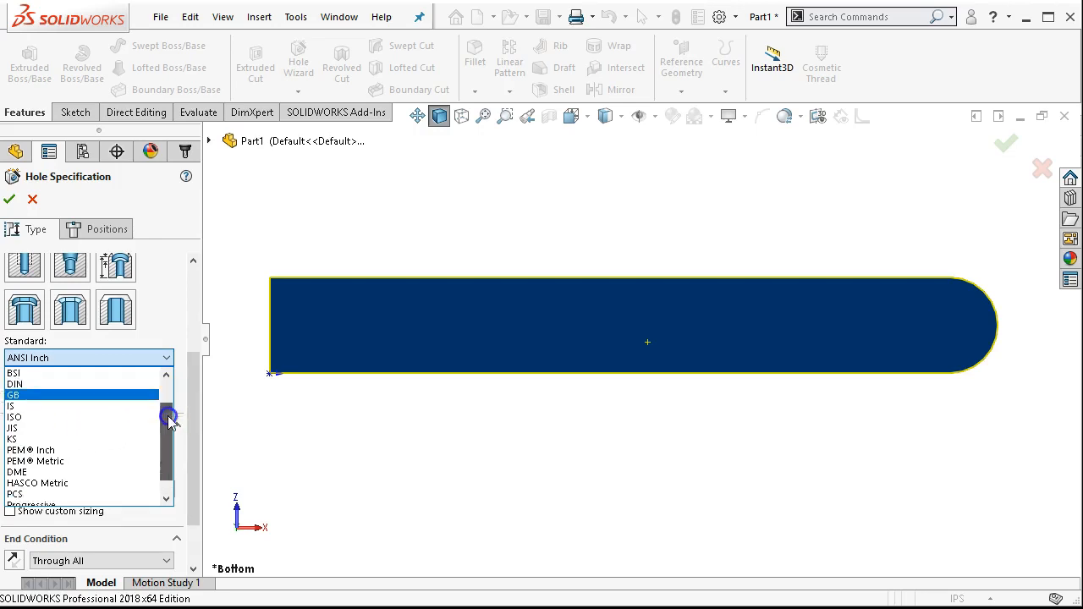
scroll("up", 3)
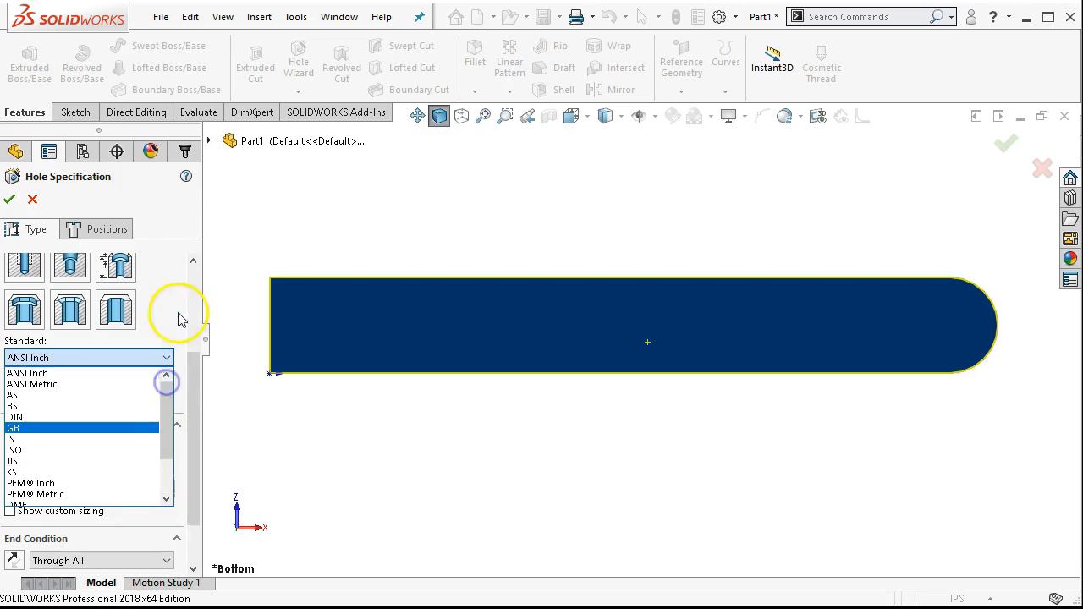
left_click(28, 374)
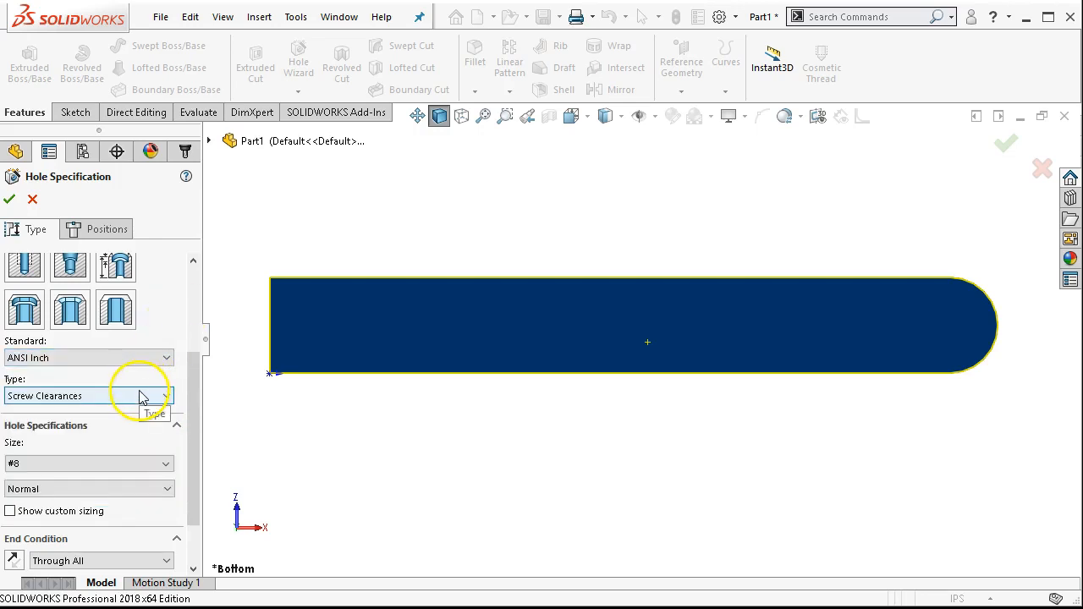
Switch to a tapped hole type and browse the standards back toward ANSI Inch from DIN.
left_click(166, 396)
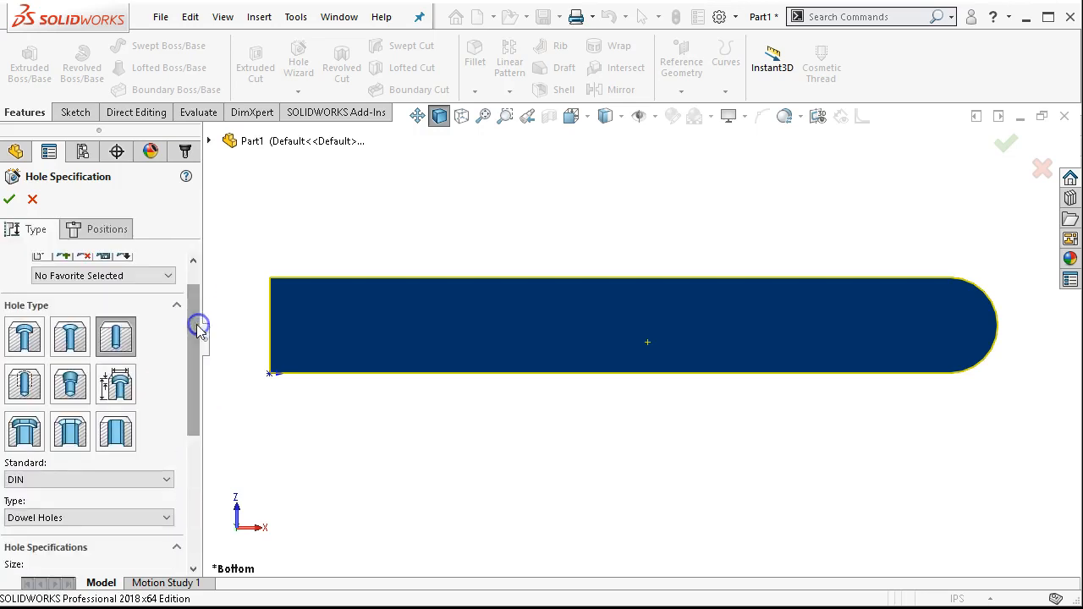
mouse_move(115, 337)
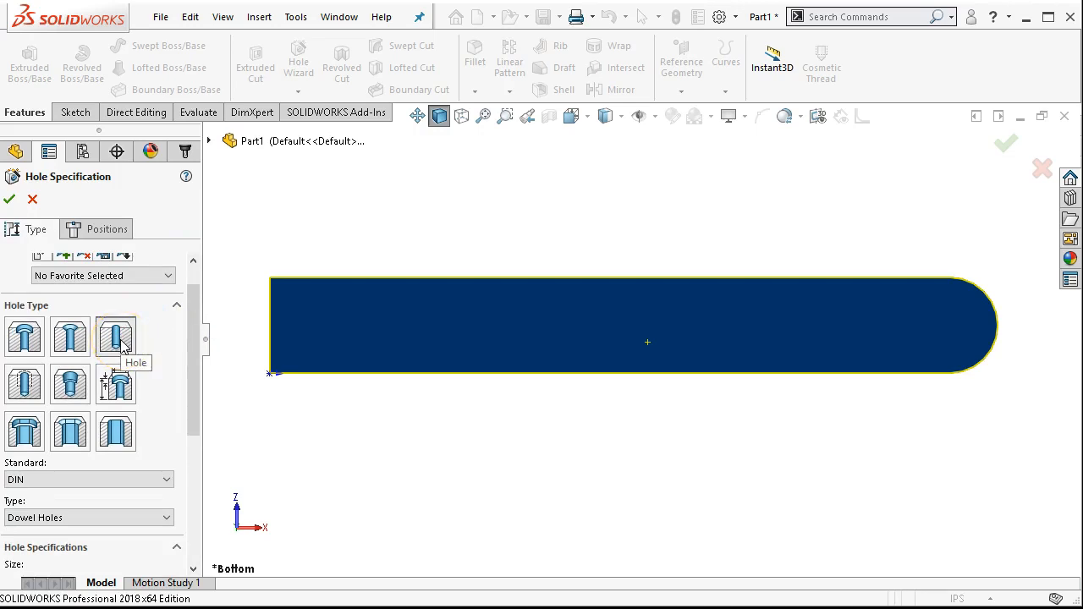
left_click(23, 383)
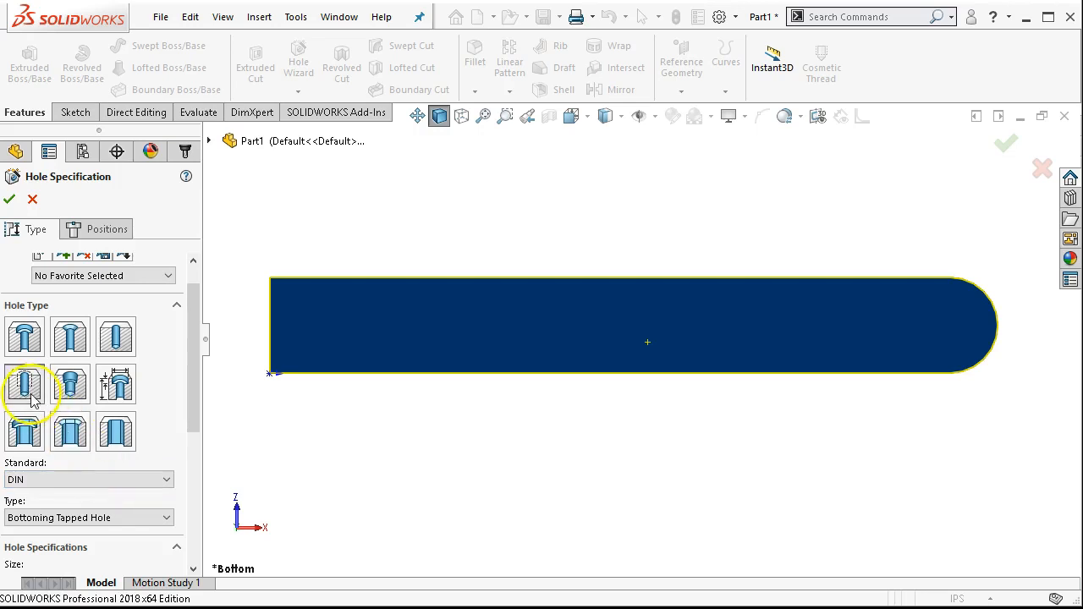
mouse_move(203, 379)
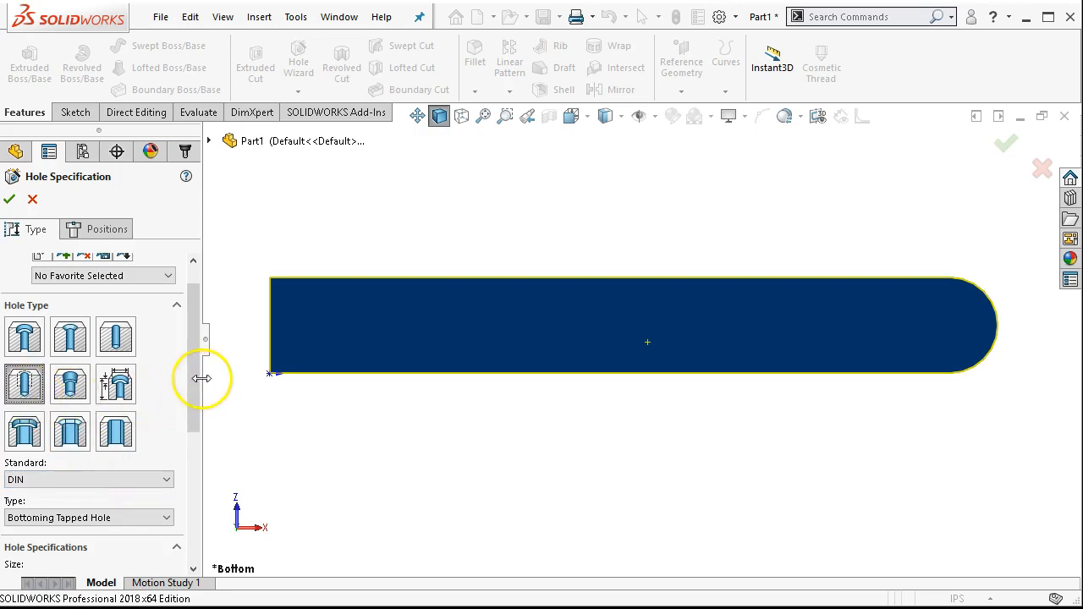
scroll("down", 3)
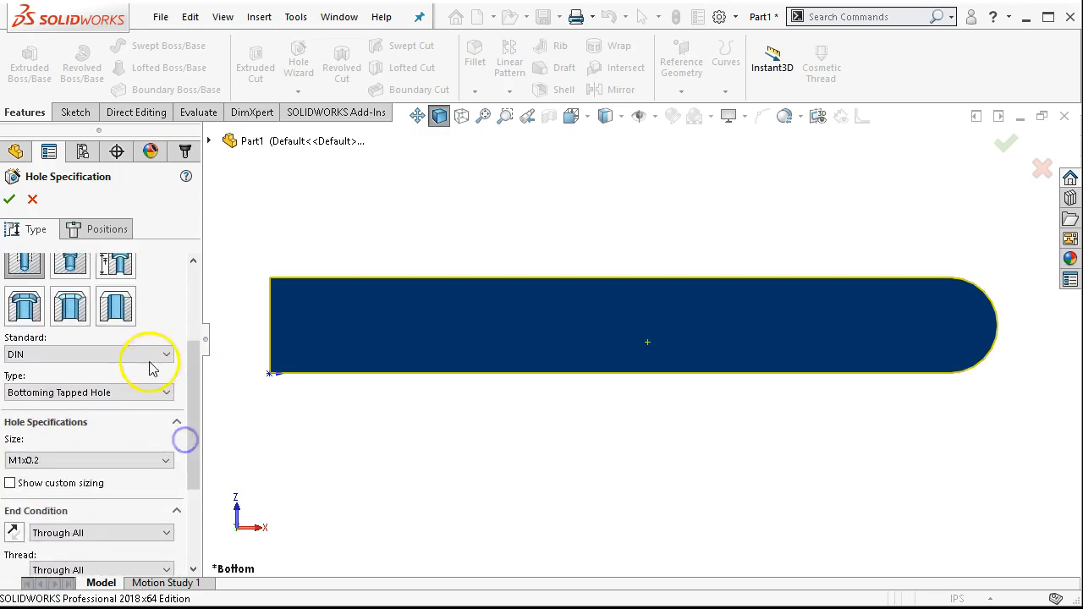
left_click(166, 354)
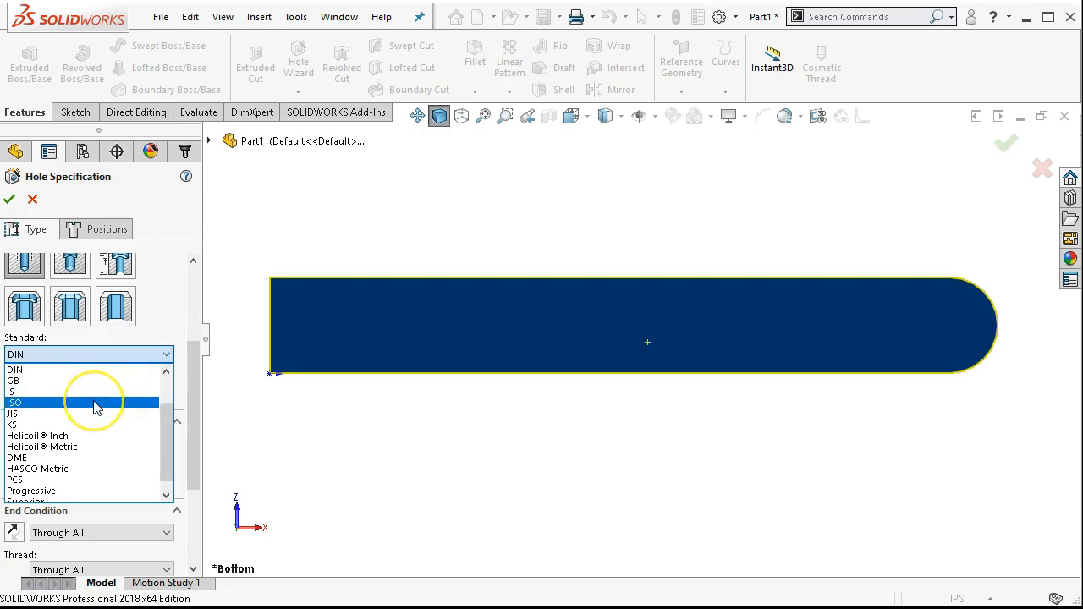
scroll("up", 3)
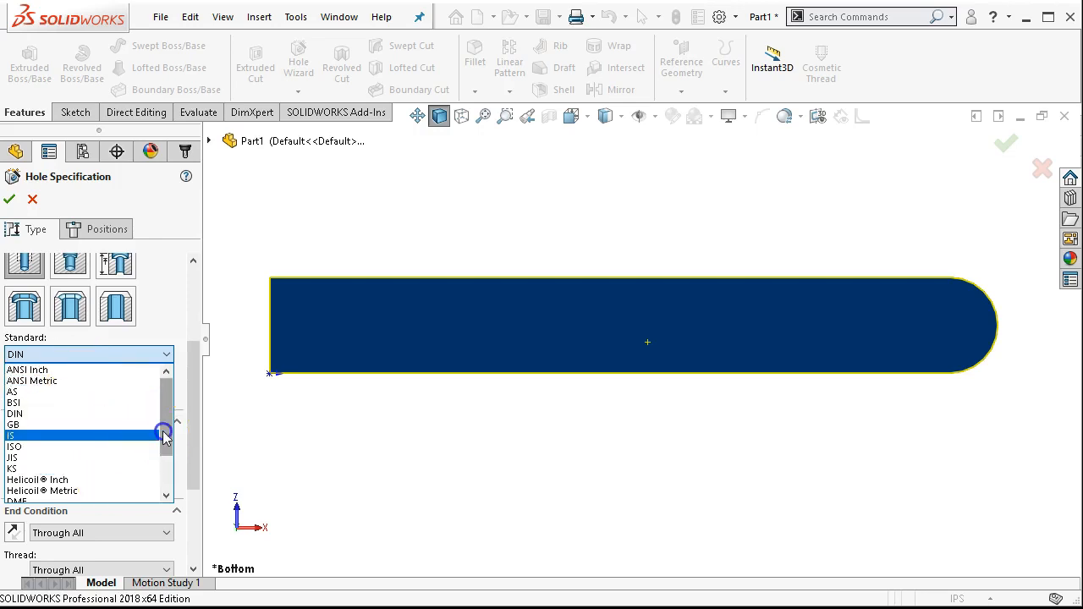
scroll("down", 3)
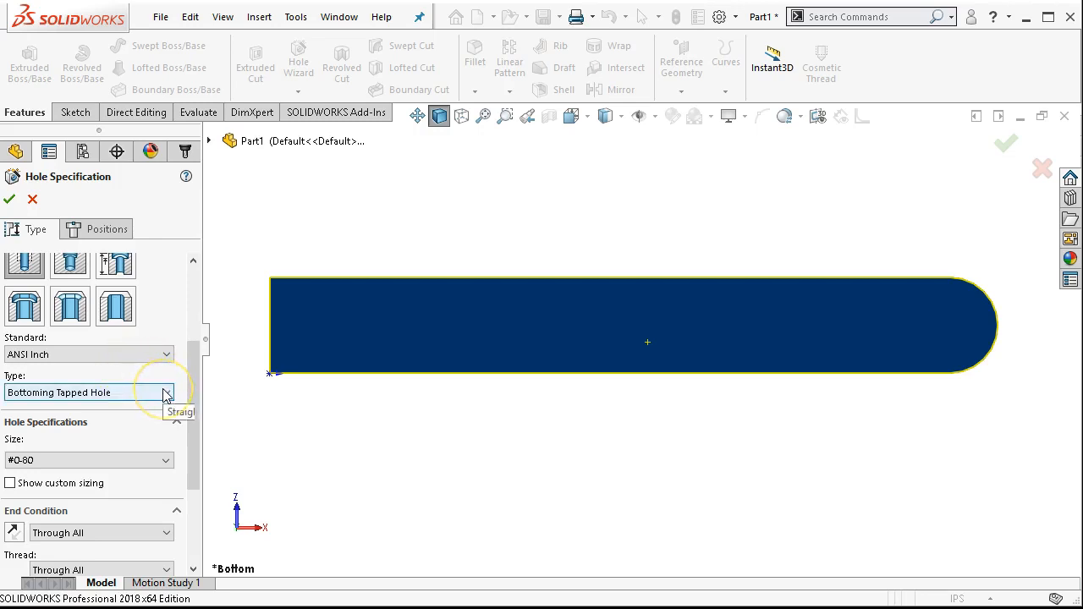
Size the tapped hole at 5/16-18, keeping the standard diameter instead of custom sizing.
left_click(166, 393)
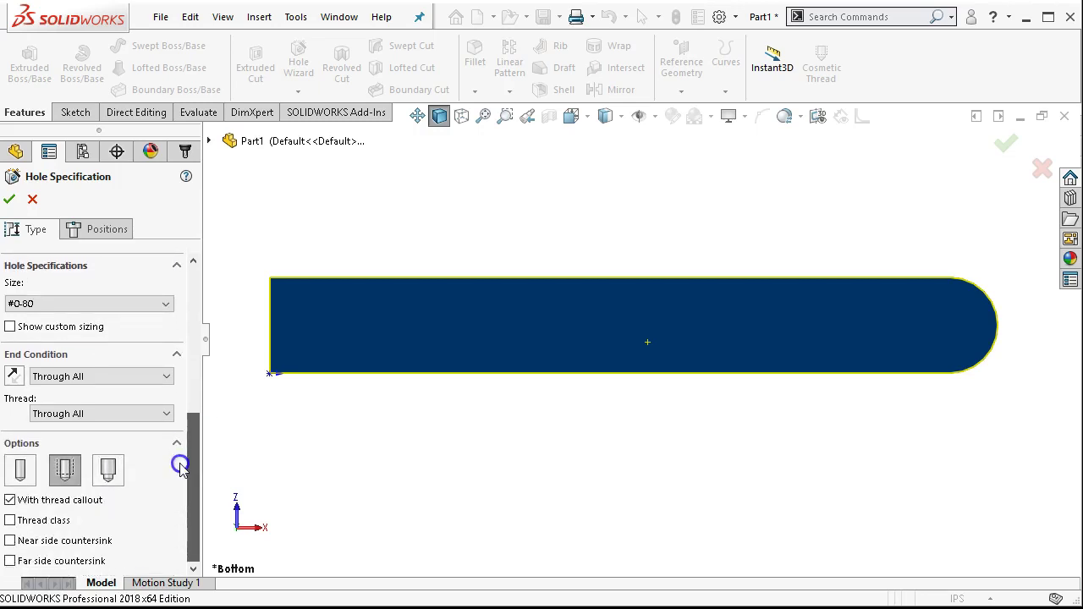
left_click(88, 342)
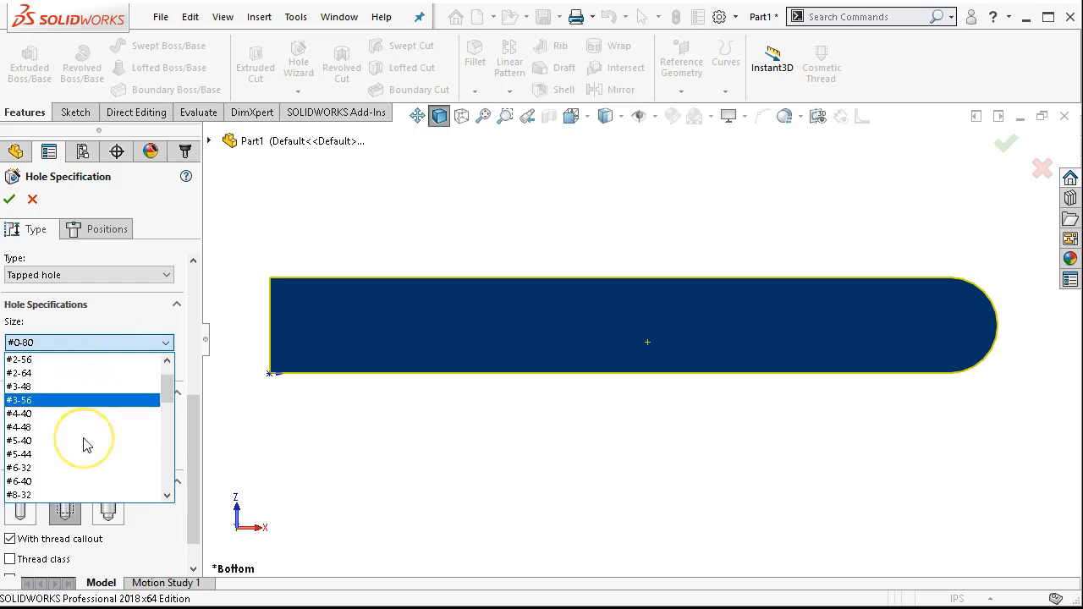
scroll("down", 3)
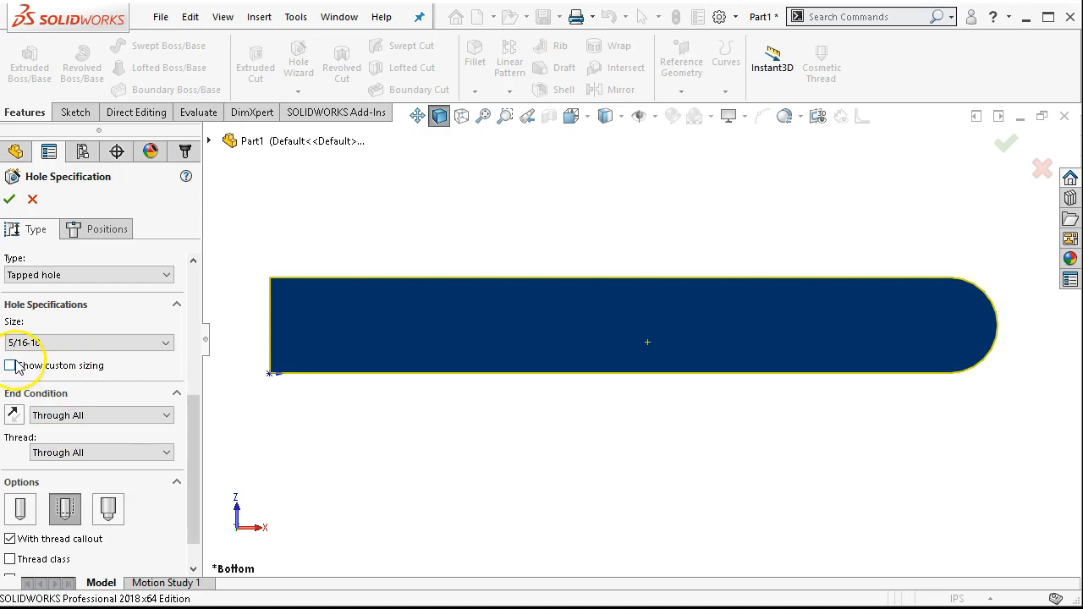
left_click(11, 365)
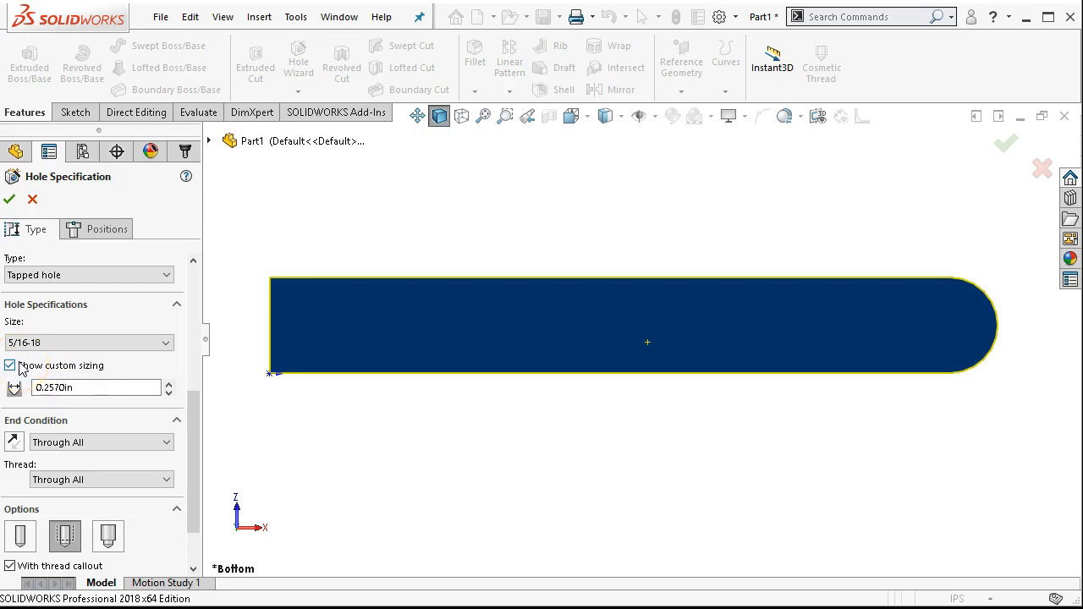
left_click(10, 365)
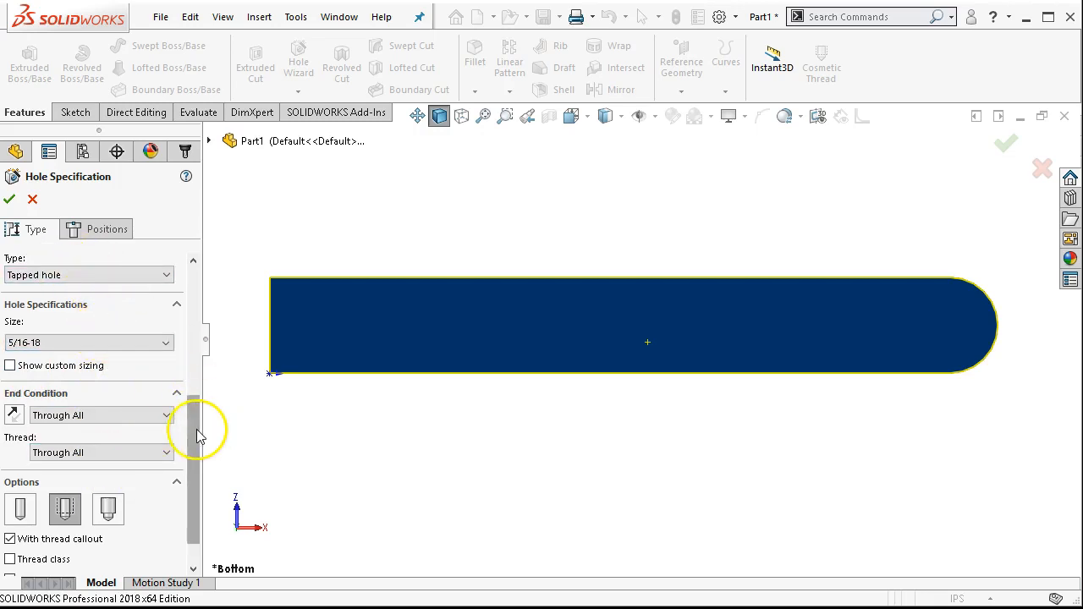
scroll("up", 3)
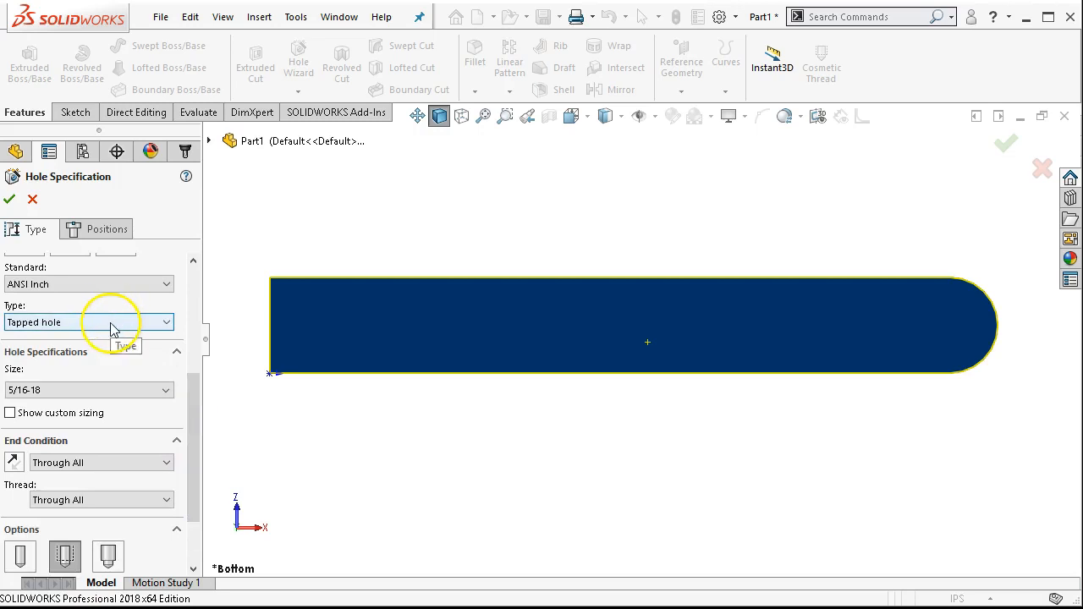
scroll("down", 3)
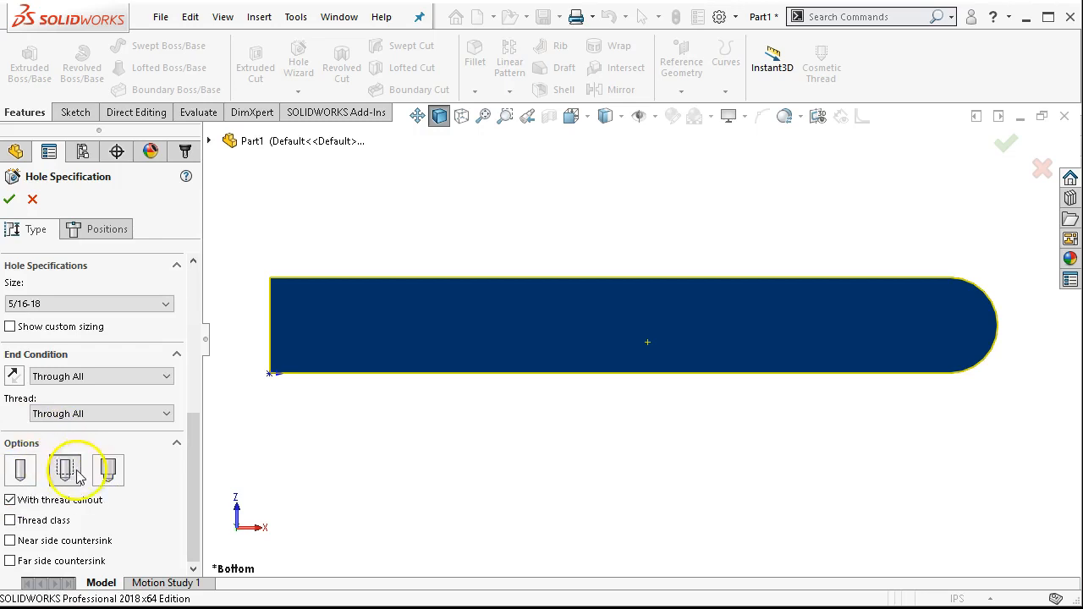
mouse_move(66, 471)
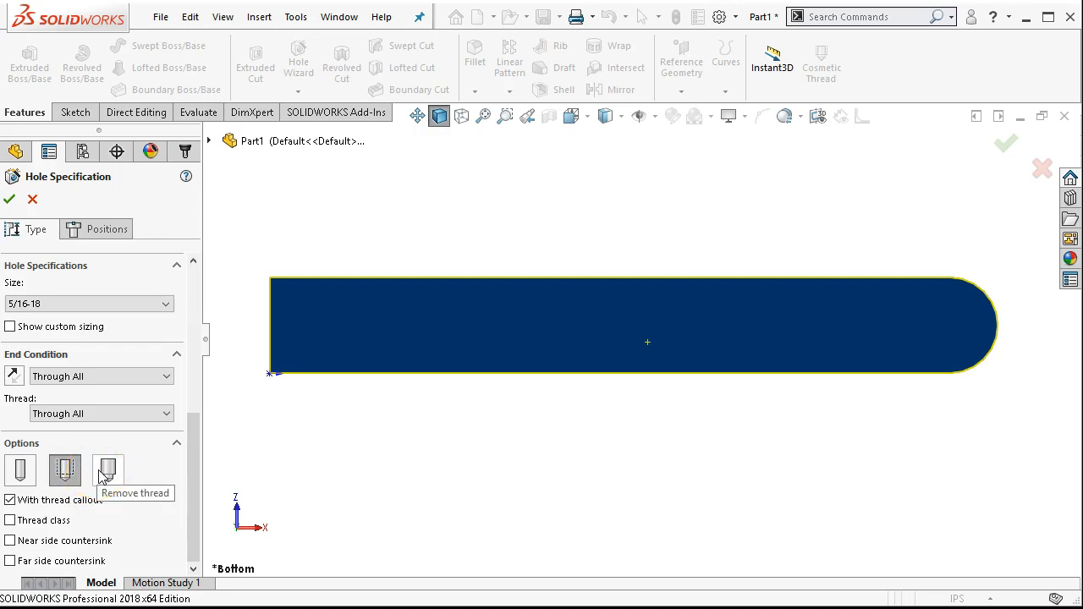
mouse_move(152, 482)
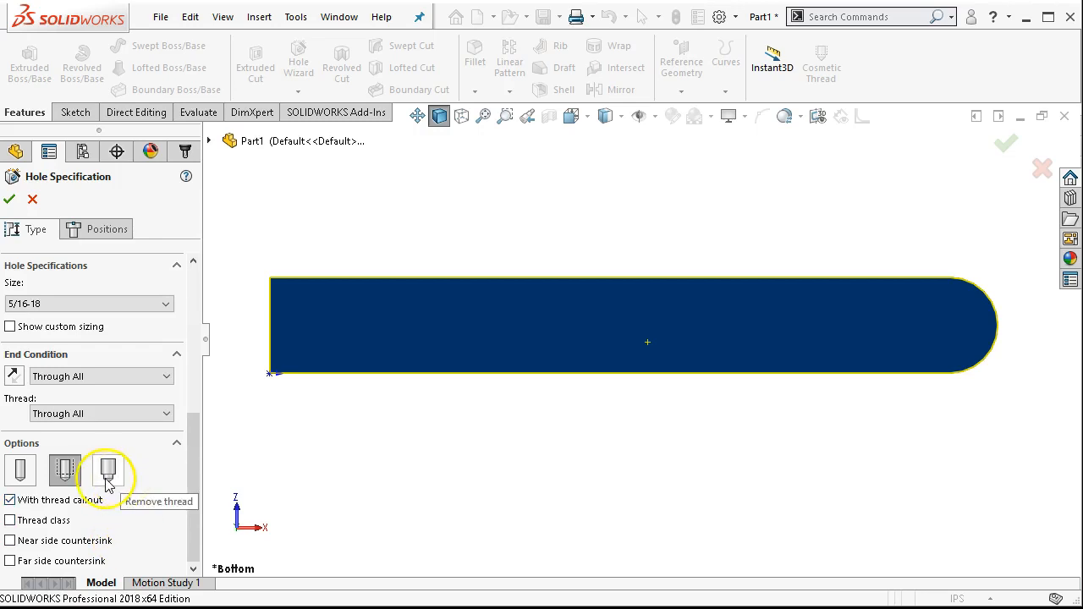
mouse_move(145, 511)
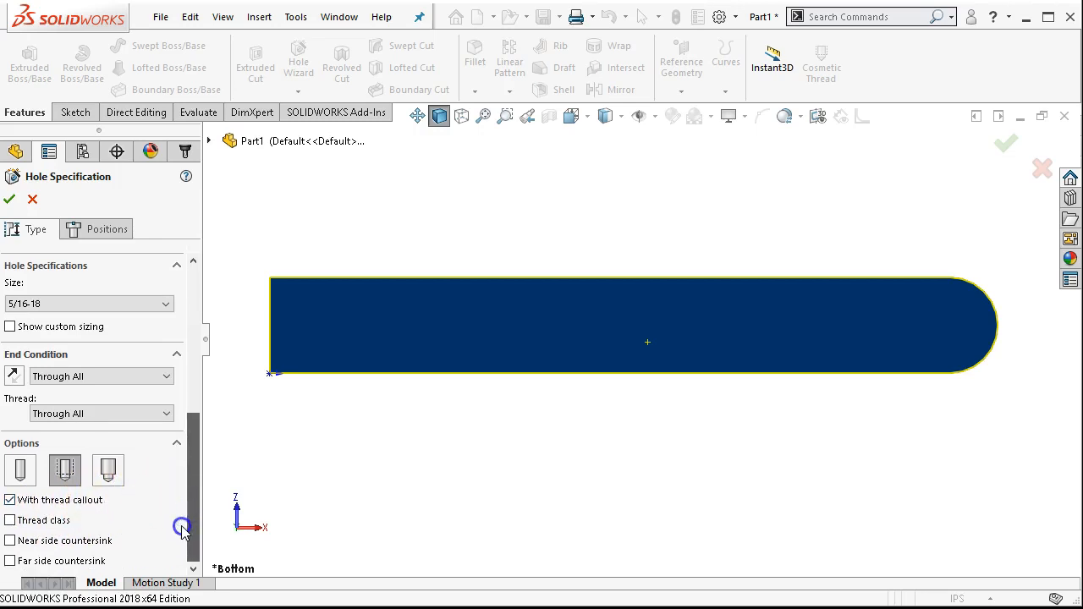
left_click(10, 521)
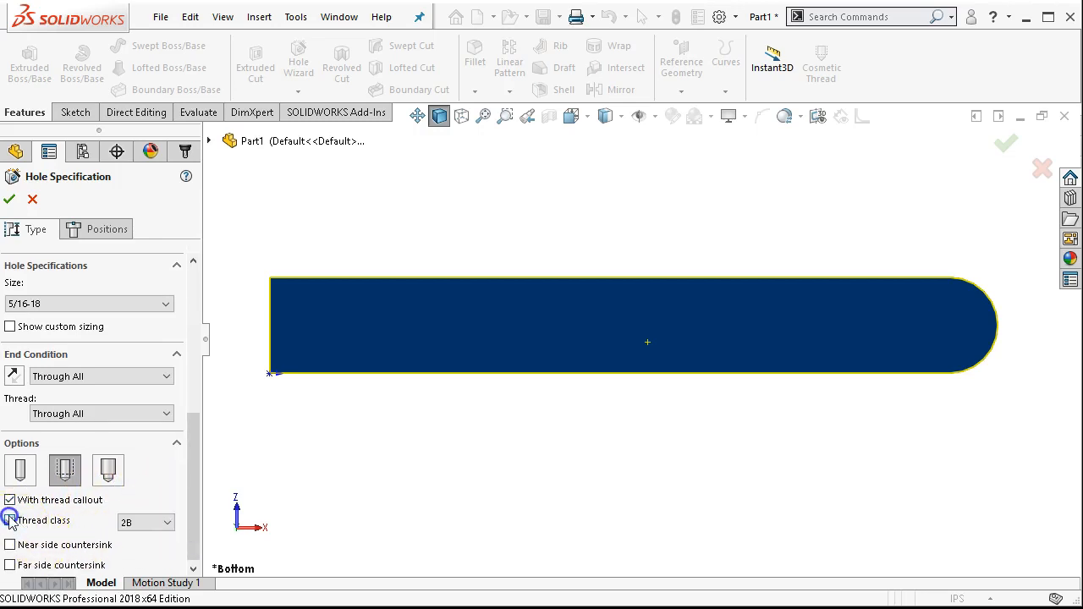
left_click(10, 522)
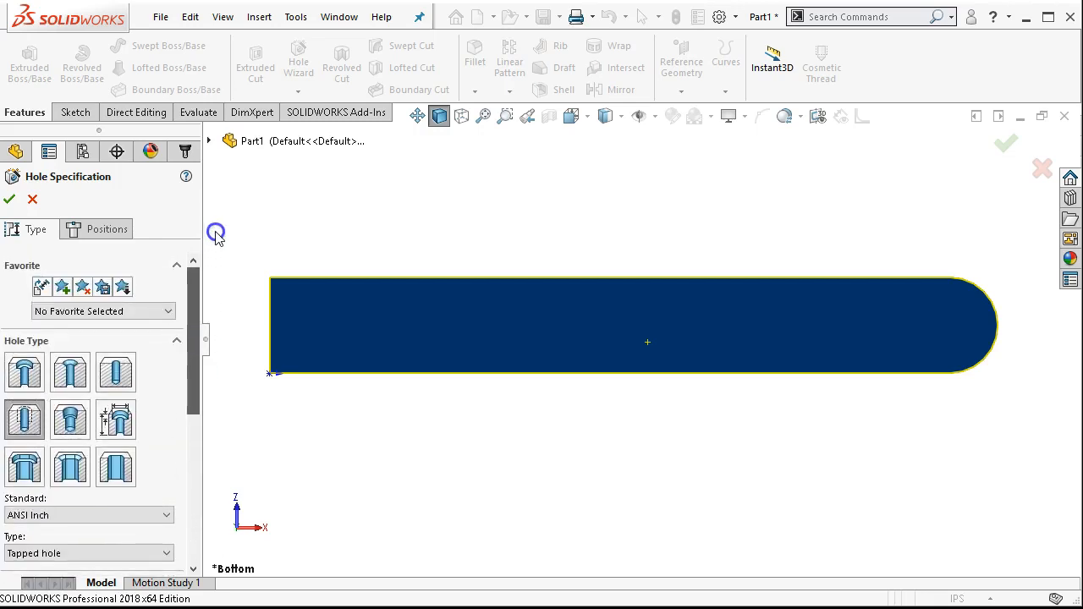
mouse_move(139, 305)
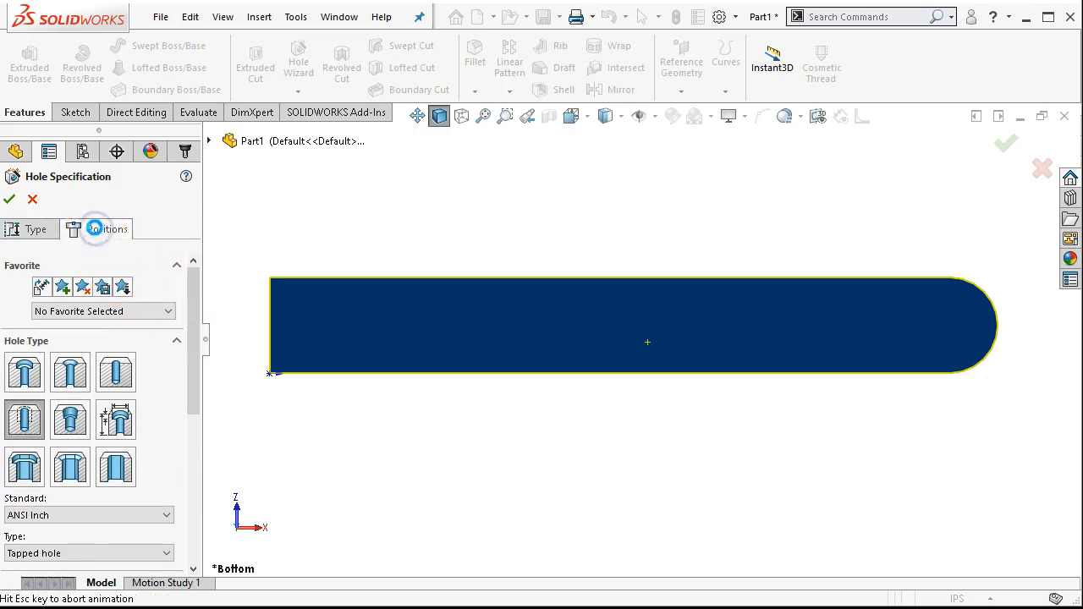
Move to Positions and place a hole centre near the middle of the bar's face.
left_click(107, 228)
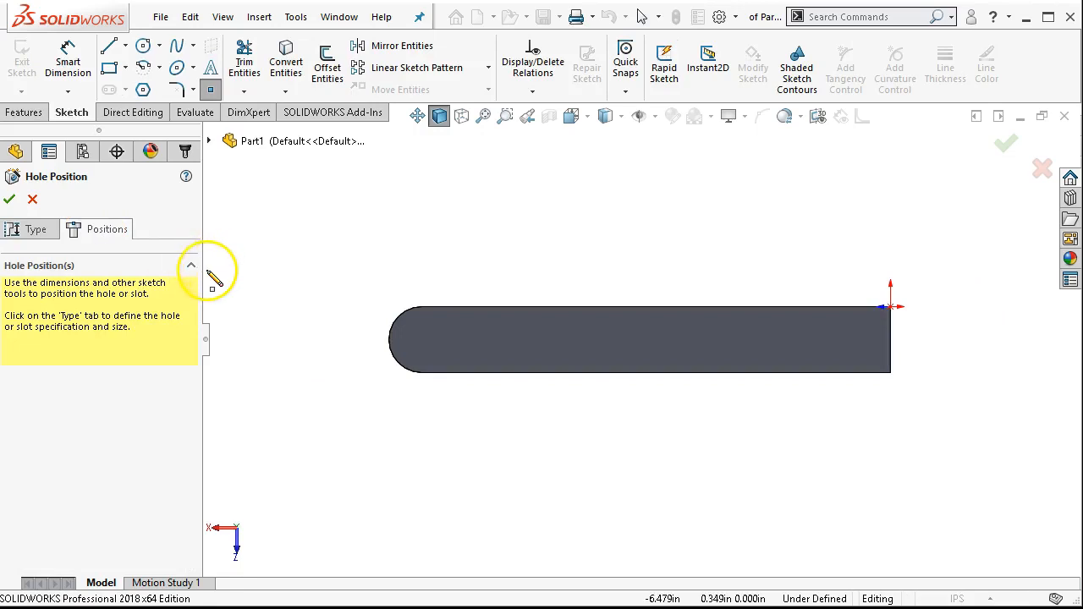
mouse_move(139, 406)
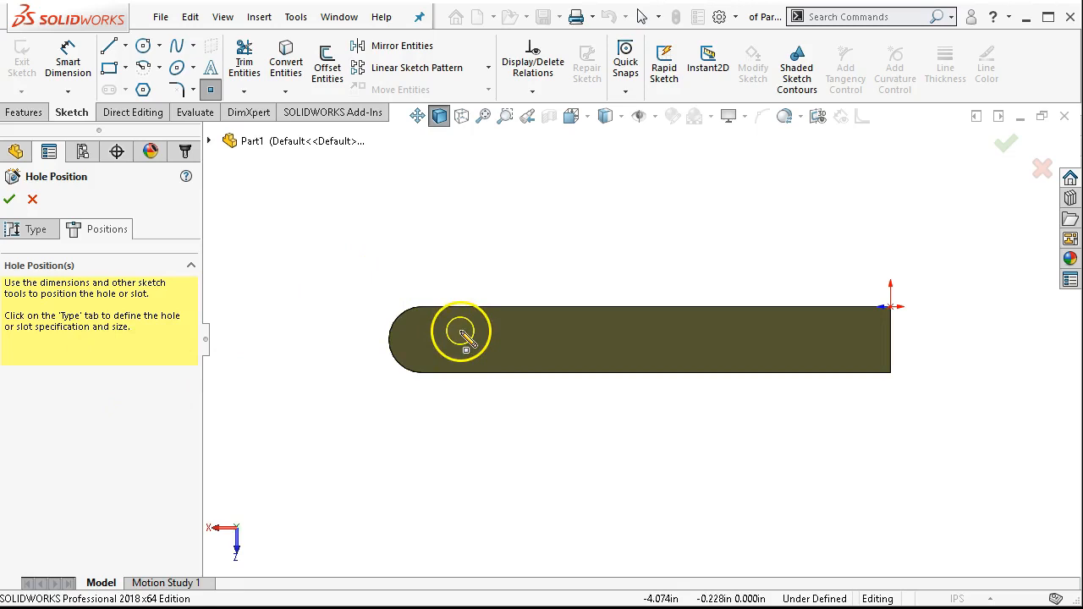
mouse_move(582, 336)
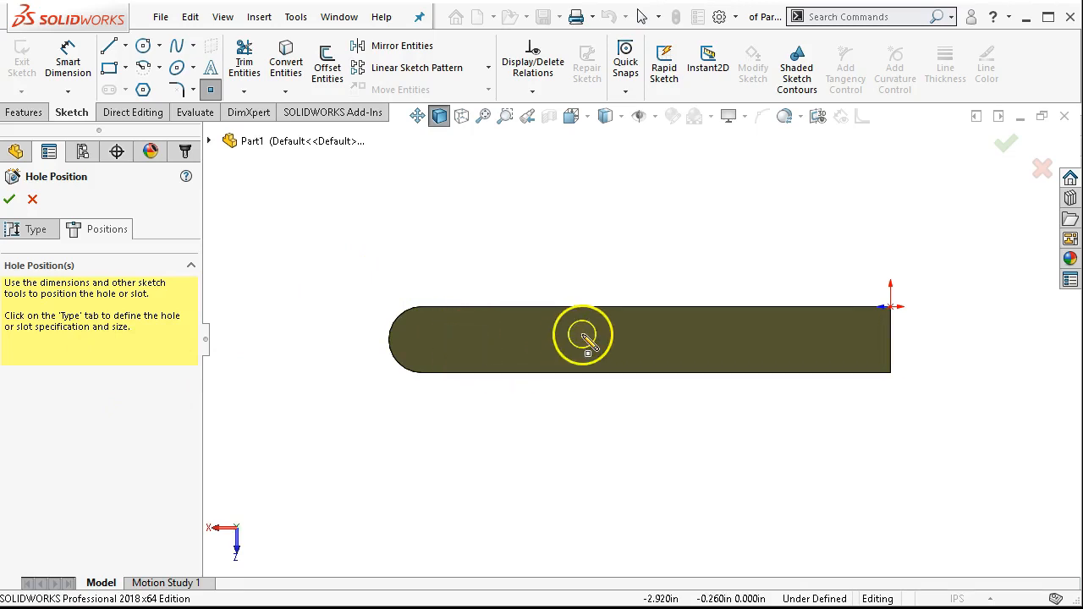
mouse_move(729, 345)
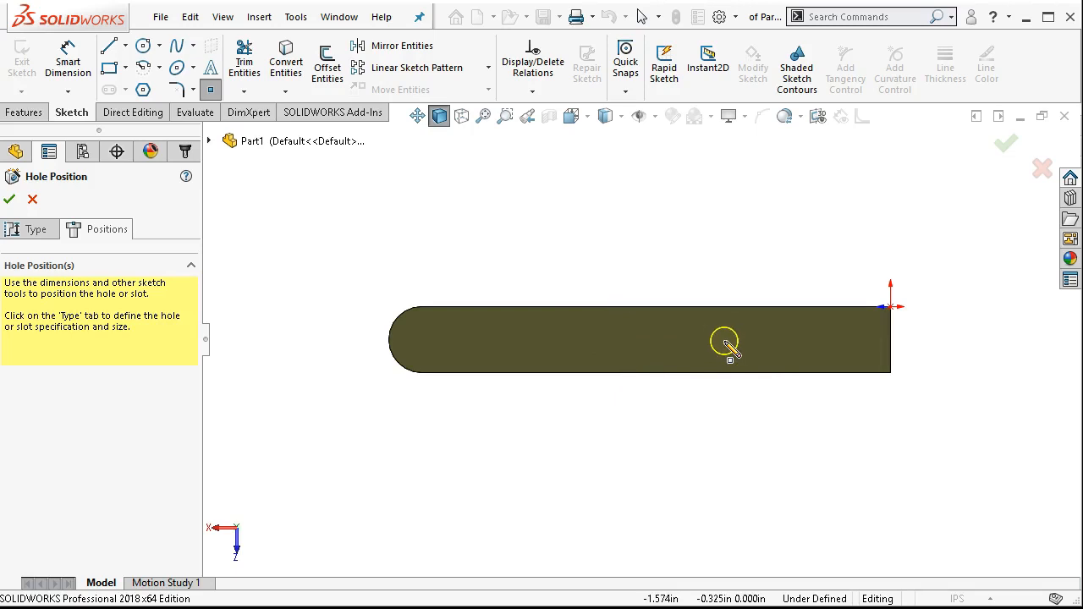
left_click(466, 340)
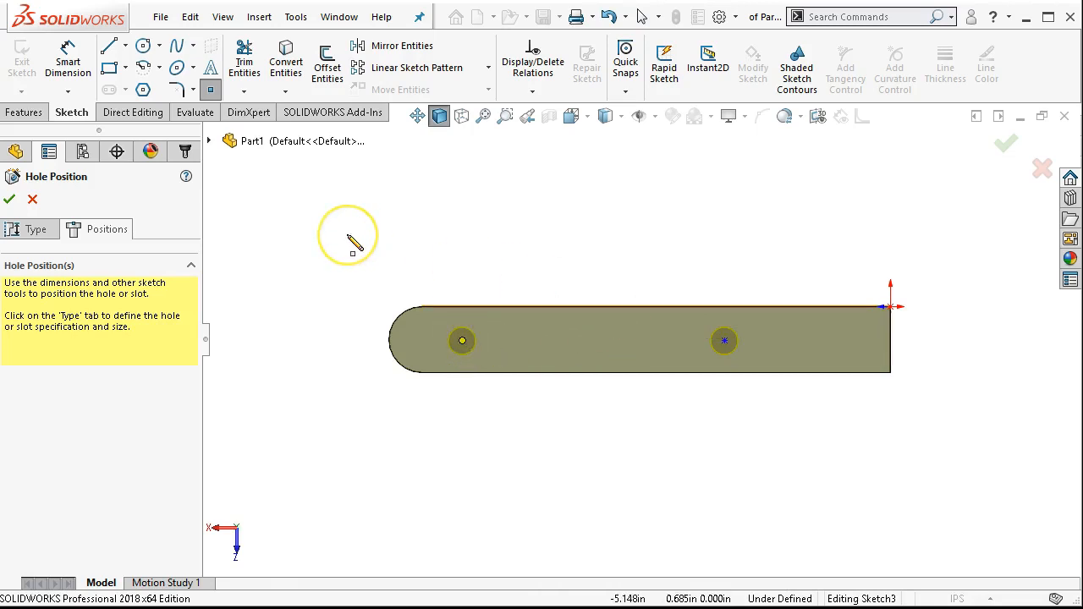
mouse_move(651, 284)
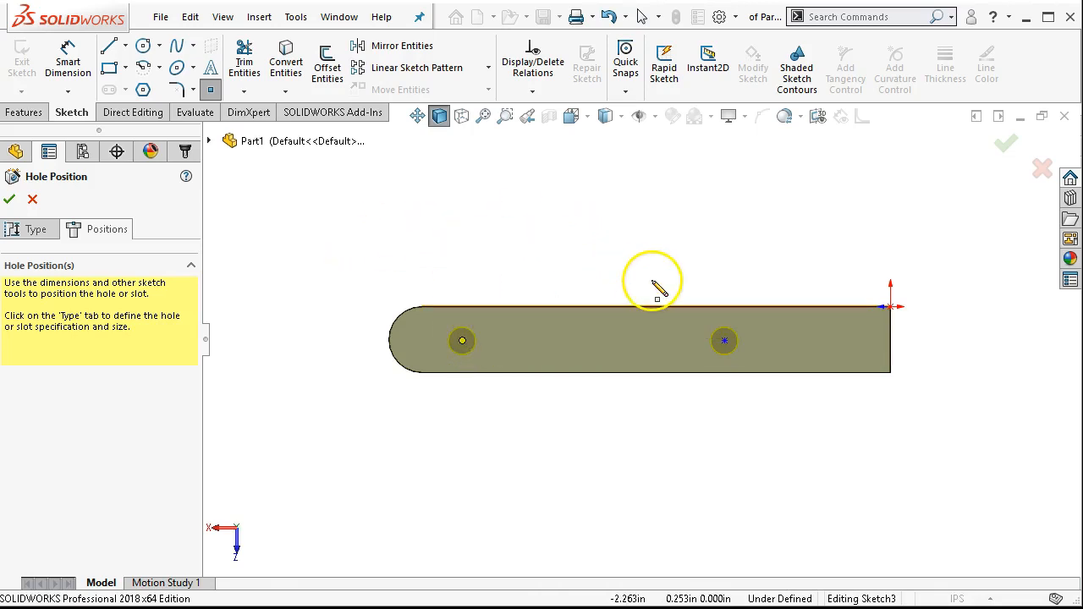
mouse_move(415, 229)
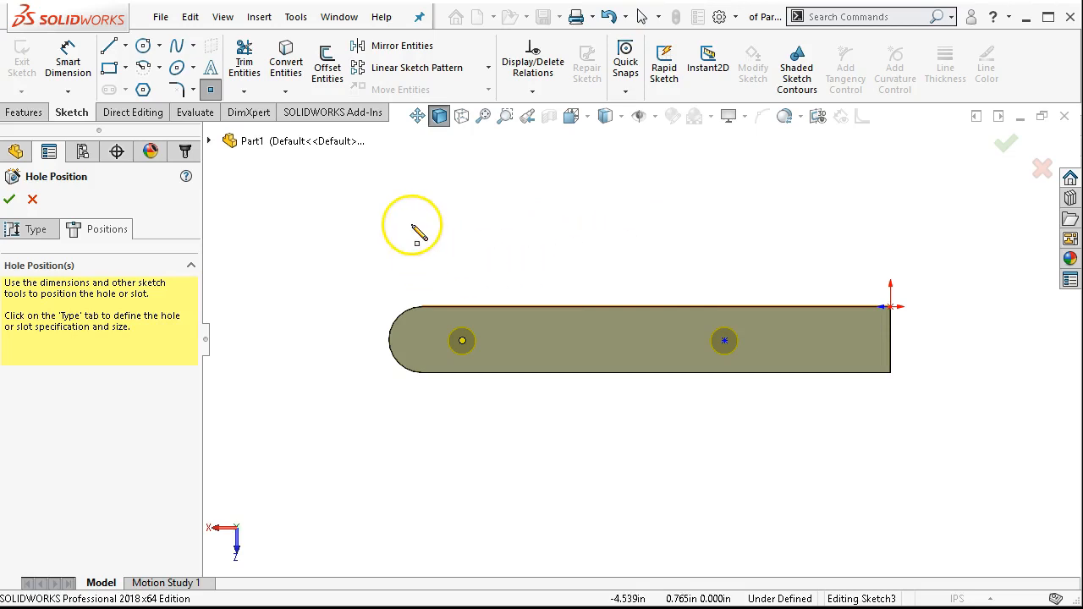
mouse_move(420, 235)
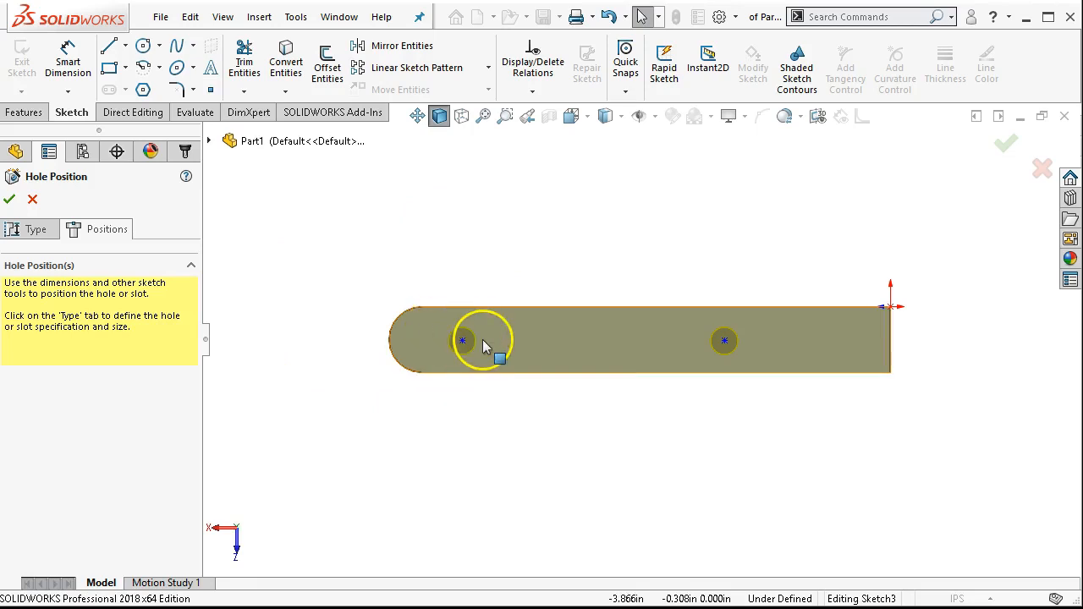
mouse_move(650, 403)
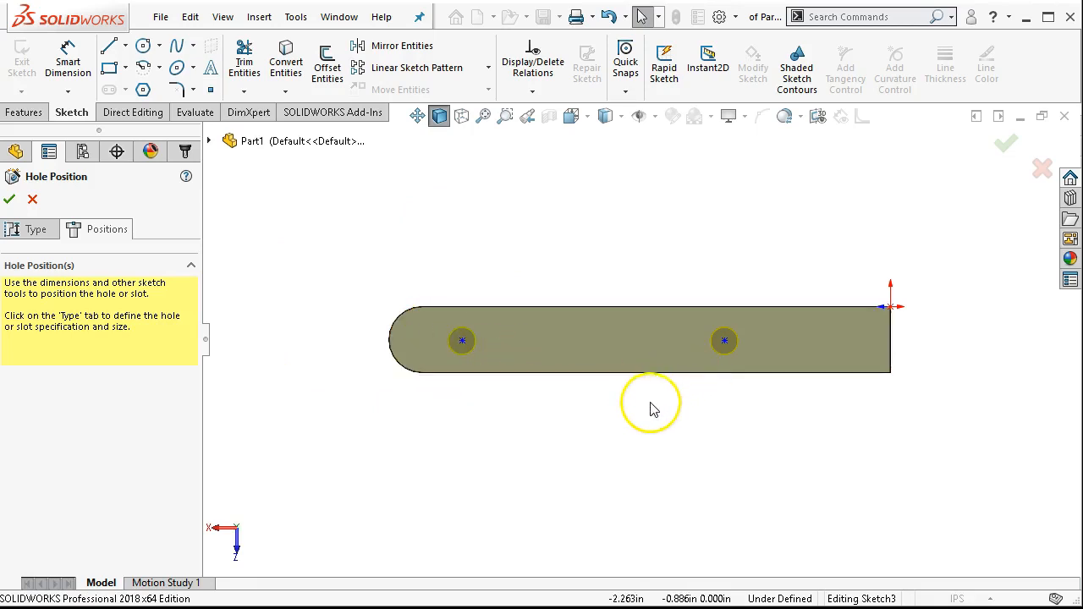
mouse_move(683, 430)
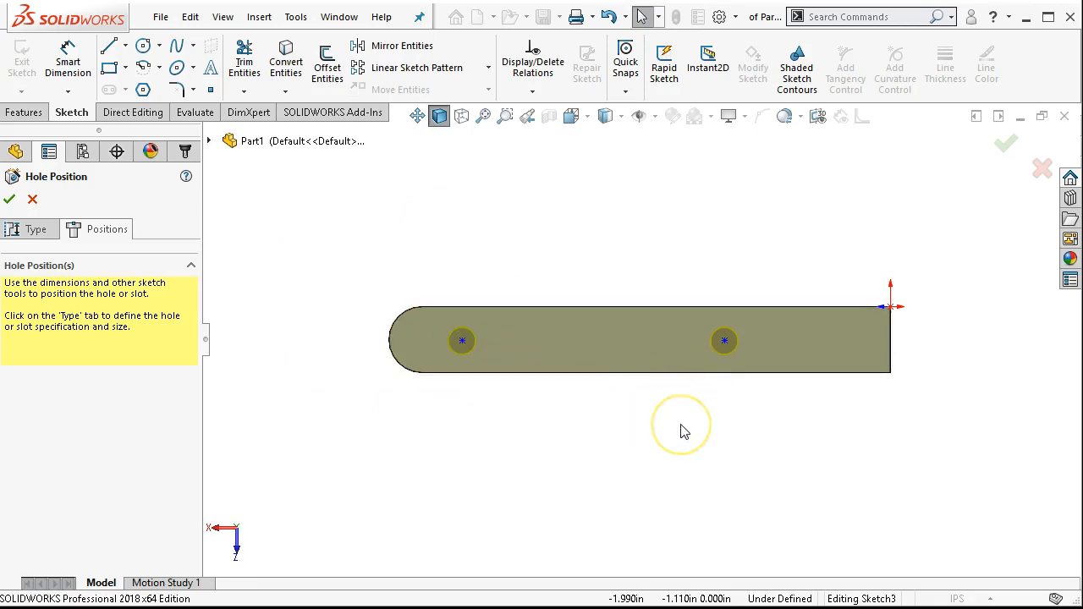
mouse_move(894, 358)
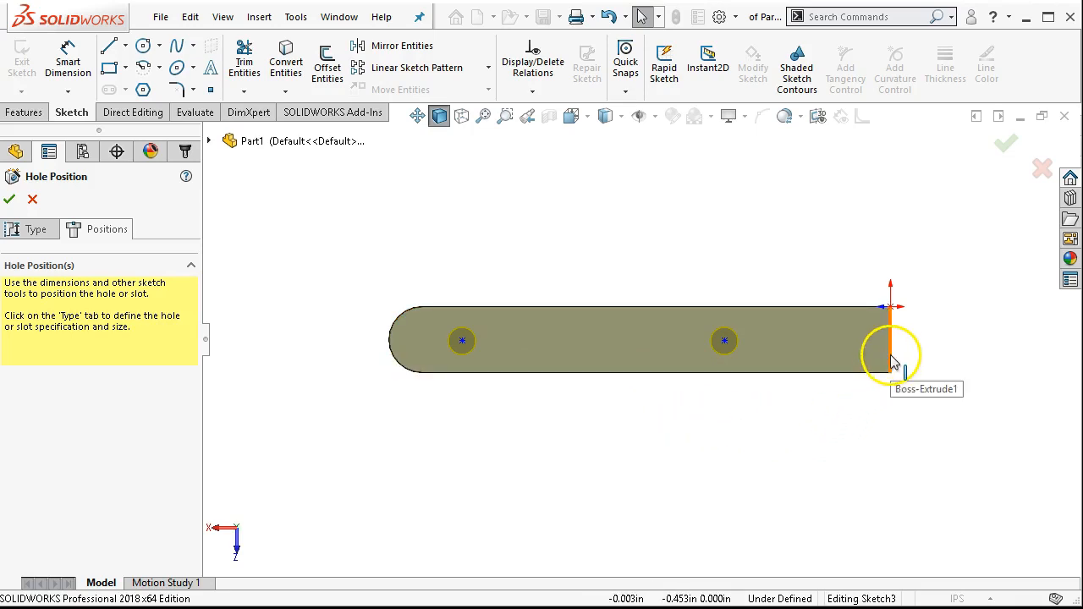
Select the right edge midpoint and both hole centres and add a Horizontal relation.
right_click(888, 356)
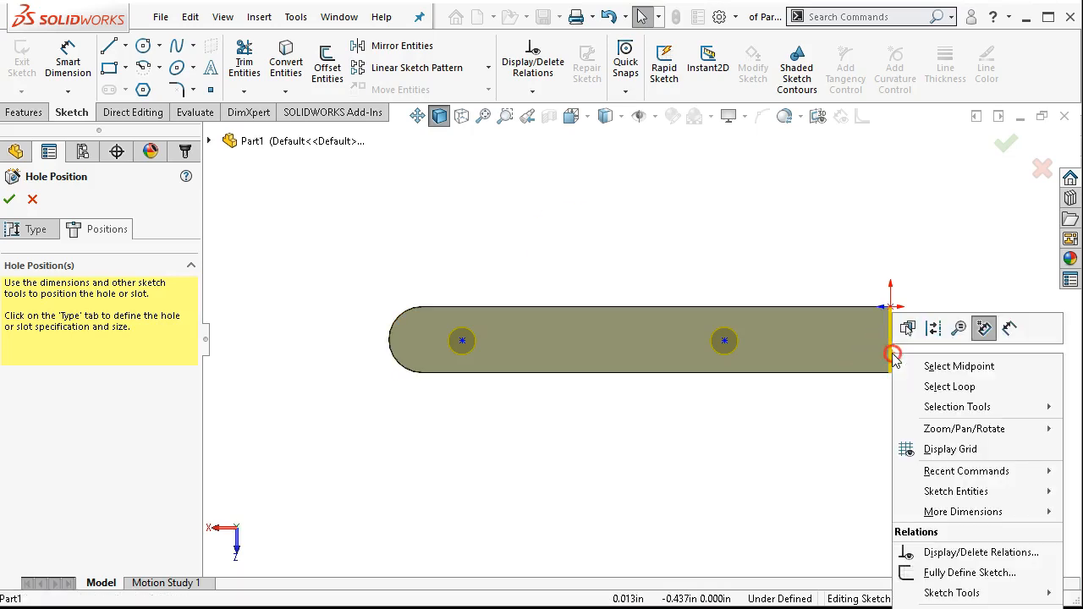
left_click(820, 460)
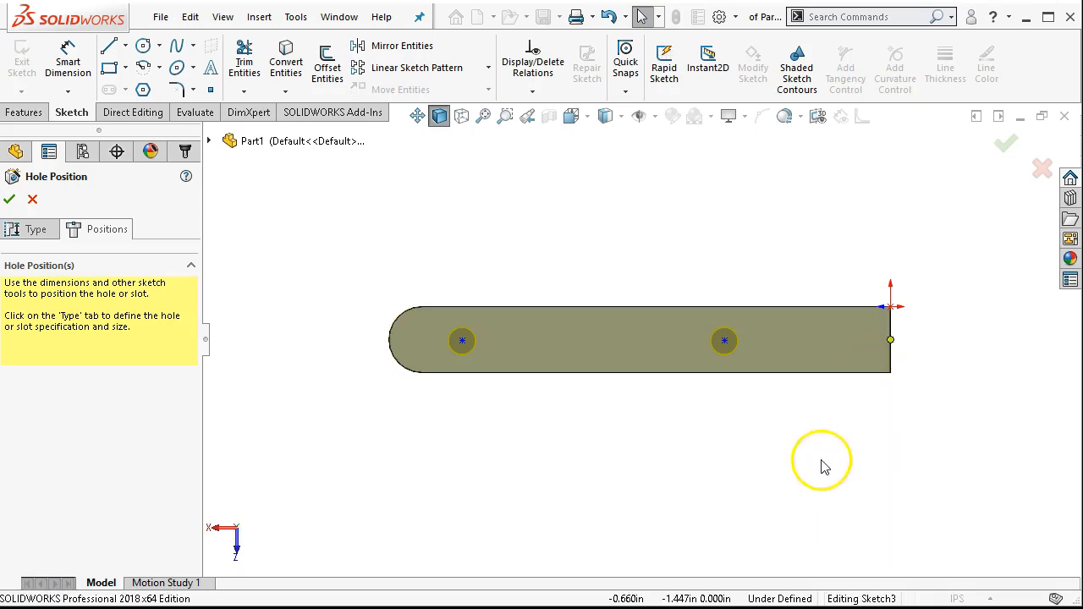
left_click(724, 342)
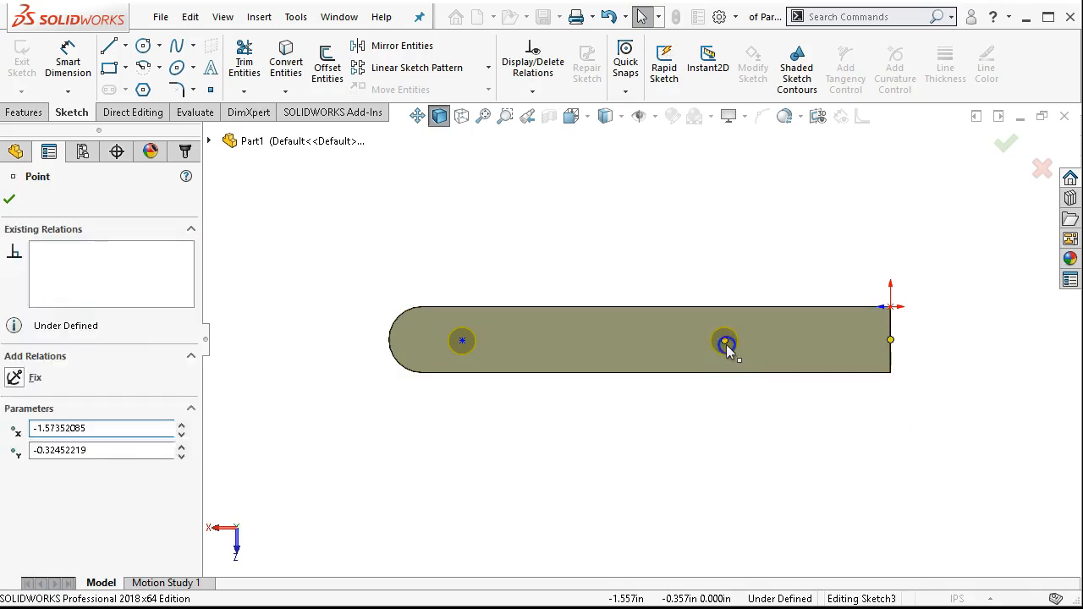
left_click(461, 342)
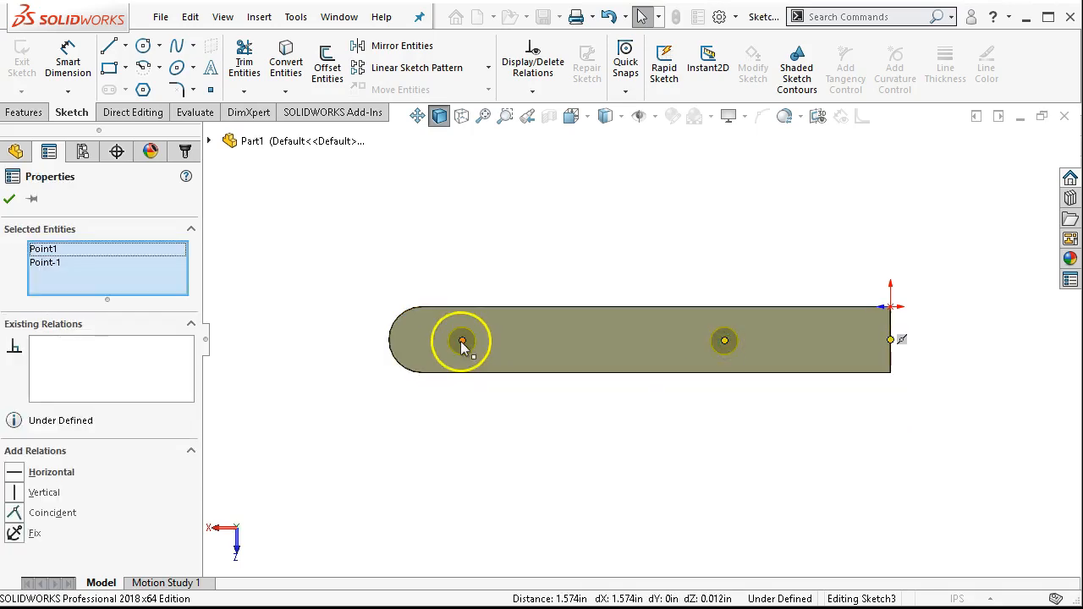
left_click(462, 340)
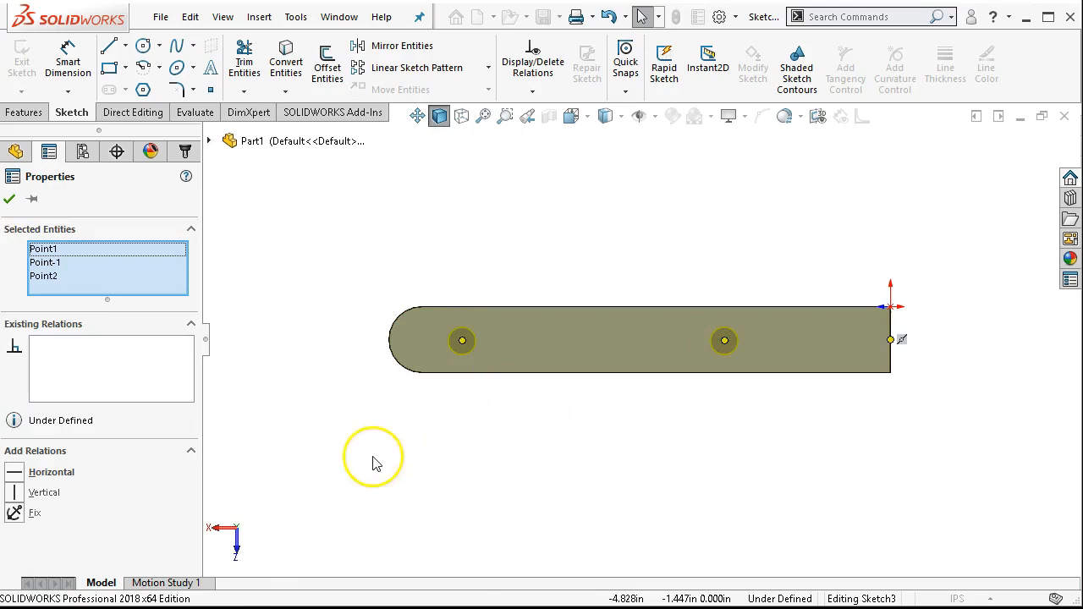
mouse_move(332, 443)
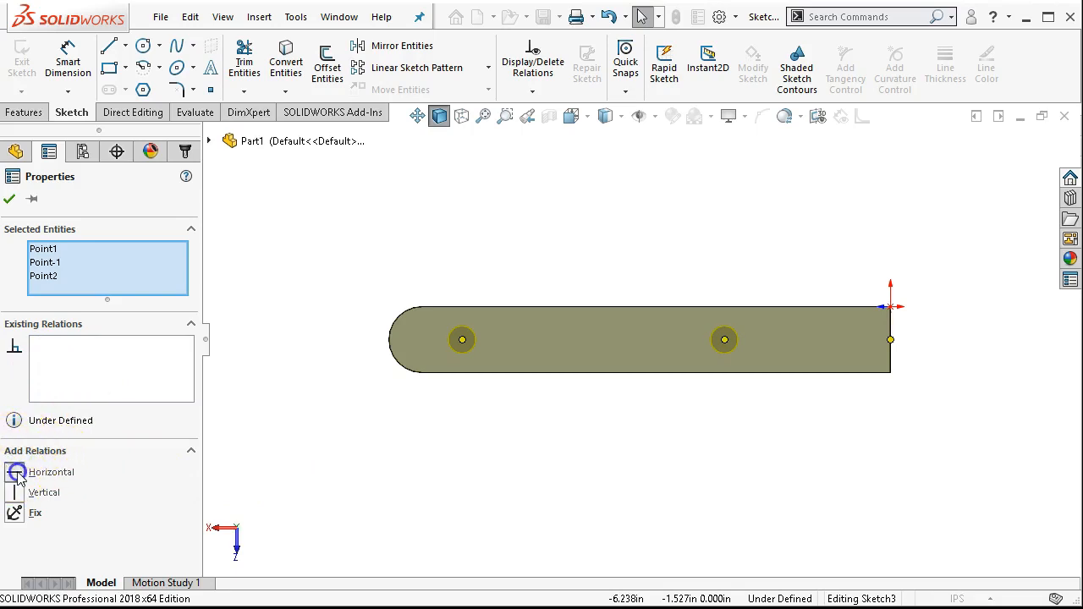
mouse_move(356, 403)
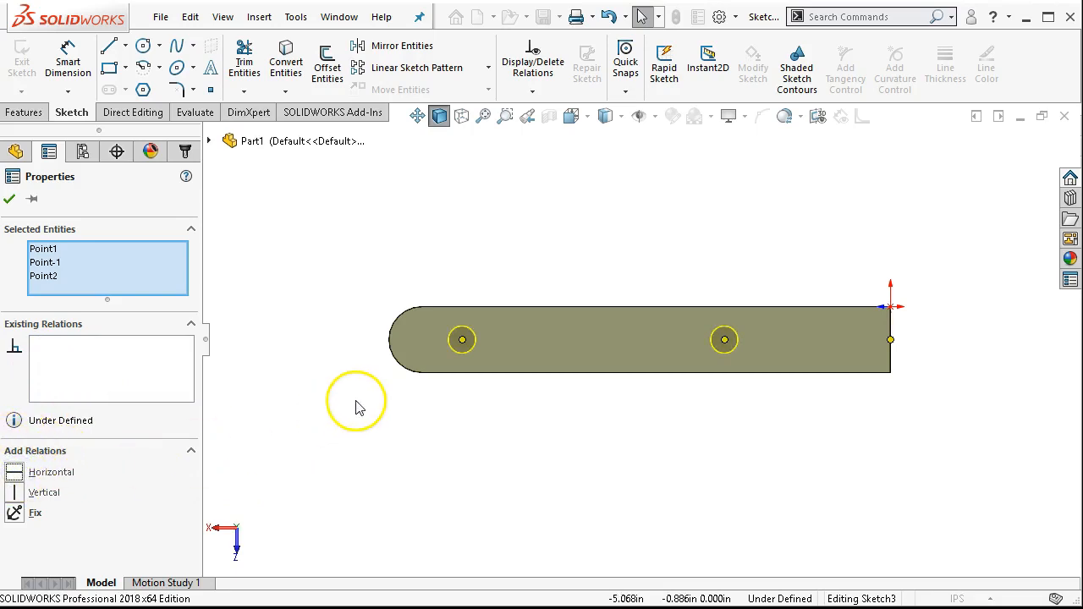
left_click(50, 470)
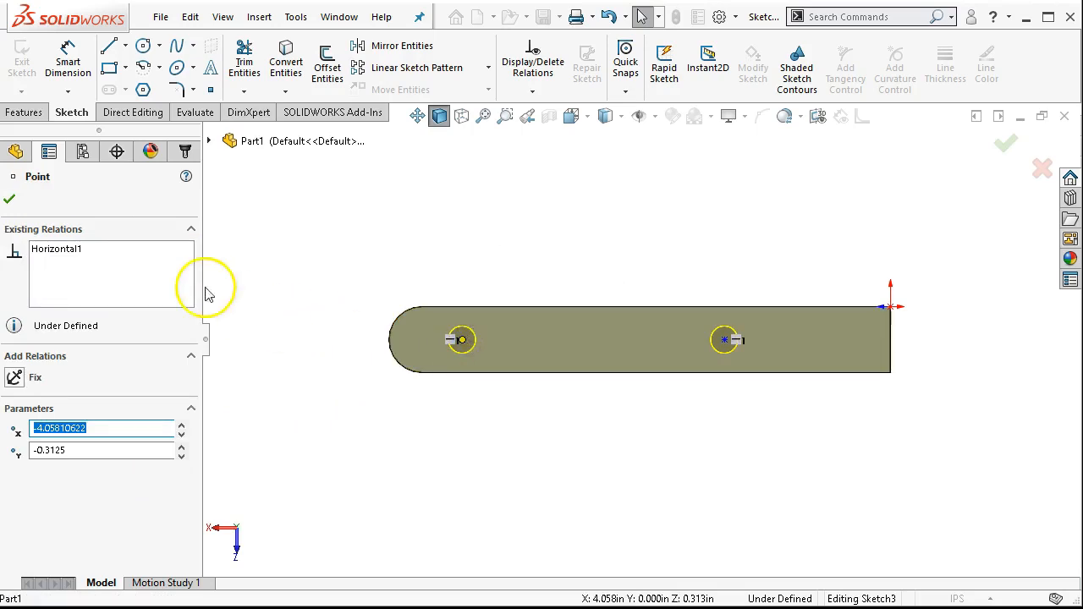
mouse_move(727, 339)
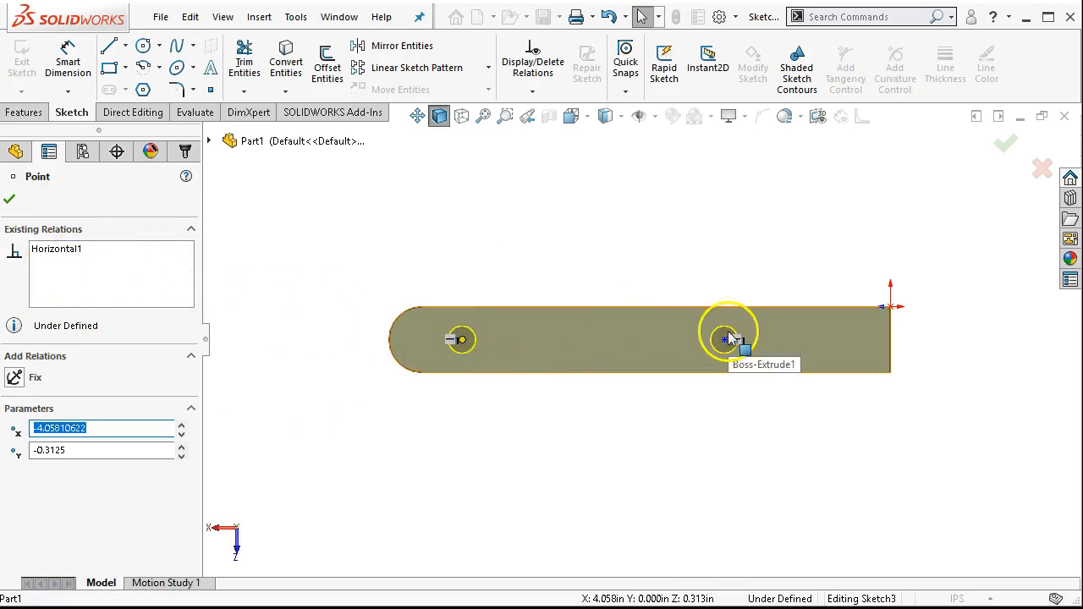
left_click(724, 339)
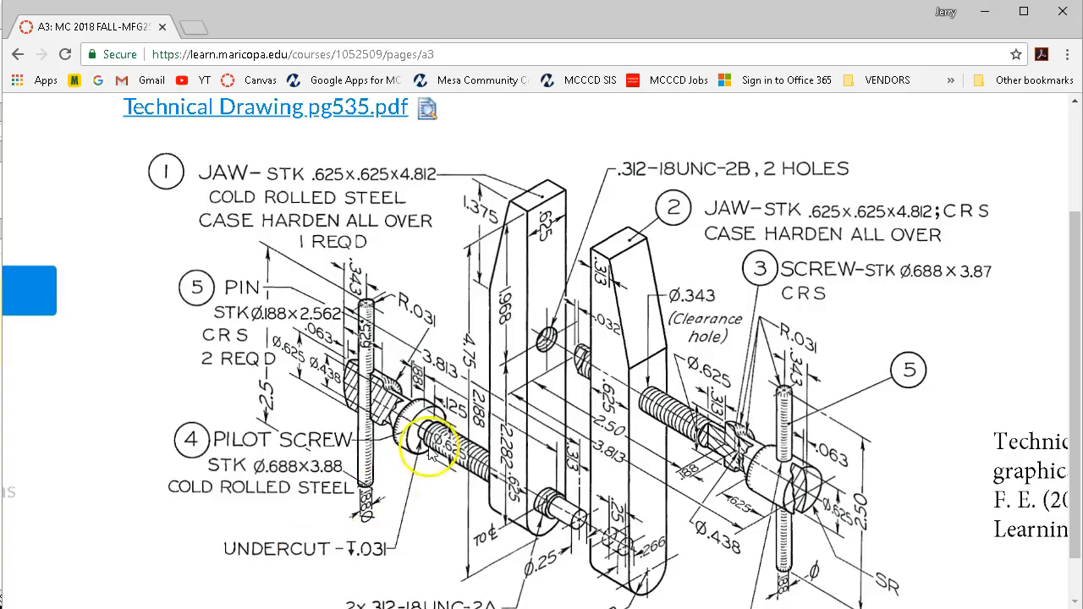
mouse_move(521, 330)
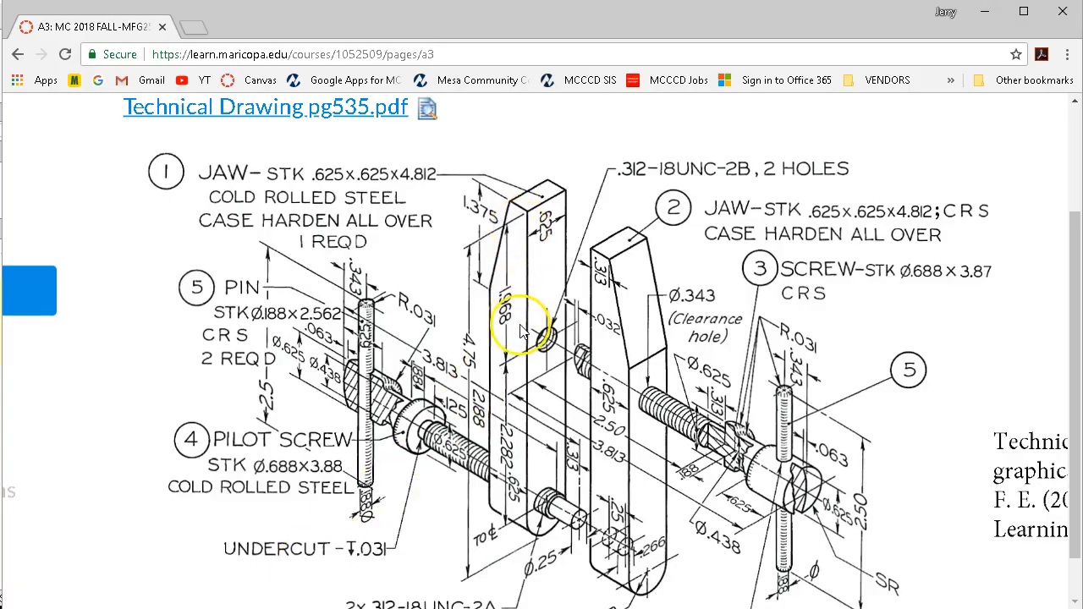
mouse_move(506, 414)
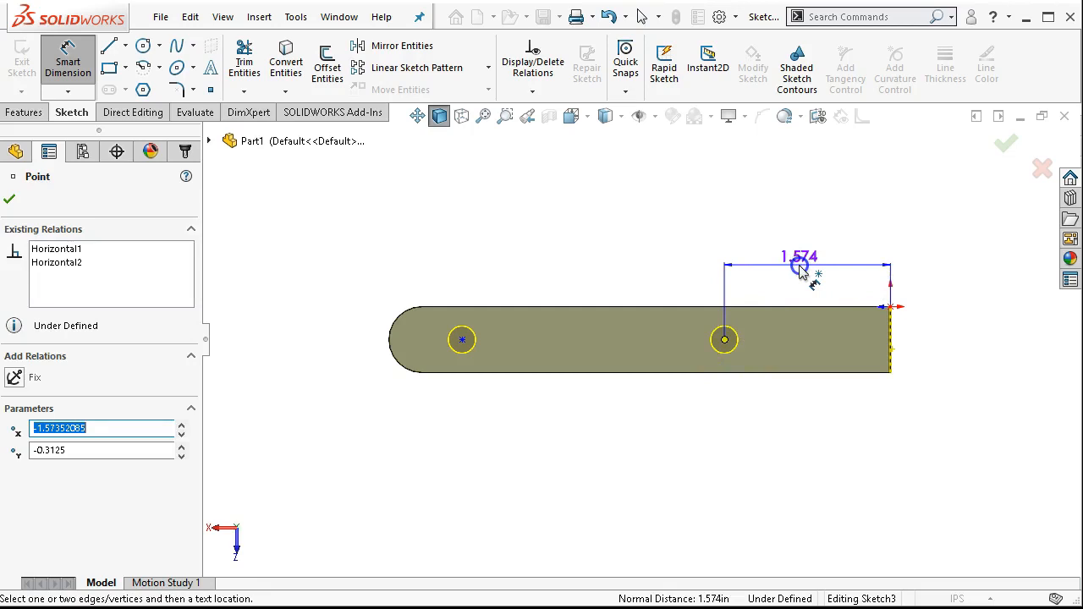
Dimension the holes 1.968 from the squared end and 2.282 apart, then finish the Hole Wizard.
left_click(798, 271)
type("1.96")
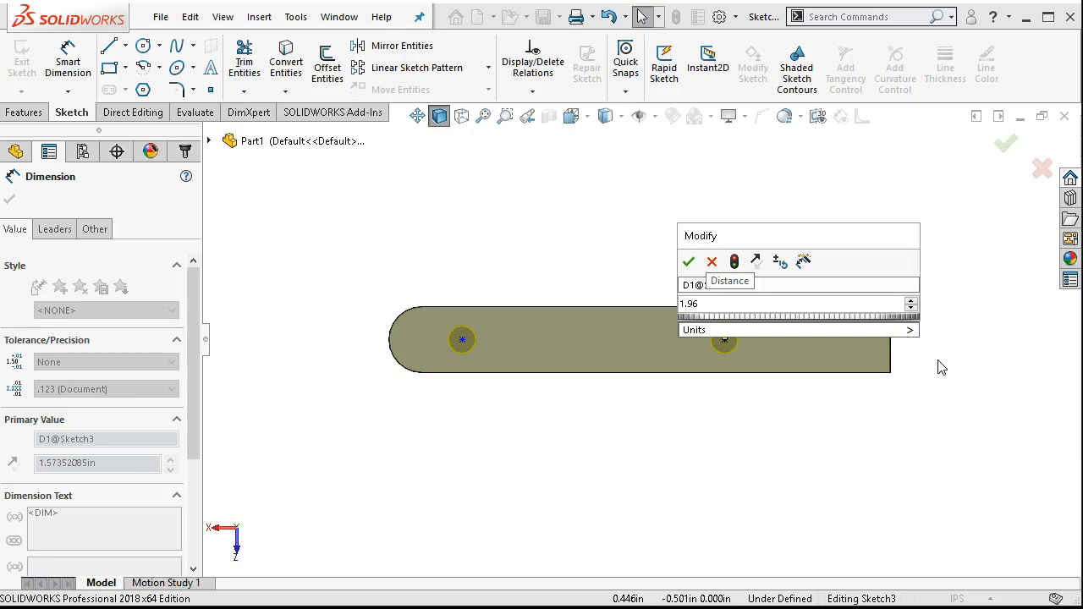
left_click(687, 261)
type("2.2")
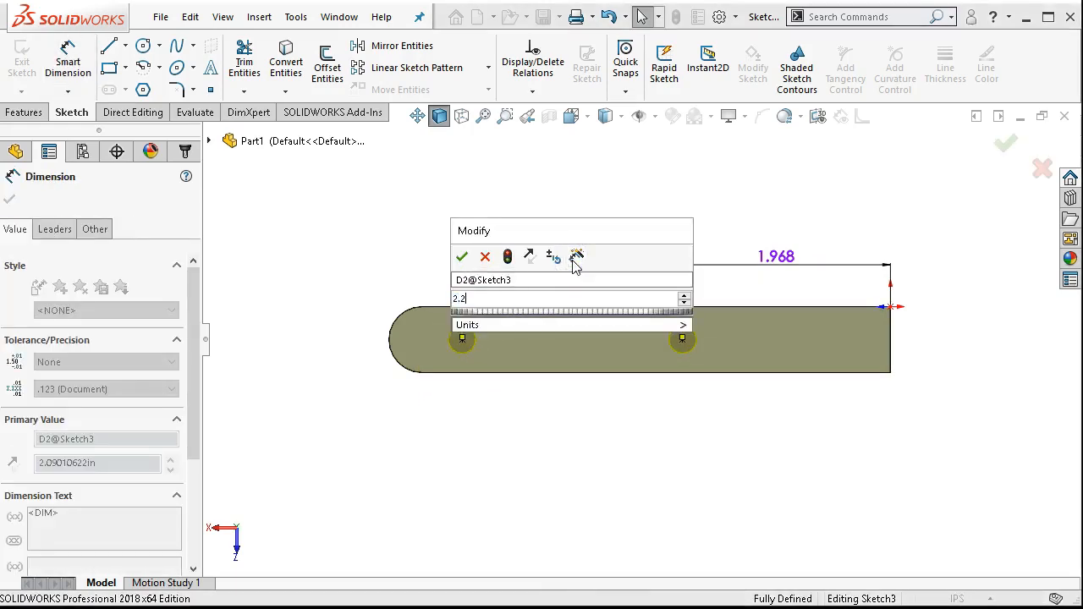
left_click(460, 257)
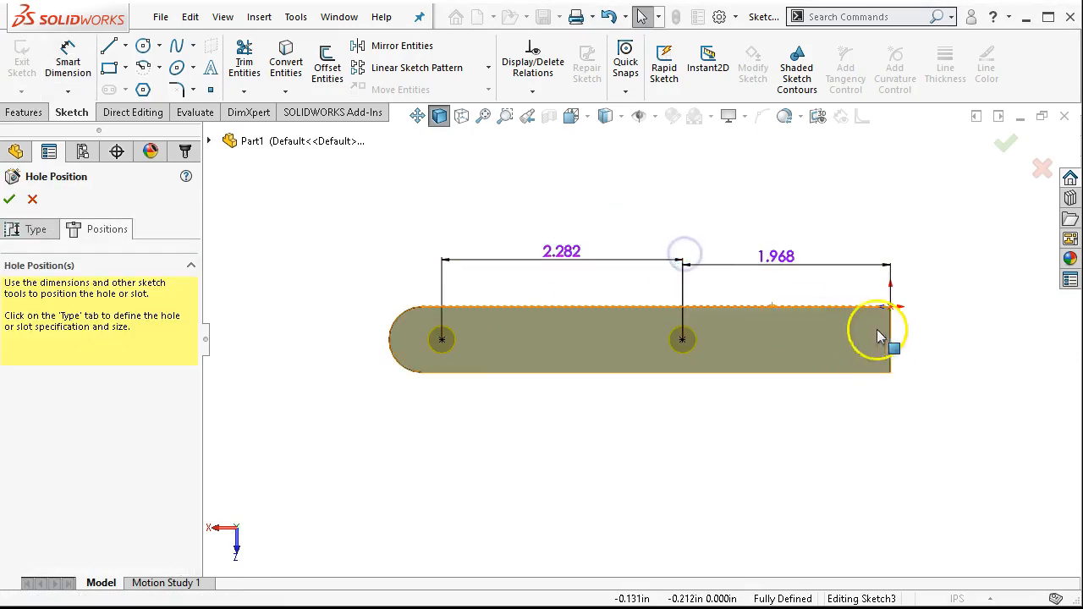
mouse_move(505, 330)
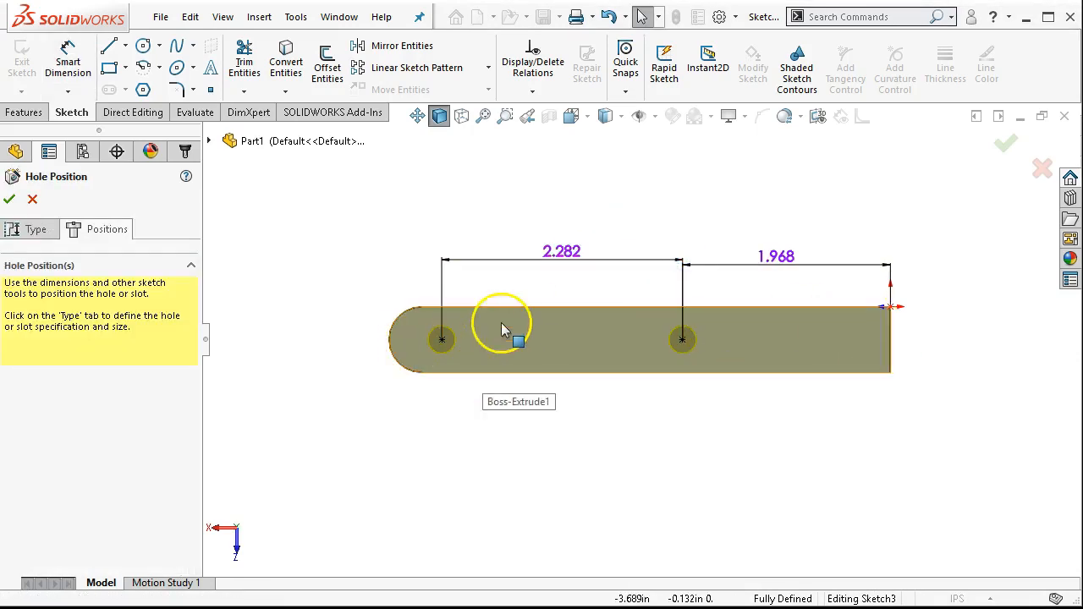
mouse_move(826, 257)
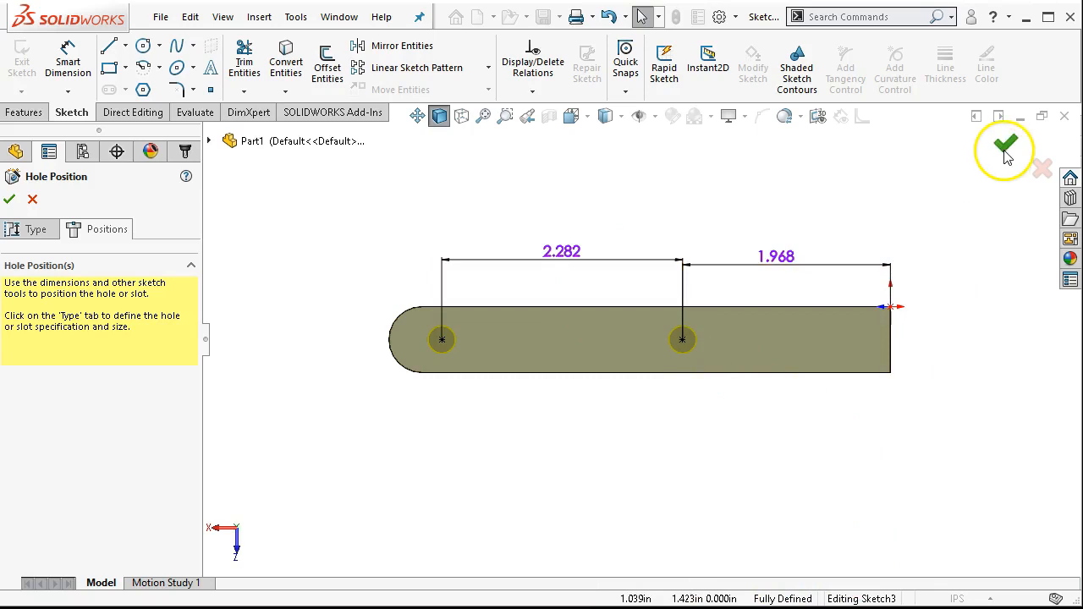
left_click(1006, 145)
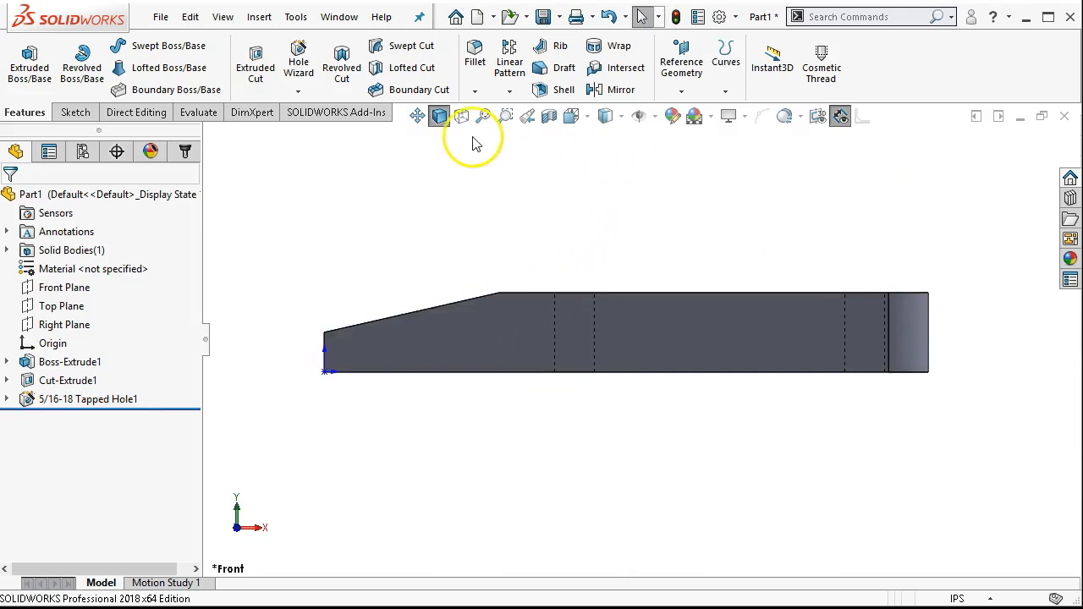
Switch to Hidden Lines Visible and orbit the jaw to confirm both holes run through.
left_click(623, 115)
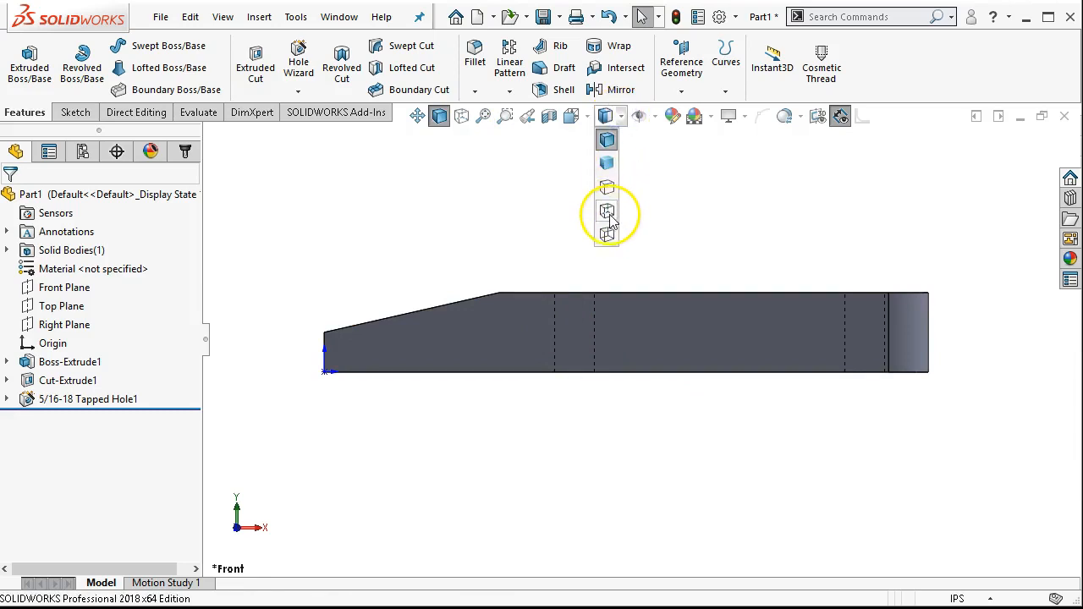
left_click(606, 210)
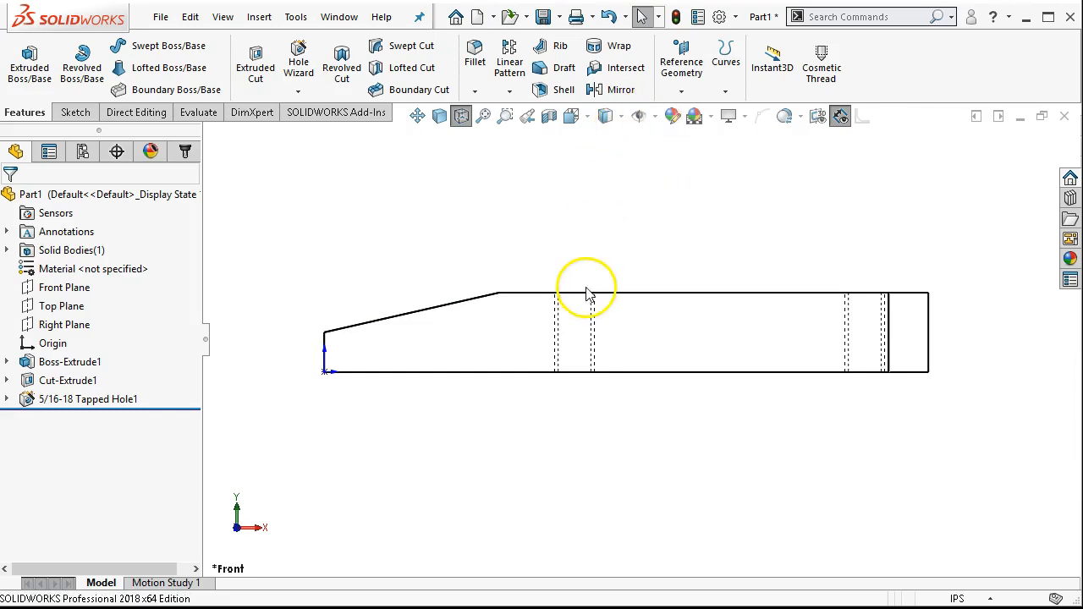
left_click(591, 371)
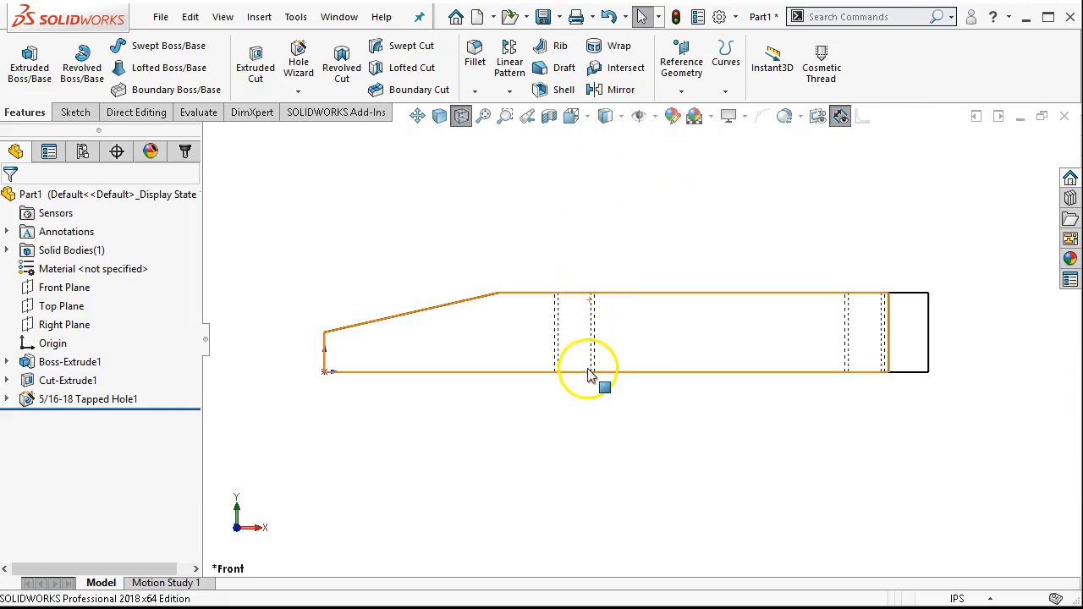
mouse_move(605, 373)
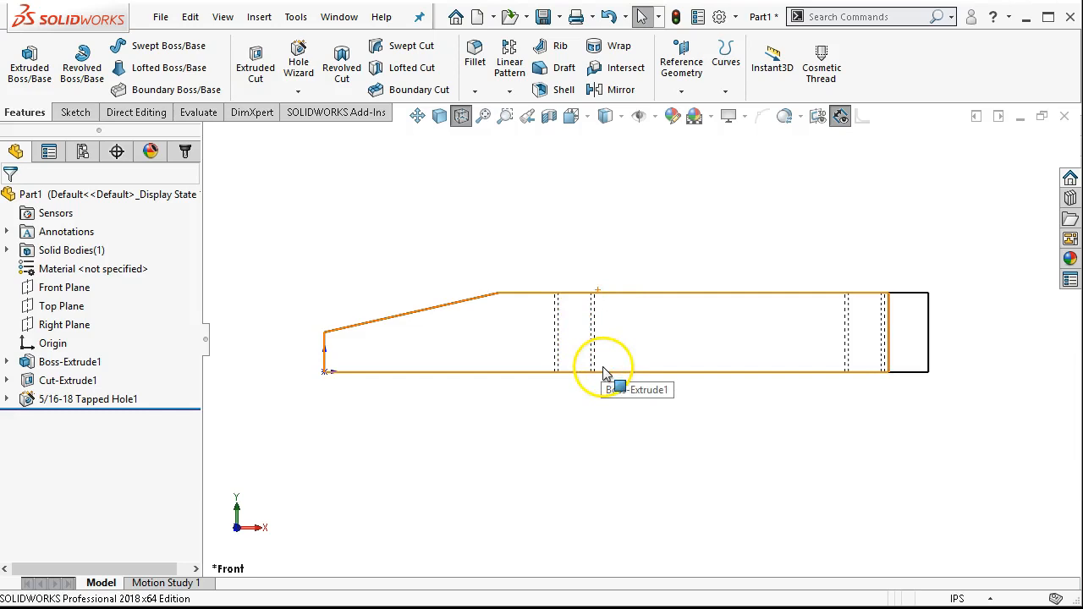
left_click_drag(606, 364, 637, 373)
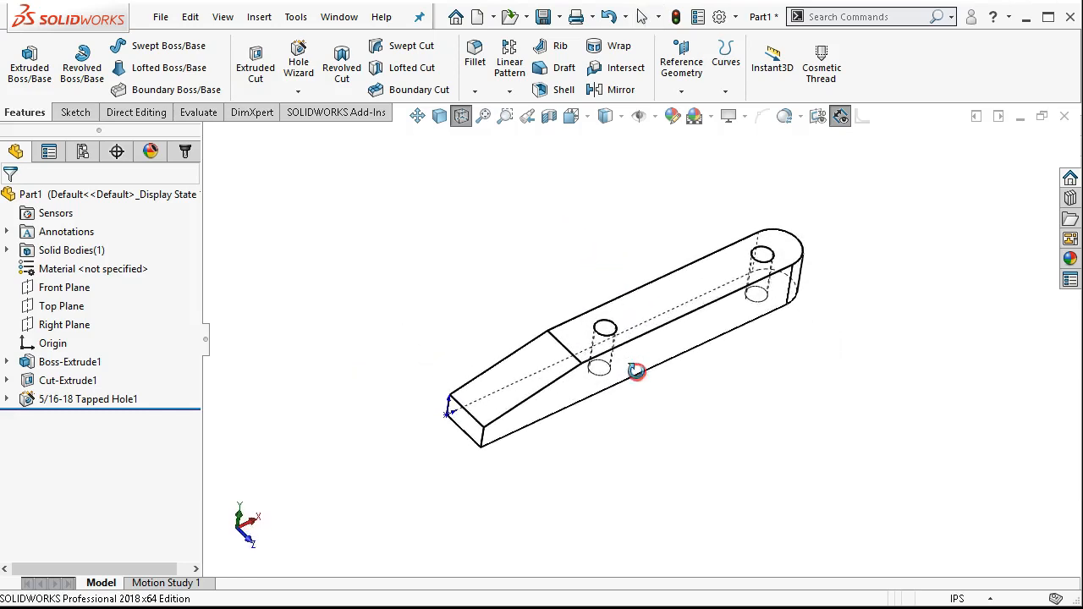
left_click(636, 389)
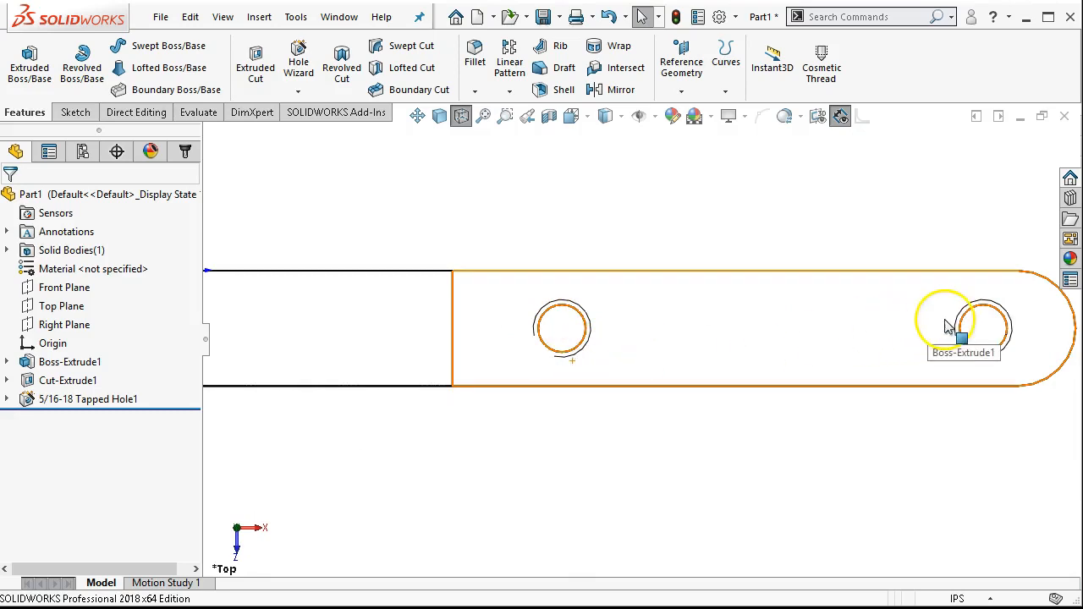
left_click(804, 437)
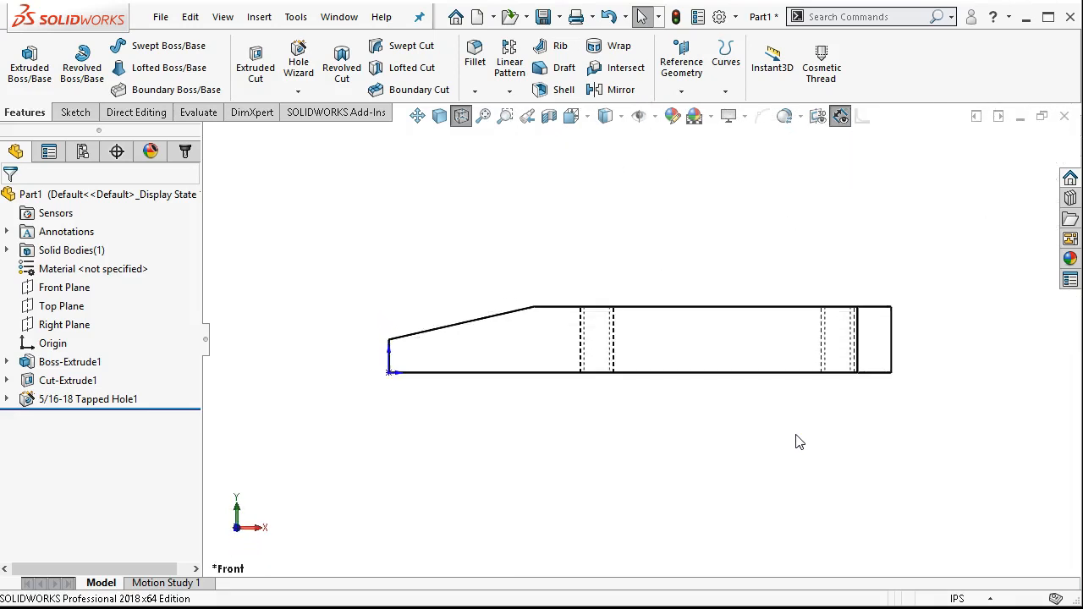
mouse_move(669, 254)
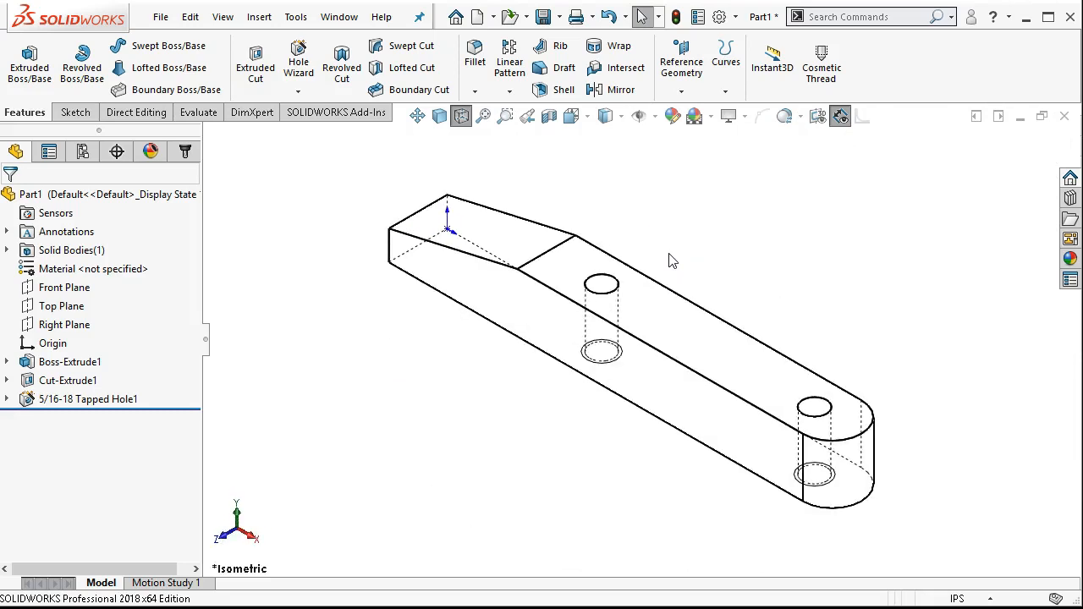
mouse_move(545, 17)
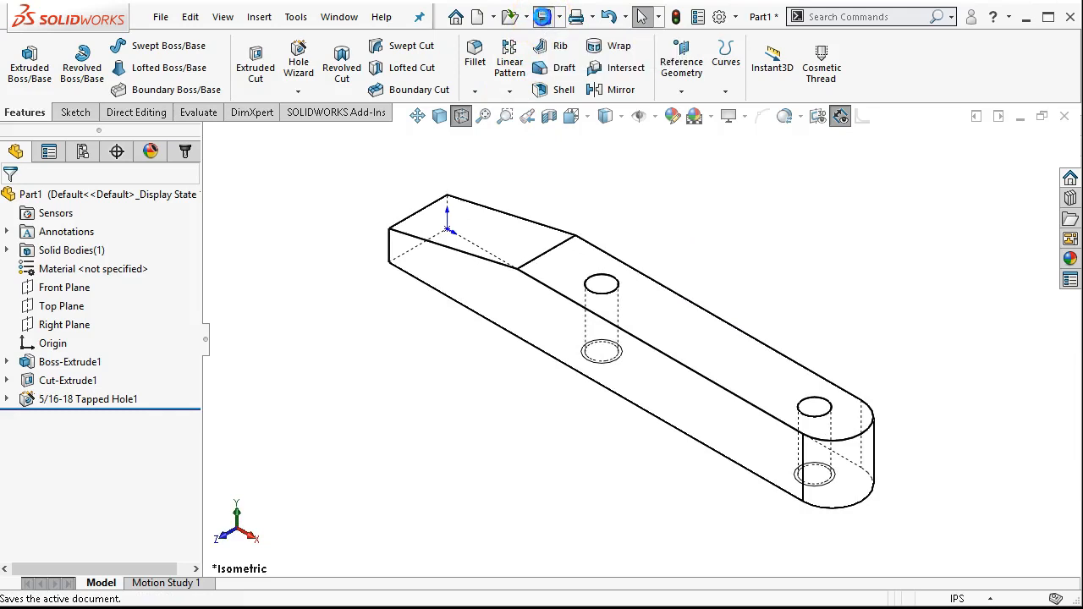
Save the part as '1 Jaw Left - jl' in the OneDrive Assign3 folder.
left_click(546, 15)
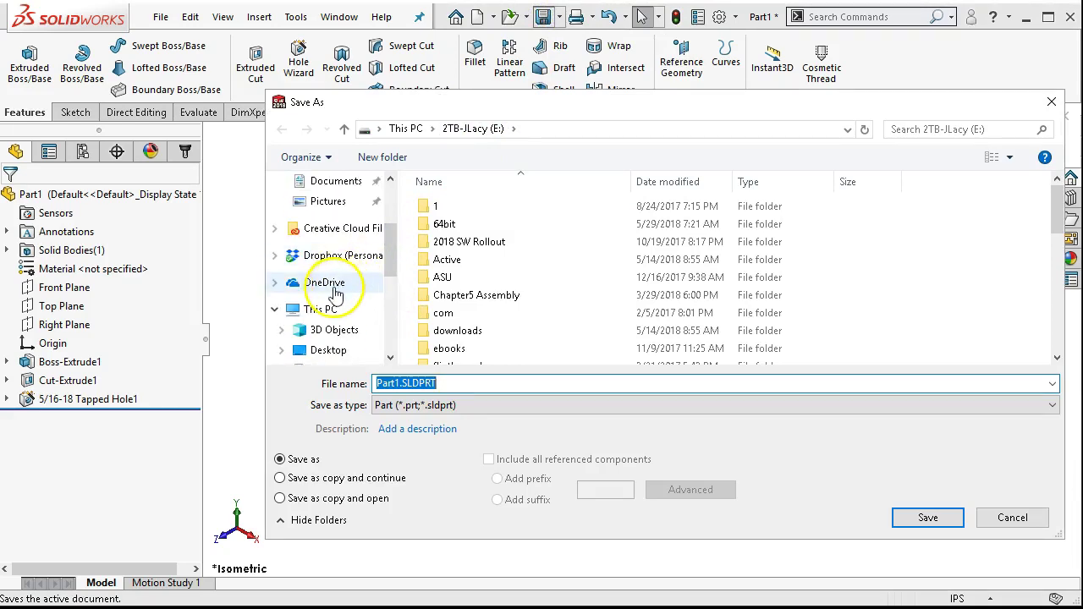
left_click(325, 281)
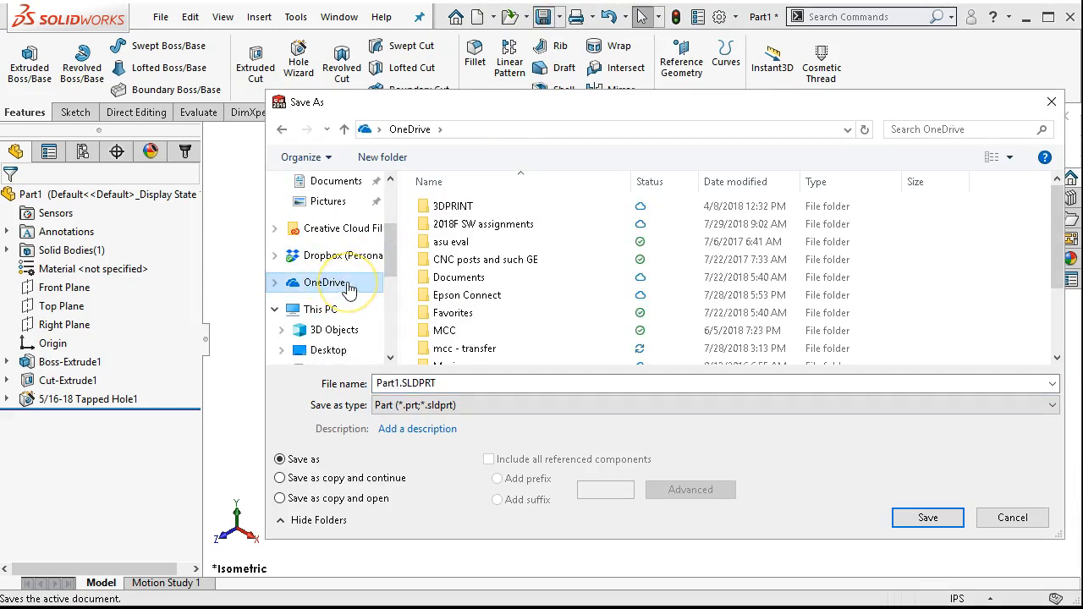
double_click(484, 223)
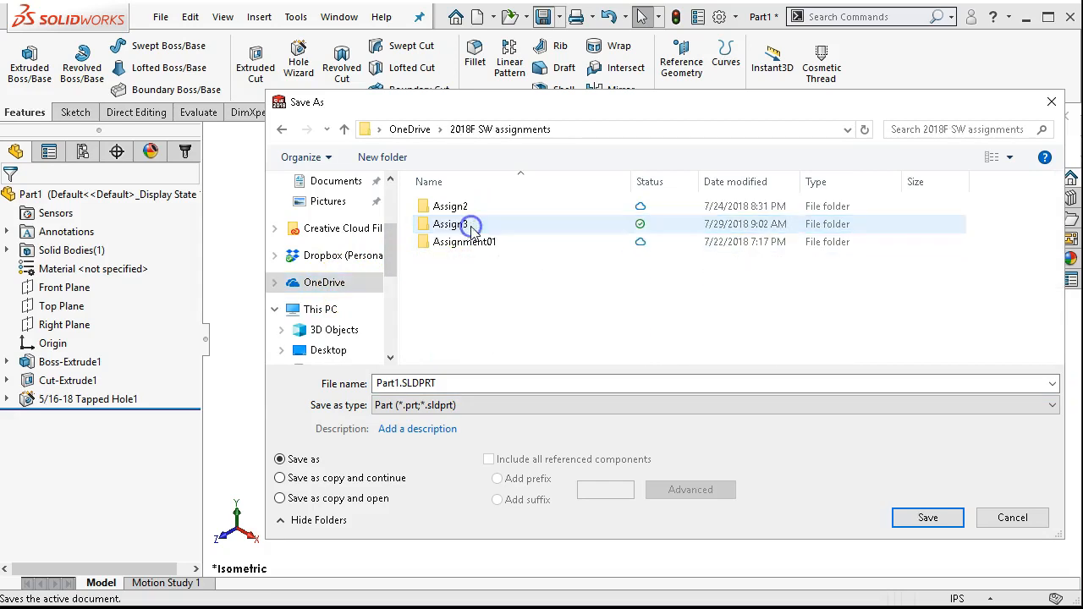
double_click(450, 224)
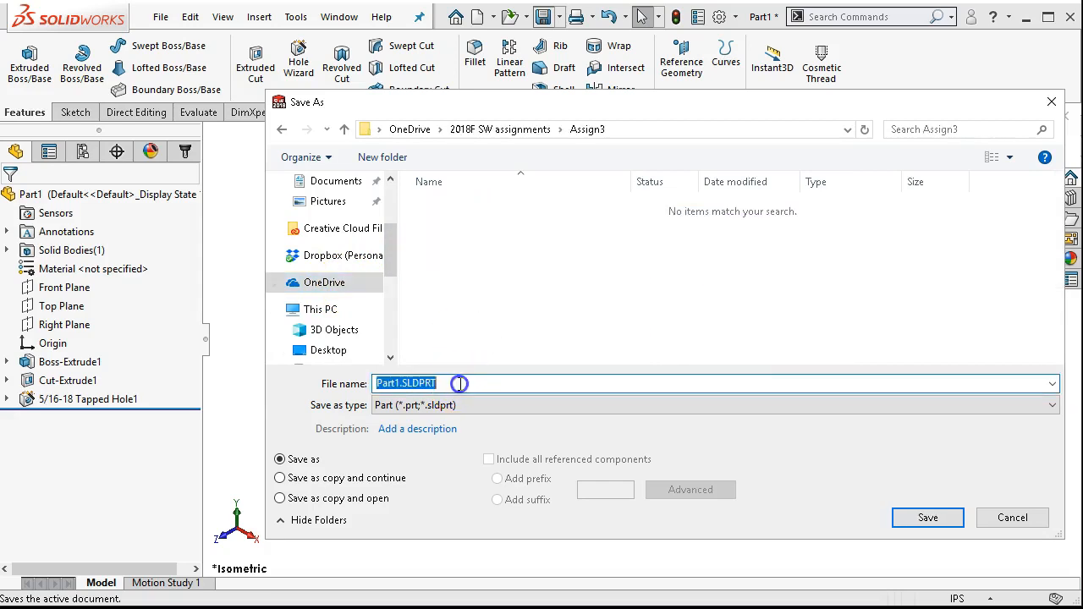
type("1")
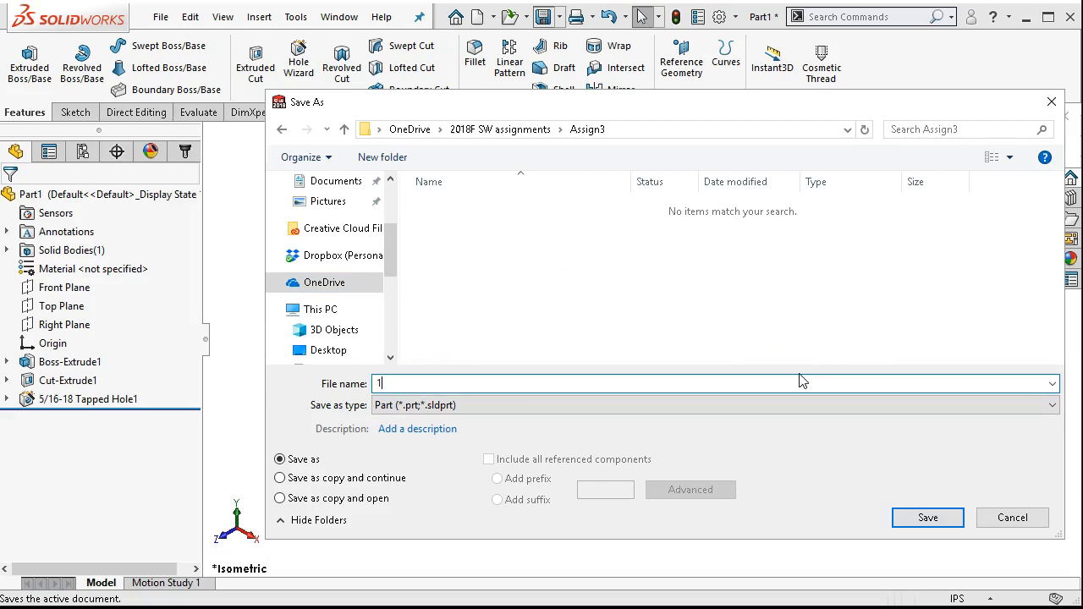
type("Jaw")
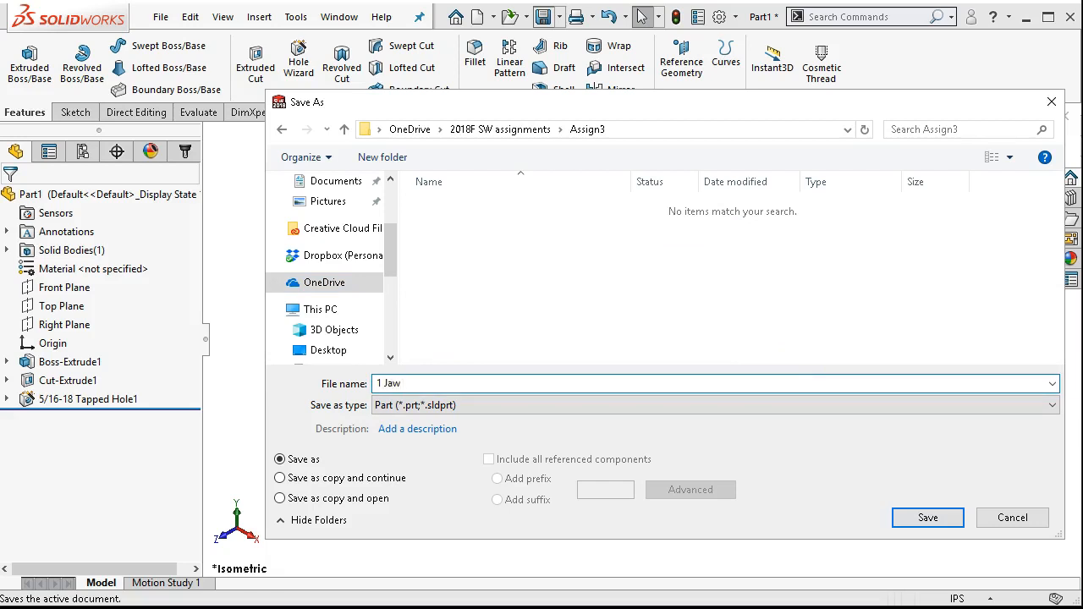
type("Left")
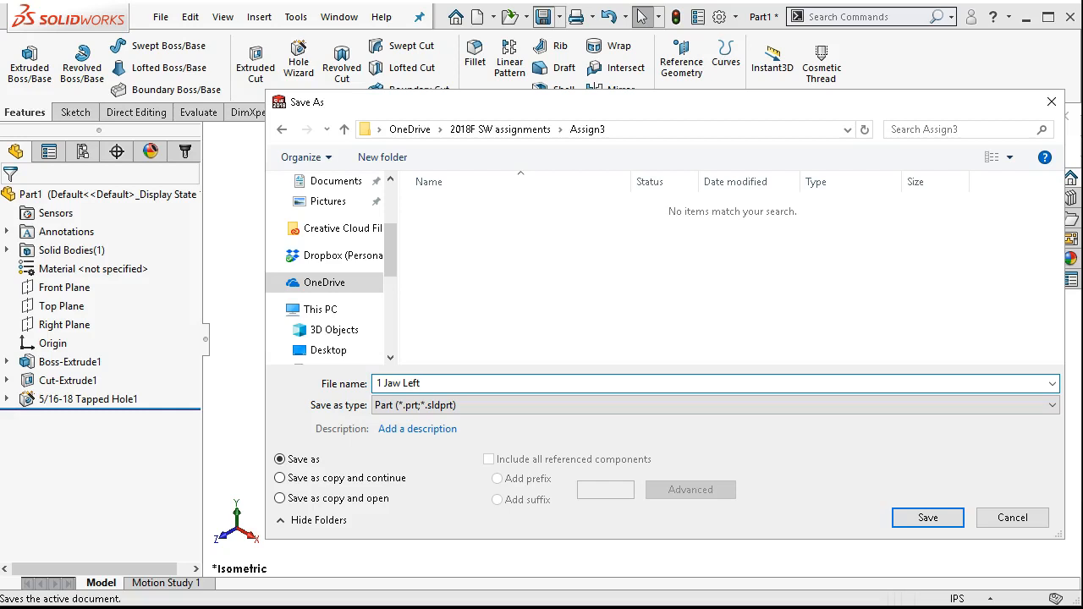
type("- jl")
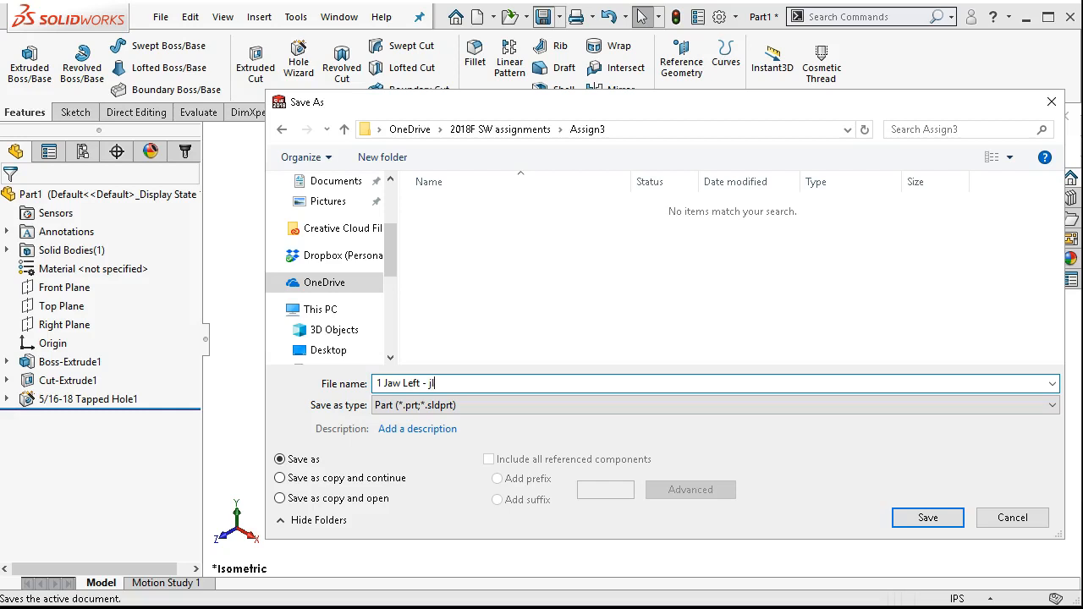
mouse_move(927, 518)
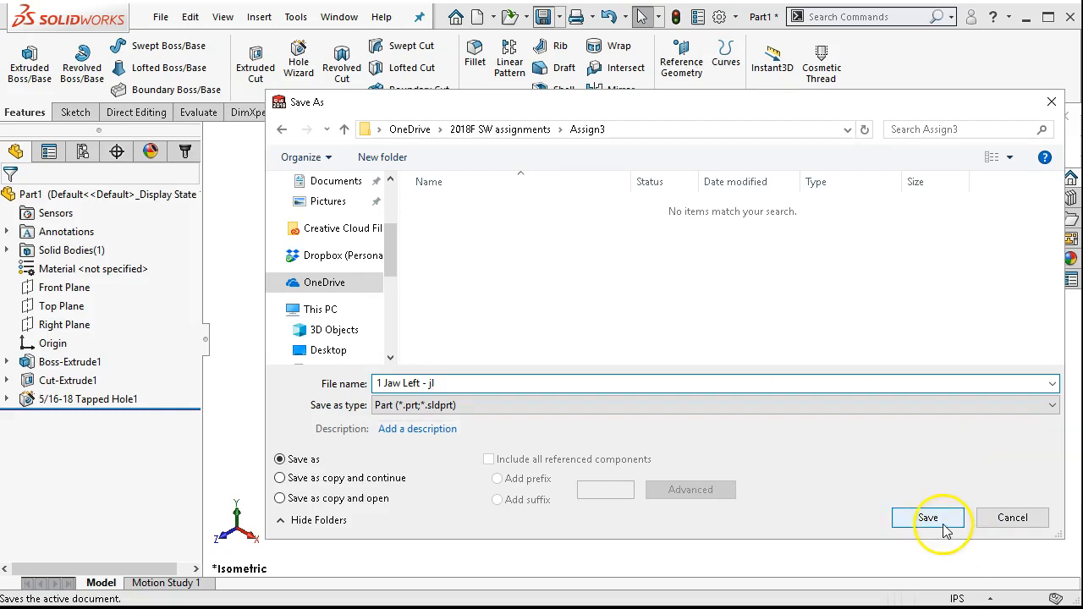
left_click(927, 517)
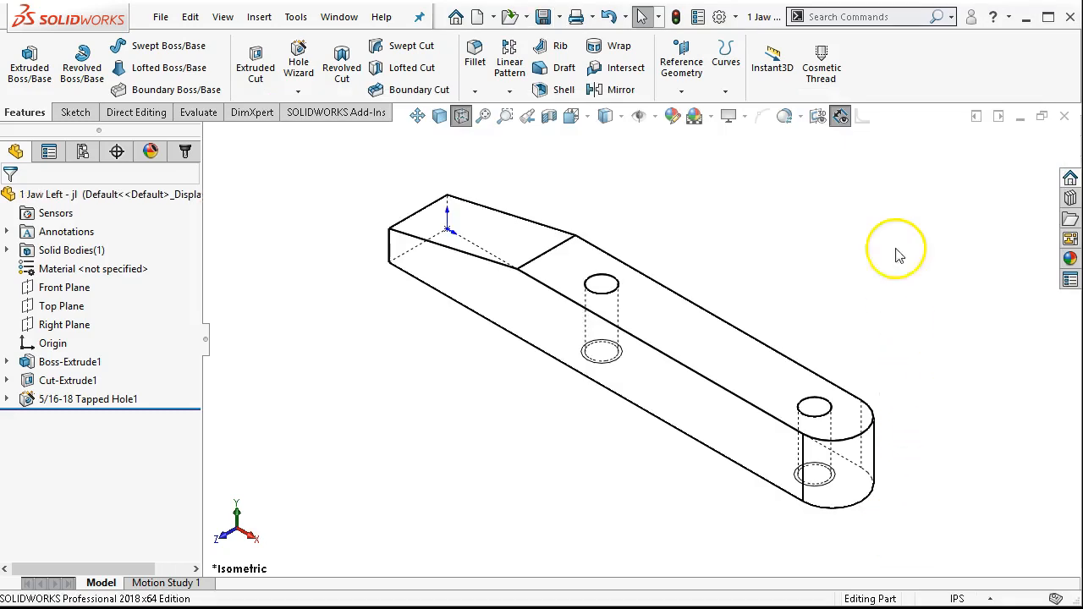
mouse_move(1062, 115)
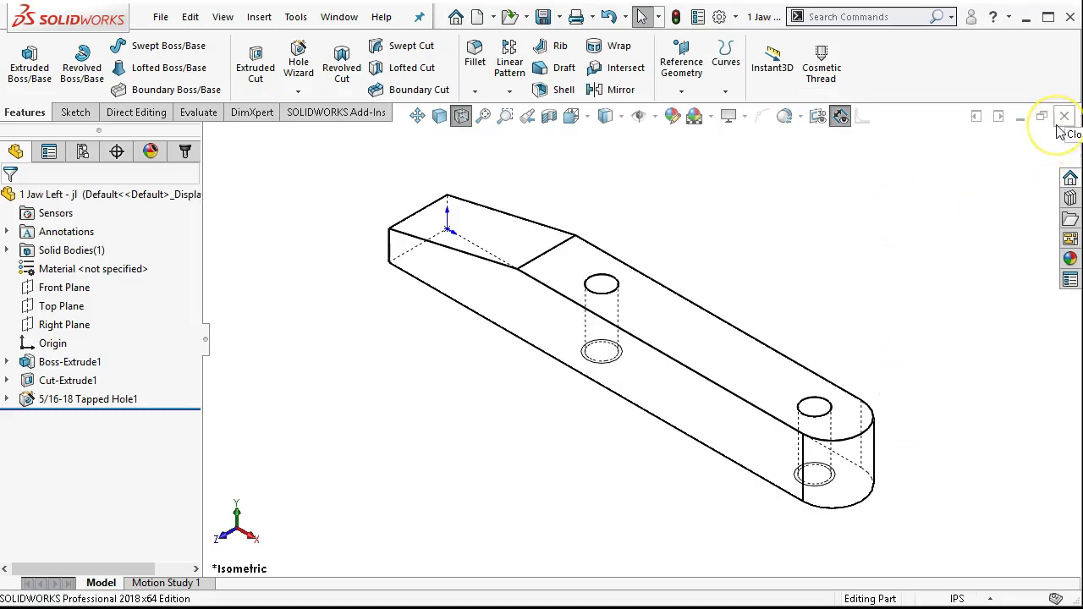
mouse_move(694, 192)
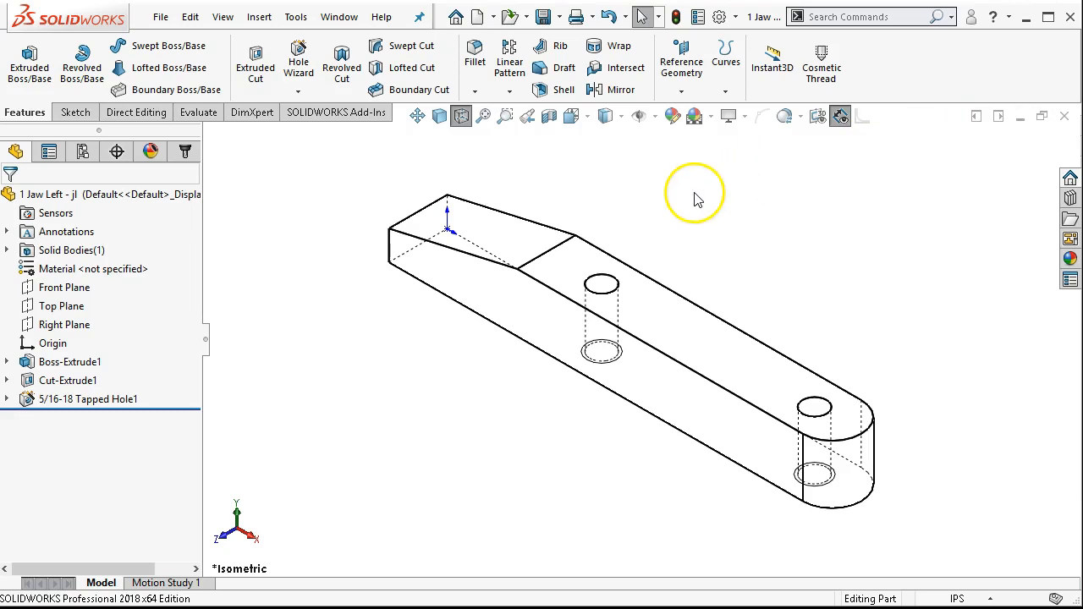
mouse_move(692, 235)
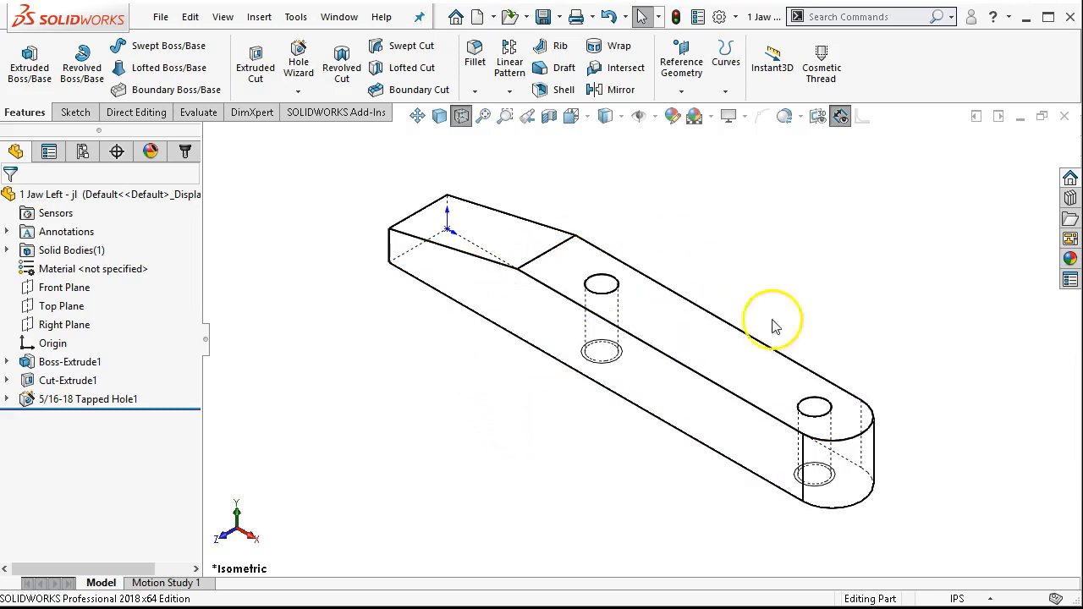
Create a new Part Inch document, Part2, then switch back to 1 Jaw Left - jl.
left_click(72, 363)
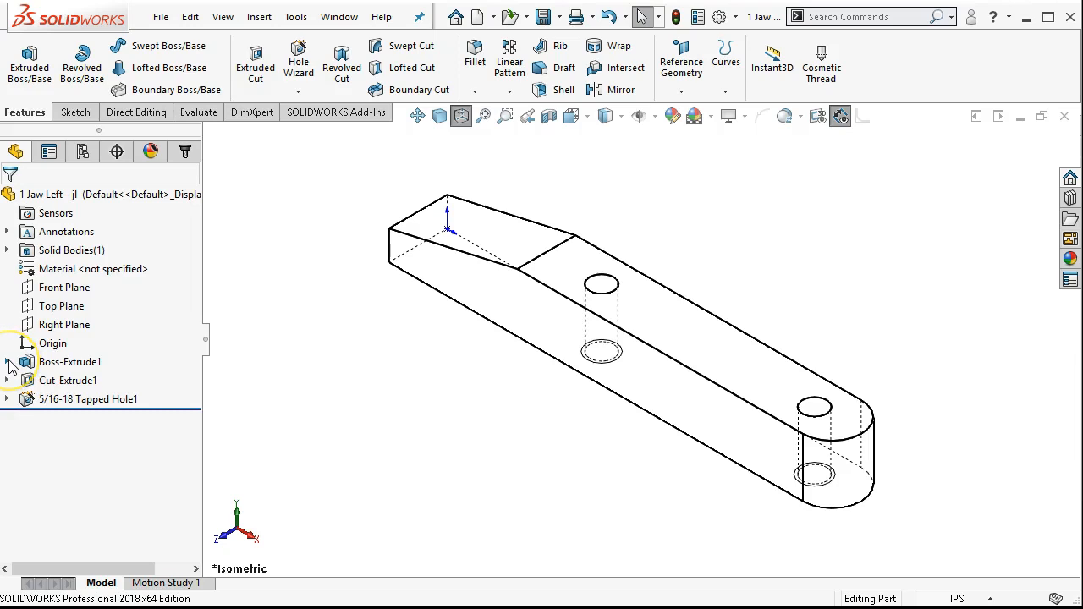
left_click(159, 16)
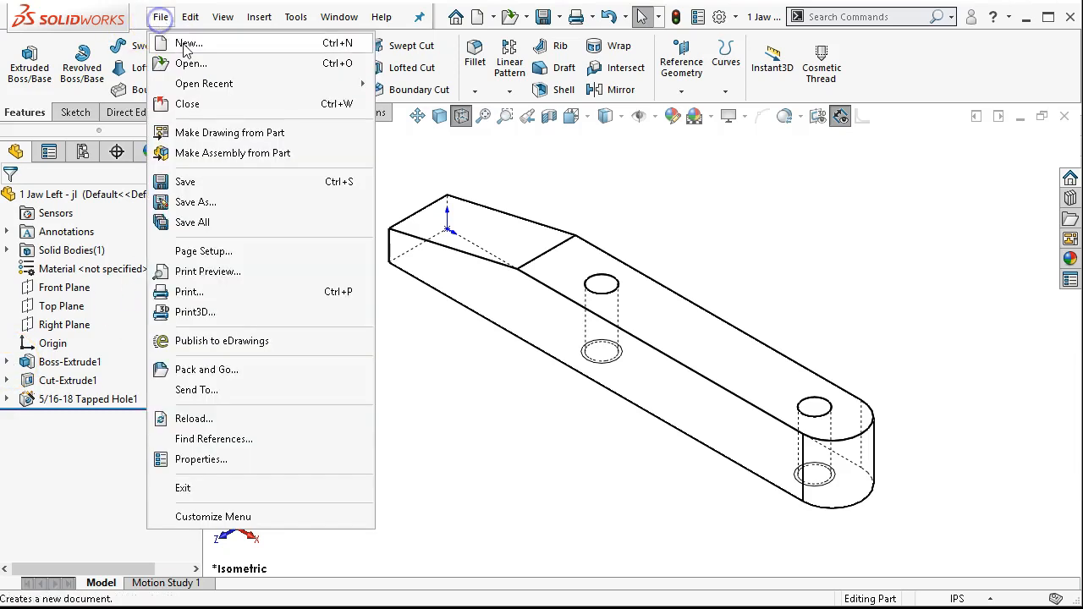
left_click(190, 44)
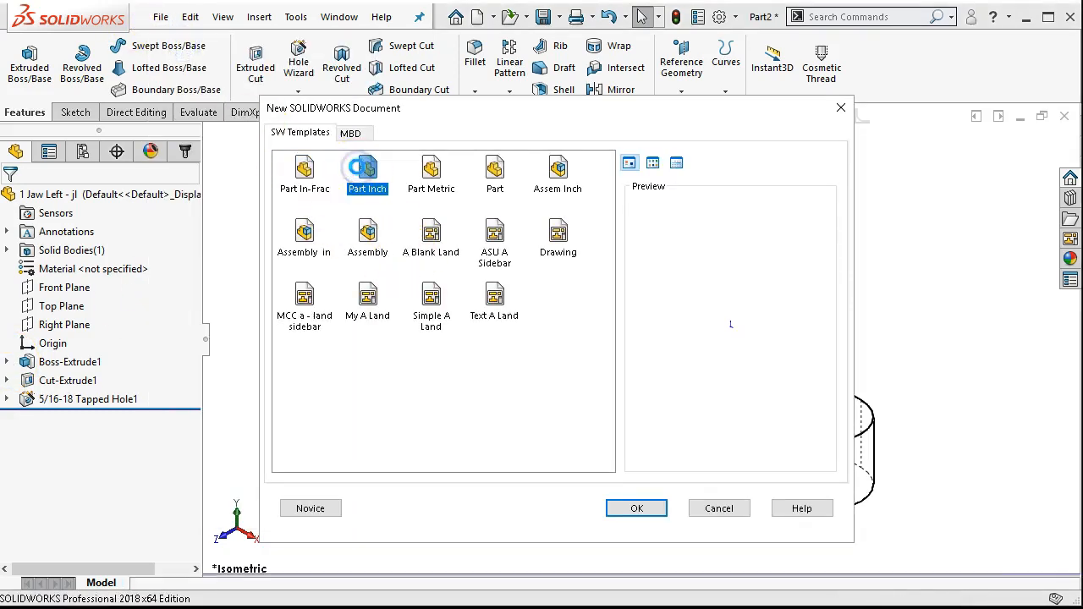
left_click(338, 17)
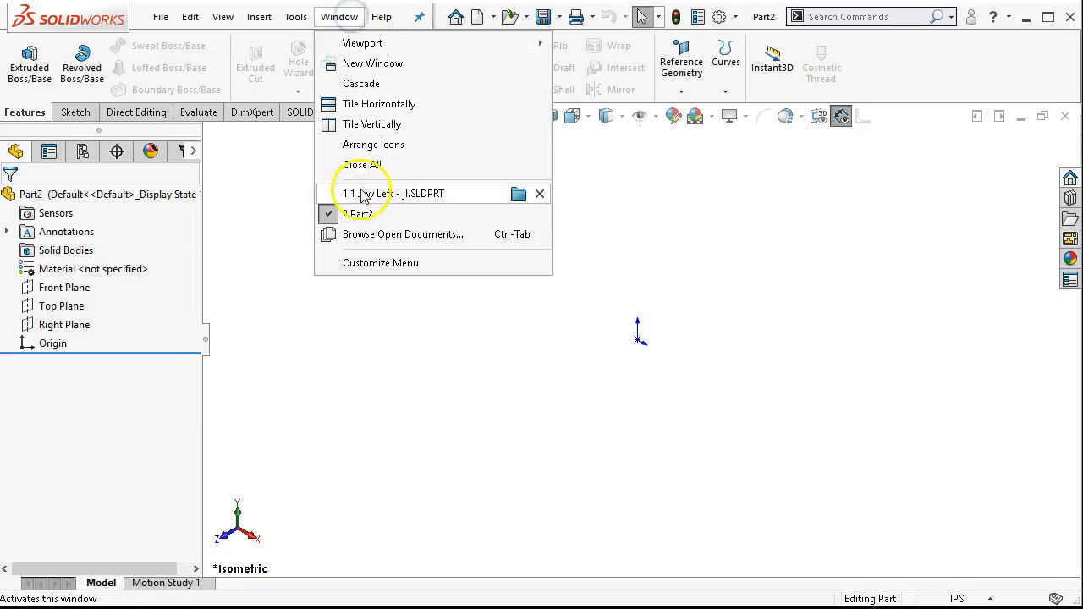
left_click(392, 193)
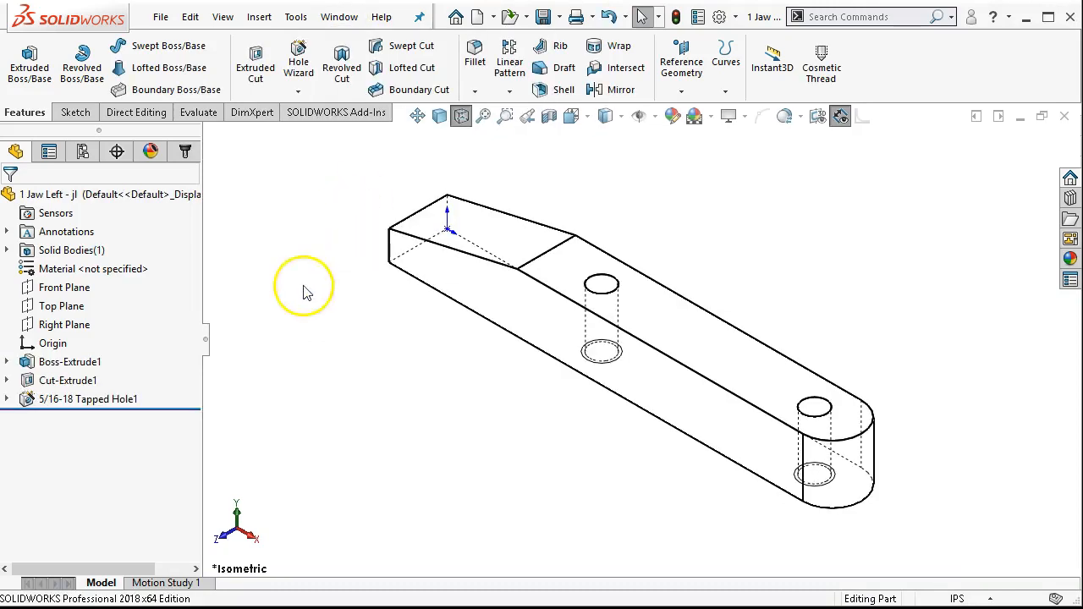
mouse_move(606, 248)
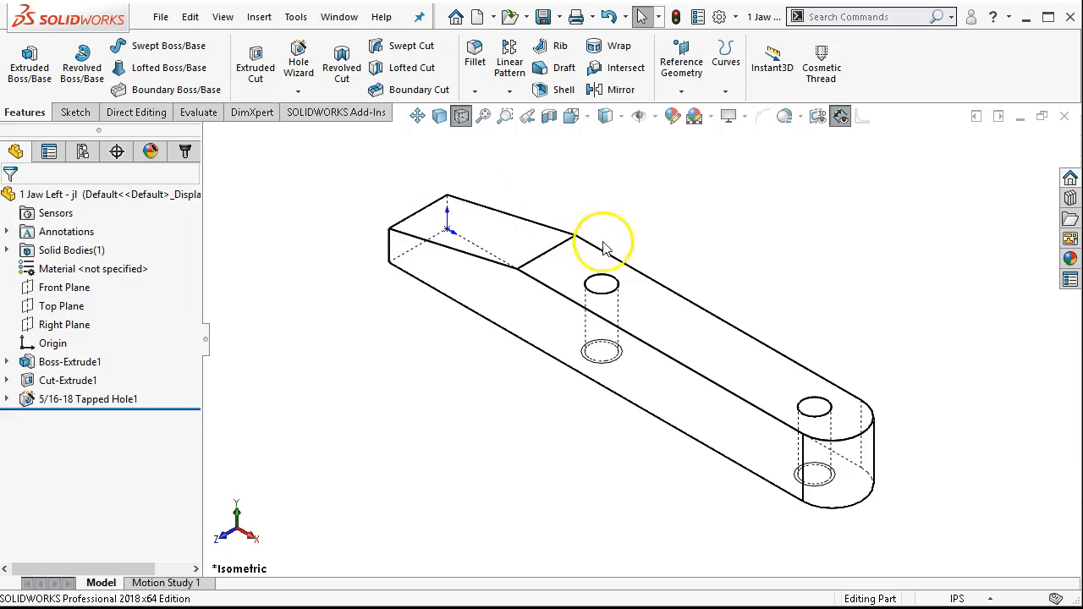
mouse_move(369, 434)
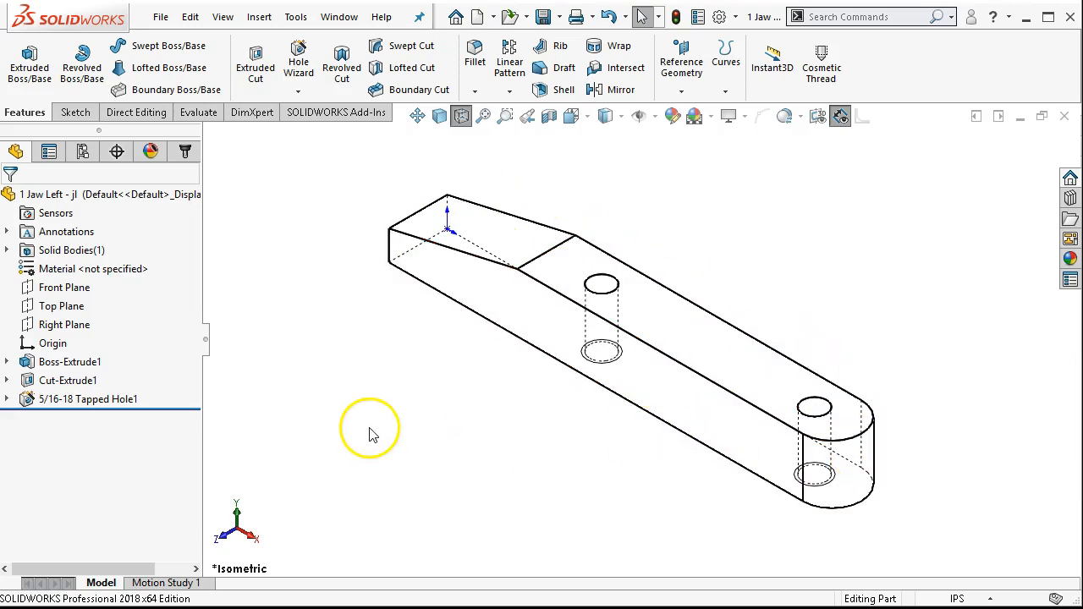
mouse_move(14, 369)
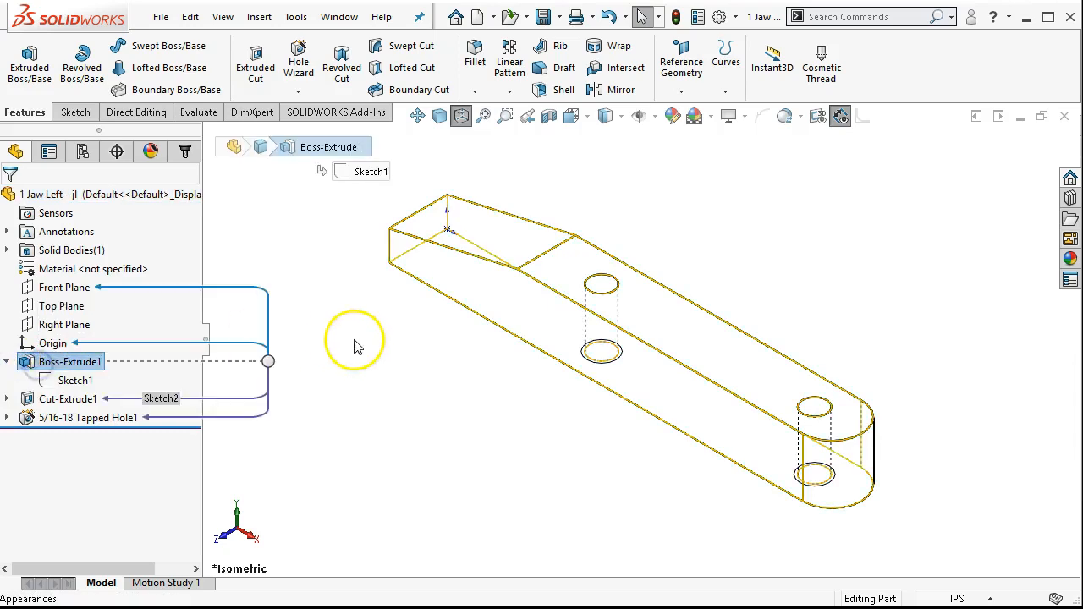
mouse_move(345, 381)
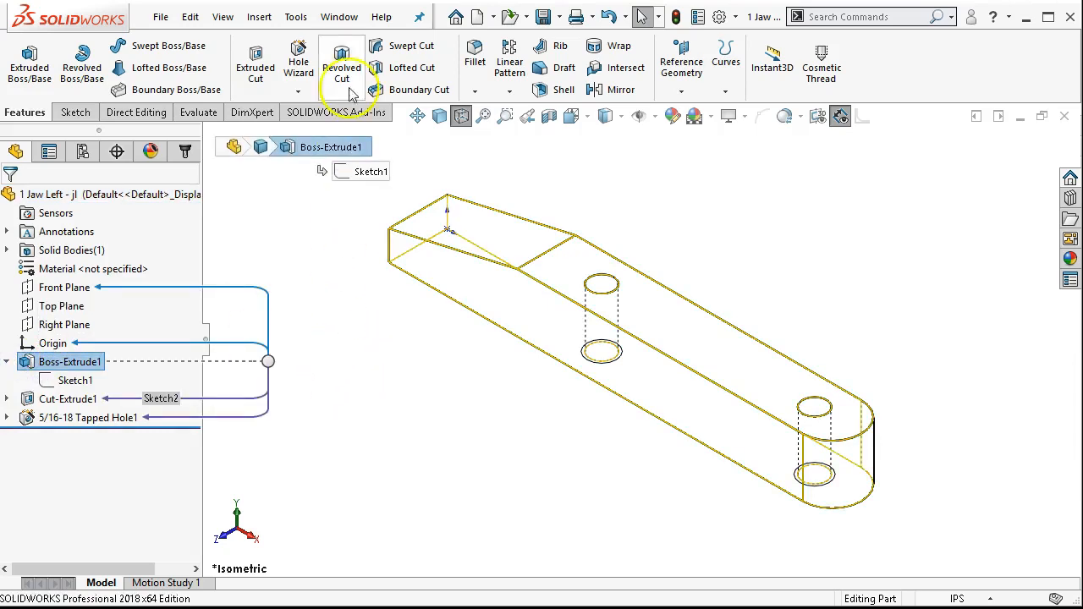
Switch to Part2 and attempt to paste onto Front Plane, dismissing the paste error.
left_click(339, 17)
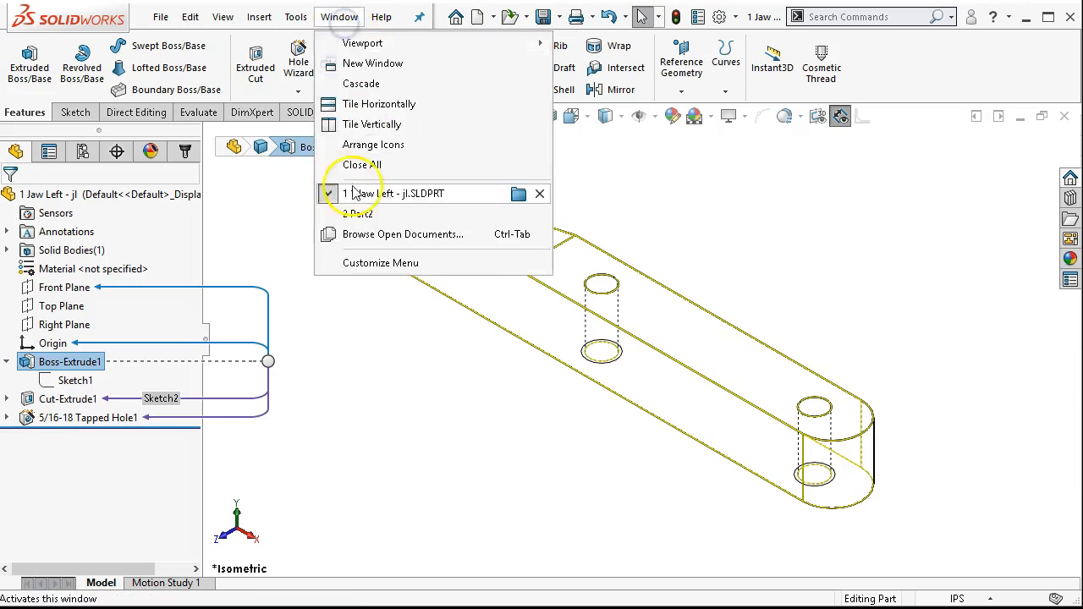
left_click(356, 213)
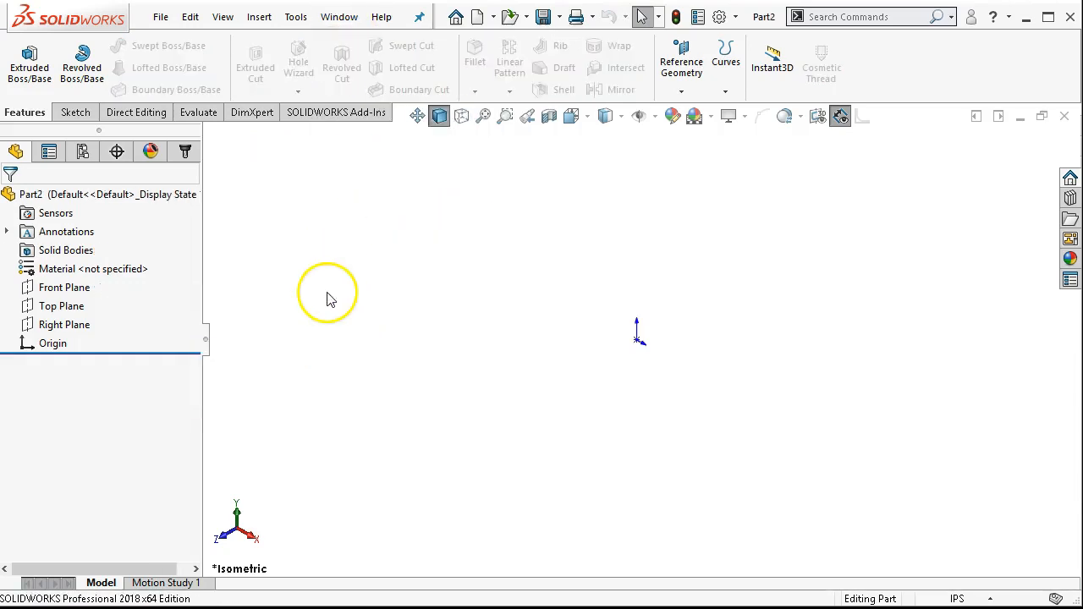
left_click(61, 304)
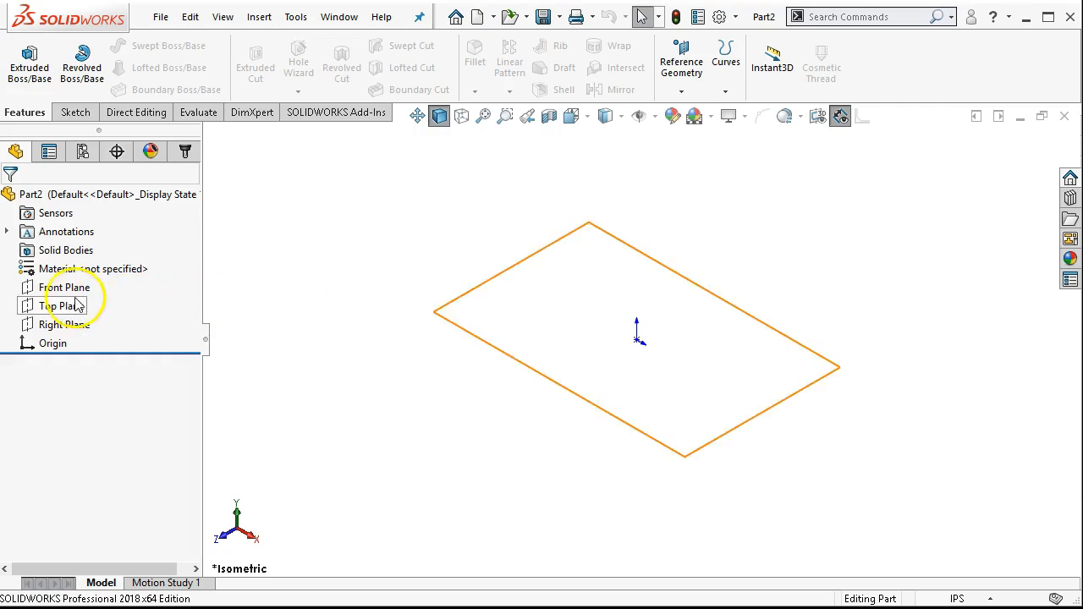
left_click(68, 288)
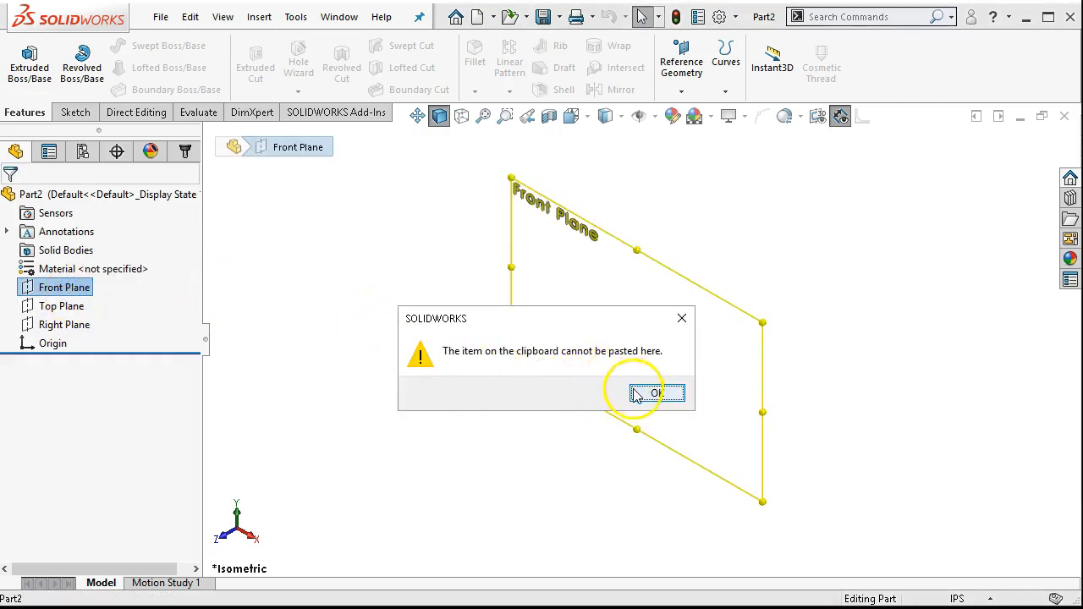
left_click(657, 393)
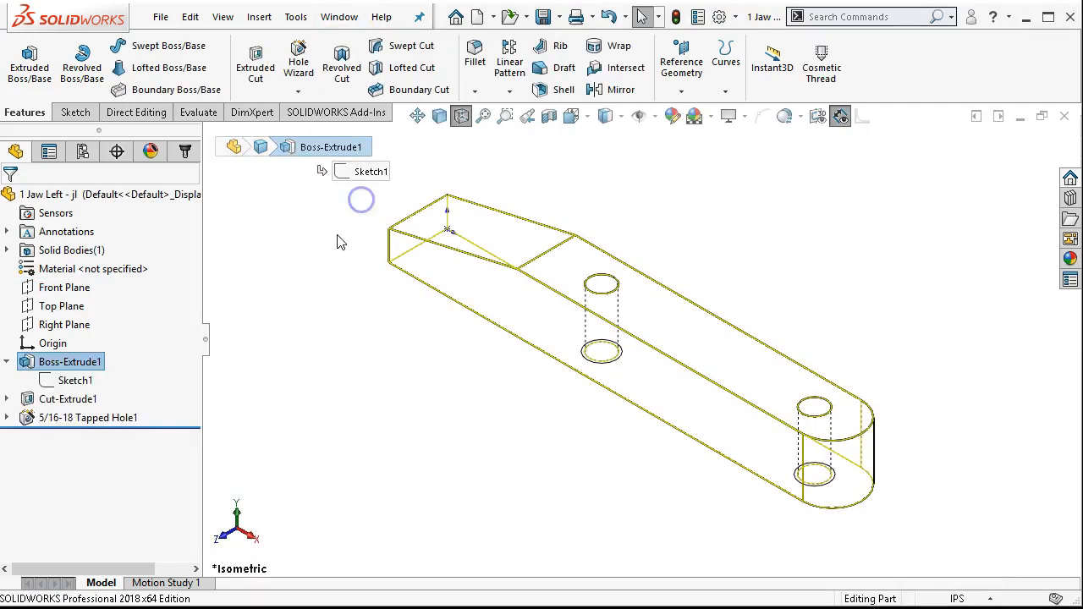
Paste the jaw's base sketch onto Front Plane as Sketch1, then return to the jaw part.
left_click(76, 379)
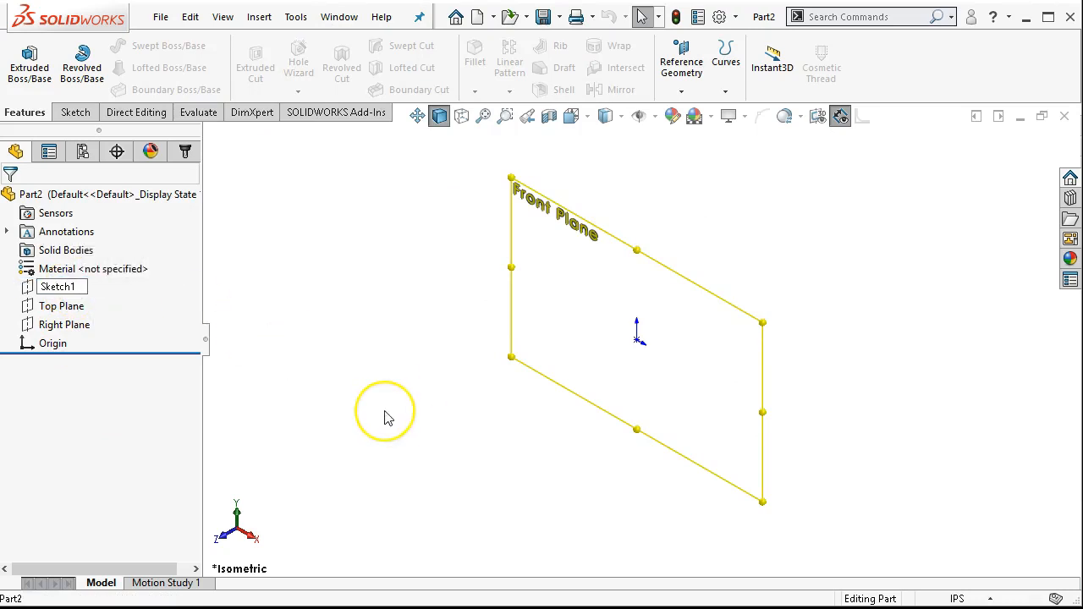
left_click(65, 288)
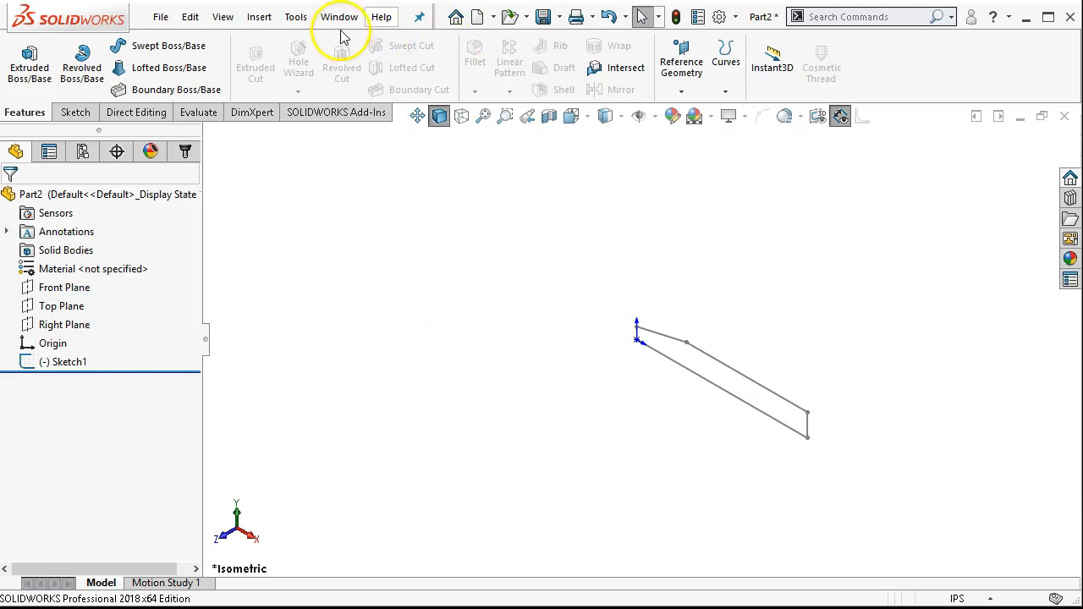
left_click(338, 17)
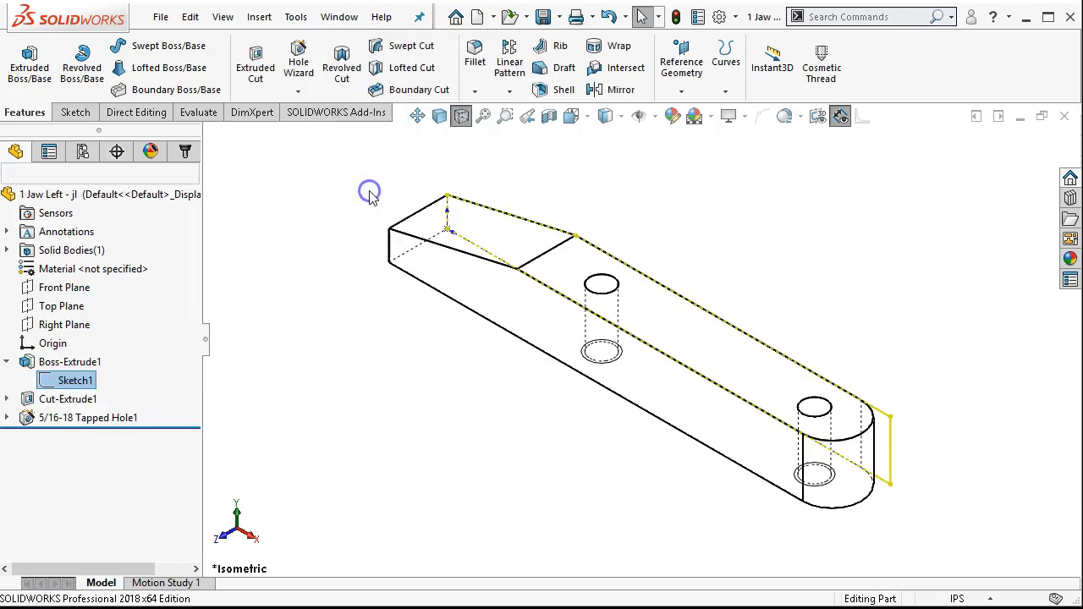
left_click(268, 308)
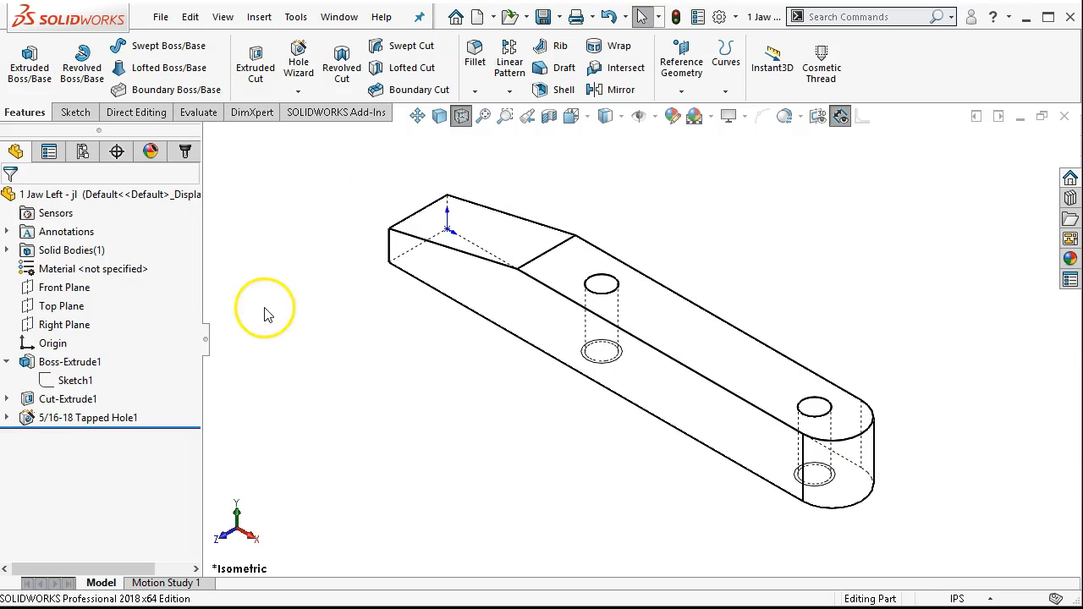
Review the jaw's base Sketch1 and exit it discarding any changes.
left_click(78, 379)
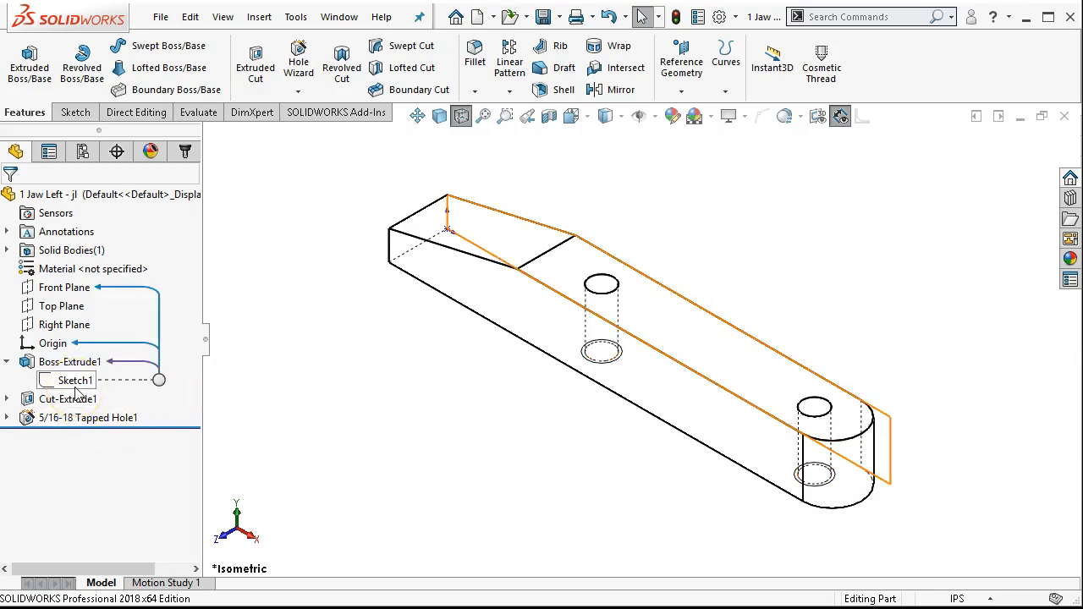
right_click(76, 379)
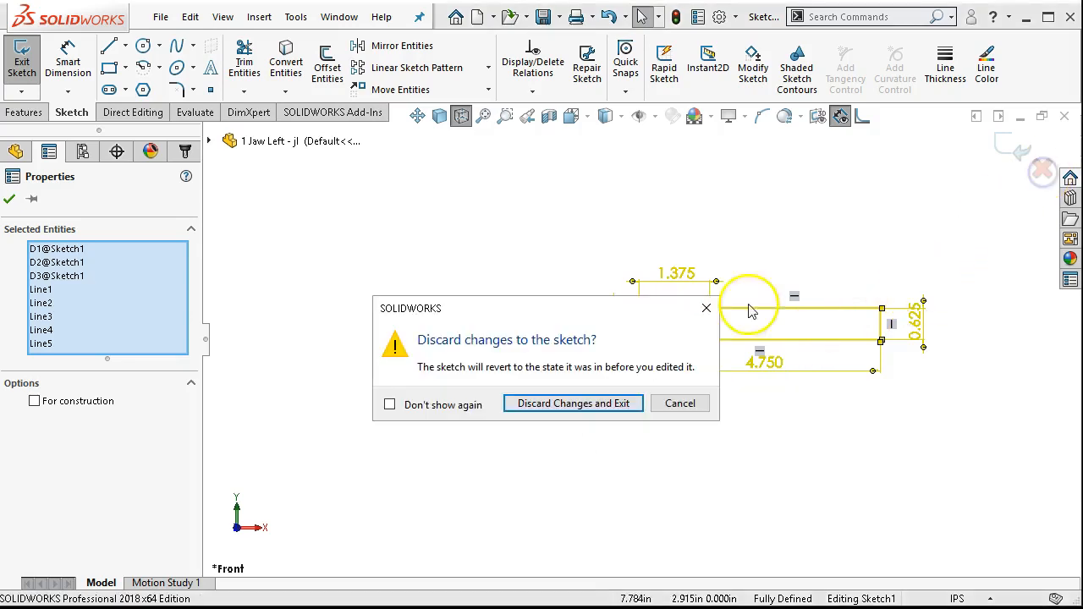
left_click(572, 403)
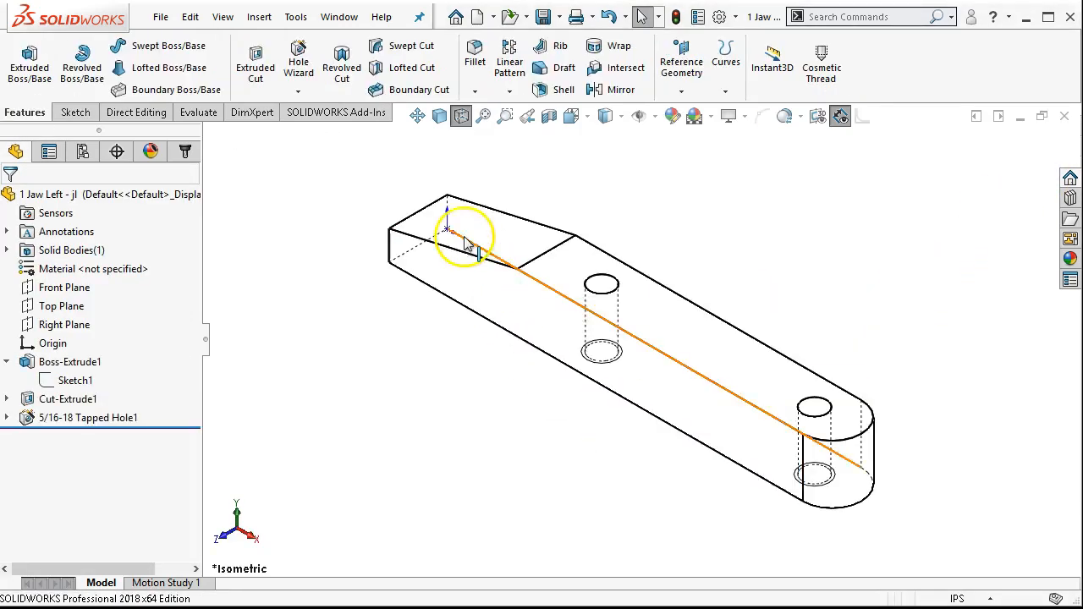
Switch to Part2 and bring up the pasted Sketch1 for editing.
left_click(339, 17)
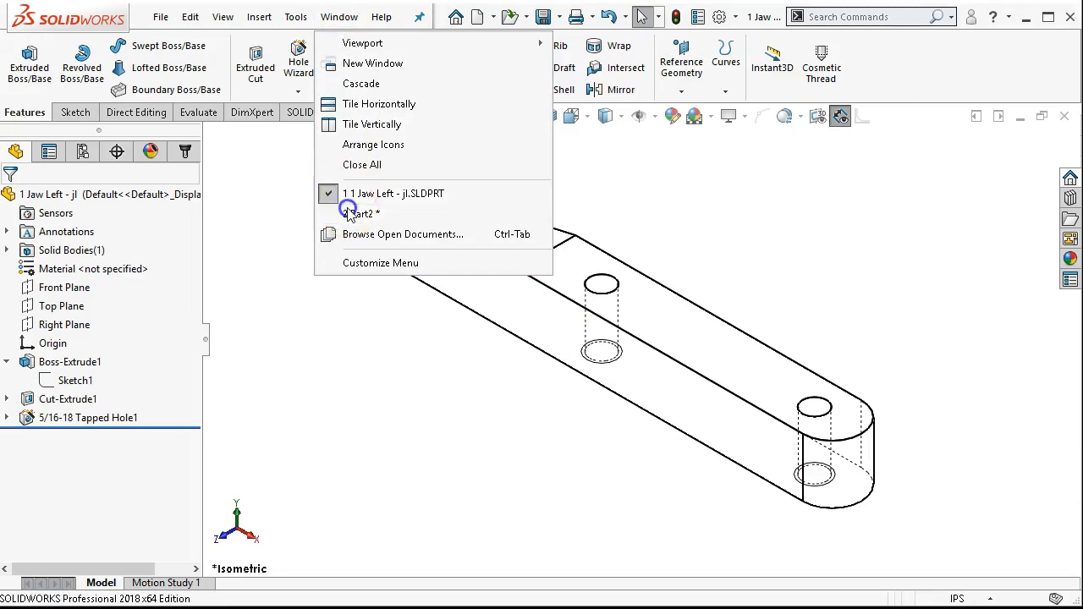
left_click(358, 213)
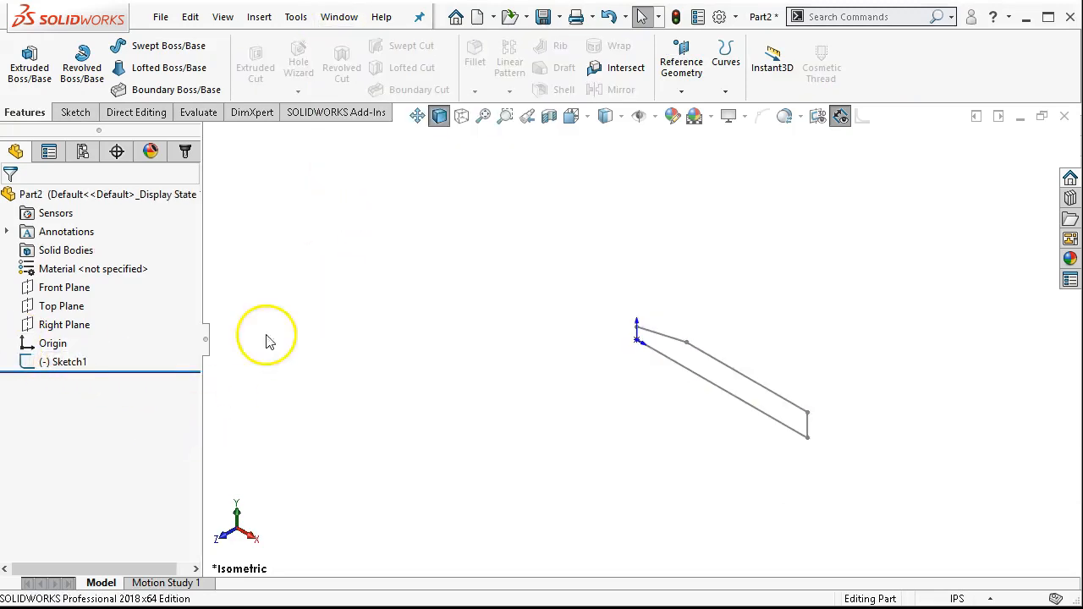
right_click(67, 362)
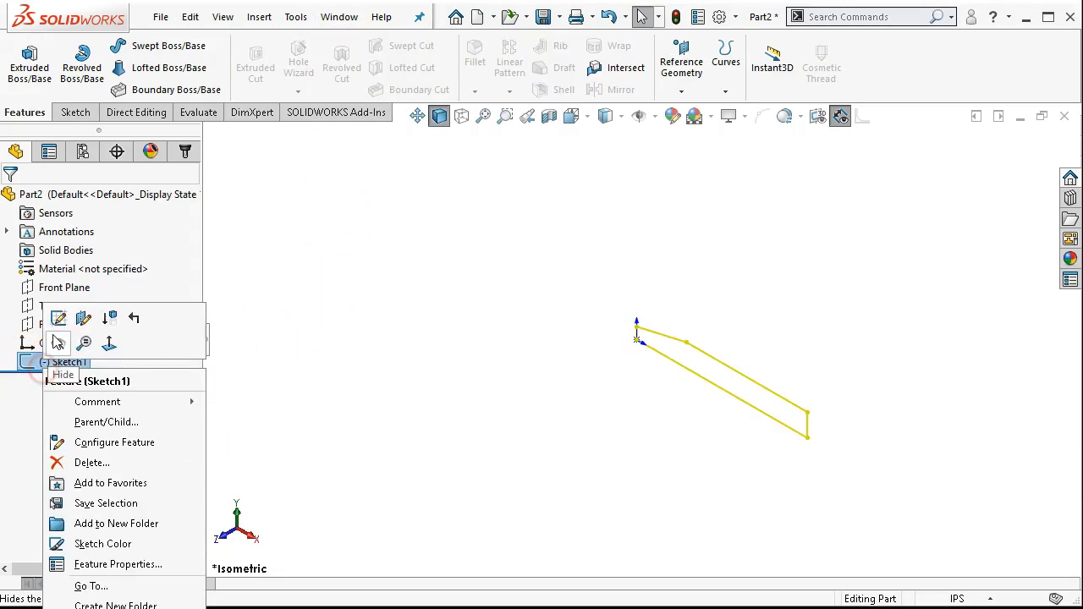
Drag the profile's lower-left corner onto the origin, making Sketch1 fully defined.
left_click(58, 318)
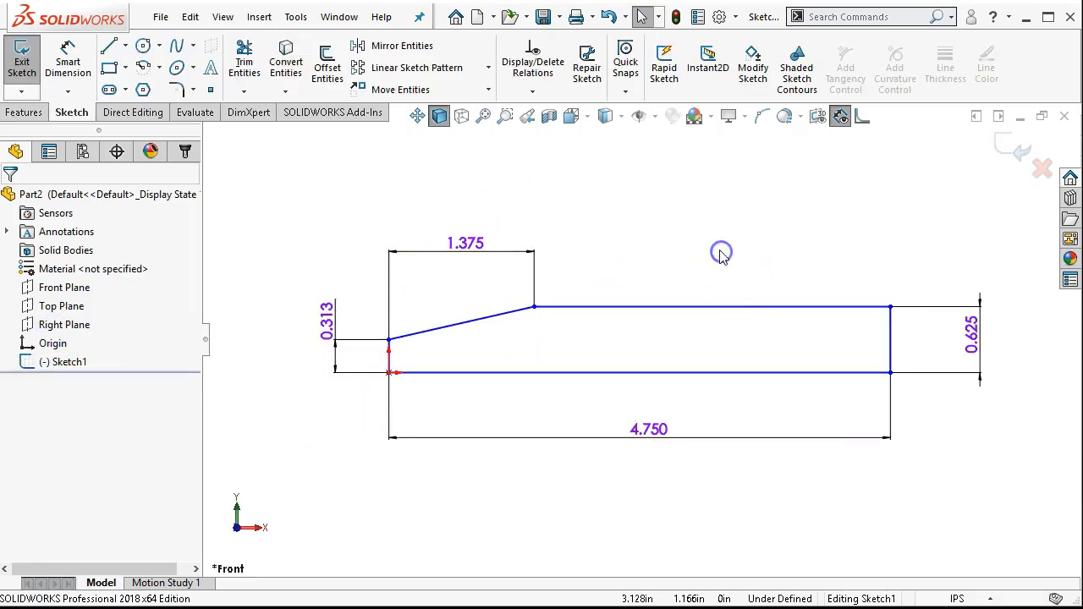
mouse_move(743, 382)
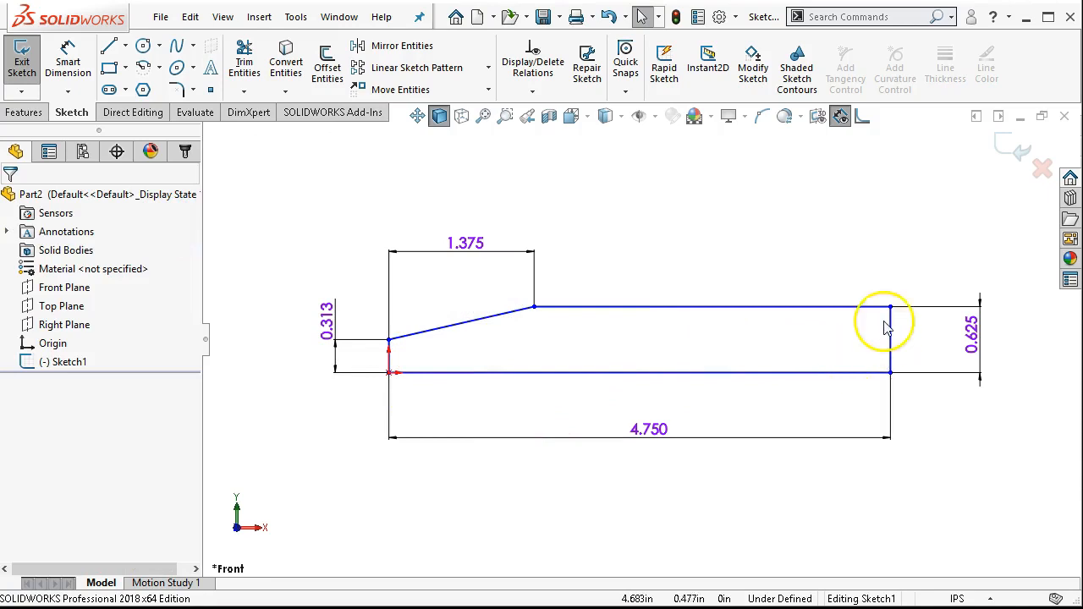
mouse_move(389, 374)
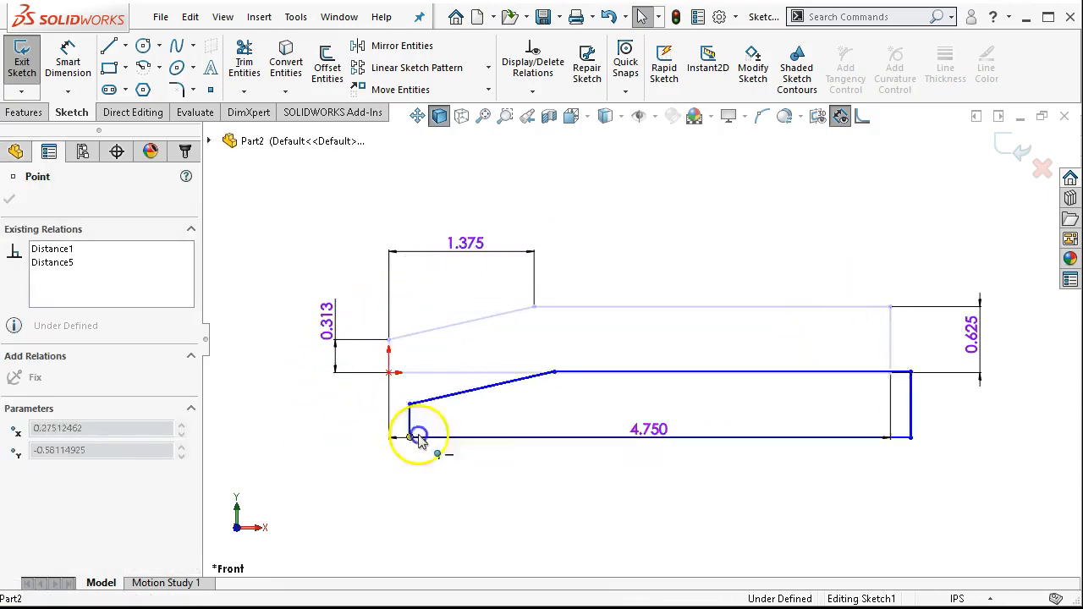
left_click_drag(419, 436, 427, 330)
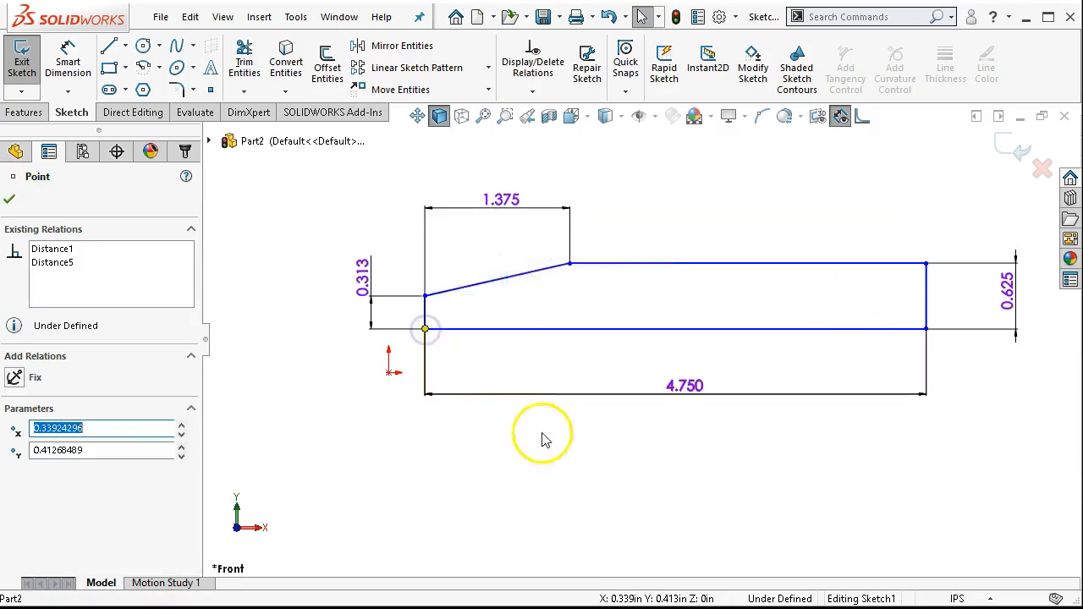
mouse_move(541, 323)
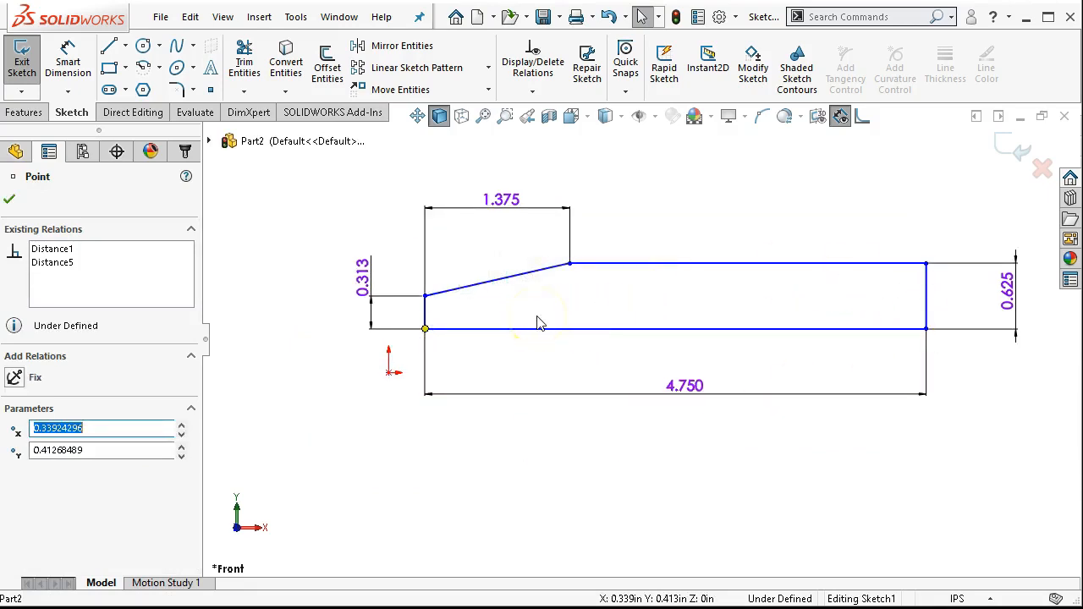
mouse_move(944, 318)
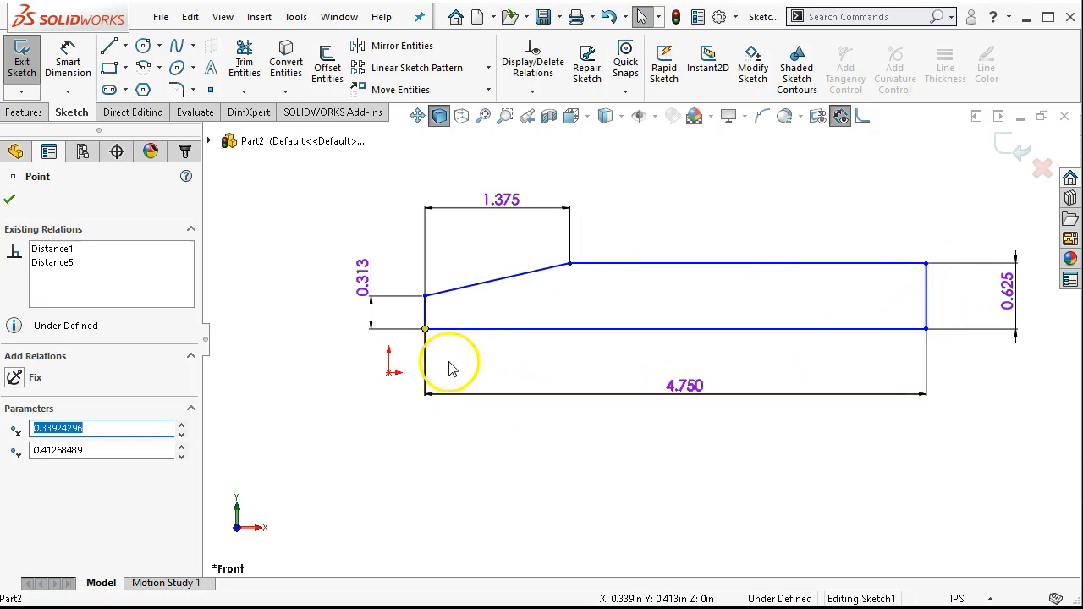
mouse_move(393, 372)
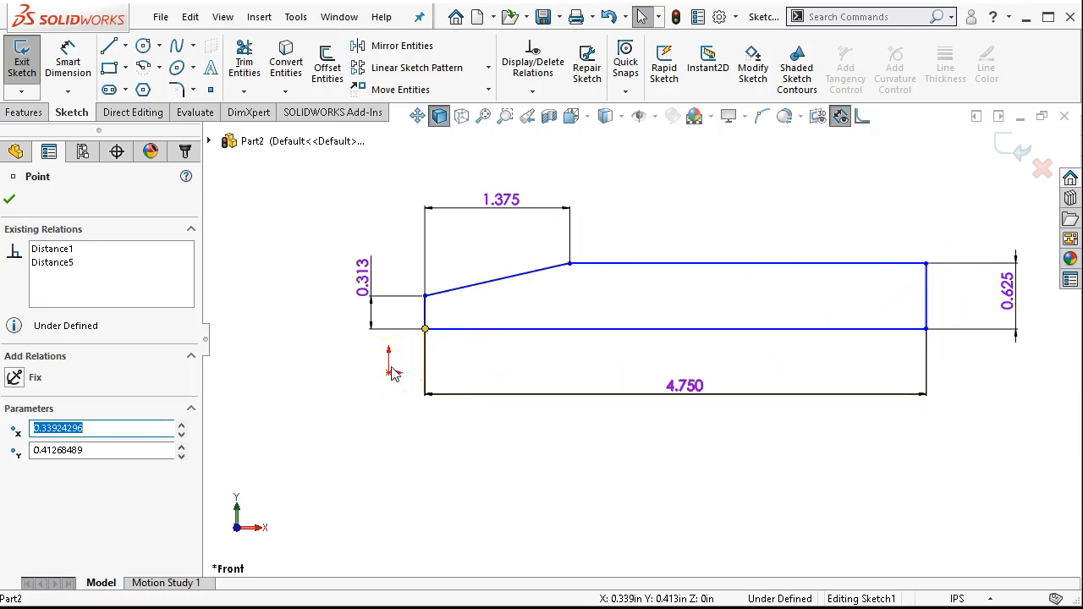
mouse_move(426, 328)
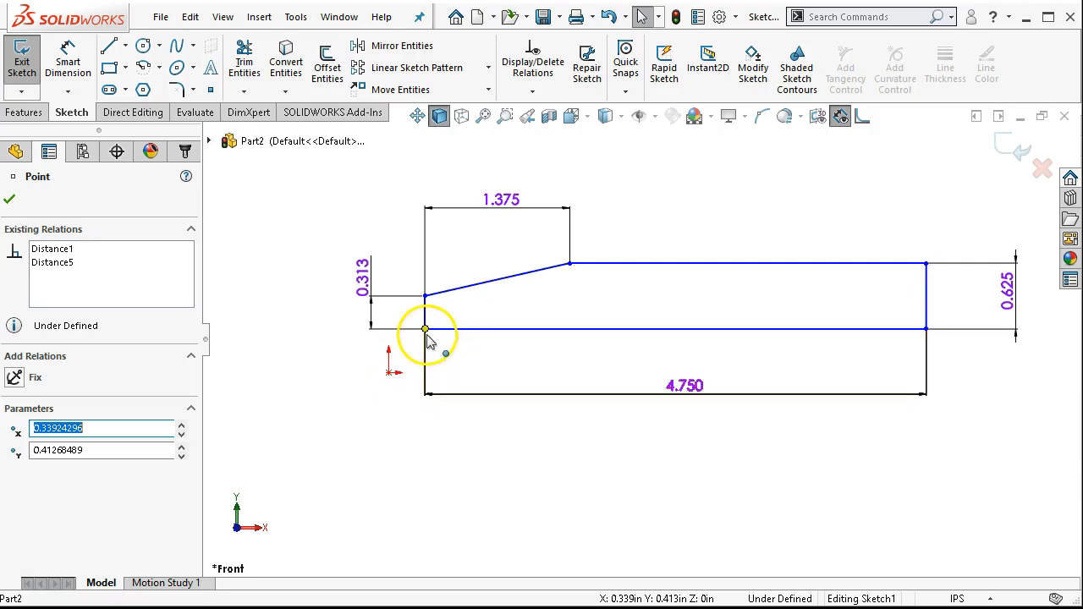
left_click_drag(425, 329, 389, 374)
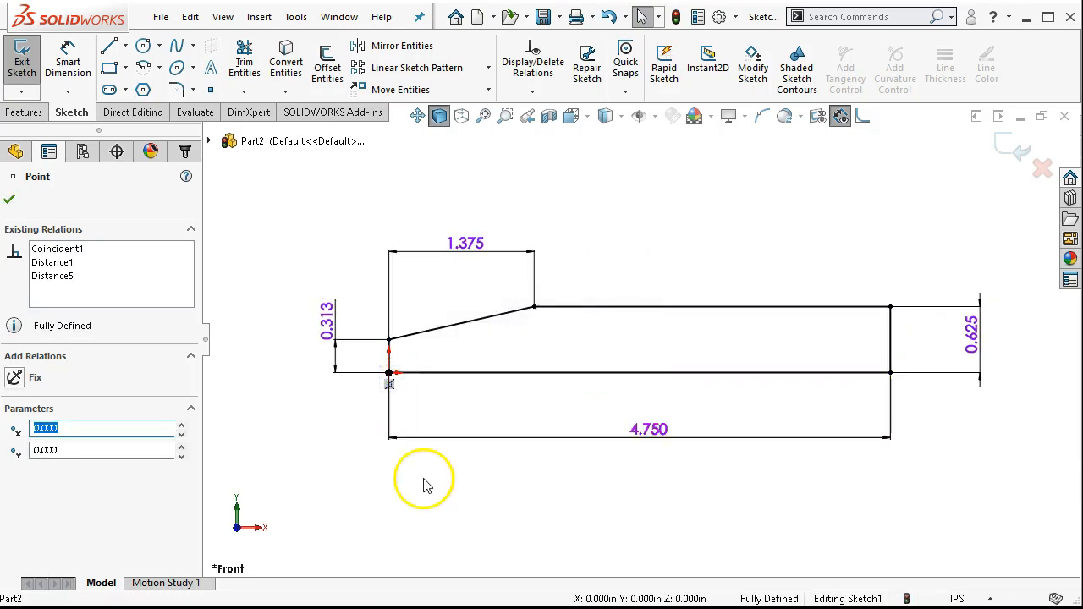
mouse_move(579, 257)
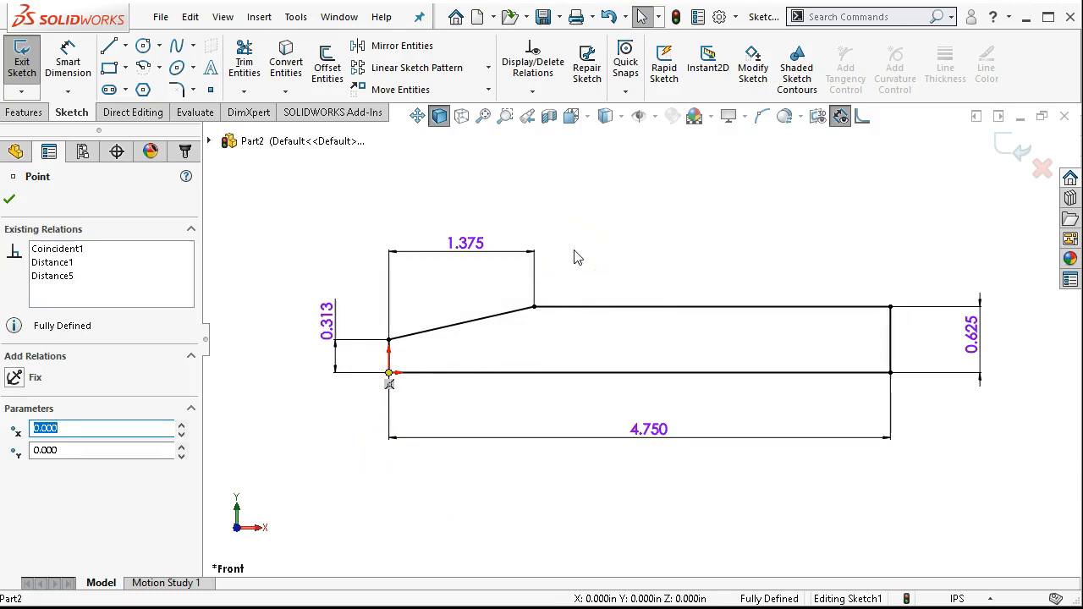
left_click(11, 200)
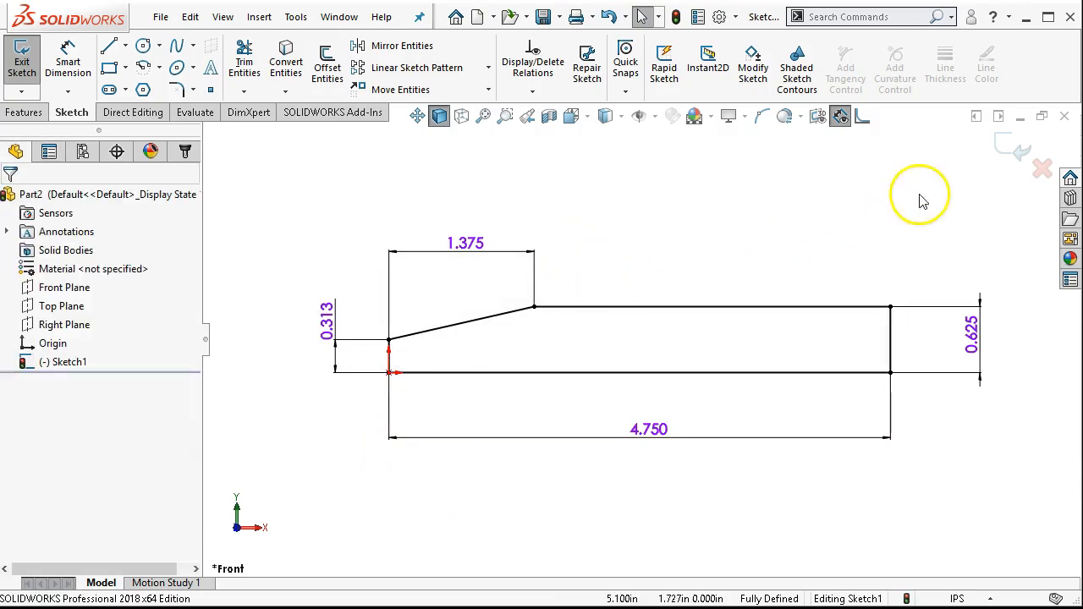
mouse_move(1007, 152)
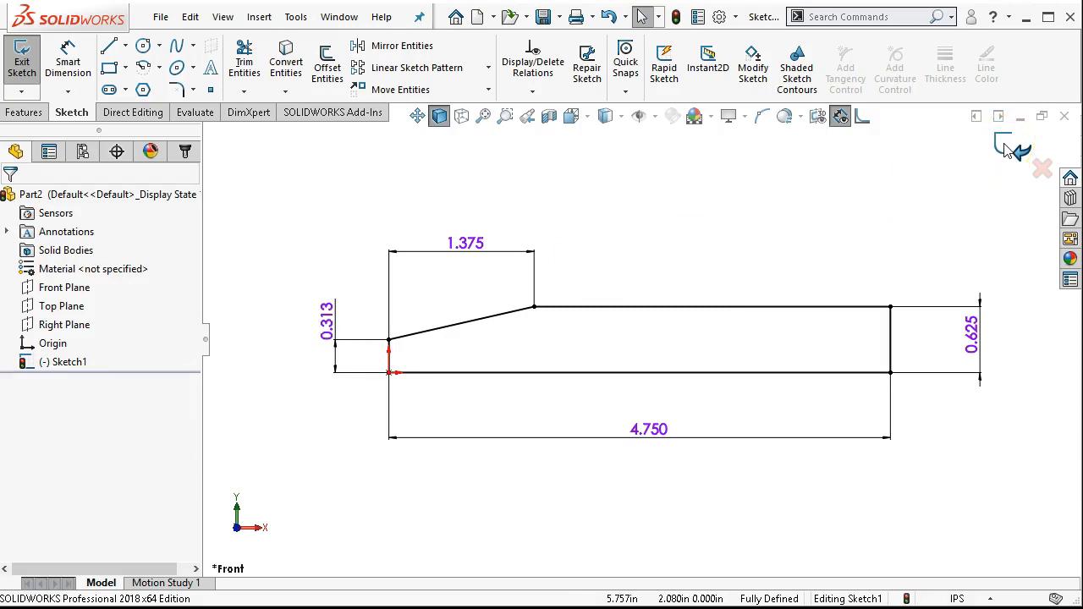
Extrude Sketch1 as Boss-Extrude1 with Mid Plane end condition into a tapered bar.
left_click(20, 59)
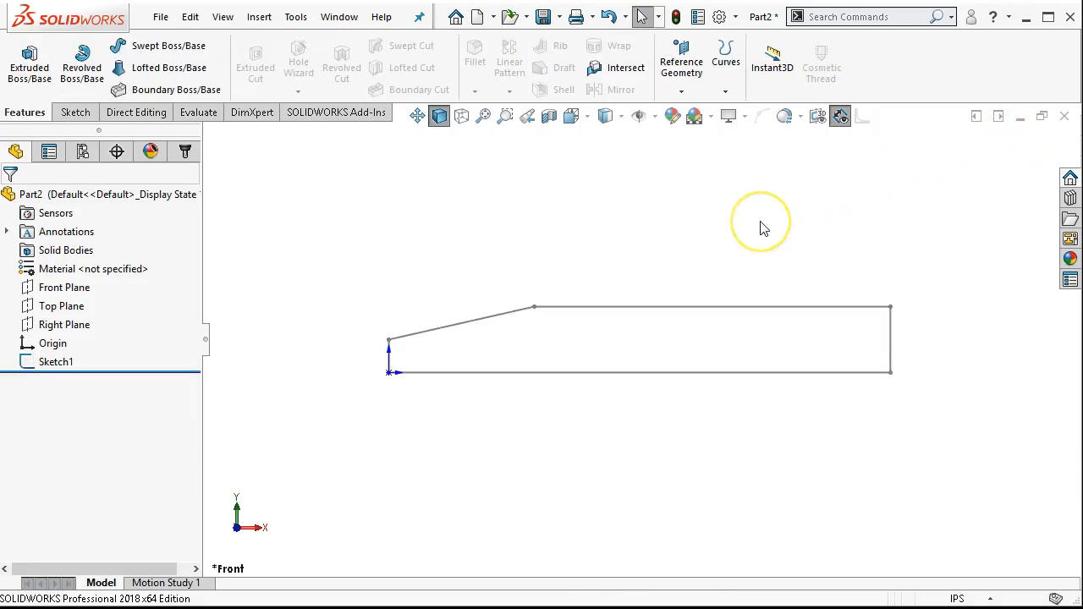
mouse_move(209, 281)
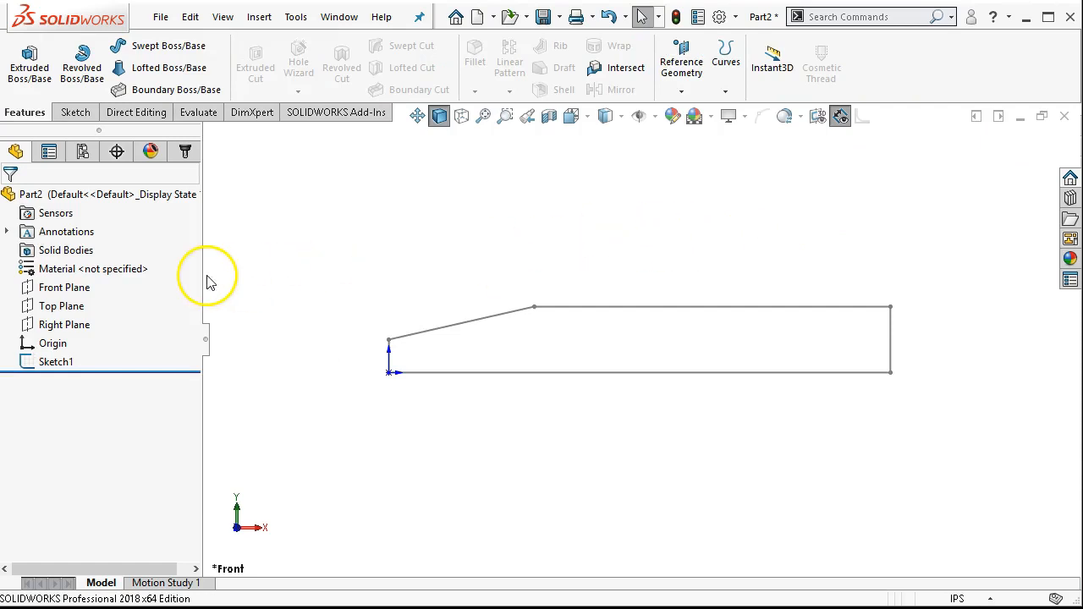
mouse_move(298, 234)
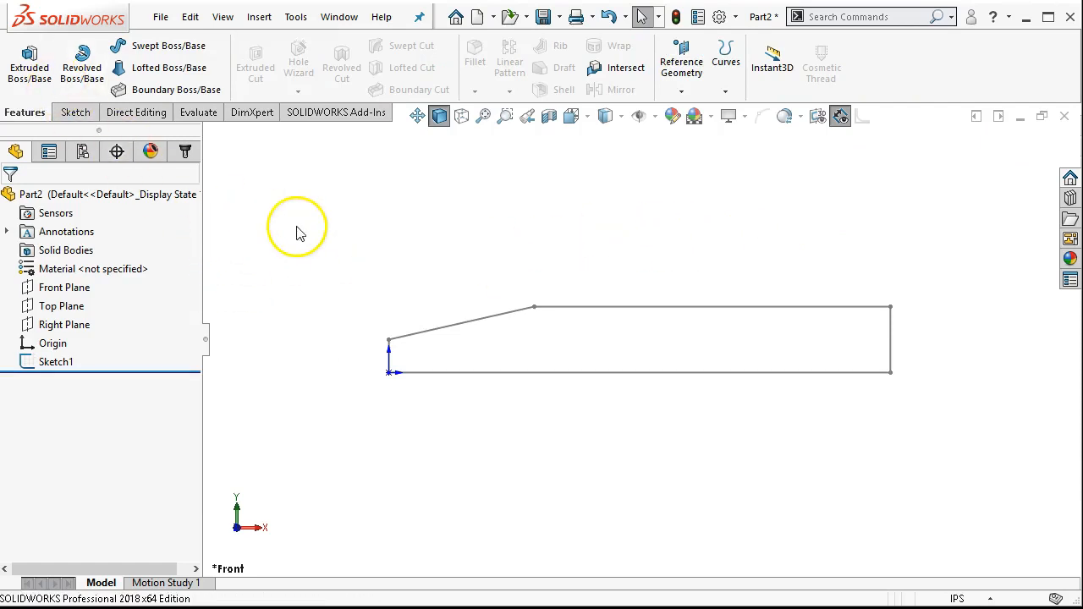
mouse_move(29, 59)
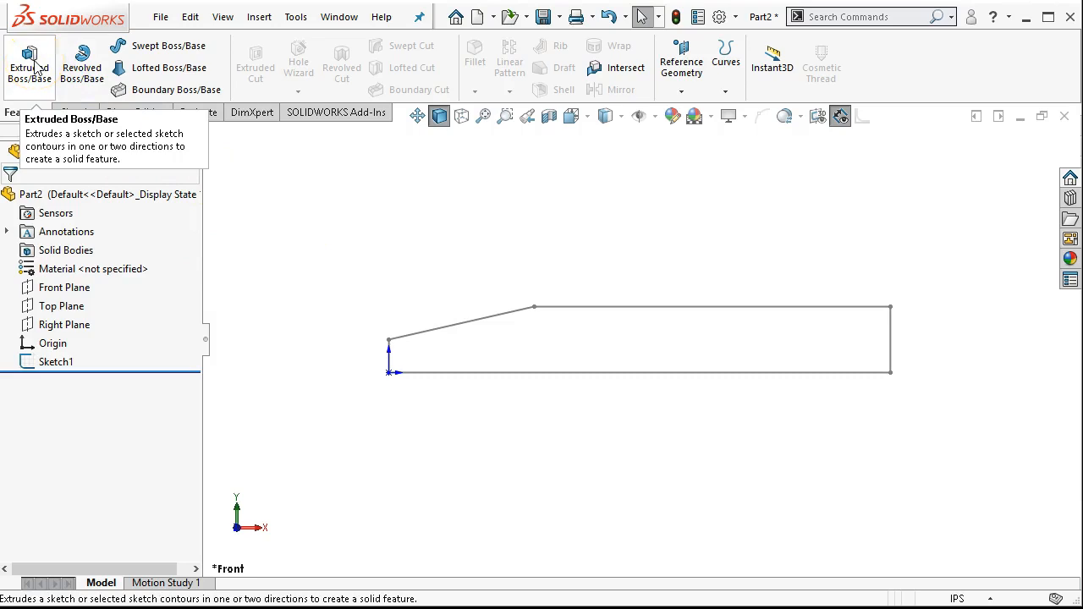
left_click(29, 65)
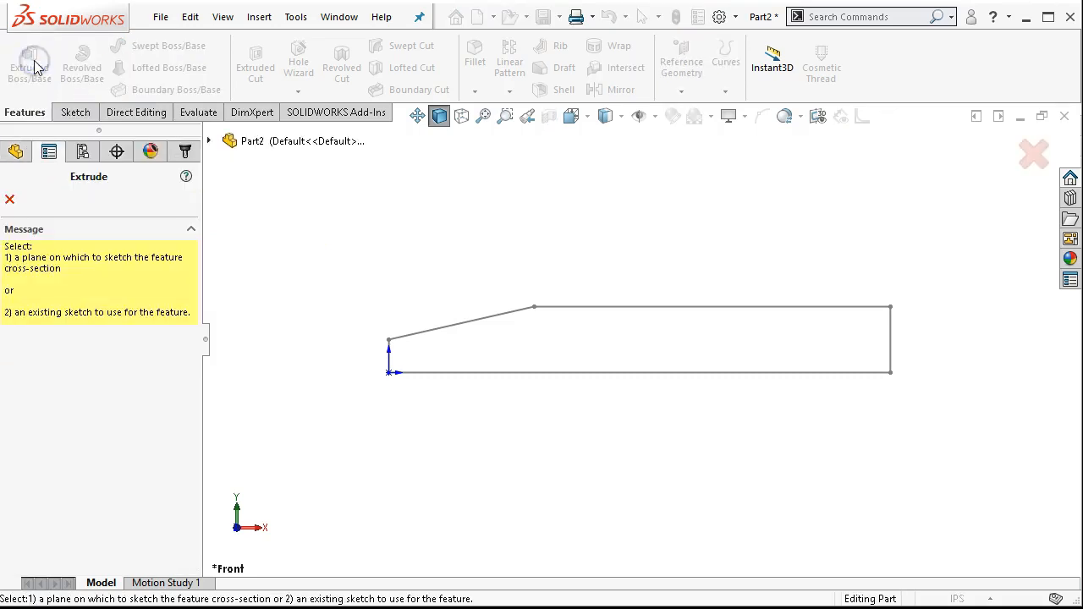
mouse_move(391, 353)
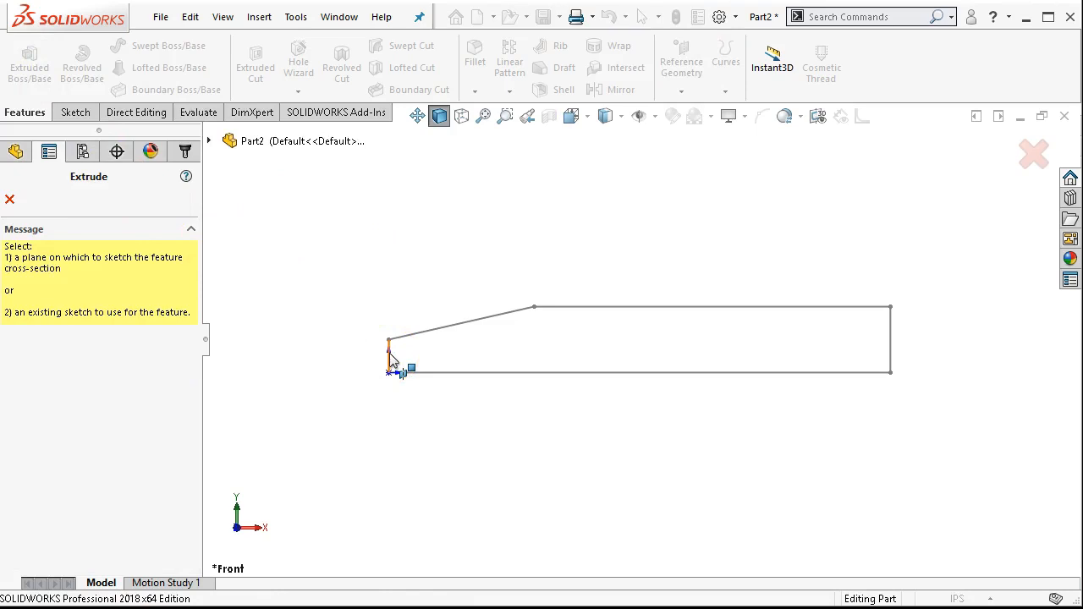
left_click(213, 141)
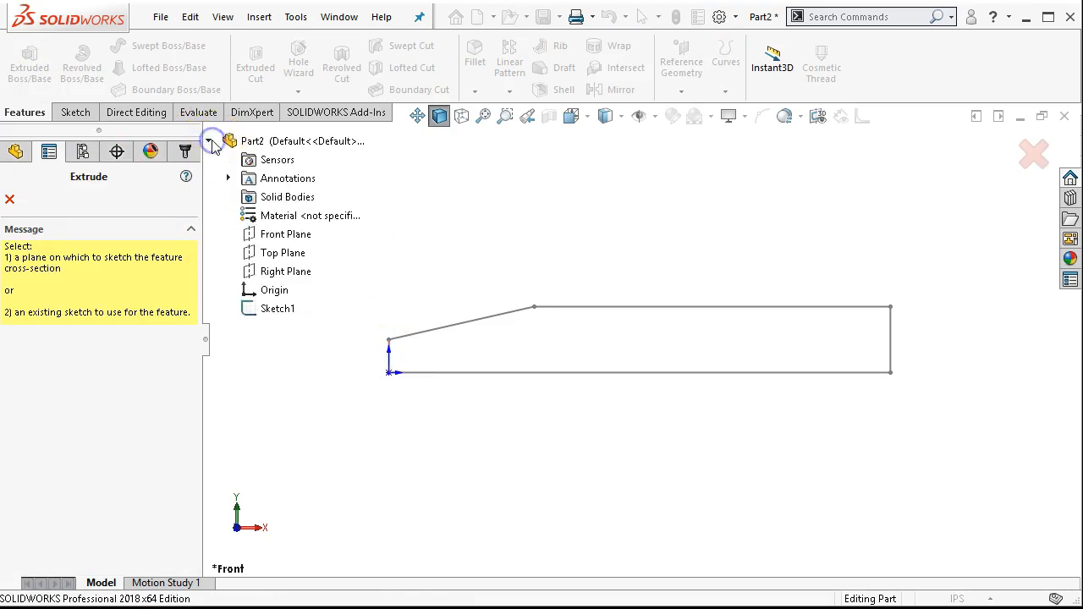
left_click(277, 308)
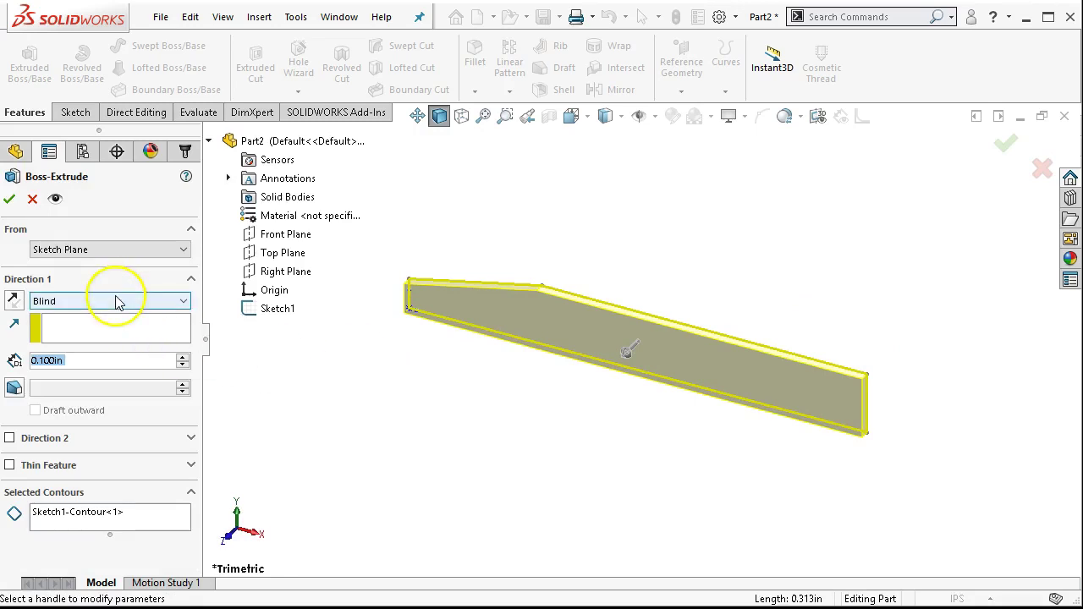
mouse_move(118, 302)
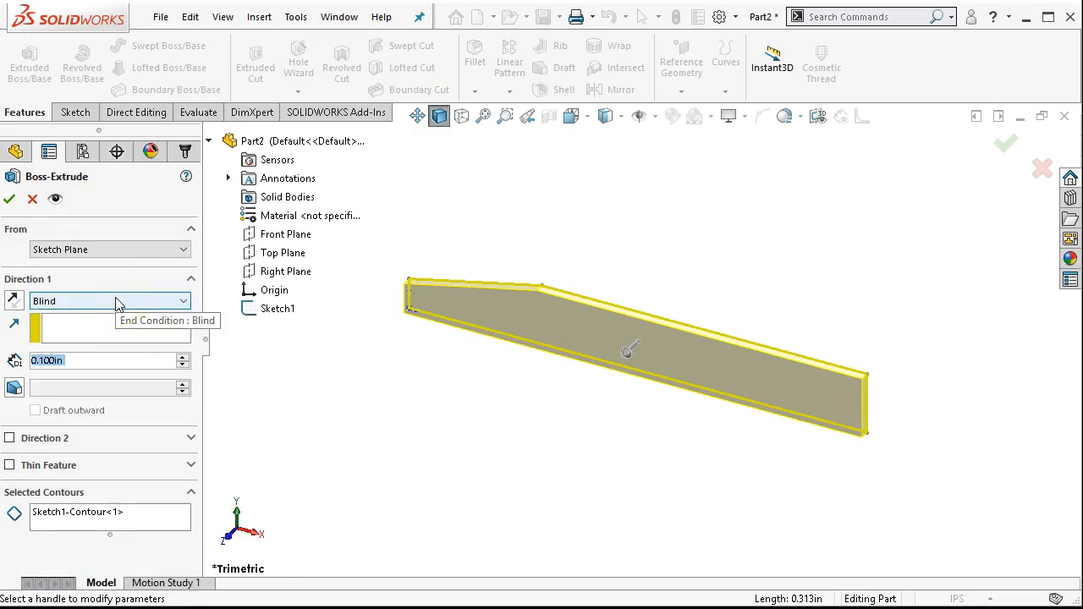
left_click(110, 301)
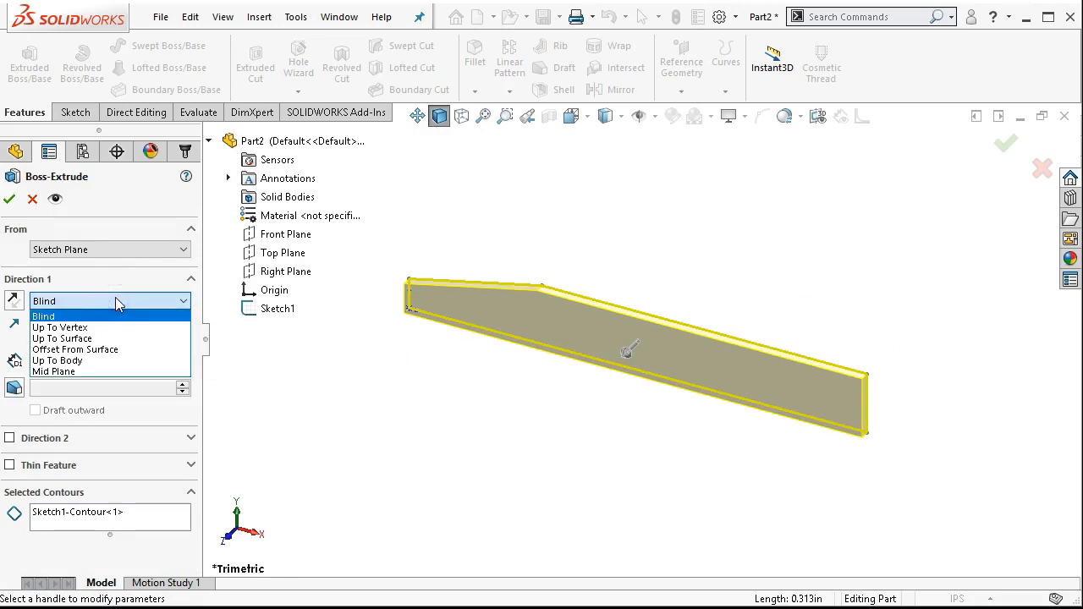
left_click(53, 372)
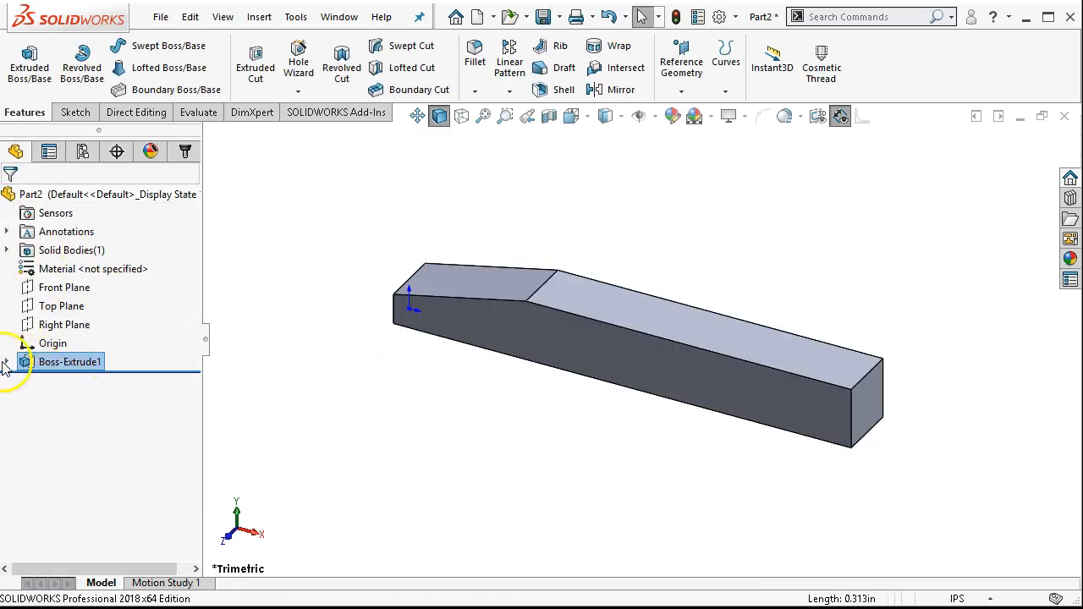
left_click(6, 362)
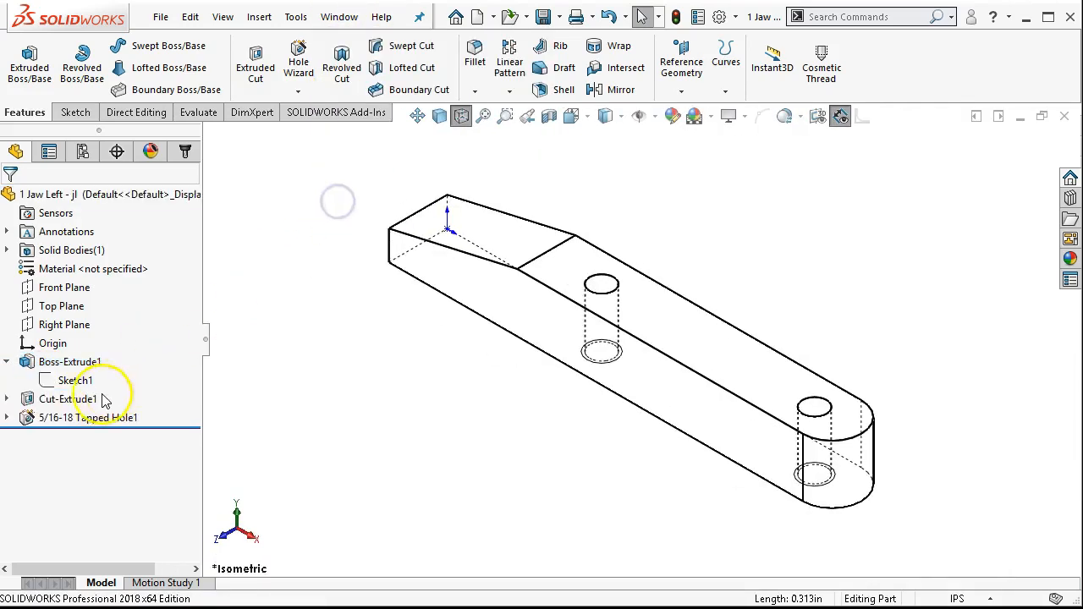
left_click(82, 379)
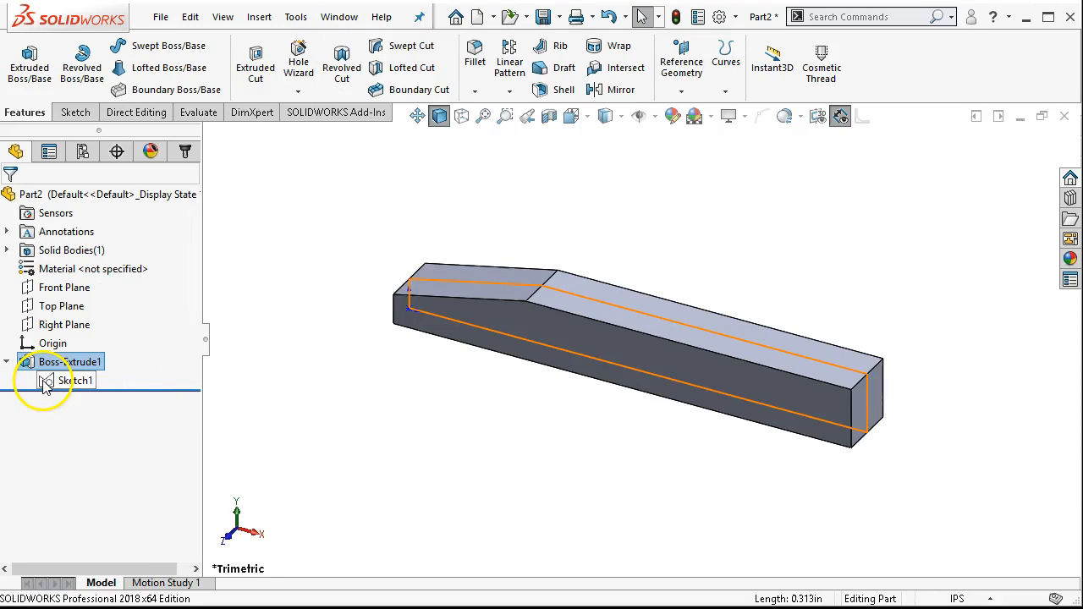
right_click(74, 362)
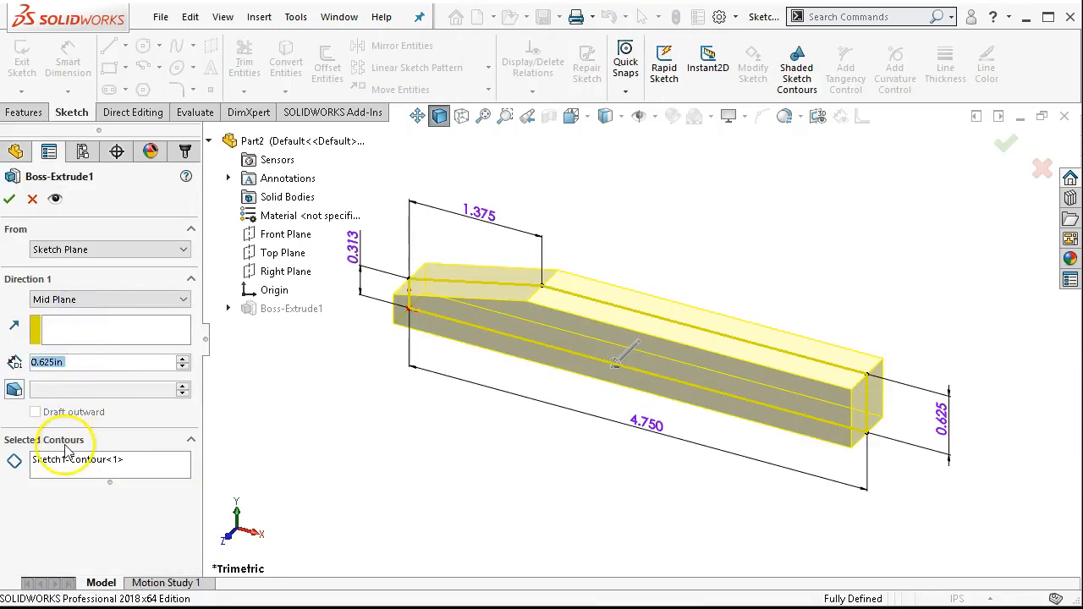
left_click(81, 460)
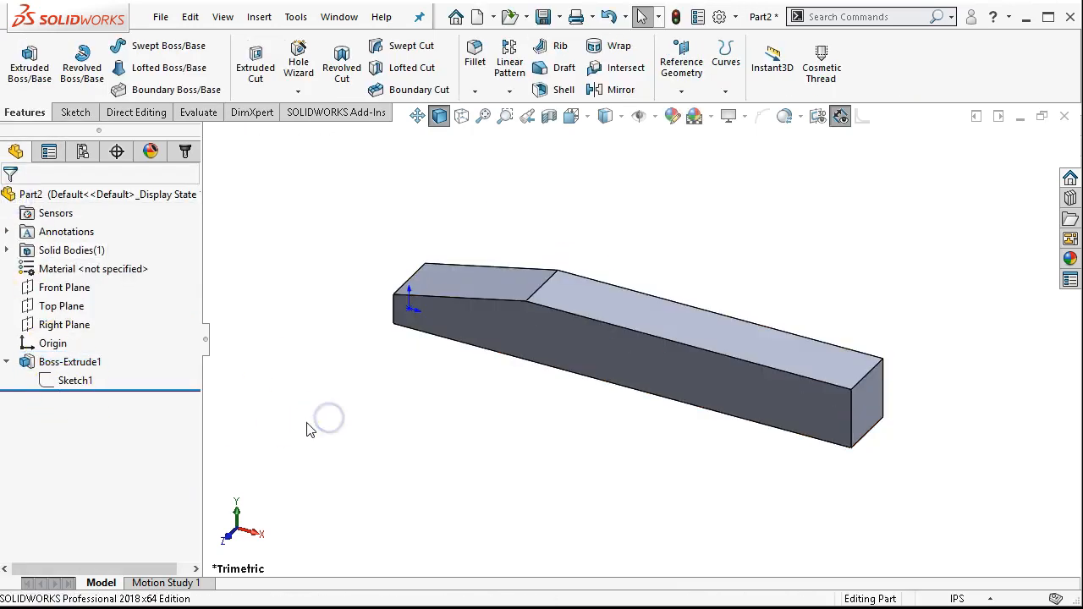
mouse_move(693, 420)
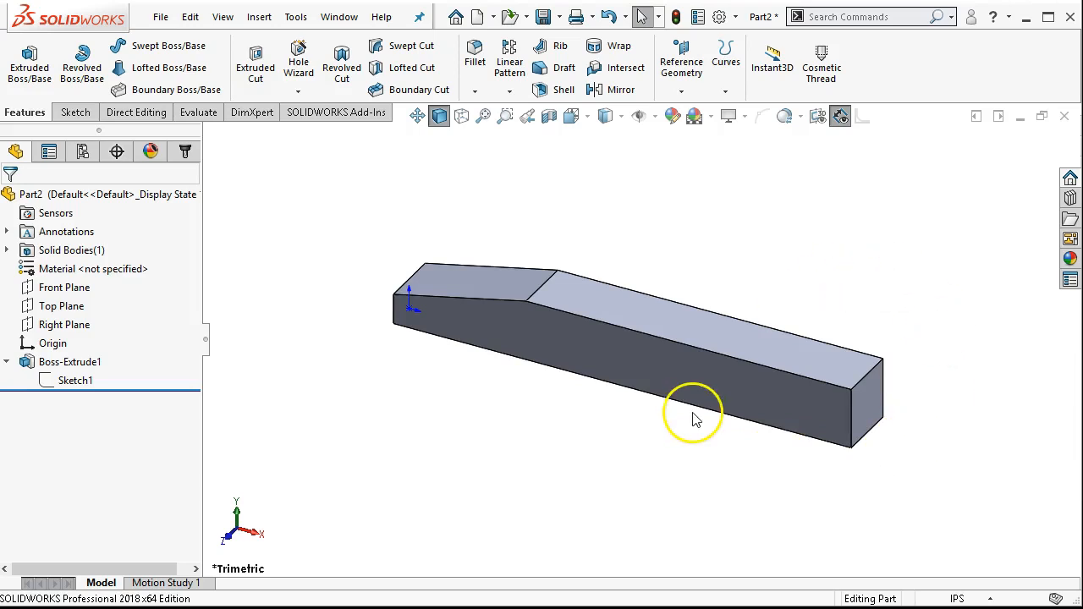
mouse_move(685, 398)
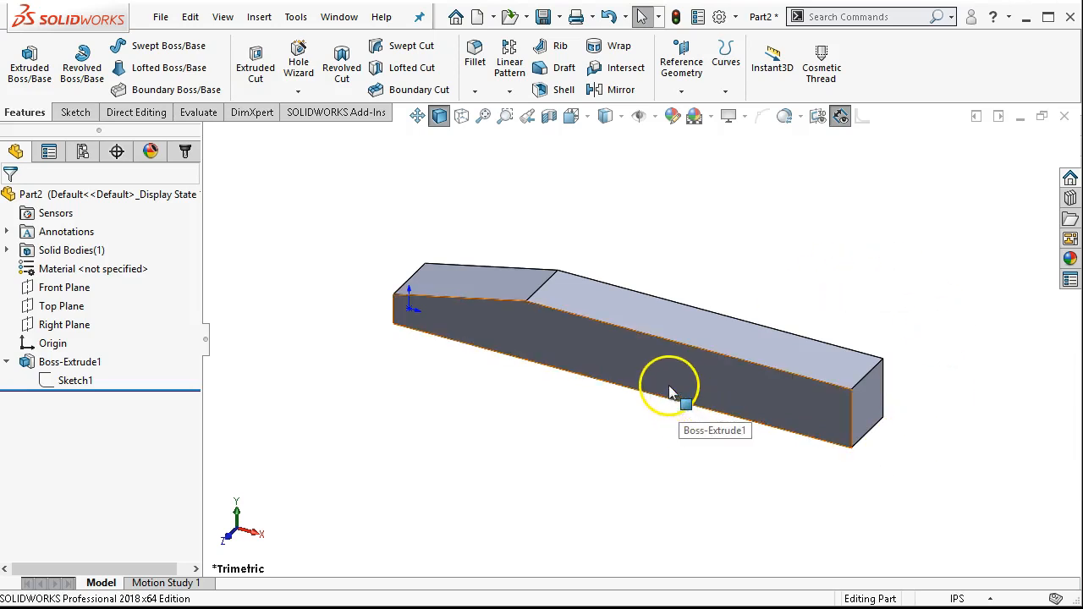
mouse_move(669, 387)
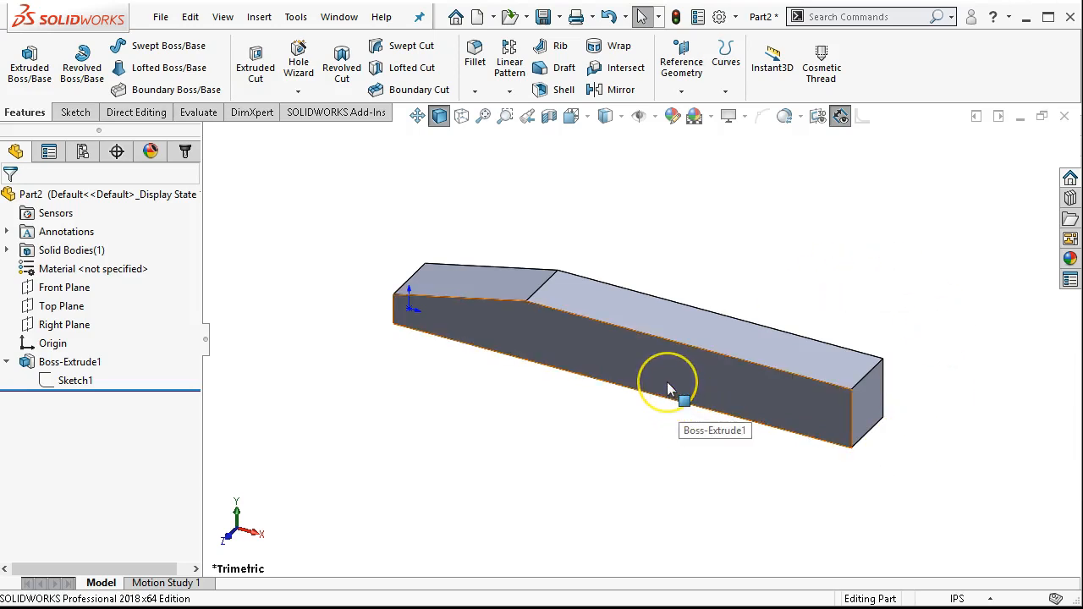
mouse_move(591, 330)
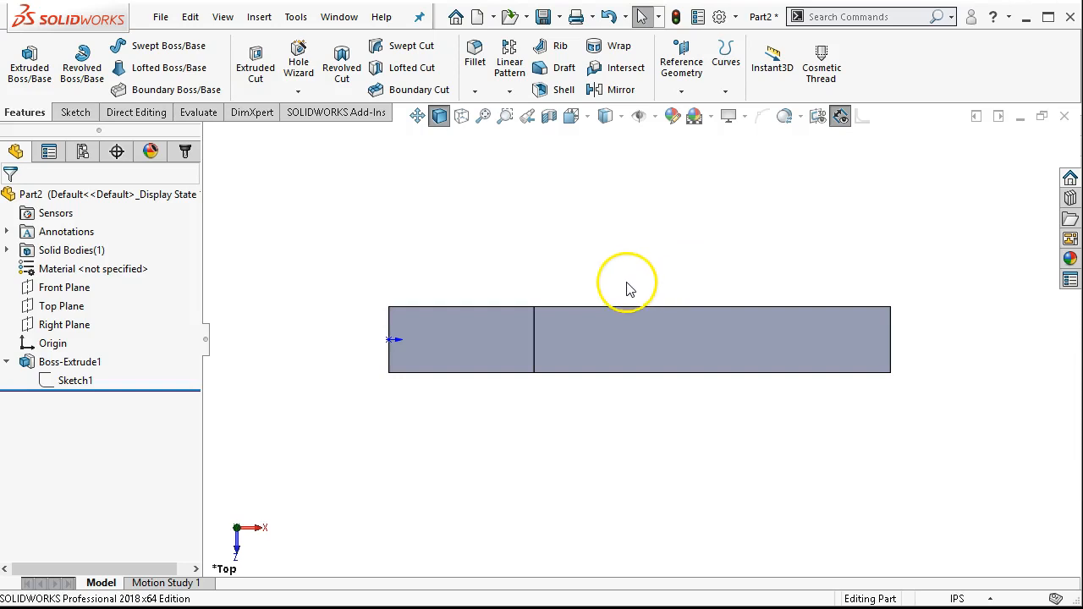
mouse_move(617, 296)
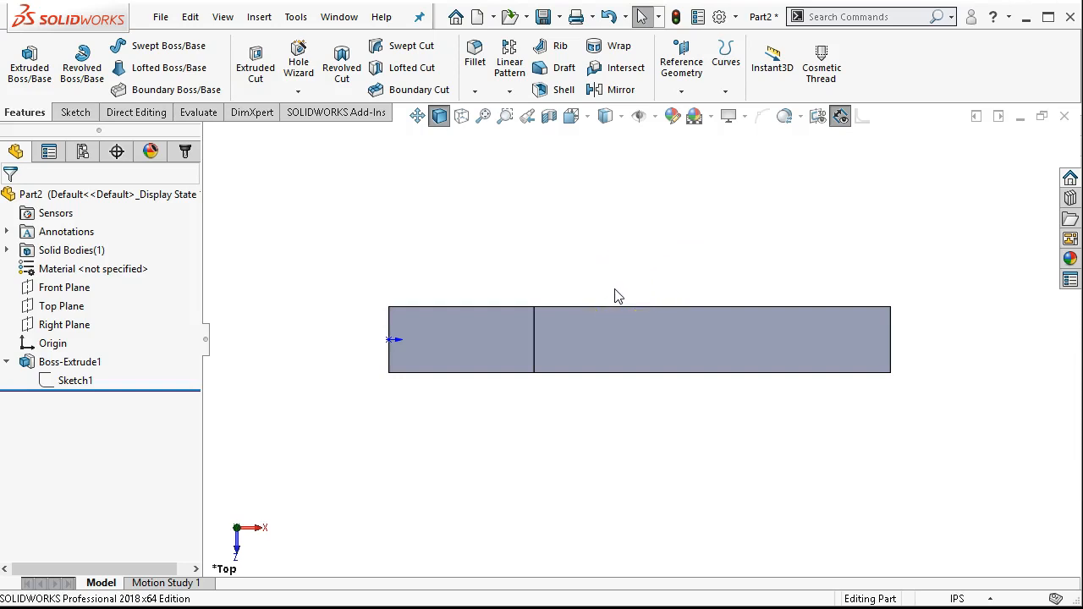
mouse_move(341, 65)
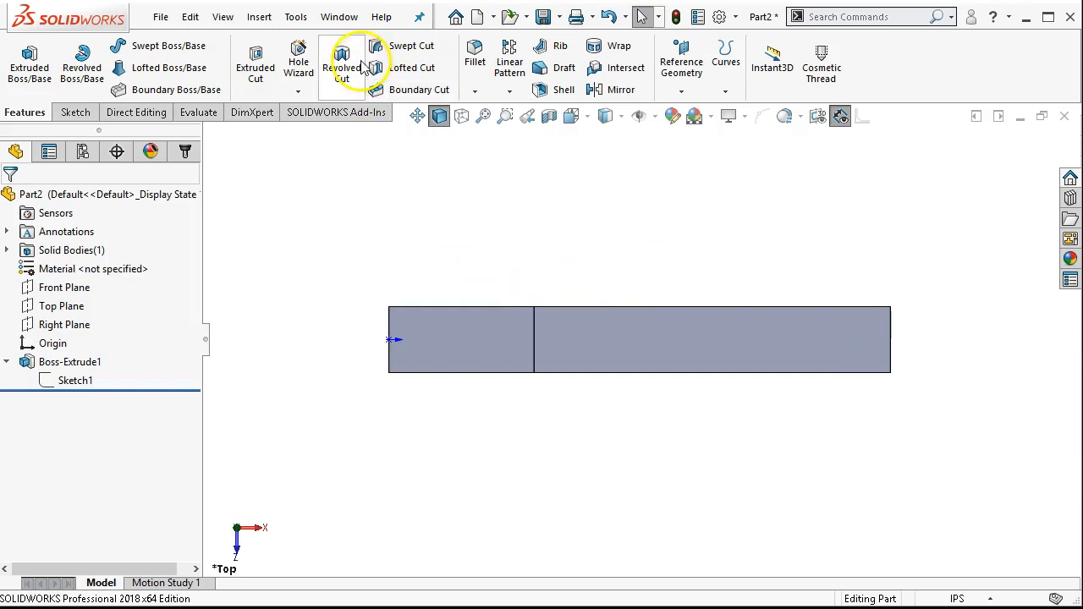
Switch from Part2 to the open 1 Jaw Left - jl part.
left_click(338, 16)
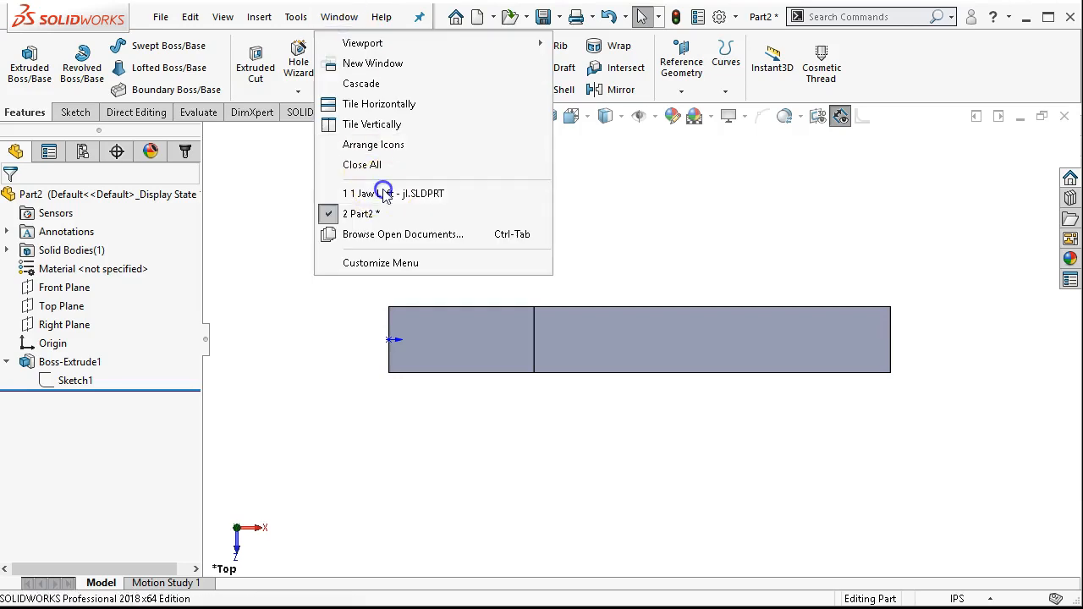
left_click(392, 193)
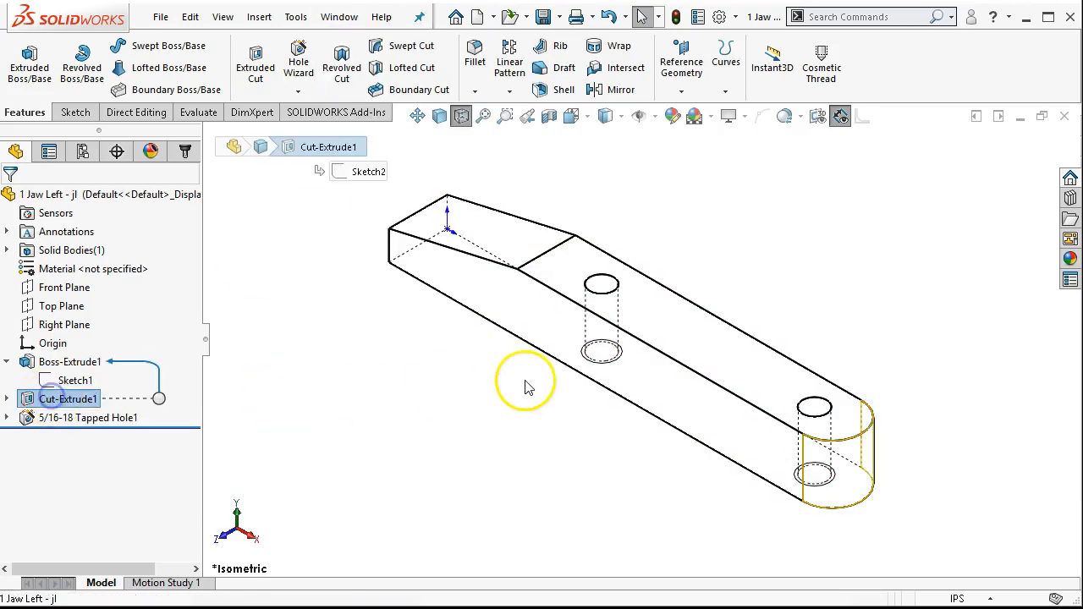
mouse_move(499, 376)
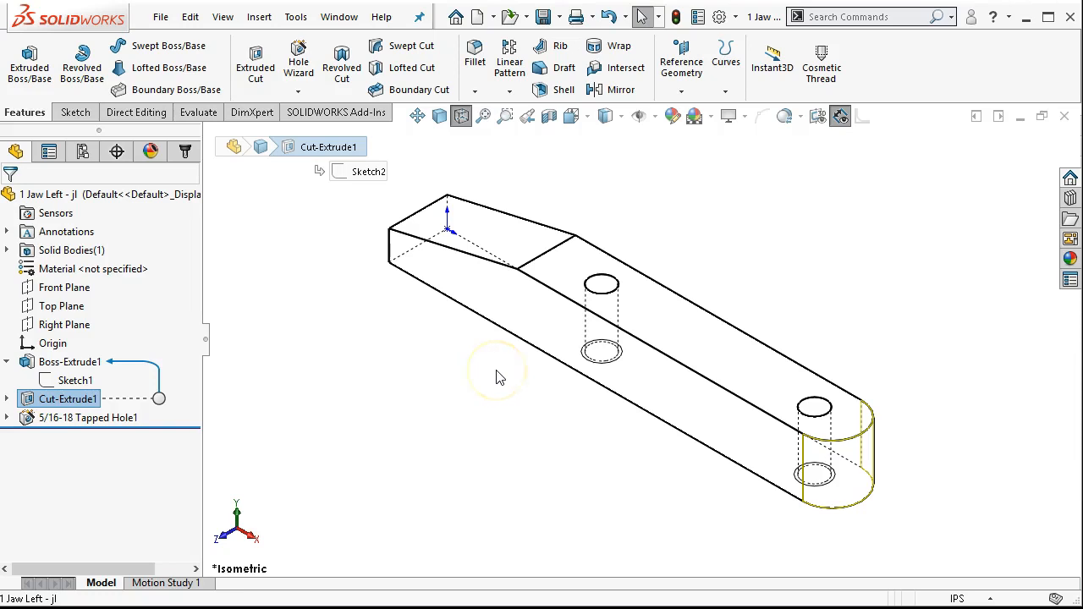
mouse_move(423, 374)
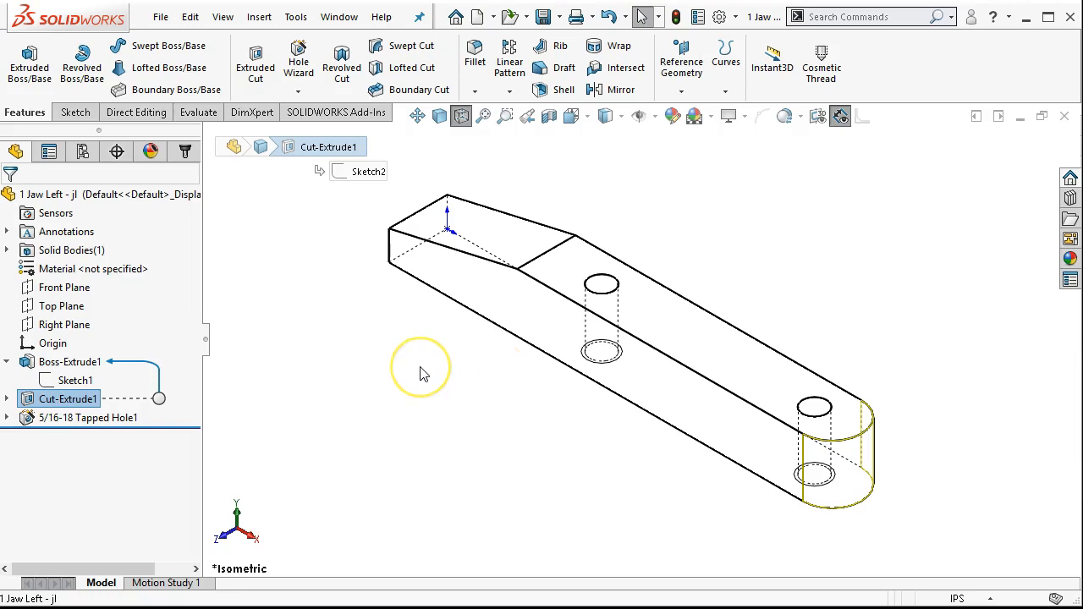
mouse_move(338, 17)
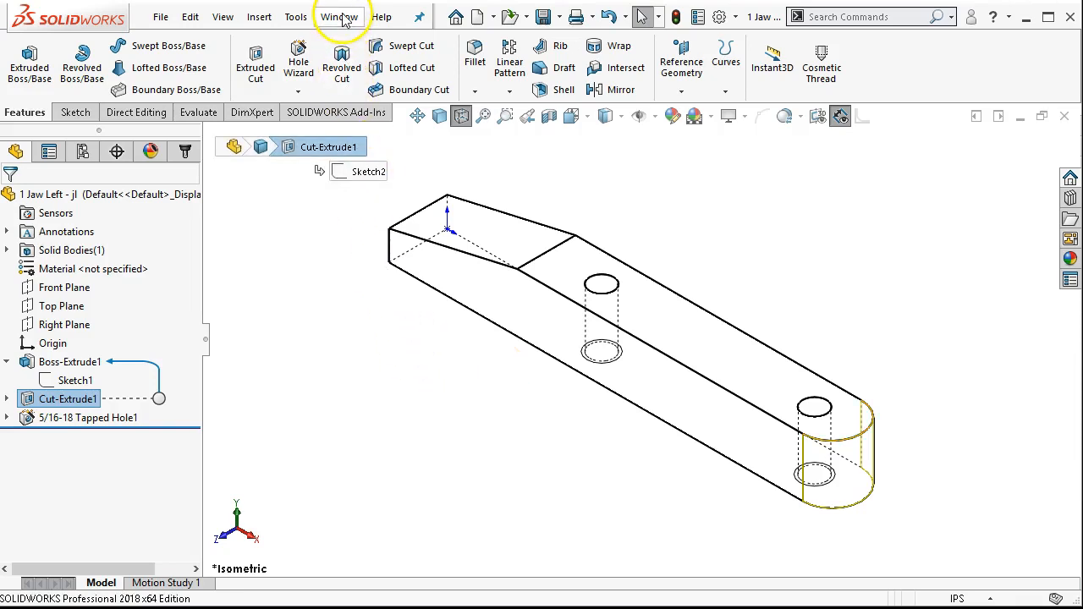
Paste Cut-Extrude1 into Part2 deleting external relations; dismiss the rebuild error.
left_click(338, 17)
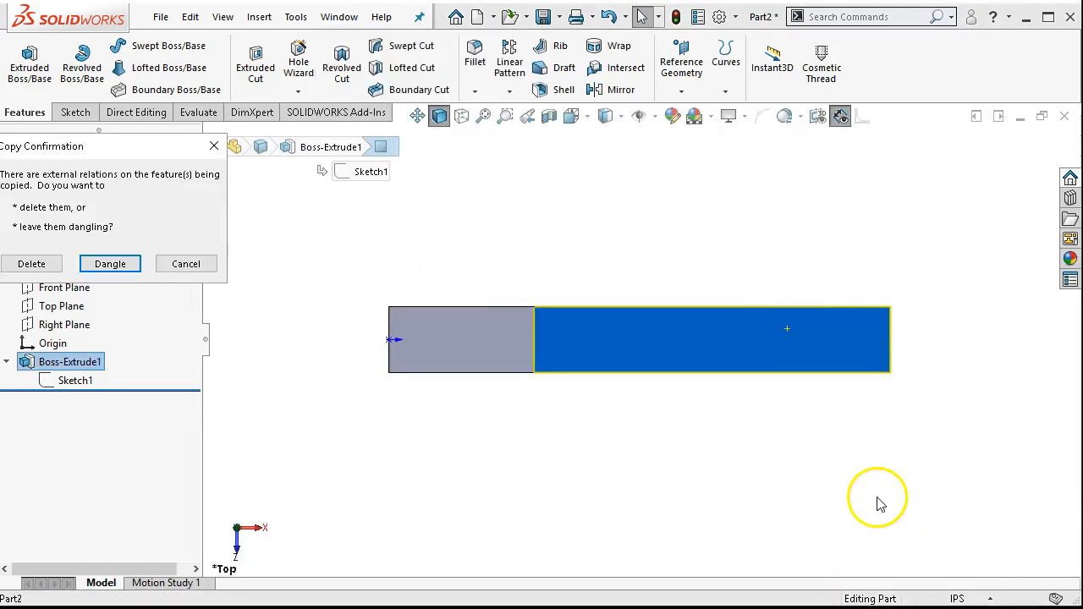
mouse_move(76, 227)
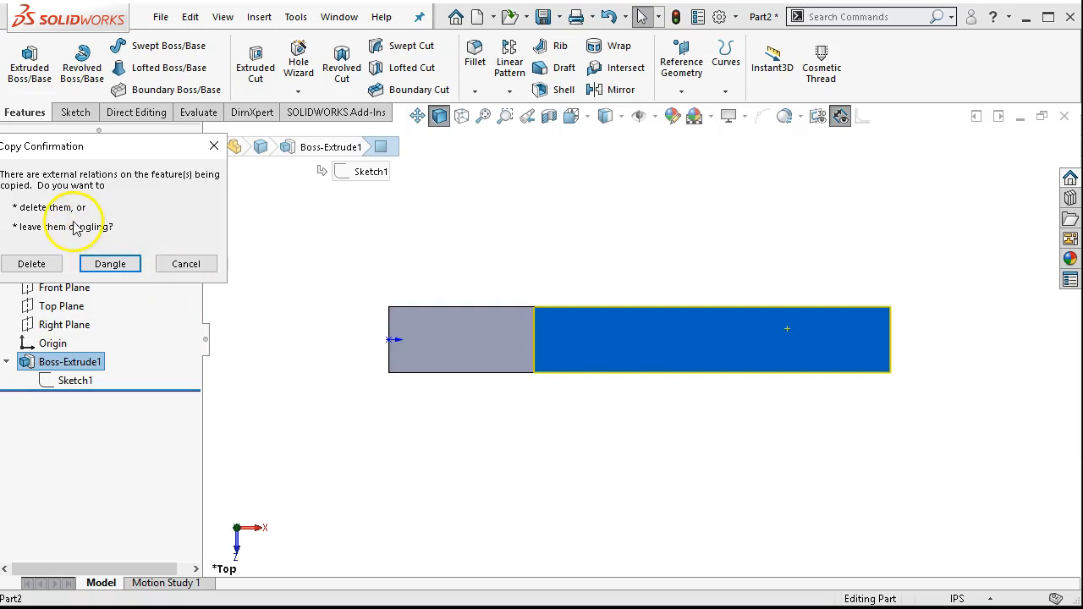
mouse_move(76, 146)
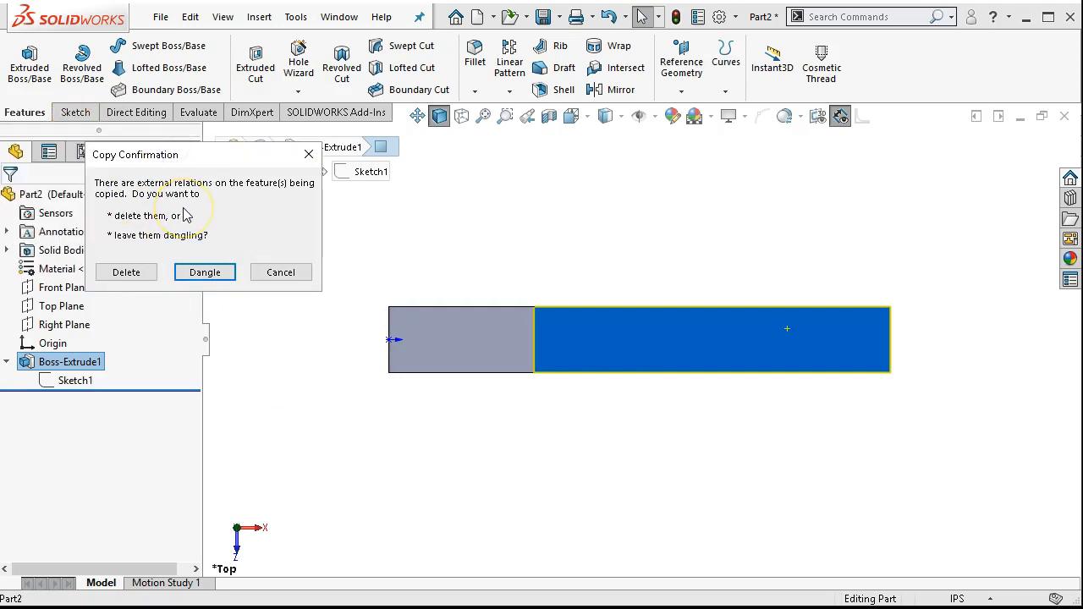
mouse_move(156, 247)
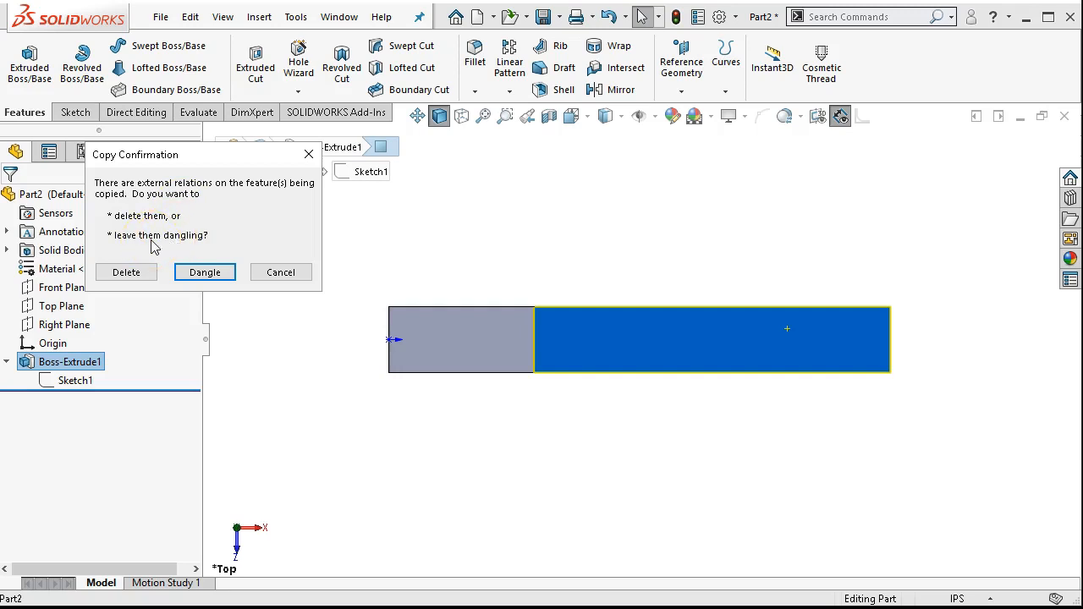
left_click(126, 270)
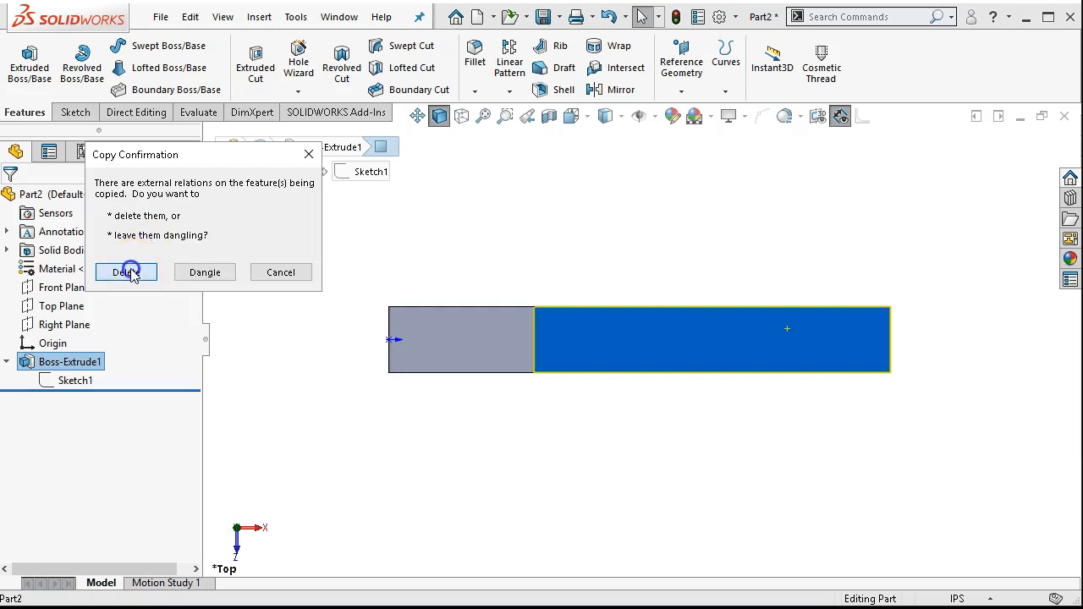
left_click(125, 271)
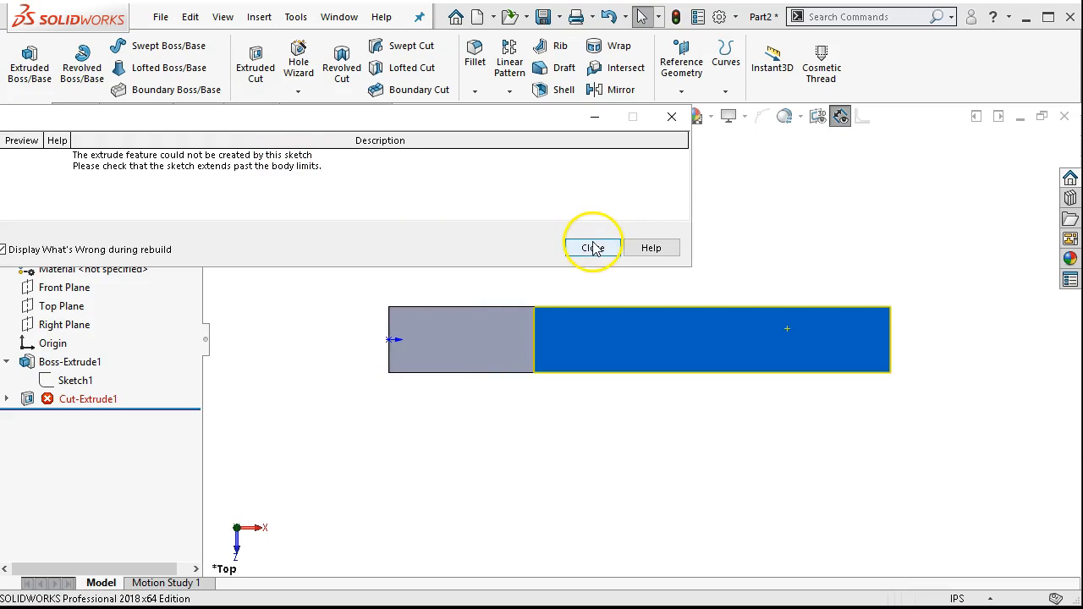
left_click(592, 247)
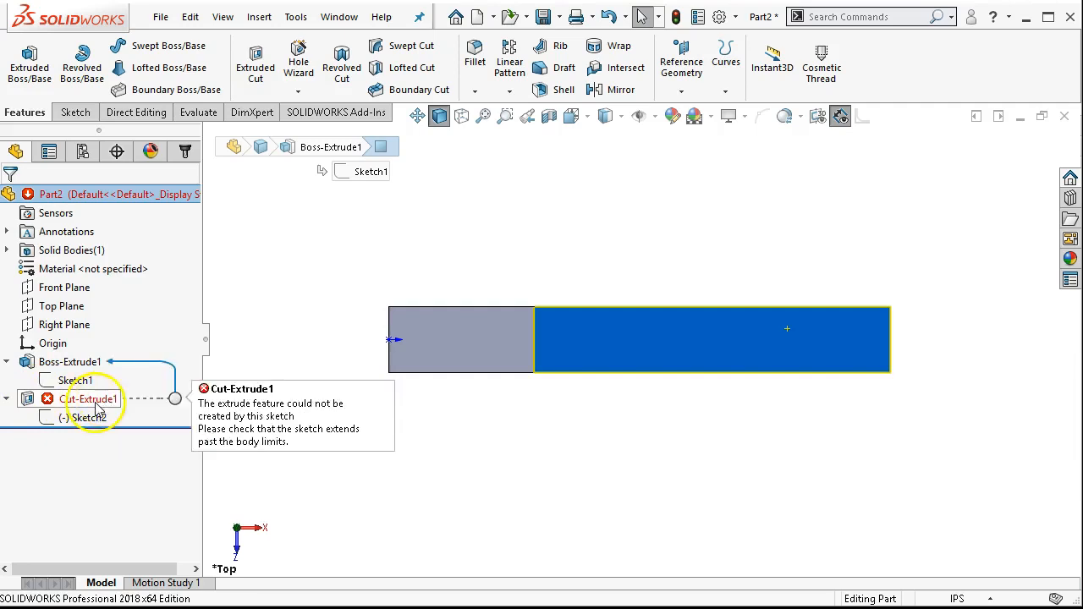
Edit the cut's Sketch2, dragging the arc onto the bar's edge and making it tangent.
right_click(88, 416)
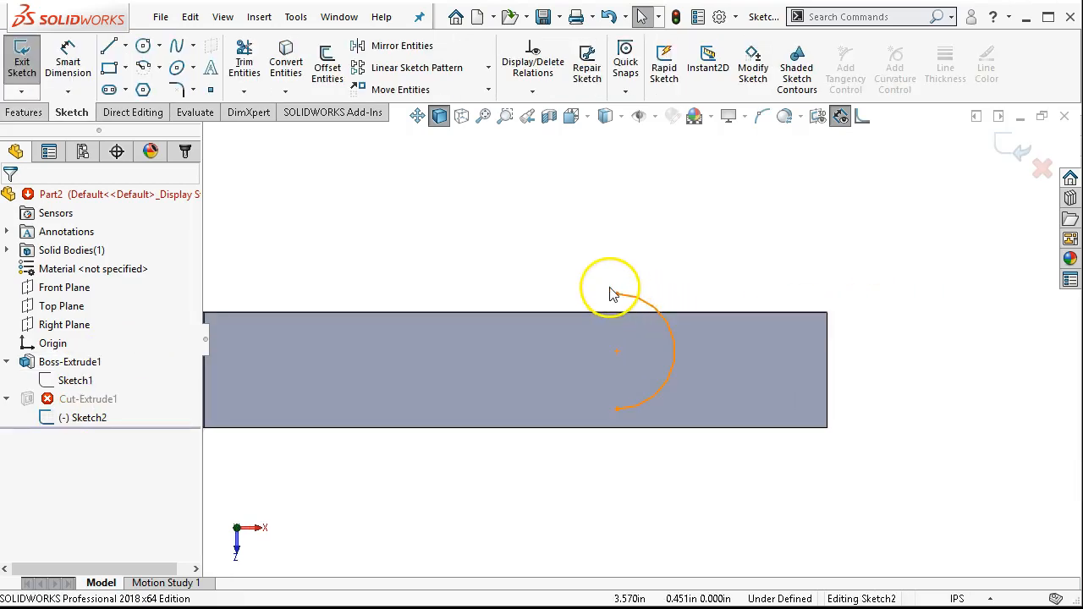
left_click(748, 311)
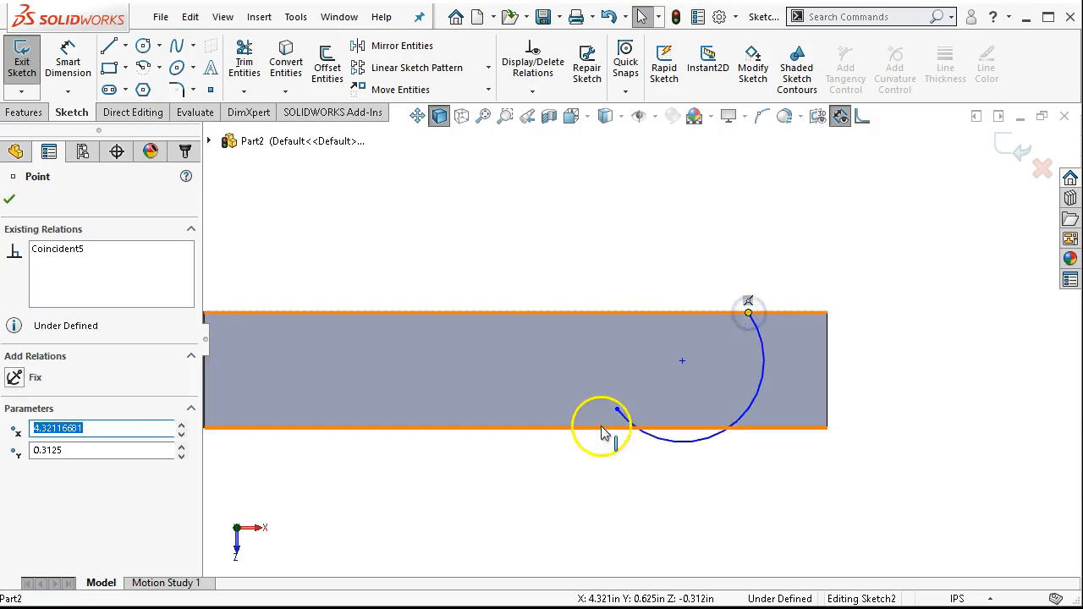
mouse_move(612, 411)
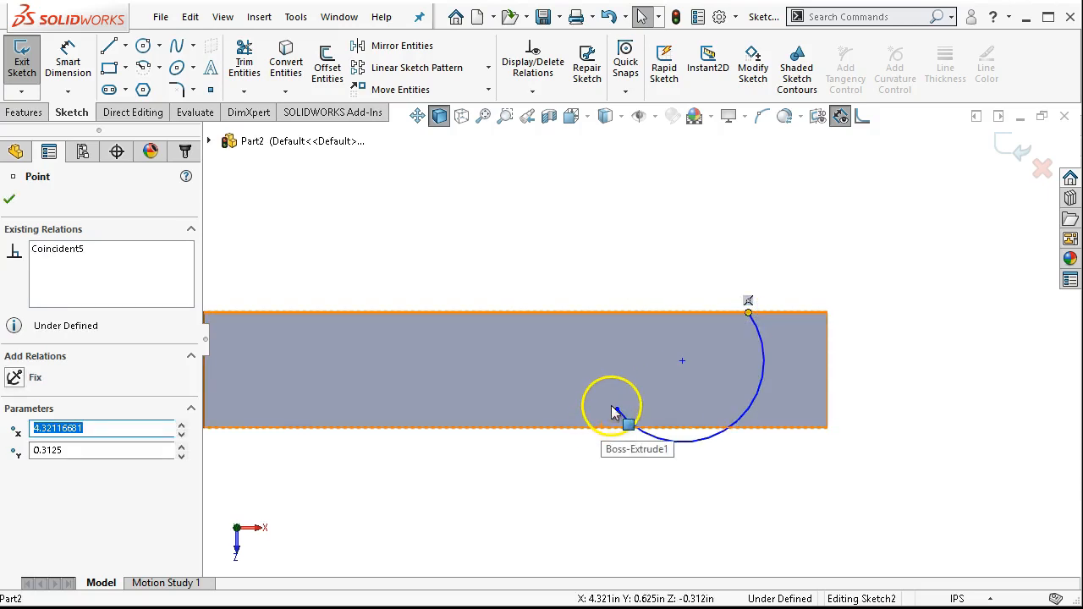
left_click_drag(613, 411, 736, 432)
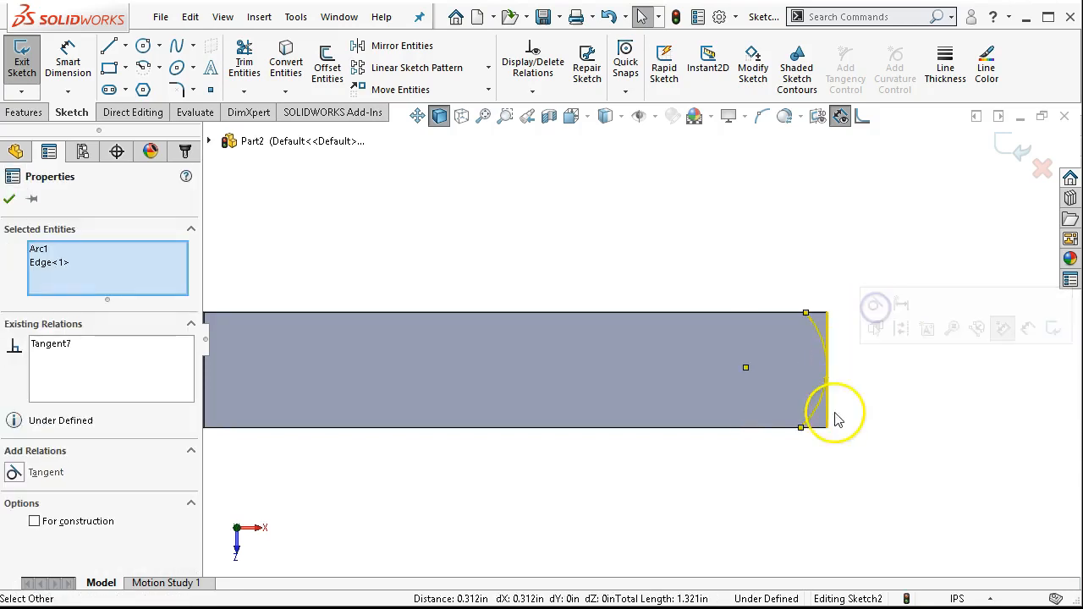
left_click(10, 198)
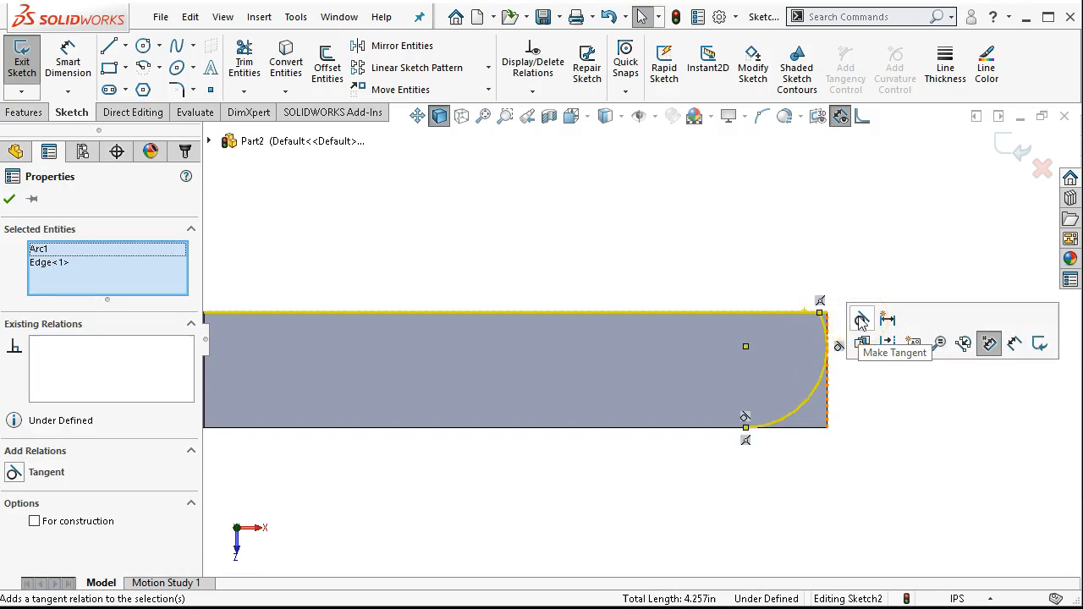
left_click(861, 318)
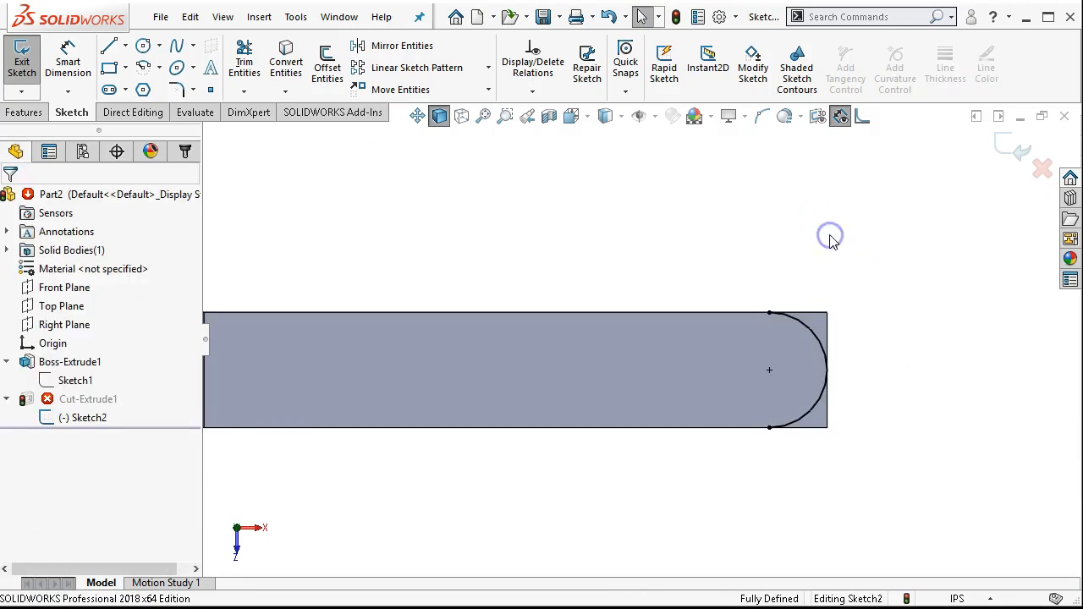
mouse_move(480, 269)
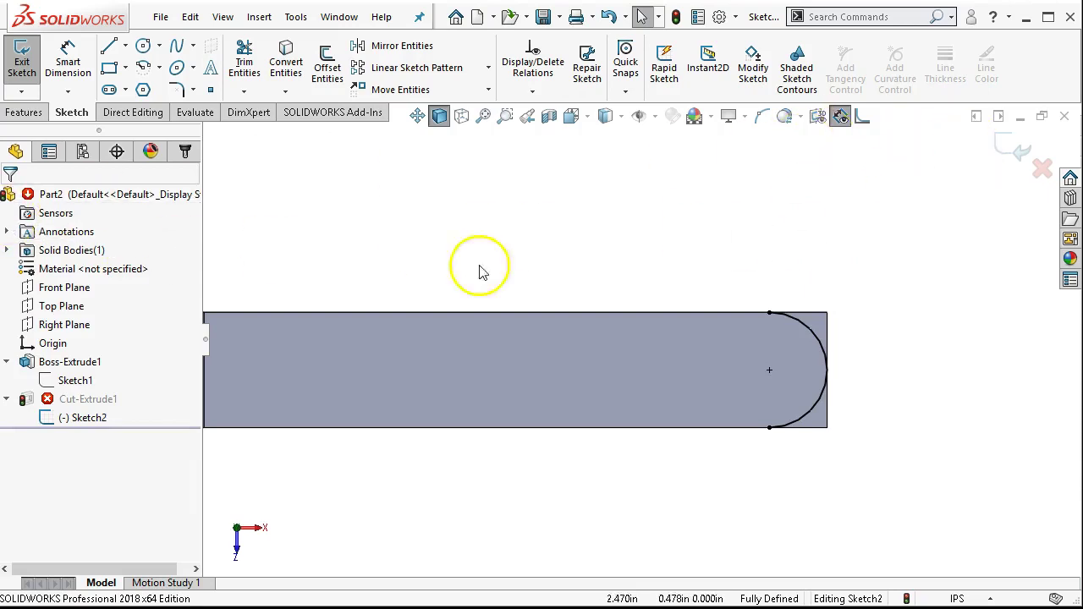
left_click(75, 379)
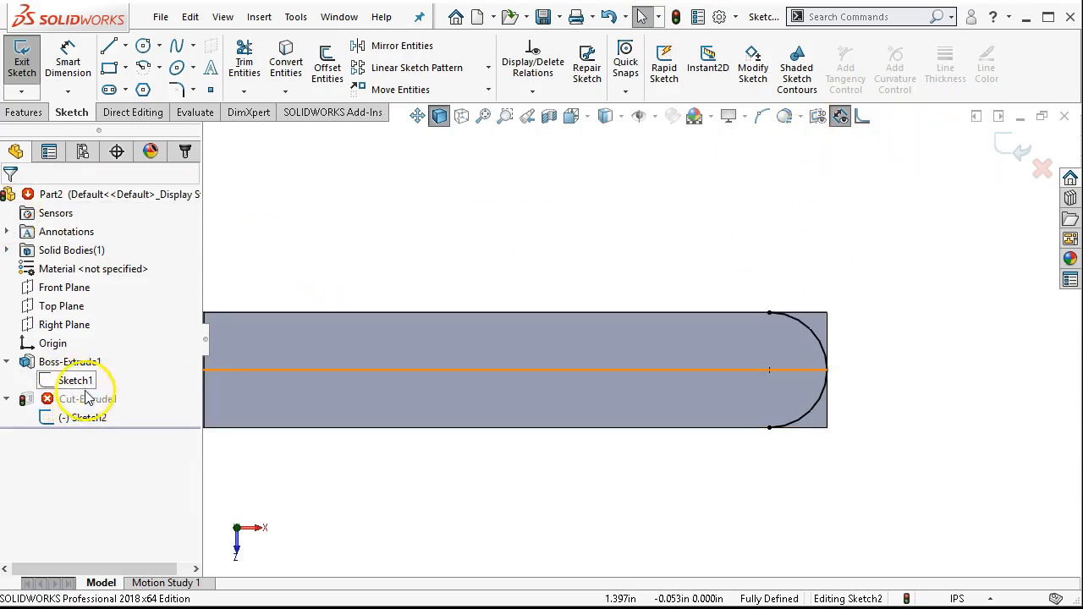
Exit the sketch so Cut-Extrude1 rebuilds, rounding the bar's end, and inspect it.
left_click(20, 59)
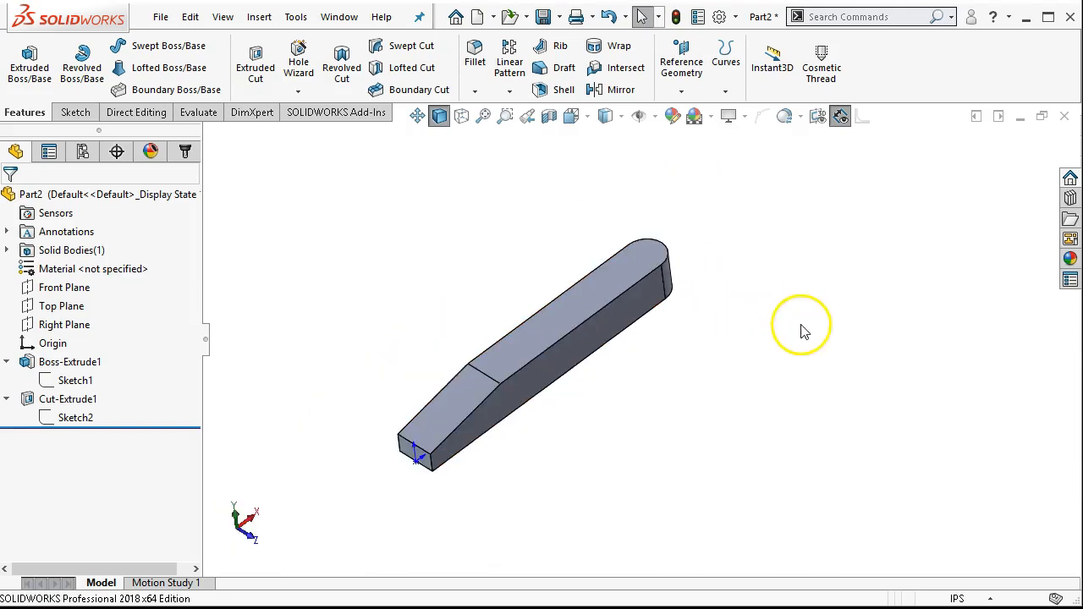
left_click_drag(798, 324, 778, 347)
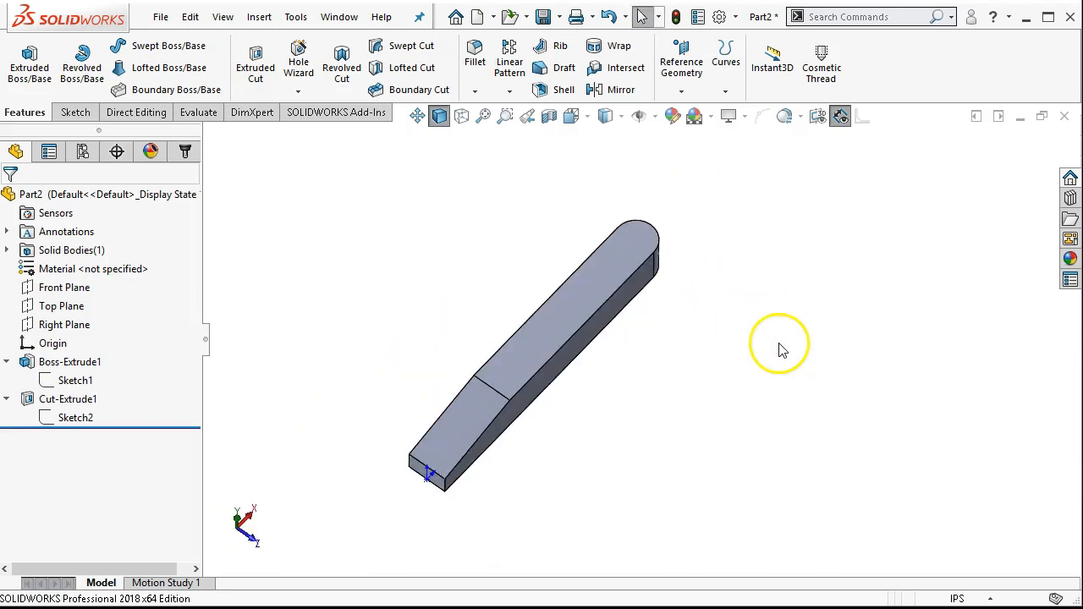
mouse_move(729, 330)
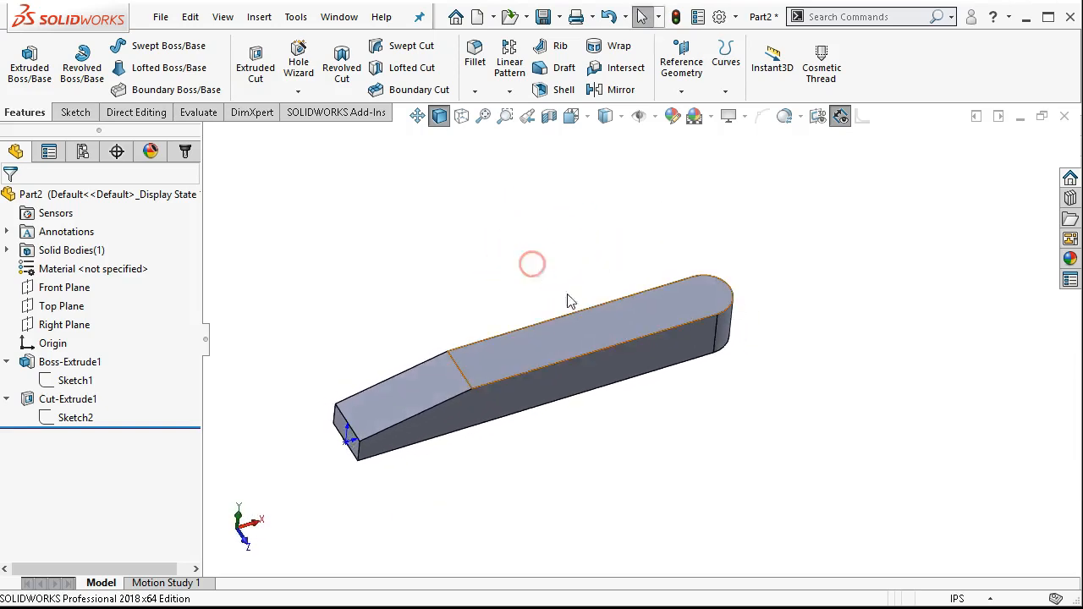
mouse_move(692, 365)
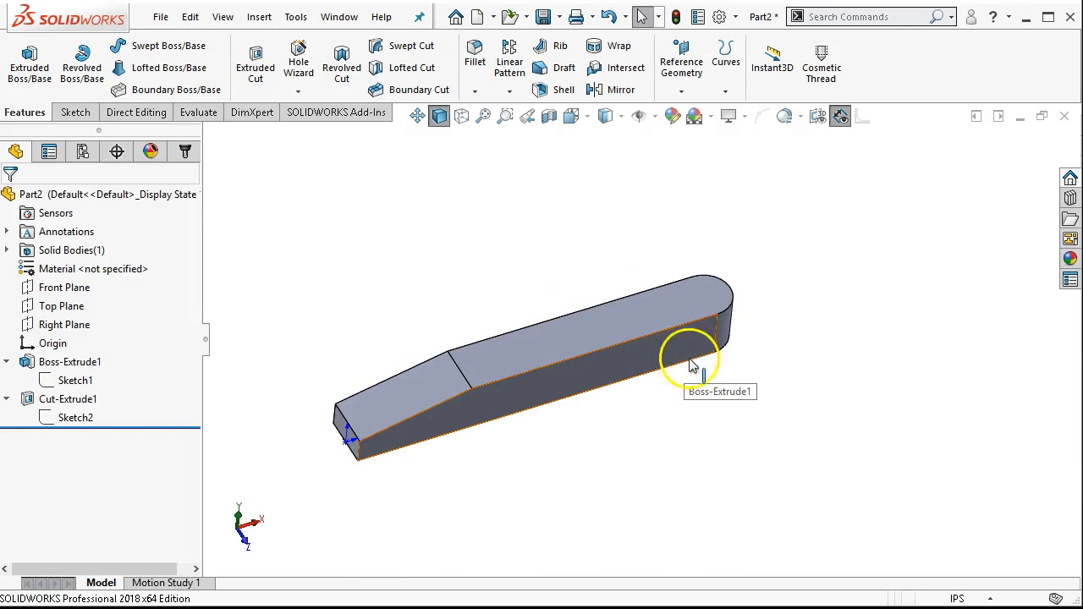
left_click_drag(691, 356, 628, 233)
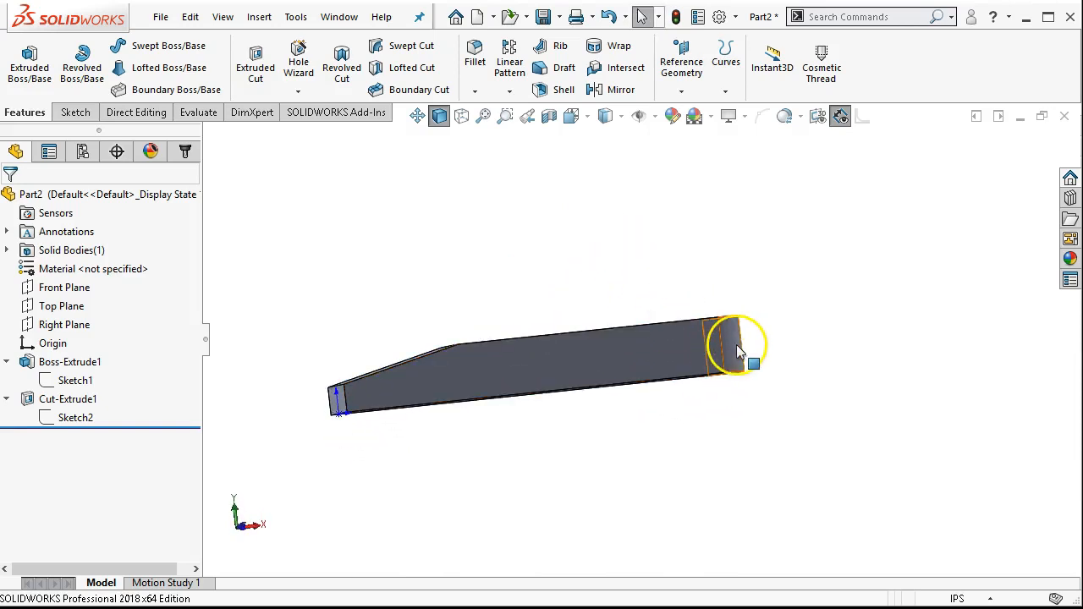
mouse_move(736, 347)
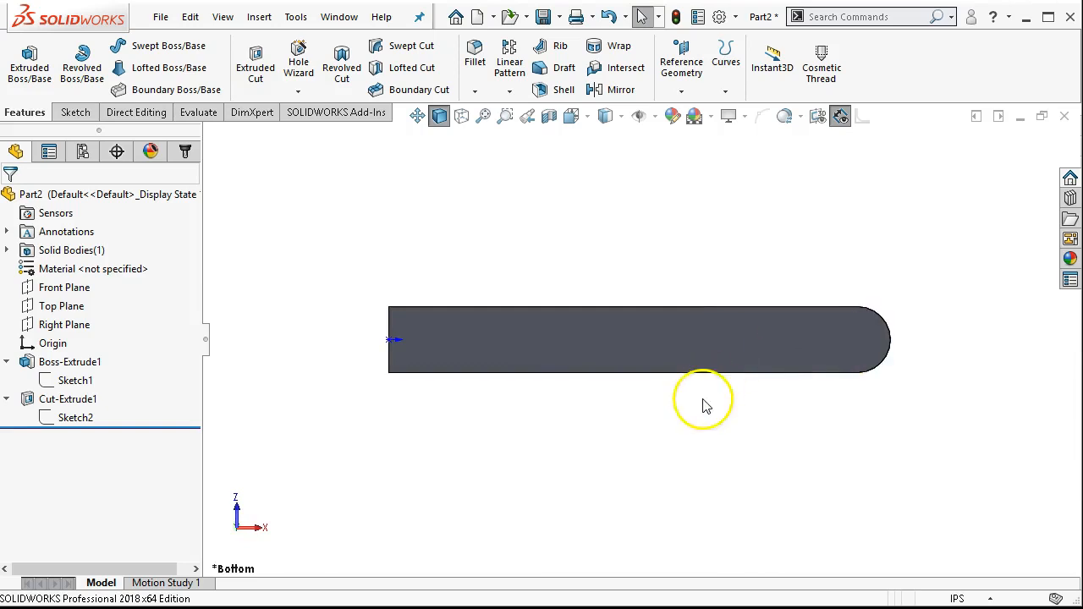
mouse_move(657, 392)
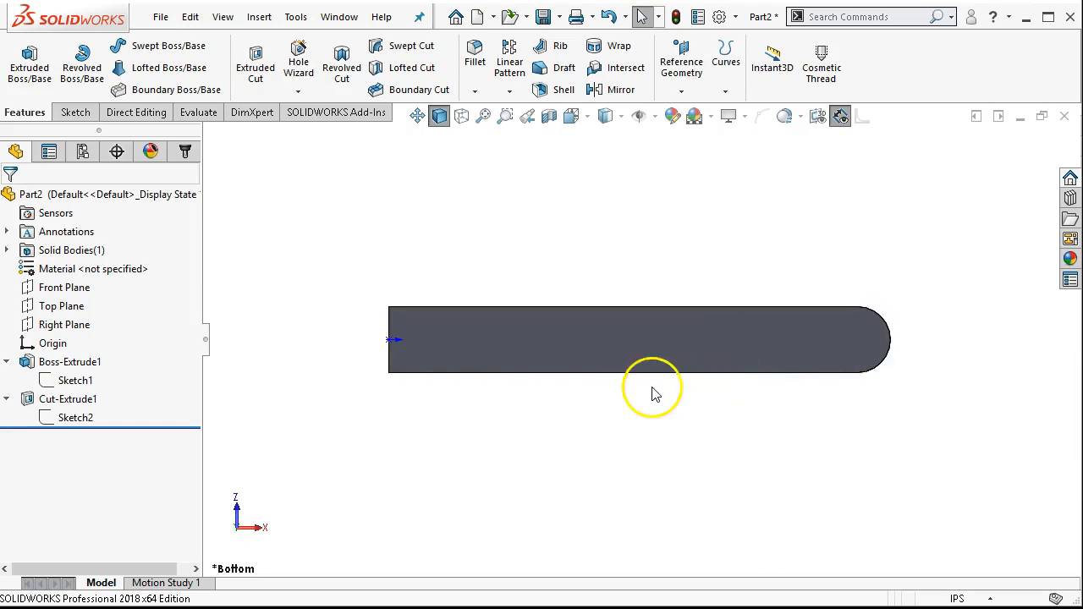
mouse_move(618, 349)
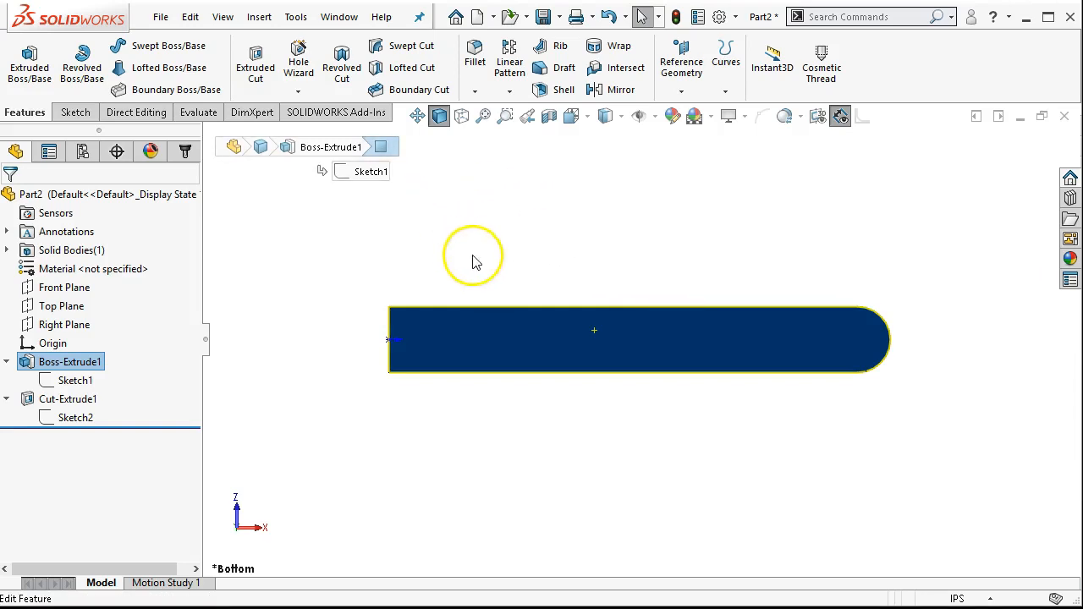
left_click(565, 332)
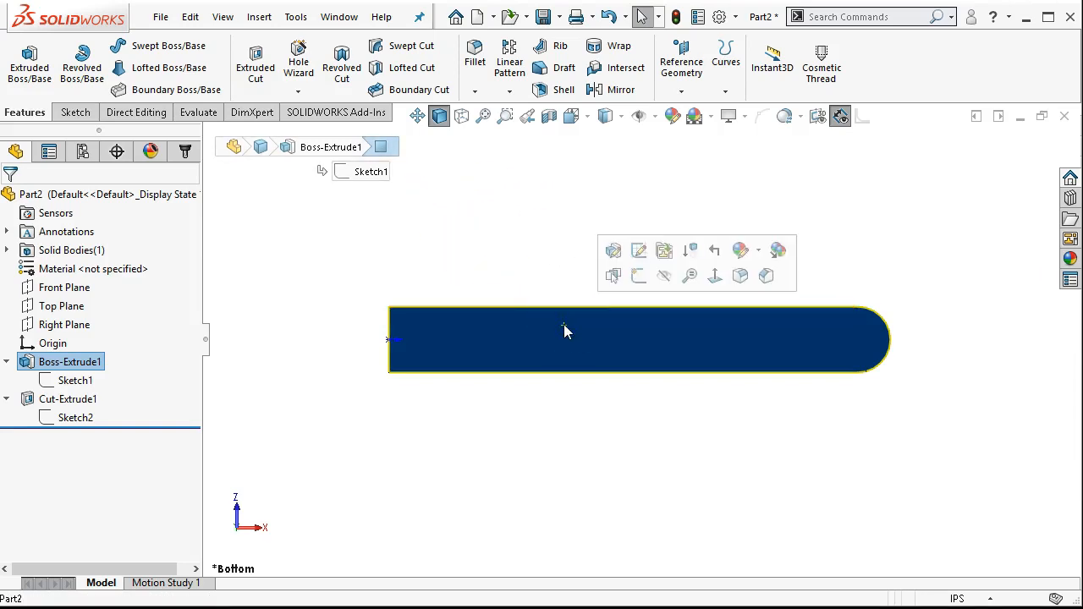
left_click(591, 240)
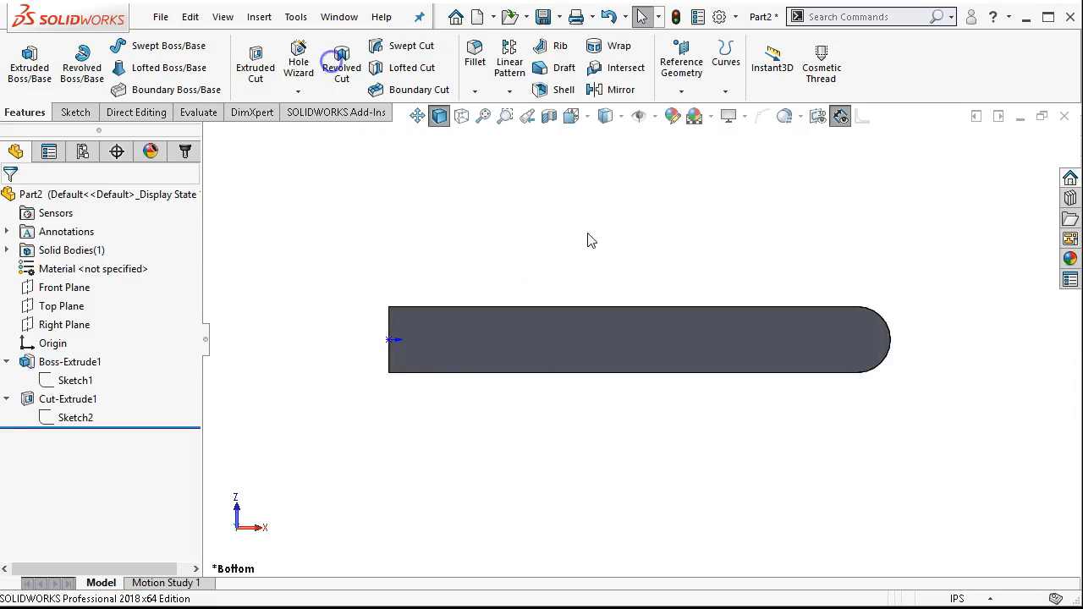
left_click(512, 340)
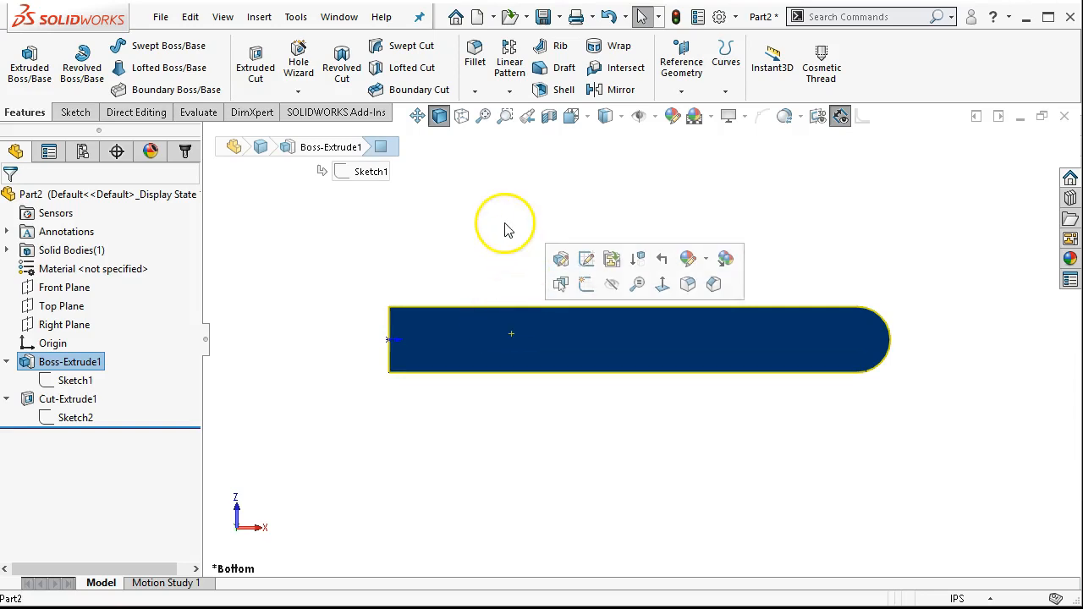
left_click(434, 240)
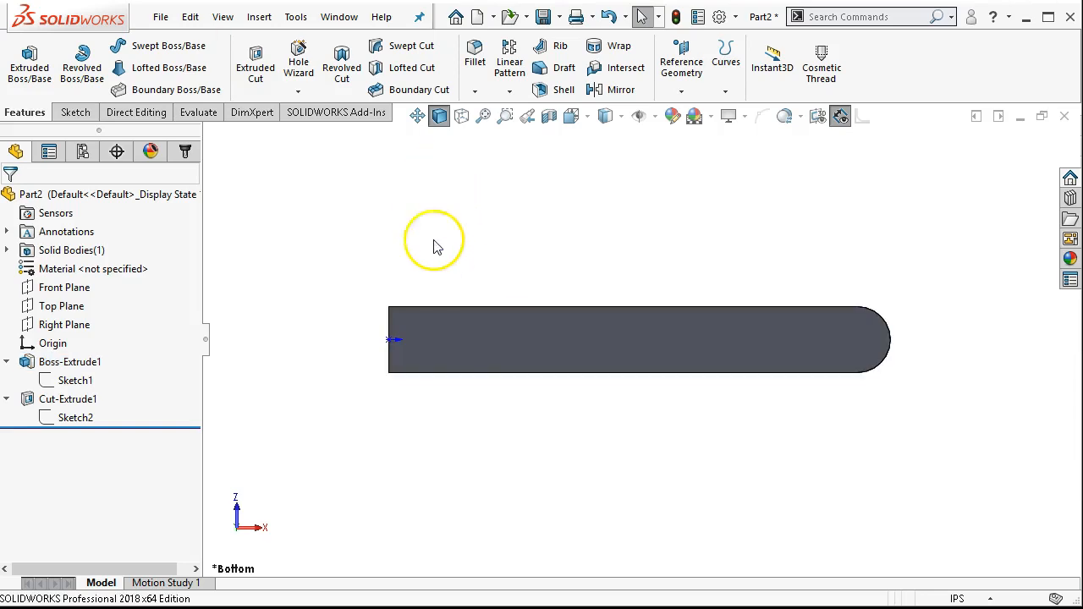
mouse_move(440, 348)
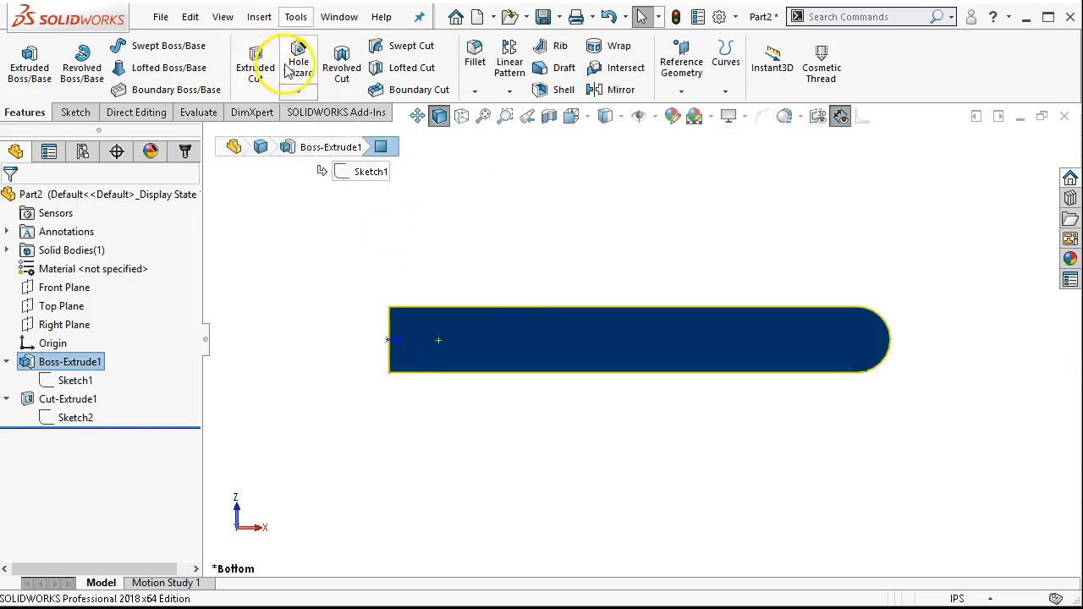
left_click(298, 61)
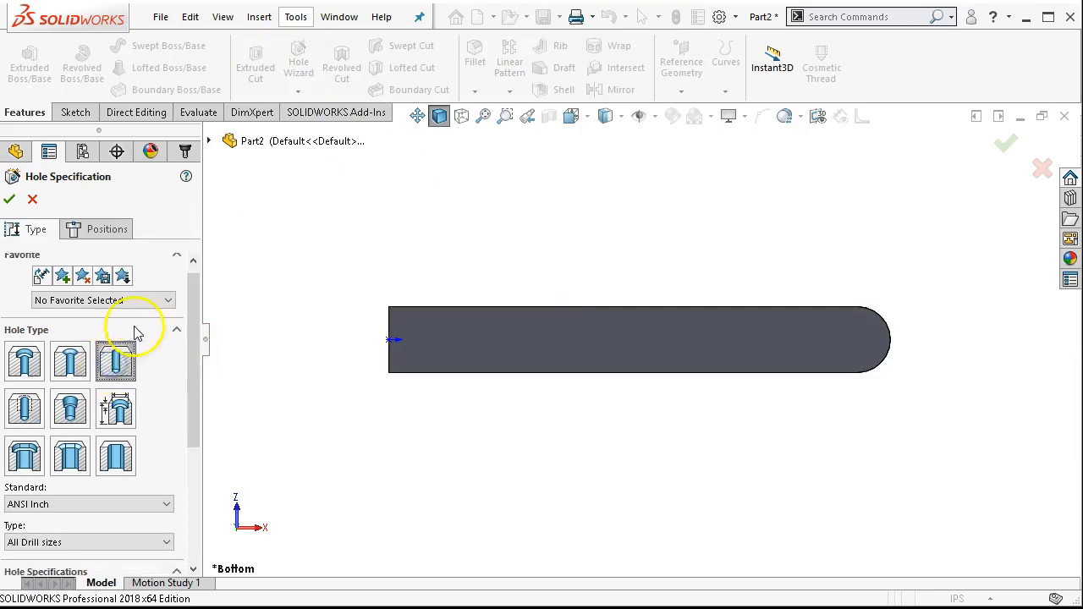
left_click(105, 230)
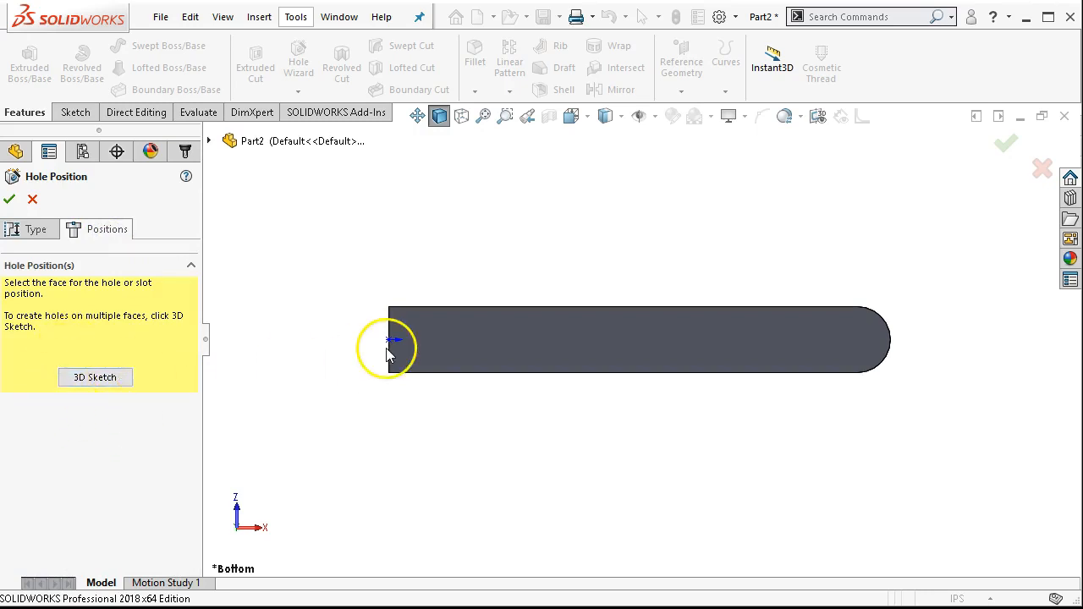
mouse_move(565, 342)
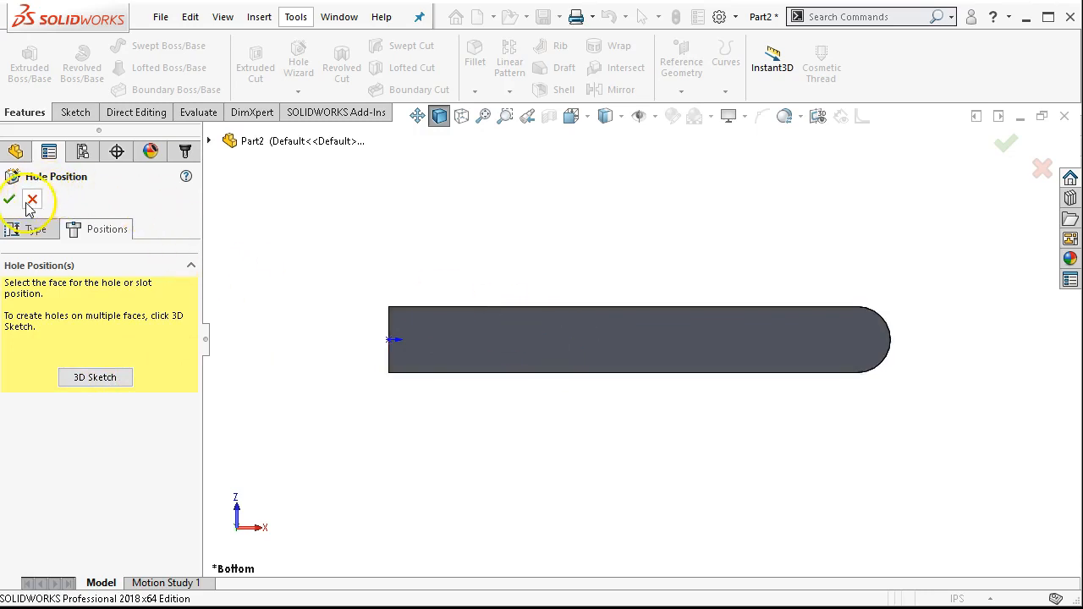
left_click(32, 200)
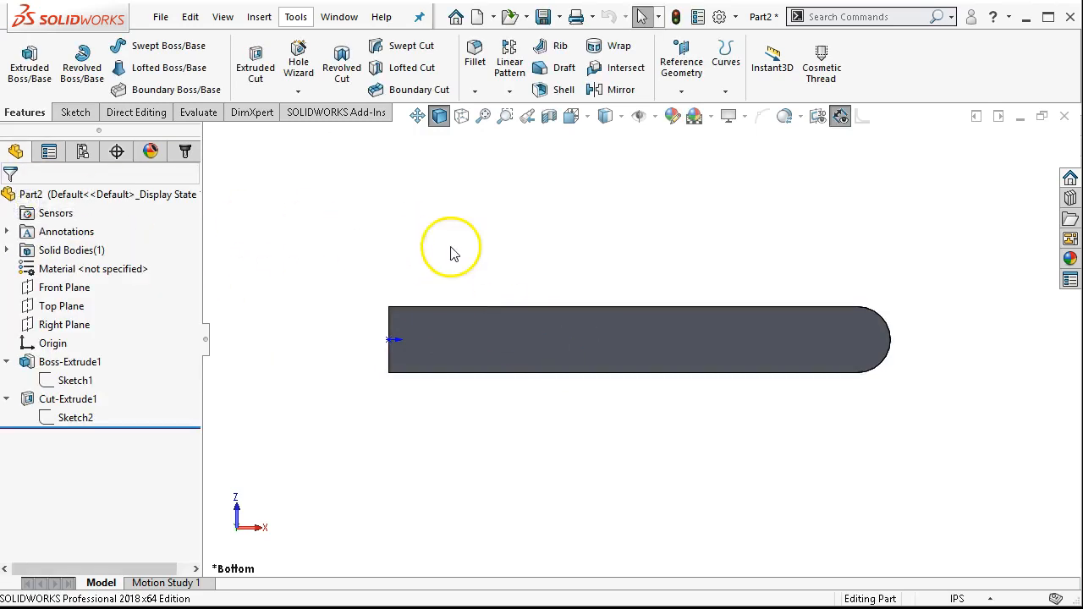
left_click(545, 350)
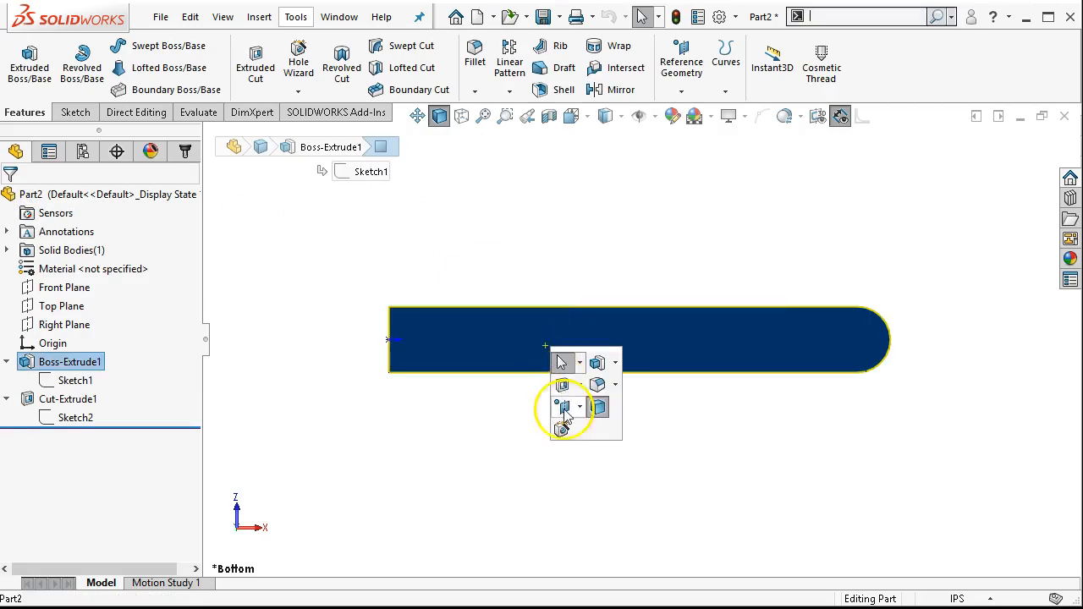
mouse_move(562, 430)
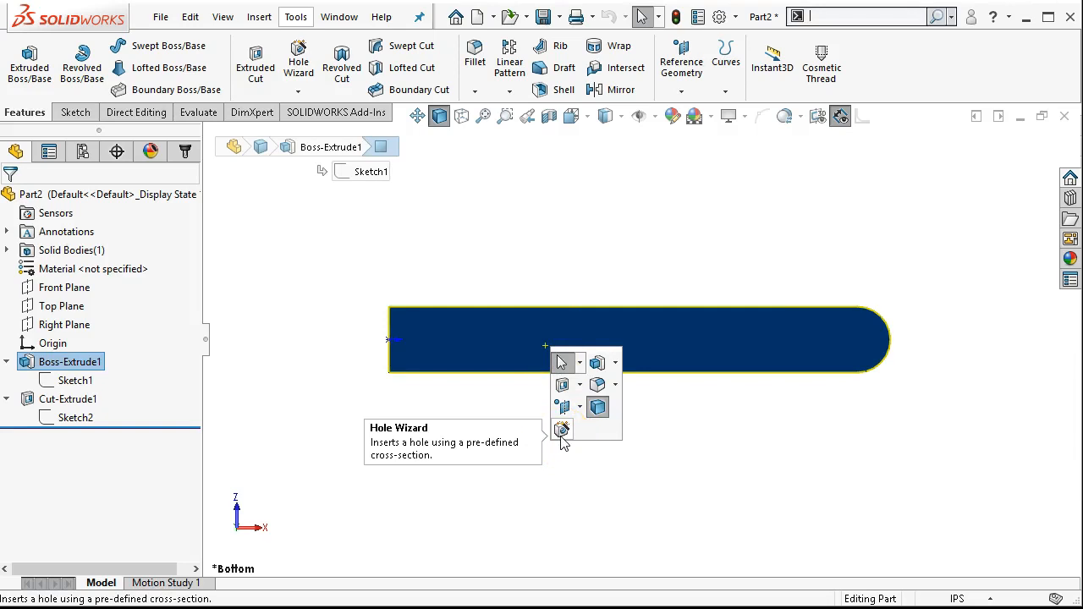
mouse_move(598, 362)
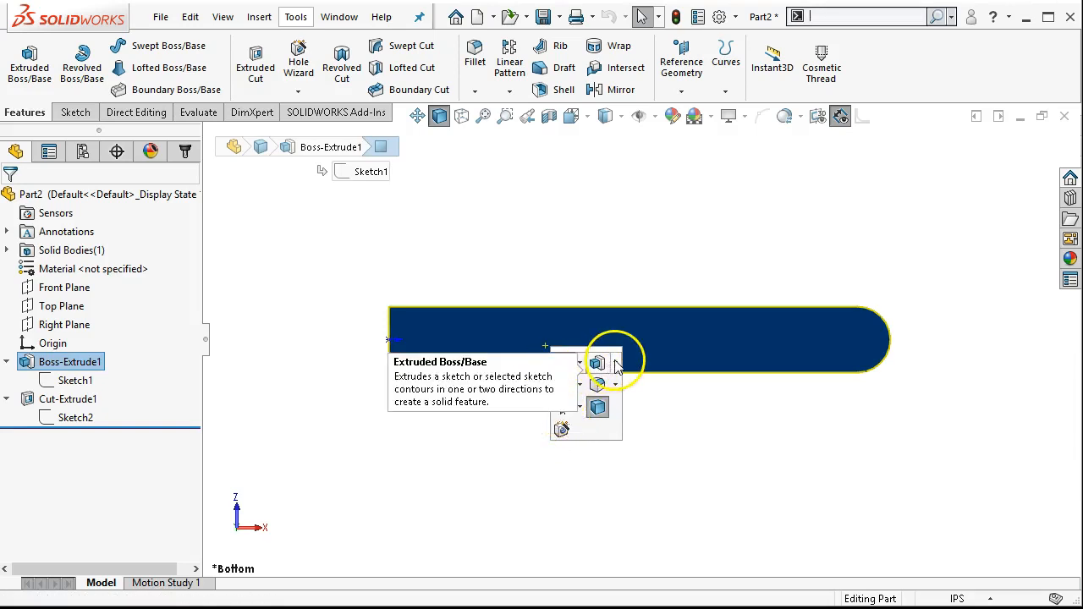
left_click(608, 362)
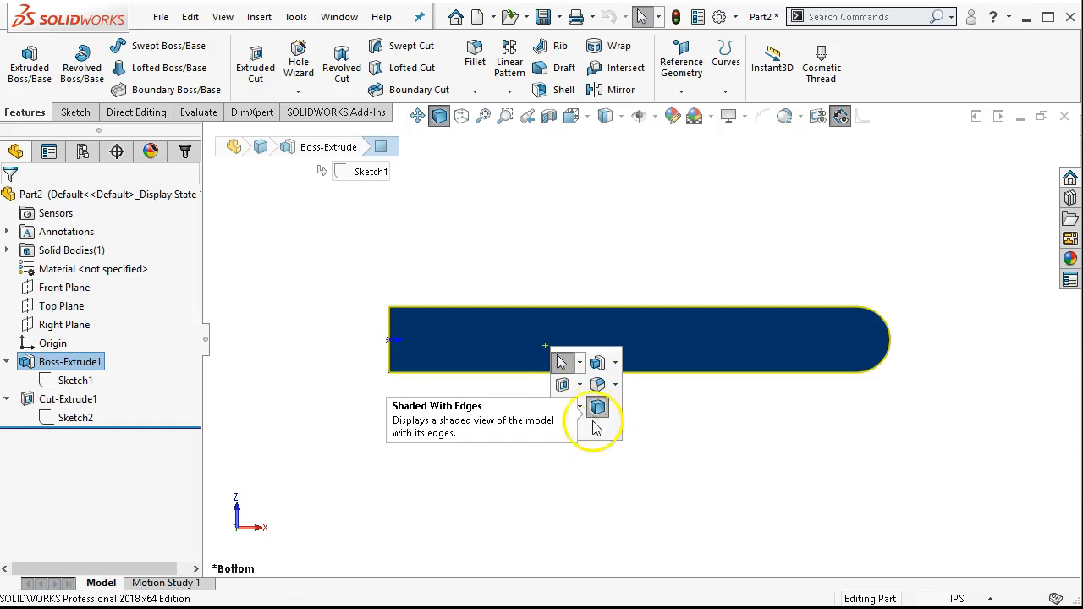
left_click(579, 384)
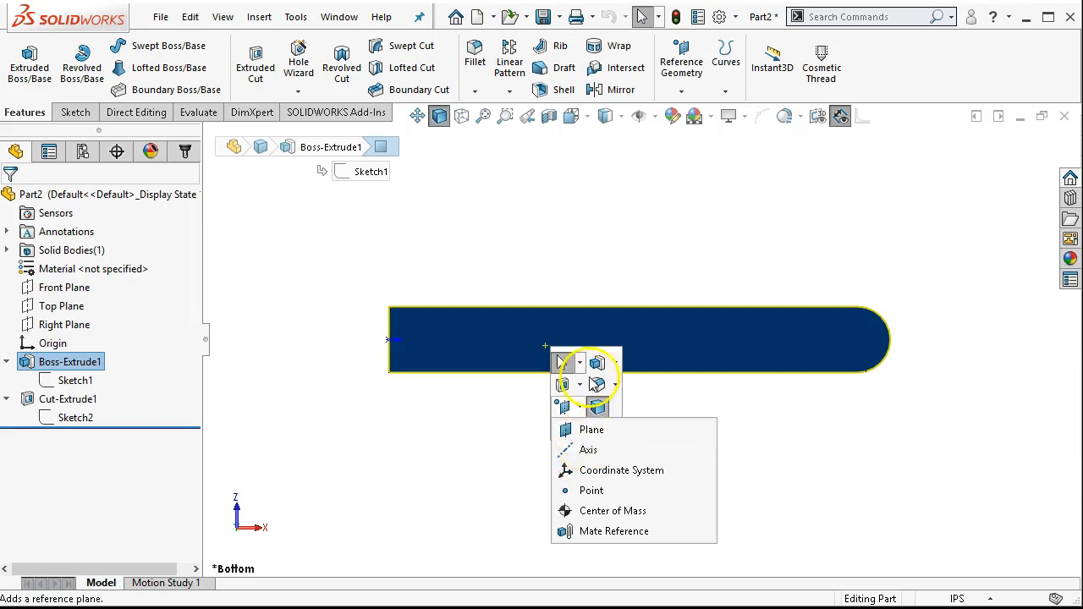
left_click(566, 426)
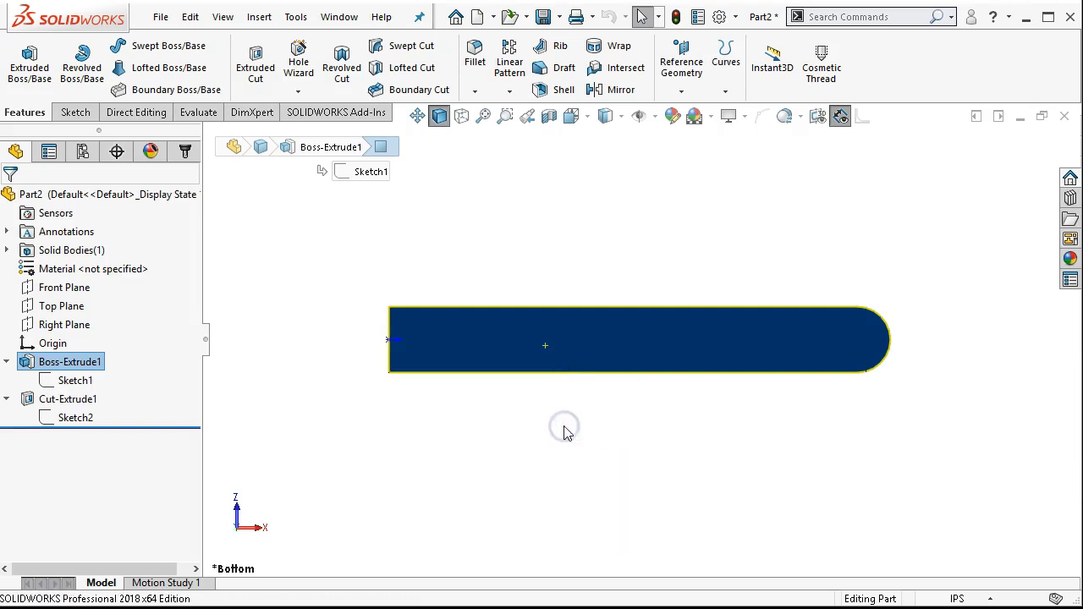
Start a Hole Wizard hole using Fractional Drill Sizes with decimal values shown.
left_click(298, 64)
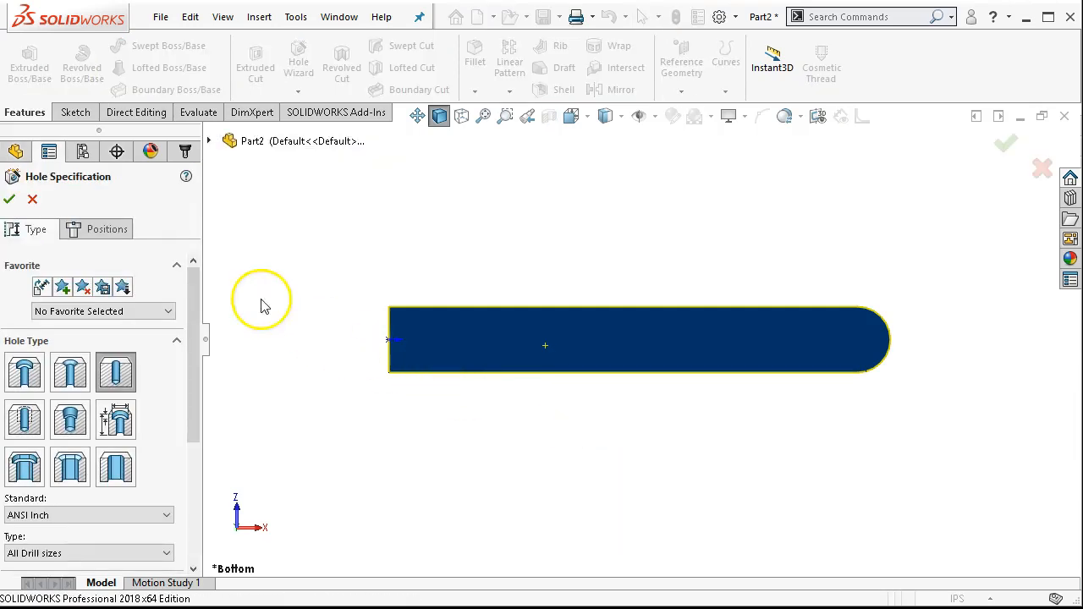
mouse_move(195, 386)
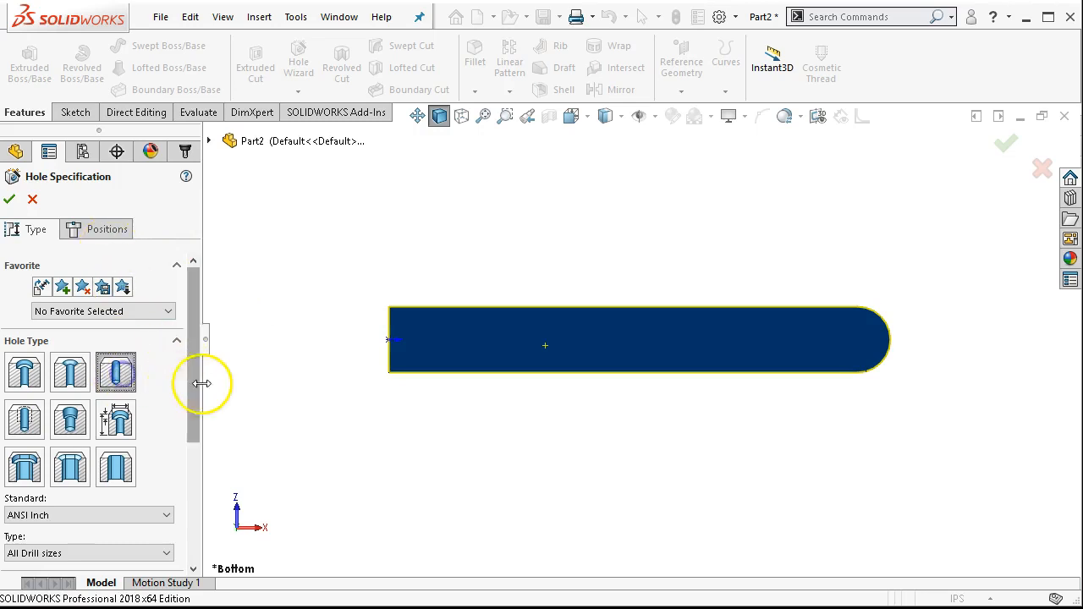
scroll("down", 3)
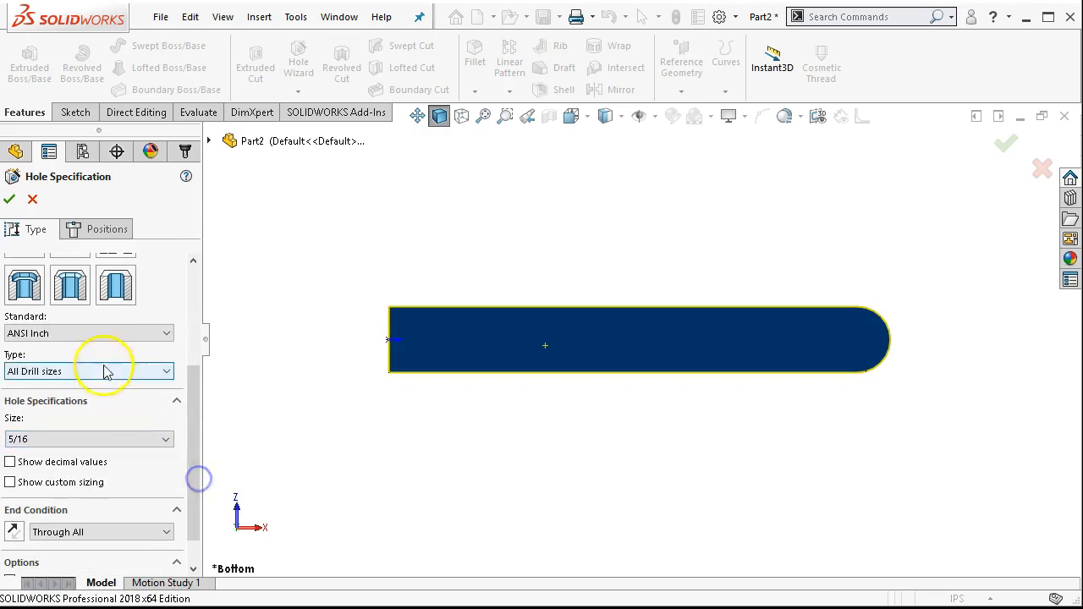
mouse_move(102, 372)
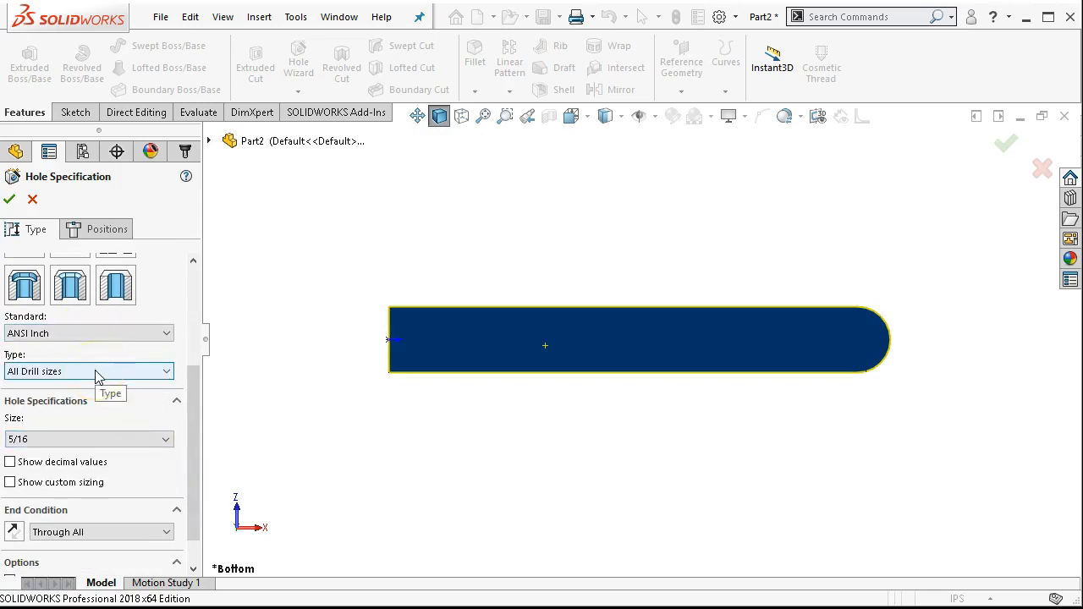
left_click(88, 371)
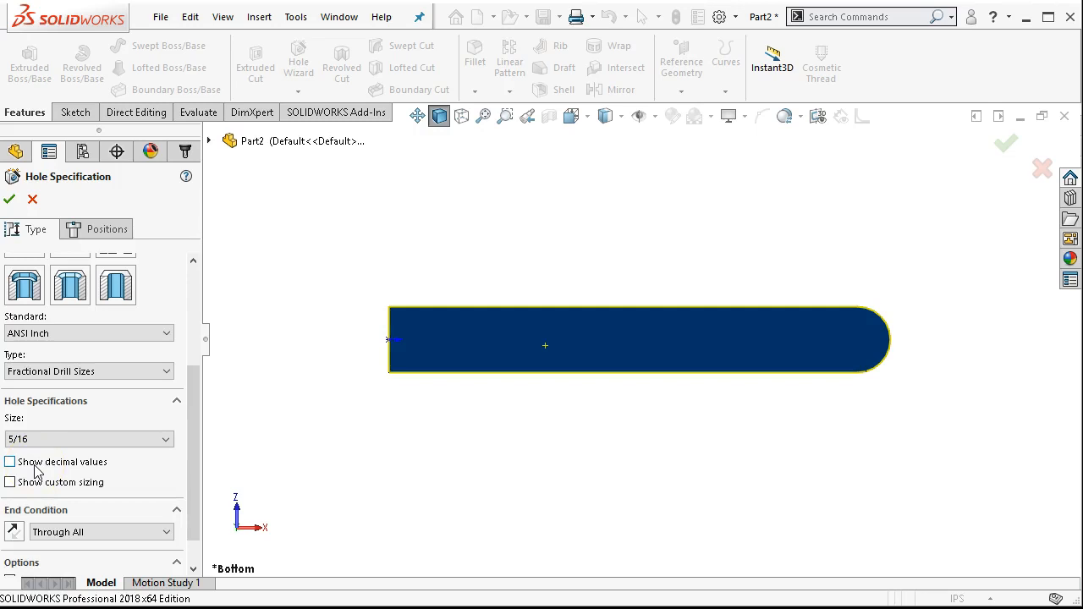
left_click(10, 461)
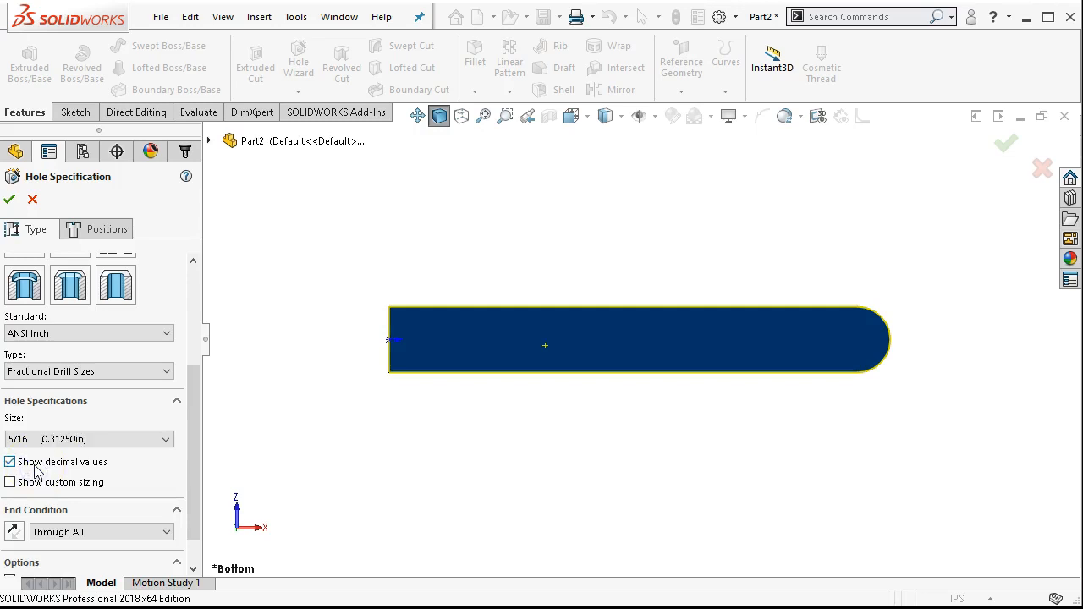
mouse_move(81, 462)
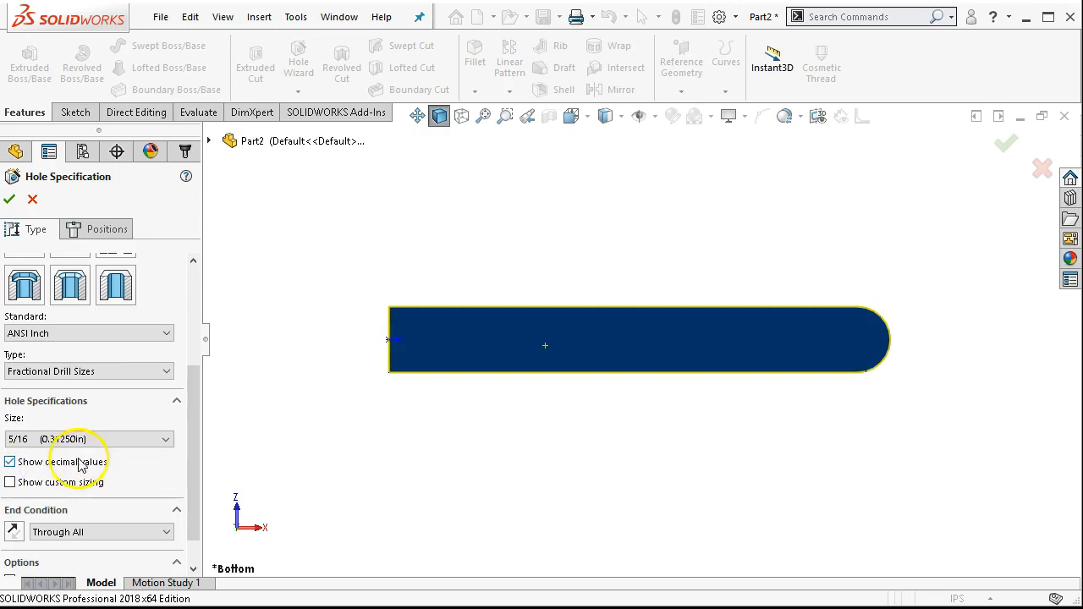
Set the hole size to 11/32 without custom sizing, end condition Through All.
left_click(166, 439)
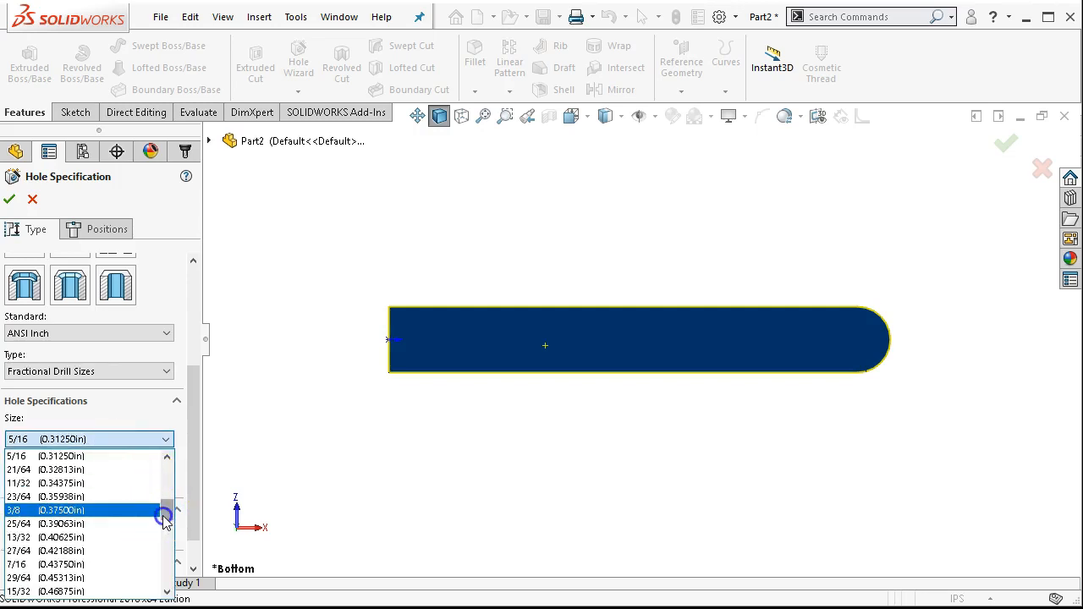
left_click(54, 498)
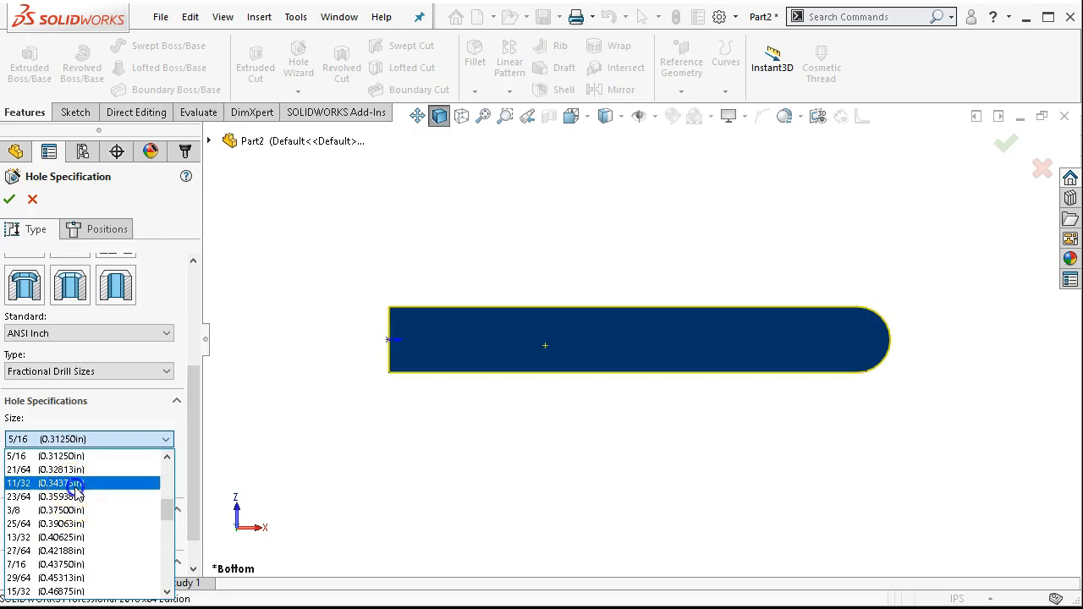
left_click(50, 482)
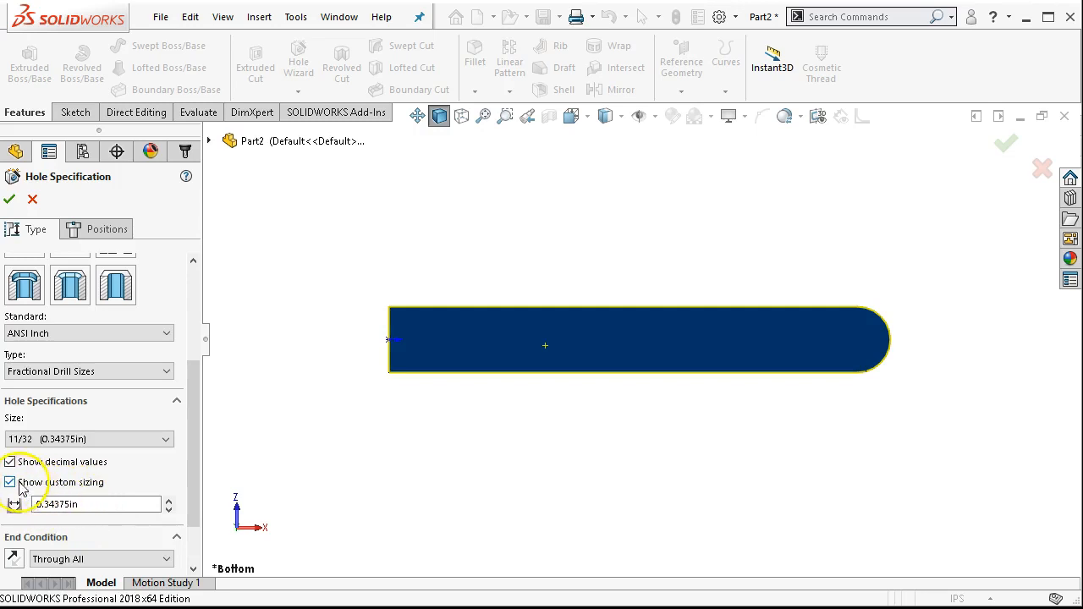
left_click(10, 482)
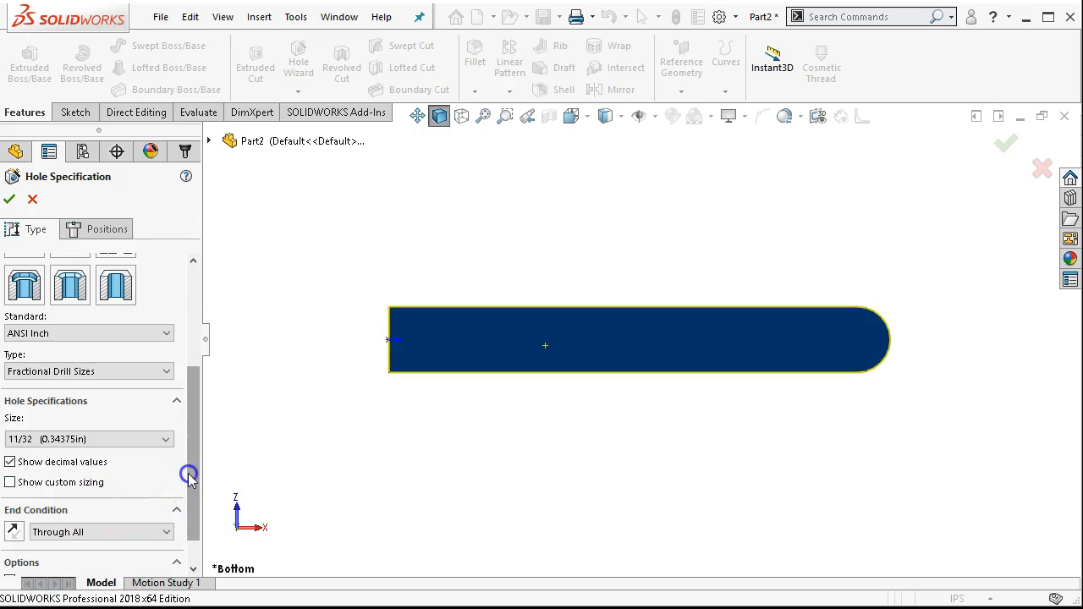
scroll("down", 3)
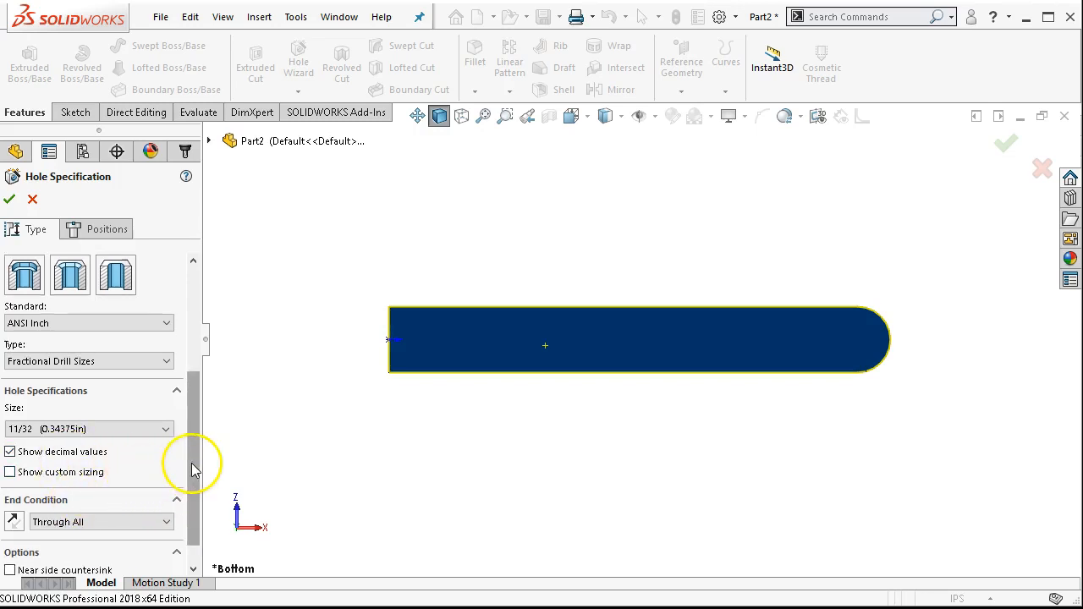
mouse_move(195, 482)
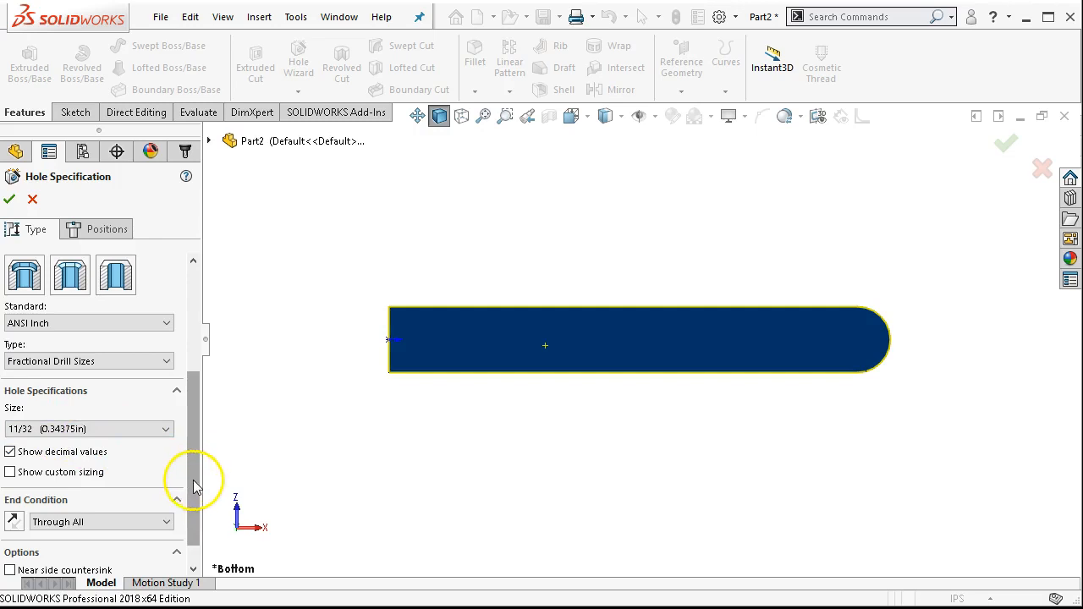
scroll("down", 3)
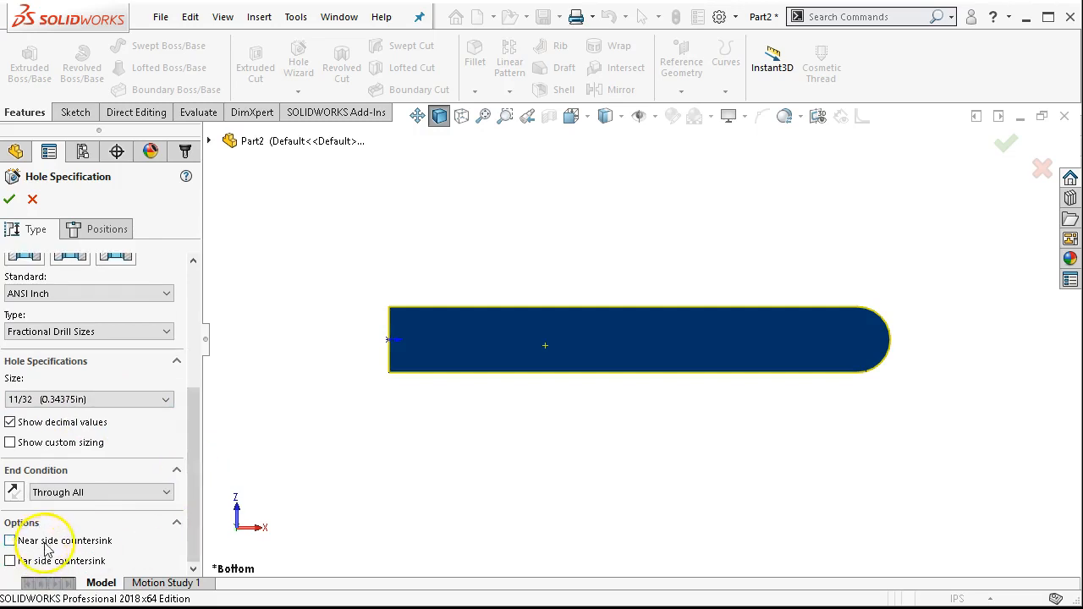
mouse_move(618, 473)
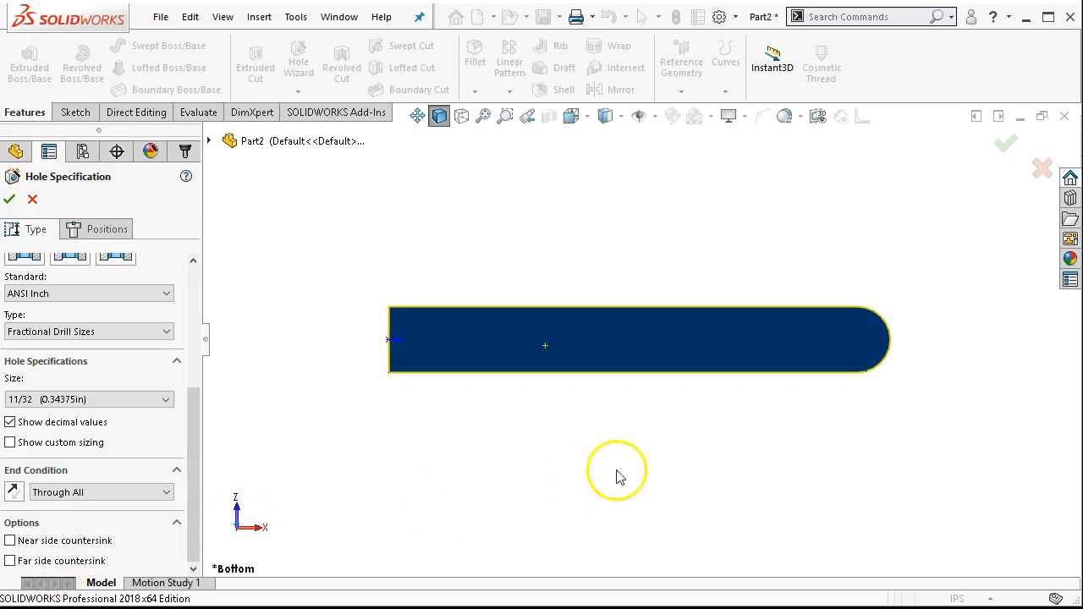
mouse_move(240, 448)
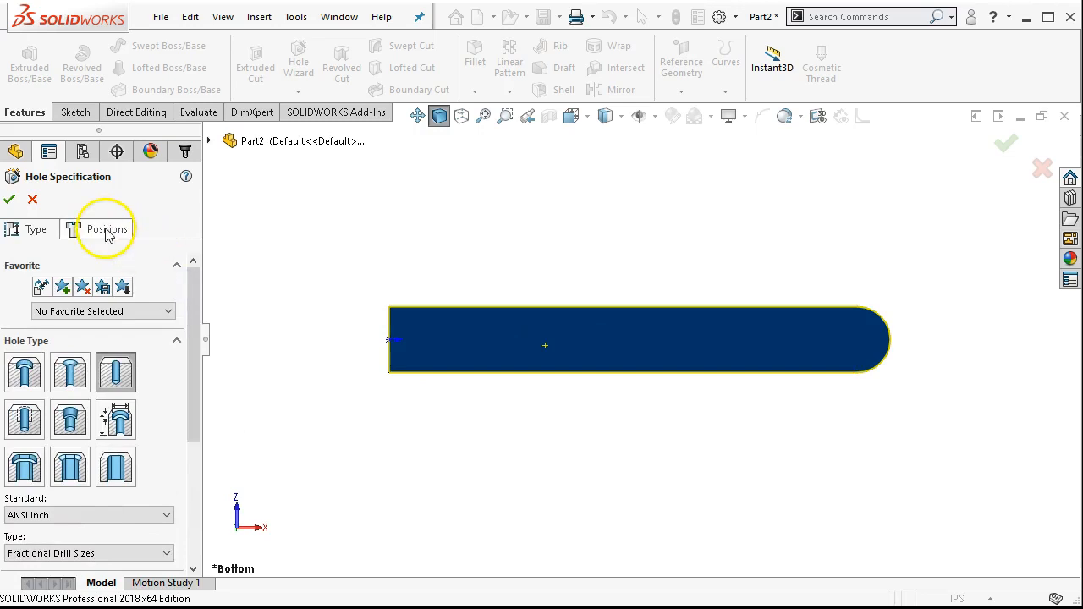
Place the hole centre on the bar's face in the Positions tab.
left_click(107, 231)
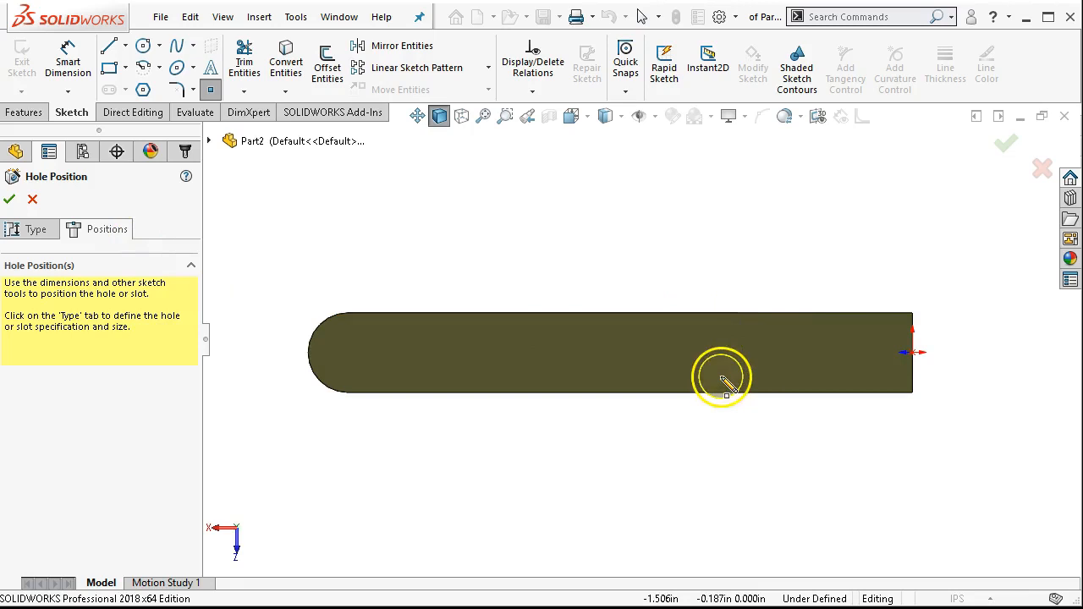
left_click(721, 375)
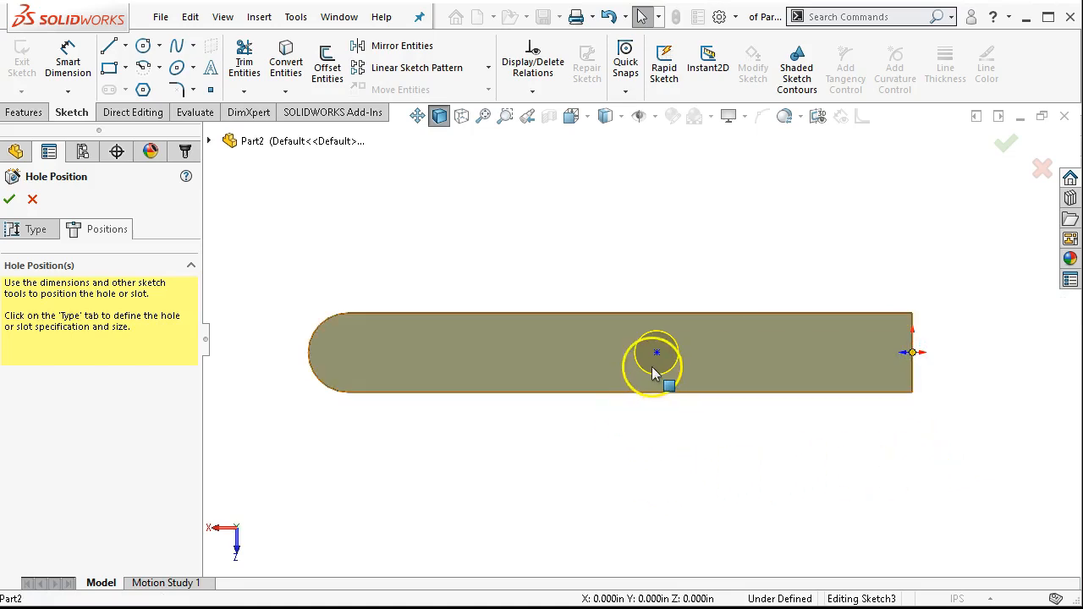
left_click(657, 352)
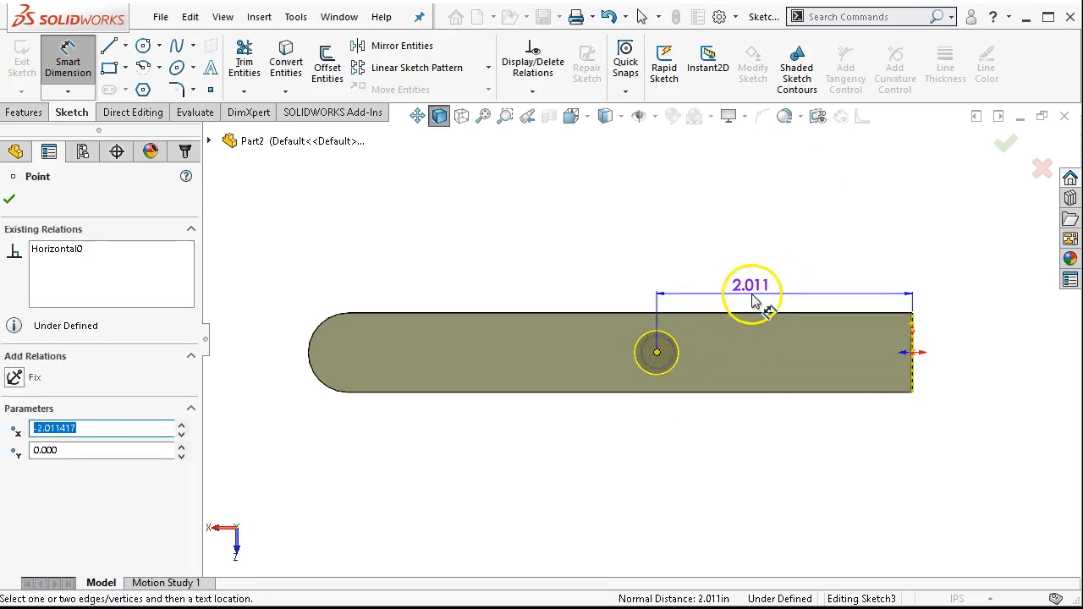
Dimension the hole centre 1.968 in from the bar's square end.
left_click(751, 297)
type("1.96")
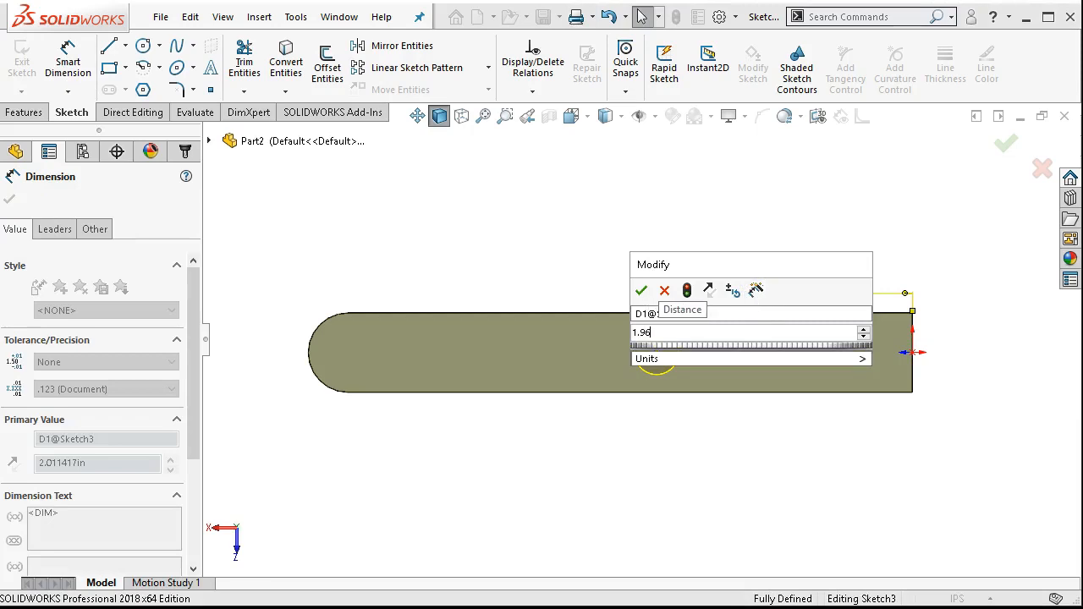
left_click(641, 291)
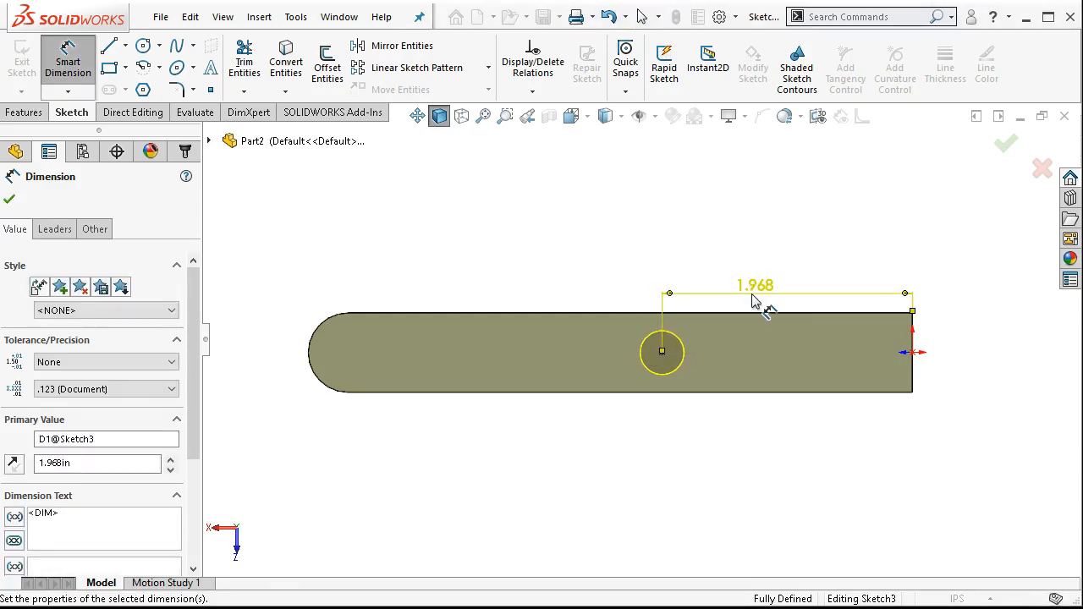
left_click(1005, 144)
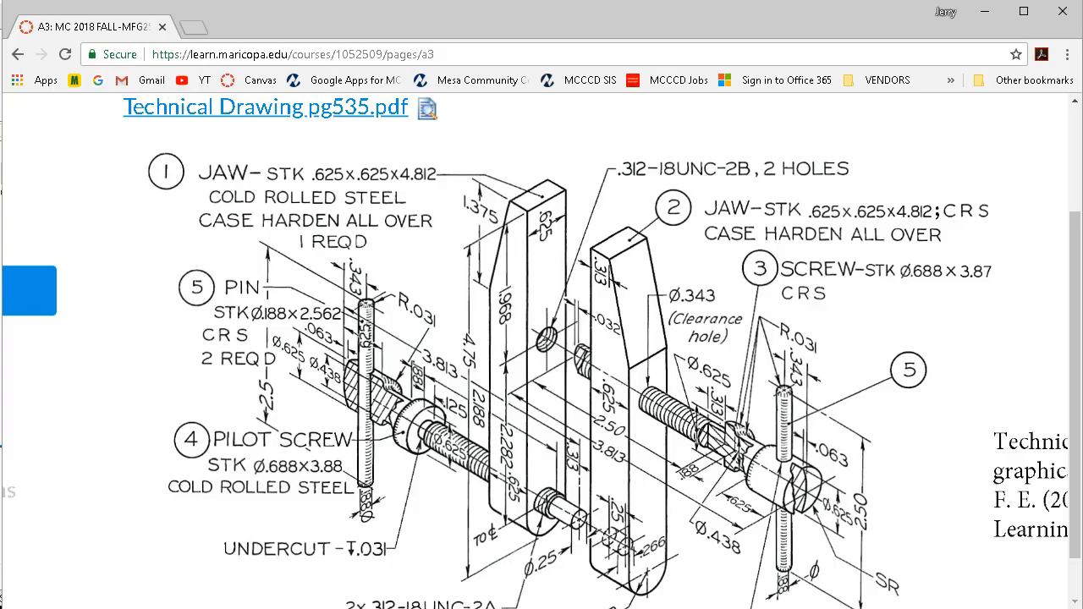
mouse_move(1073, 373)
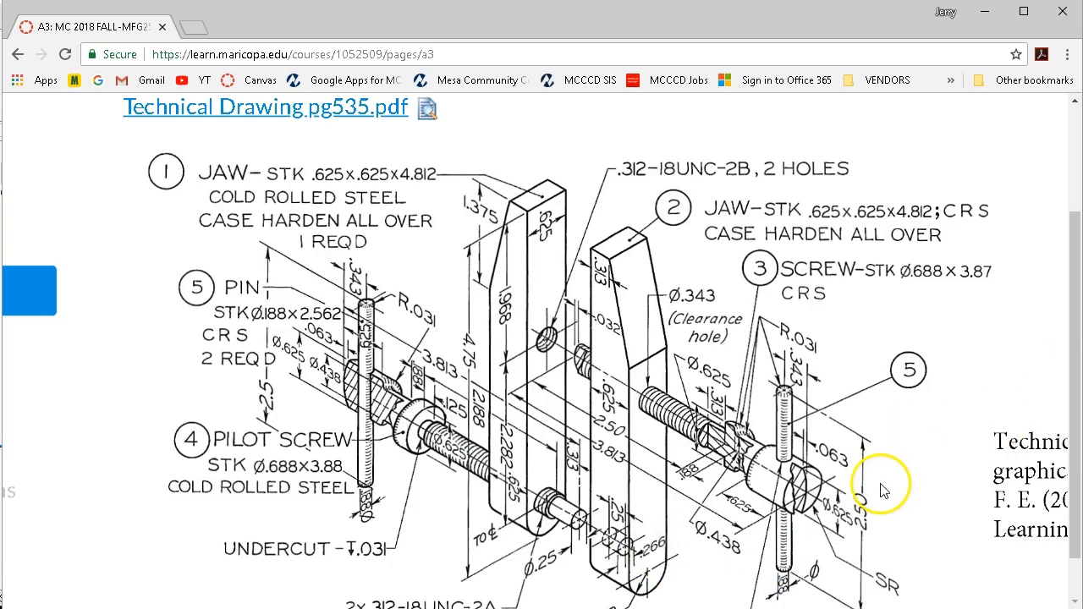
Scroll the clamp drawing down to the *13 (Ø.185) note and Exercise 13.35 instructions.
scroll("down", 3)
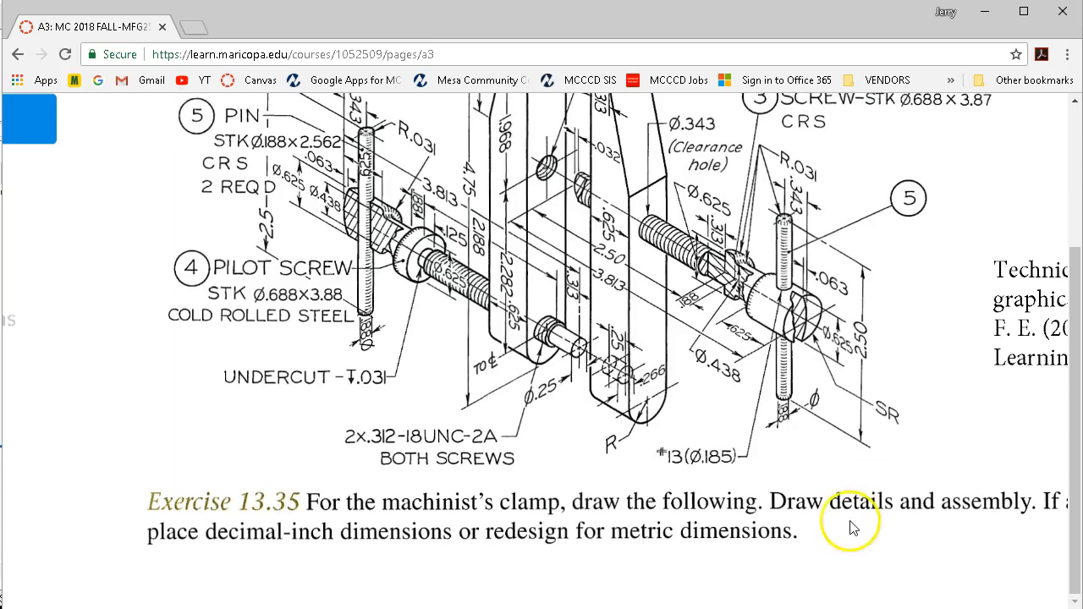
mouse_move(623, 373)
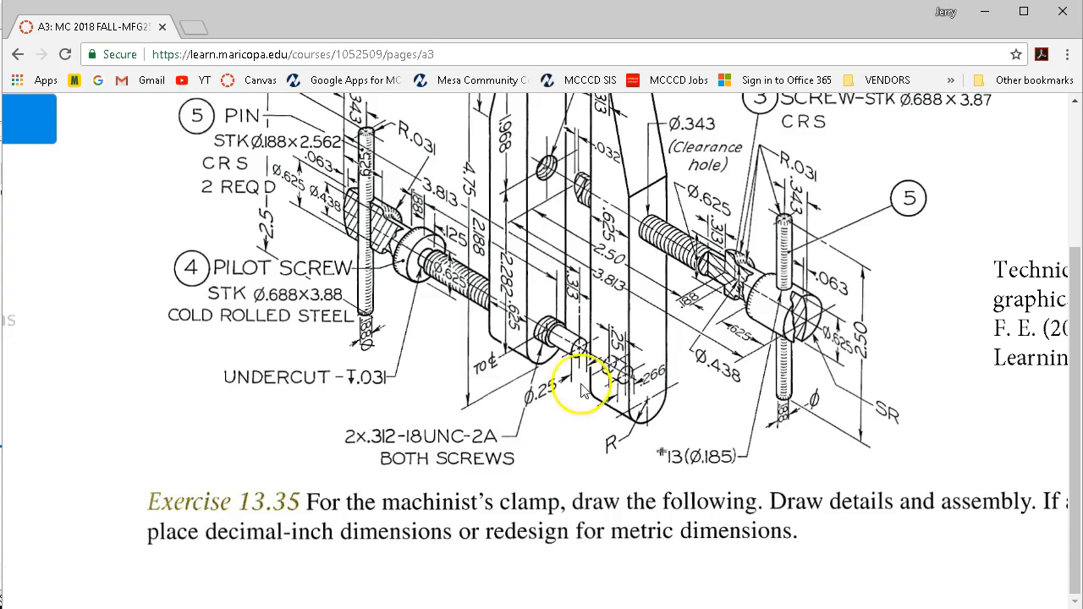
mouse_move(616, 339)
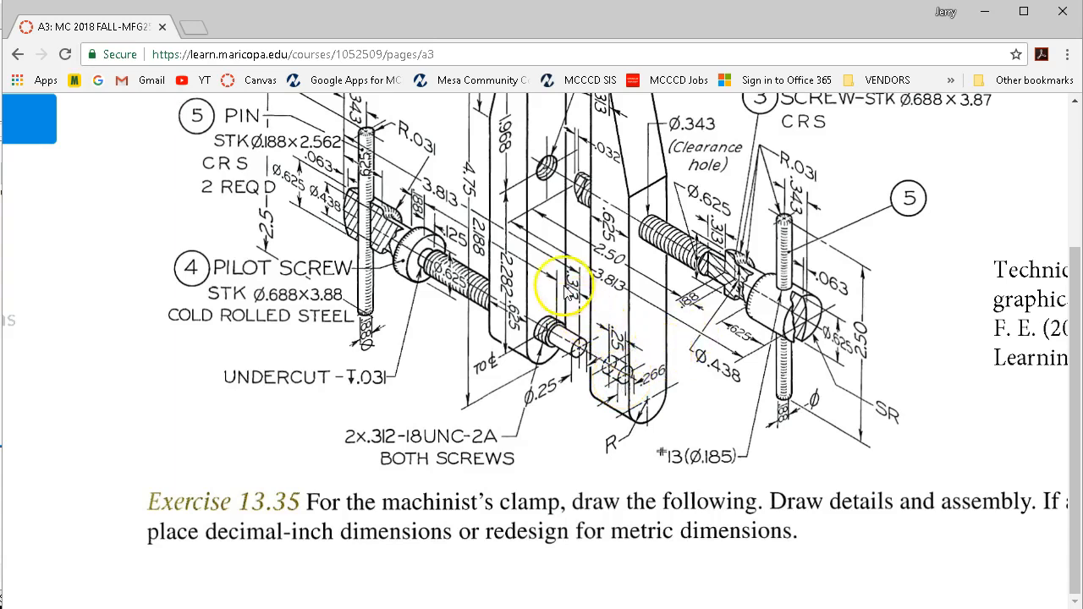
mouse_move(968, 27)
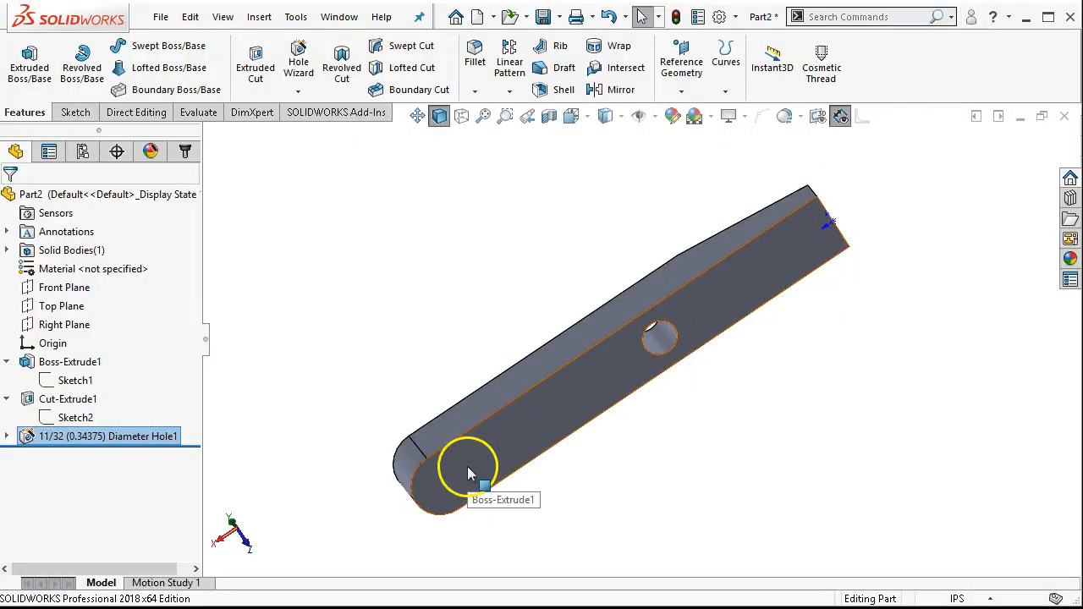
Start a sketch on the bar's flat face and draw a small circle near the rounded end.
left_click(471, 472)
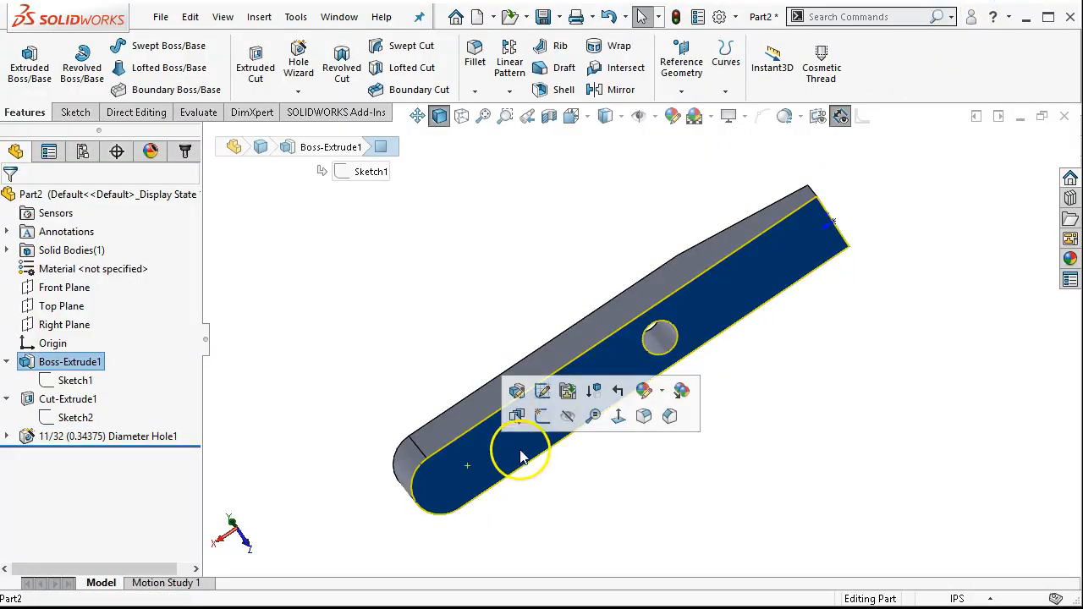
left_click(516, 417)
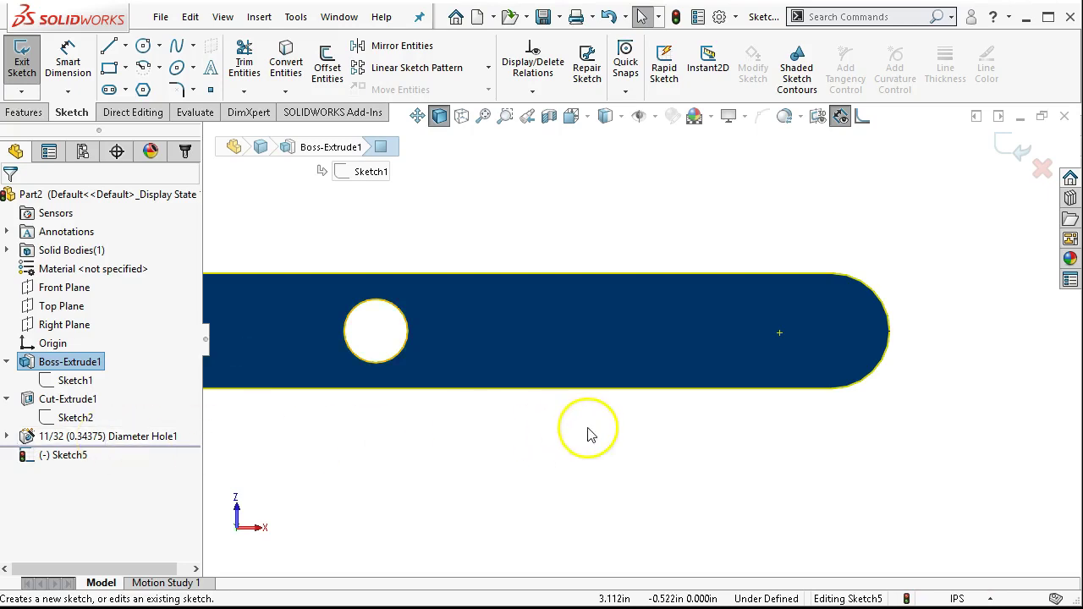
mouse_move(855, 350)
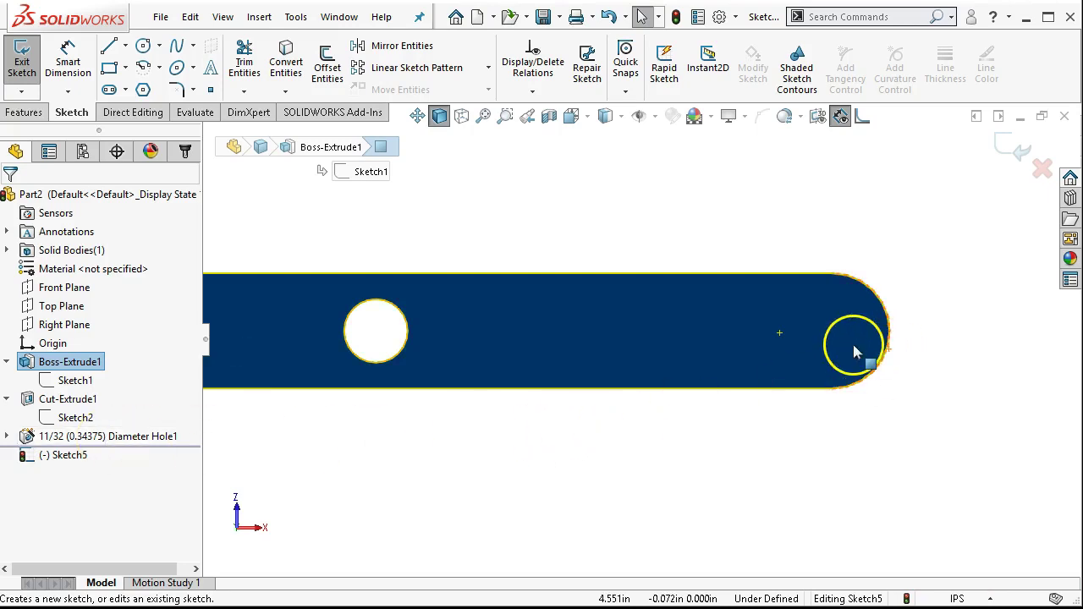
mouse_move(833, 366)
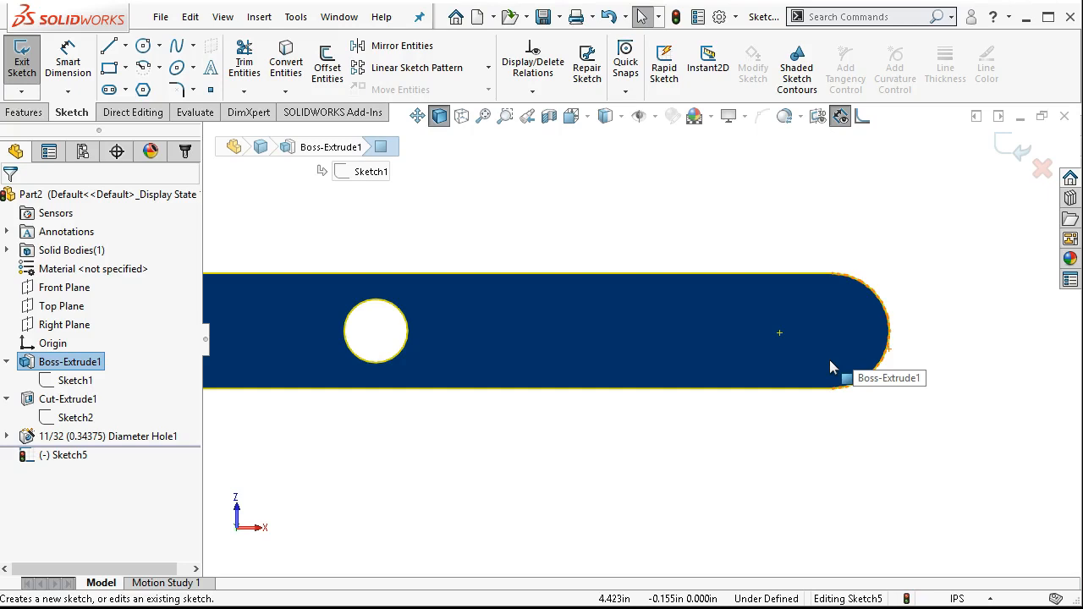
mouse_move(833, 369)
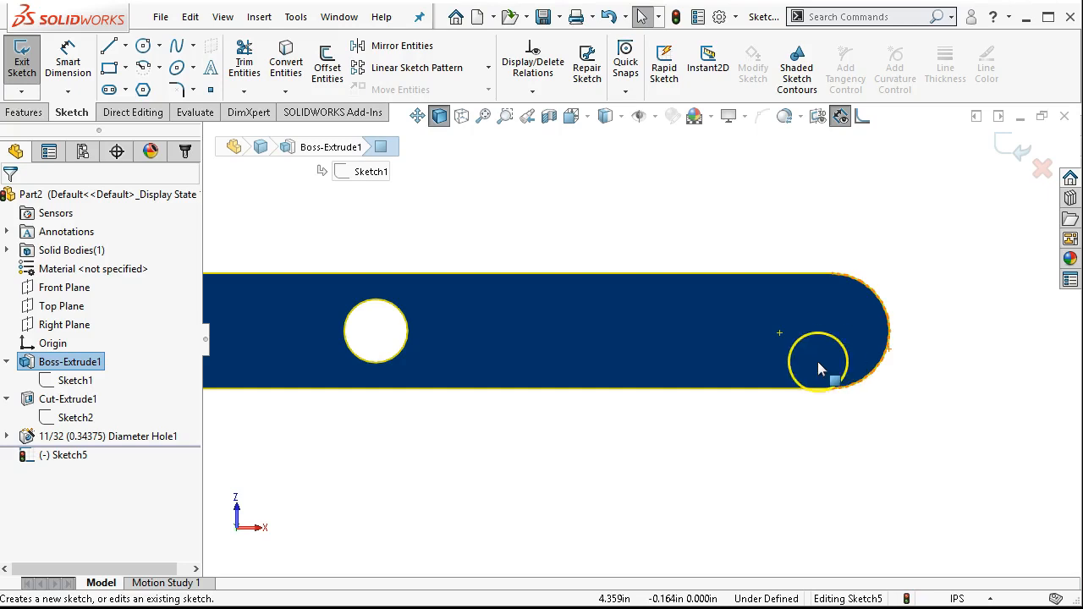
left_click_drag(816, 364, 748, 350)
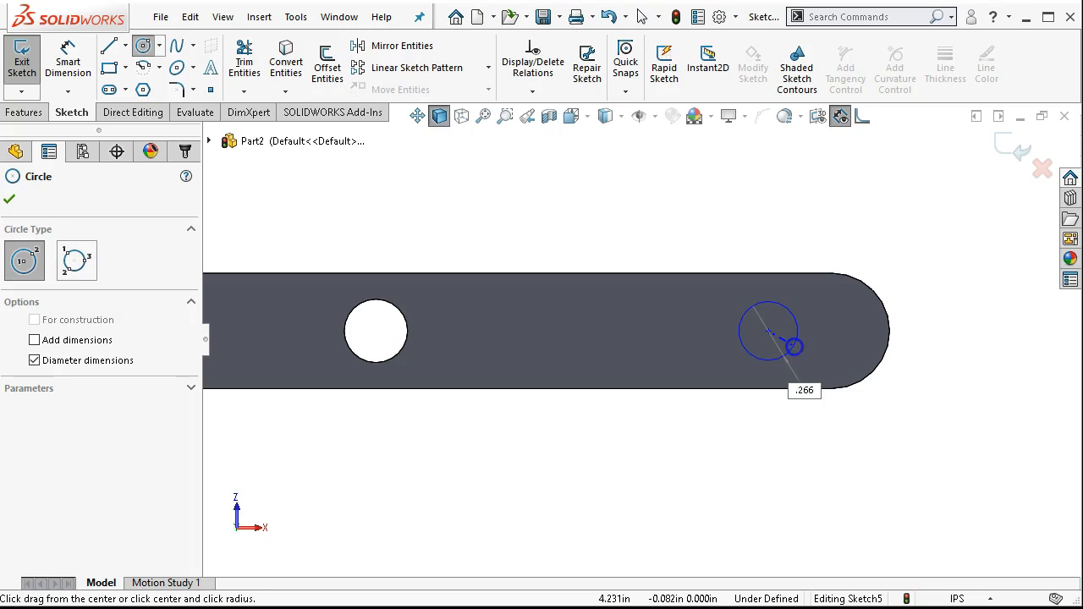
left_click(794, 347)
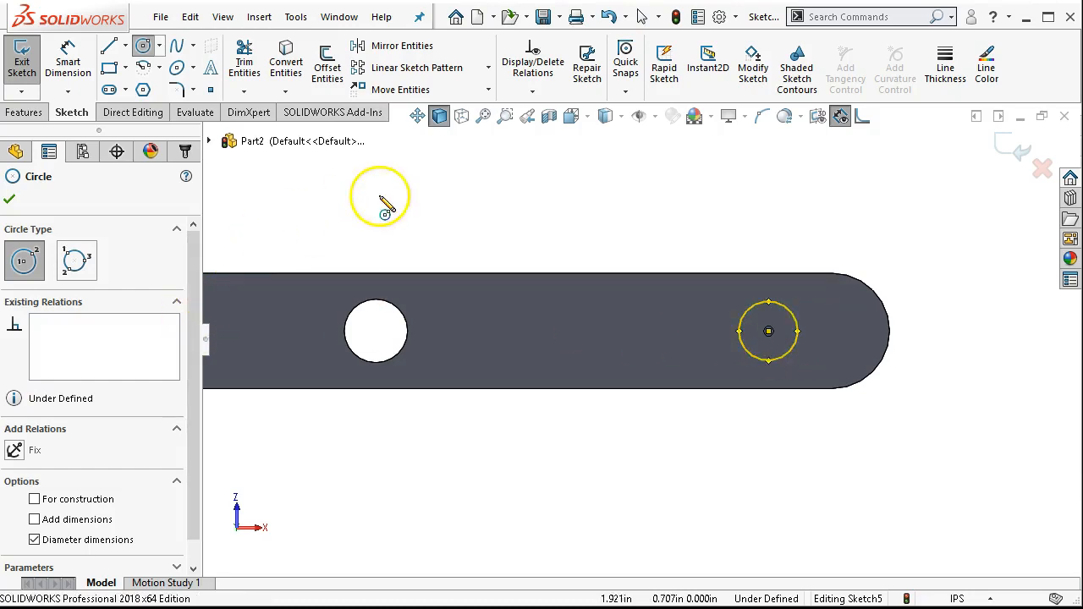
mouse_move(606, 186)
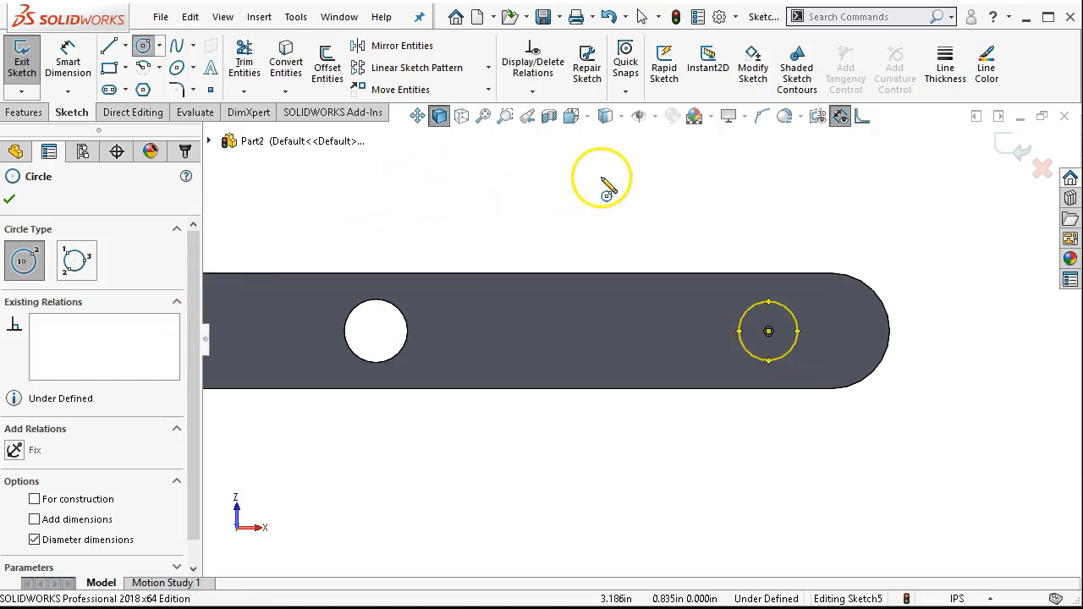
mouse_move(606, 270)
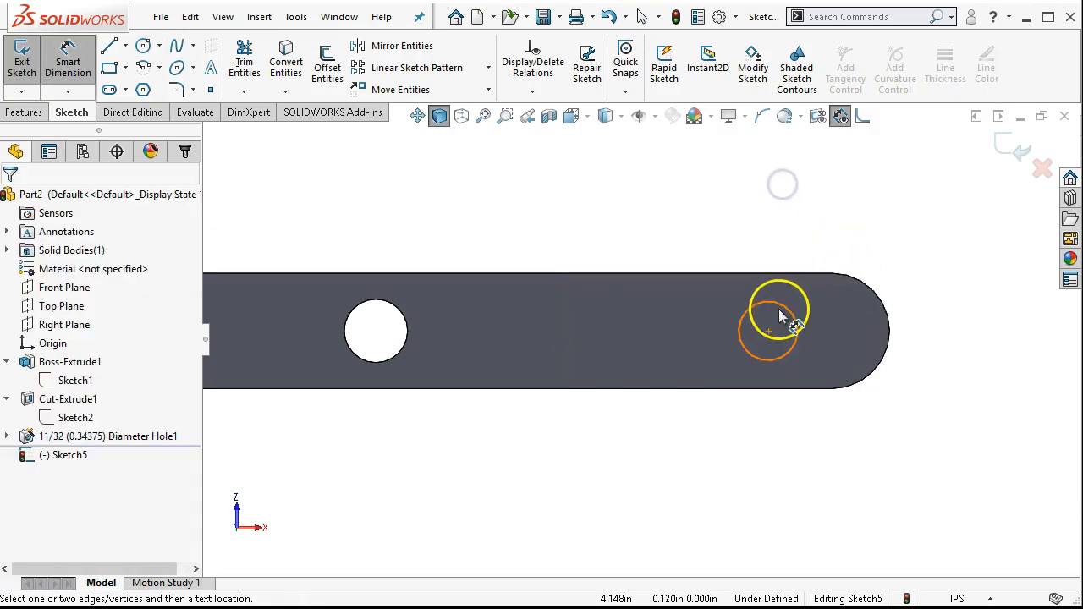
Dimension the new circle to a 0.266 diameter.
left_click(769, 330)
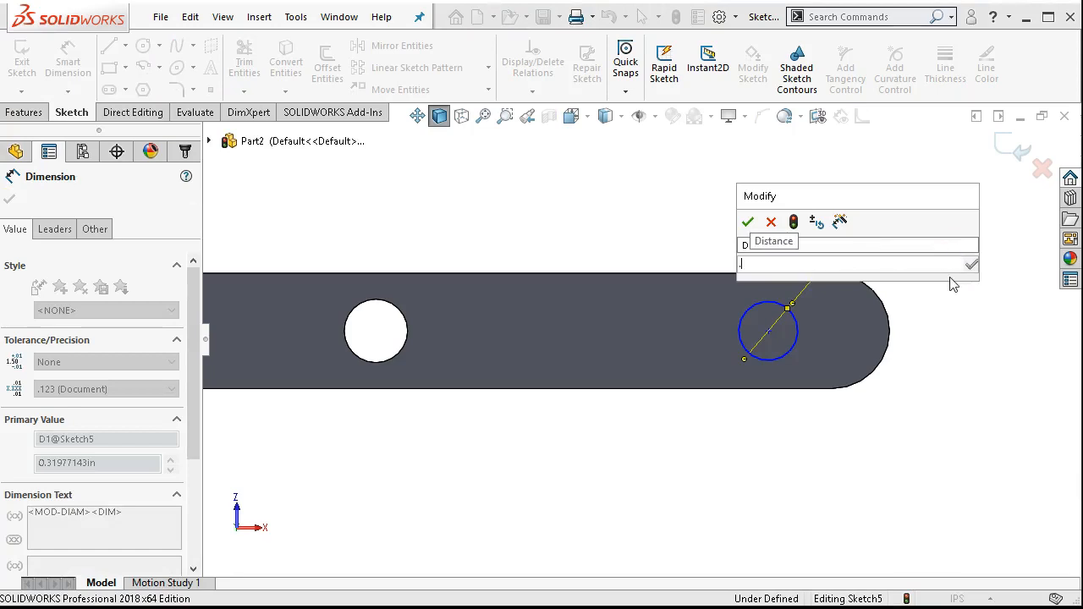
type(".2")
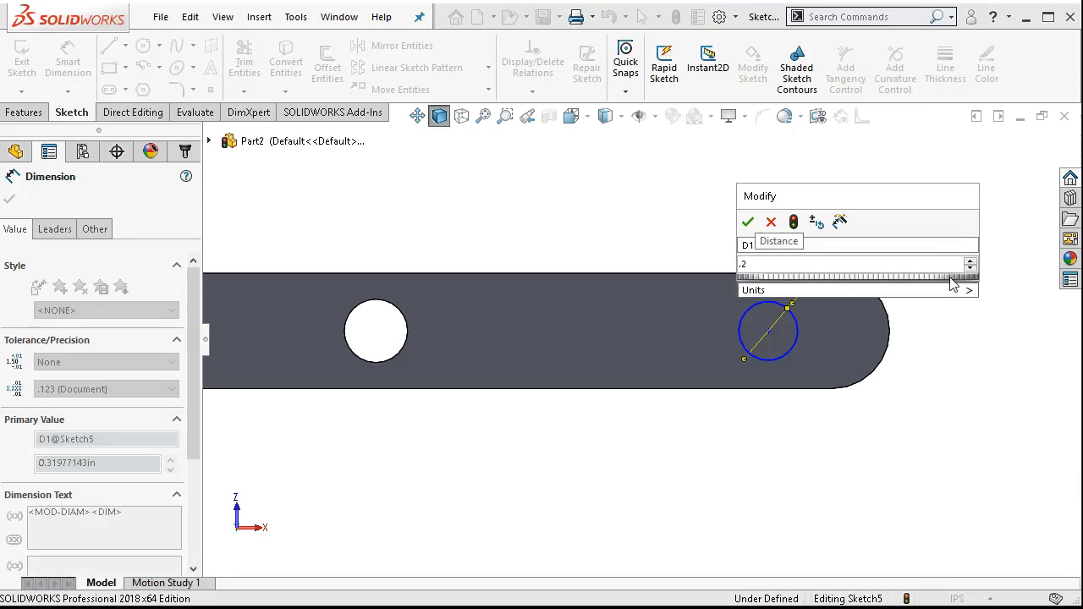
left_click(748, 220)
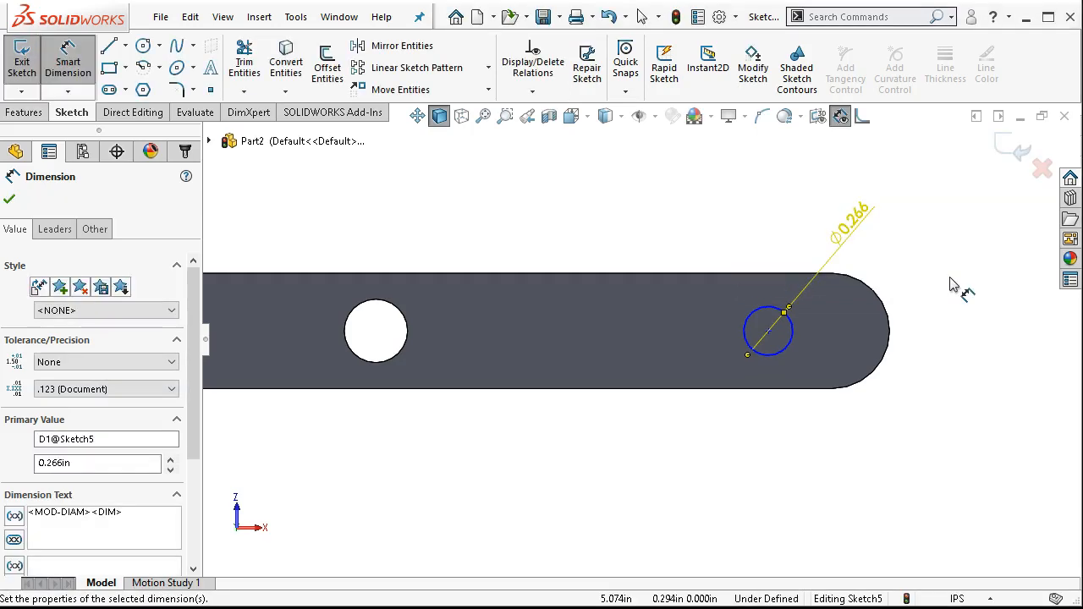
mouse_move(690, 245)
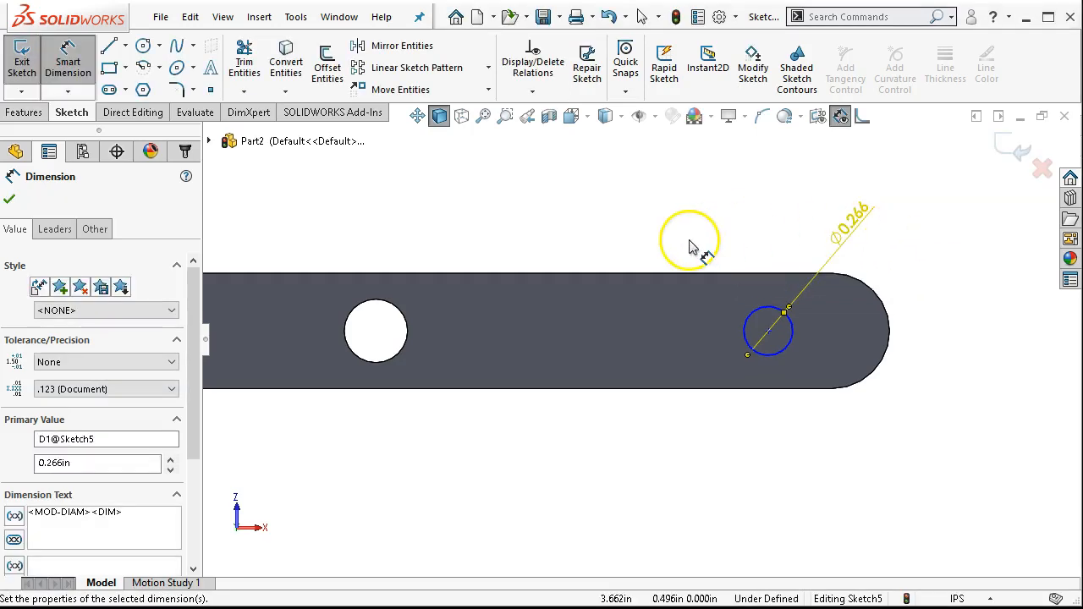
left_click(10, 200)
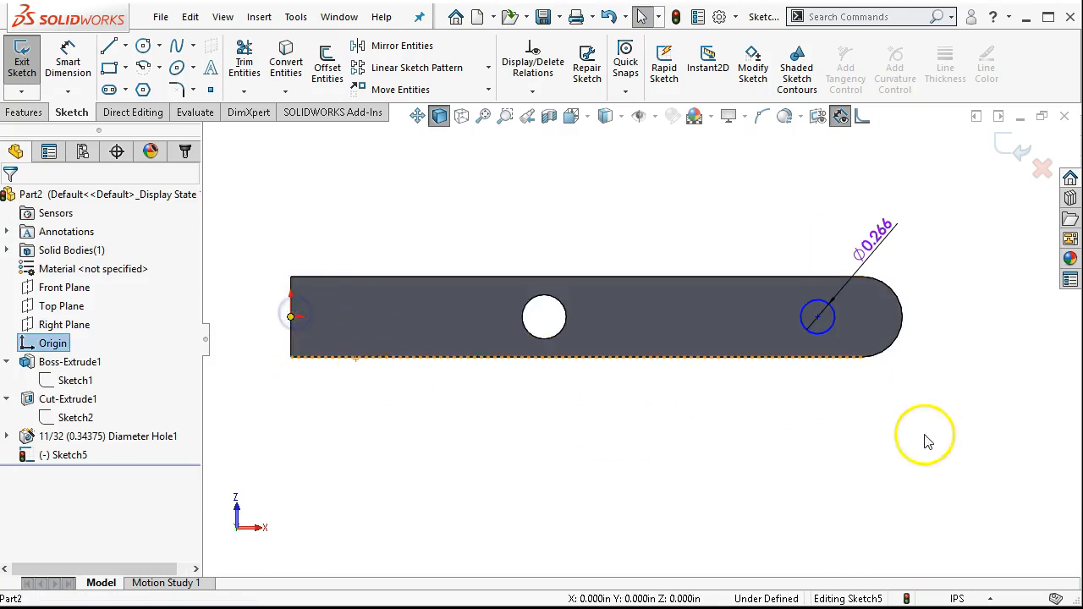
Set the centre distance from the existing hole to 2.282.
left_click(819, 316)
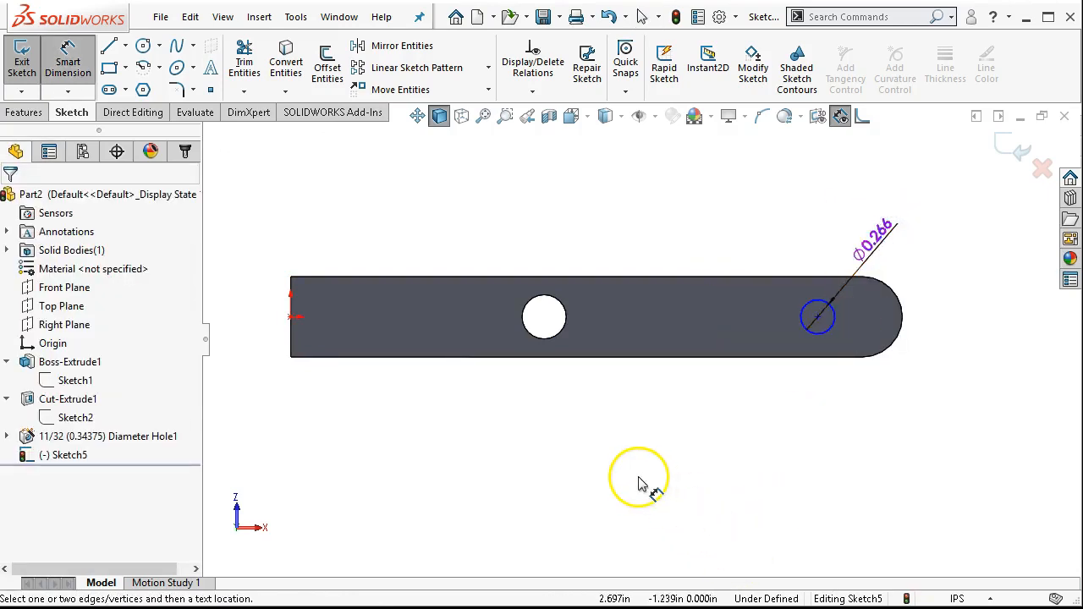
mouse_move(533, 423)
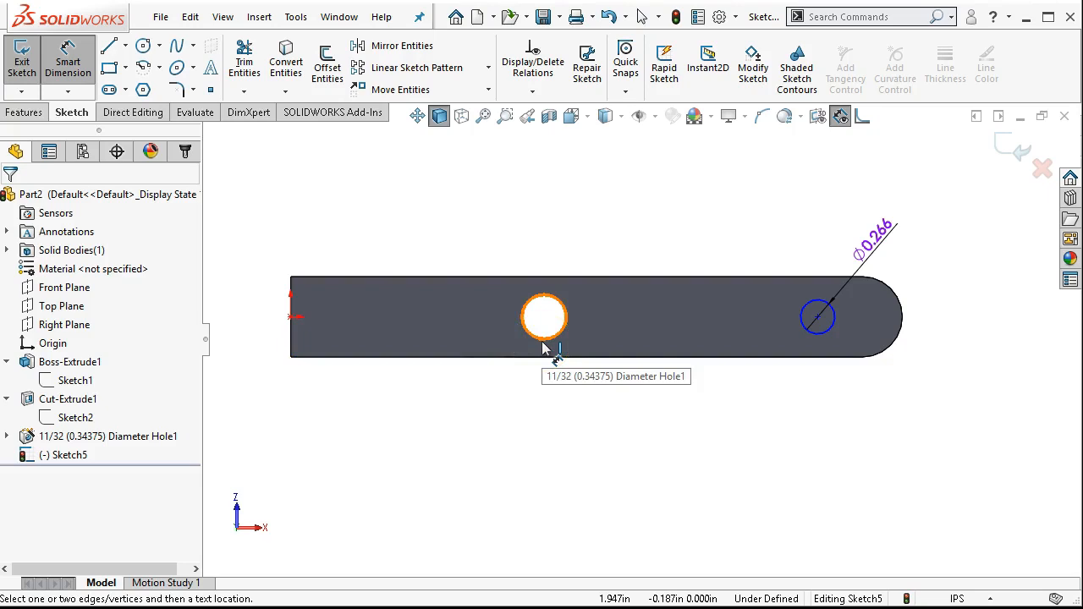
mouse_move(843, 318)
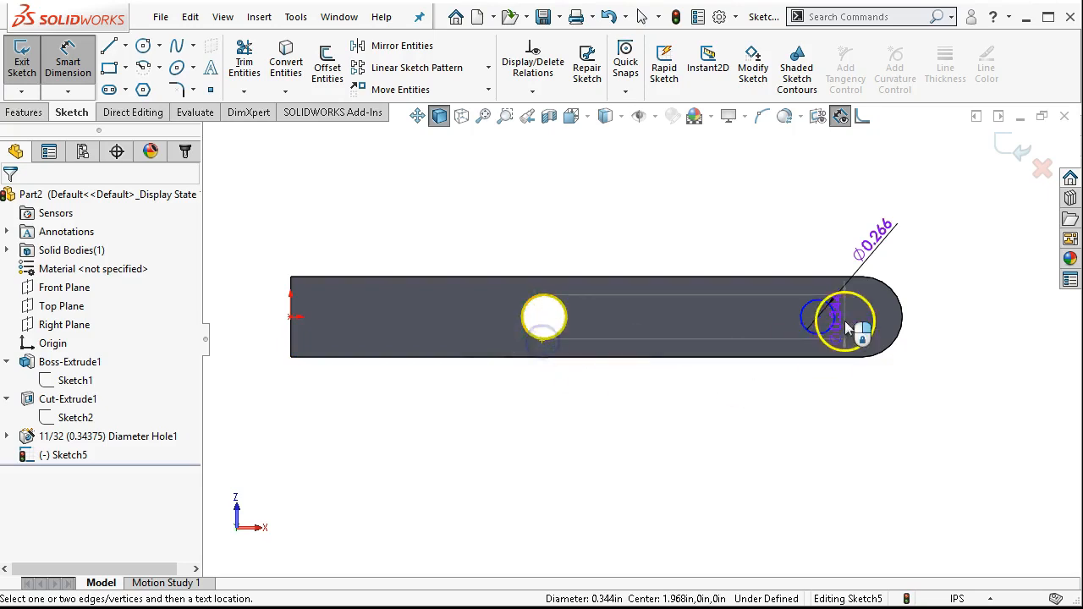
left_click(815, 318)
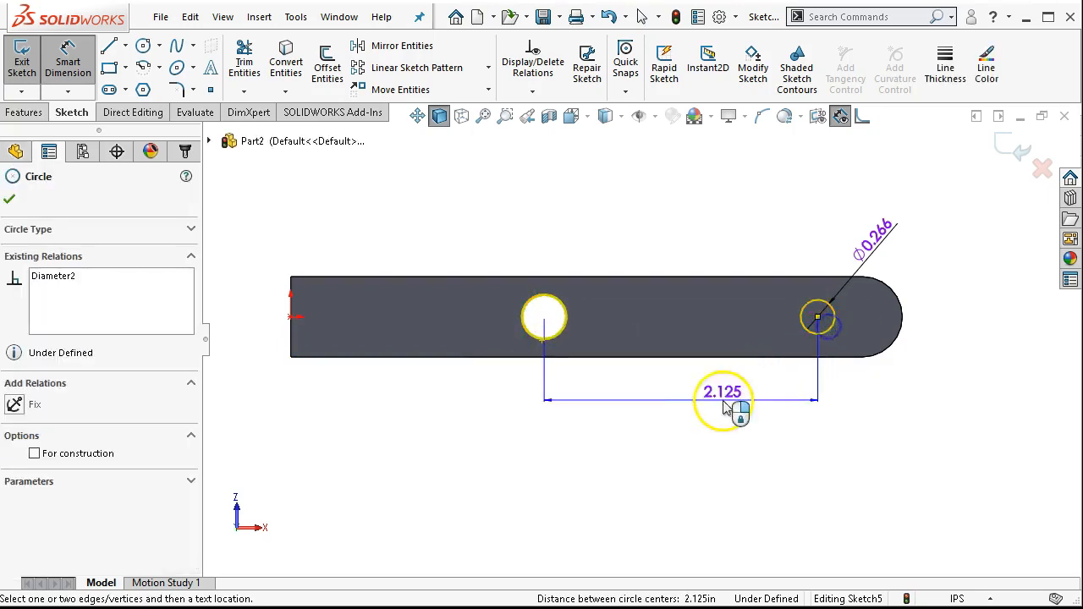
left_click(722, 393)
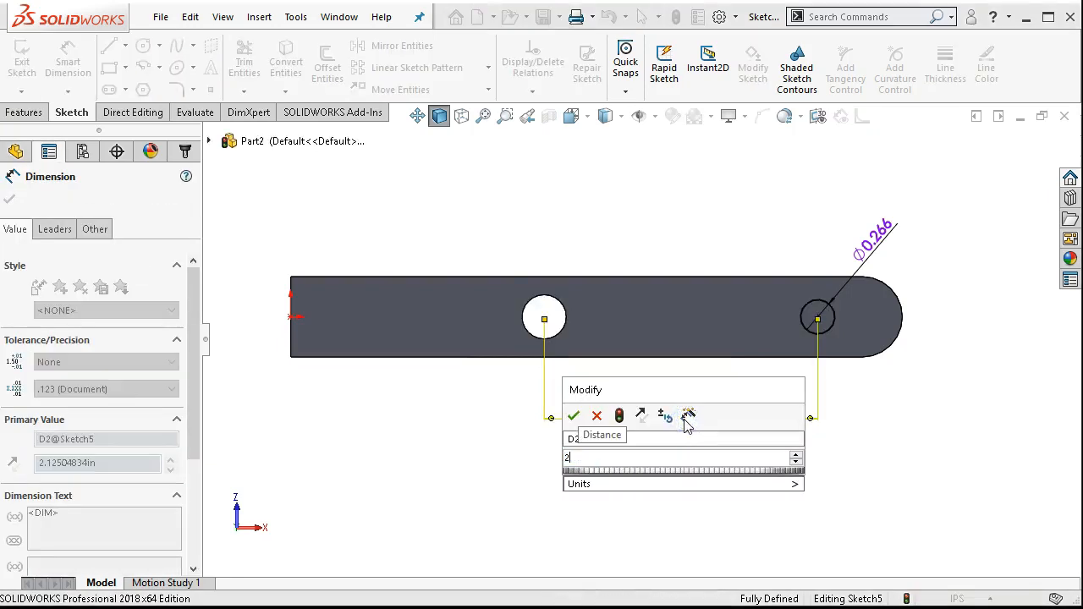
left_click(574, 414)
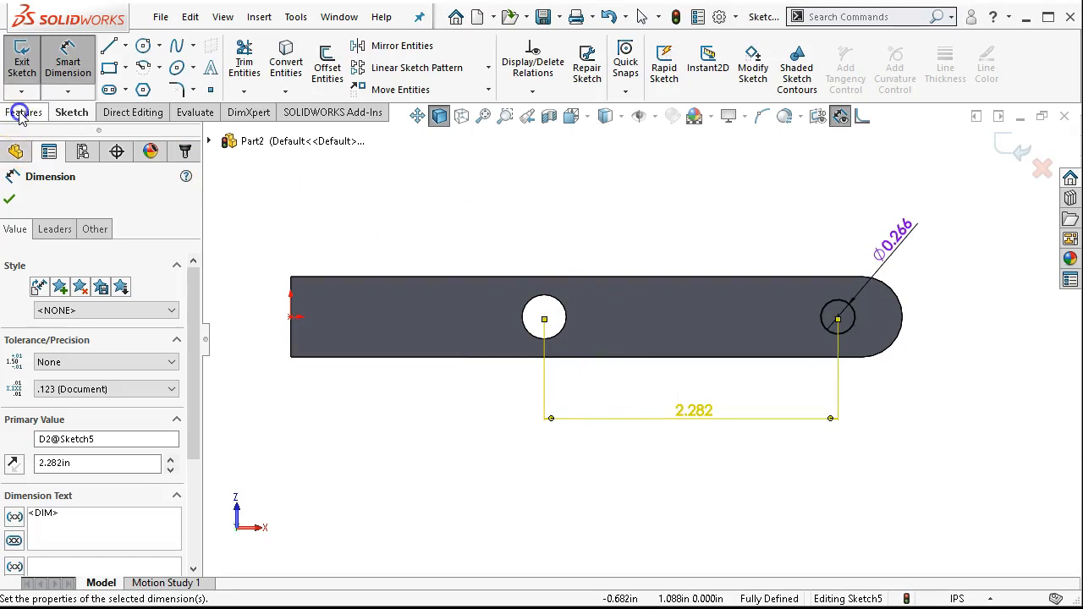
left_click(23, 112)
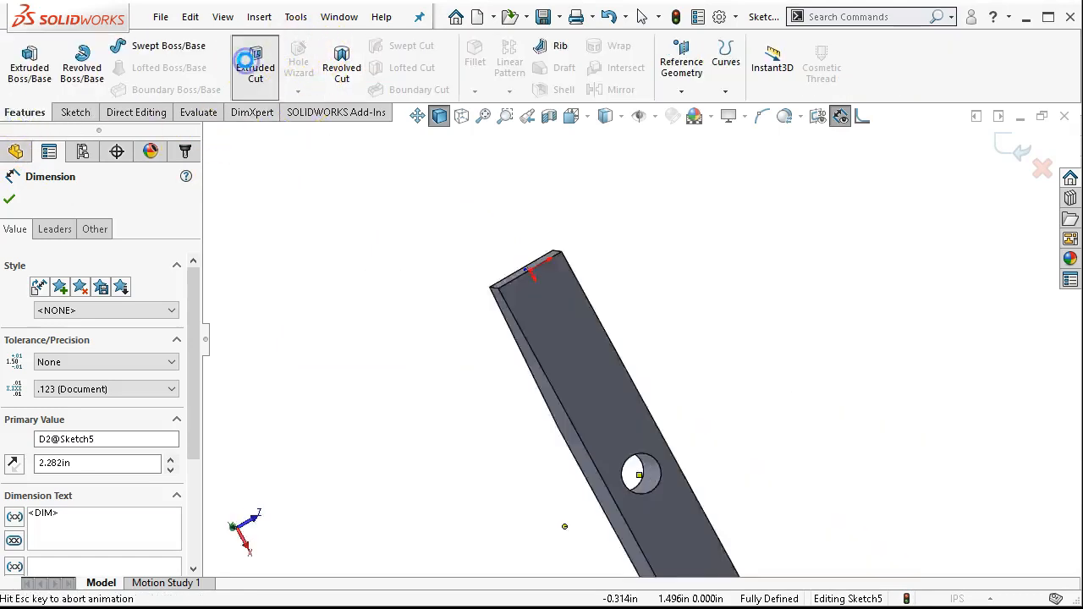
Cut the 0.266 circle 0.250 in deep as Cut-Extrude2.
left_click(253, 59)
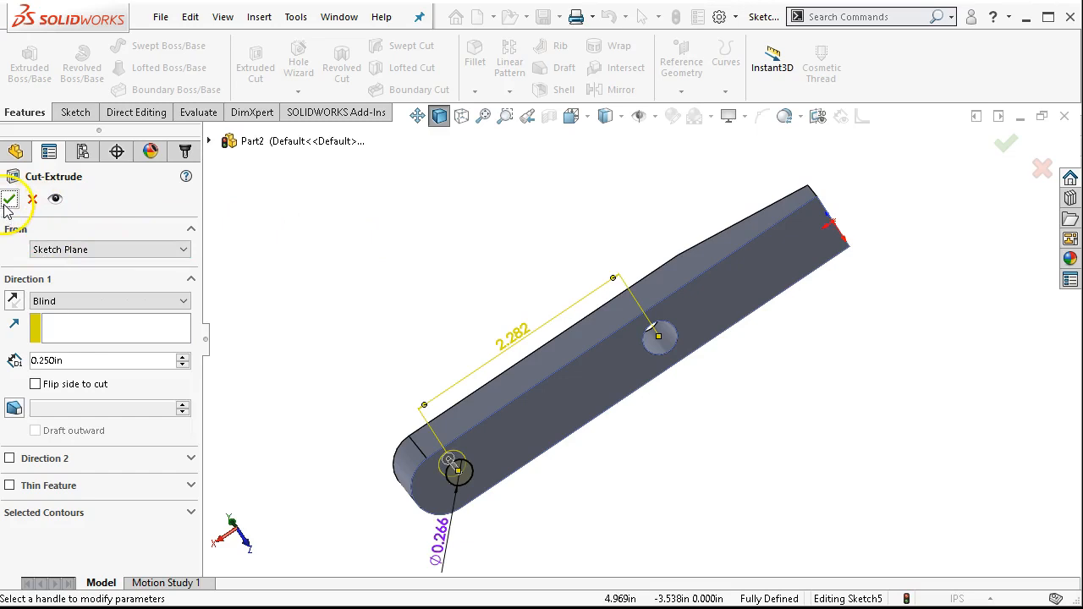
left_click(10, 198)
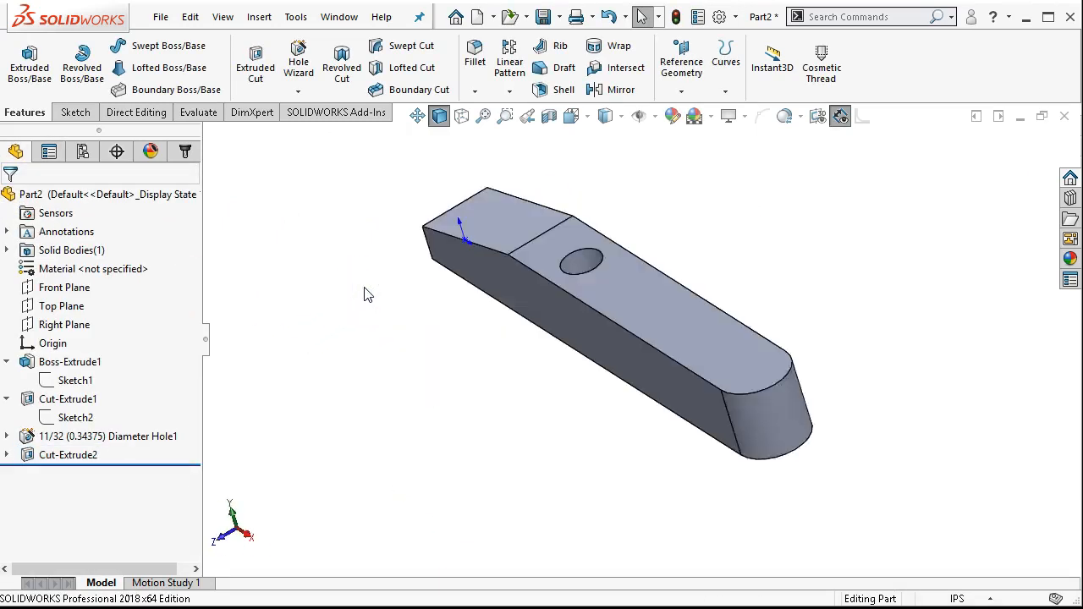
Save the part as '2 Jaw Right - jl' in the Assign3 folder.
left_click(517, 15)
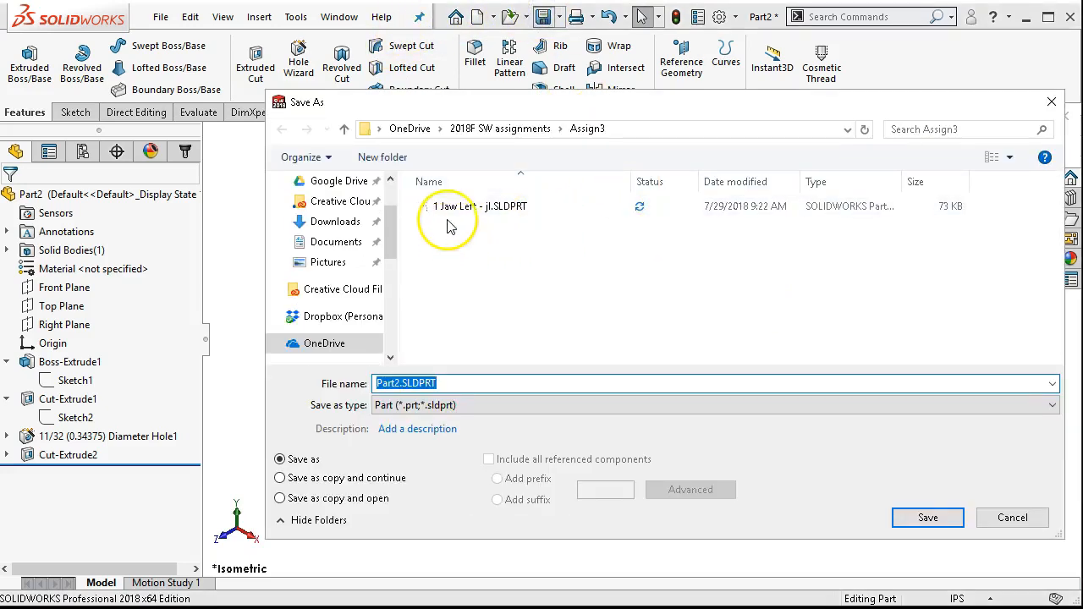
mouse_move(464, 329)
type("2 ")
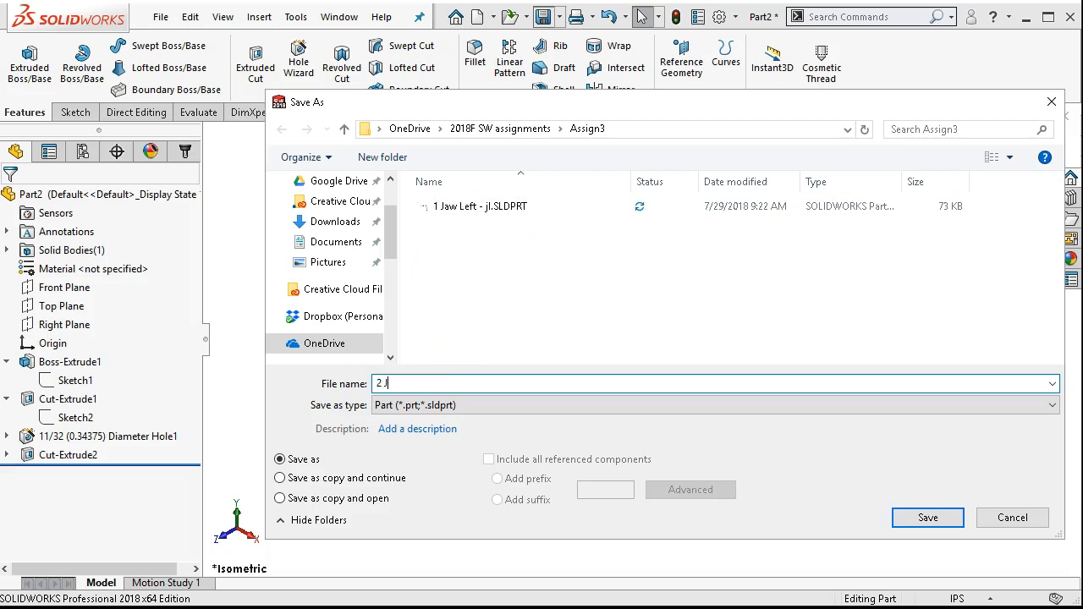
type("Jaw R")
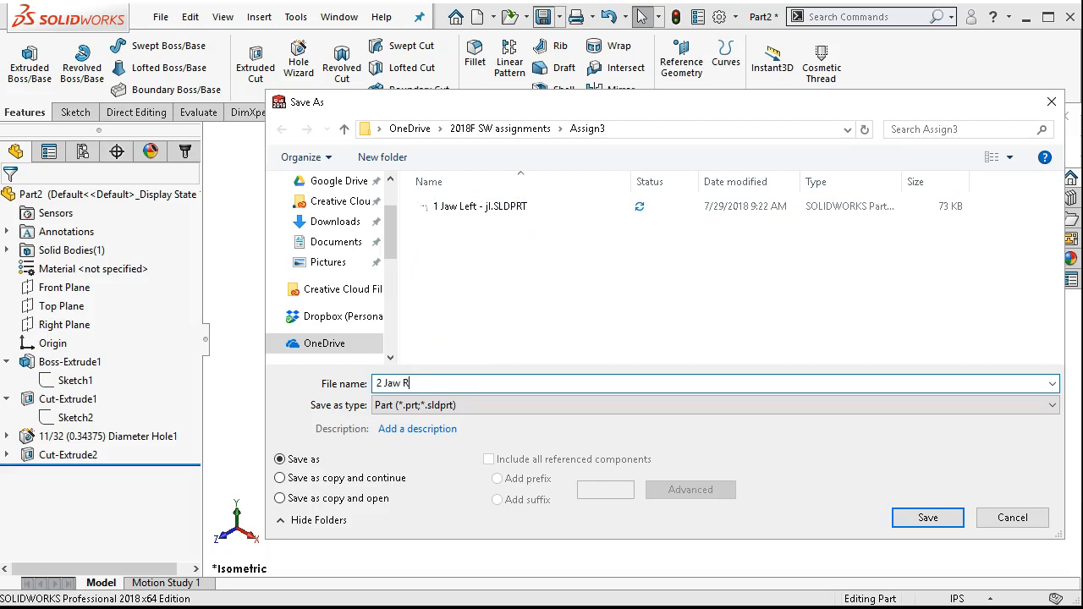
type("ight -")
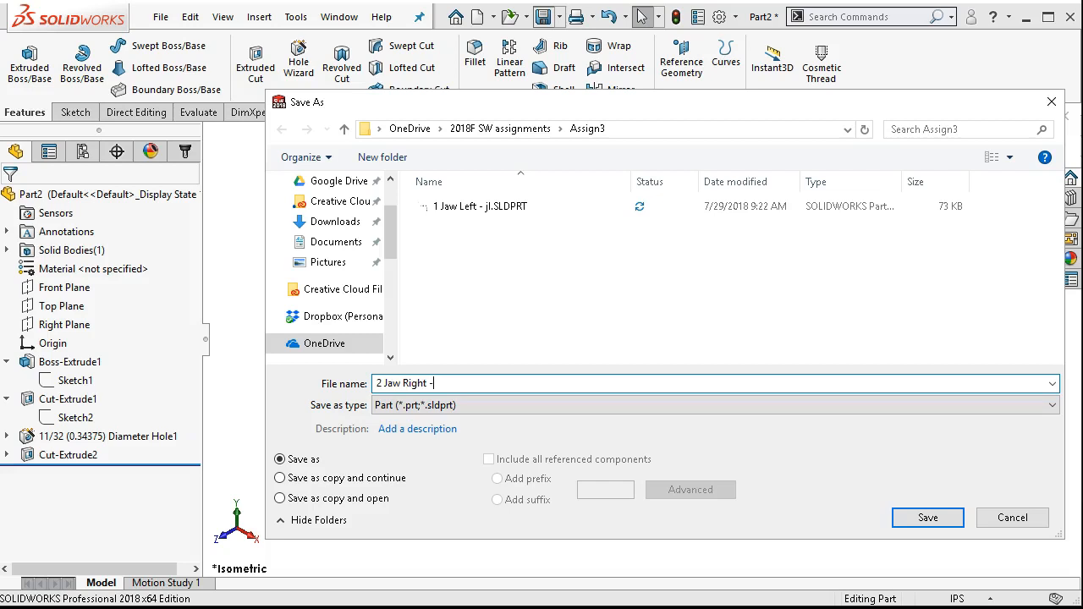
type("jl")
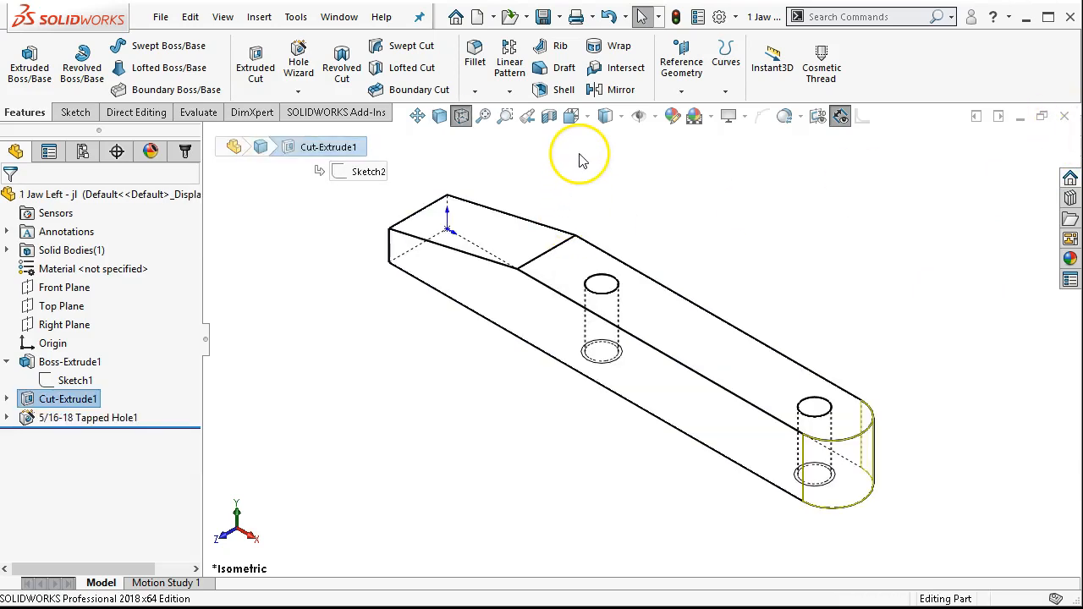
left_click(619, 115)
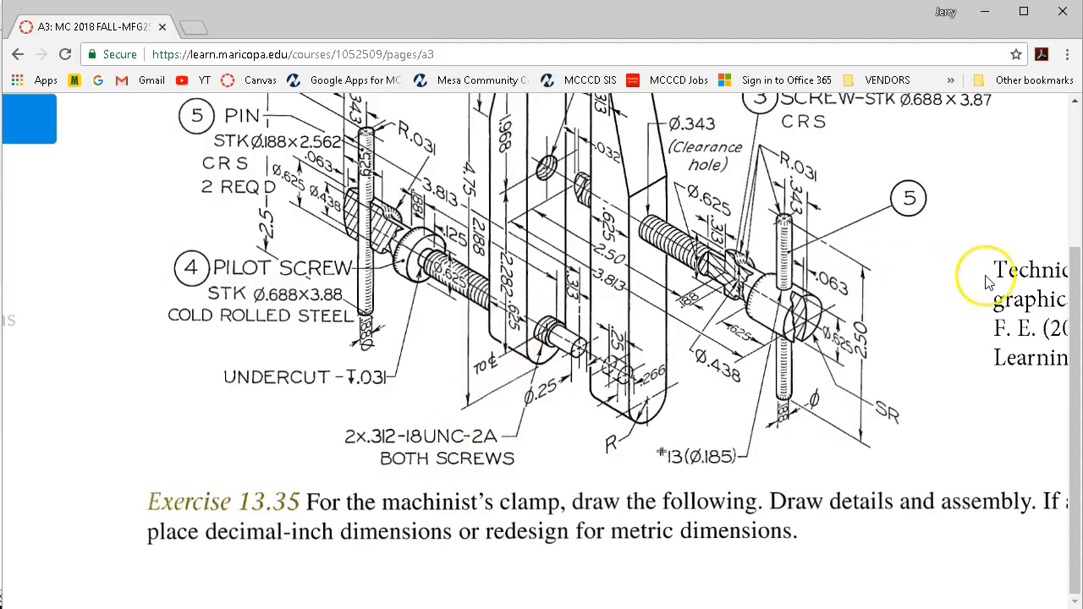
Scroll the Canvas clamp drawing up to the jaw callouts and .312-18UNC-2B holes.
scroll("up", 3)
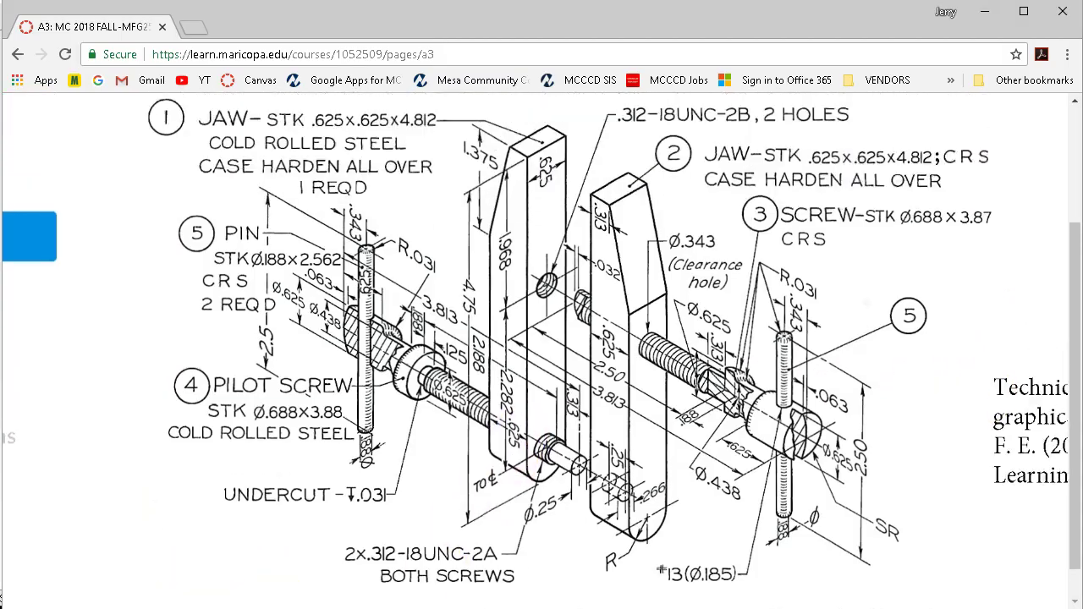
scroll("up", 3)
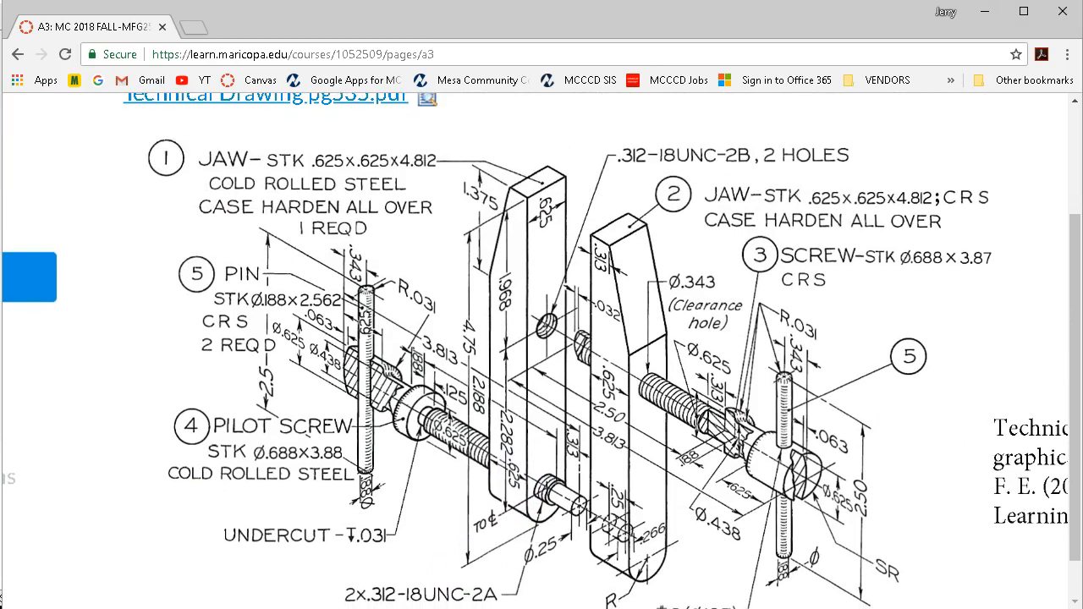
left_click(297, 426)
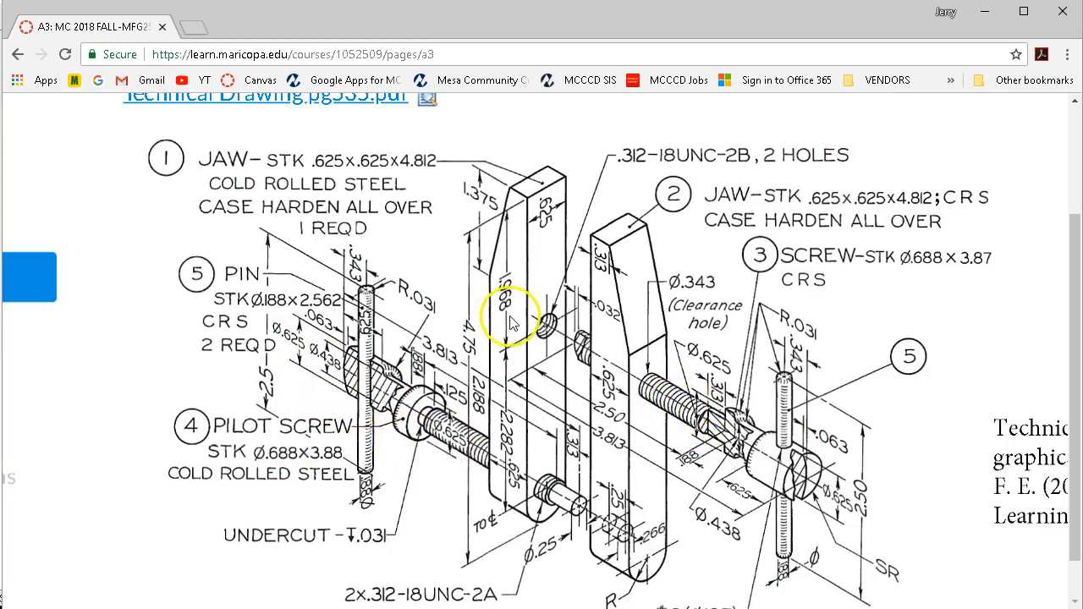
mouse_move(558, 341)
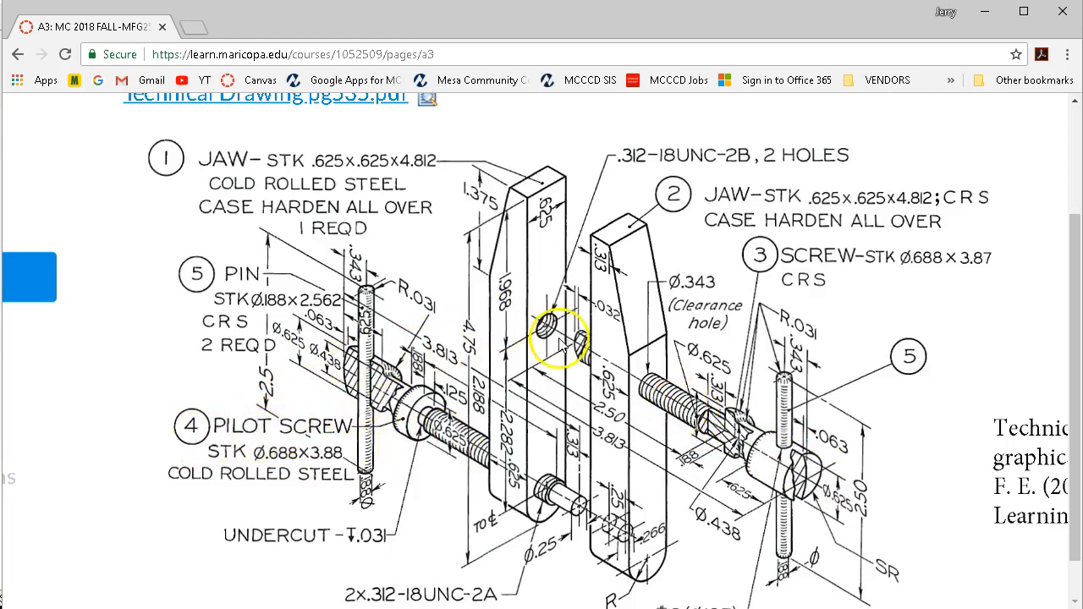
mouse_move(985, 12)
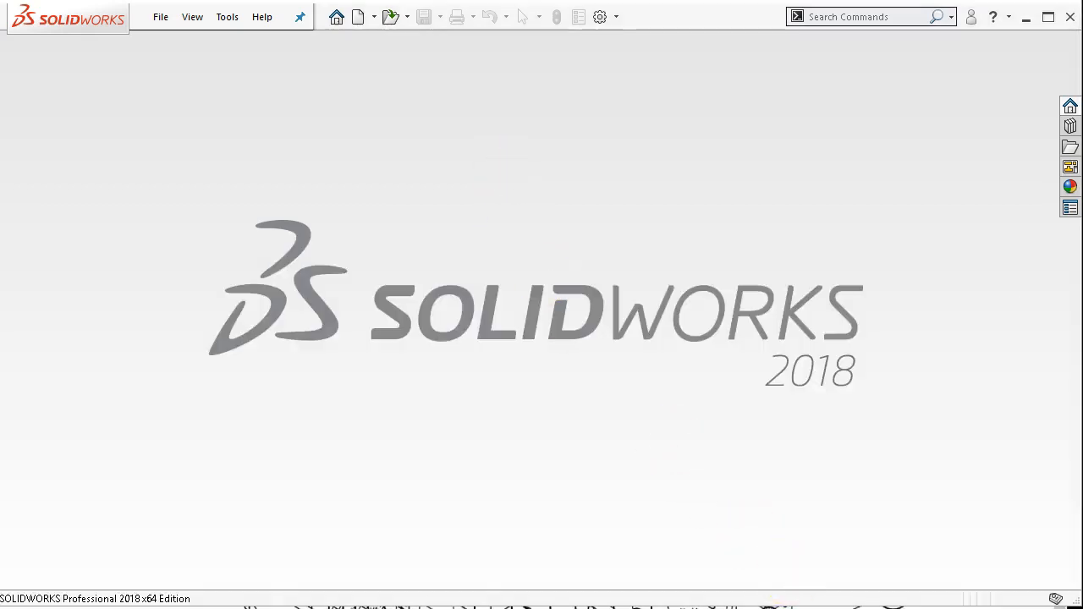
mouse_move(806, 449)
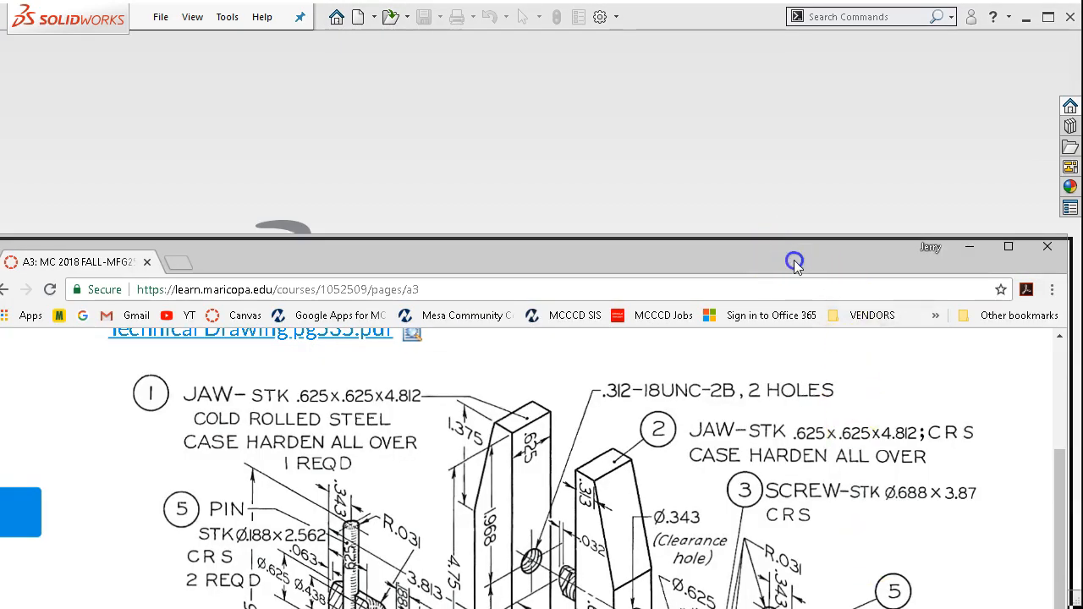
Create a new empty part from the Part Inch template.
left_click_drag(794, 261, 831, 321)
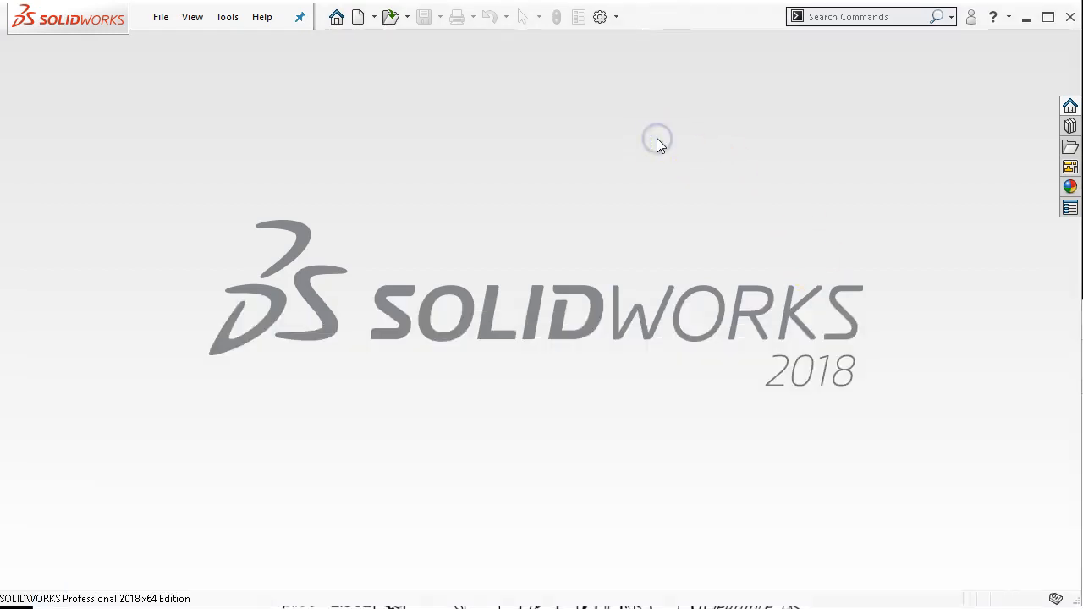
left_click(159, 17)
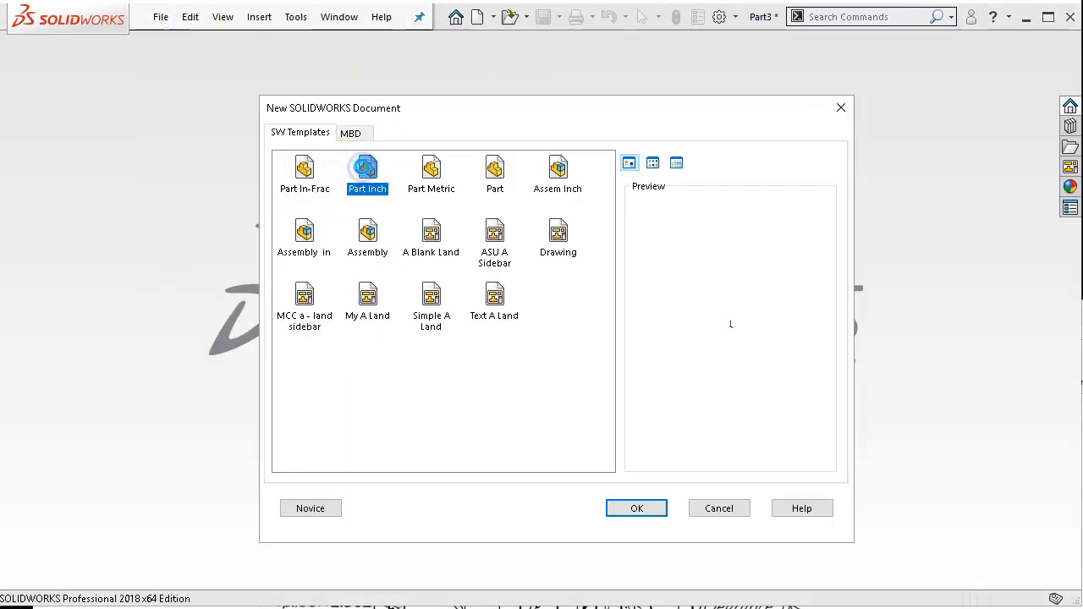
left_click(636, 508)
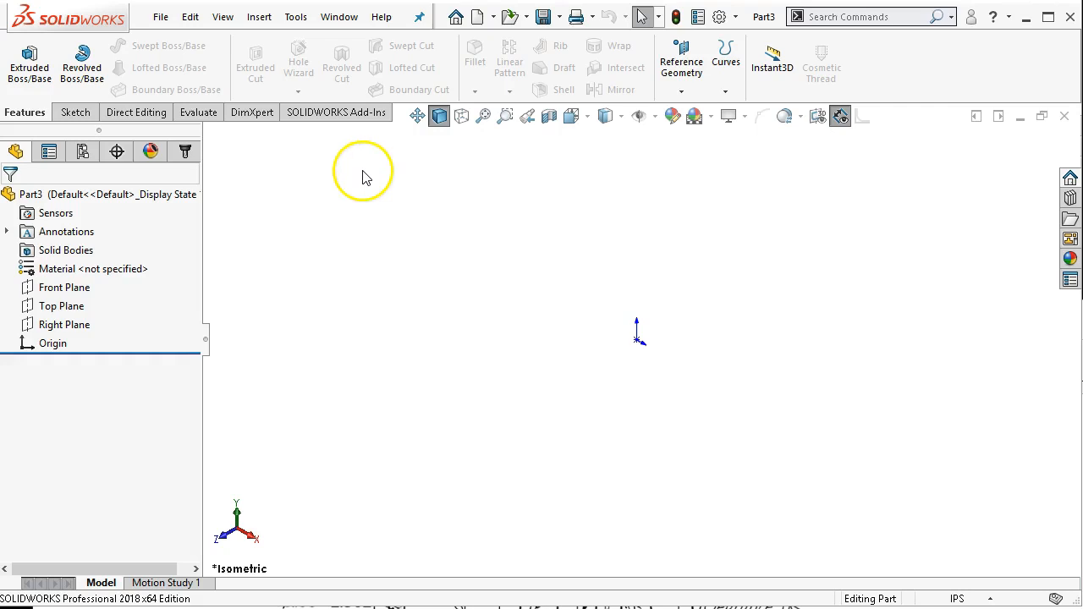
mouse_move(307, 234)
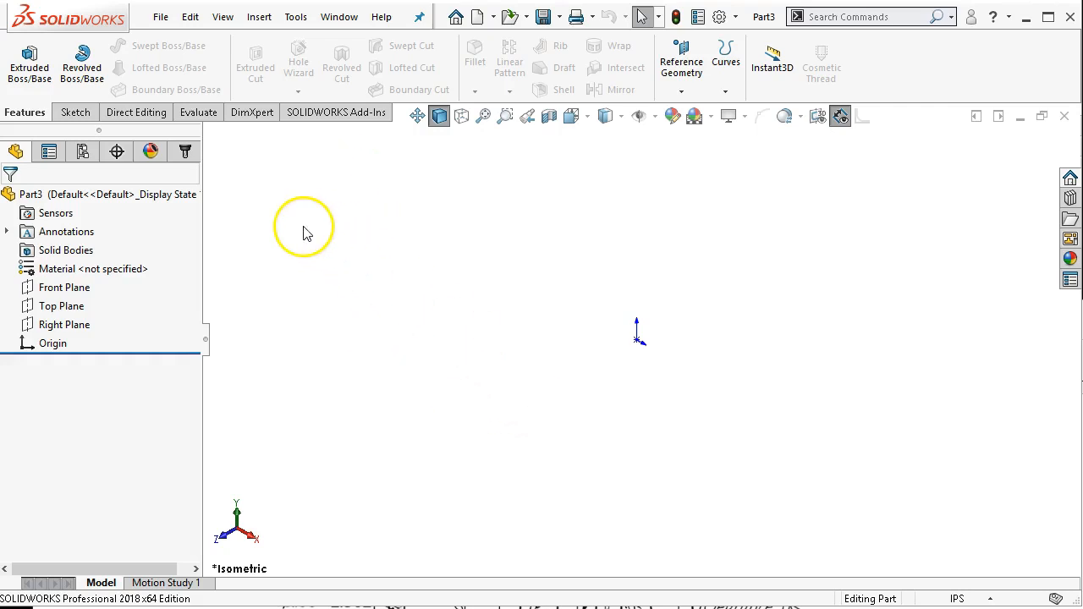
mouse_move(173, 144)
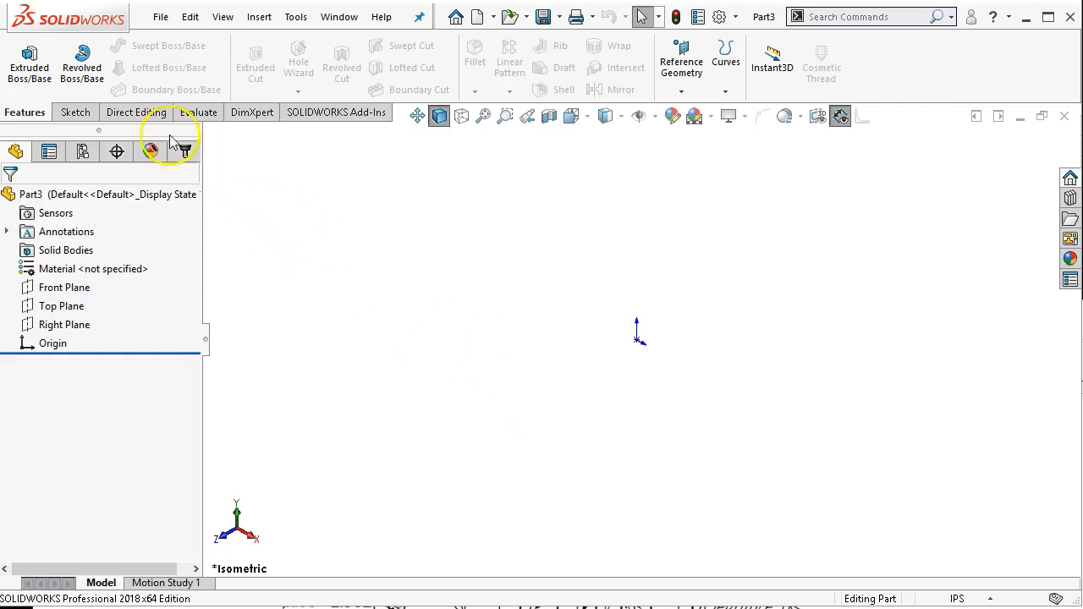
mouse_move(81, 65)
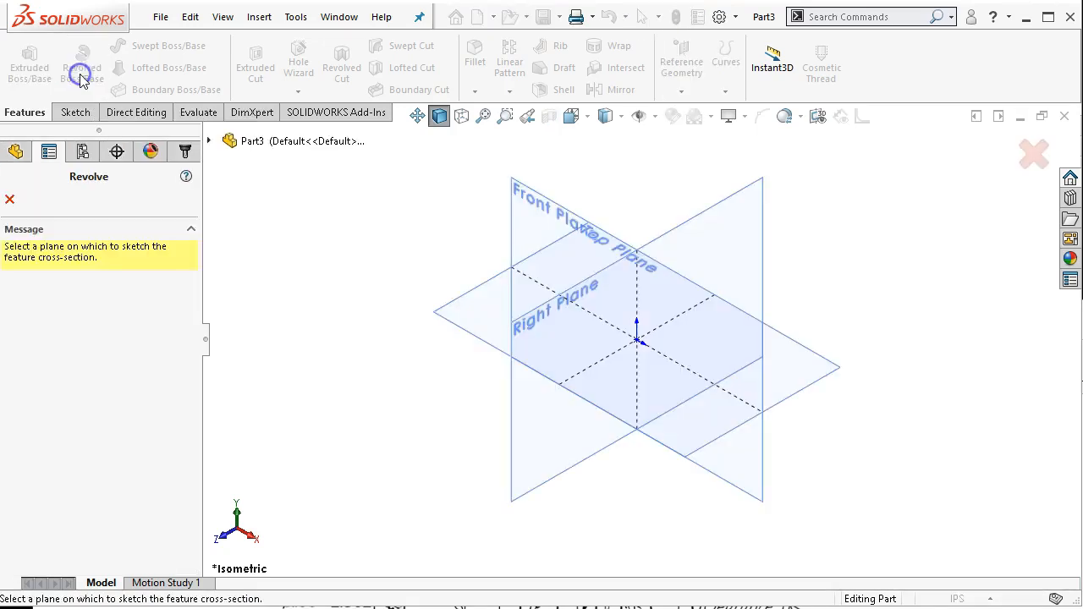
mouse_move(528, 203)
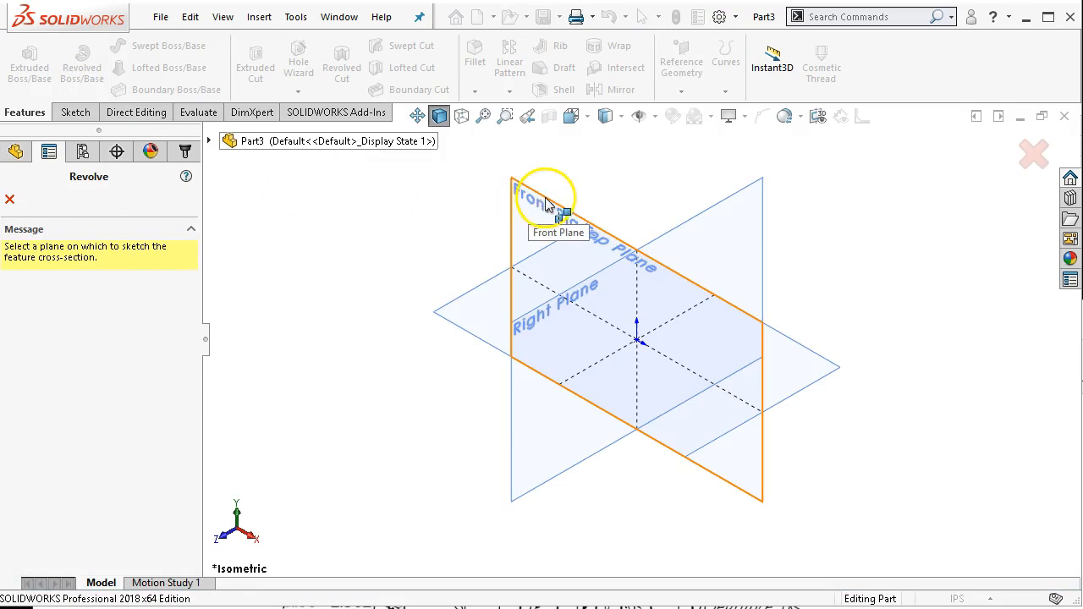
Choose the Front Plane for the revolve profile sketch.
left_click(558, 203)
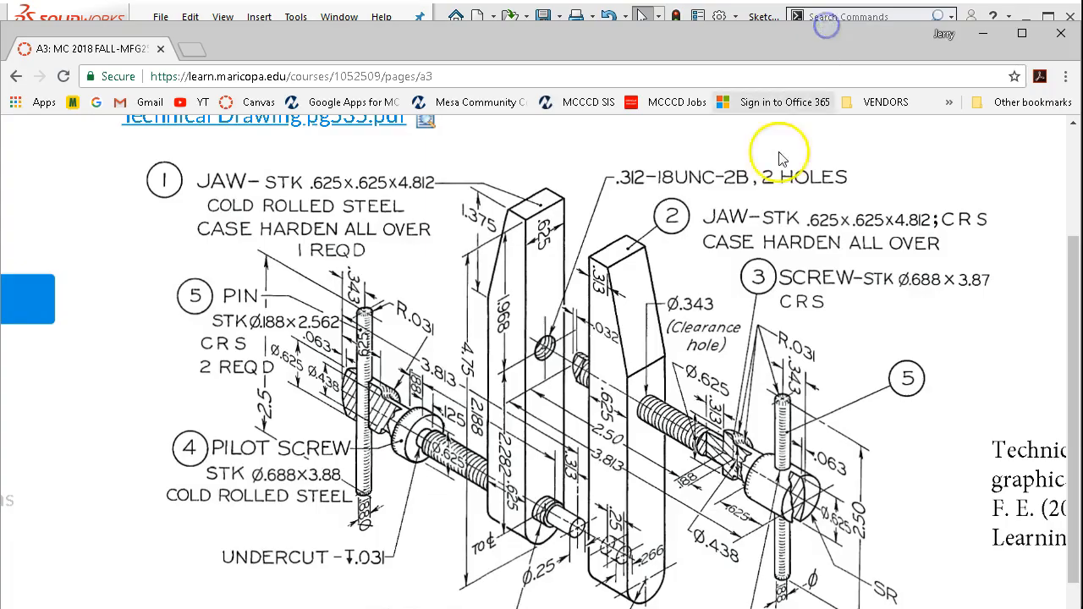
mouse_move(714, 389)
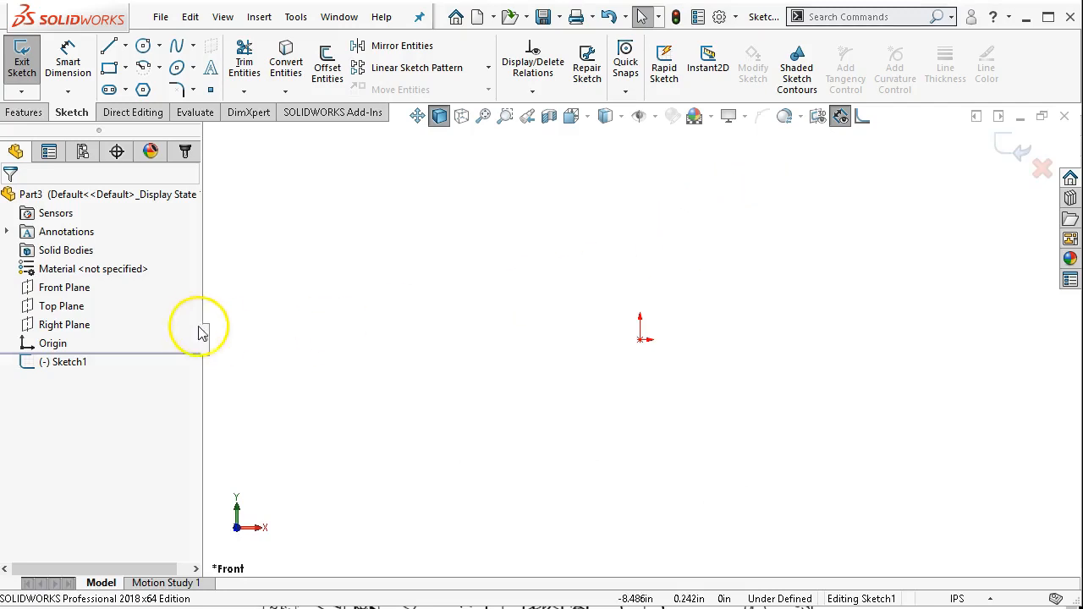
Draw an infinite-length vertical centerline through the origin in Sketch1.
left_click(64, 288)
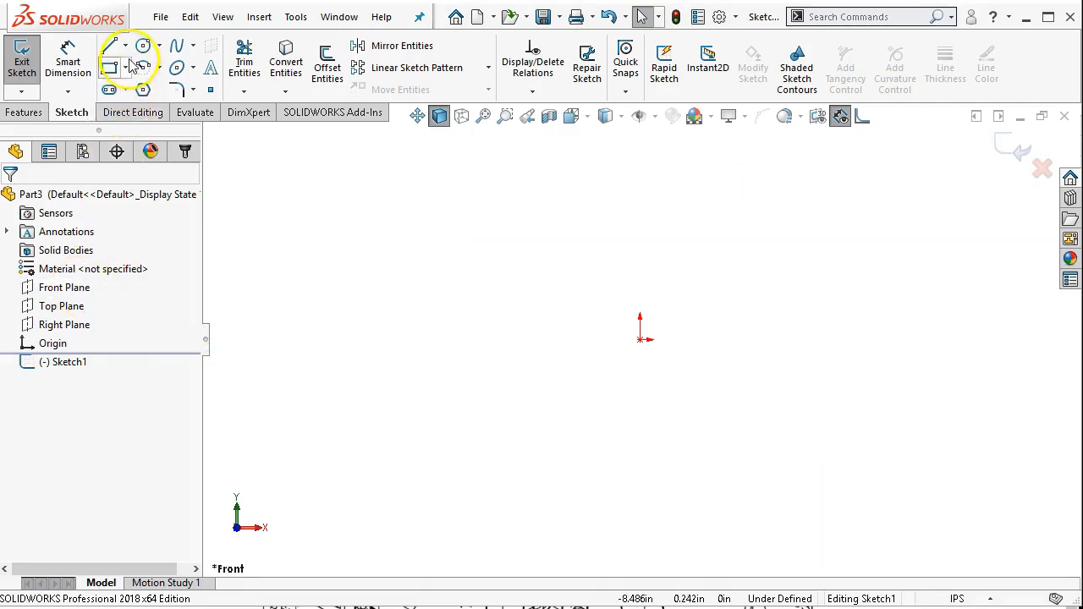
left_click(122, 45)
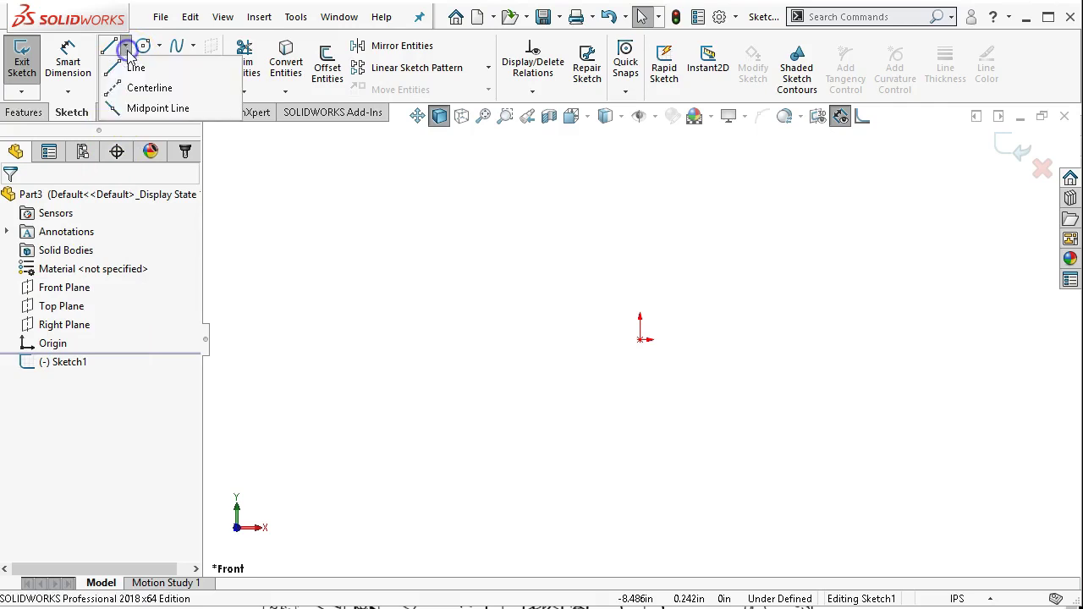
mouse_move(149, 88)
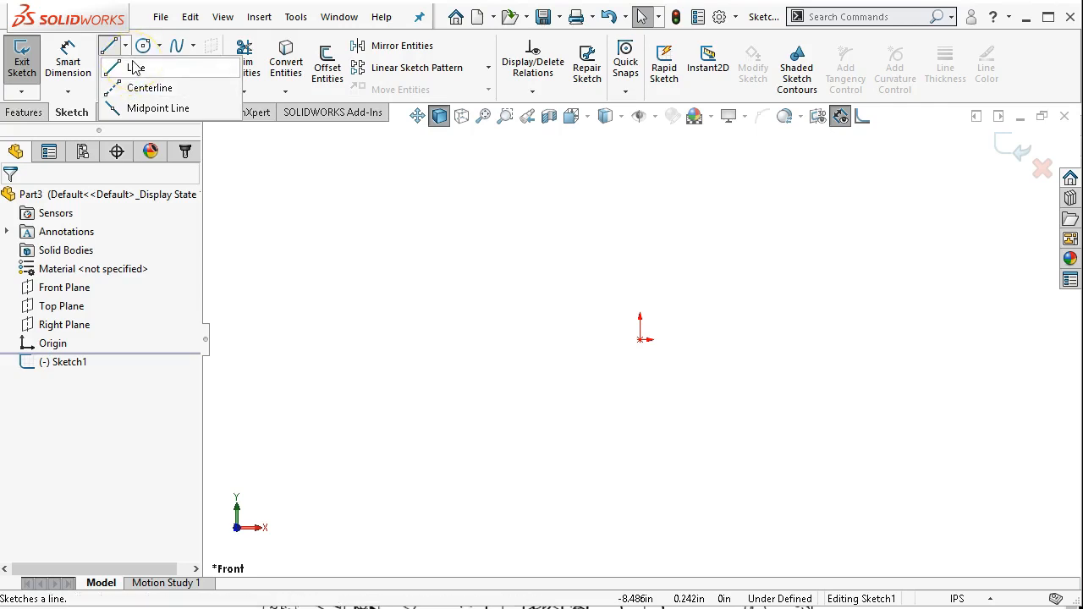
mouse_move(149, 88)
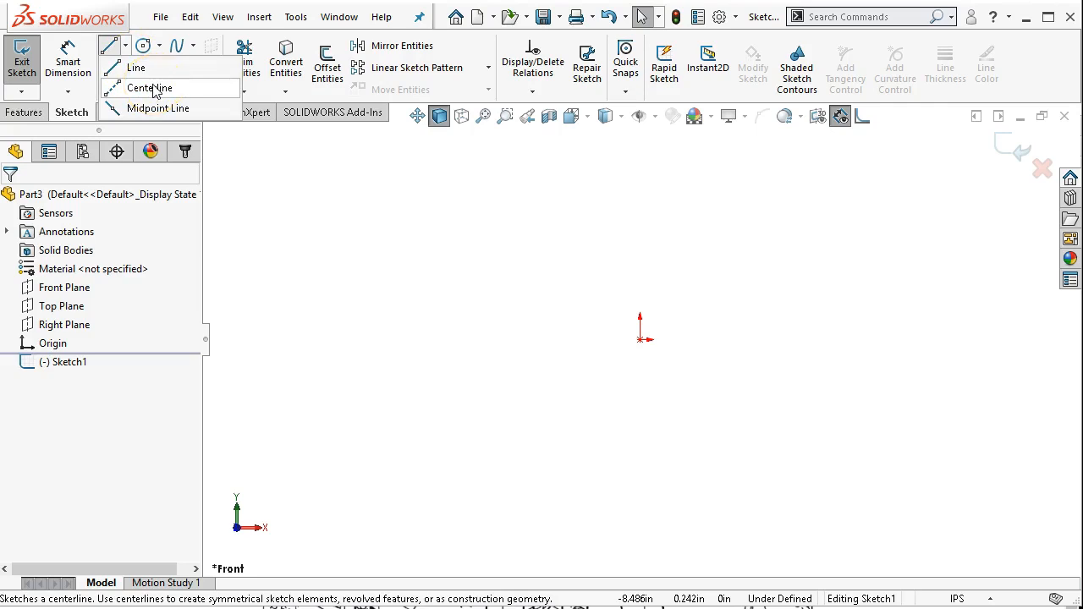
left_click(149, 88)
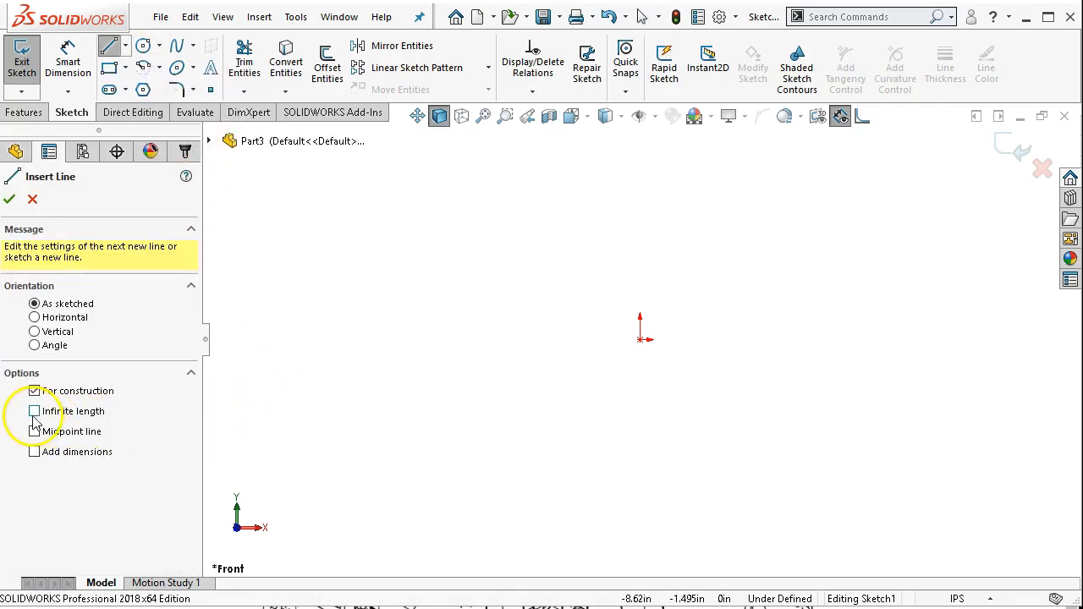
left_click(34, 412)
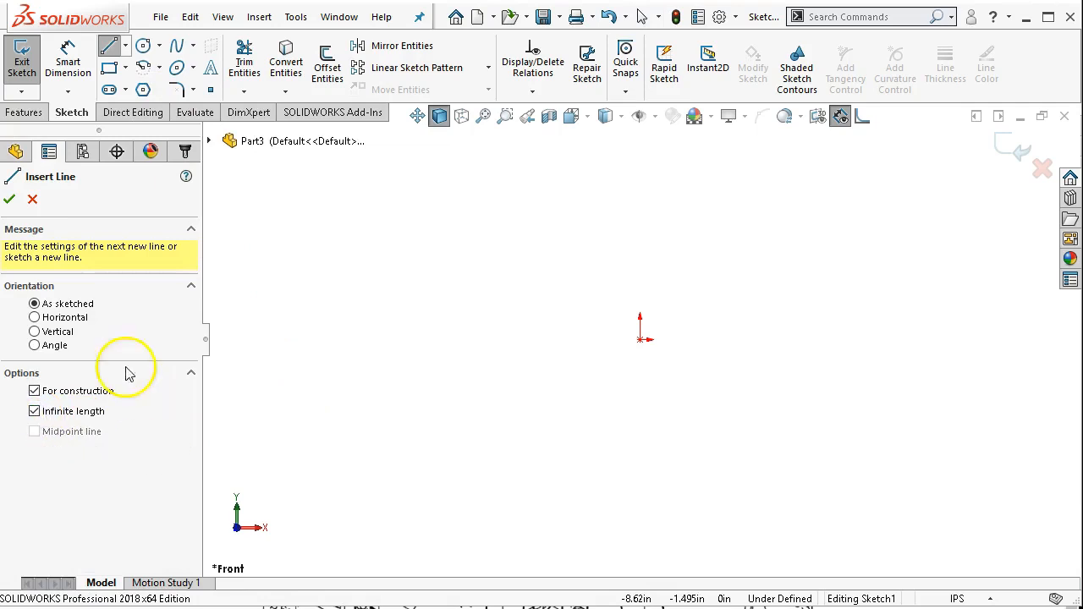
left_click(33, 330)
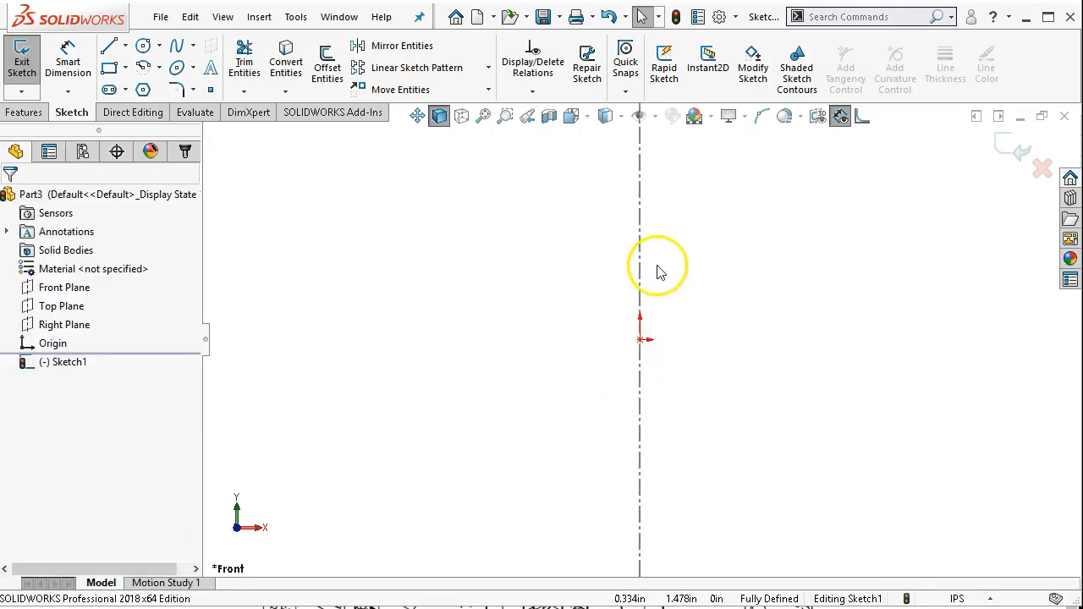
mouse_move(651, 340)
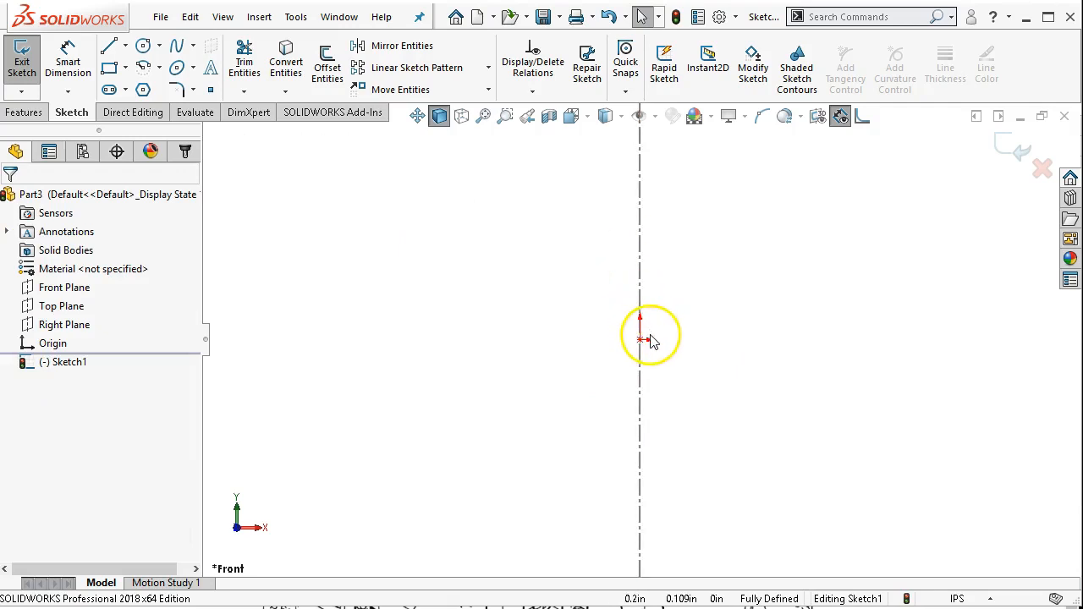
mouse_move(725, 241)
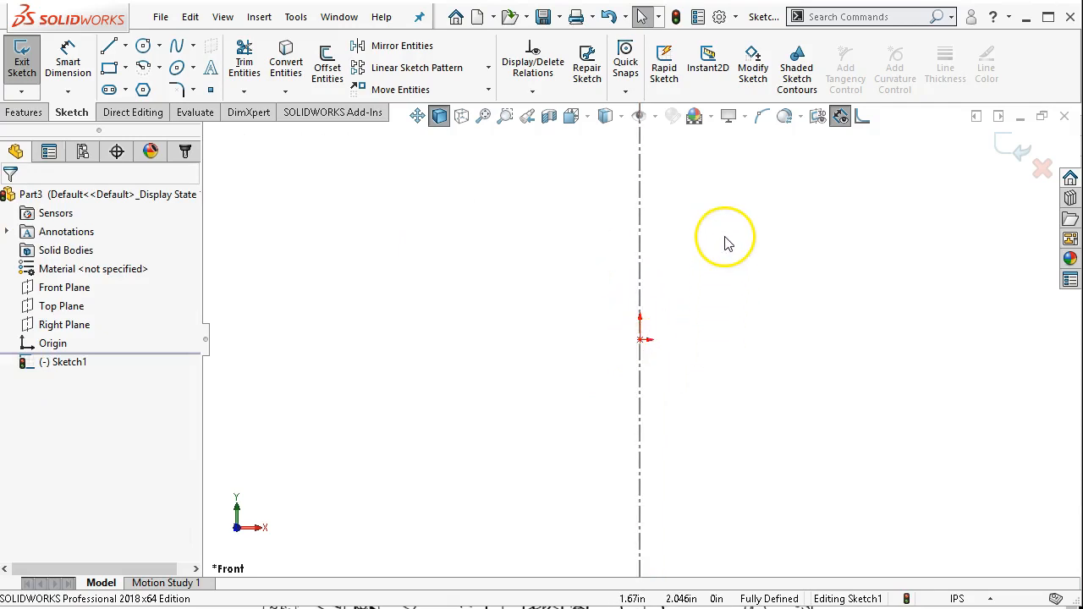
mouse_move(725, 244)
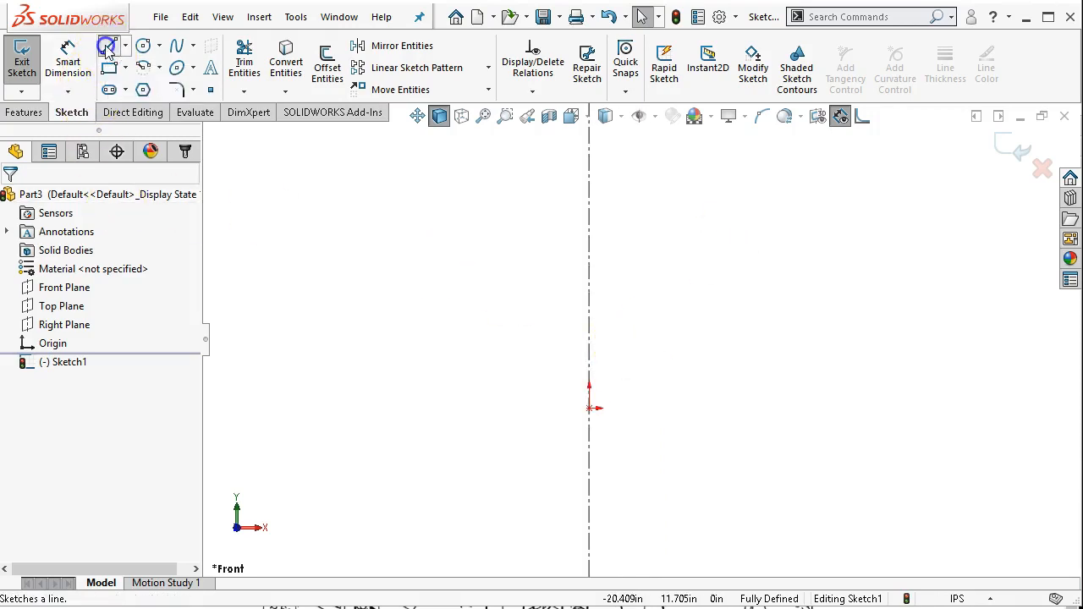
Draw a vertical line up from the origin beside the centerline.
left_click(109, 45)
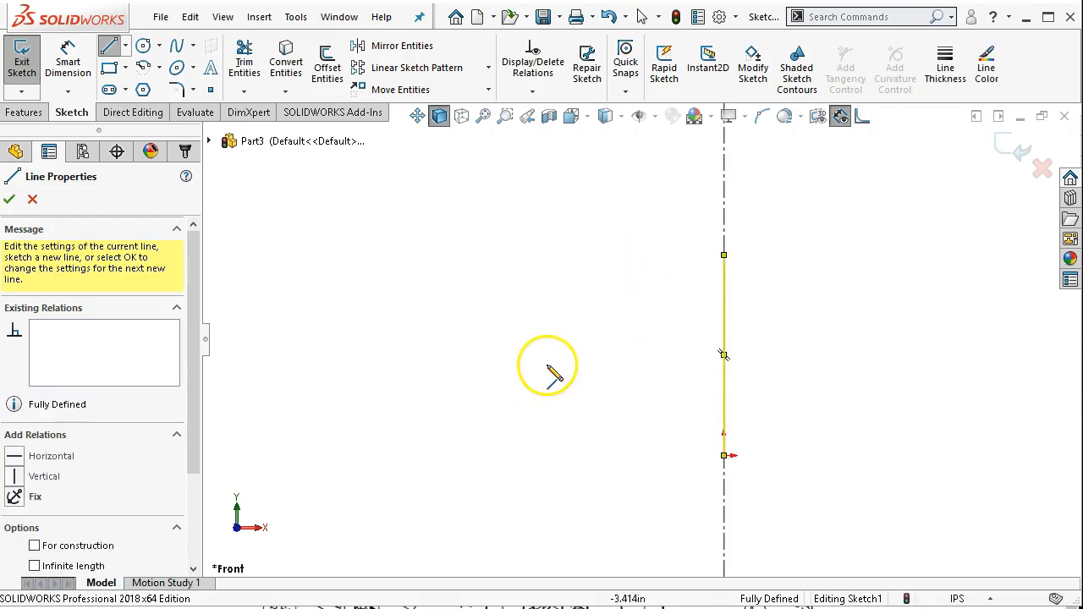
right_click(723, 356)
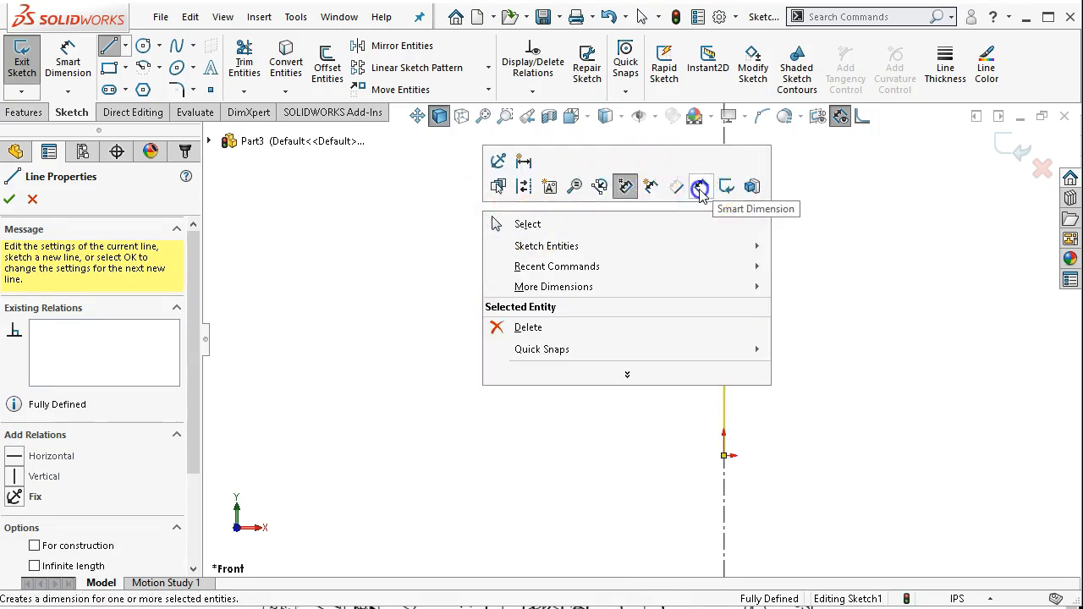
left_click(700, 186)
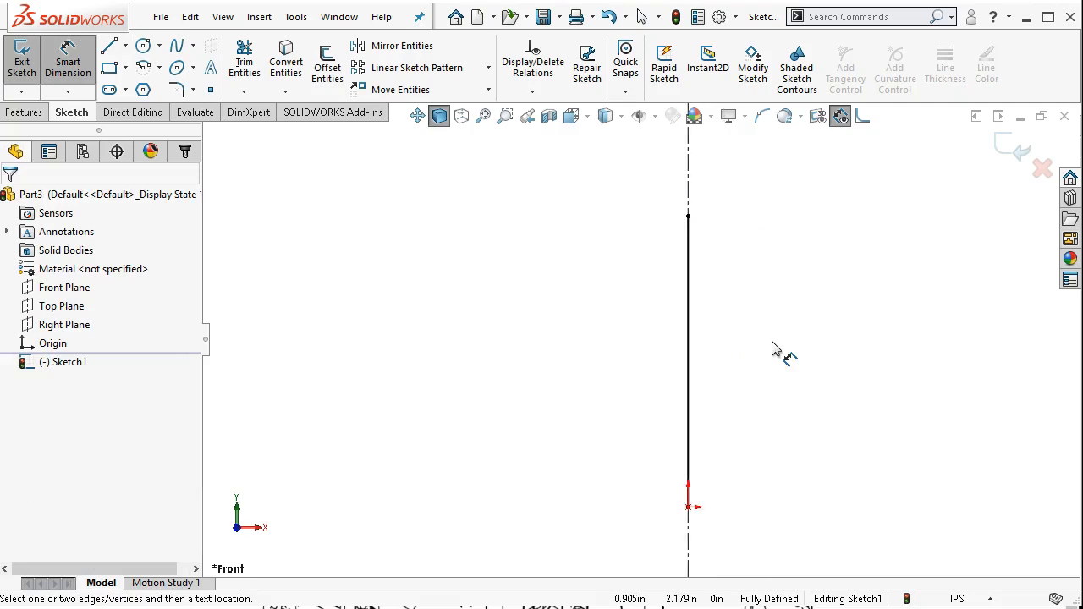
mouse_move(703, 240)
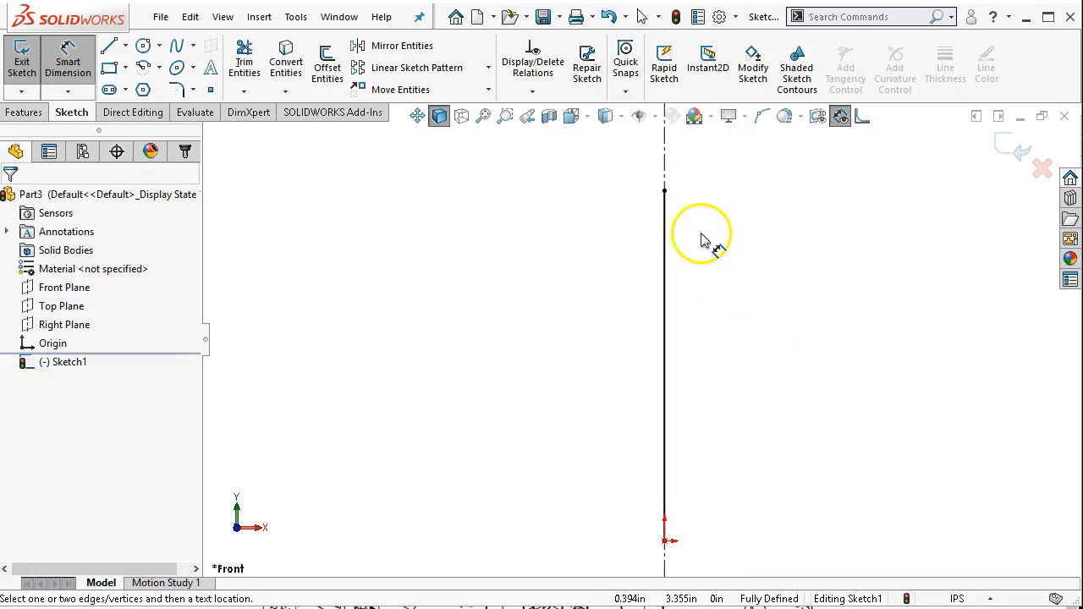
right_click(703, 237)
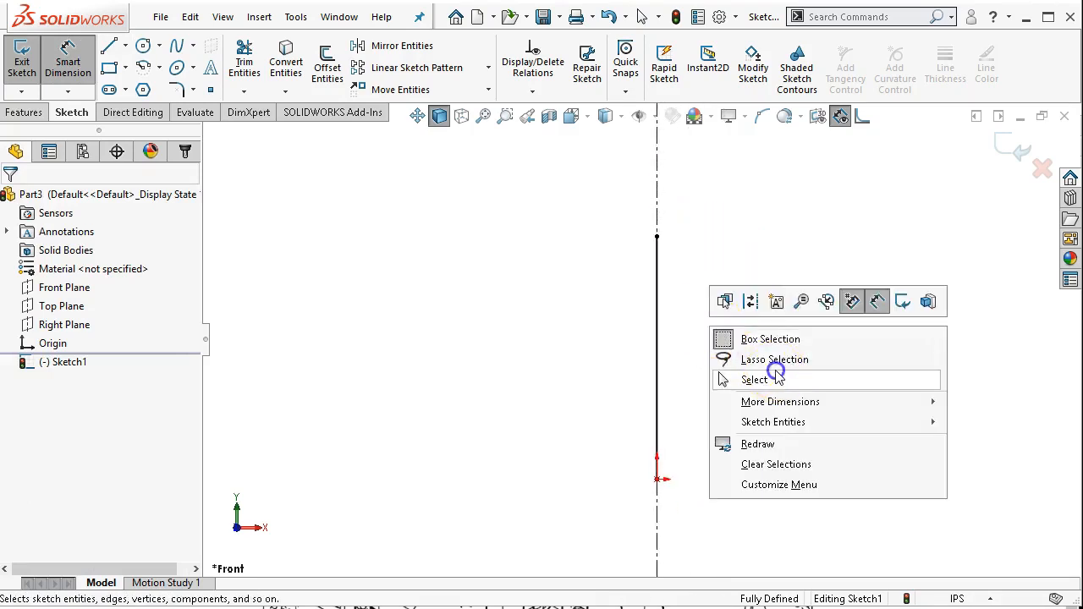
left_click(755, 379)
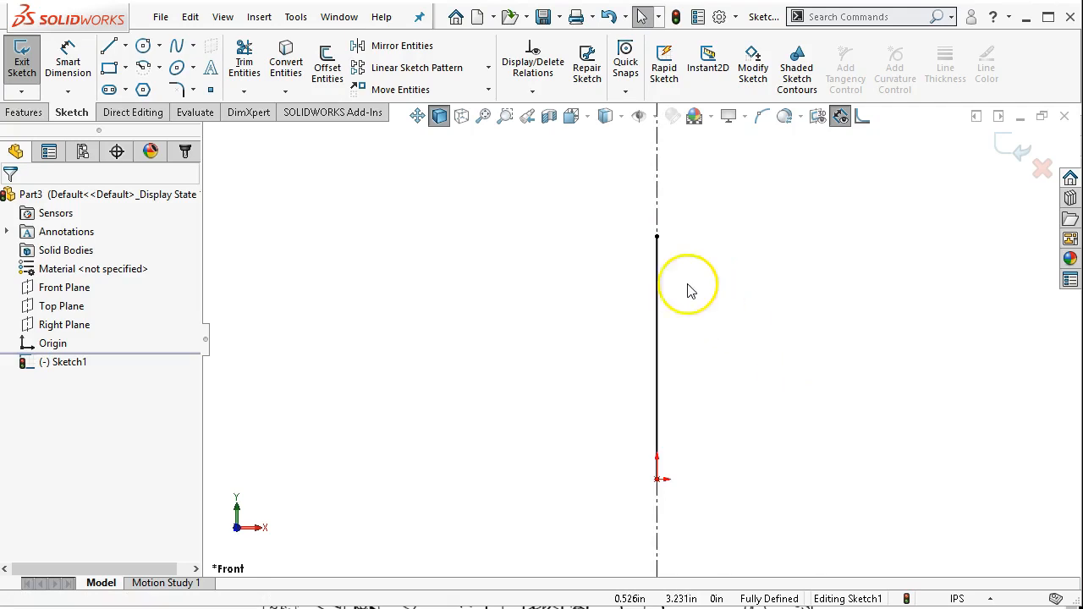
Dimension the vertical line's height to 3.813.
left_click(656, 206)
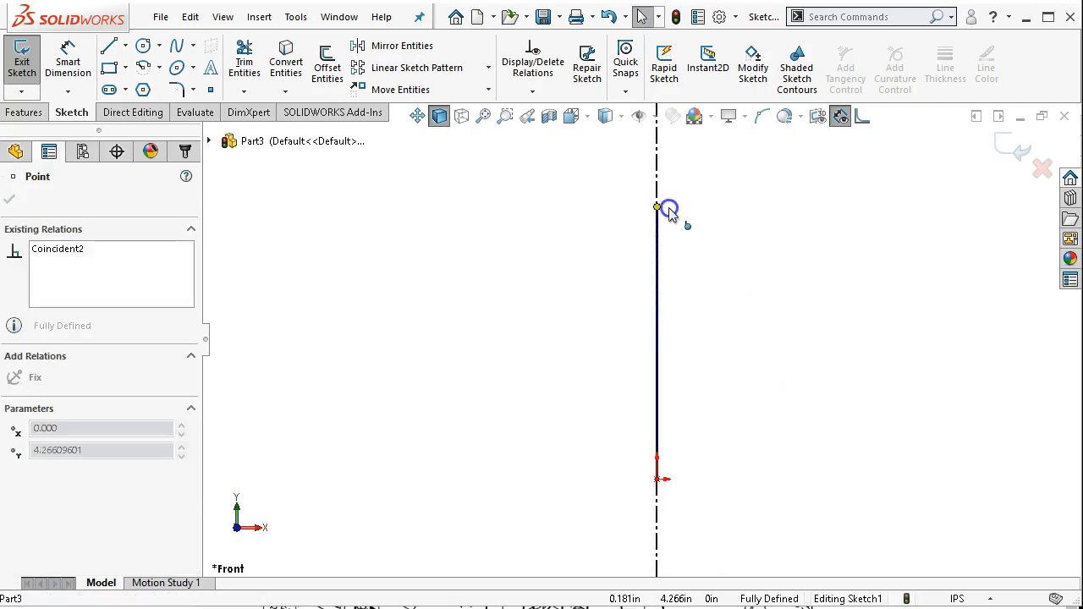
left_click(10, 200)
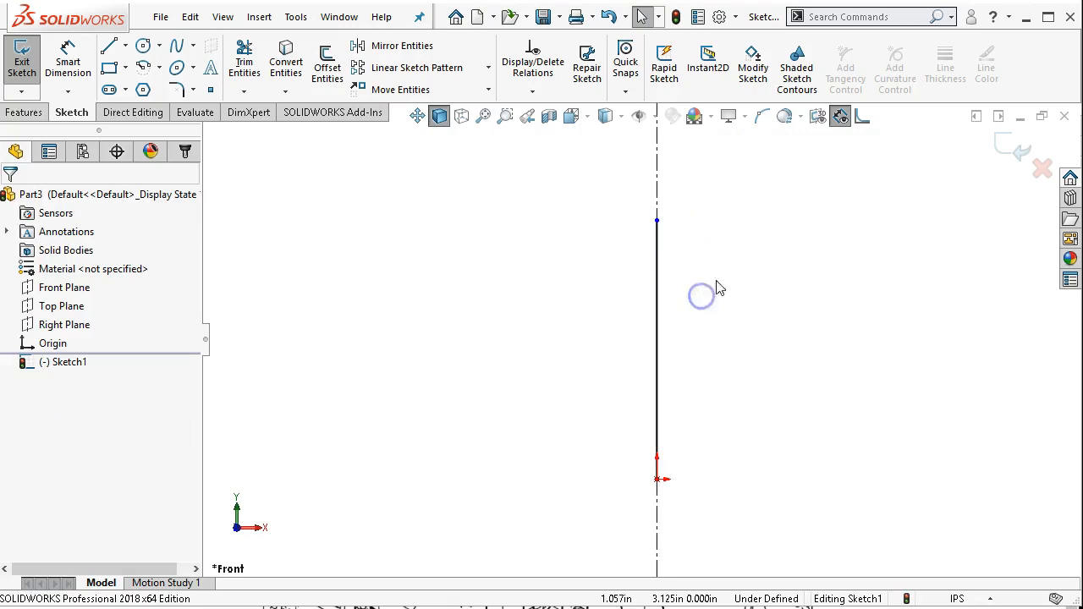
left_click(67, 65)
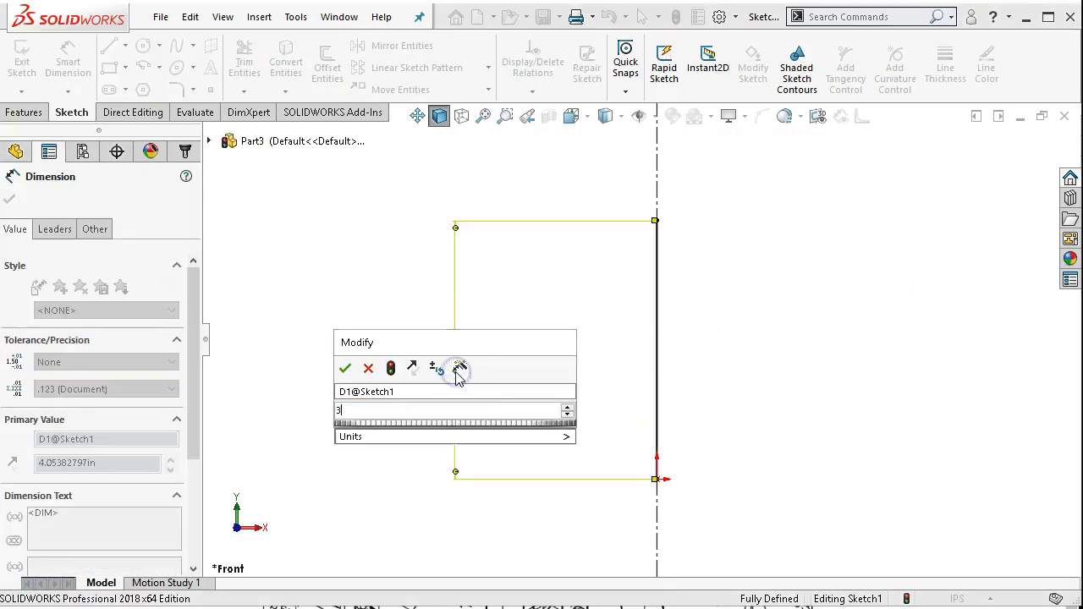
type("3.81")
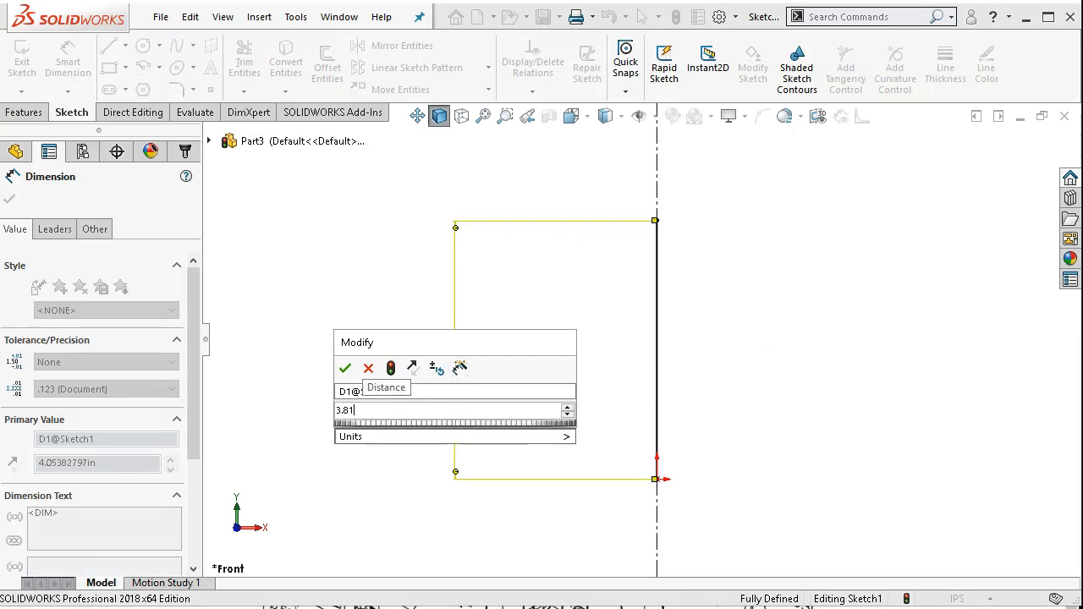
left_click(345, 369)
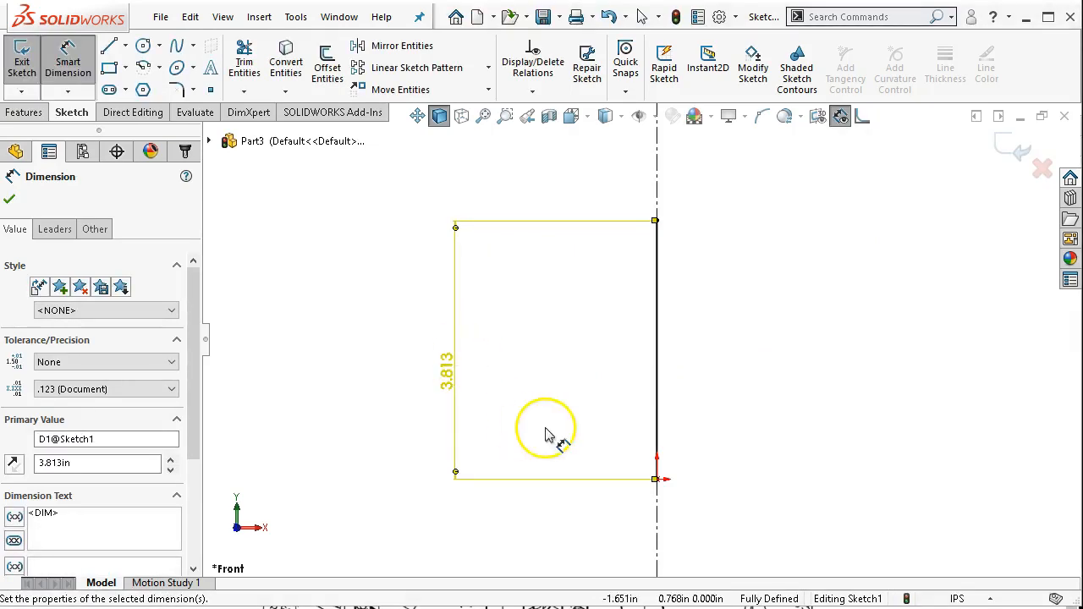
right_click(545, 426)
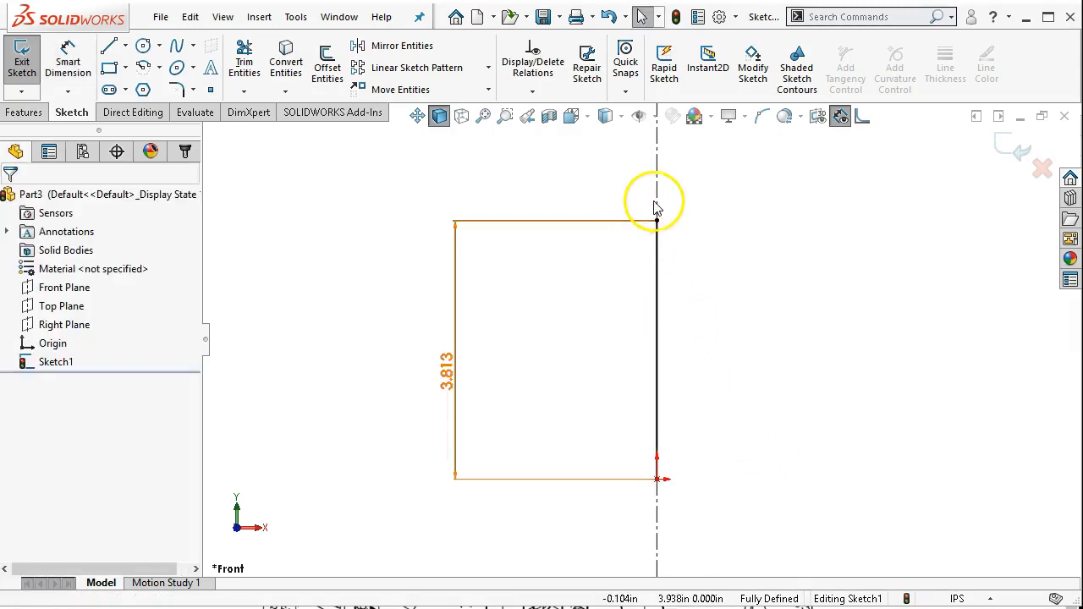
Draw a 0.156 horizontal line starting at the origin.
left_click(657, 220)
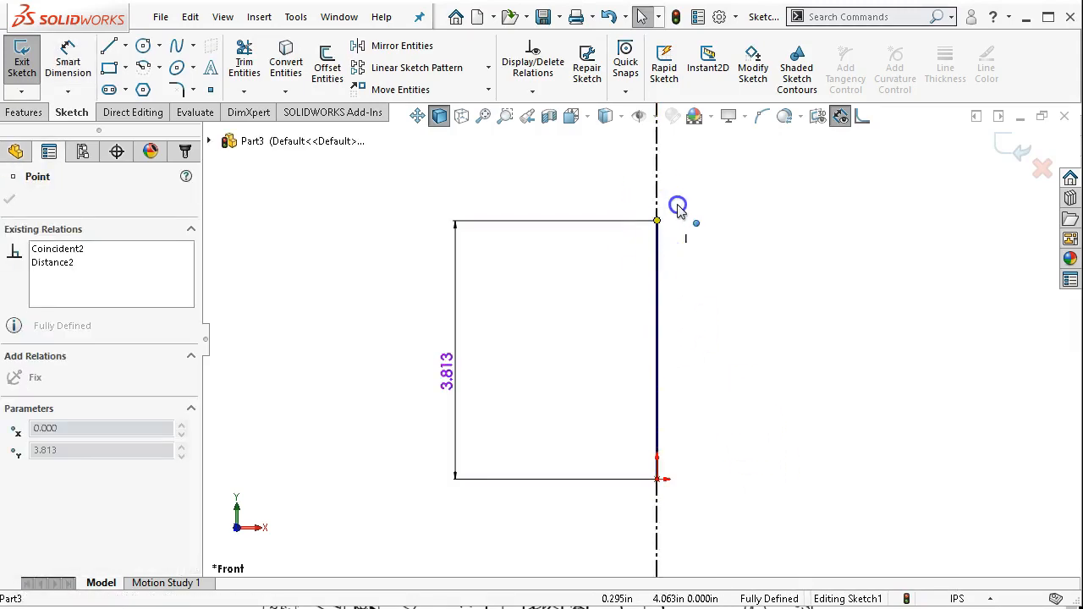
left_click(10, 200)
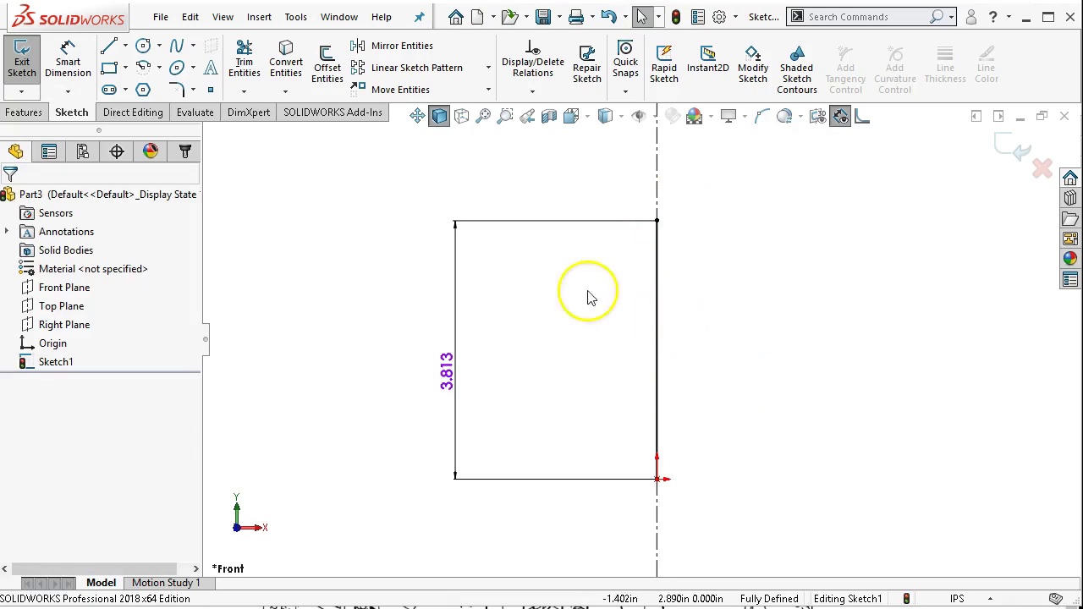
left_click(108, 44)
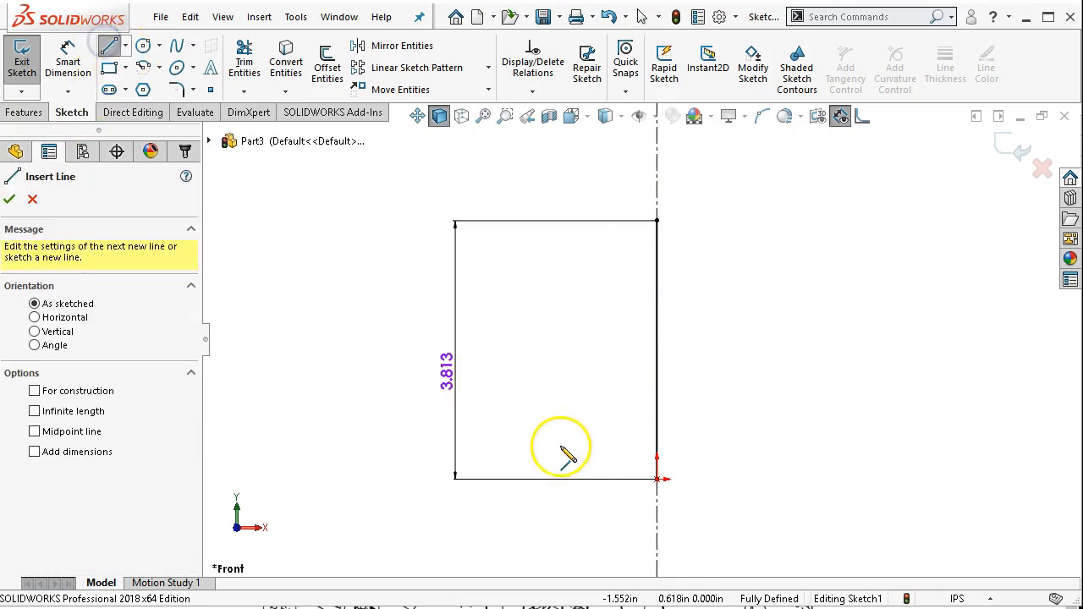
mouse_move(663, 477)
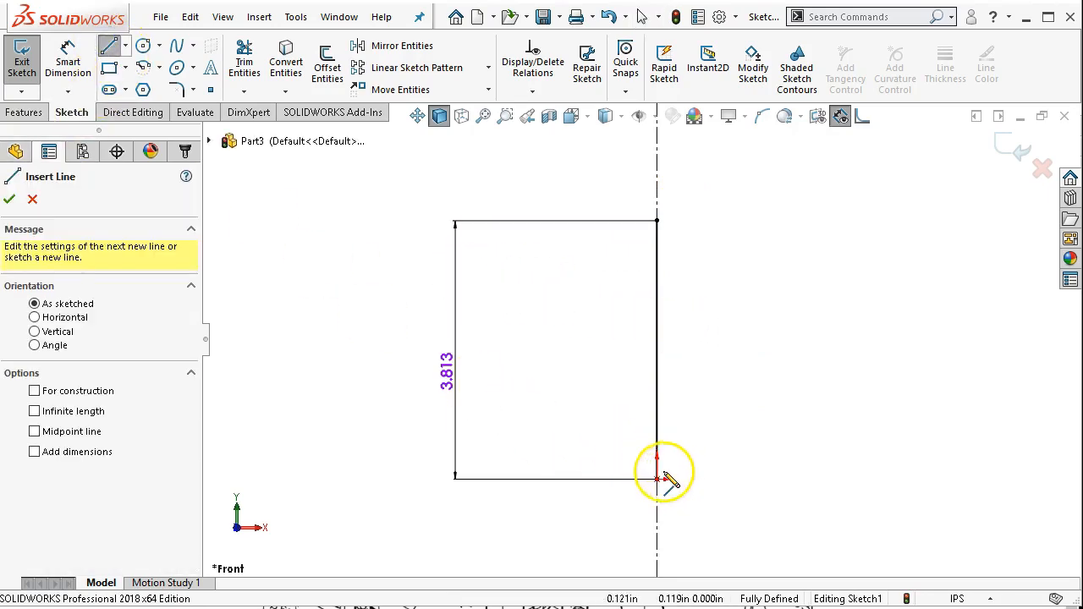
left_click(657, 477)
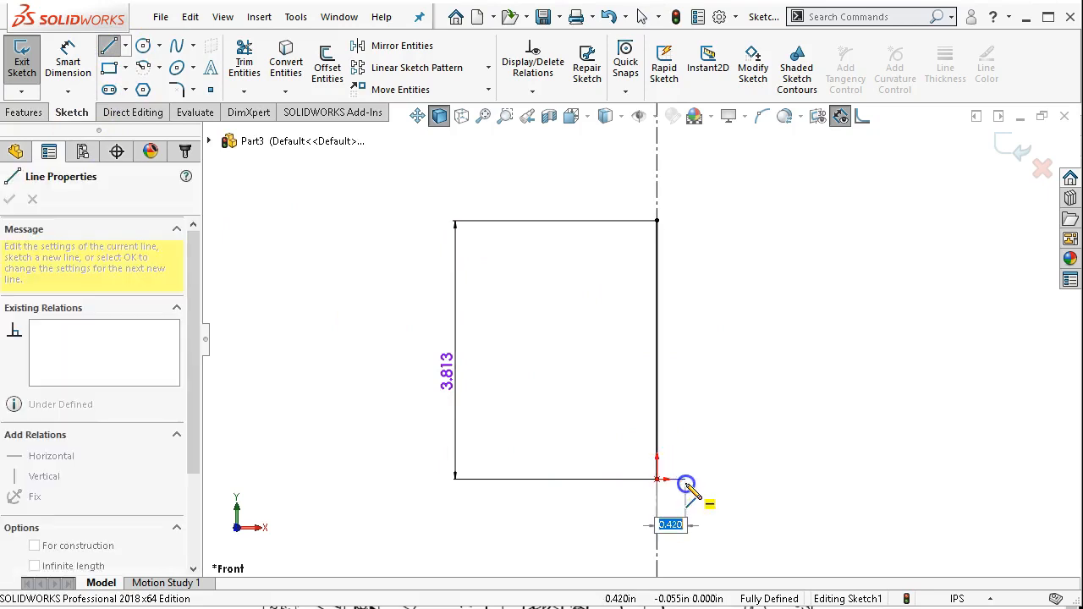
type(".156")
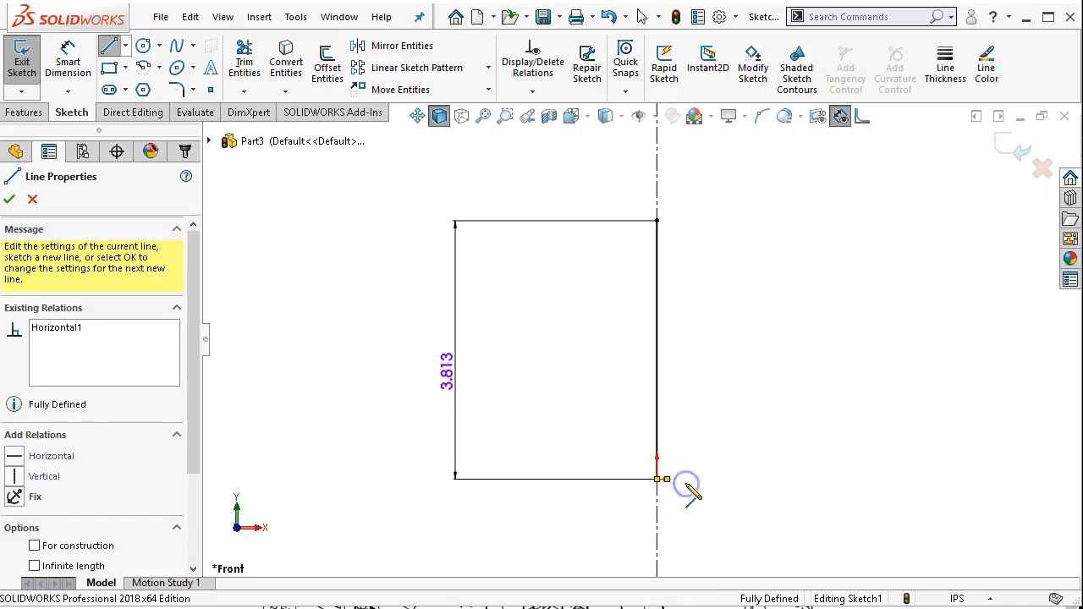
left_click(10, 199)
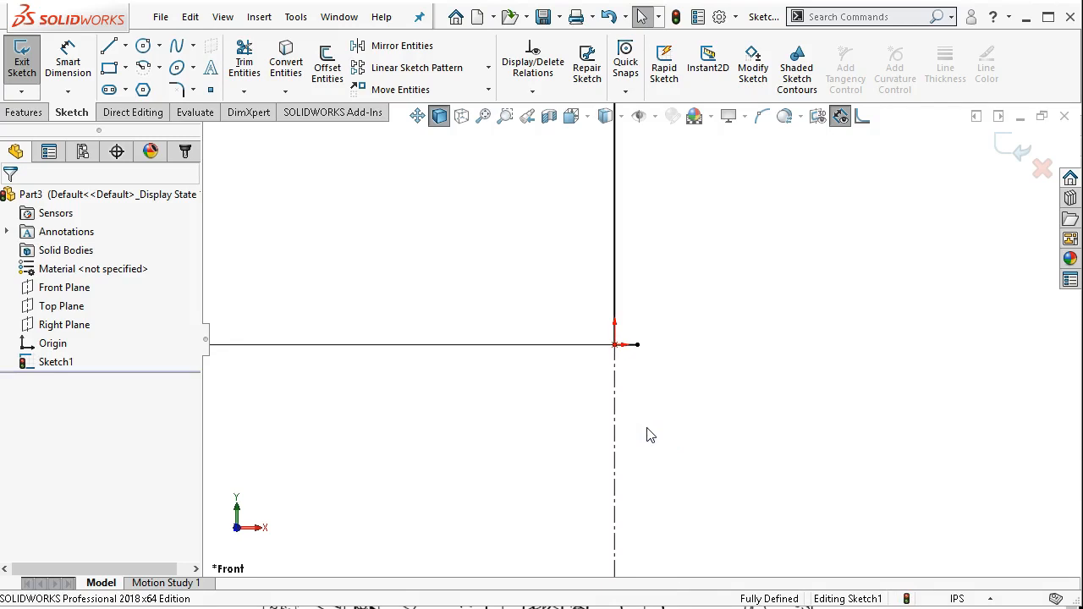
mouse_move(657, 375)
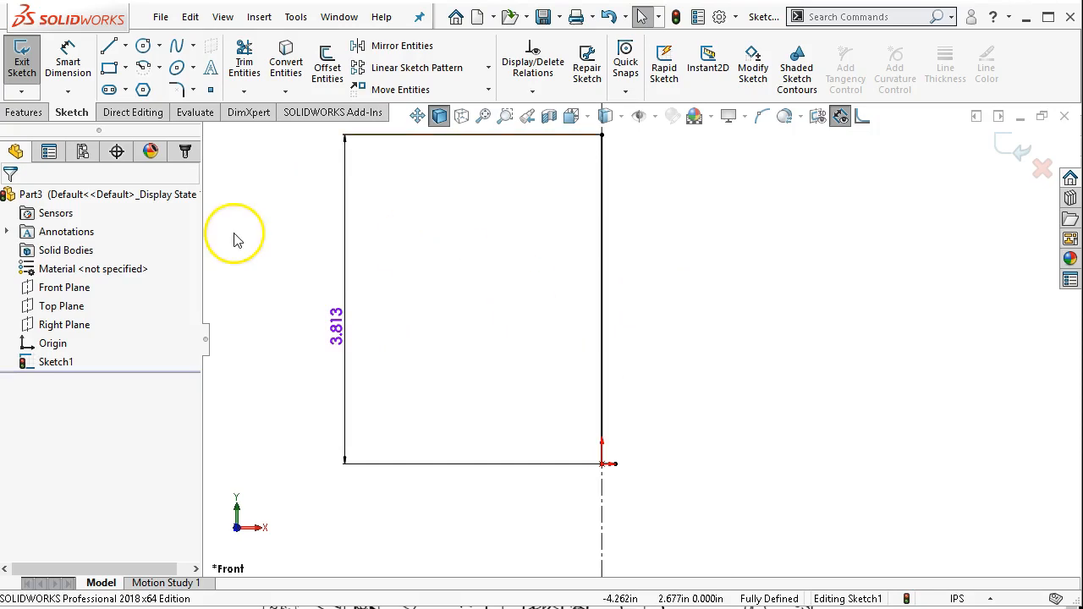
Sketch the stepped profile lines rising up the right side from the base line's end.
left_click(108, 44)
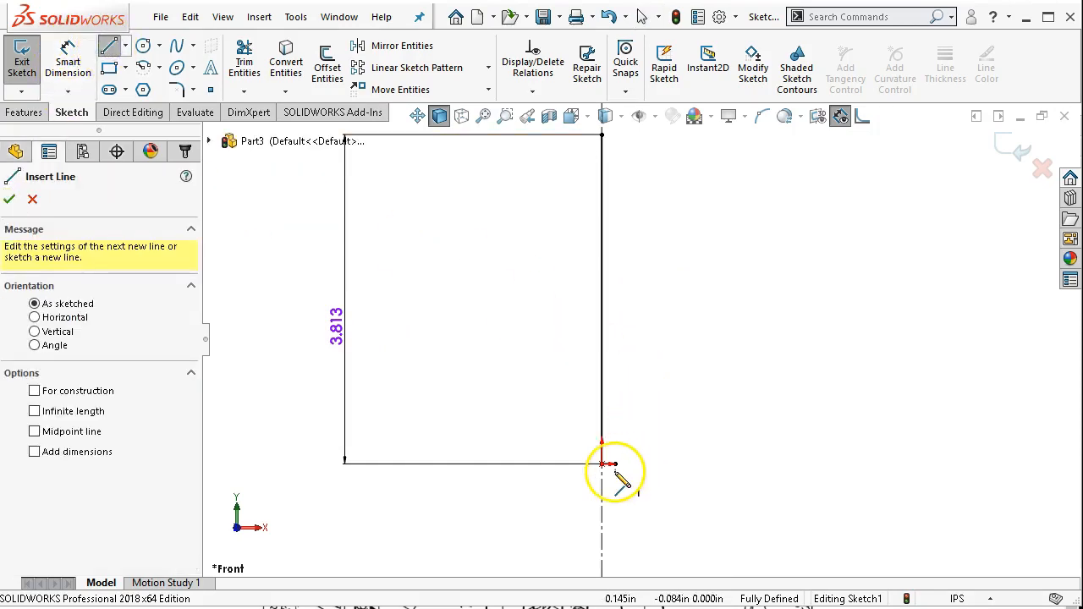
left_click(630, 254)
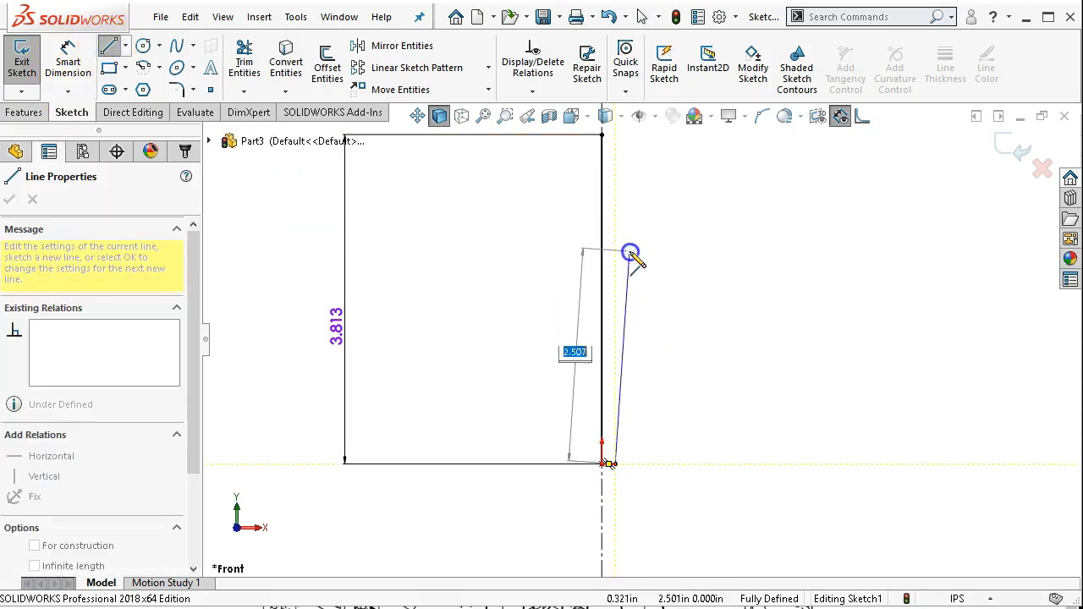
left_click_drag(630, 253, 618, 233)
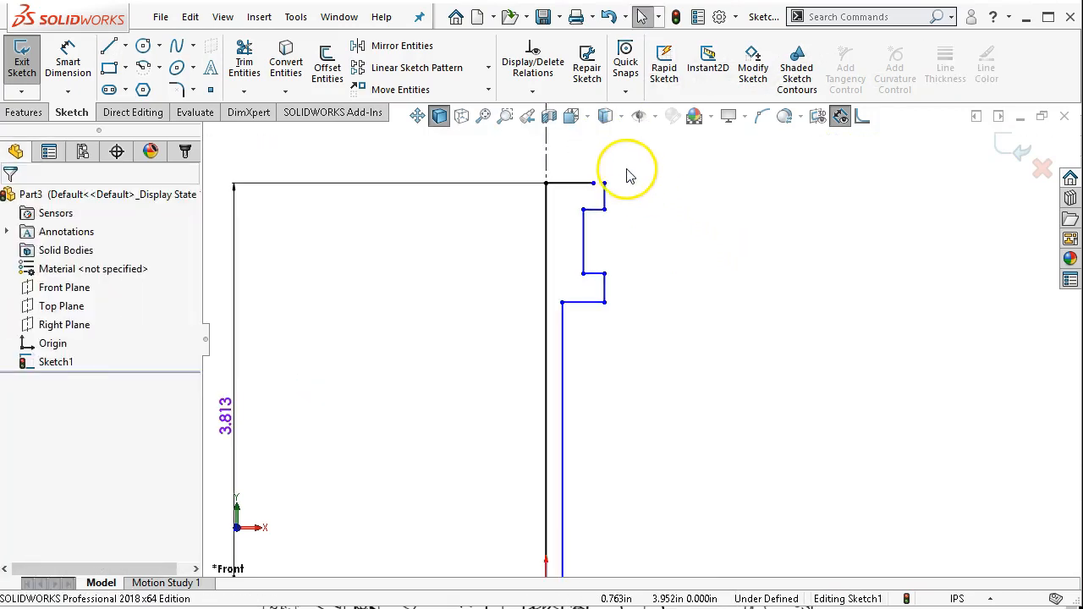
left_click(602, 183)
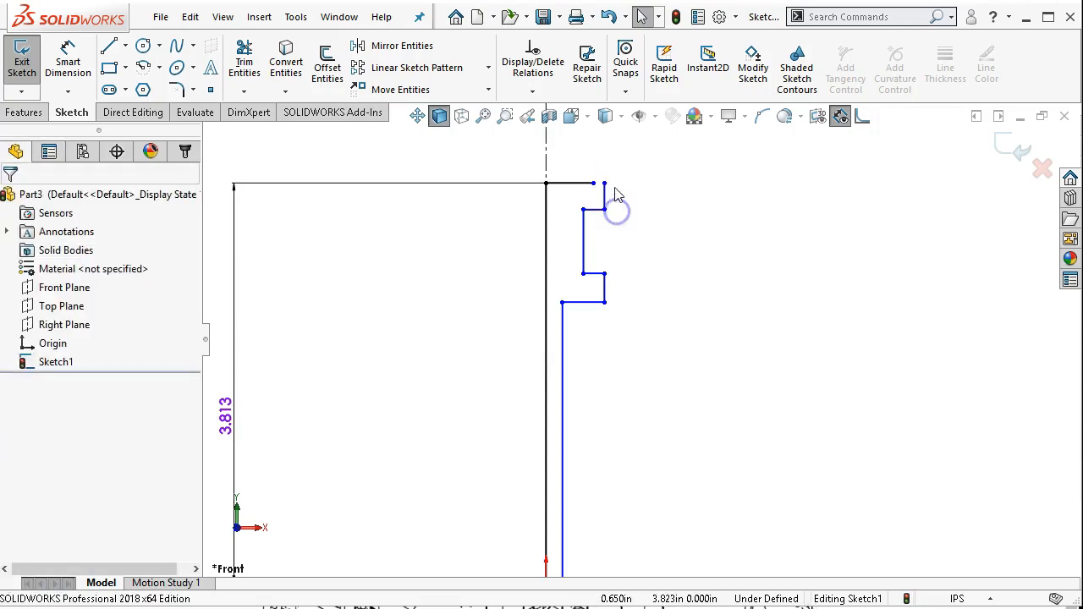
left_click(595, 187)
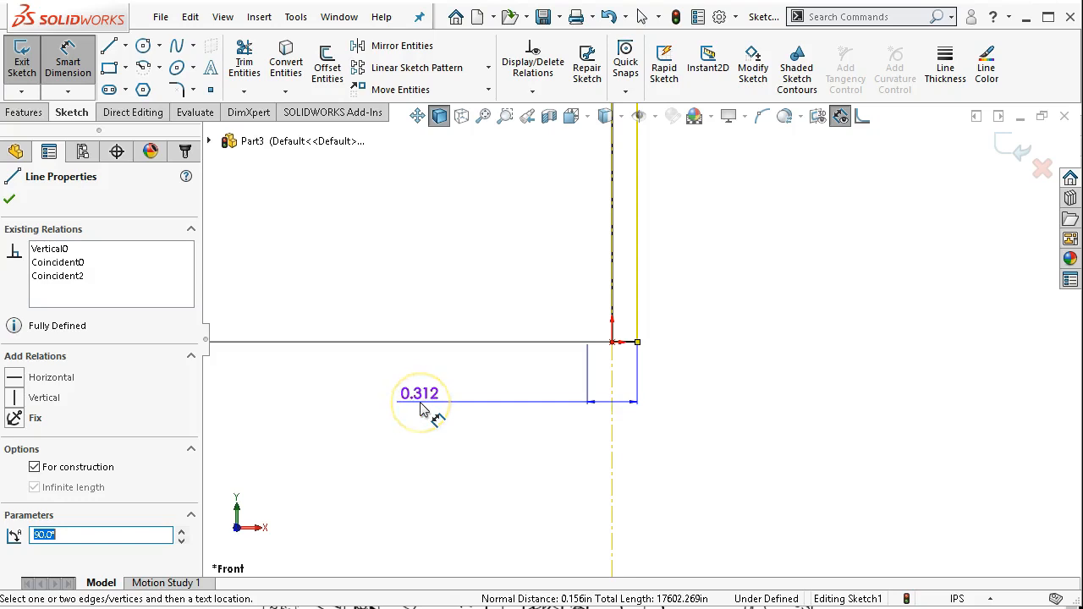
mouse_move(420, 403)
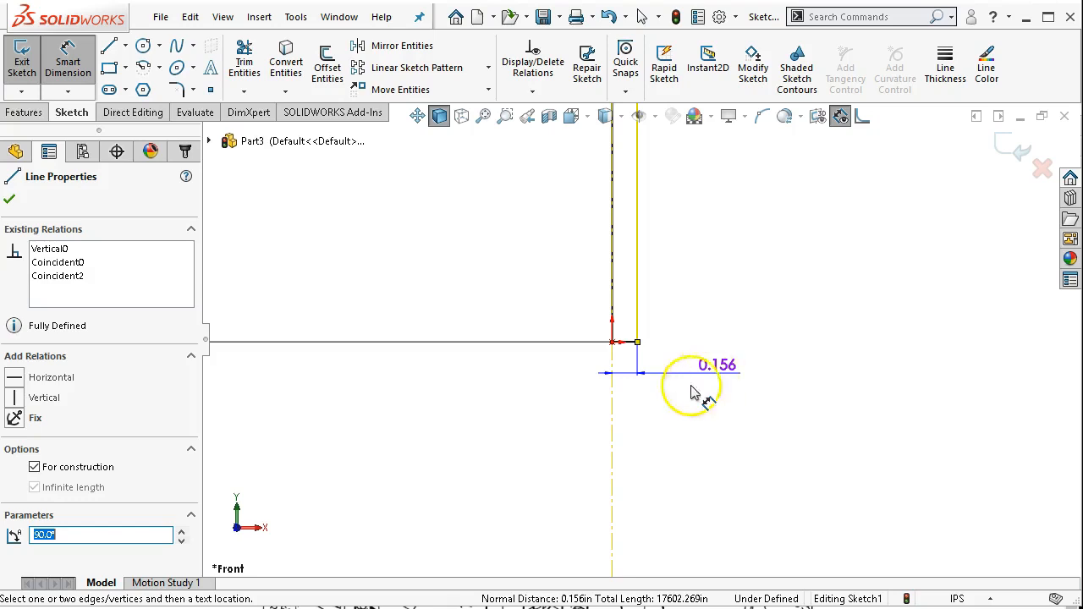
Dimension the base width at 0.312 and the long vertical edge at 2.500.
left_click(691, 389)
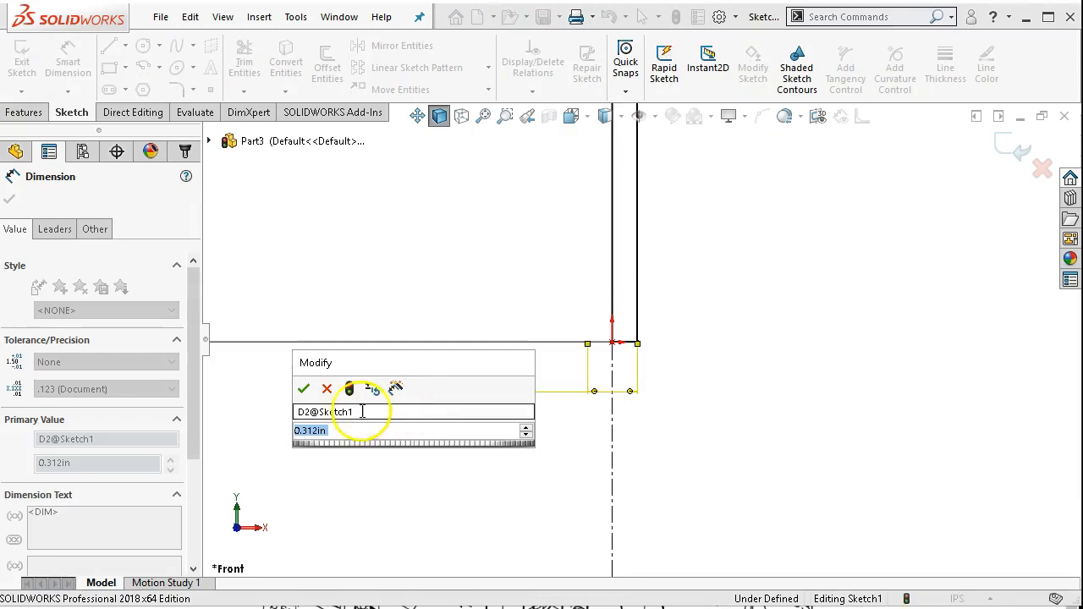
left_click(305, 388)
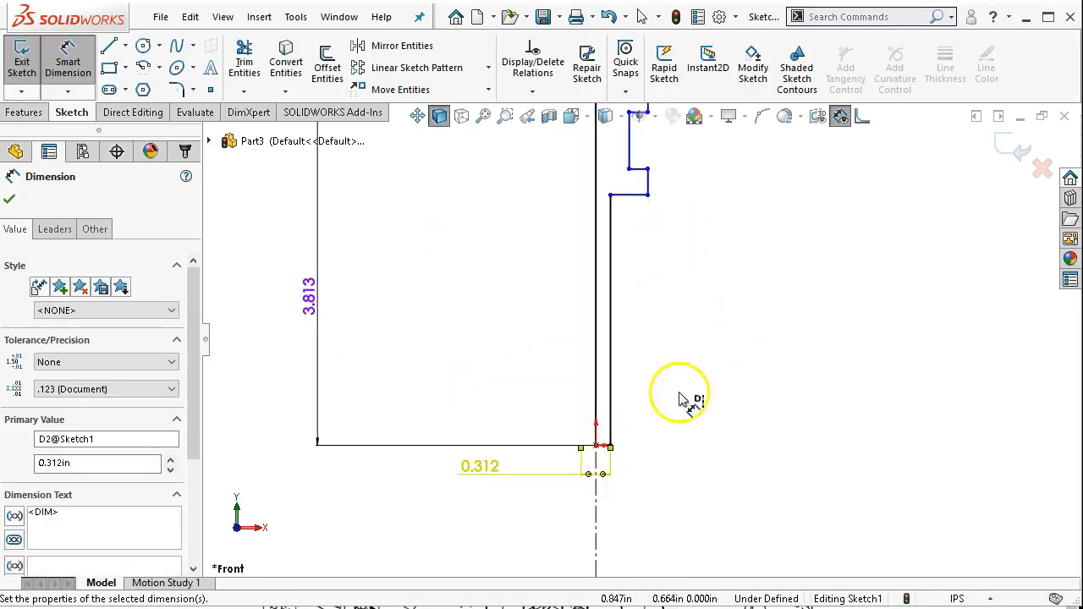
mouse_move(630, 372)
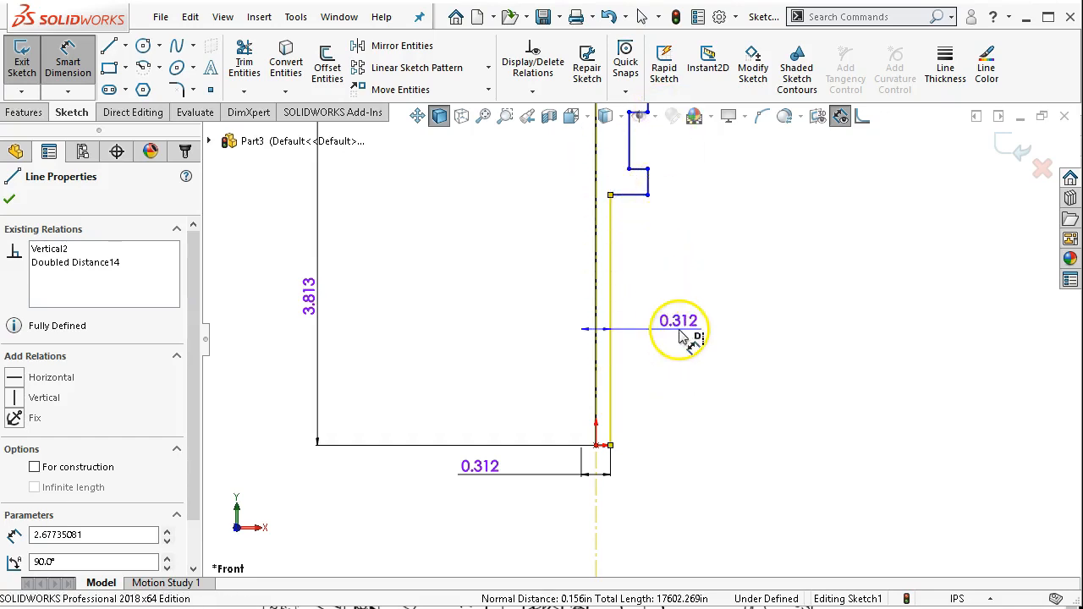
left_click(10, 199)
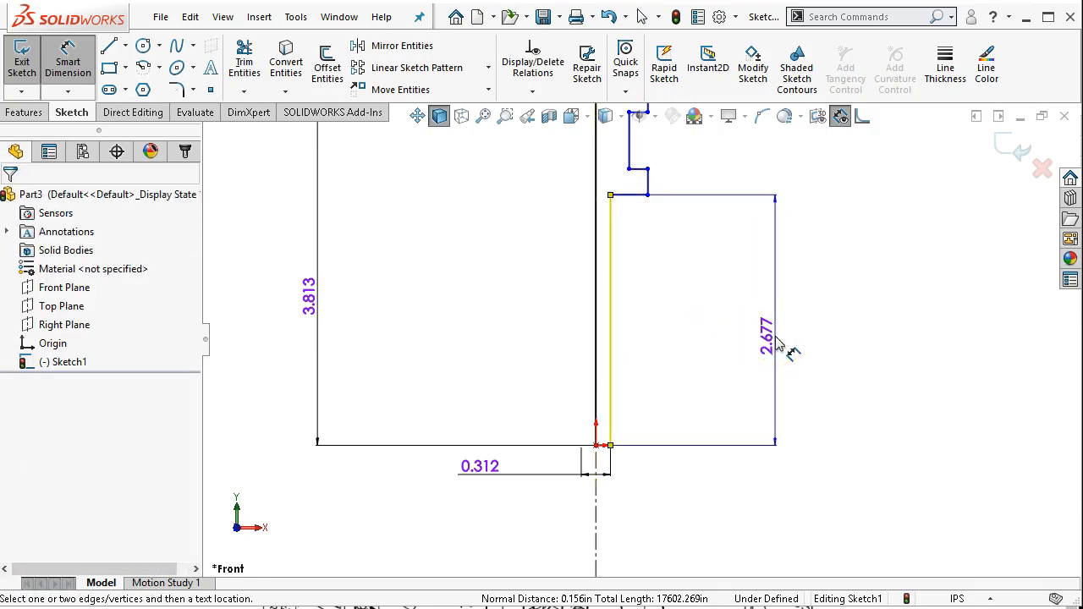
left_click(765, 339)
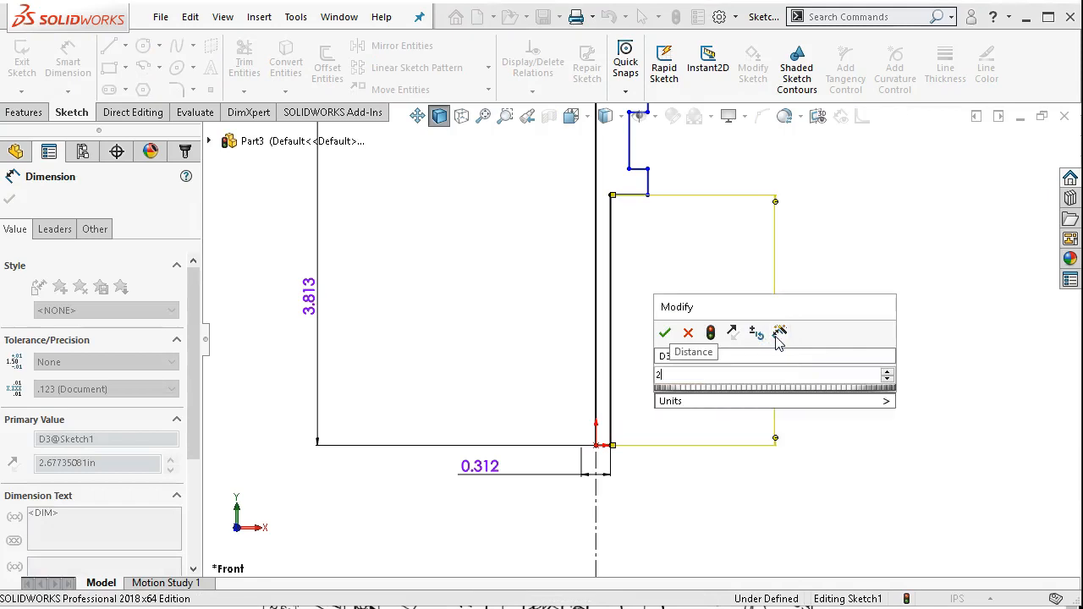
left_click(665, 332)
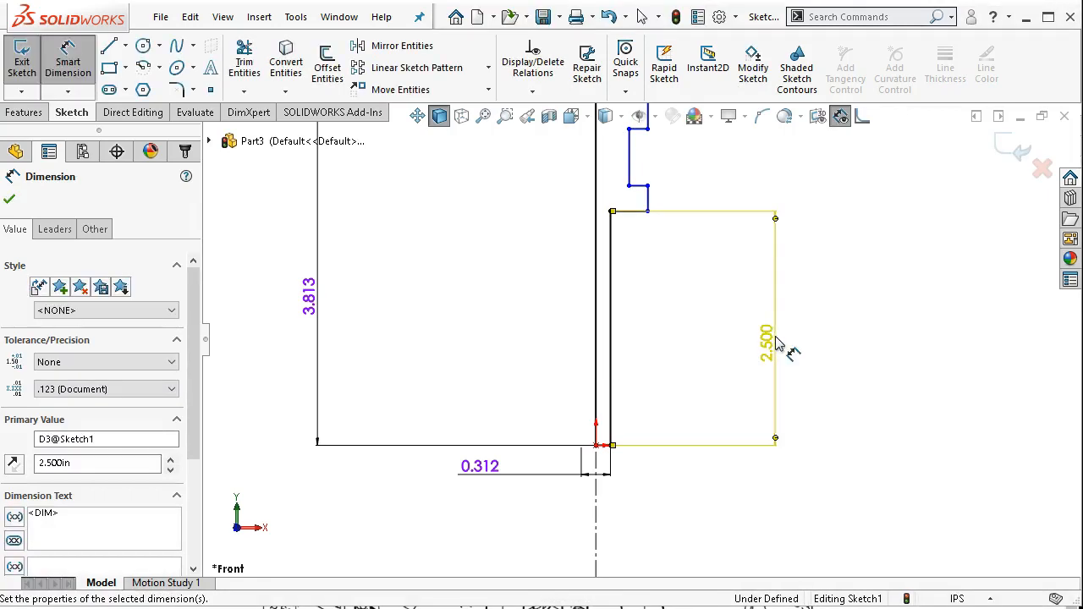
mouse_move(719, 342)
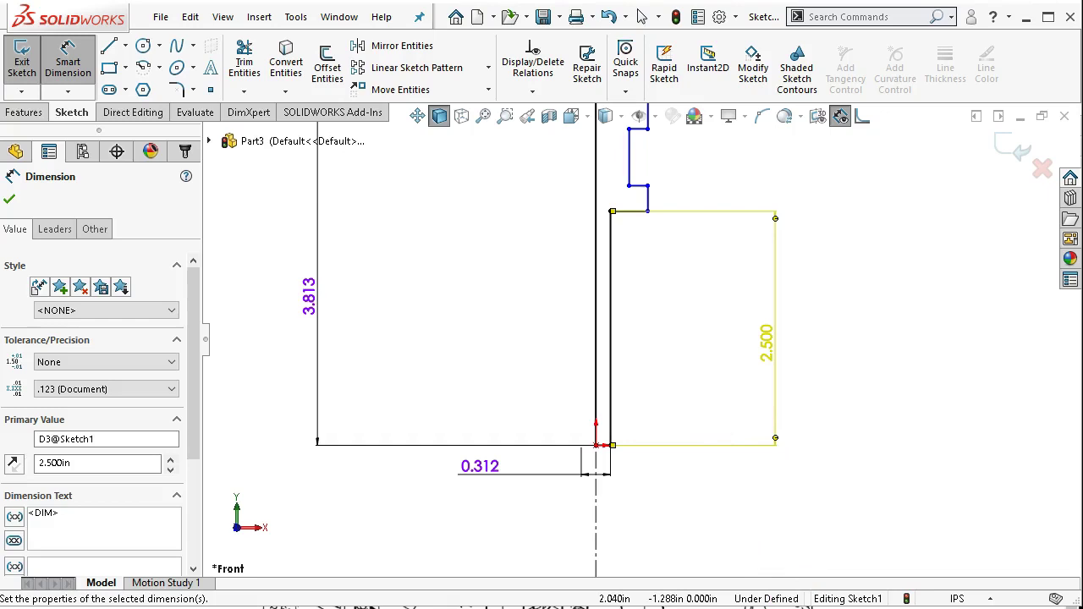
Dimension the short step edge at 0.188 and the upper vertical edge at 0.625.
left_click(650, 203)
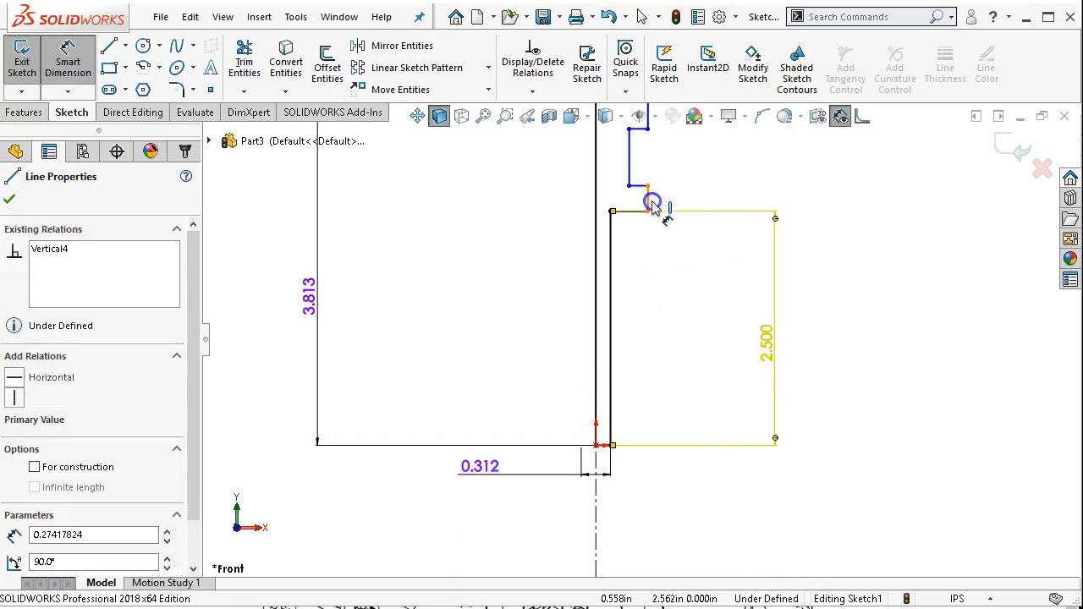
left_click(647, 207)
type(".188")
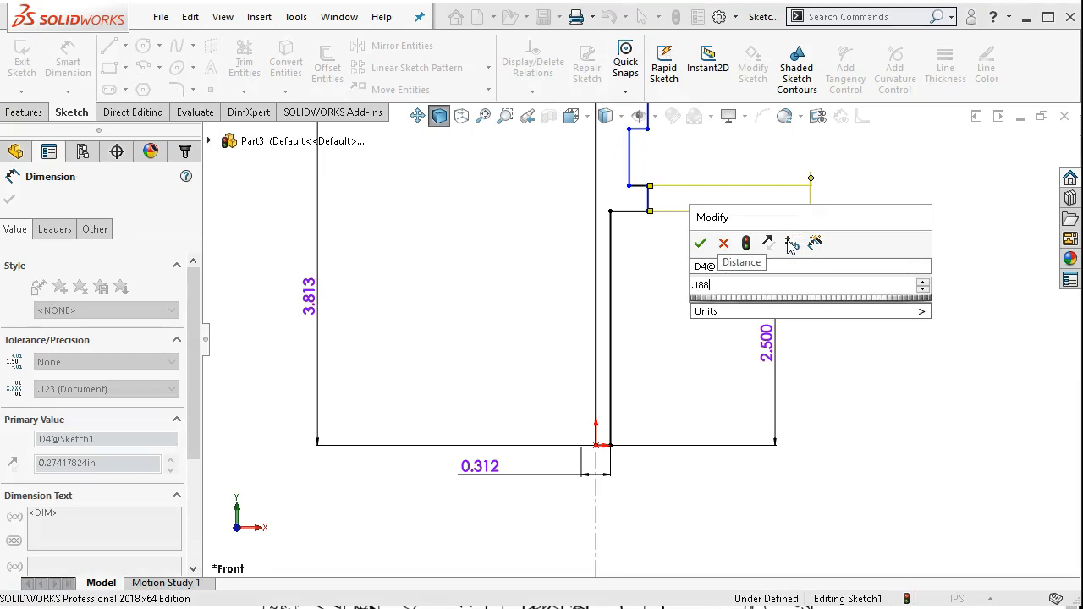
left_click(700, 244)
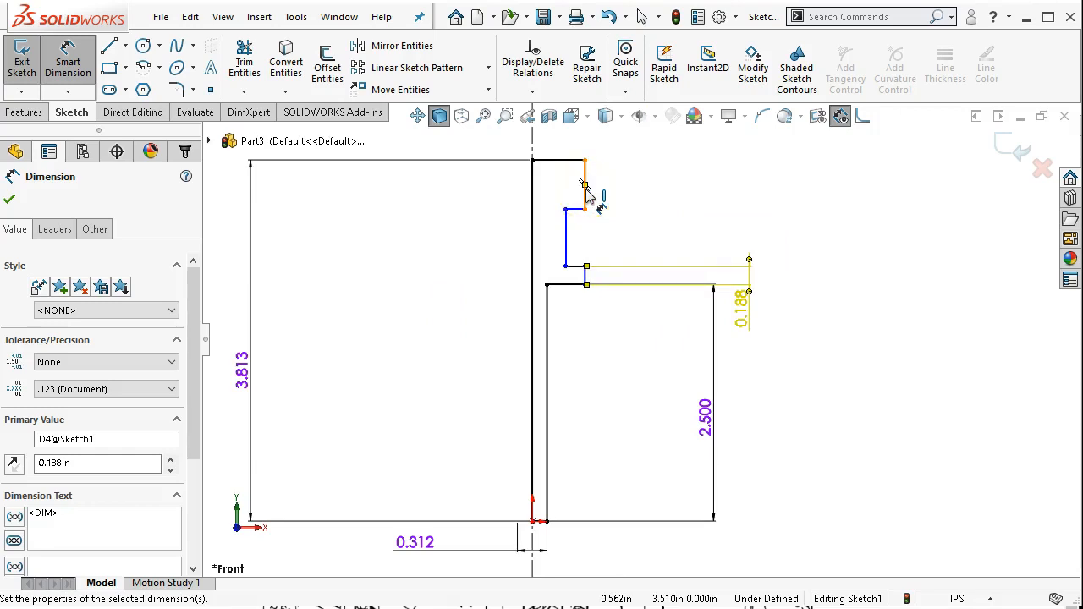
left_click(586, 178)
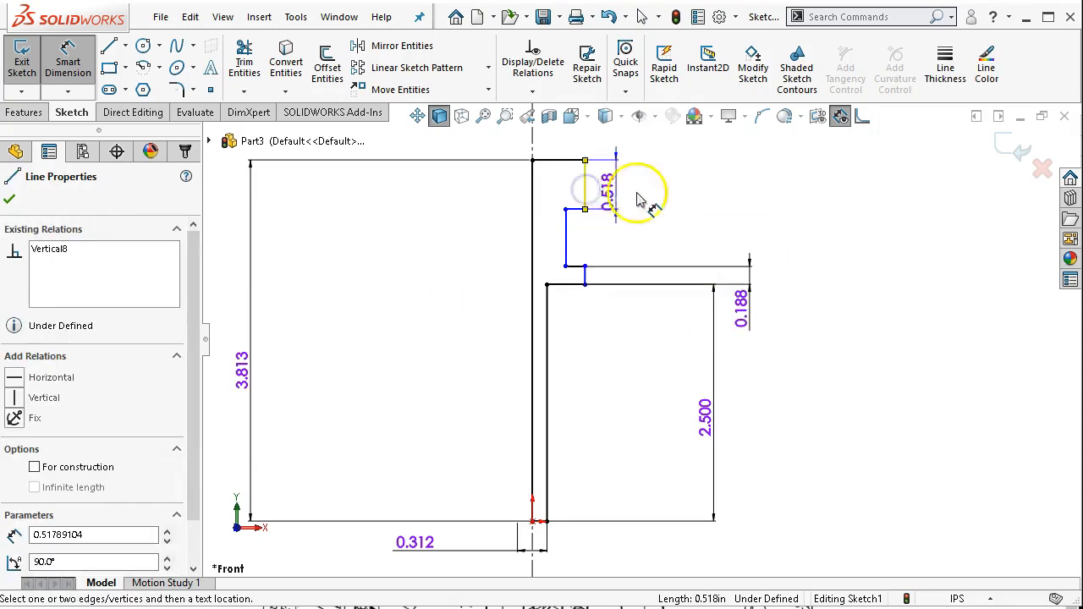
left_click(609, 195)
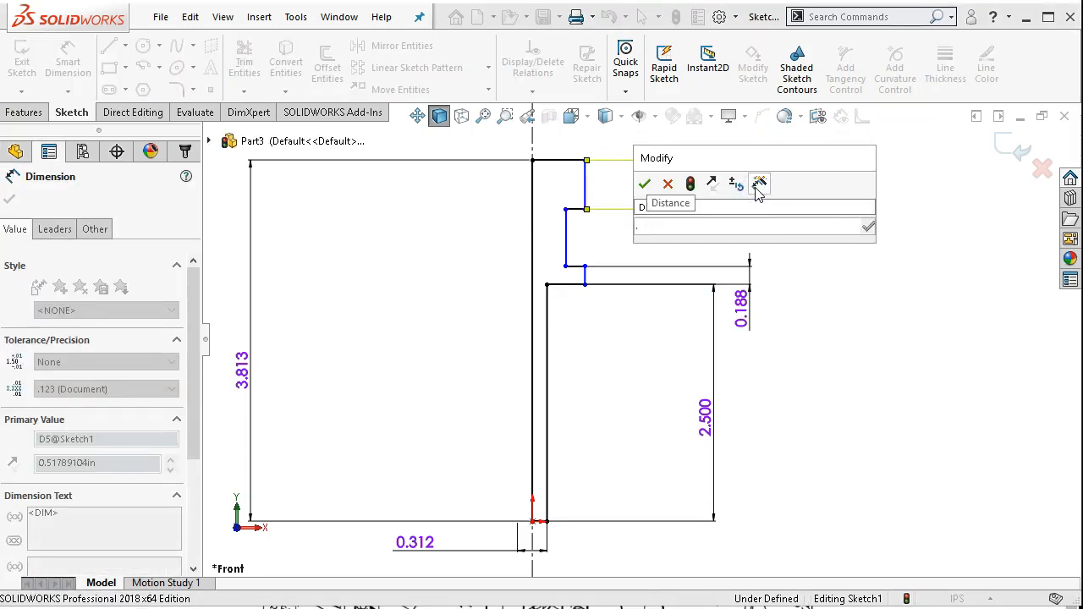
type(".2")
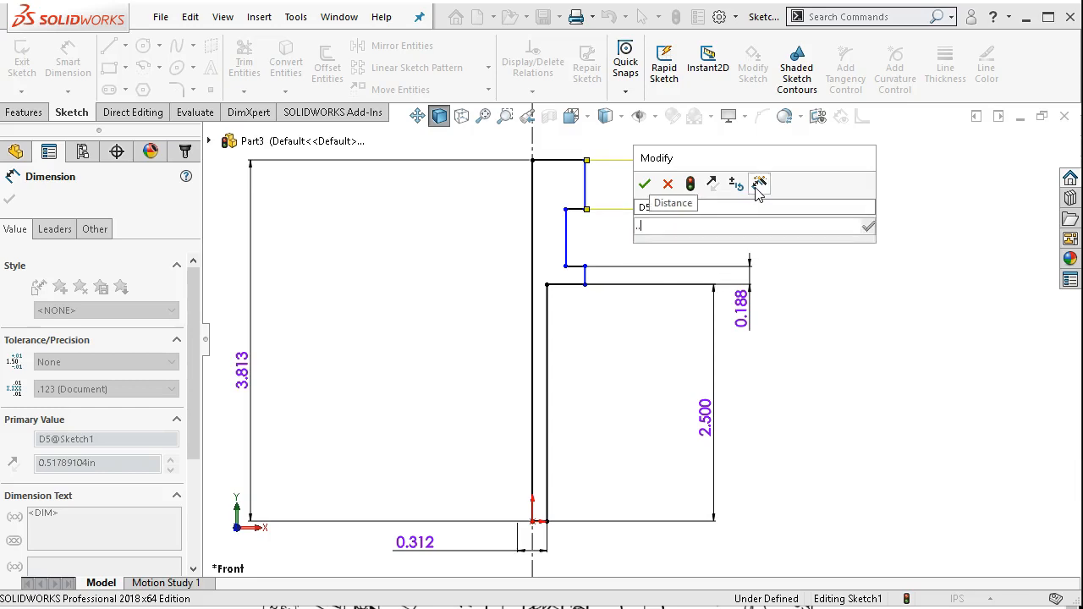
type(".26")
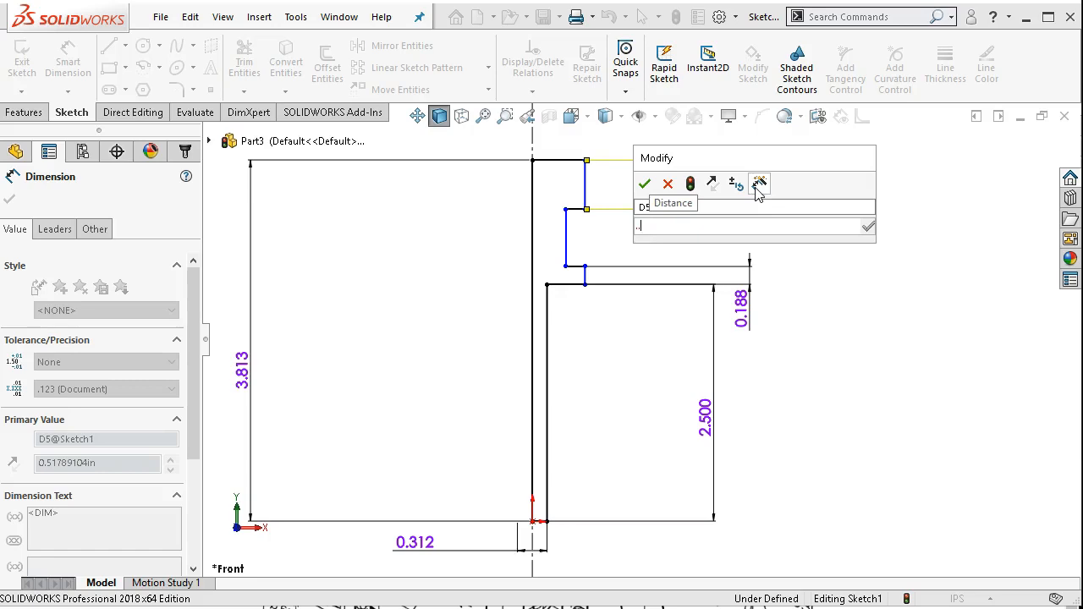
type(".625")
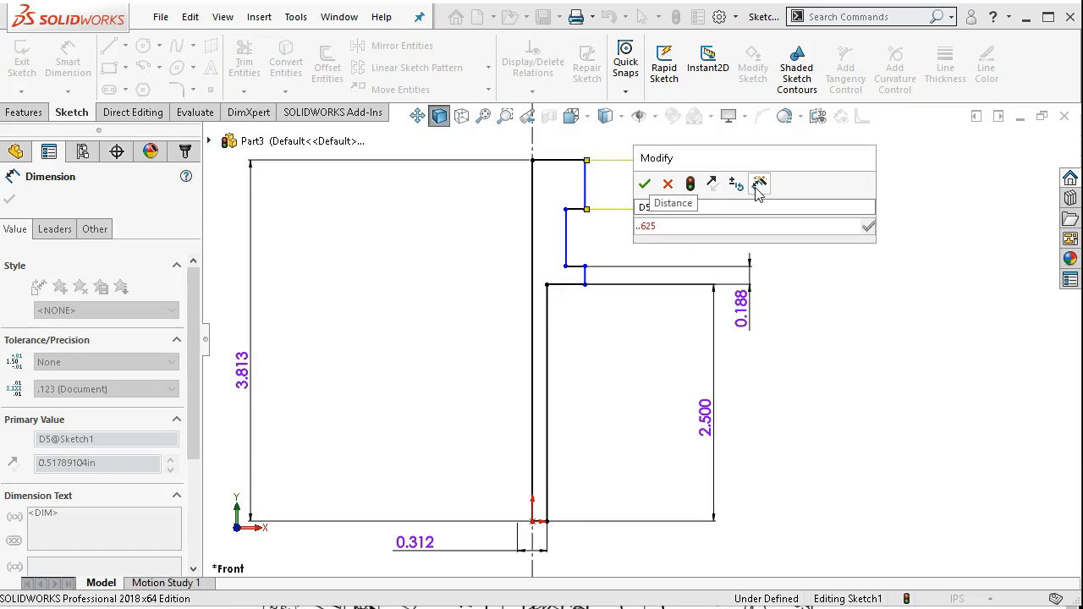
left_click(643, 183)
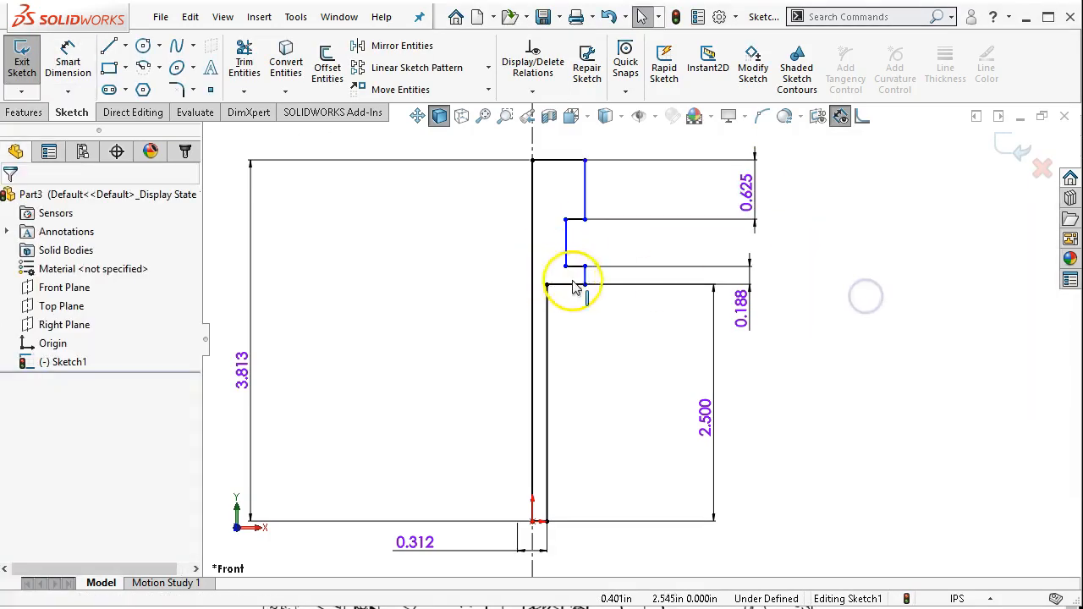
Make the two inner vertical edges (Line10 and Line6) collinear.
left_click(573, 285)
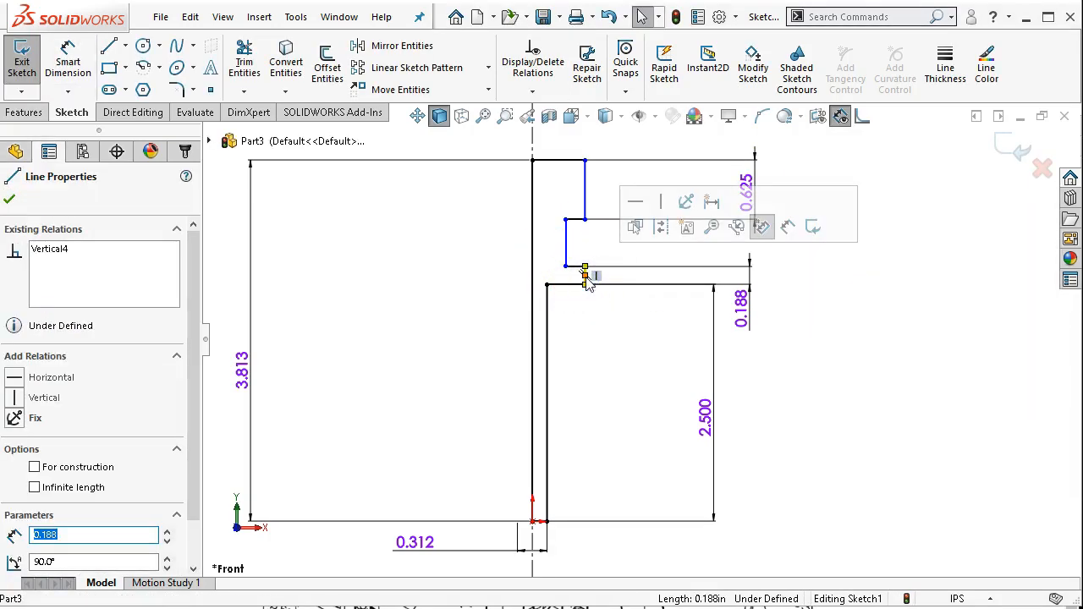
left_click(582, 179)
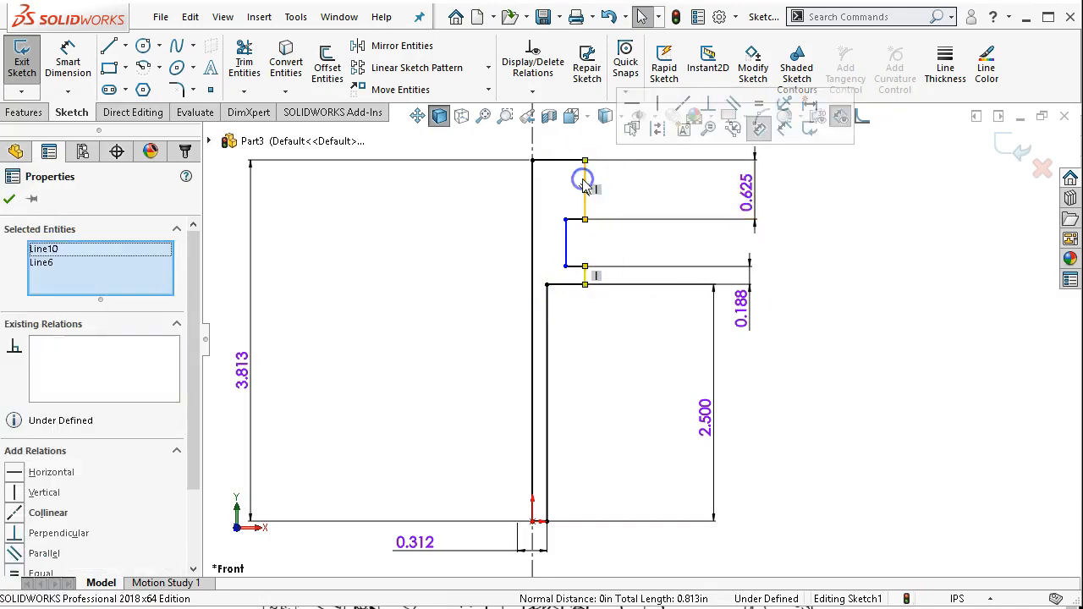
mouse_move(681, 104)
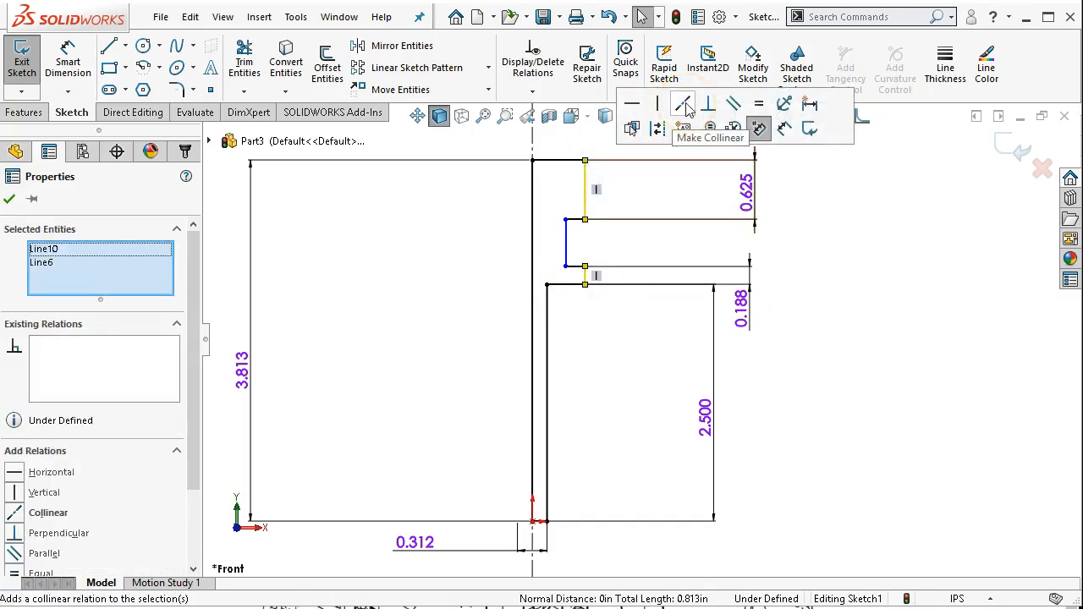
left_click(758, 129)
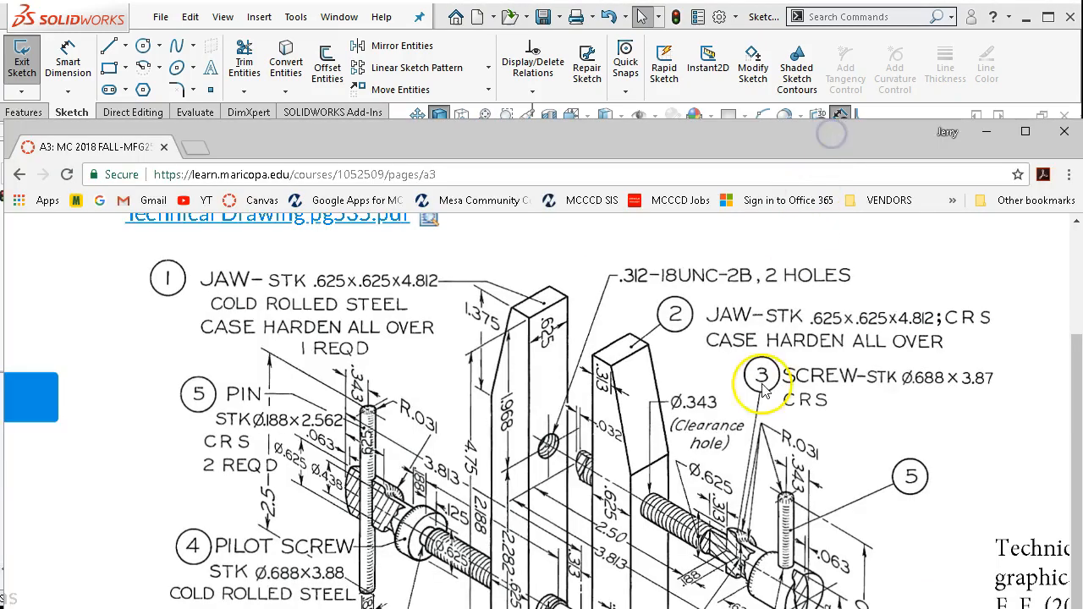
mouse_move(761, 516)
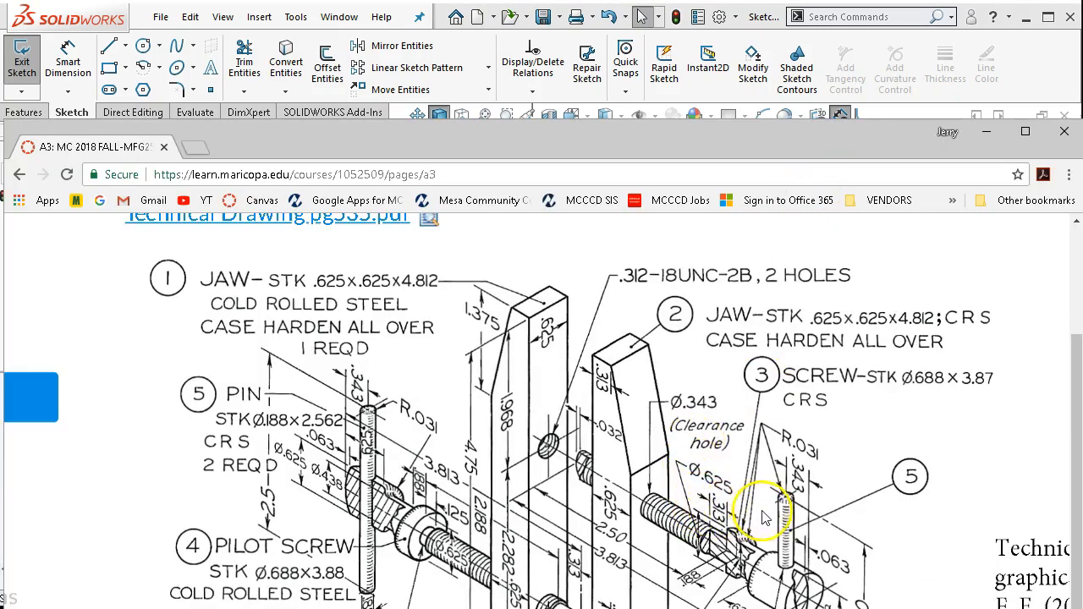
mouse_move(697, 589)
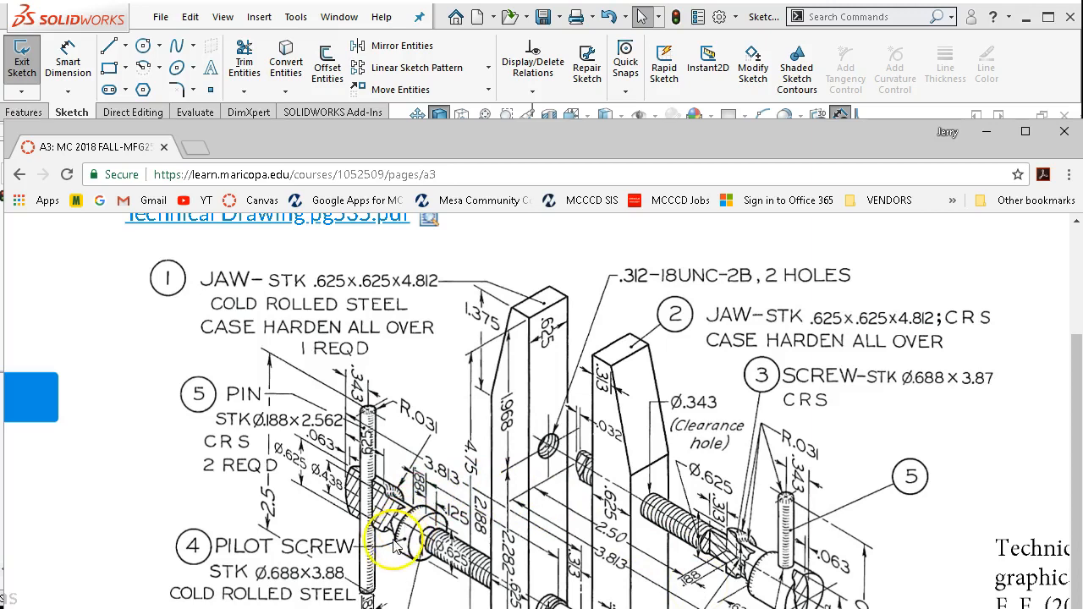
mouse_move(279, 494)
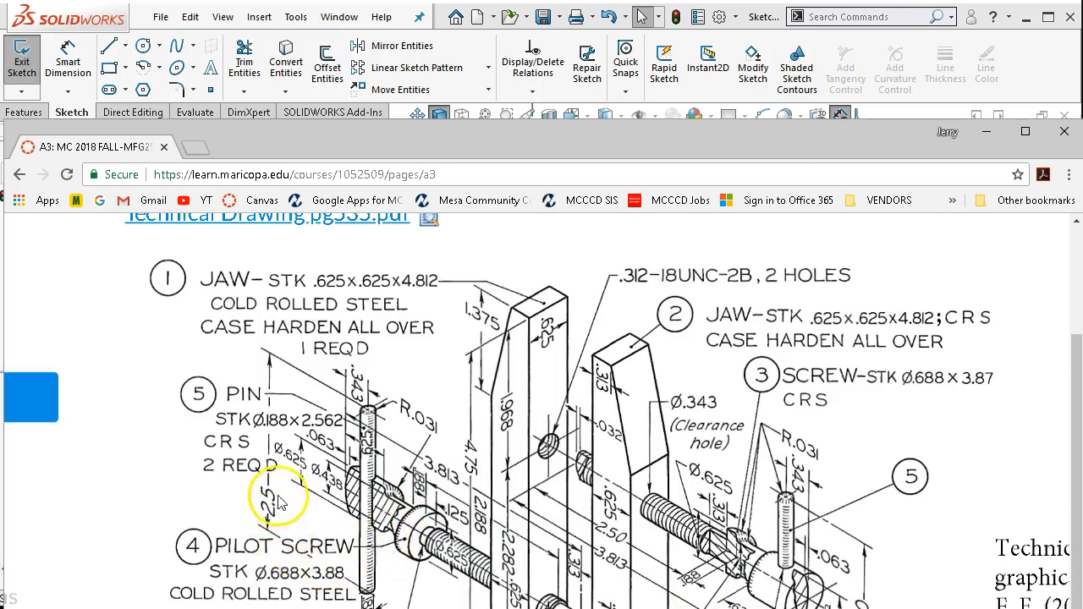
mouse_move(415, 487)
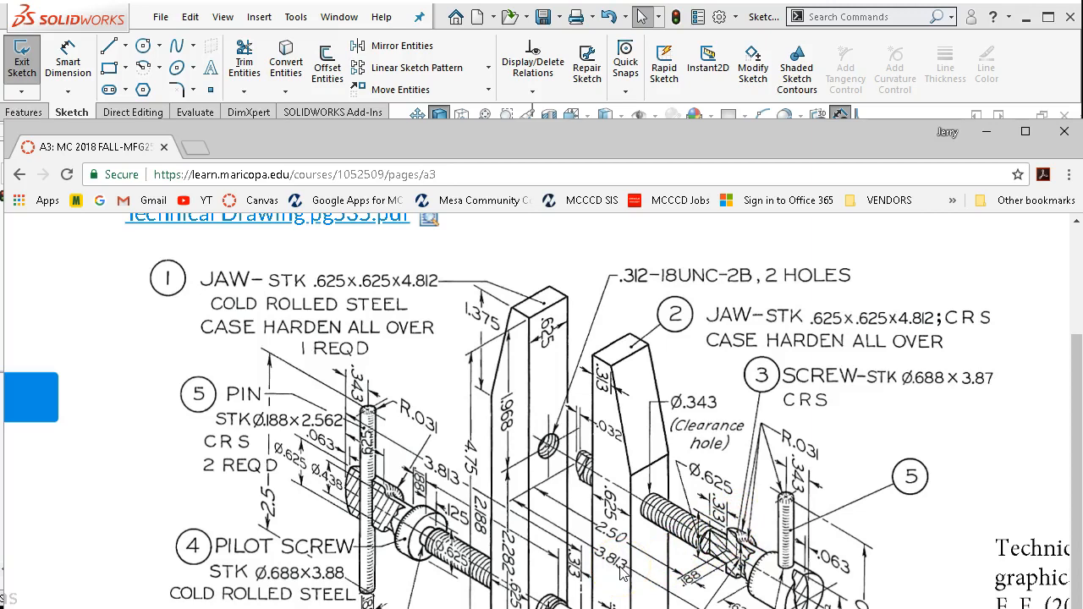
mouse_move(702, 169)
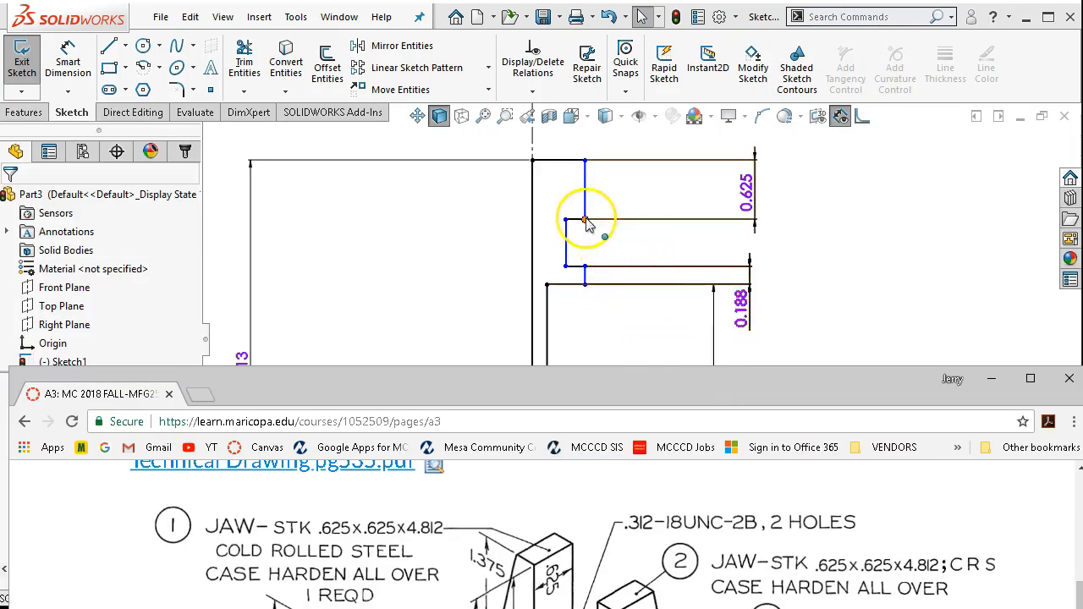
Dimension the head width at 0.688 and the top horizontal offset at 0.438, fully defining the sketch.
right_click(585, 221)
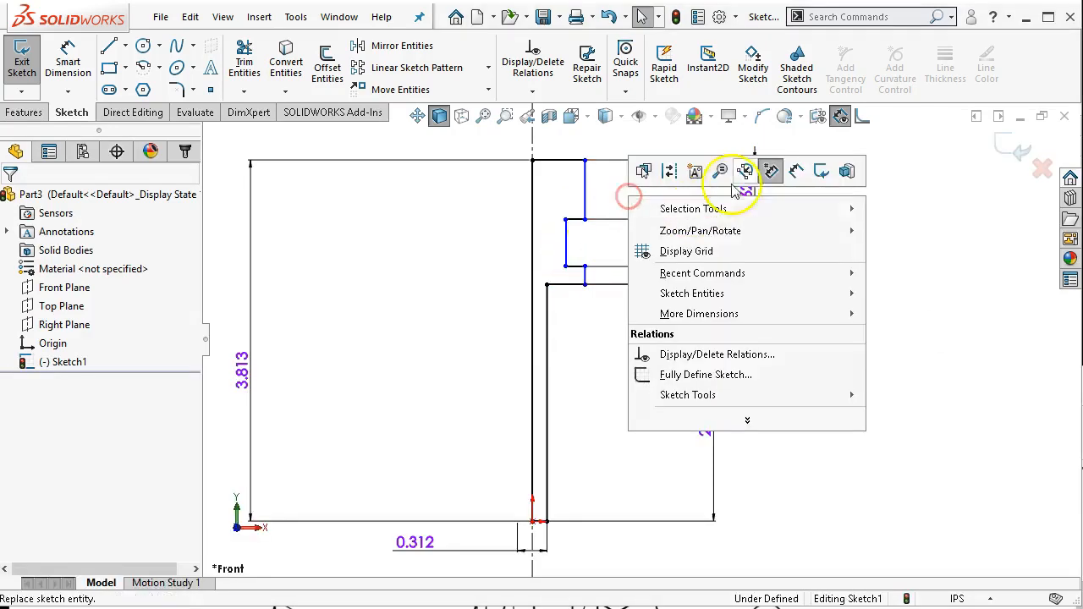
left_click(589, 199)
type(".688")
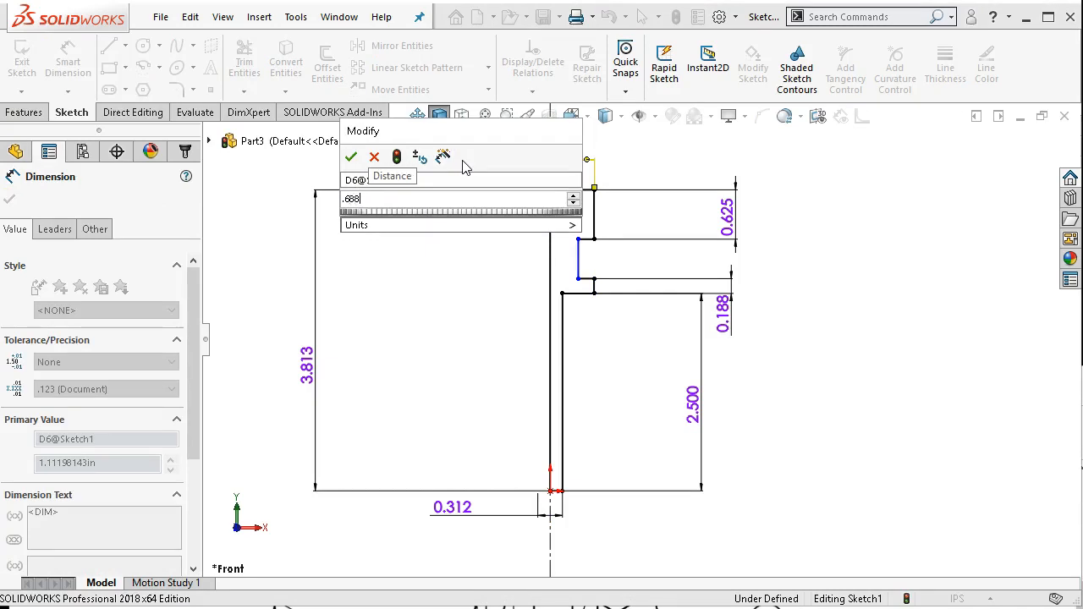
left_click(352, 157)
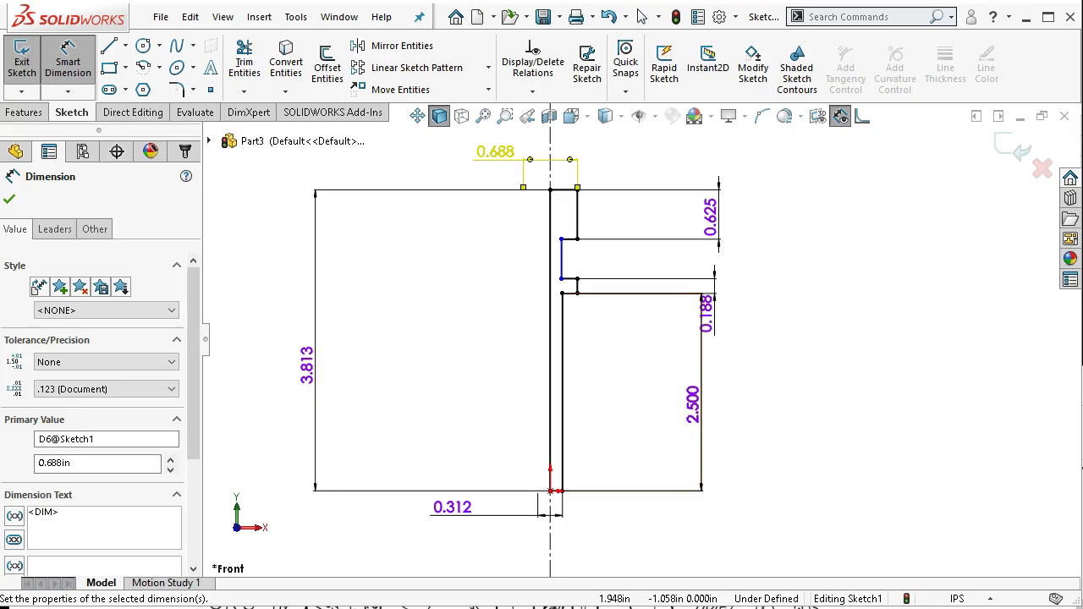
left_click(561, 279)
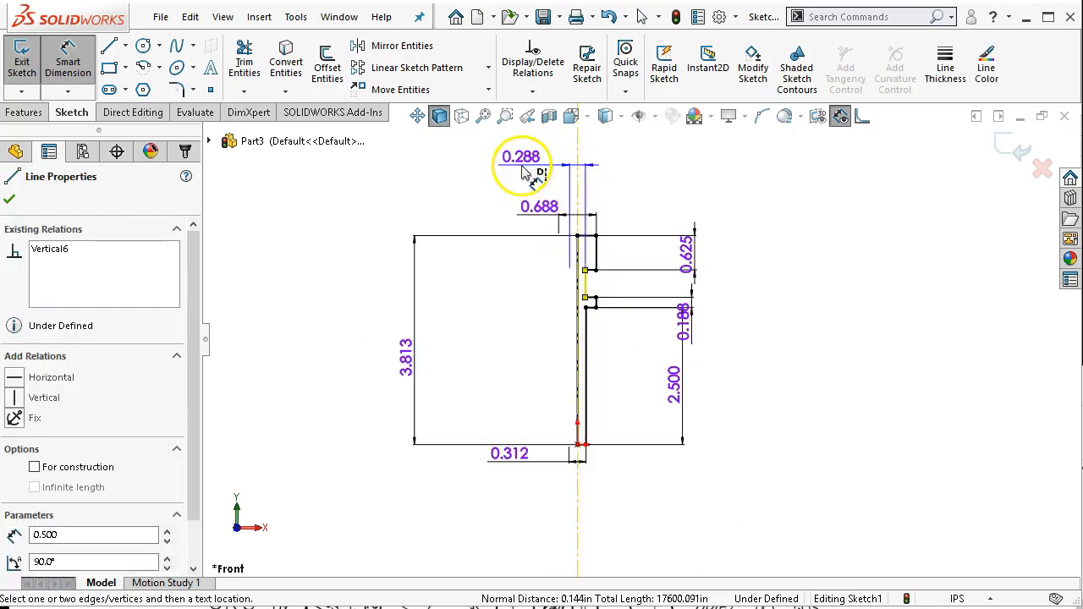
left_click(521, 166)
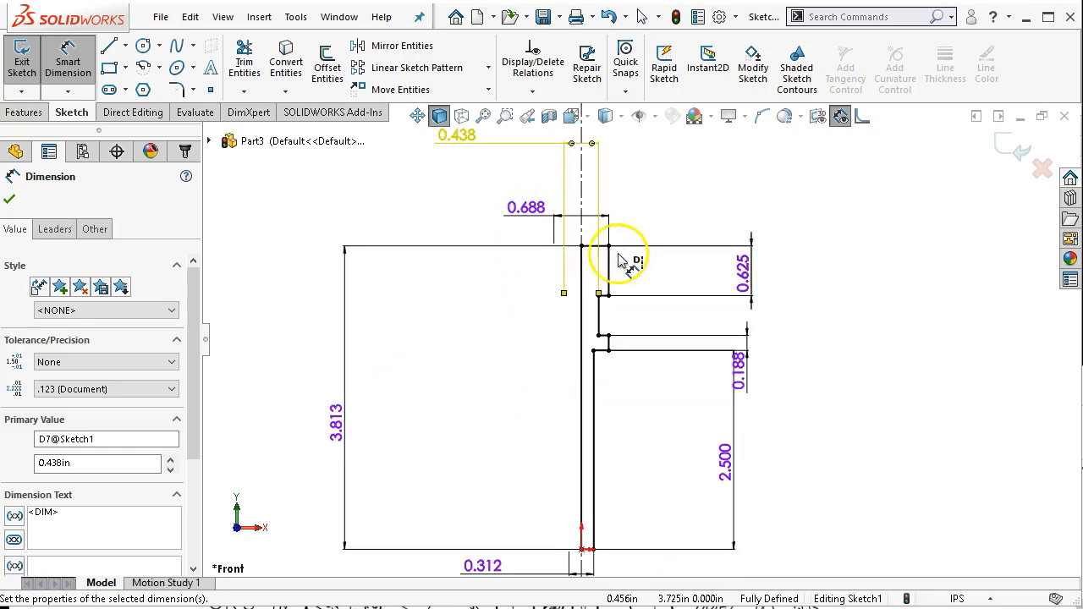
right_click(626, 257)
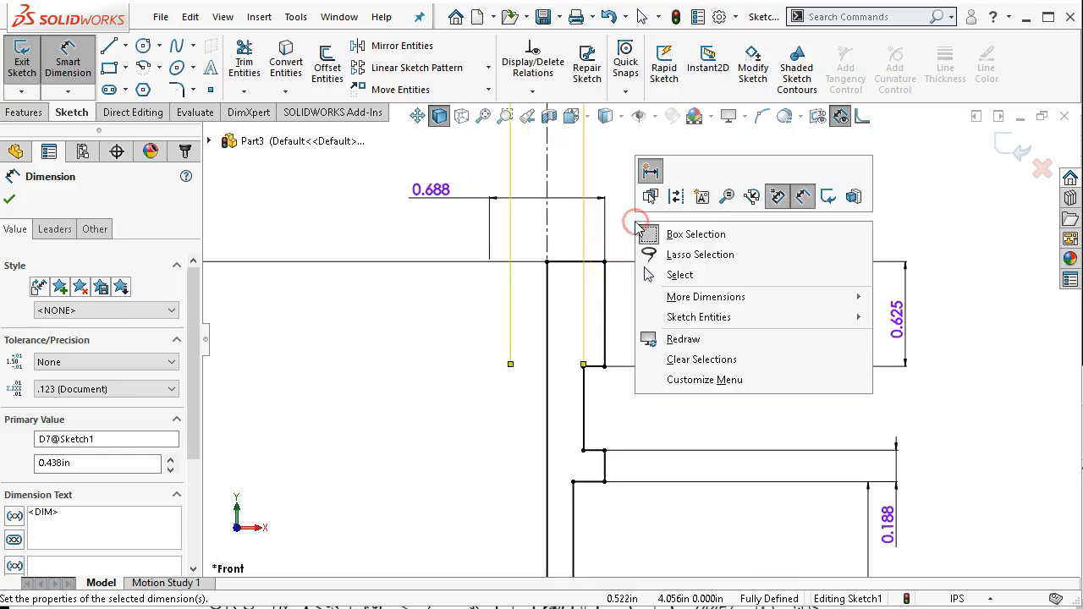
left_click(680, 274)
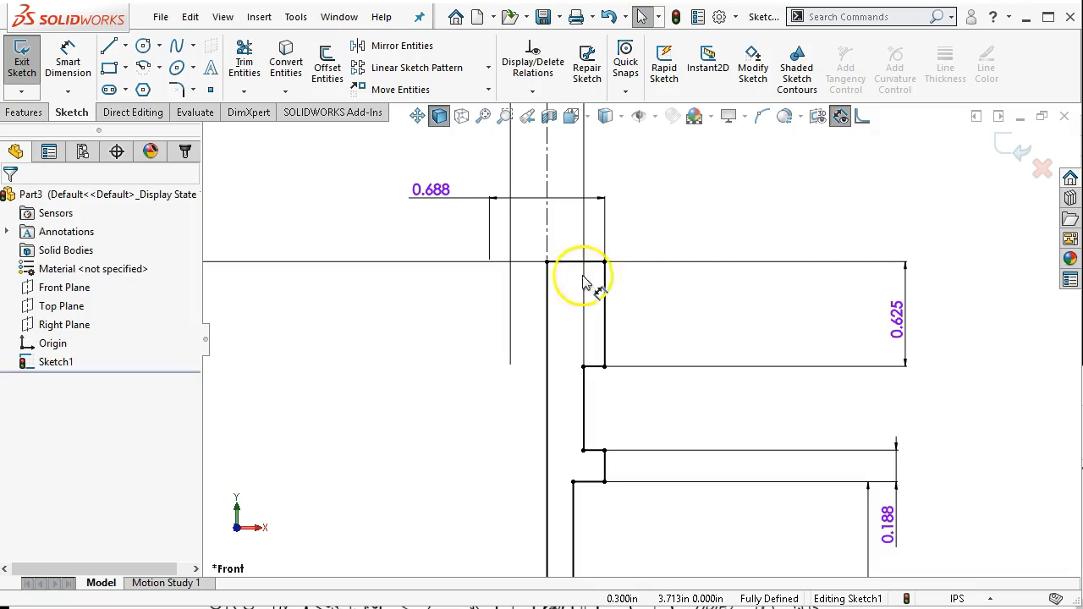
Draw the domed-head arc and dimension its height at 0.063.
left_click(159, 68)
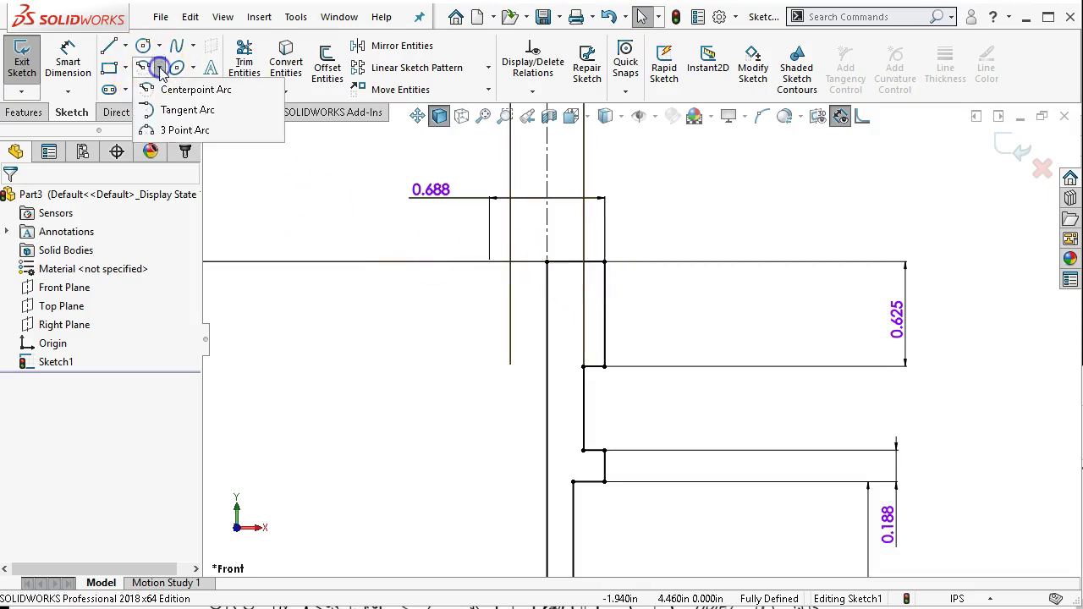
mouse_move(185, 129)
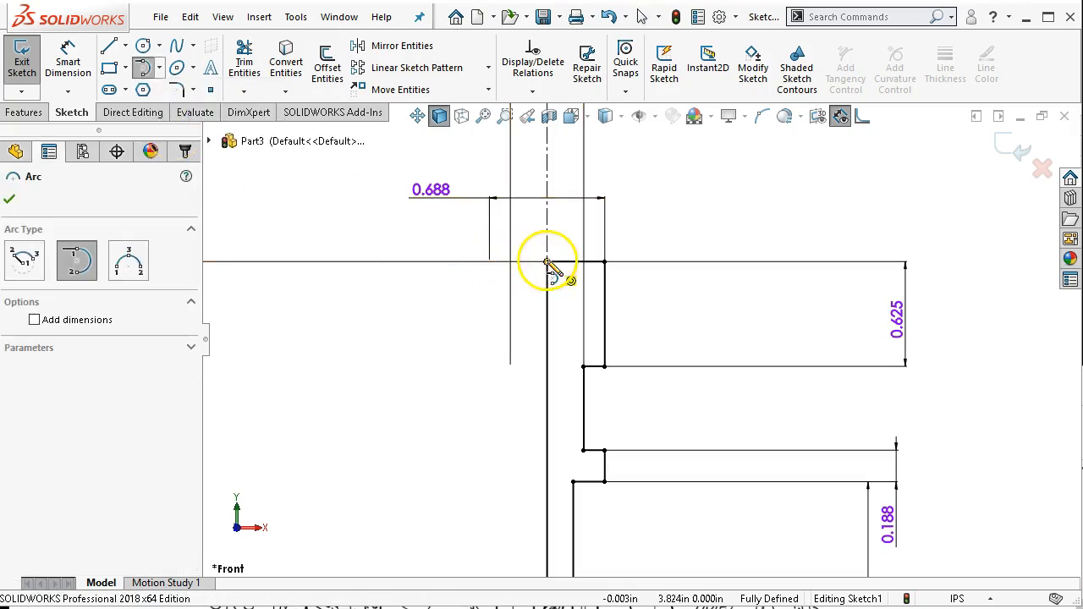
left_click(548, 261)
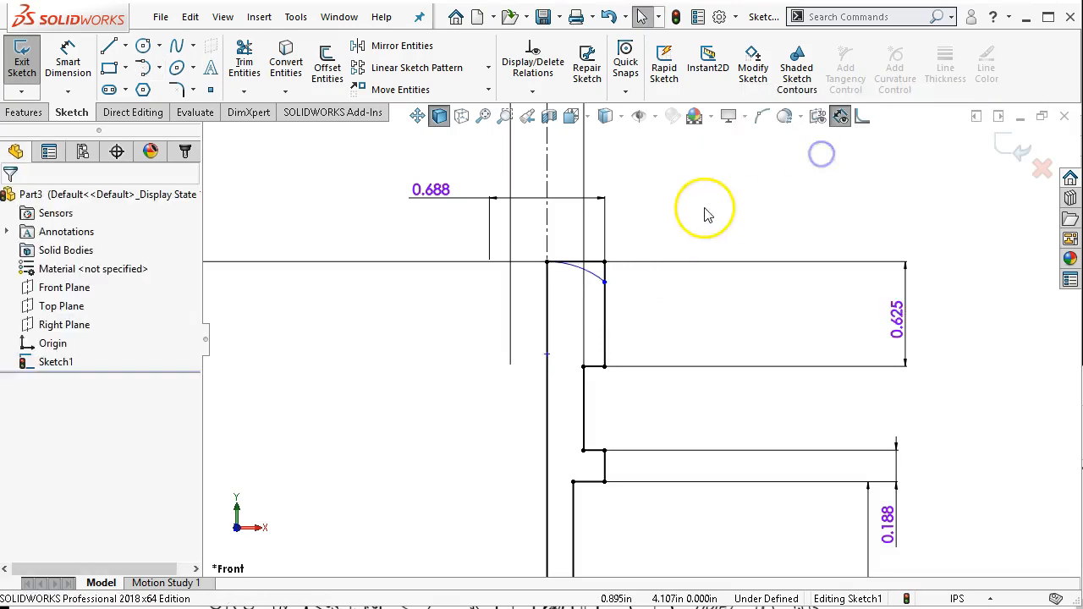
right_click(707, 210)
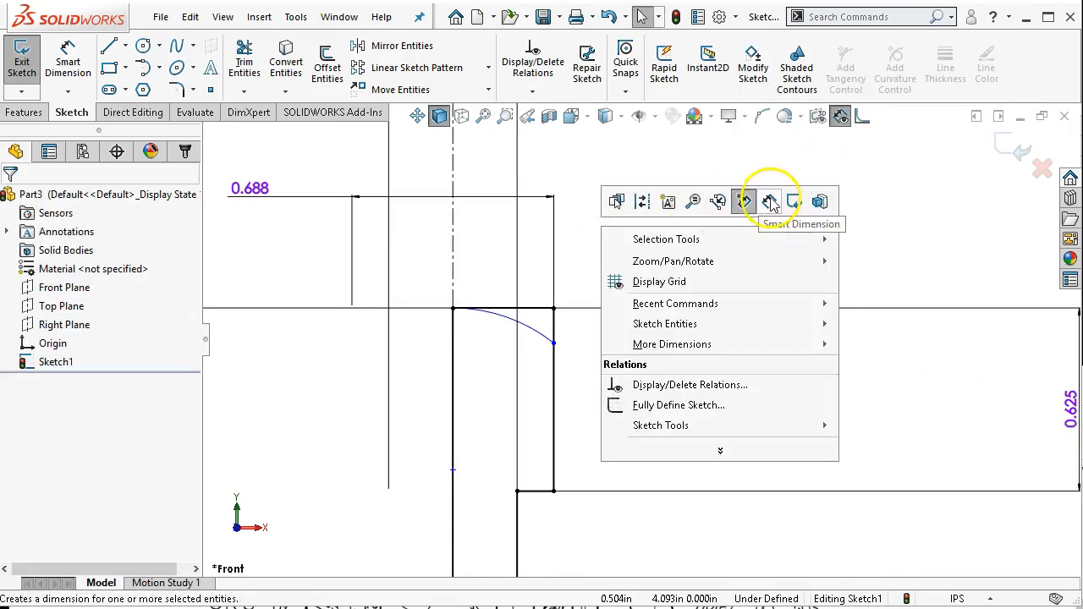
left_click(770, 202)
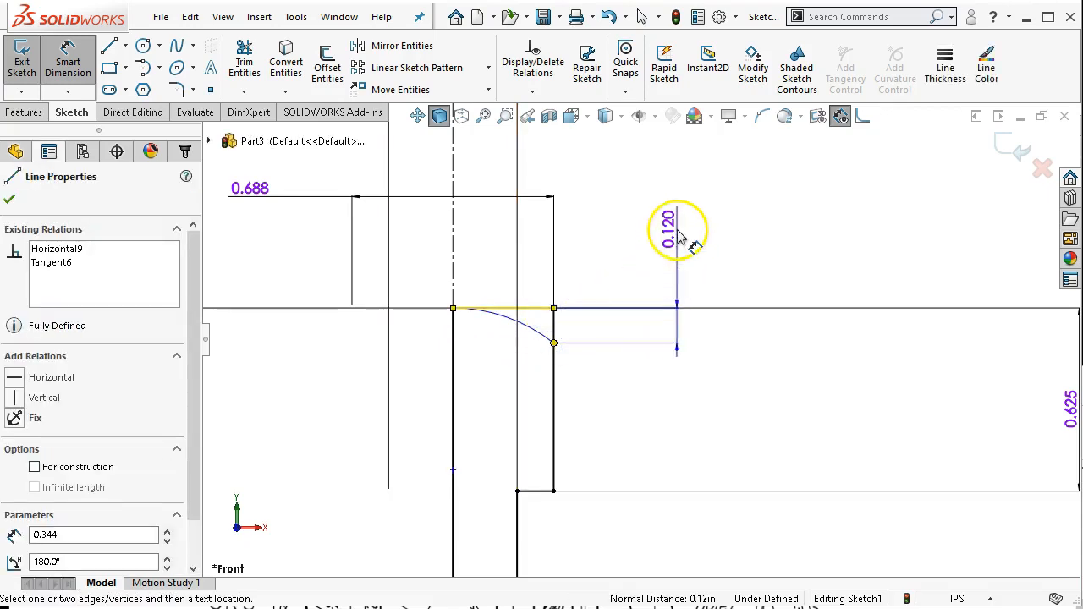
left_click(677, 233)
type(".063")
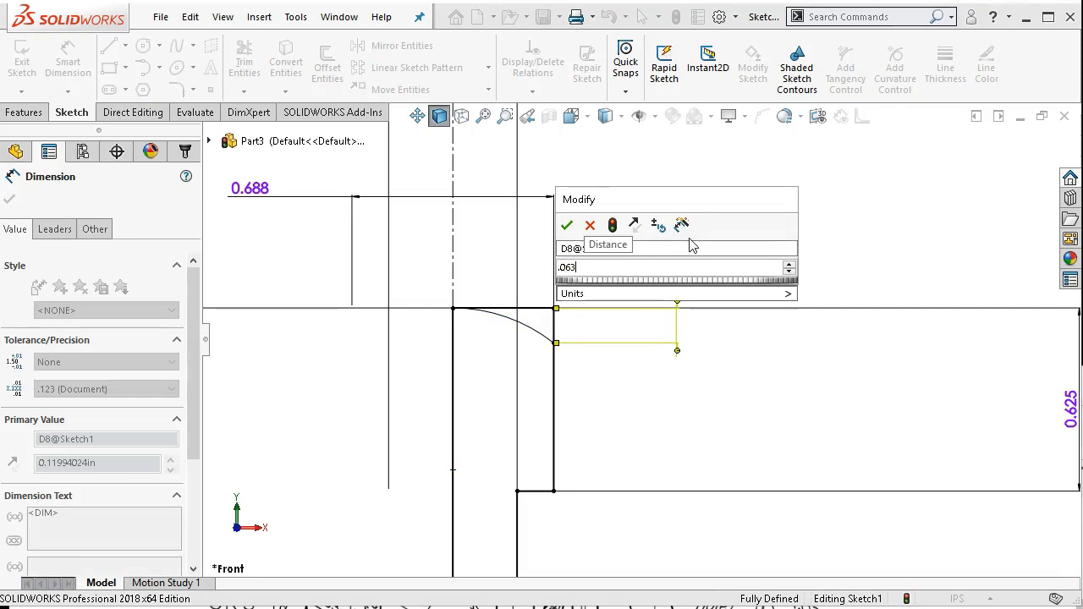
left_click(565, 225)
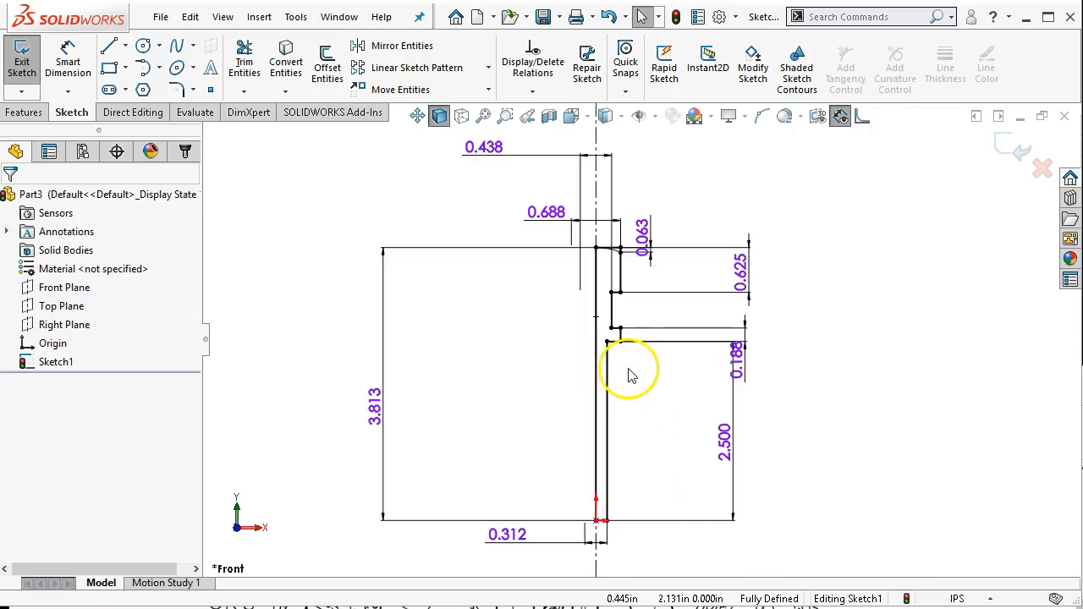
mouse_move(640, 369)
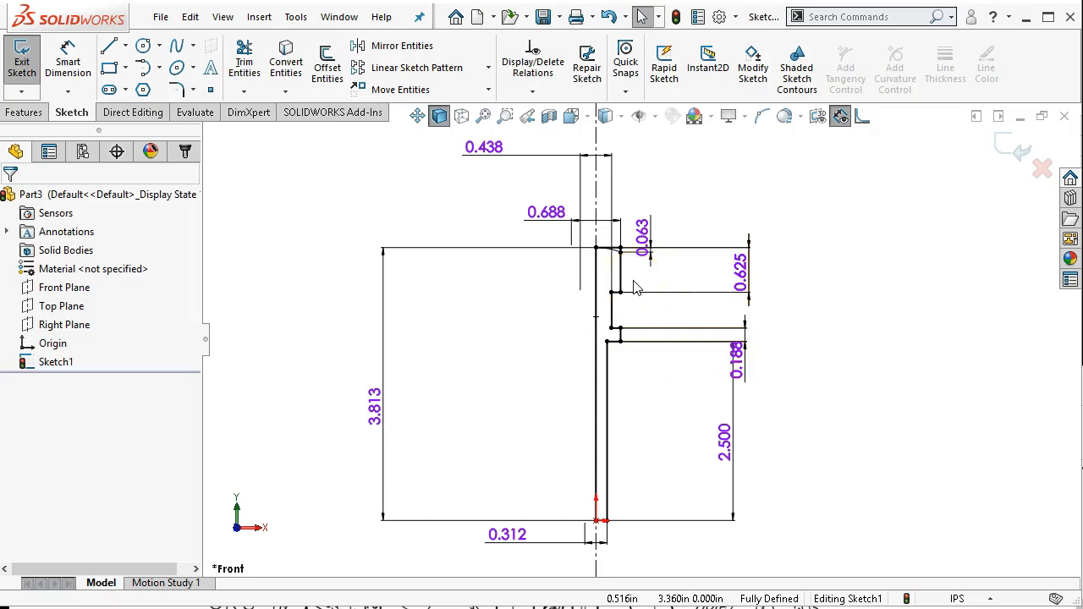
mouse_move(302, 247)
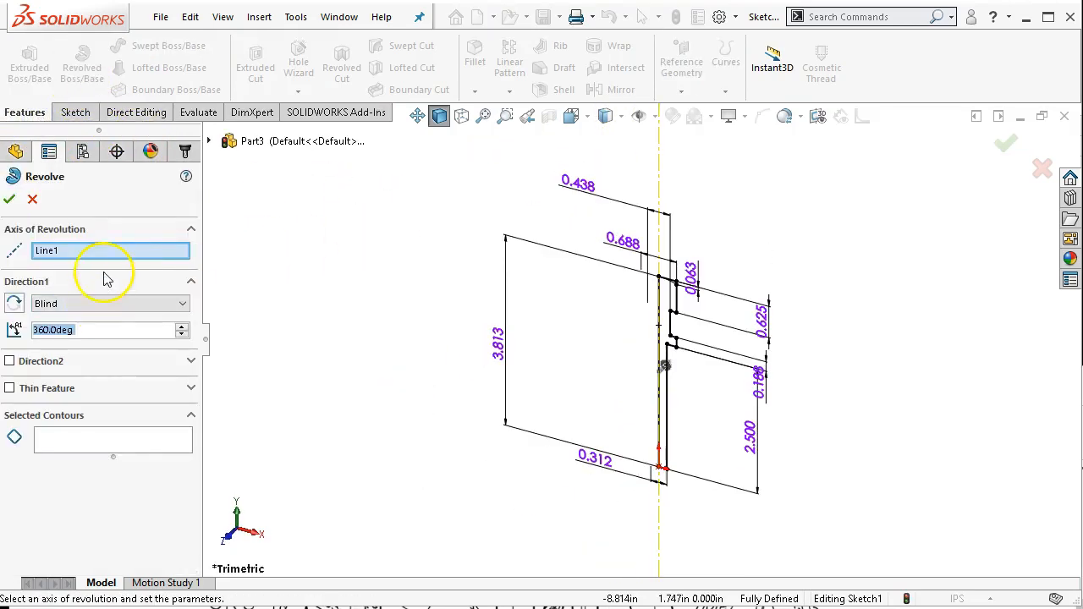
mouse_move(646, 279)
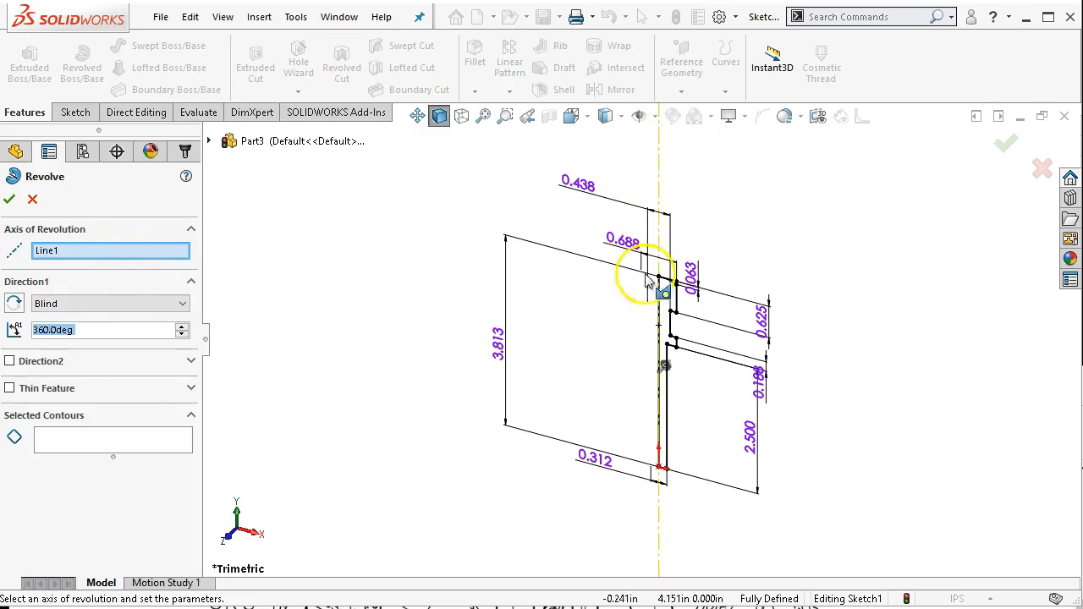
mouse_move(163, 369)
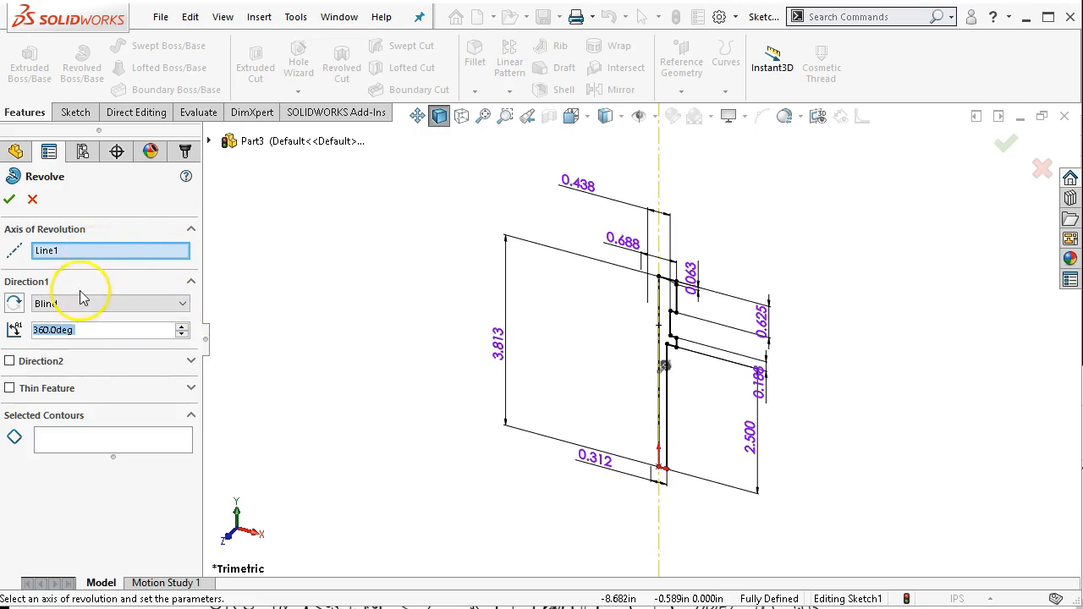
mouse_move(76, 330)
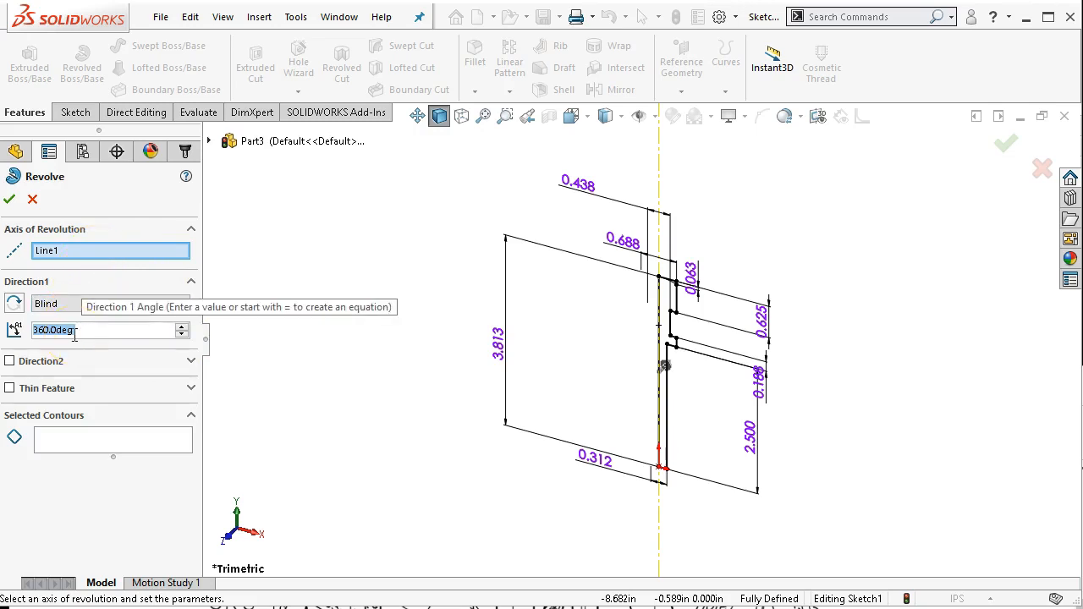
Select the screw profile contour and confirm the 360° revolve about Line1.
left_click(663, 457)
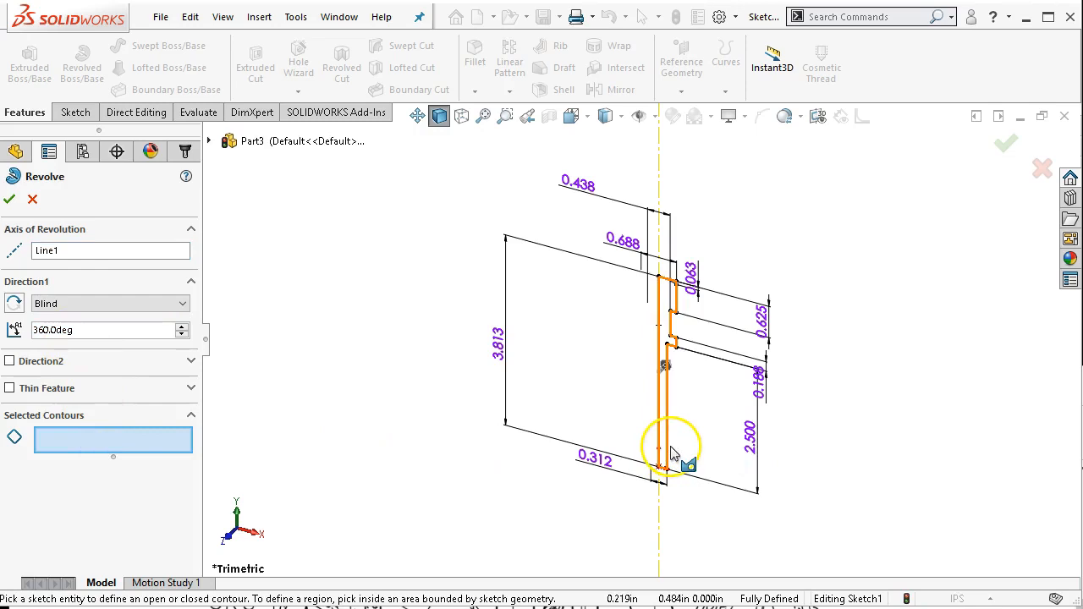
left_click(663, 453)
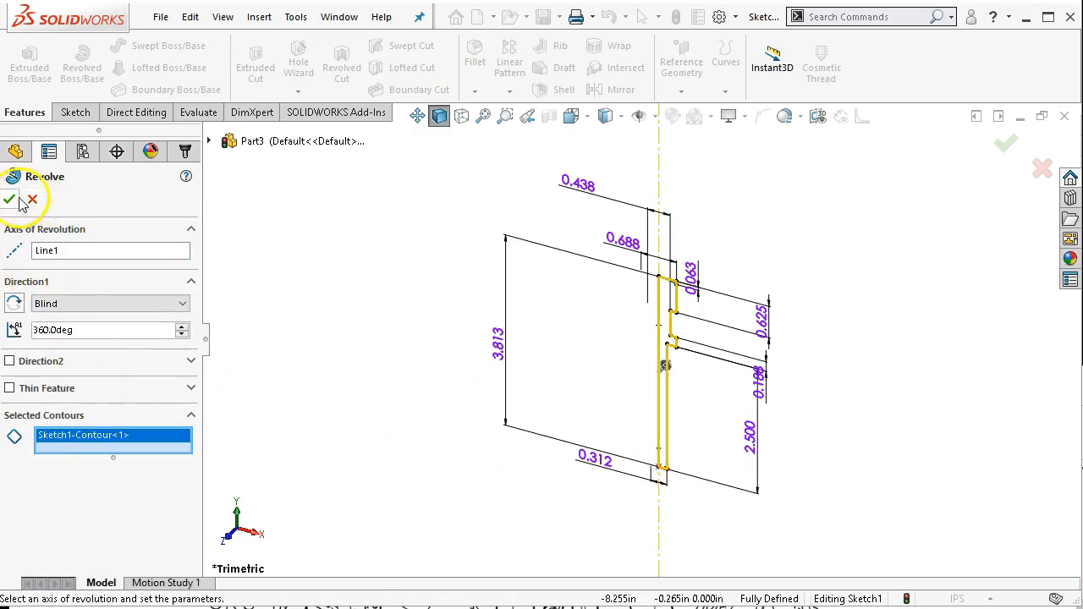
left_click(10, 200)
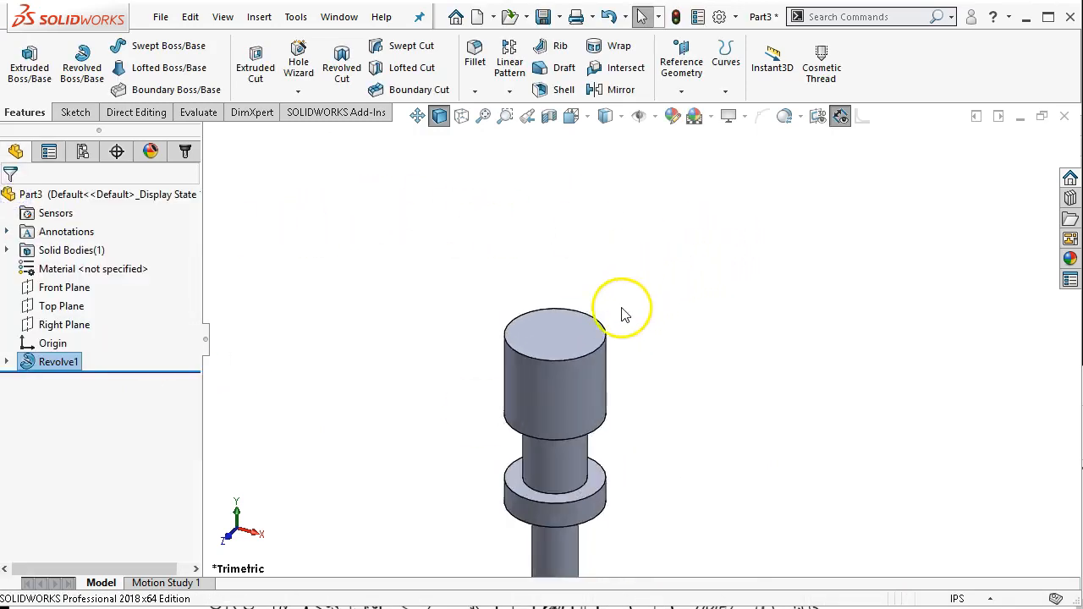
mouse_move(495, 199)
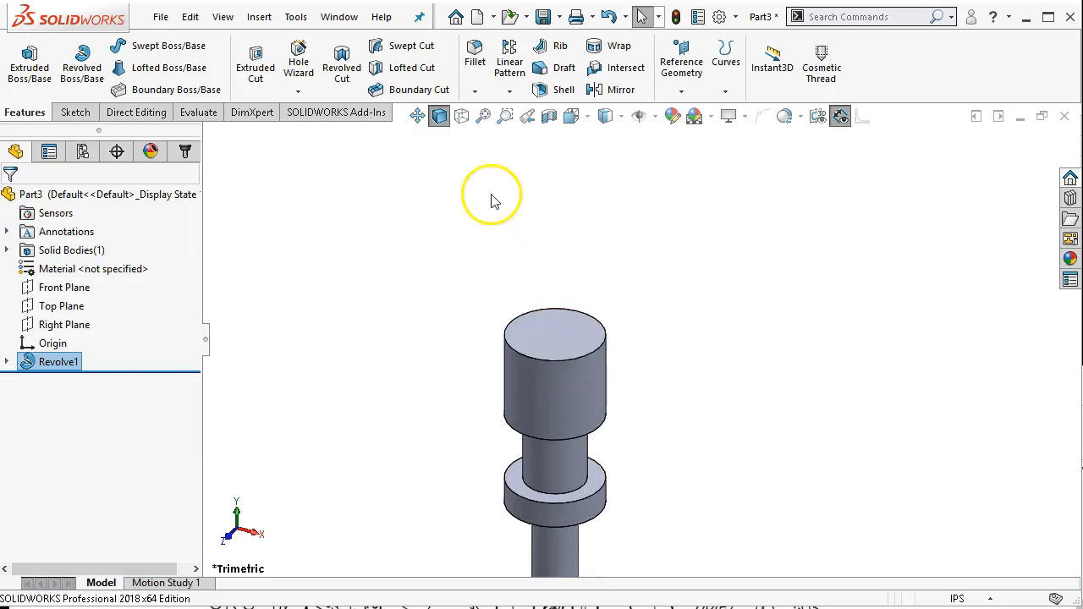
mouse_move(528, 30)
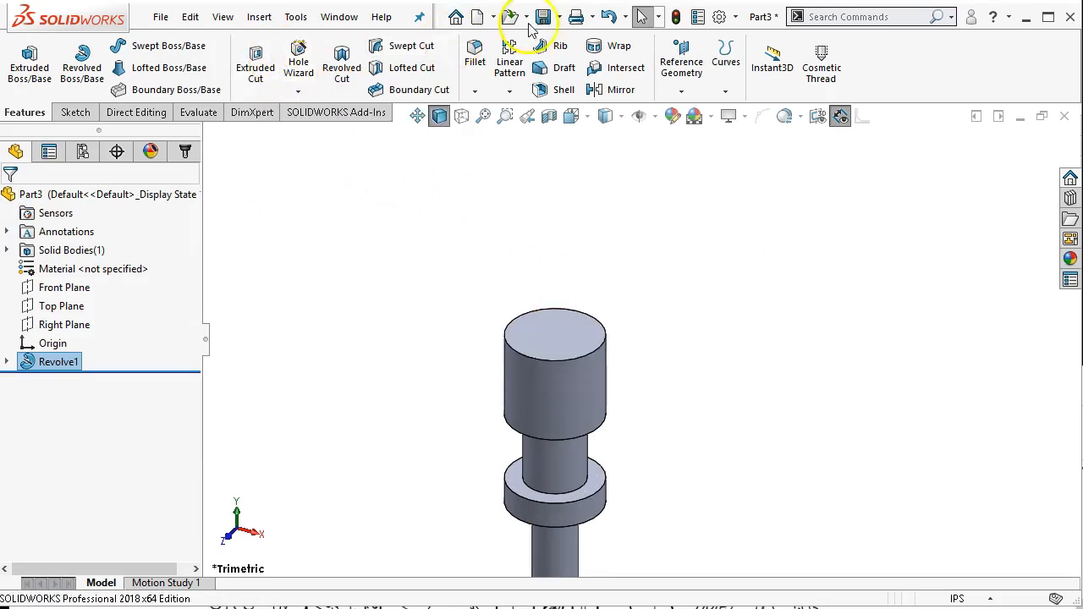
mouse_move(509, 61)
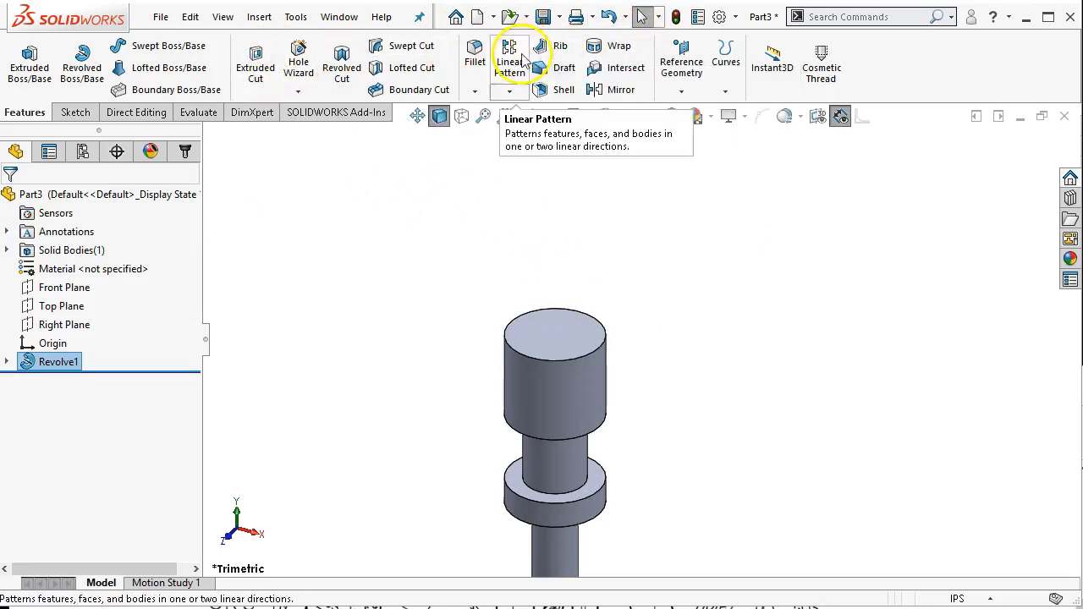
mouse_move(724, 61)
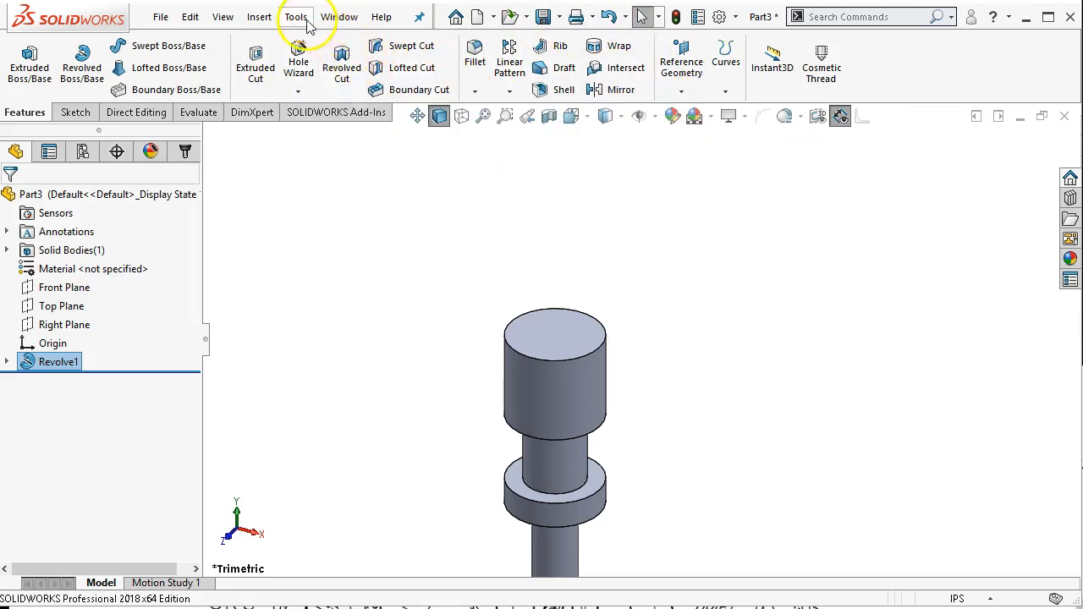
left_click(258, 17)
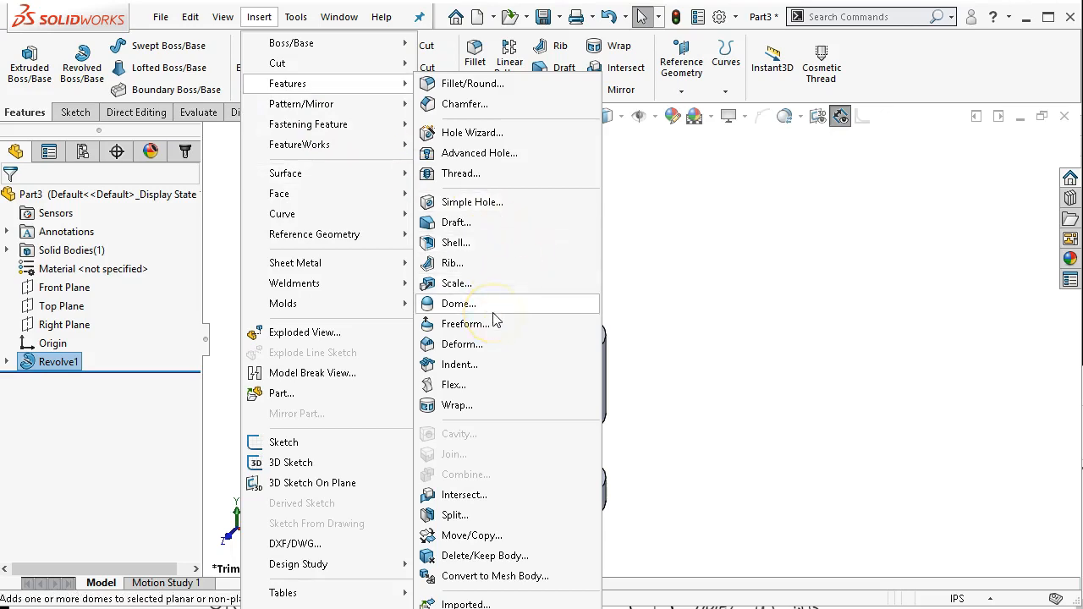
left_click(461, 303)
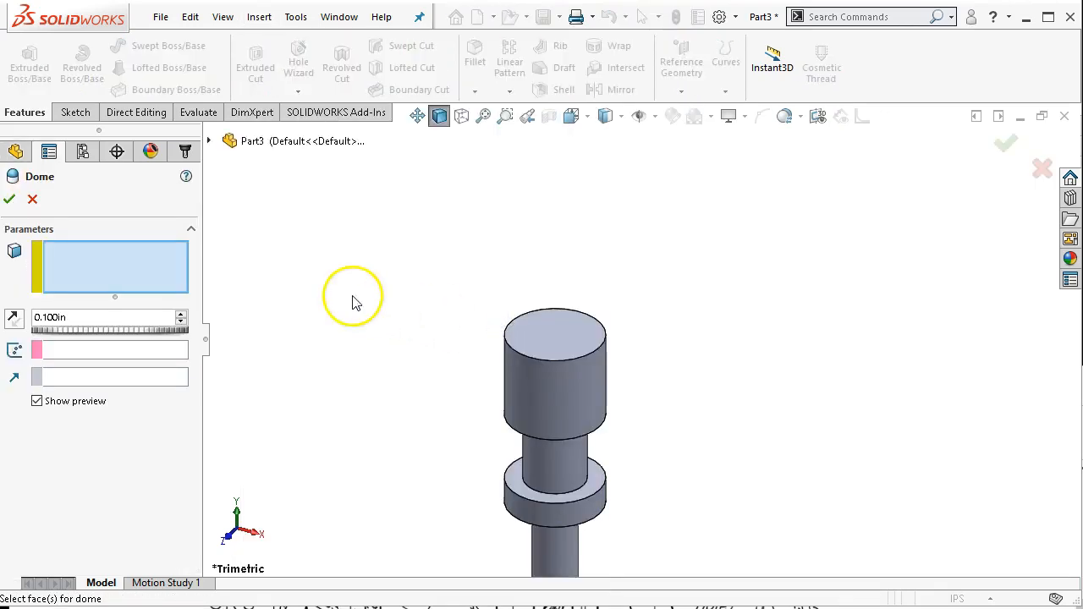
left_click(555, 335)
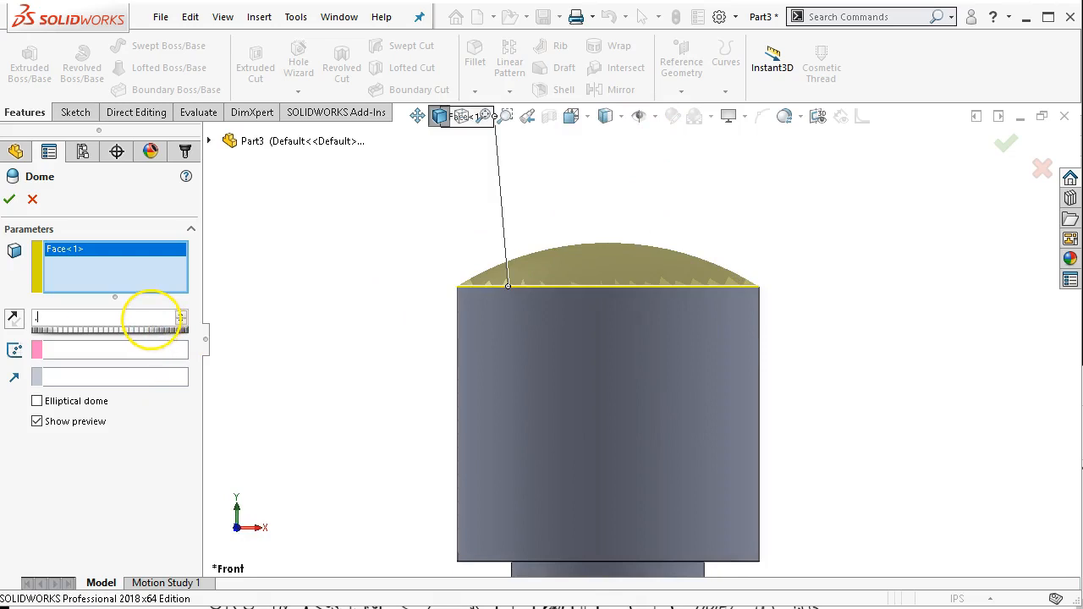
type("0.063in")
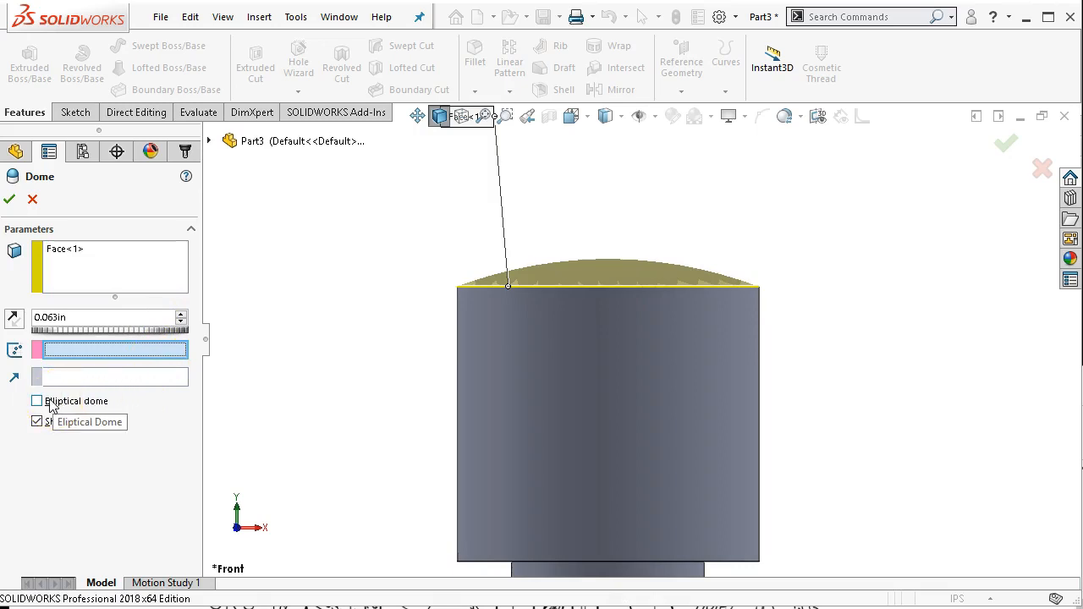
left_click(37, 400)
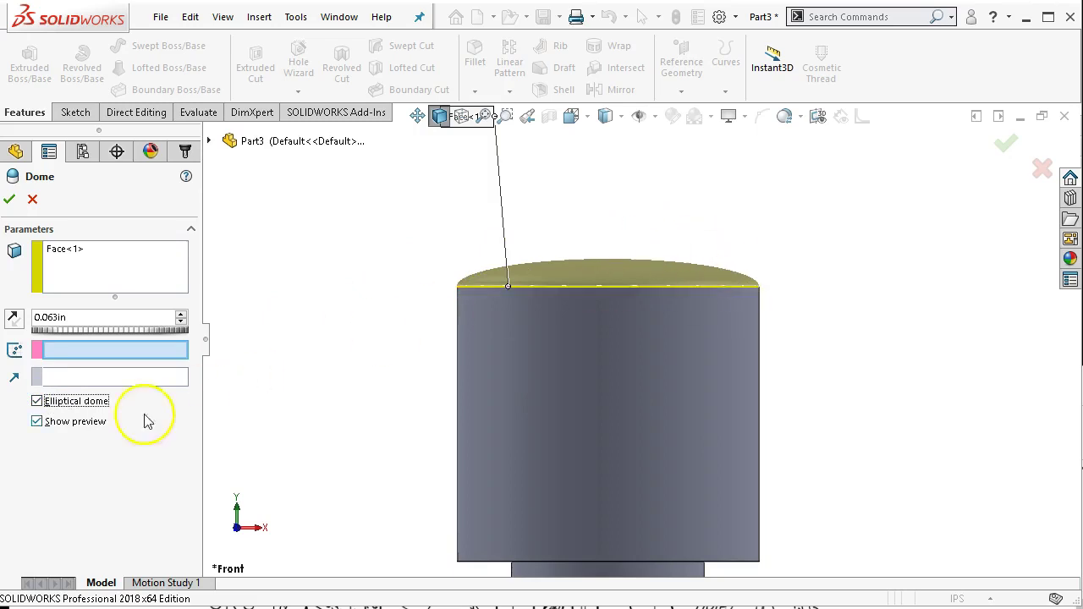
left_click(37, 400)
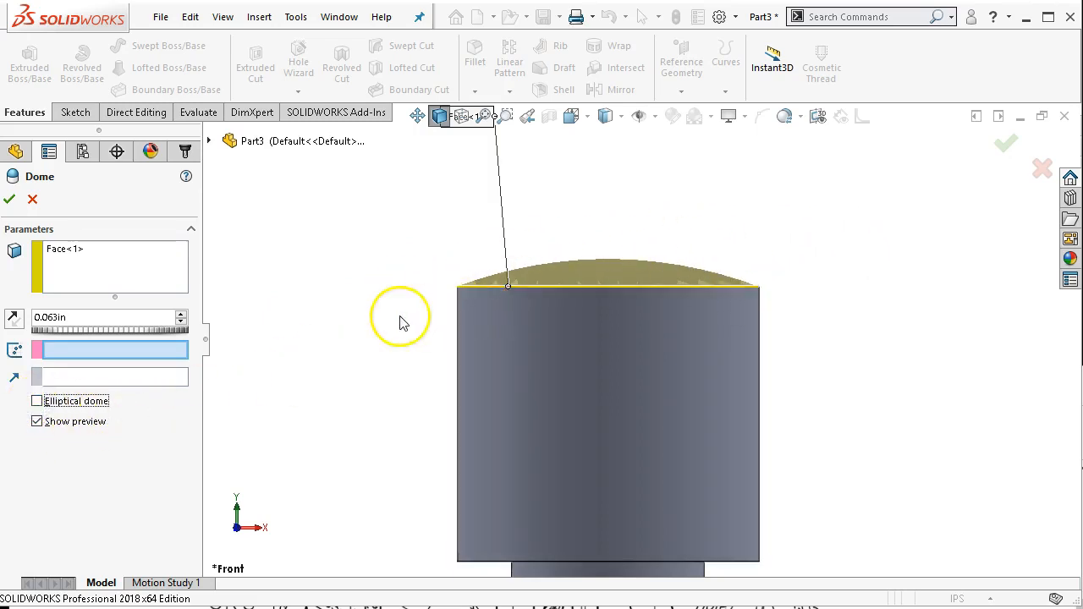
mouse_move(91, 245)
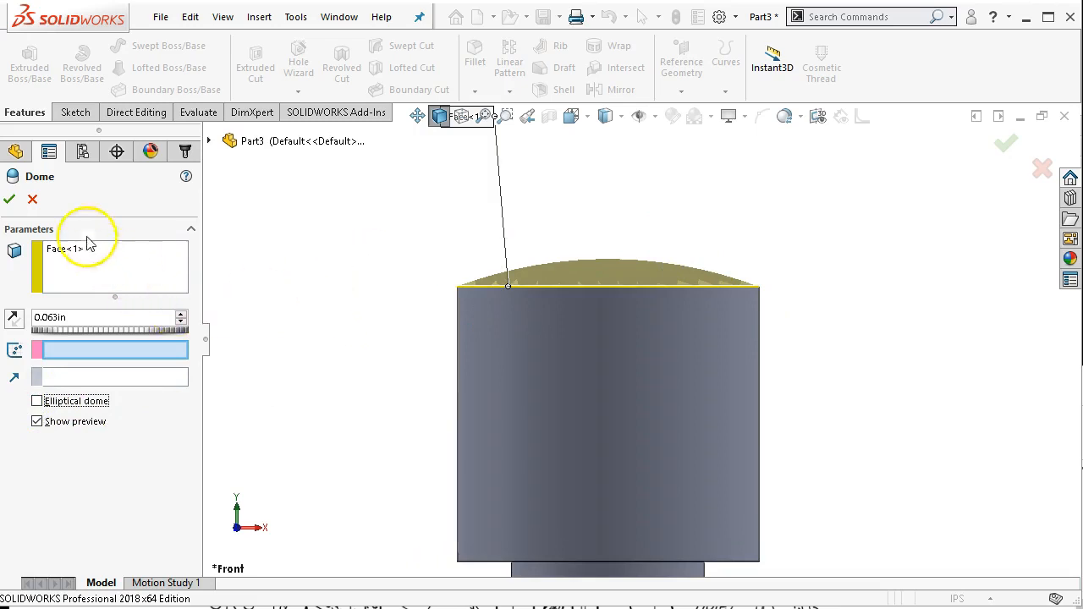
left_click(34, 200)
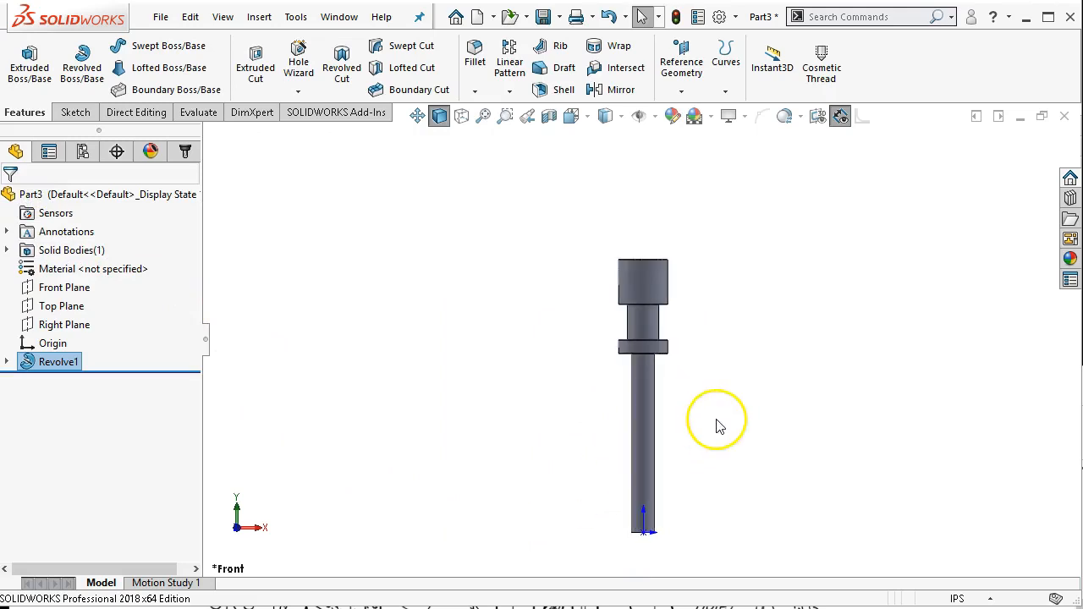
mouse_move(518, 332)
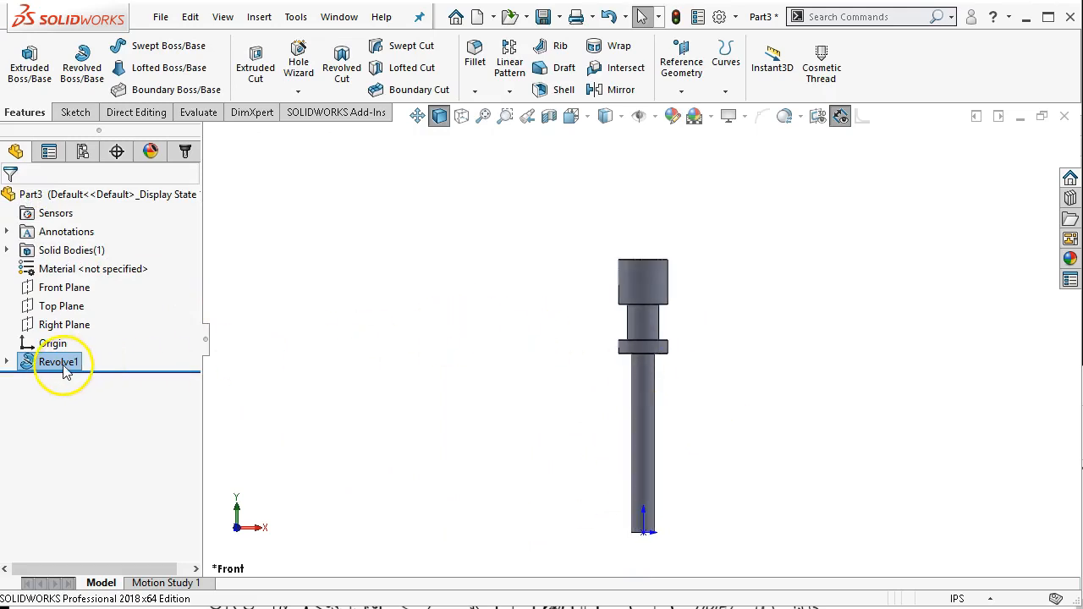
Edit Revolve1 to use the enclosed sketch region with the domed head instead of the old contour.
double_click(58, 362)
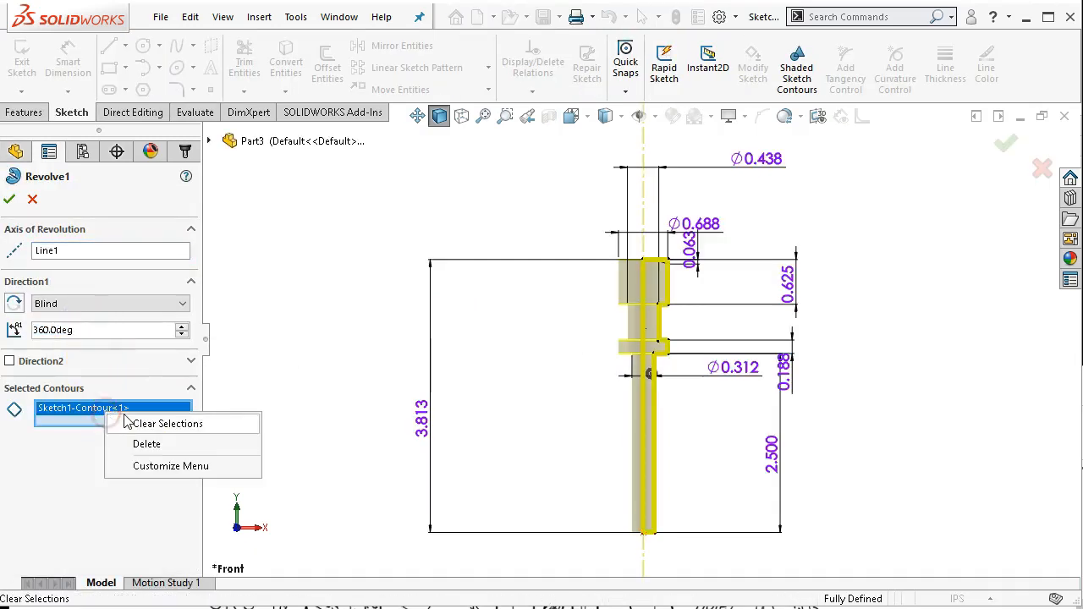
left_click(166, 423)
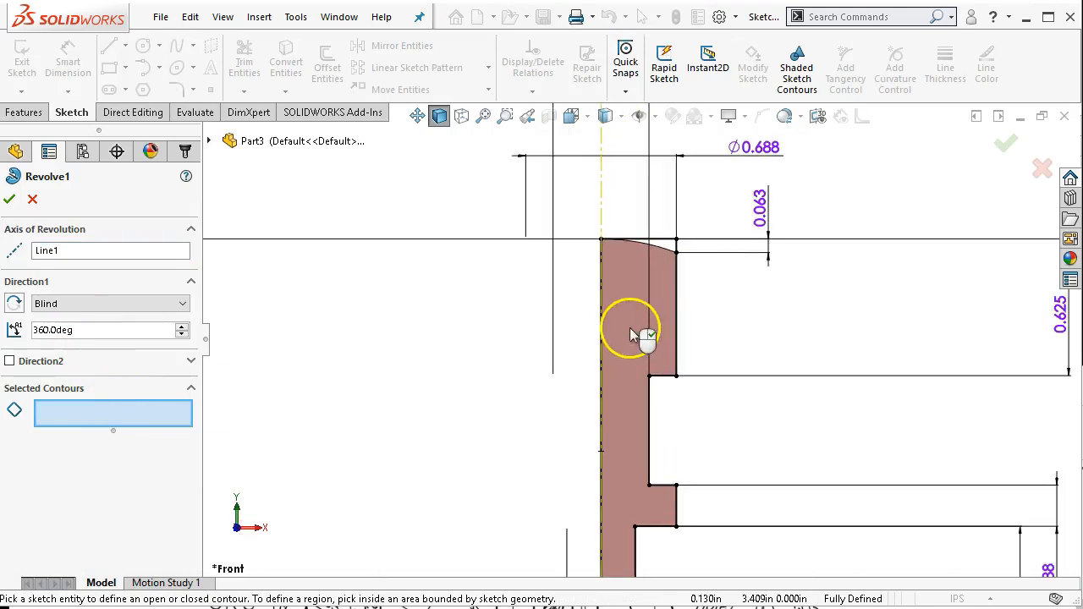
left_click(640, 330)
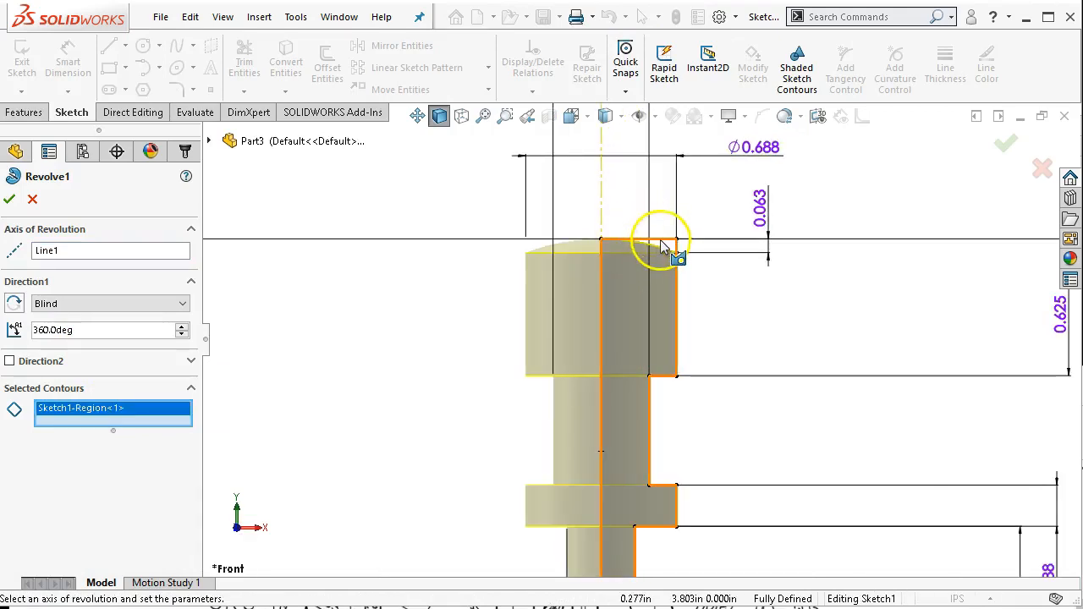
mouse_move(762, 313)
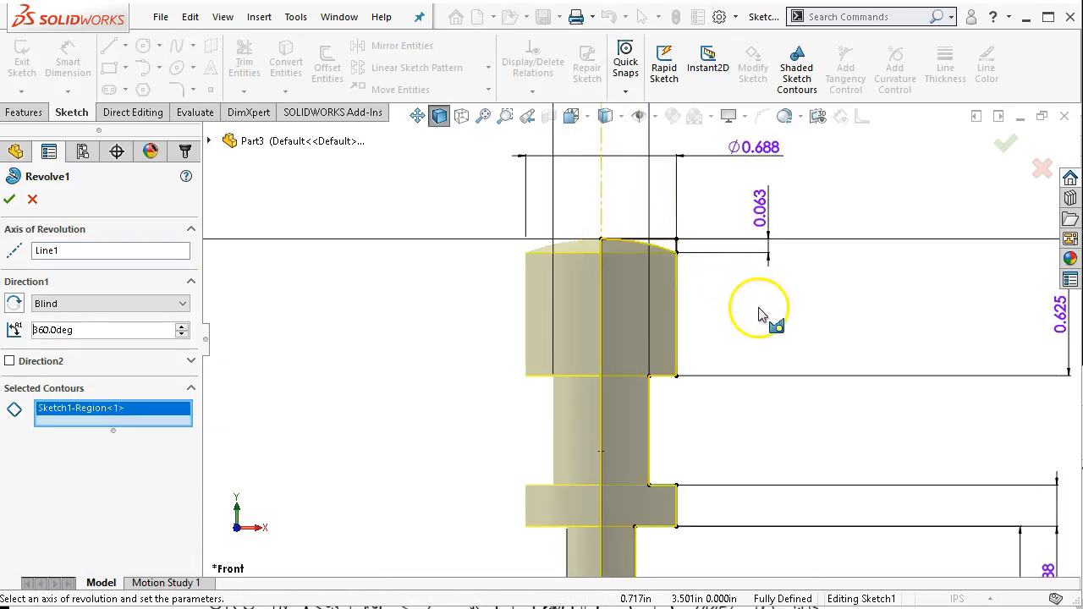
left_click(10, 199)
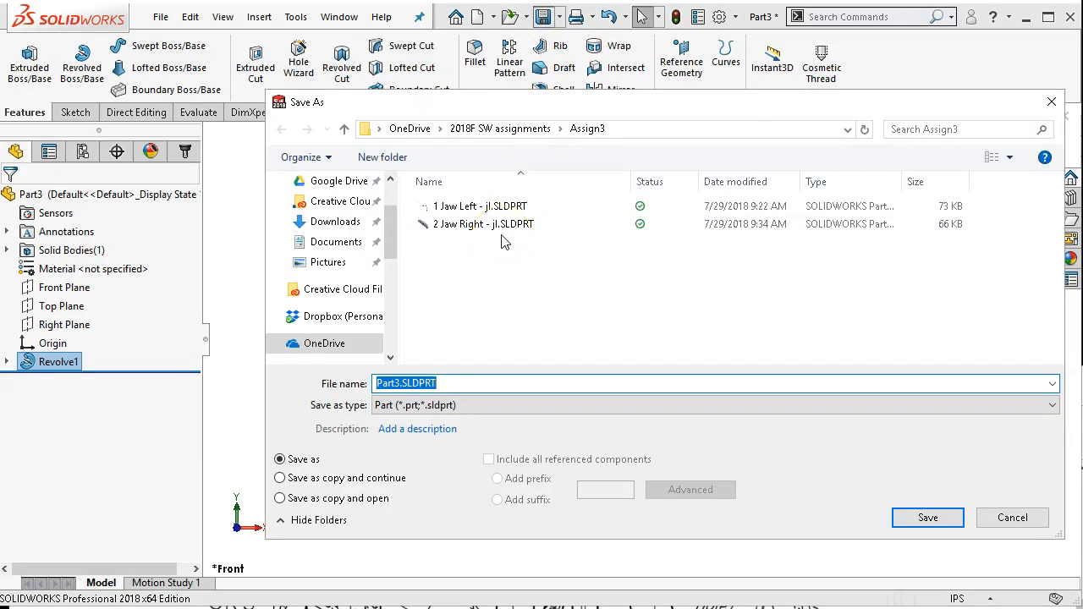
Save the part as '3 Screw - jl' in the Assign3 folder.
type("3")
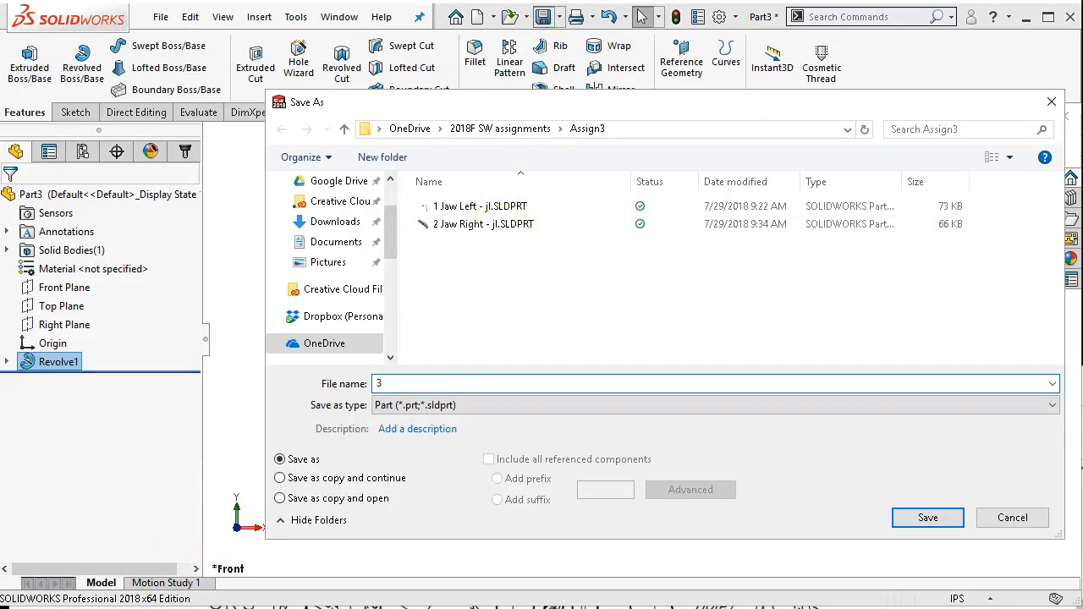
type("Scre")
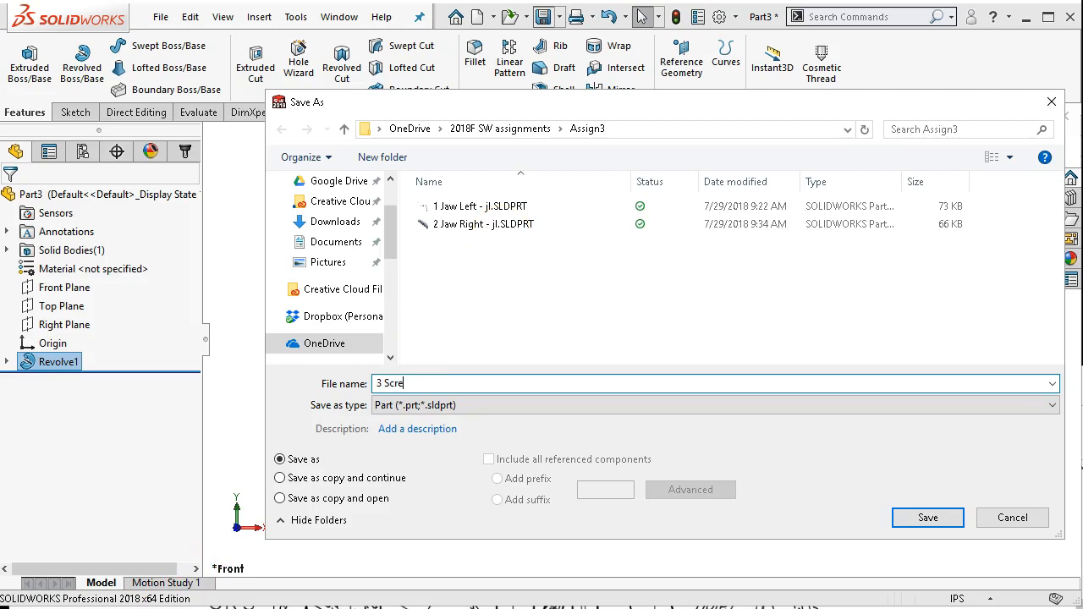
type("w -")
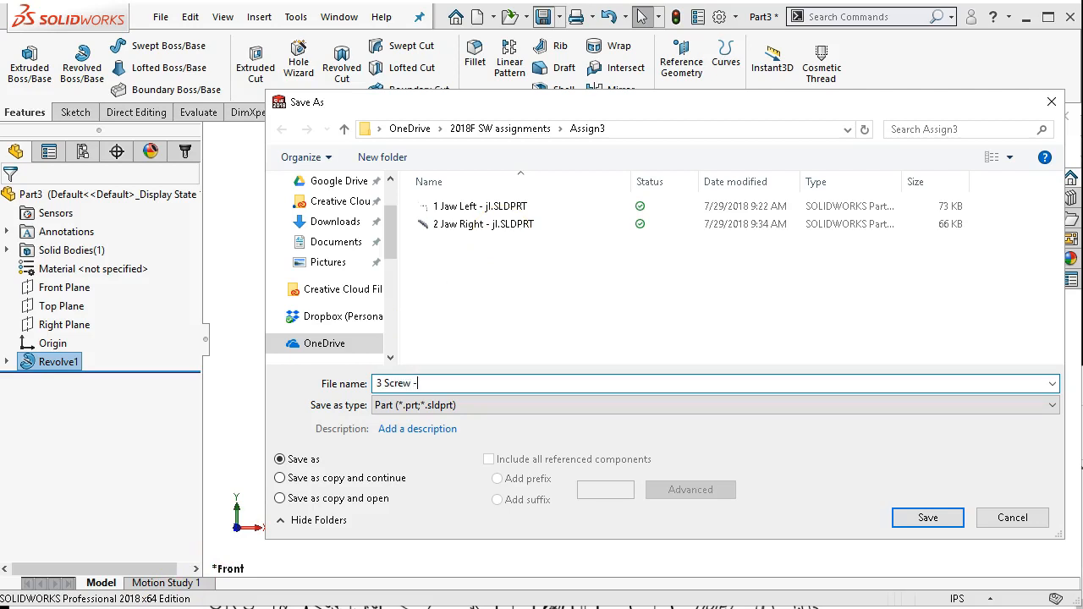
type("jl")
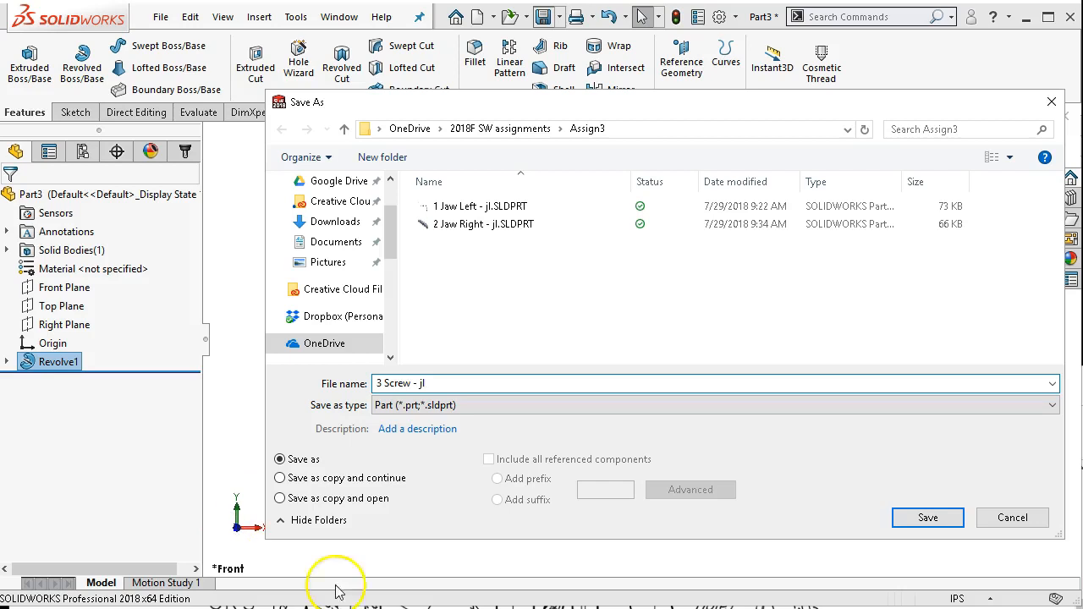
left_click(927, 518)
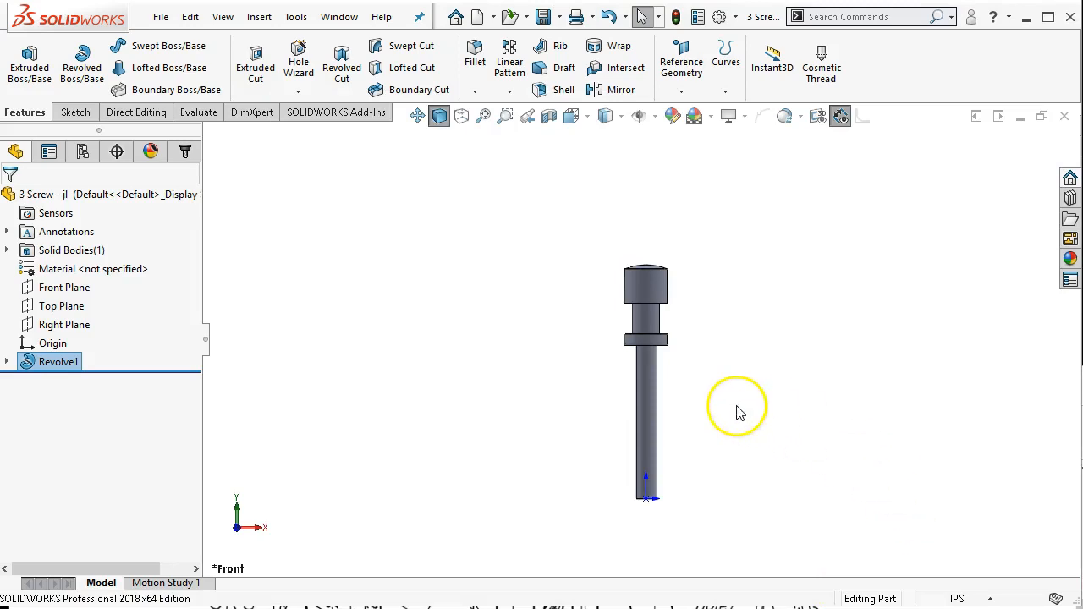
mouse_move(652, 301)
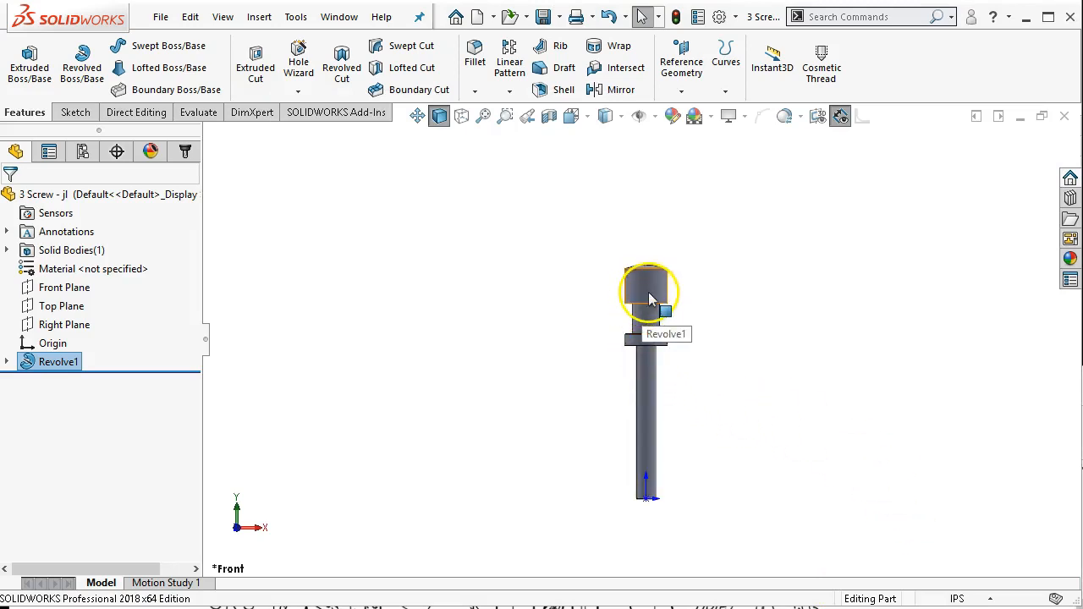
mouse_move(746, 381)
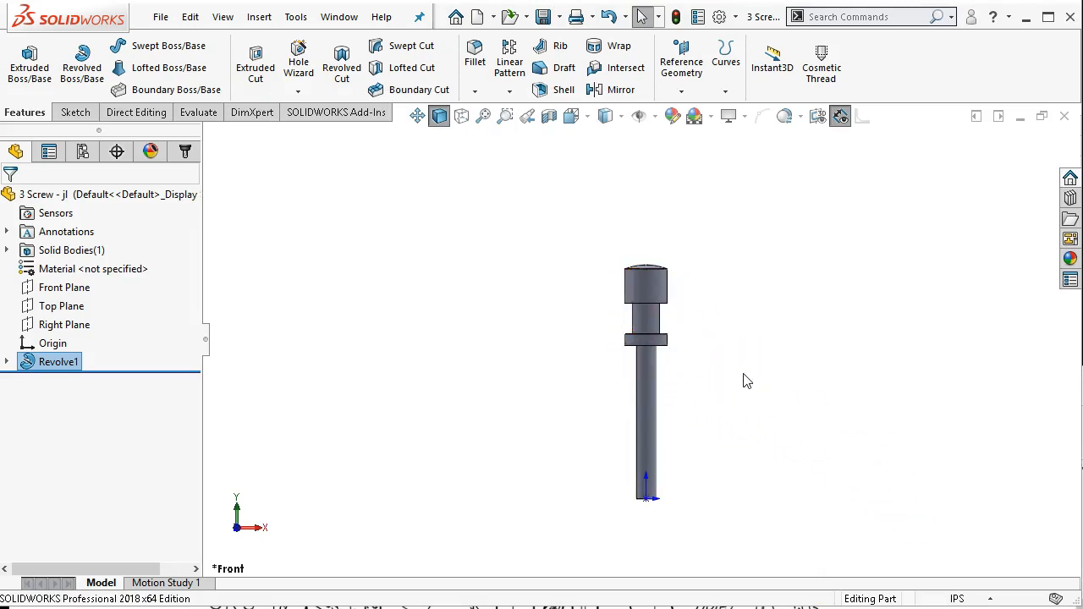
mouse_move(707, 374)
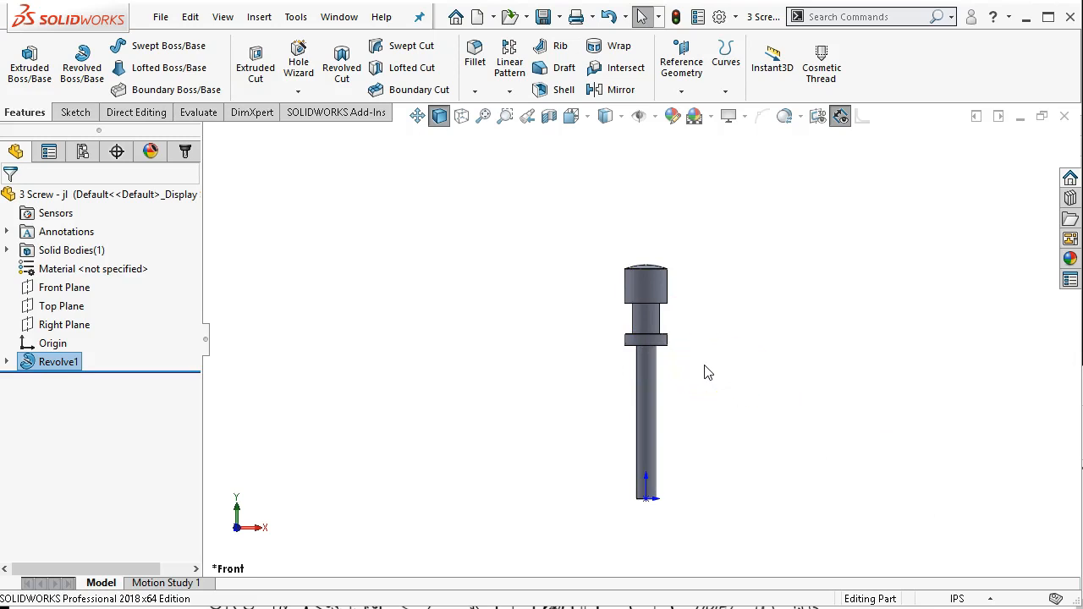
mouse_move(707, 372)
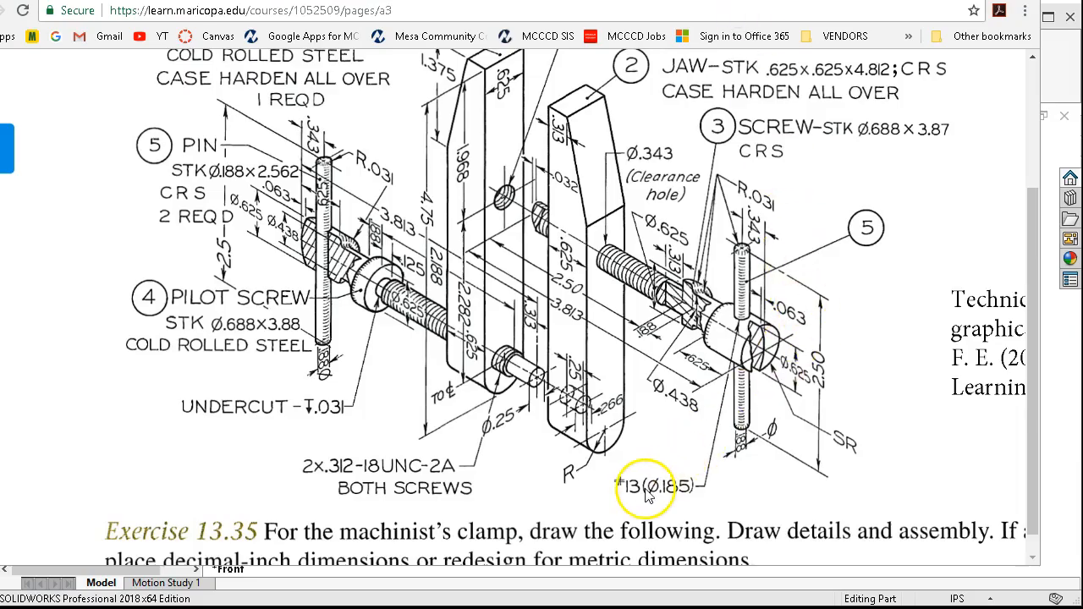
mouse_move(728, 329)
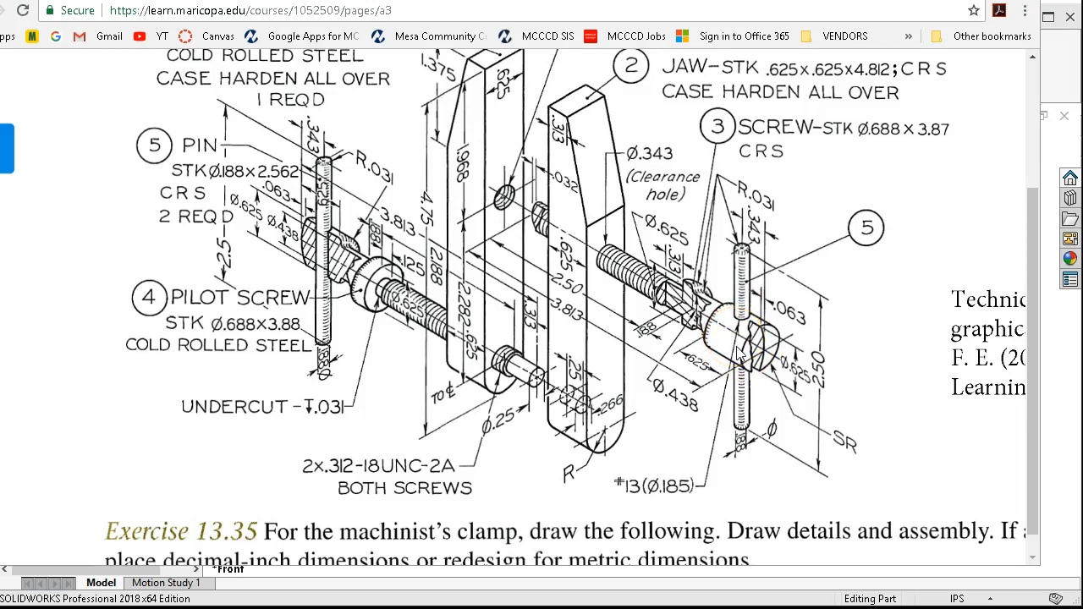
mouse_move(694, 10)
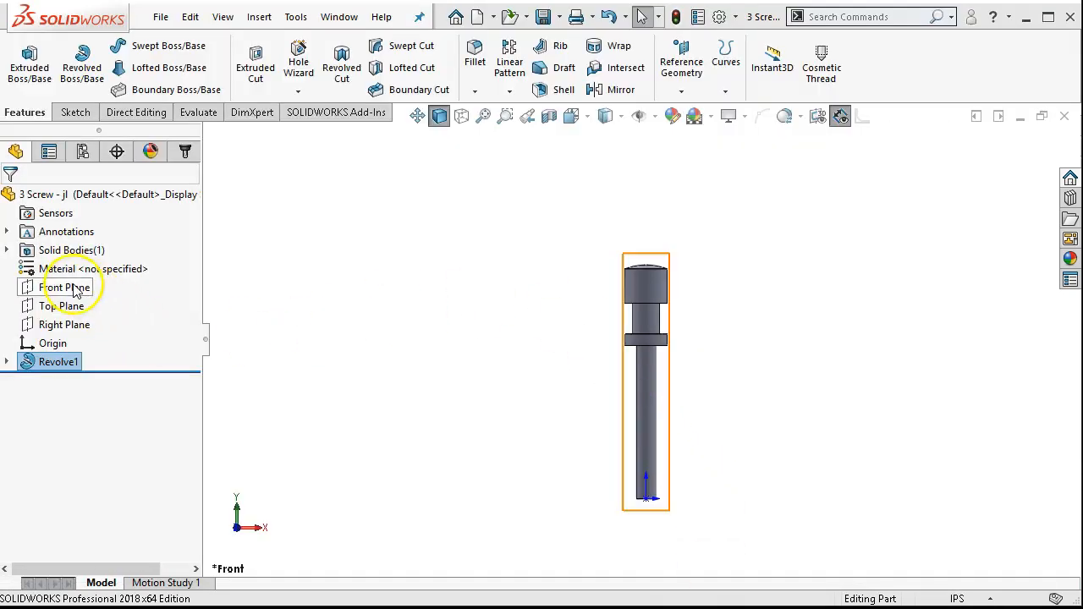
Start a sketch on the Front Plane and draw a circle on the screw head.
left_click(66, 287)
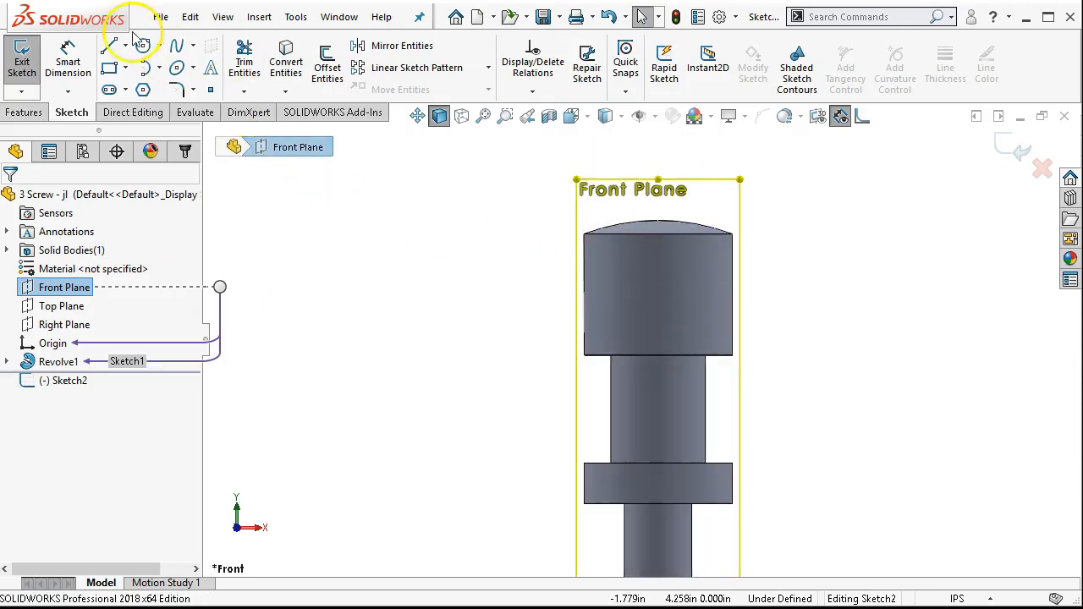
left_click(142, 44)
type(".185")
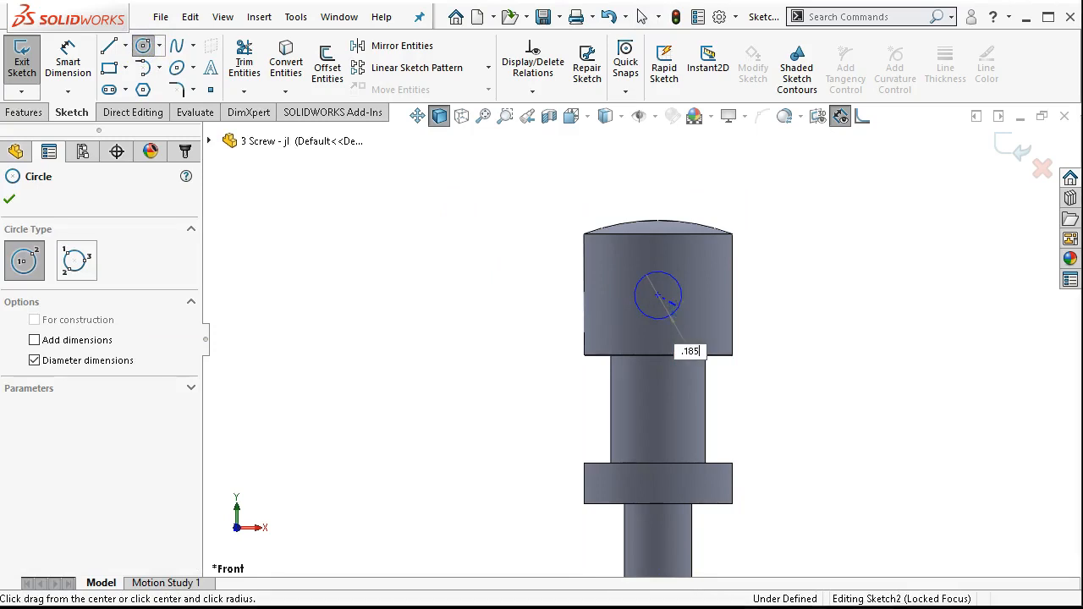
left_click(657, 296)
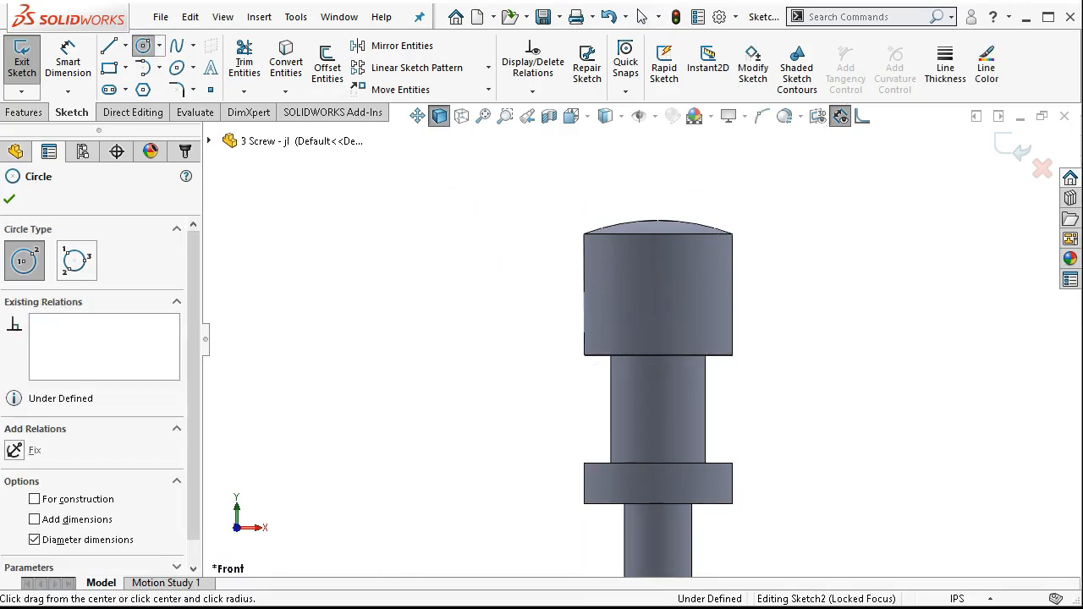
mouse_move(339, 521)
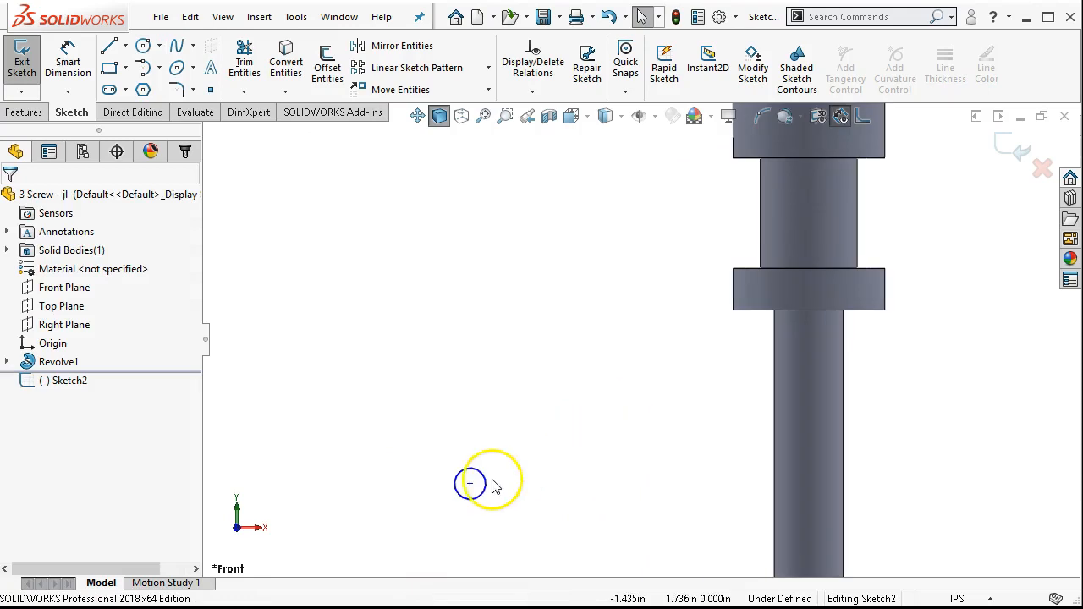
left_click(778, 269)
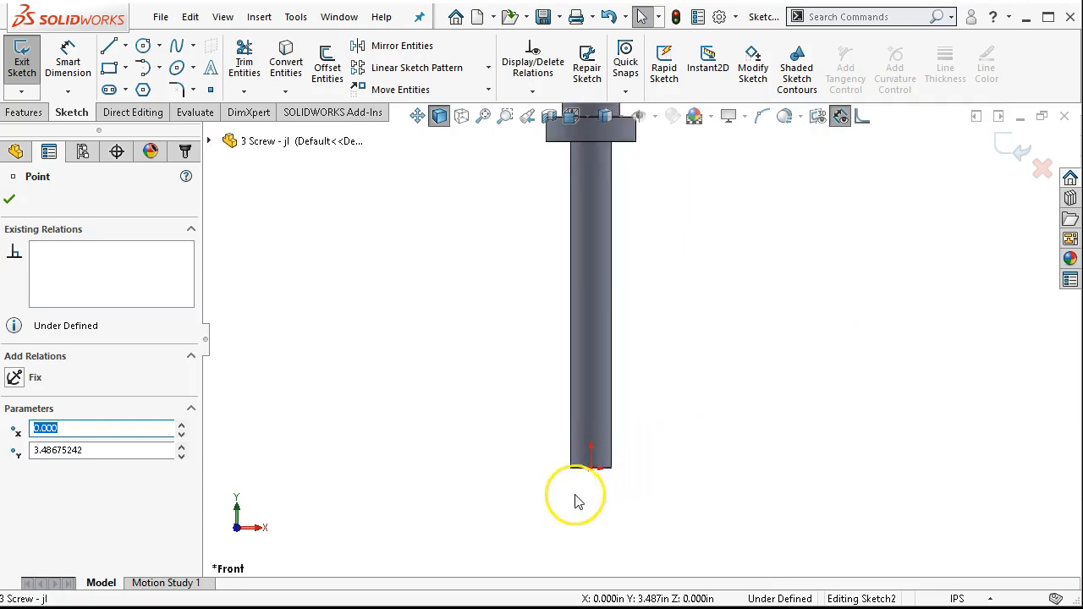
left_click(591, 467)
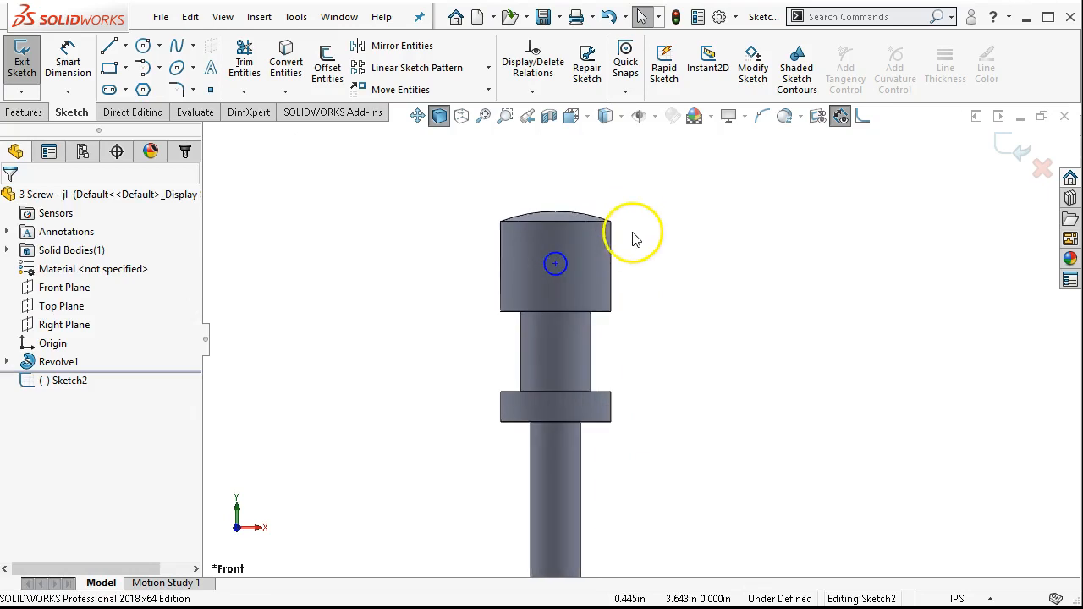
Add a Ø0.185 Smart Dimension to the hole circle.
right_click(637, 236)
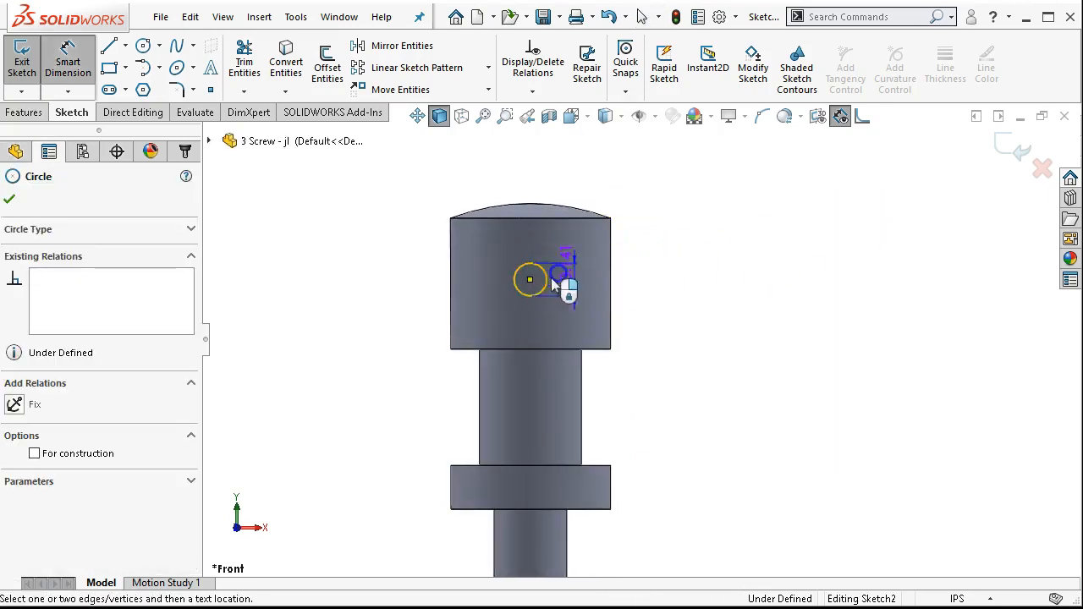
left_click(530, 279)
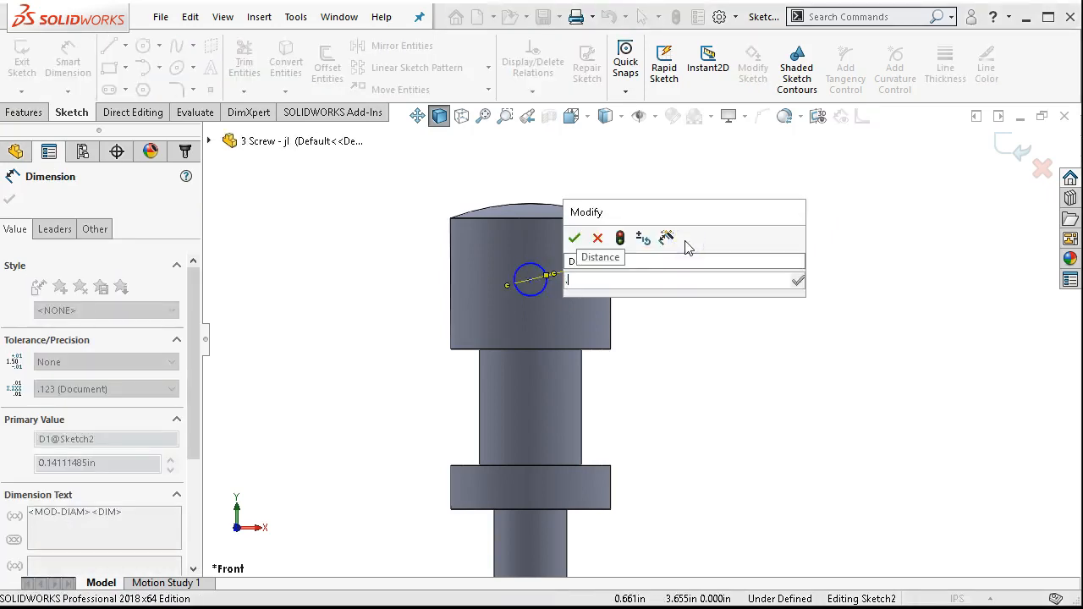
left_click(575, 237)
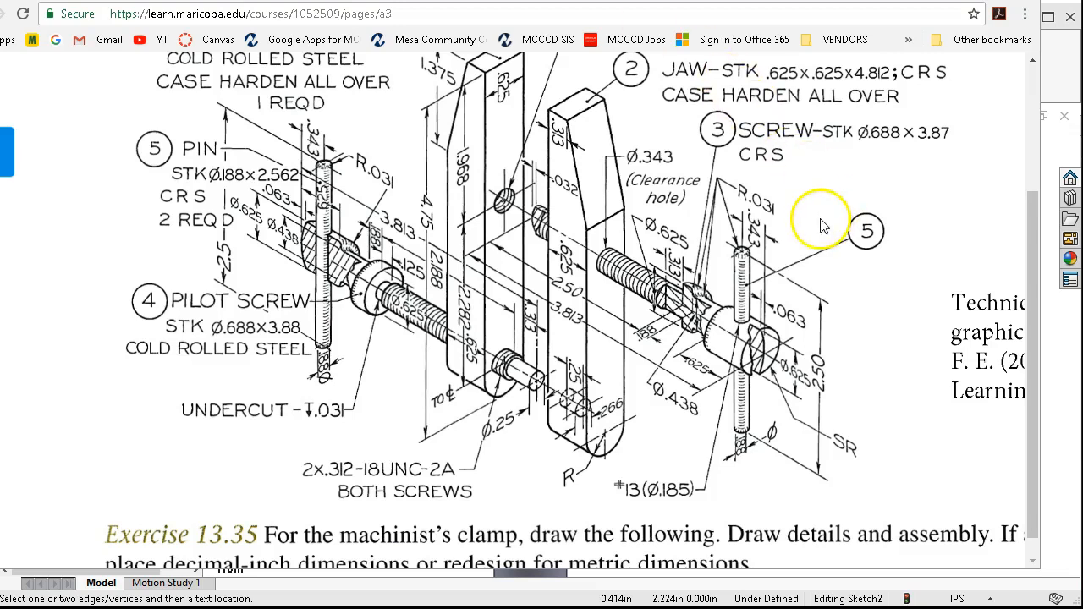
mouse_move(761, 330)
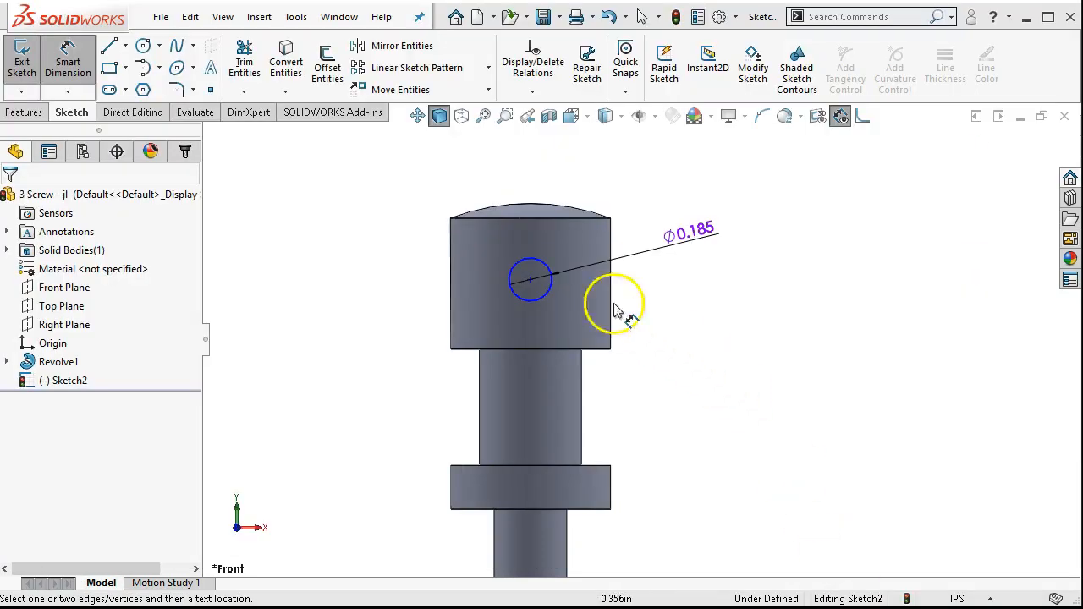
mouse_move(478, 187)
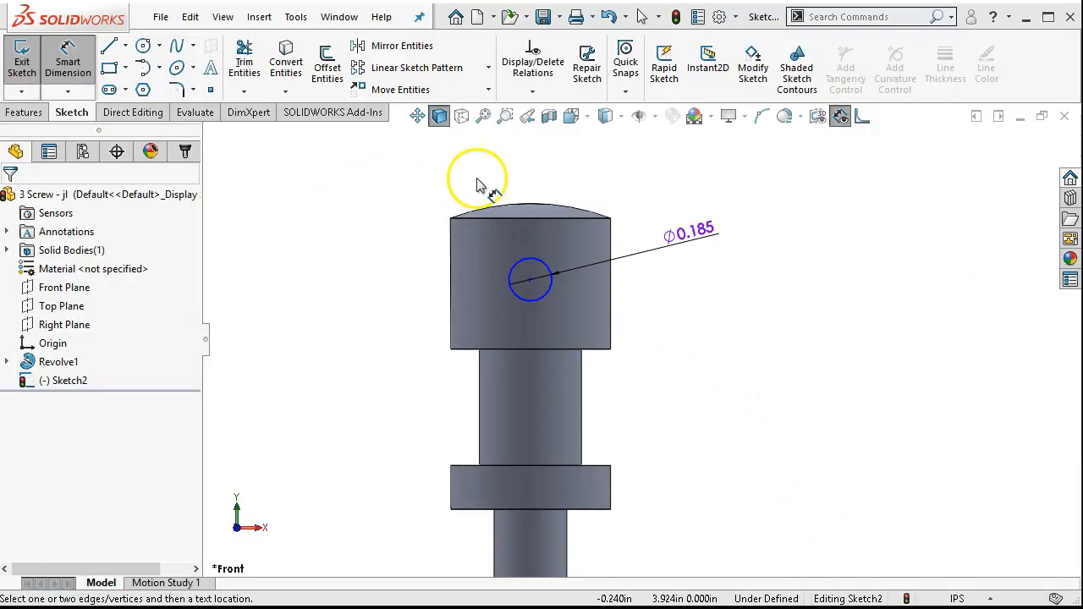
mouse_move(542, 212)
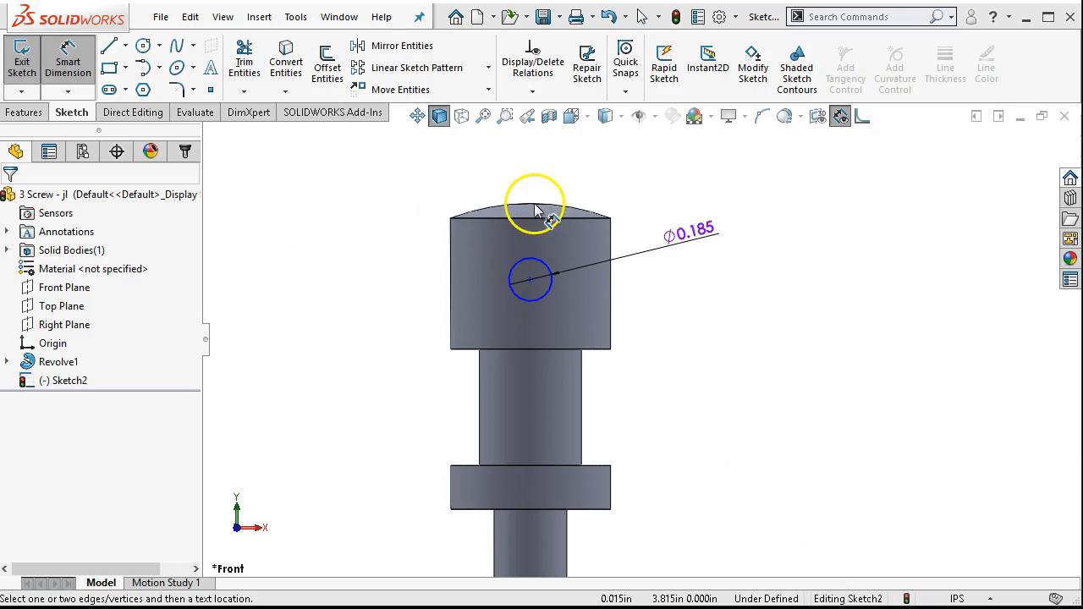
Dimension the vertical distance from the domed top arc to the circle's centre (0.644).
left_click(531, 207)
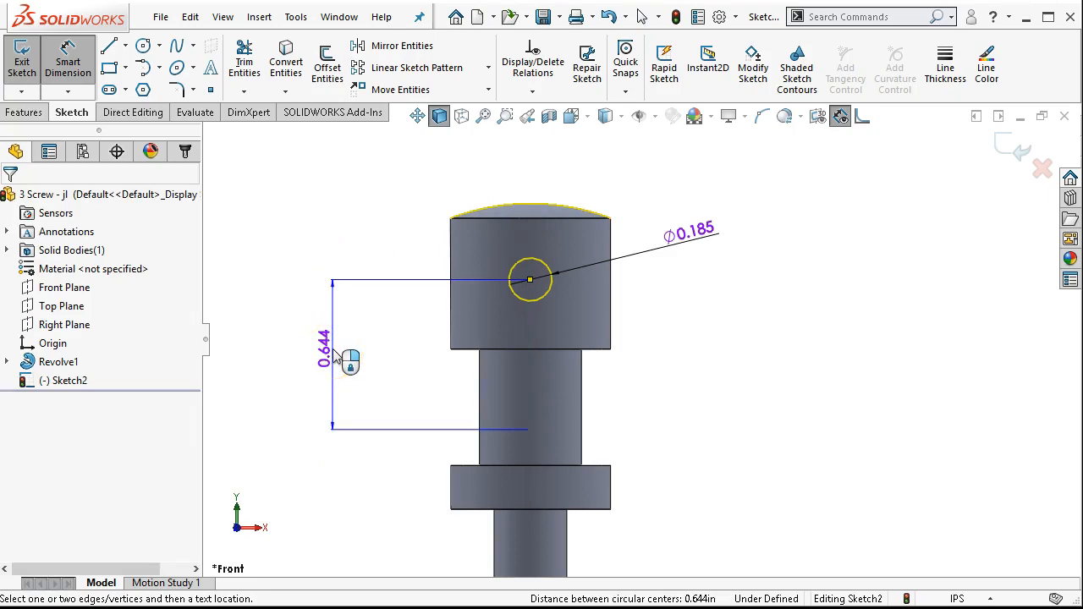
left_click(349, 359)
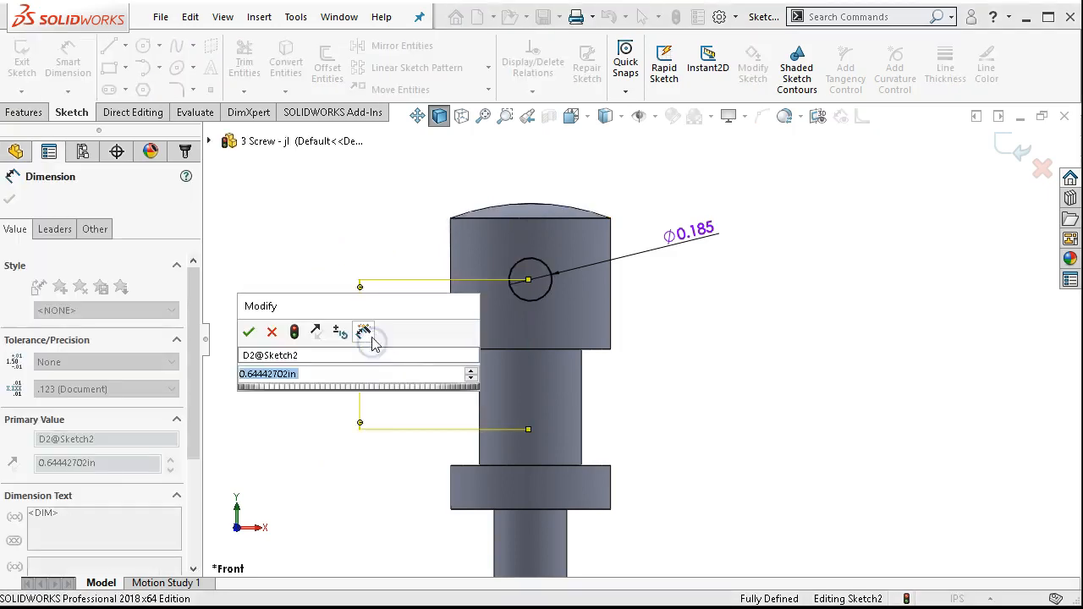
Set the hole-centre distance to 0.343 from the domed head top using the Max arc condition.
left_click(247, 330)
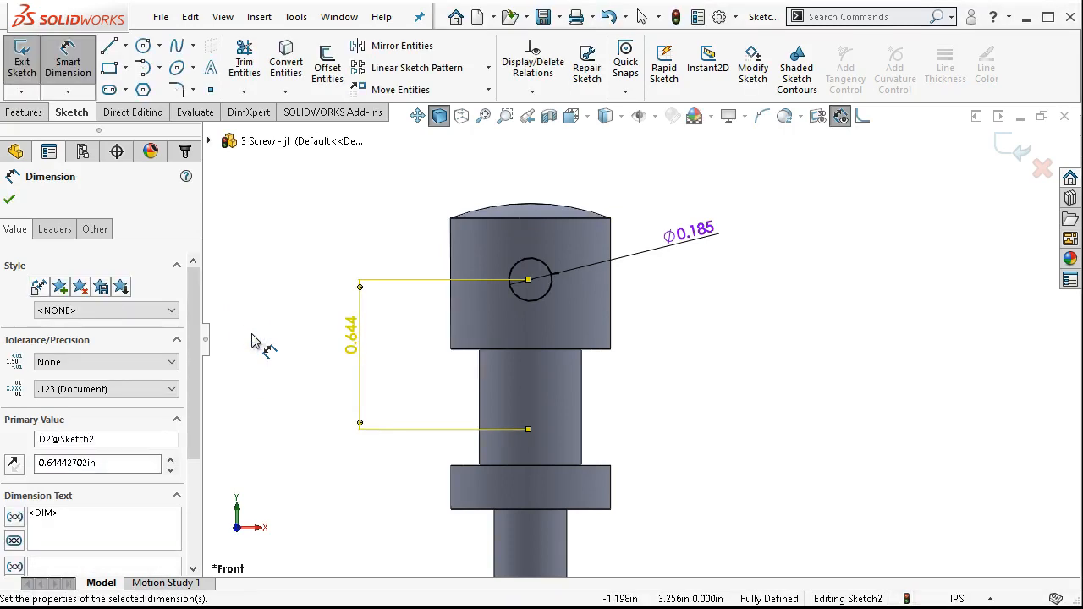
mouse_move(508, 271)
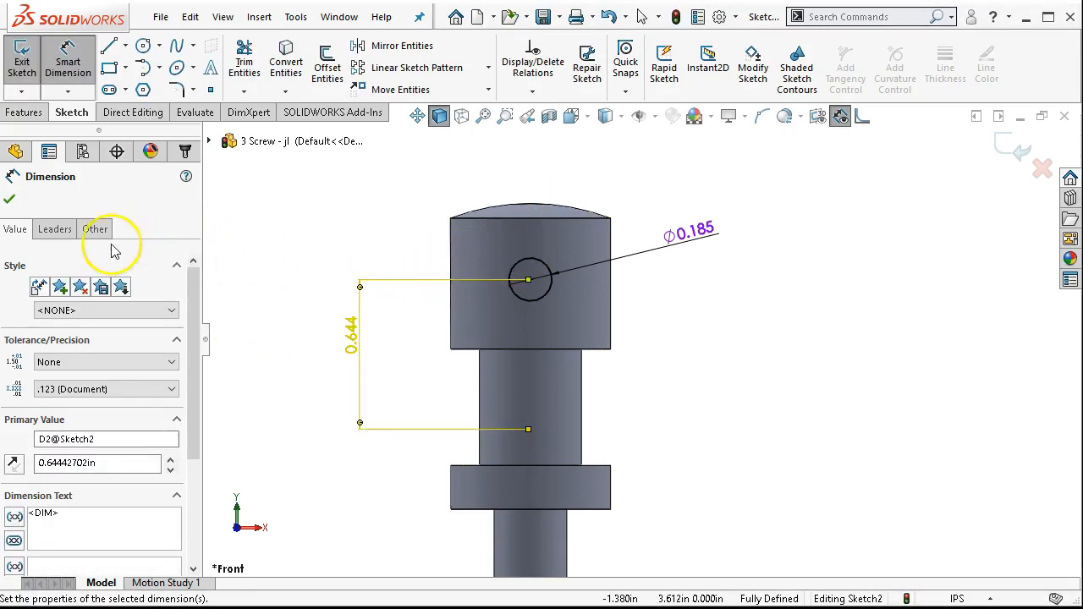
left_click(55, 229)
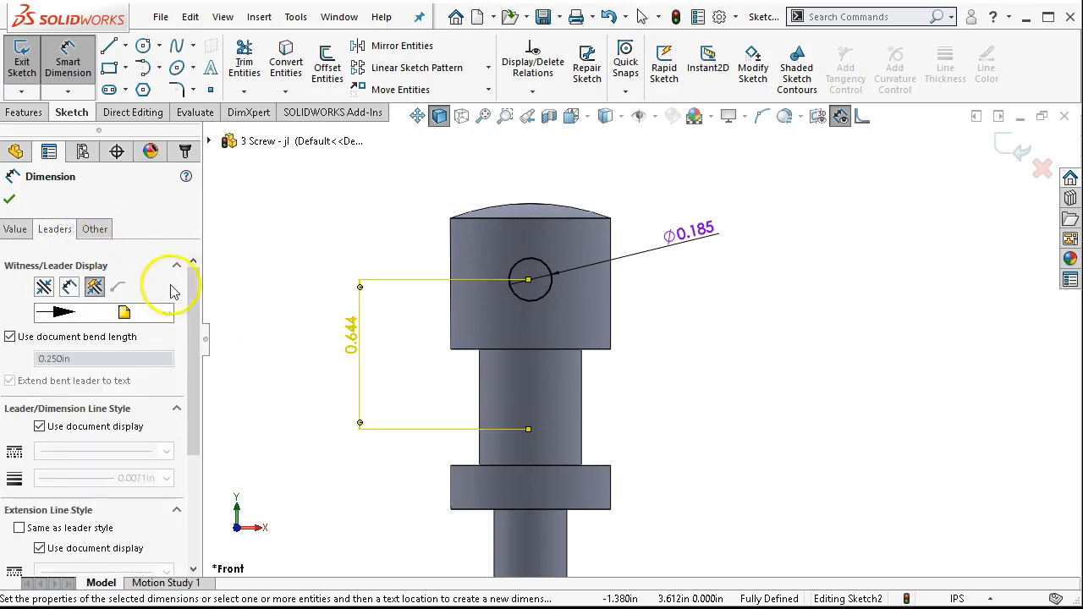
scroll("down", 3)
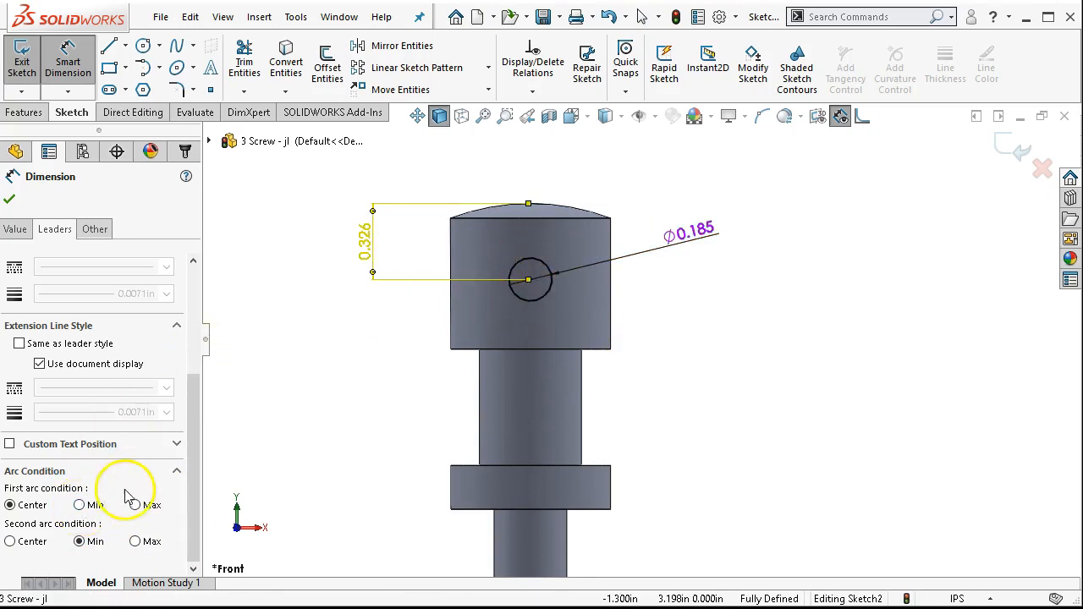
double_click(363, 235)
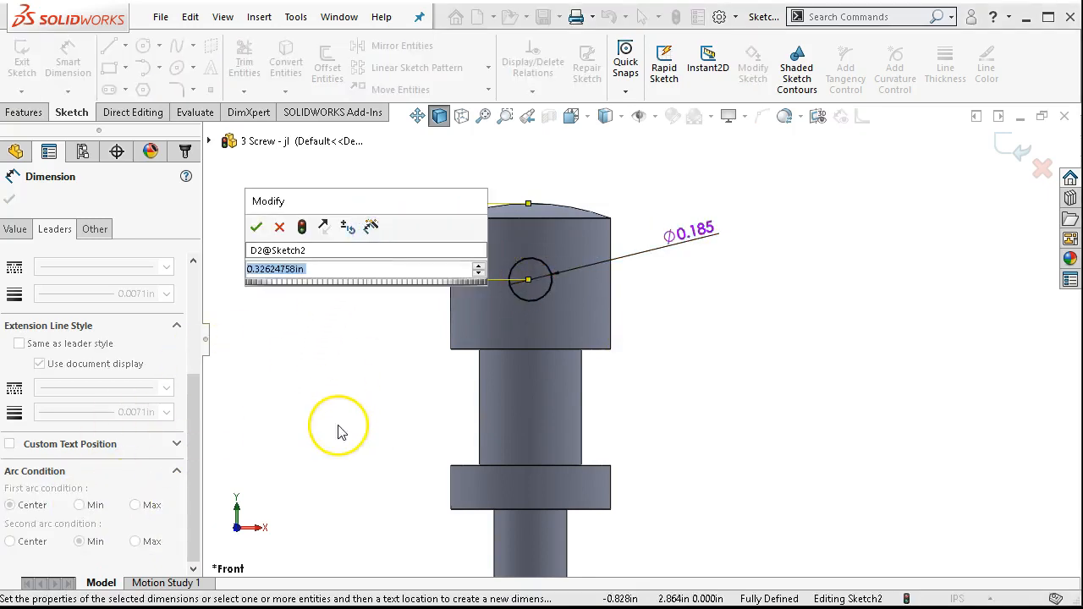
type(".343")
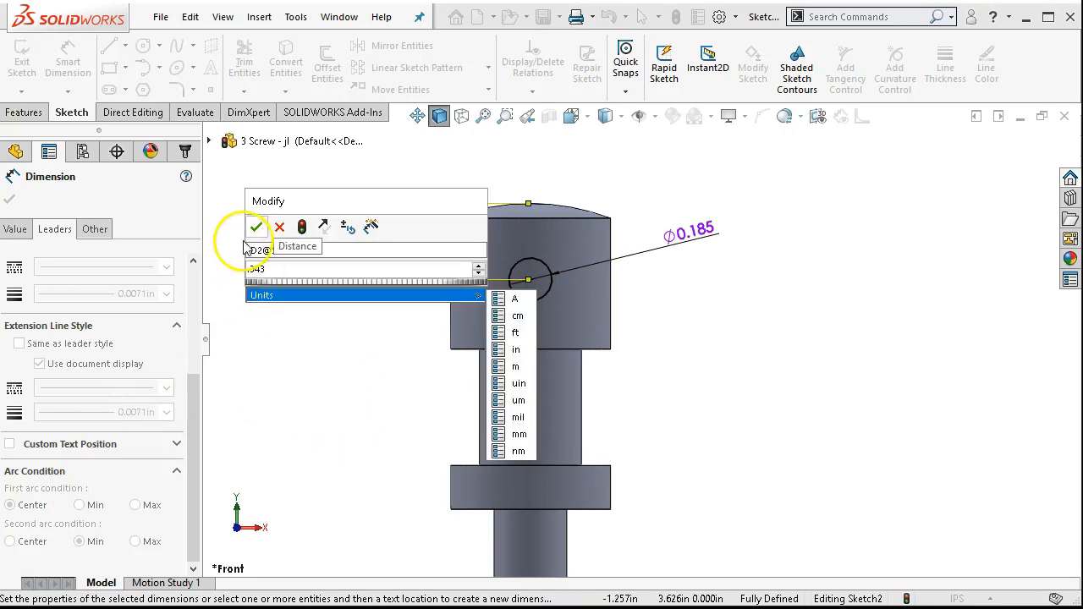
left_click(258, 227)
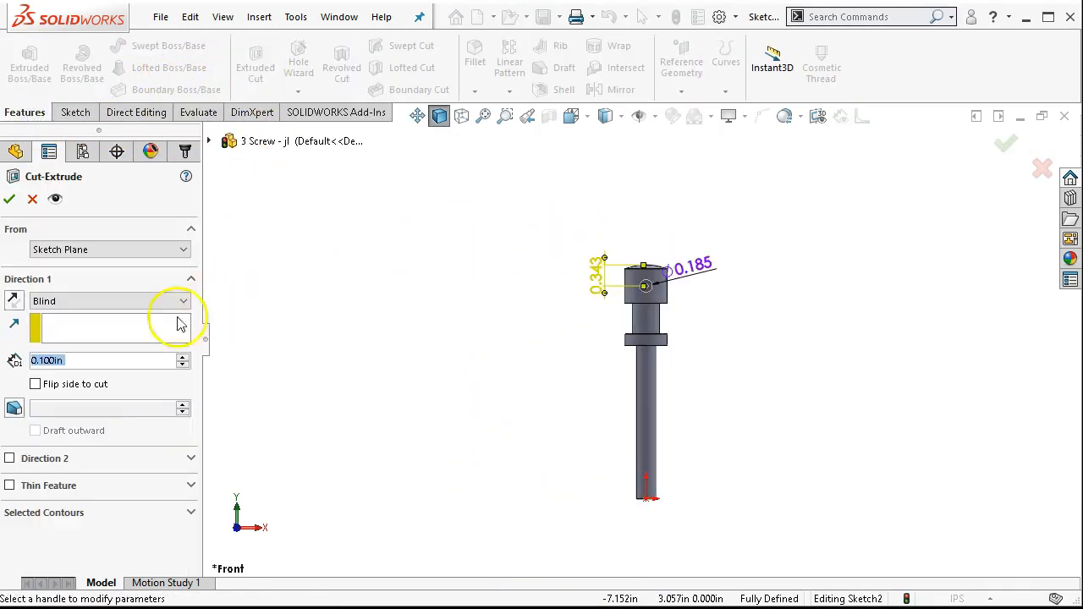
Create Cut-Extrude1 for the Ø0.185 hole with Through All - Both.
left_click(179, 301)
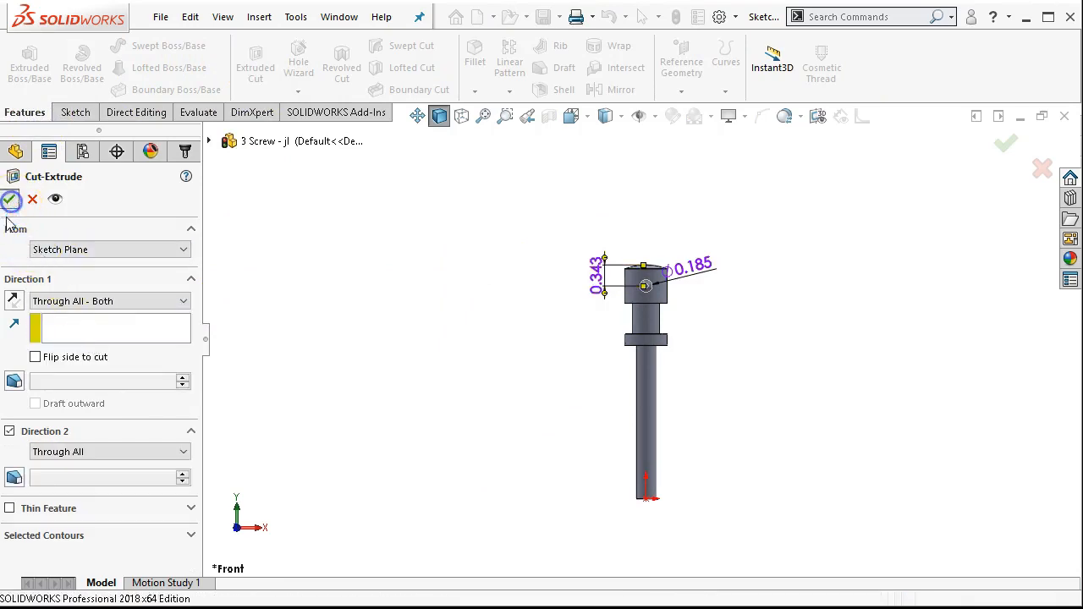
left_click(10, 200)
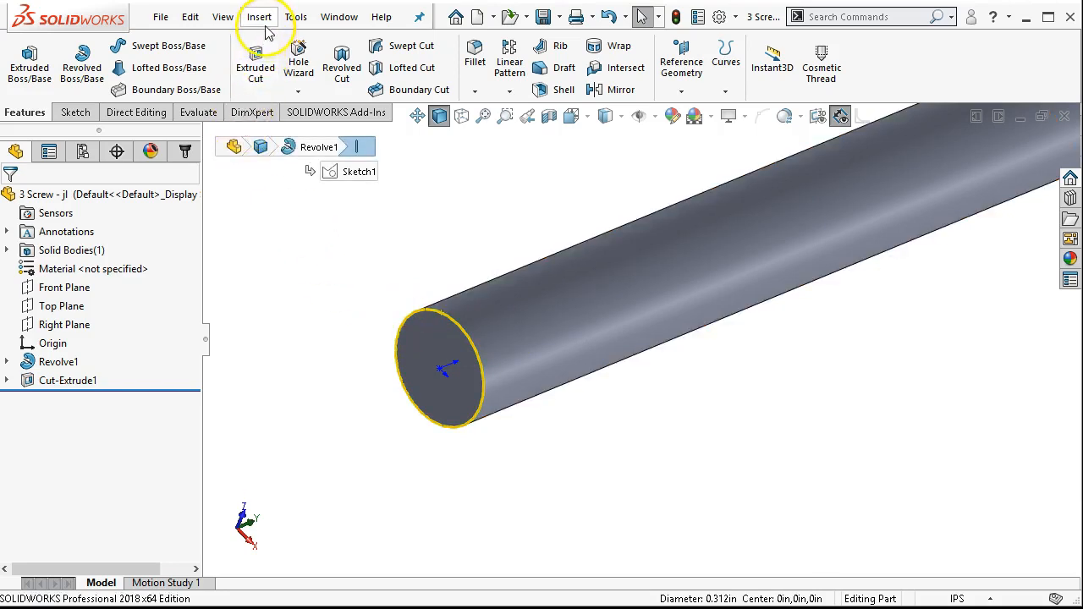
Reach the Insert > Annotations choices listing Cosmetic Thread near the shank end.
left_click(297, 17)
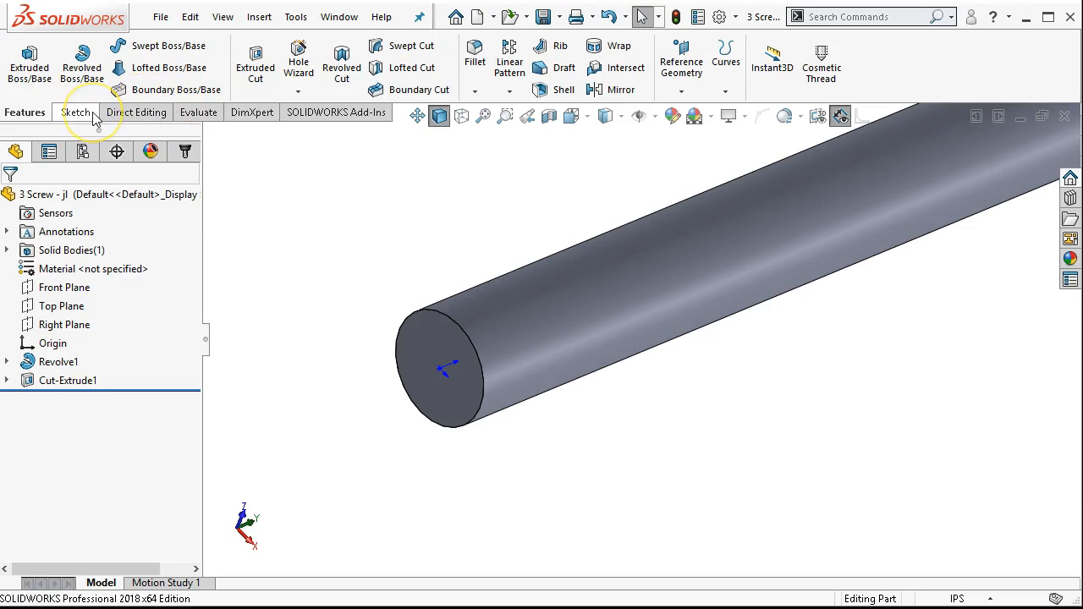
mouse_move(819, 60)
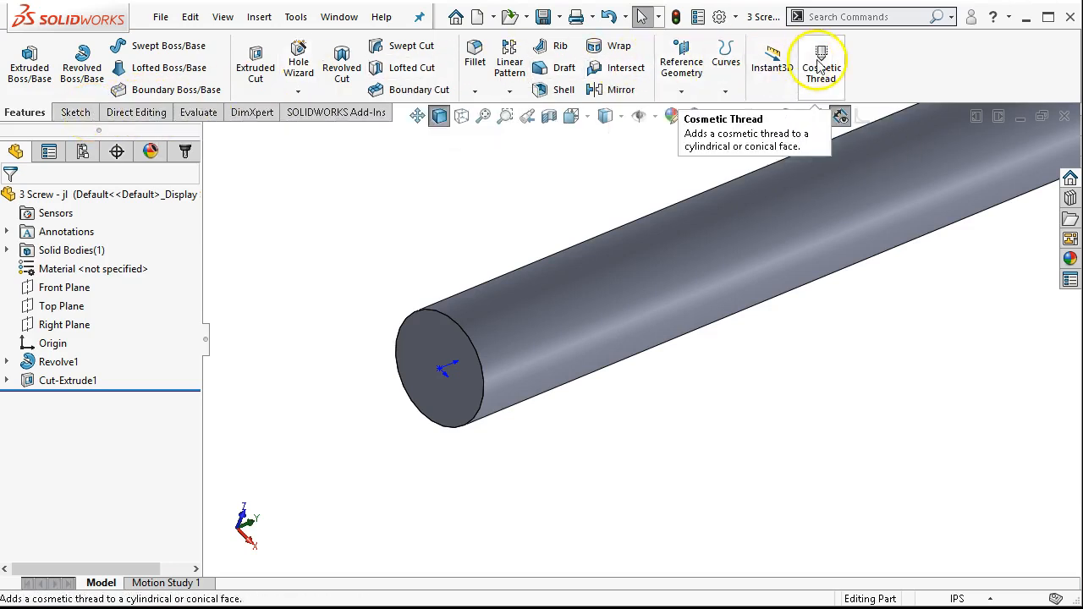
mouse_move(826, 67)
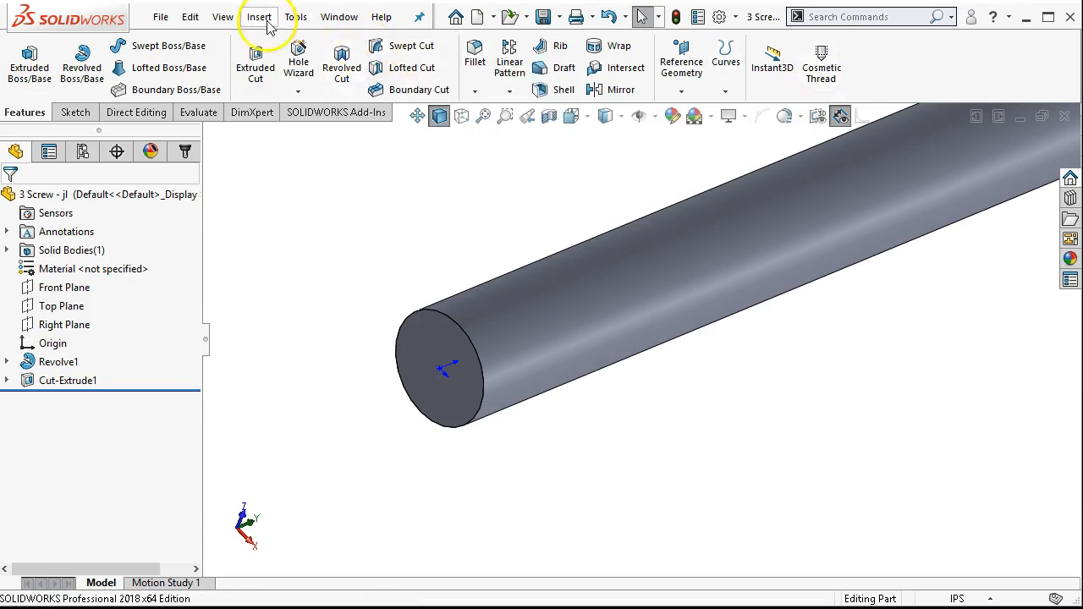
left_click(259, 17)
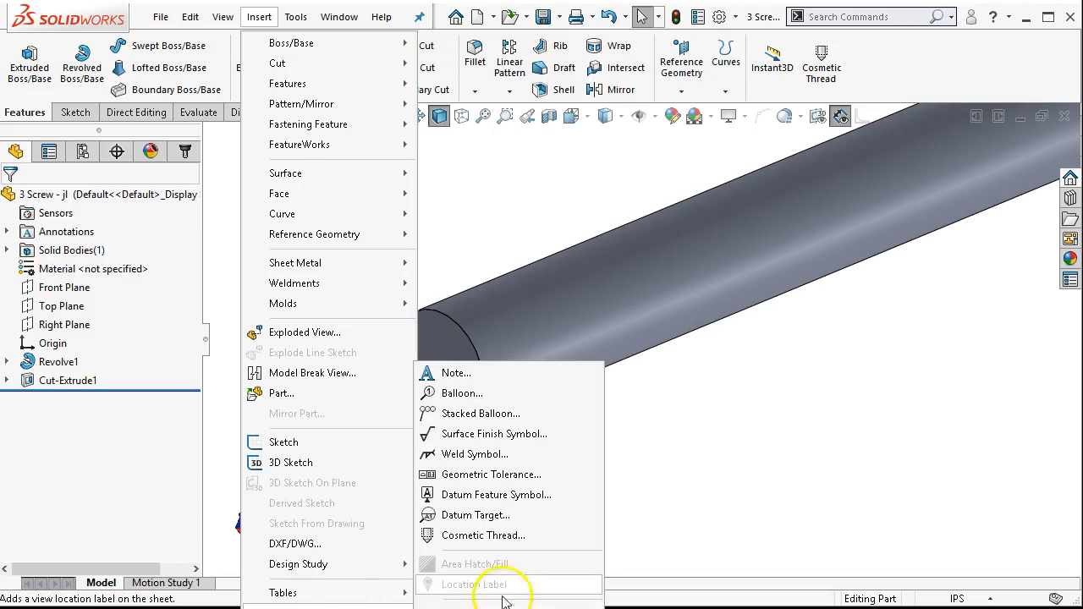
mouse_move(576, 220)
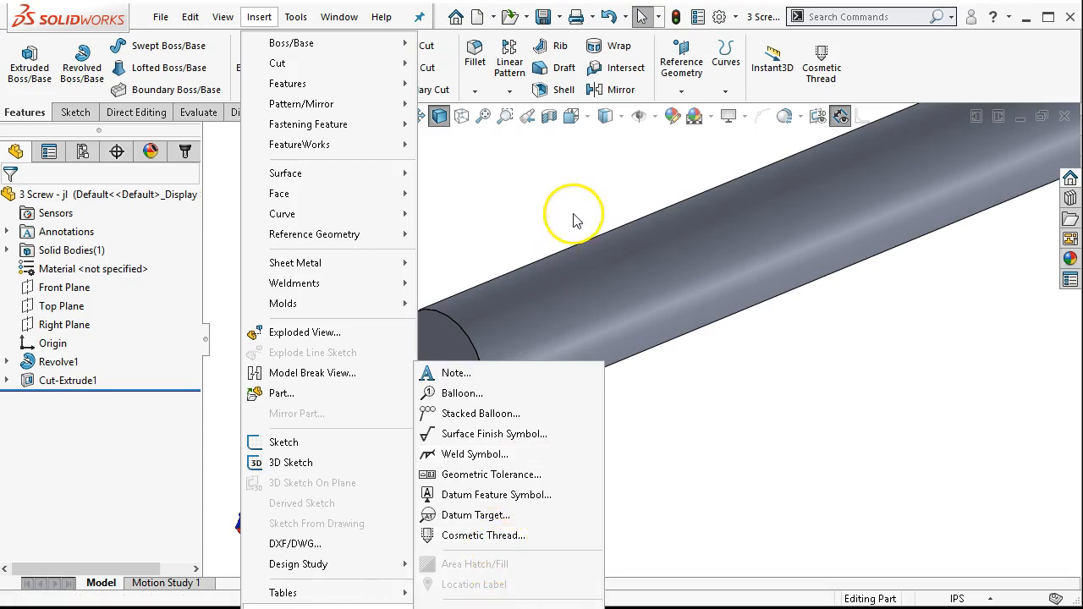
mouse_move(862, 58)
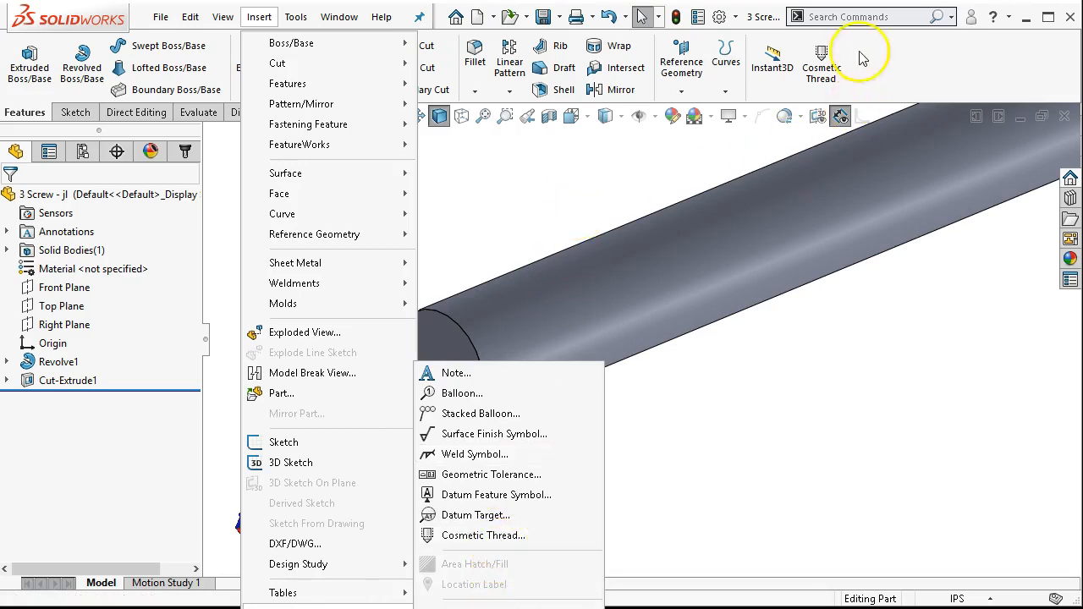
mouse_move(482, 535)
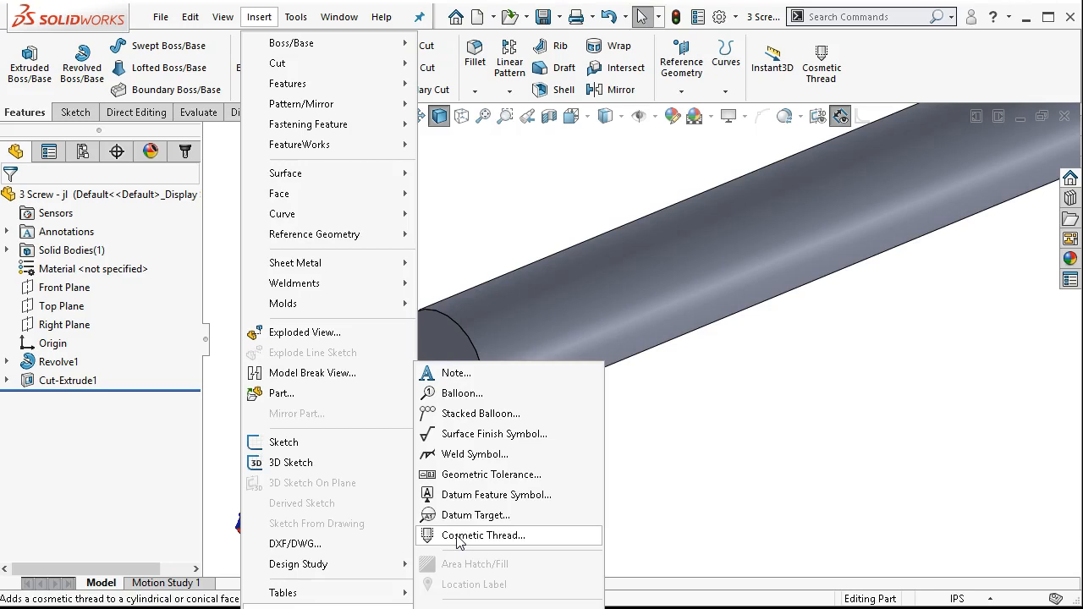
mouse_move(301, 139)
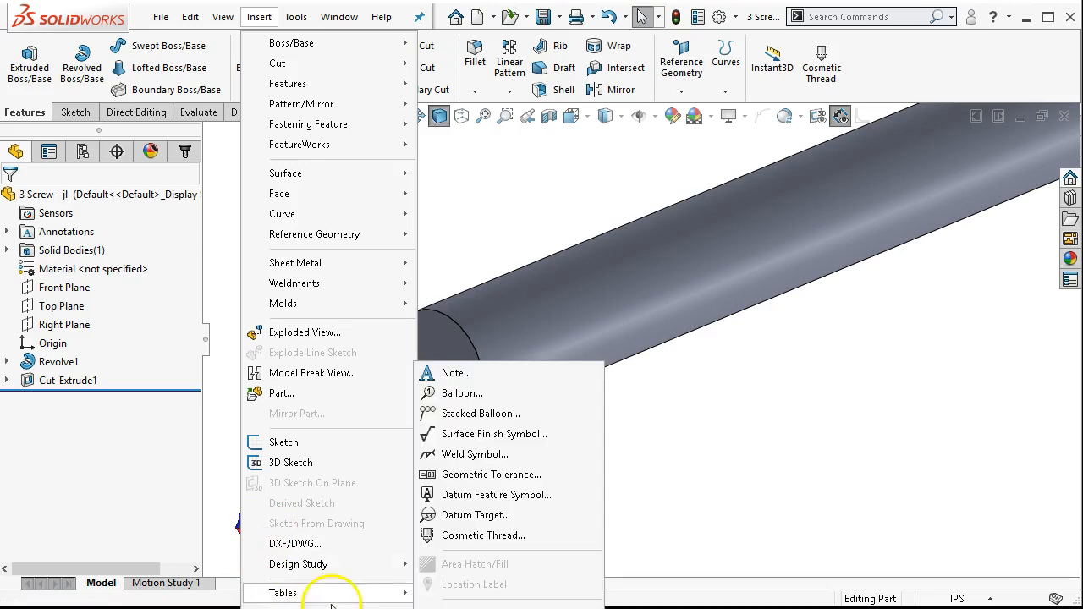
mouse_move(482, 535)
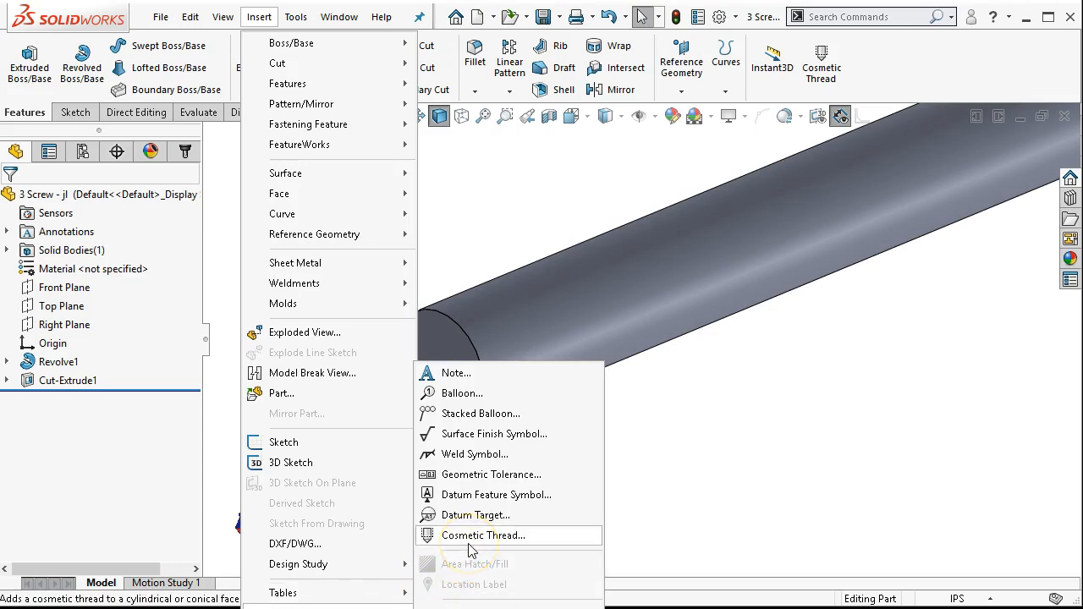
Add an ANSI Inch 5/16-18 machine cosmetic thread on the shank-end circular edge with its end condition.
left_click(484, 535)
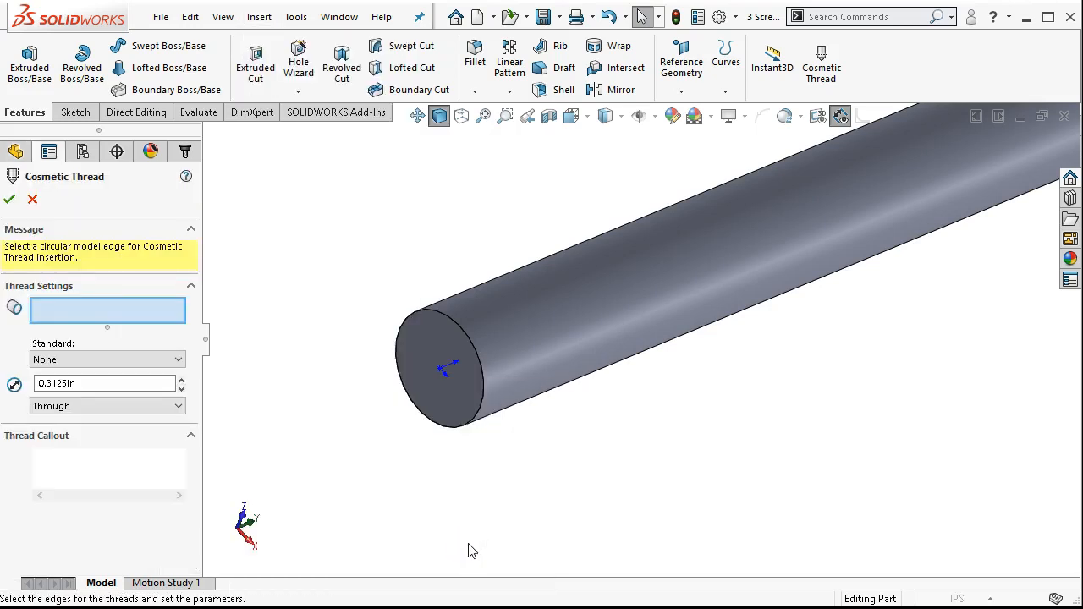
mouse_move(440, 322)
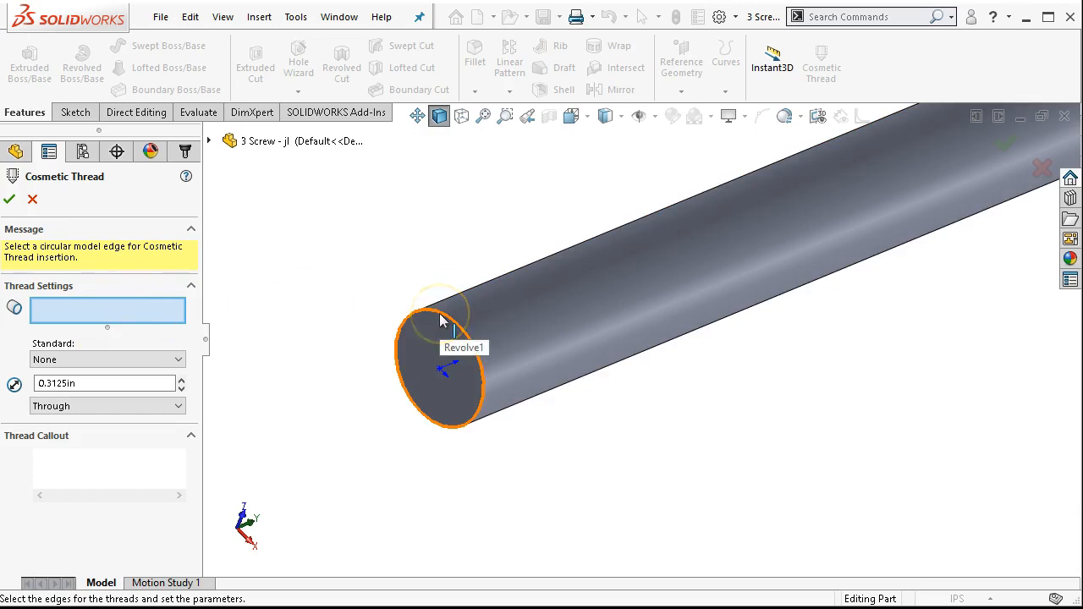
left_click(440, 320)
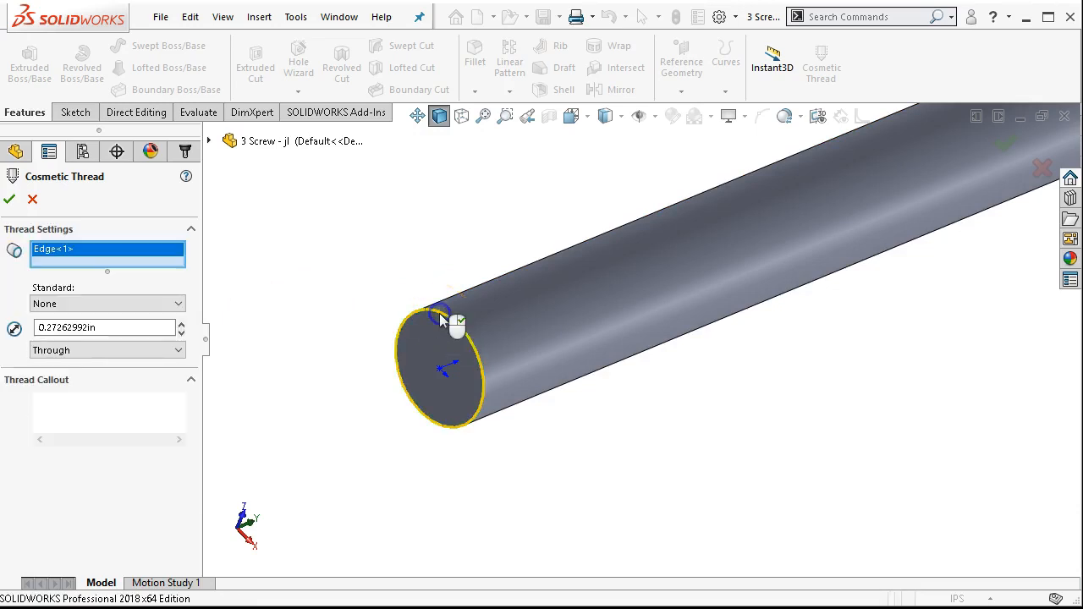
left_click(105, 305)
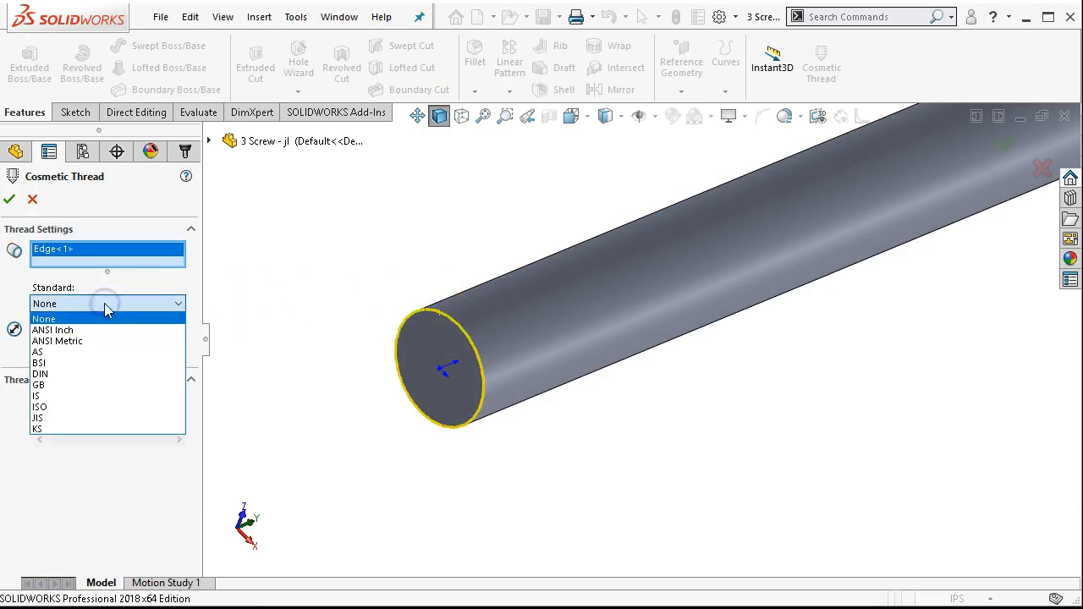
left_click(52, 328)
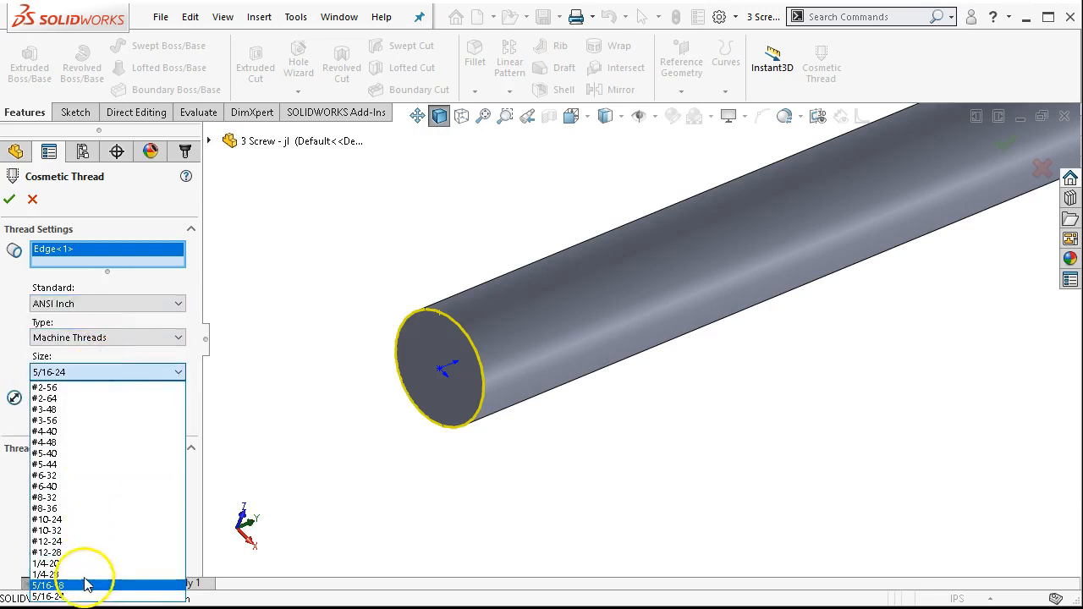
left_click(48, 586)
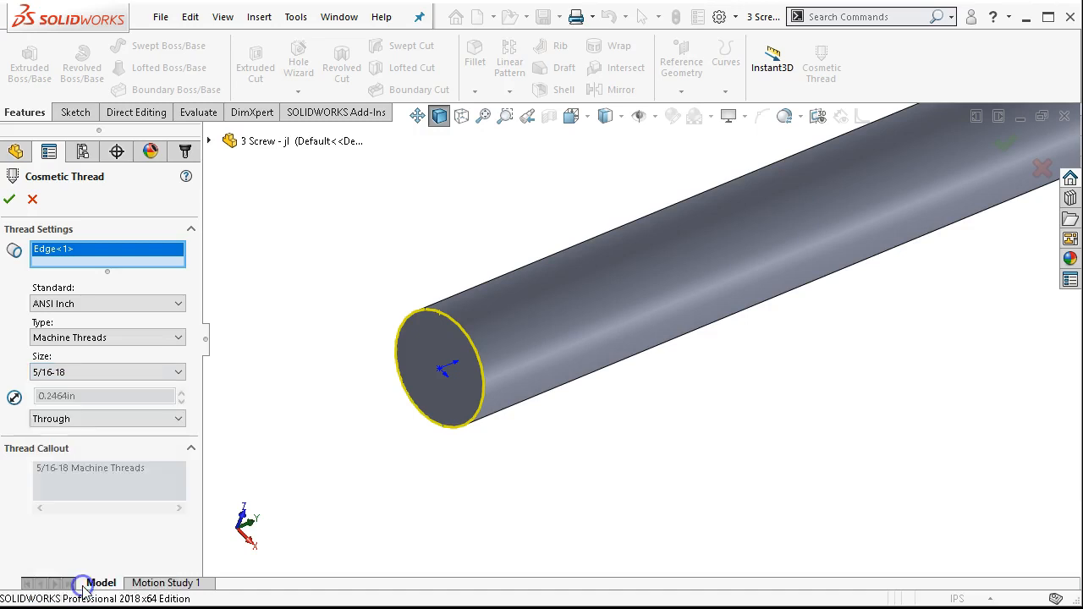
mouse_move(627, 318)
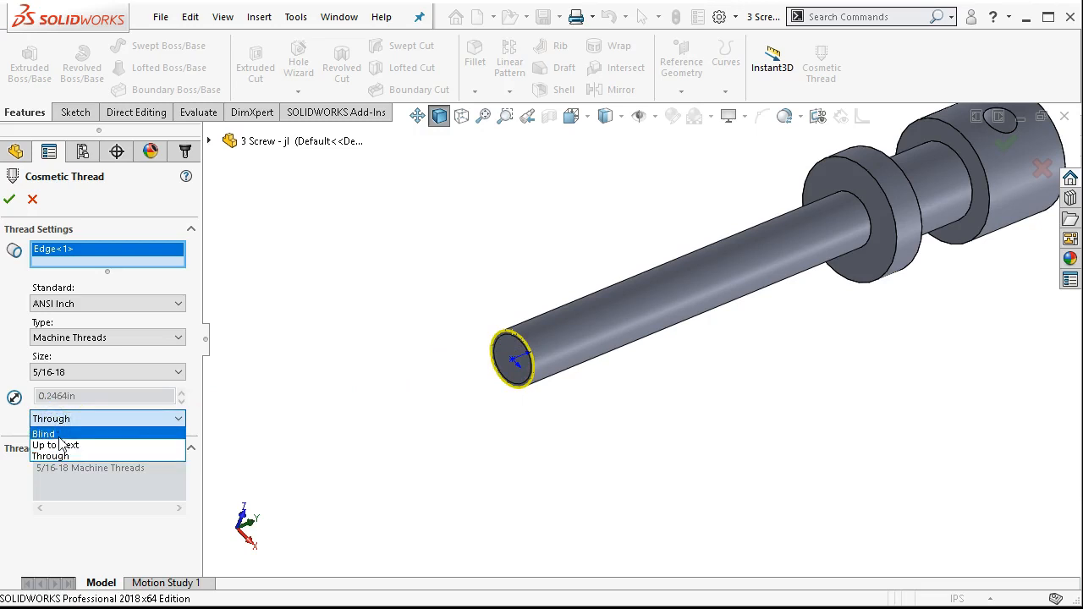
left_click(54, 443)
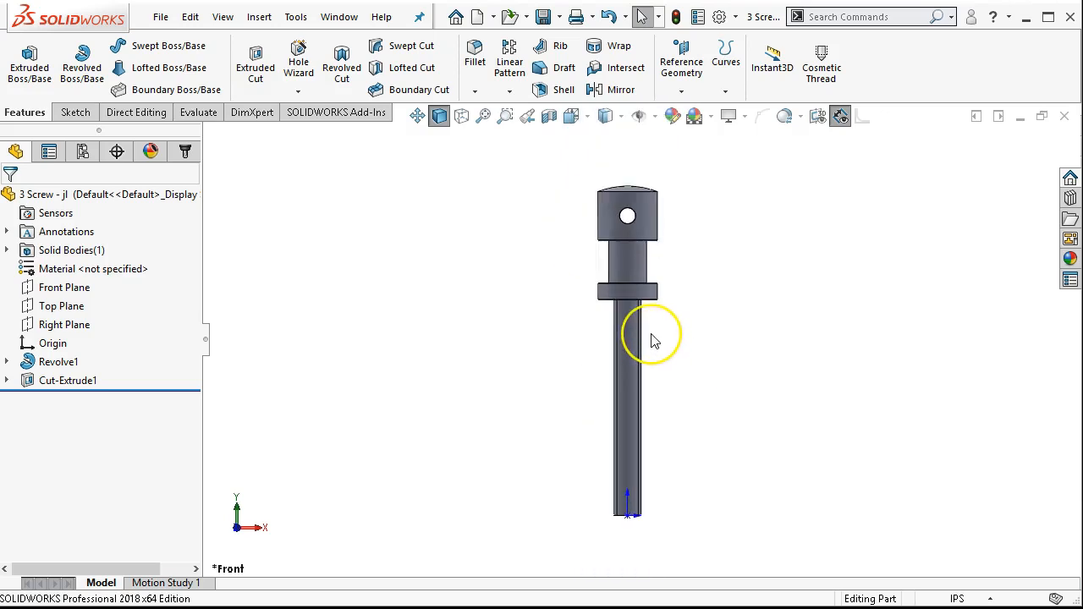
mouse_move(653, 342)
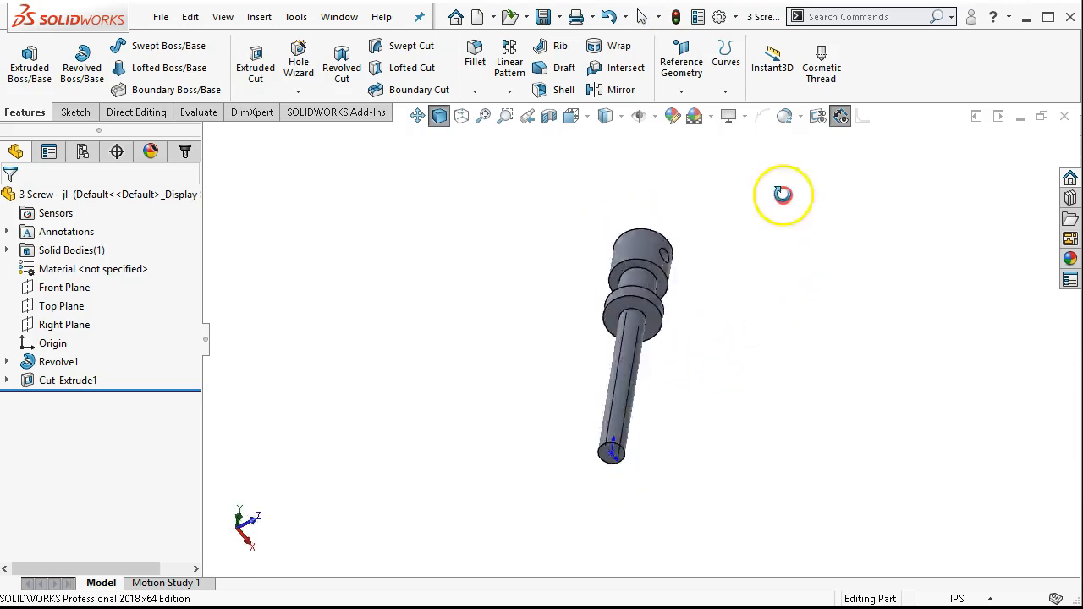
left_click_drag(782, 195, 596, 376)
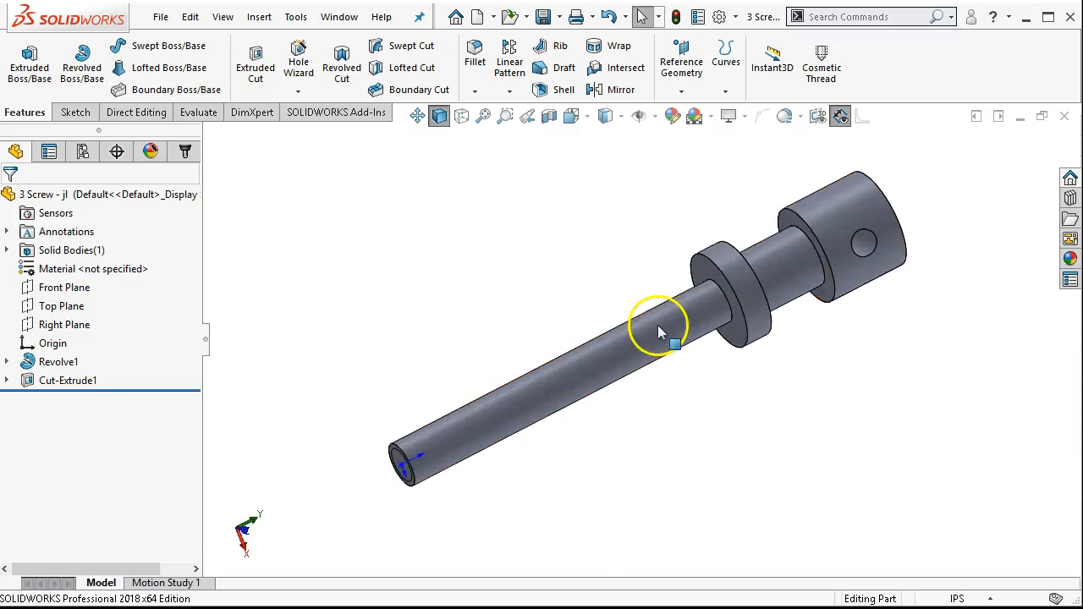
left_click_drag(660, 330, 825, 308)
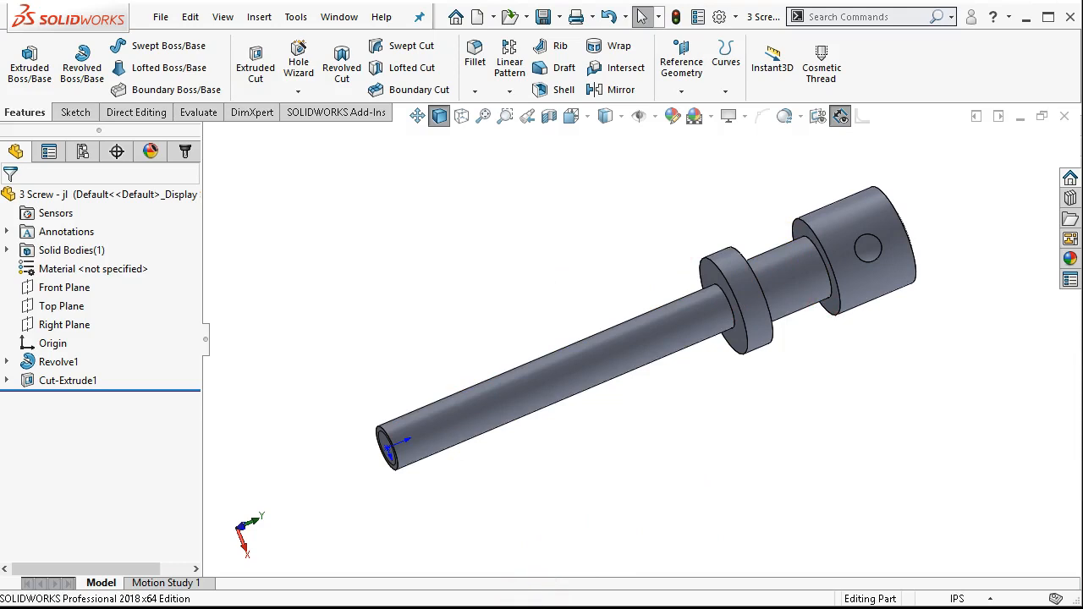
mouse_move(510, 592)
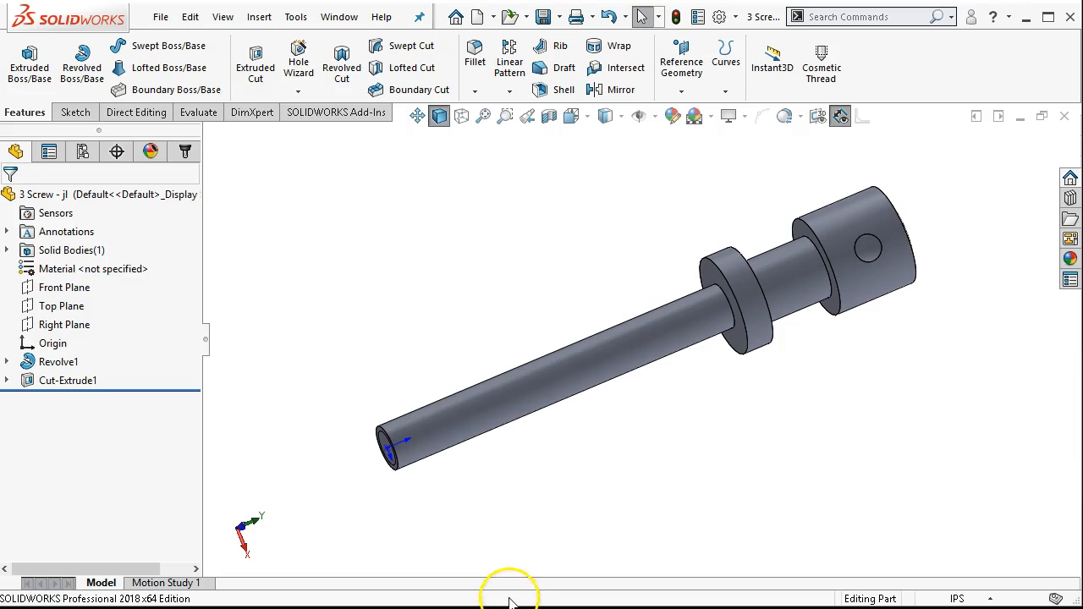
mouse_move(675, 454)
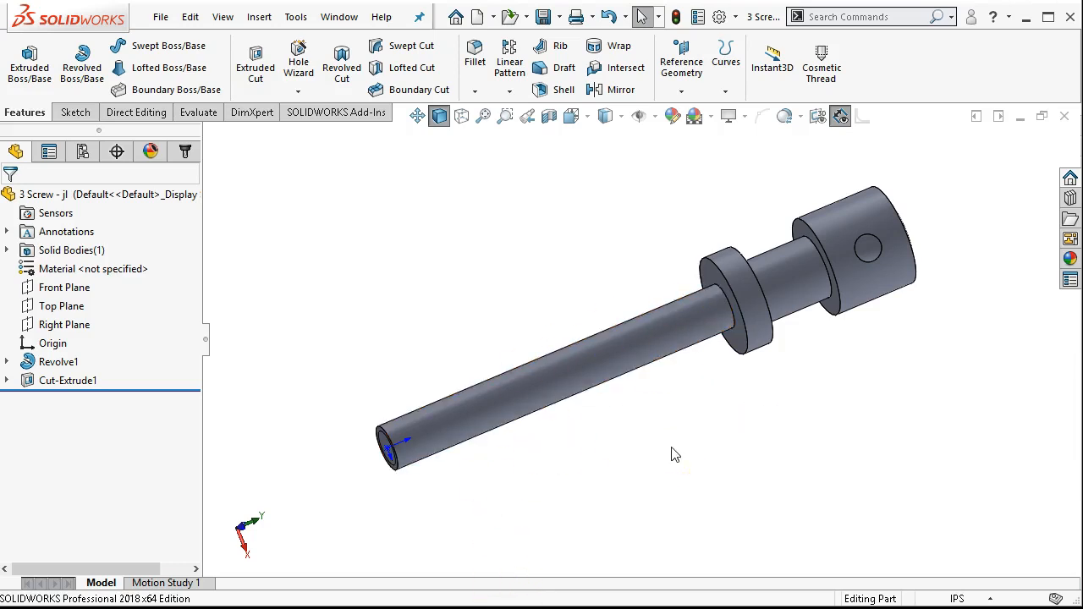
mouse_move(630, 424)
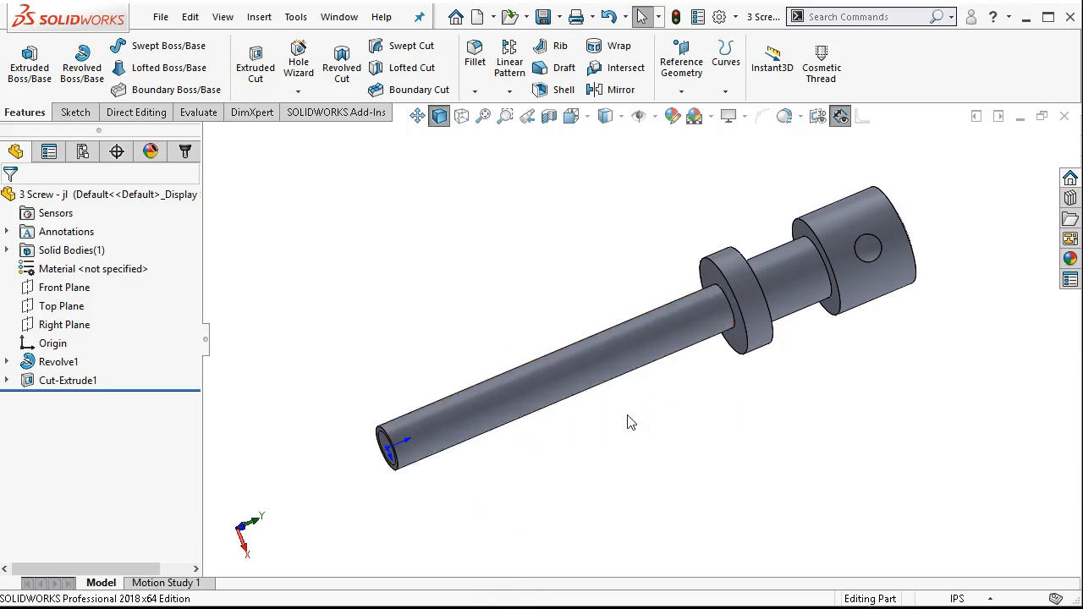